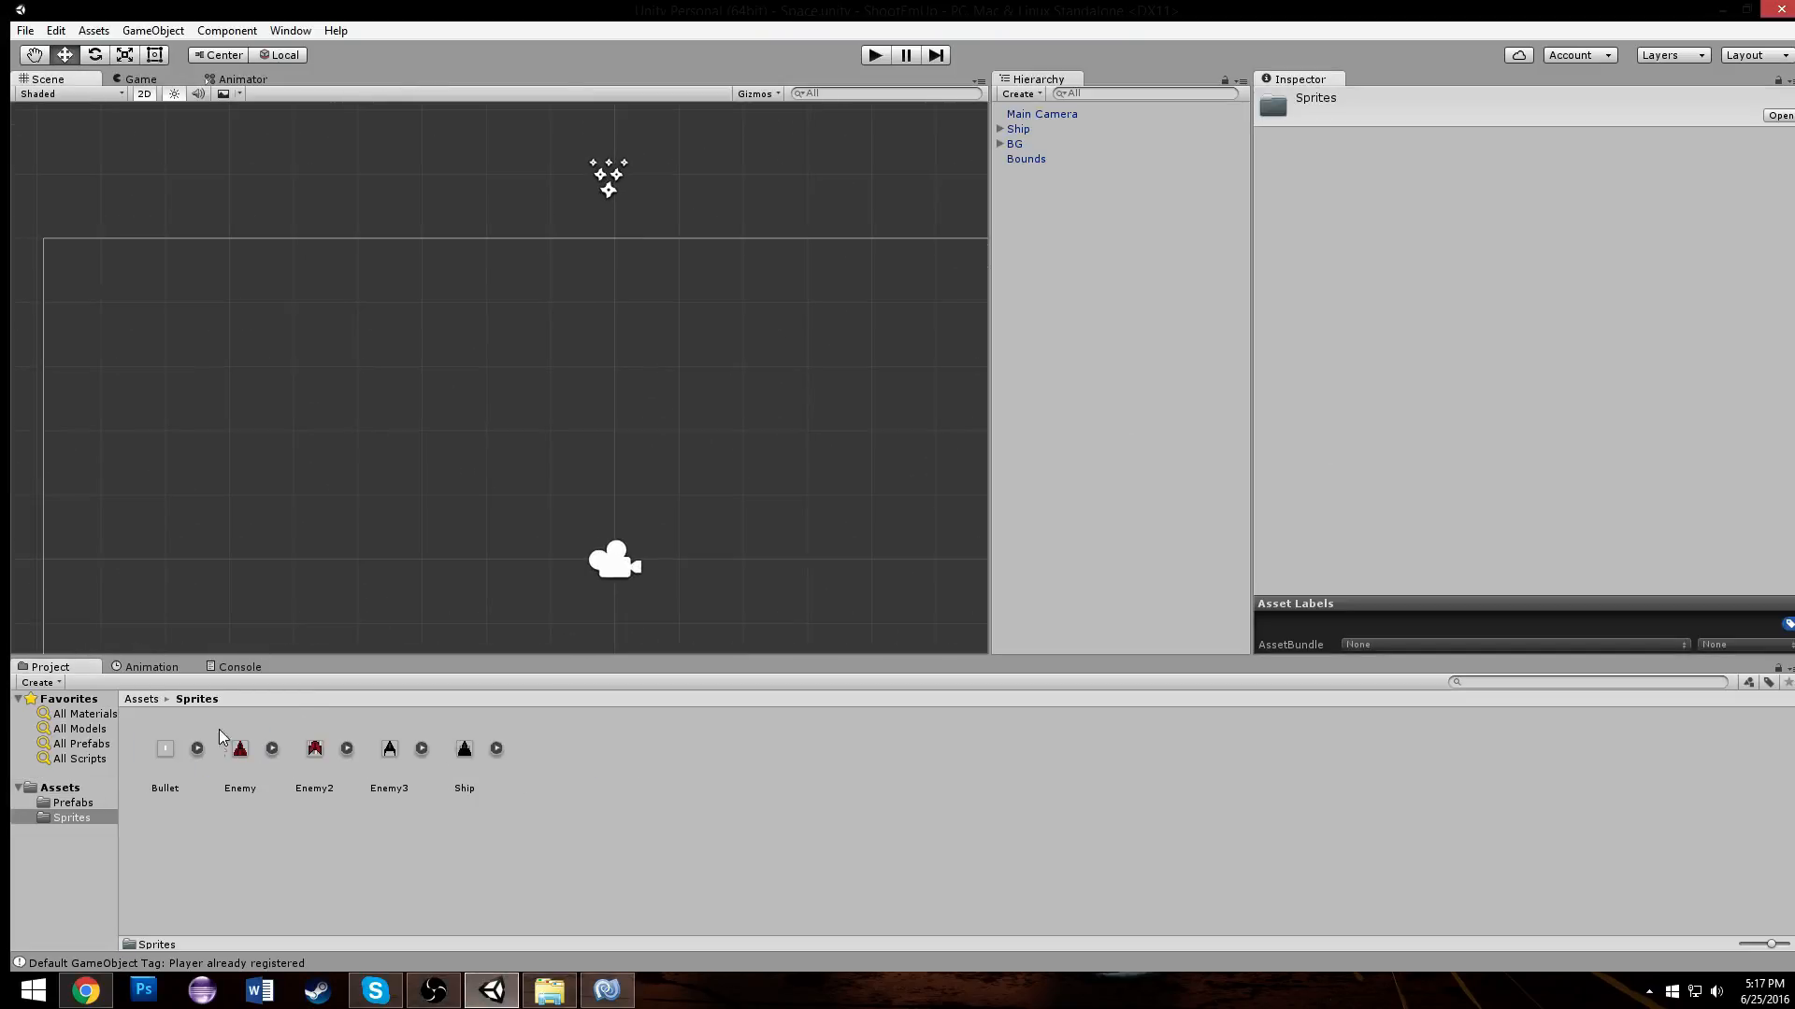
Step: Place the red Enemy sprite in the scene with Flip Y, rename it ShootEnemy, save as prefab and move it higher
{"action": "left_click_drag", "start_coordinate": [239, 749], "coordinate": [408, 298]}
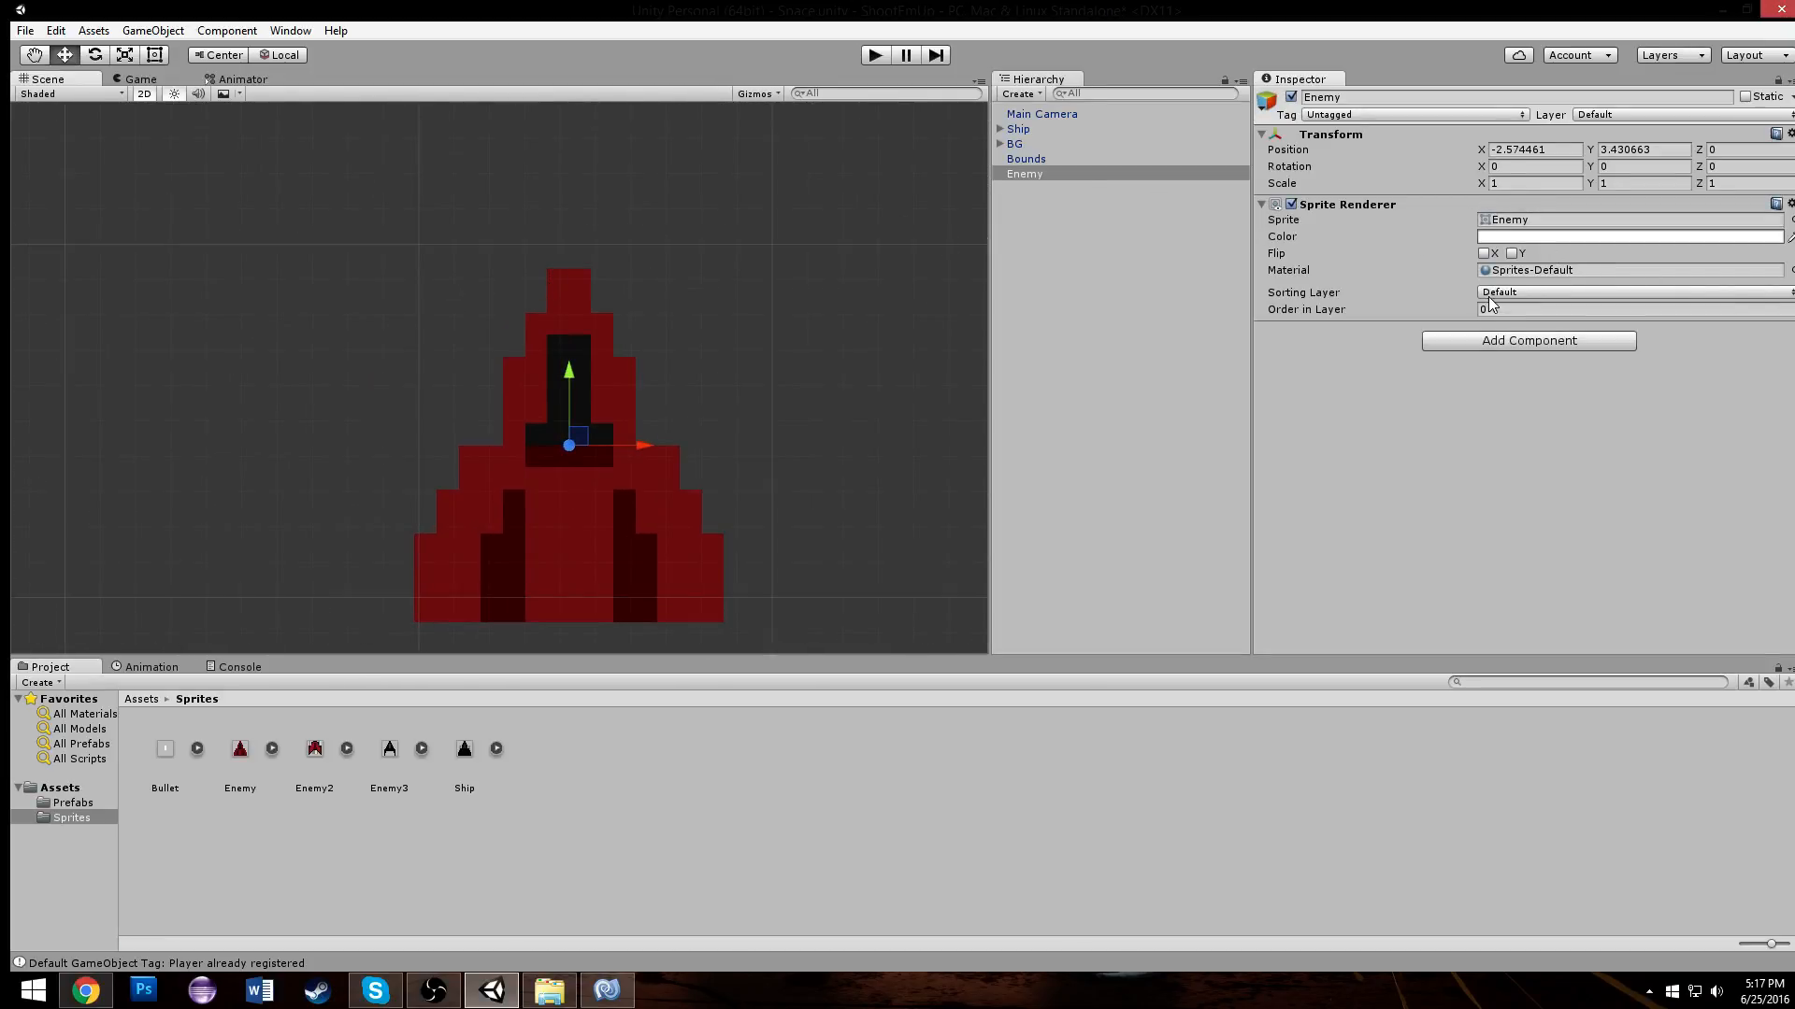
{"action": "left_click", "coordinate": [1511, 254]}
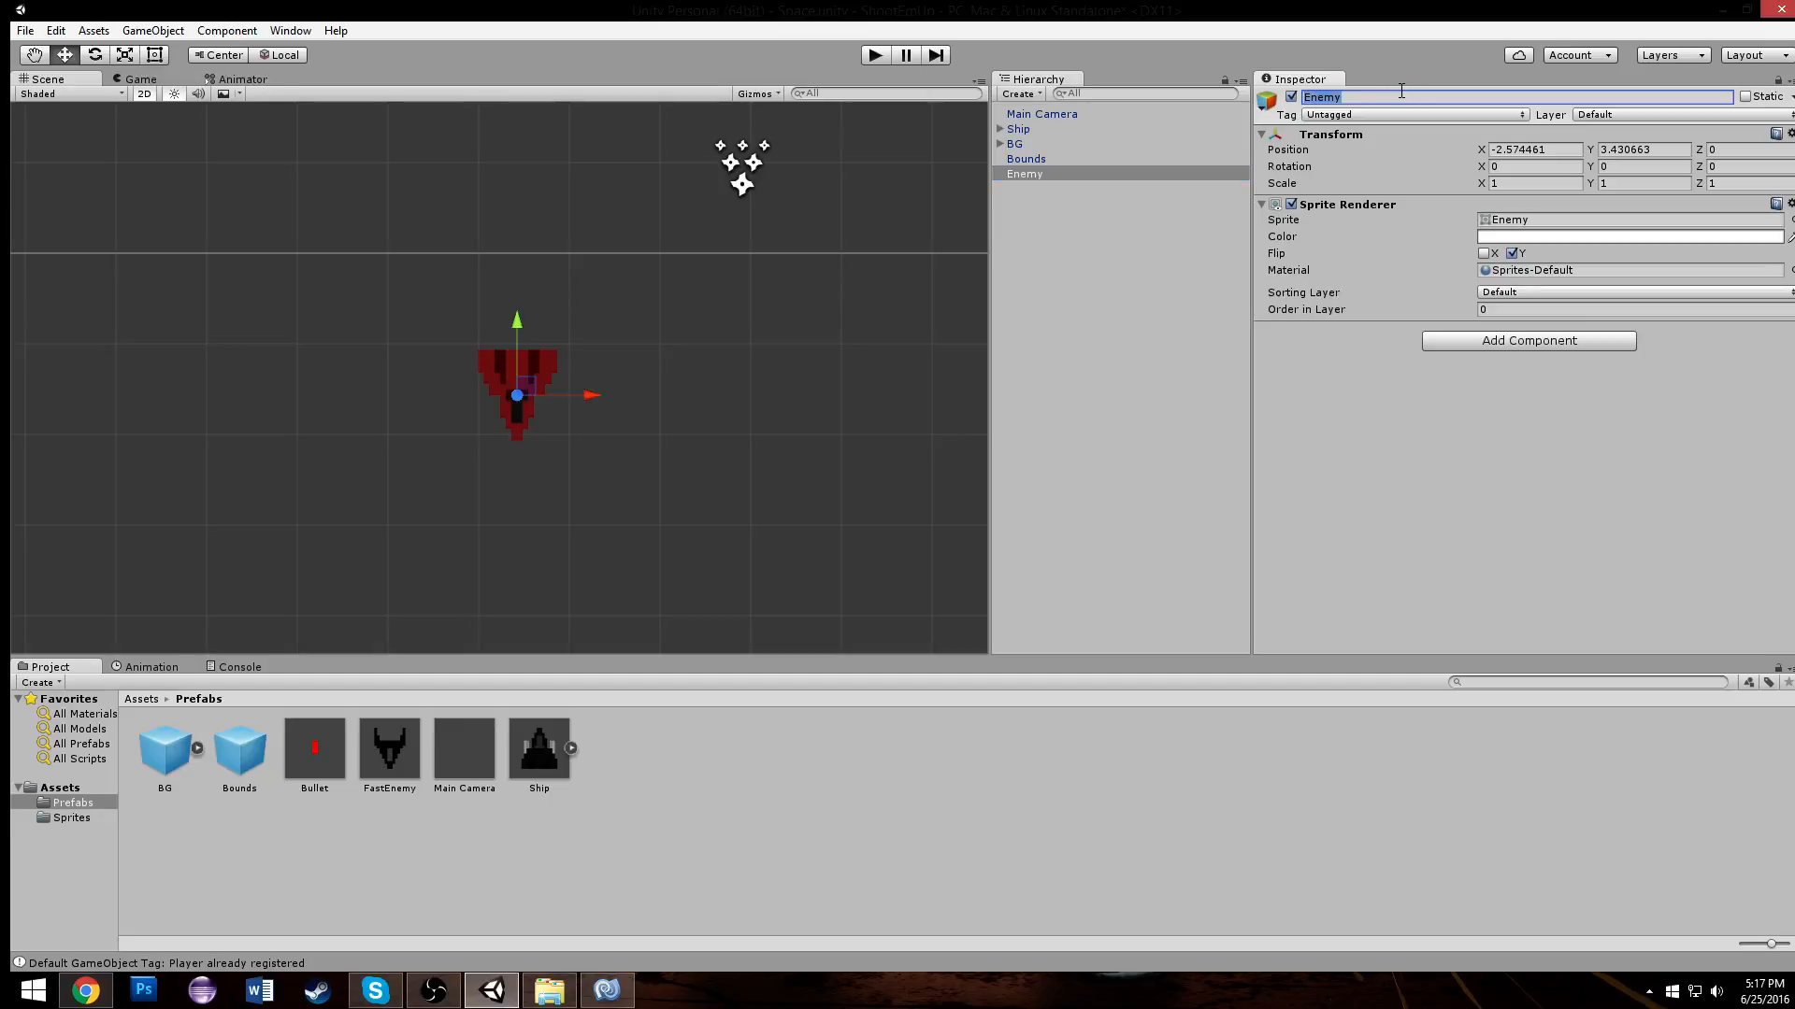
{"action": "type", "text": "ShootE"}
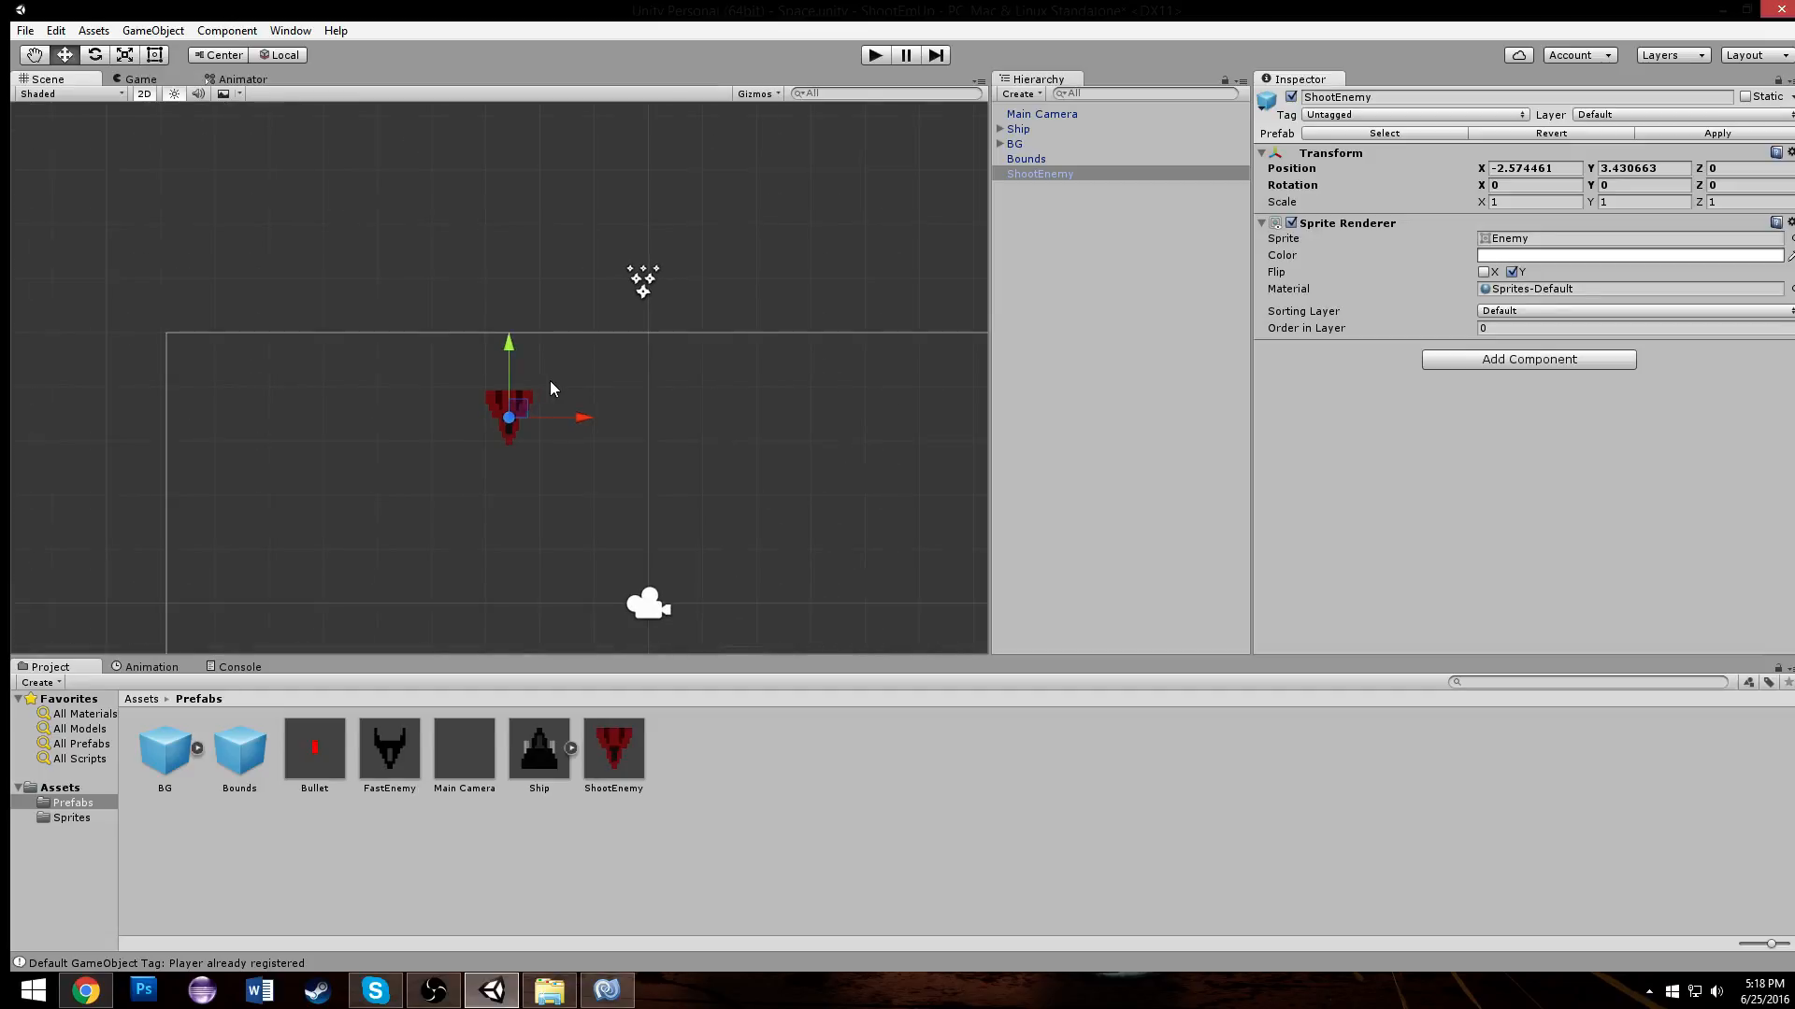
{"action": "left_click_drag", "start_coordinate": [506, 417], "coordinate": [427, 275]}
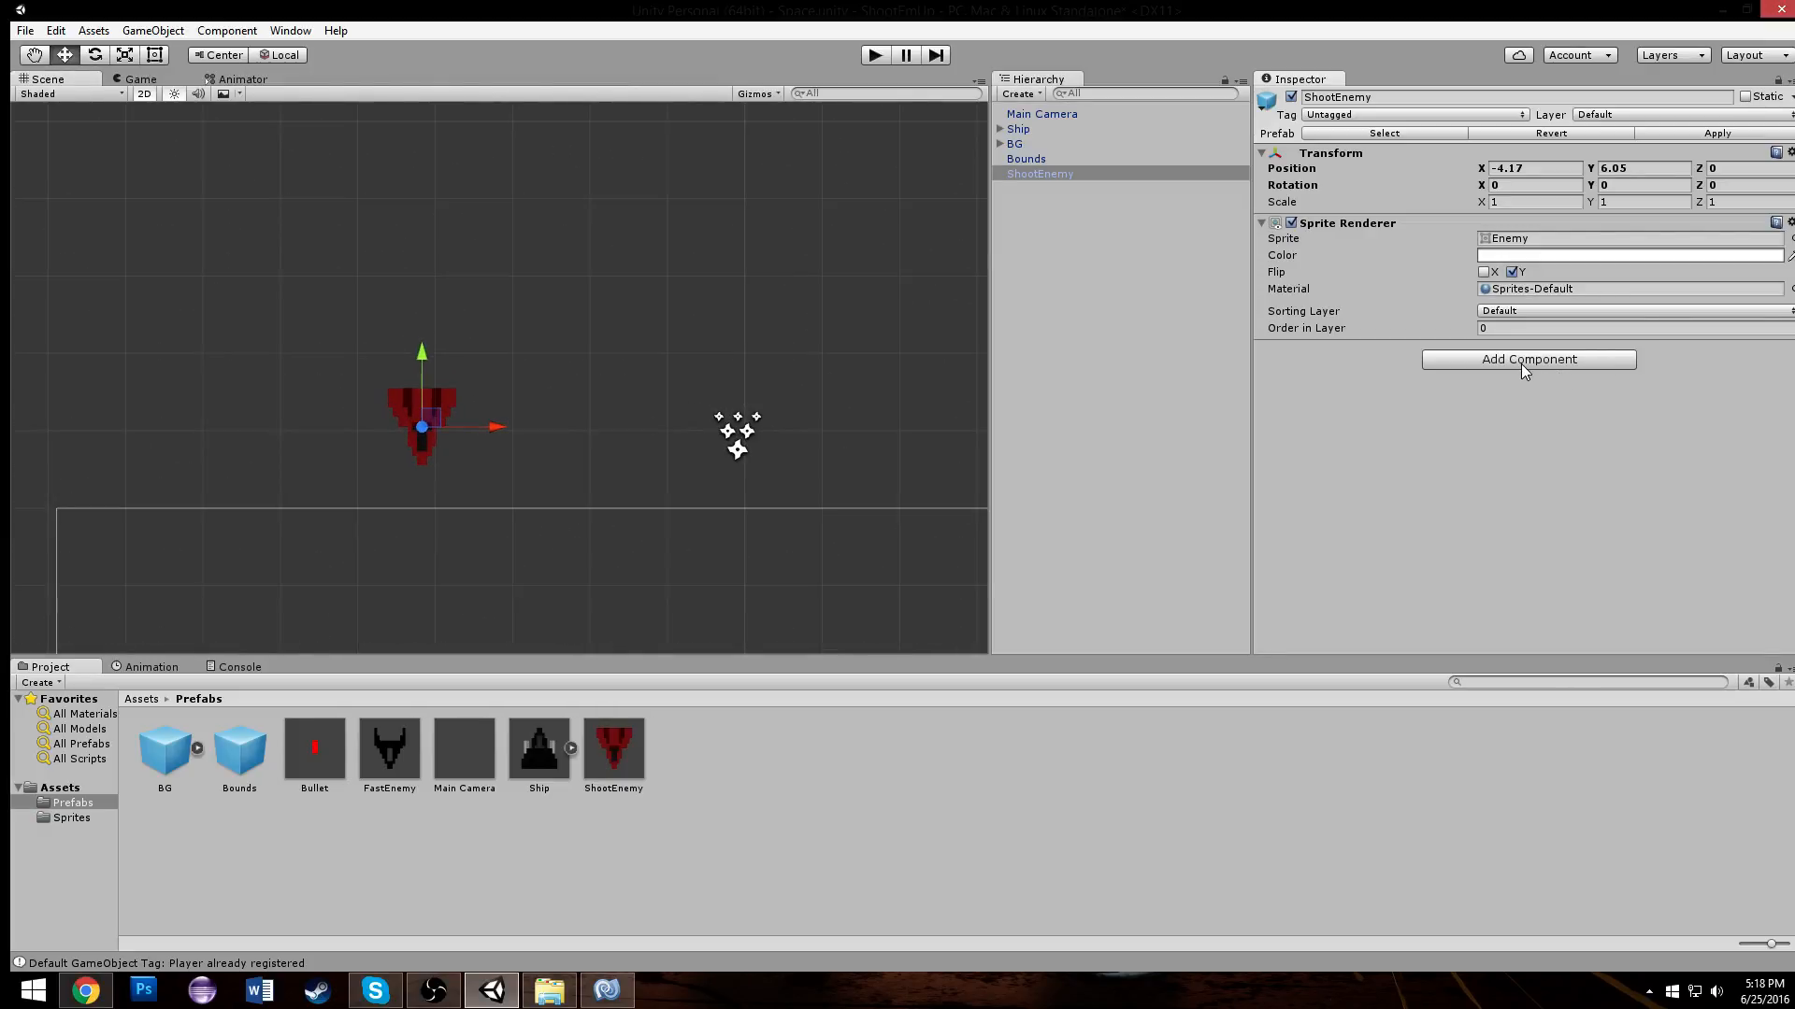
{"action": "mouse_move", "coordinate": [403, 756]}
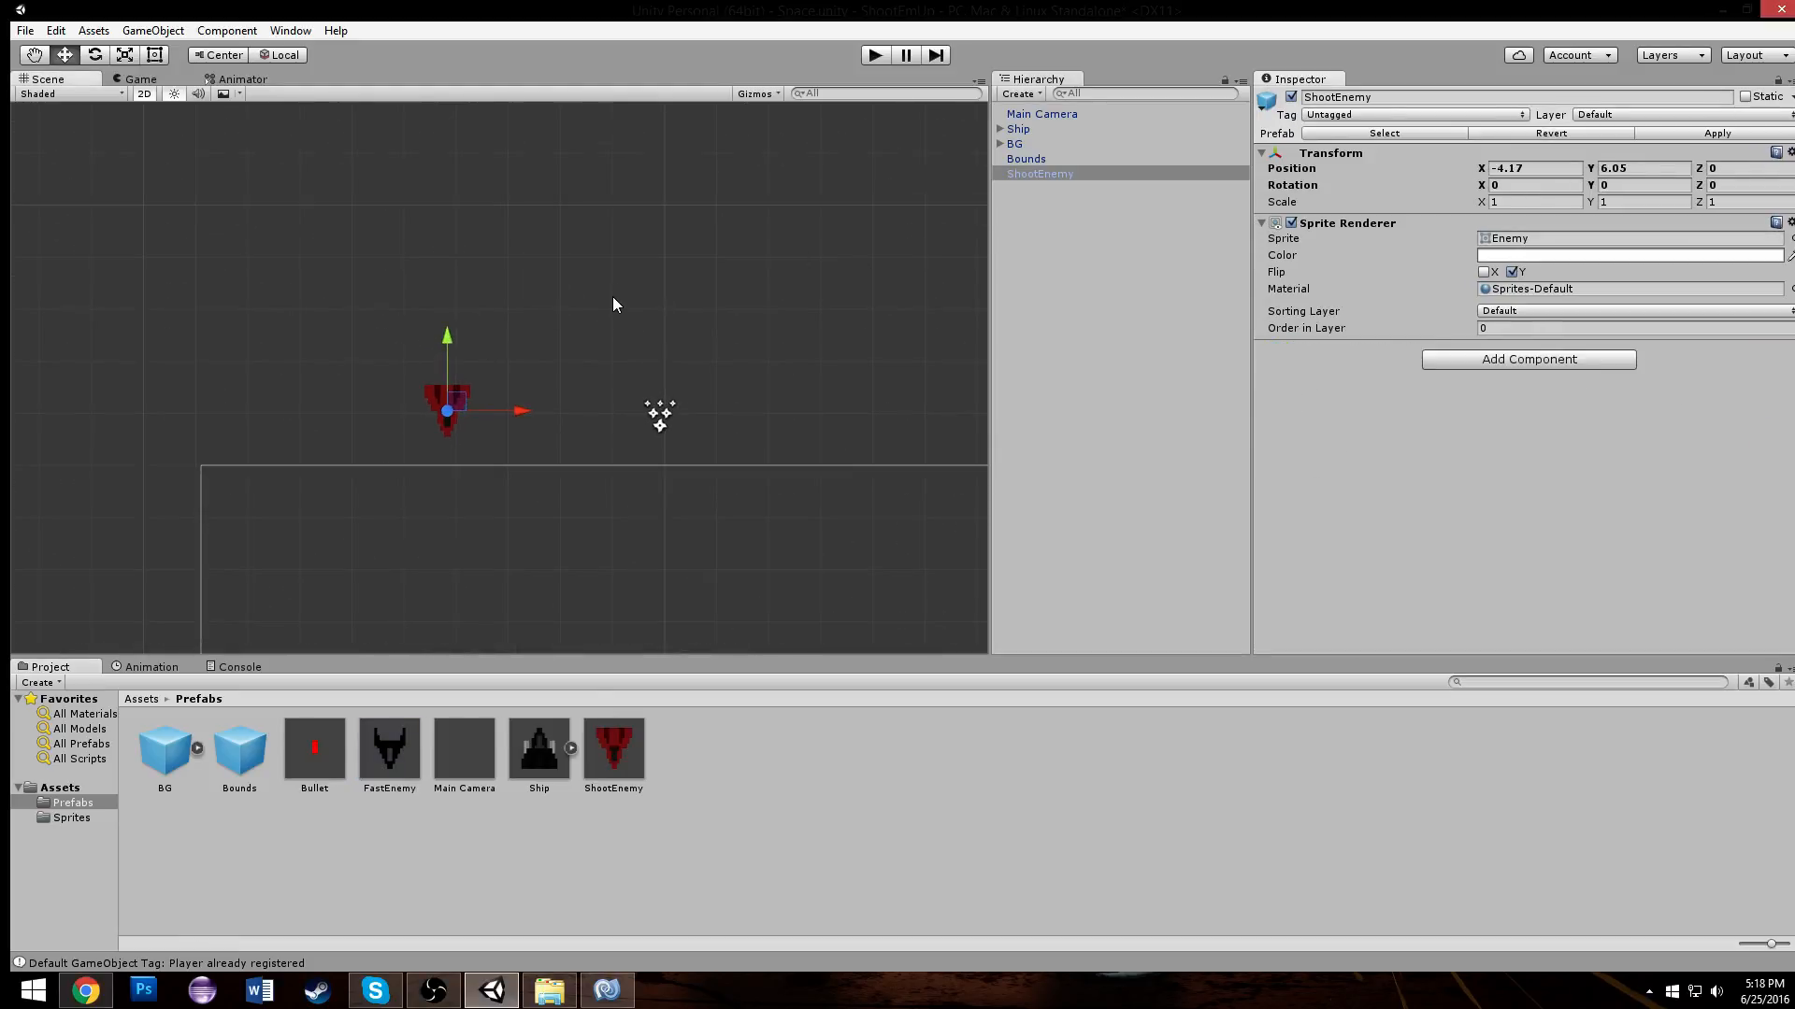
Step: Duplicate FastEnemy, delete the old ShootEnemy prefab, rename the copy ShootEnemy and give it the Enemy sprite
{"action": "left_click", "coordinate": [1035, 128]}
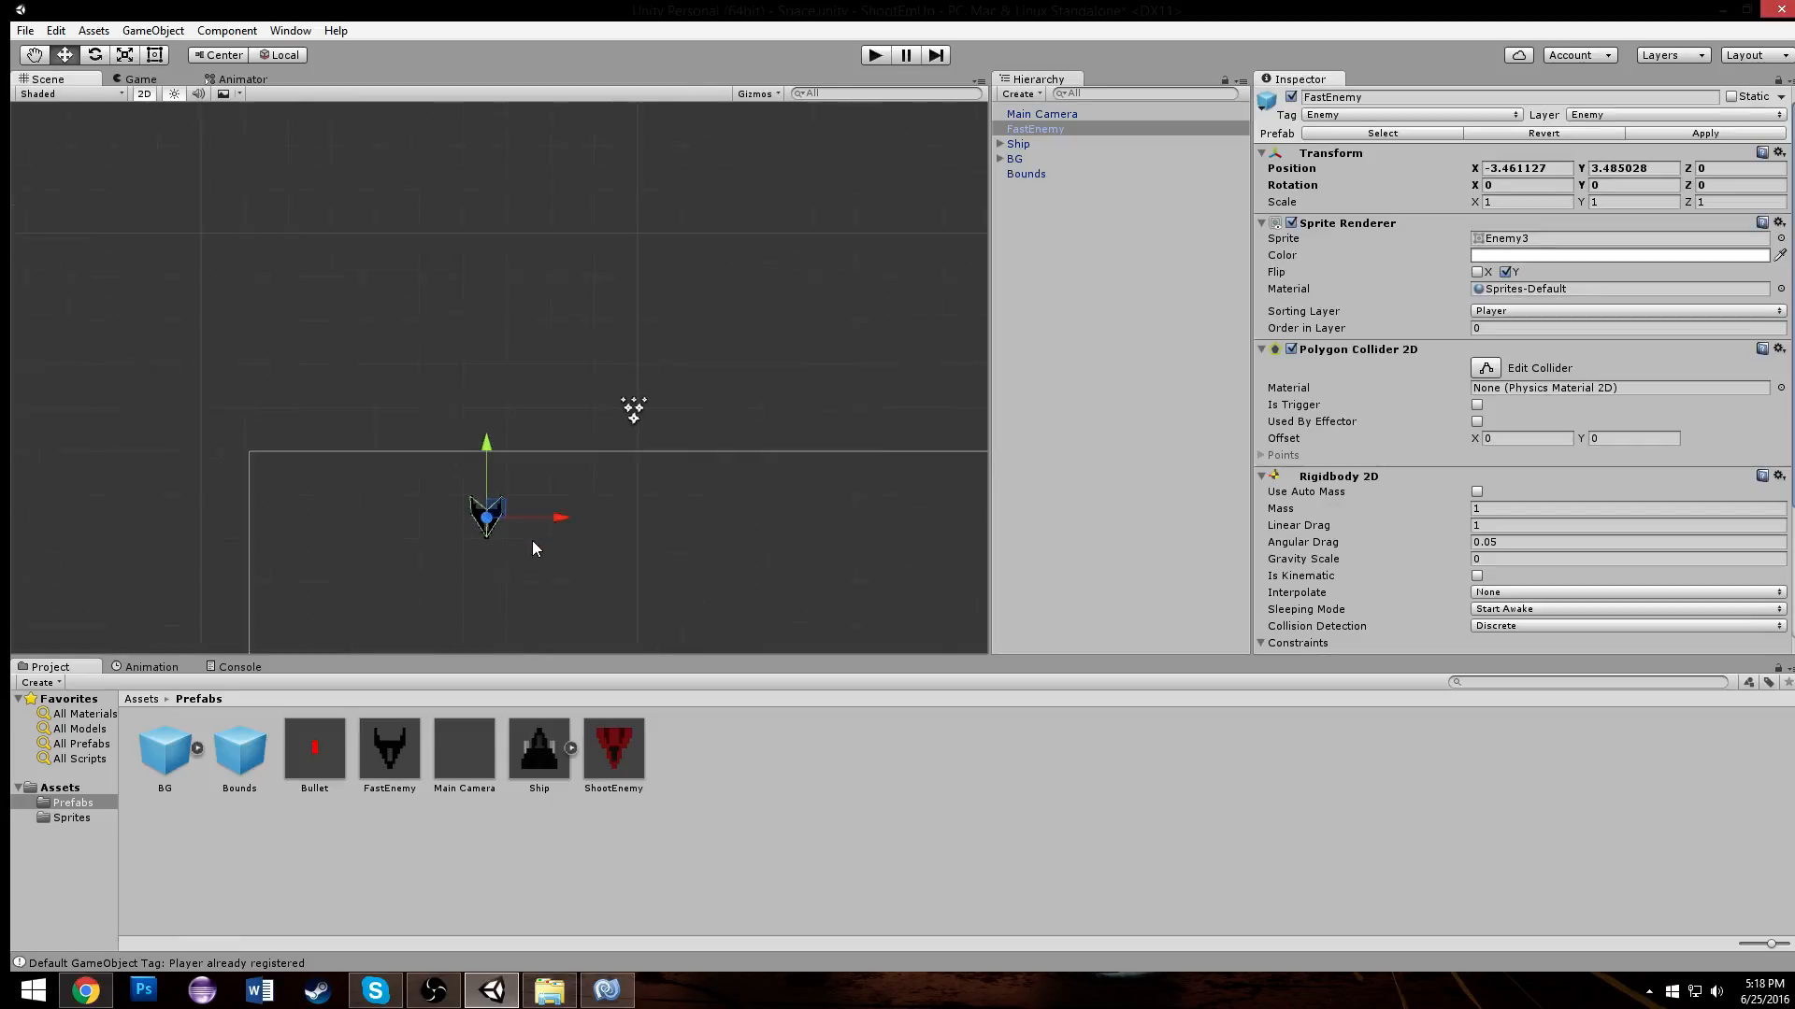
{"action": "left_click", "coordinate": [1036, 128]}
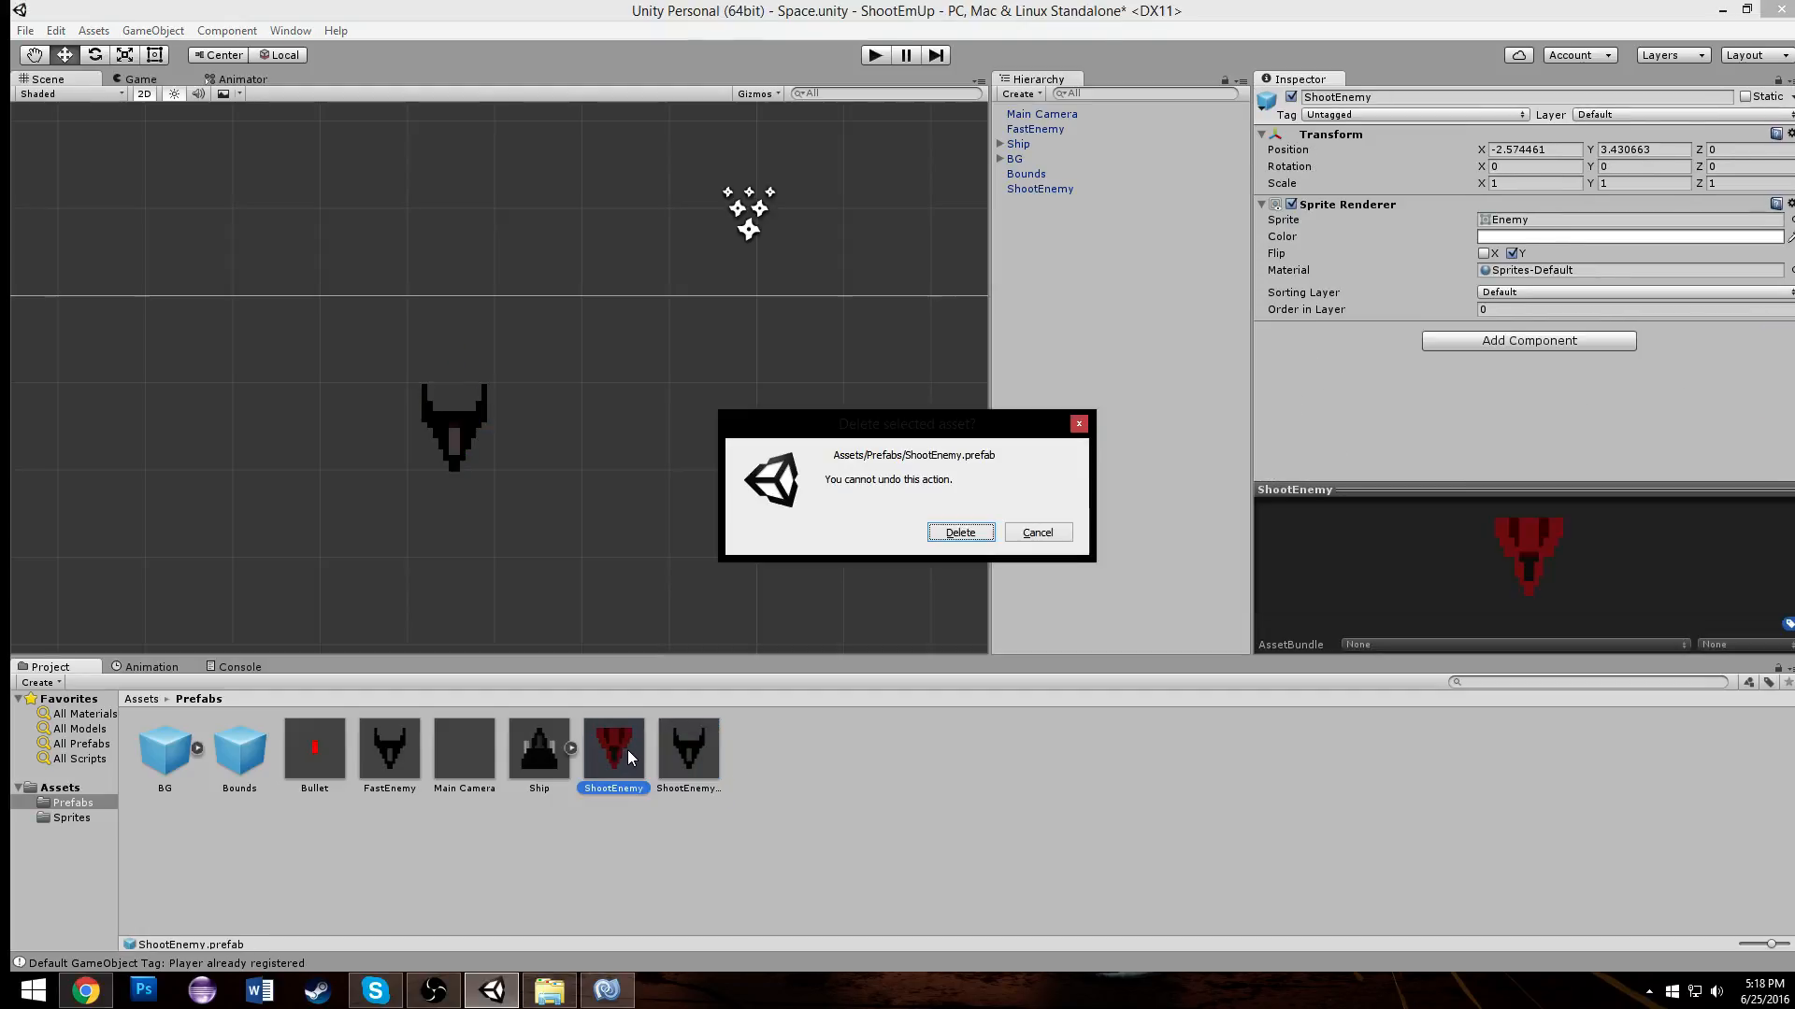
{"action": "left_click", "coordinate": [960, 532]}
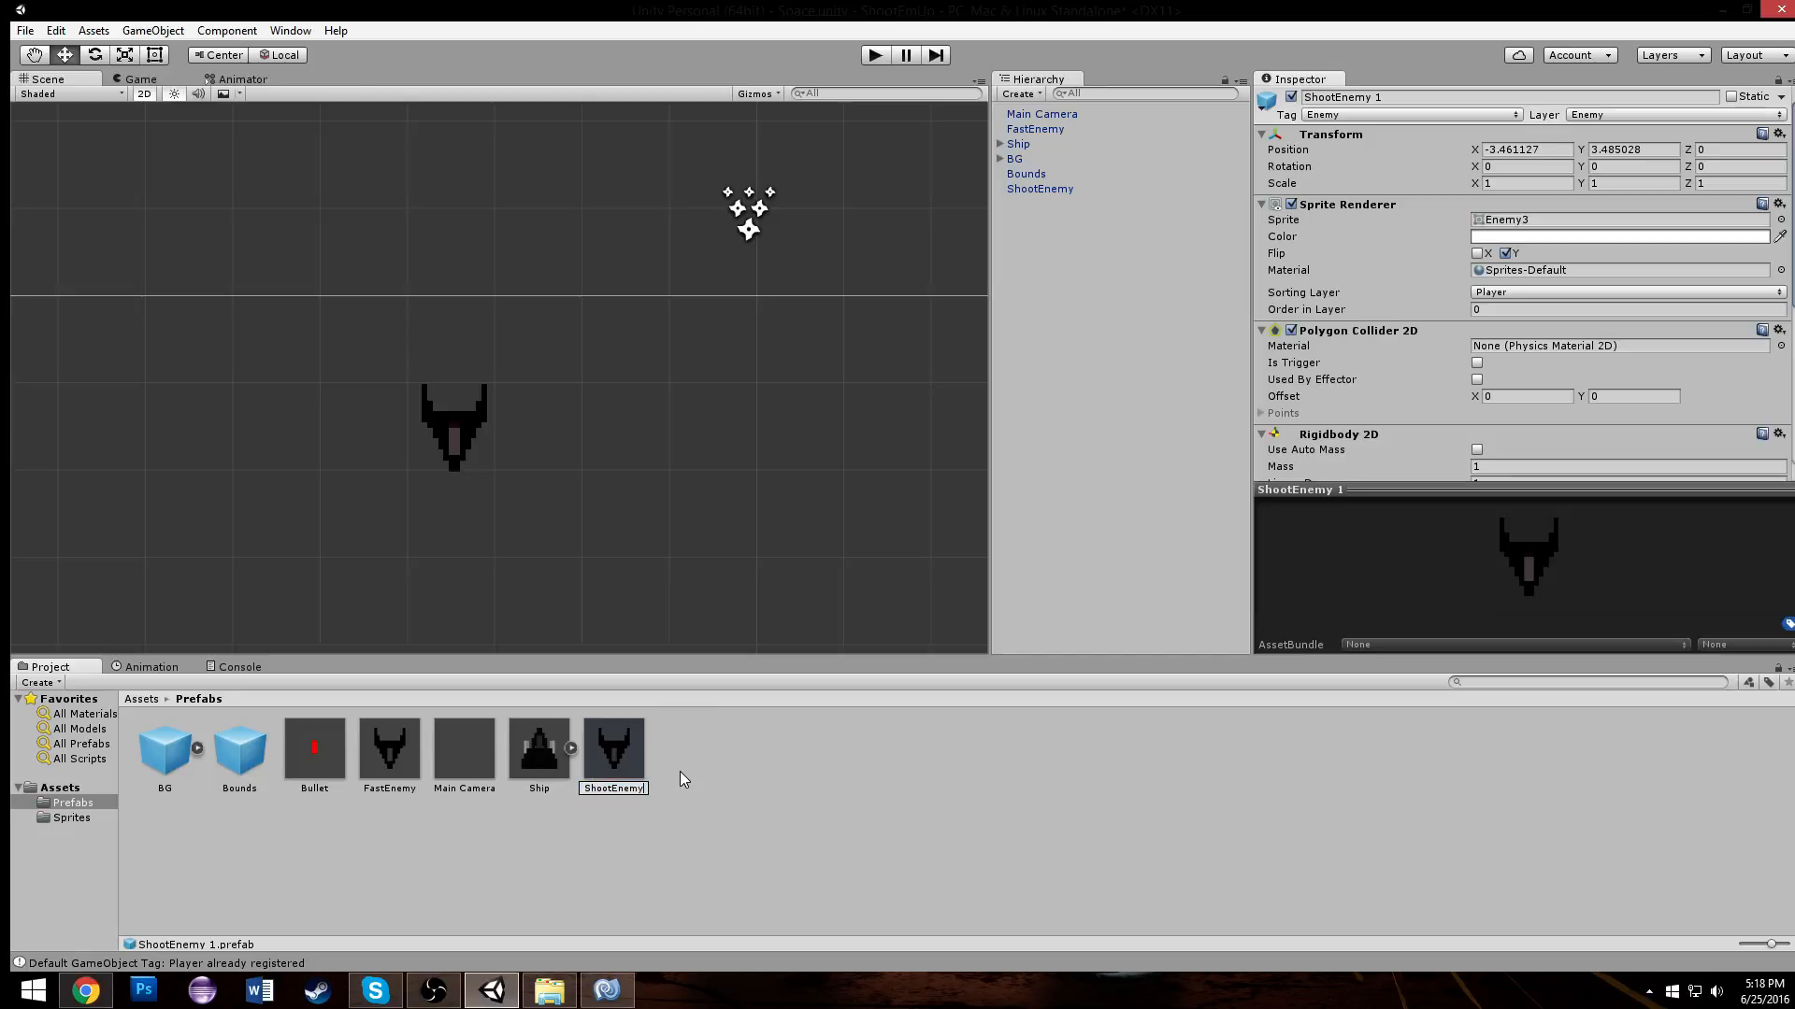
{"action": "left_click", "coordinate": [1039, 188]}
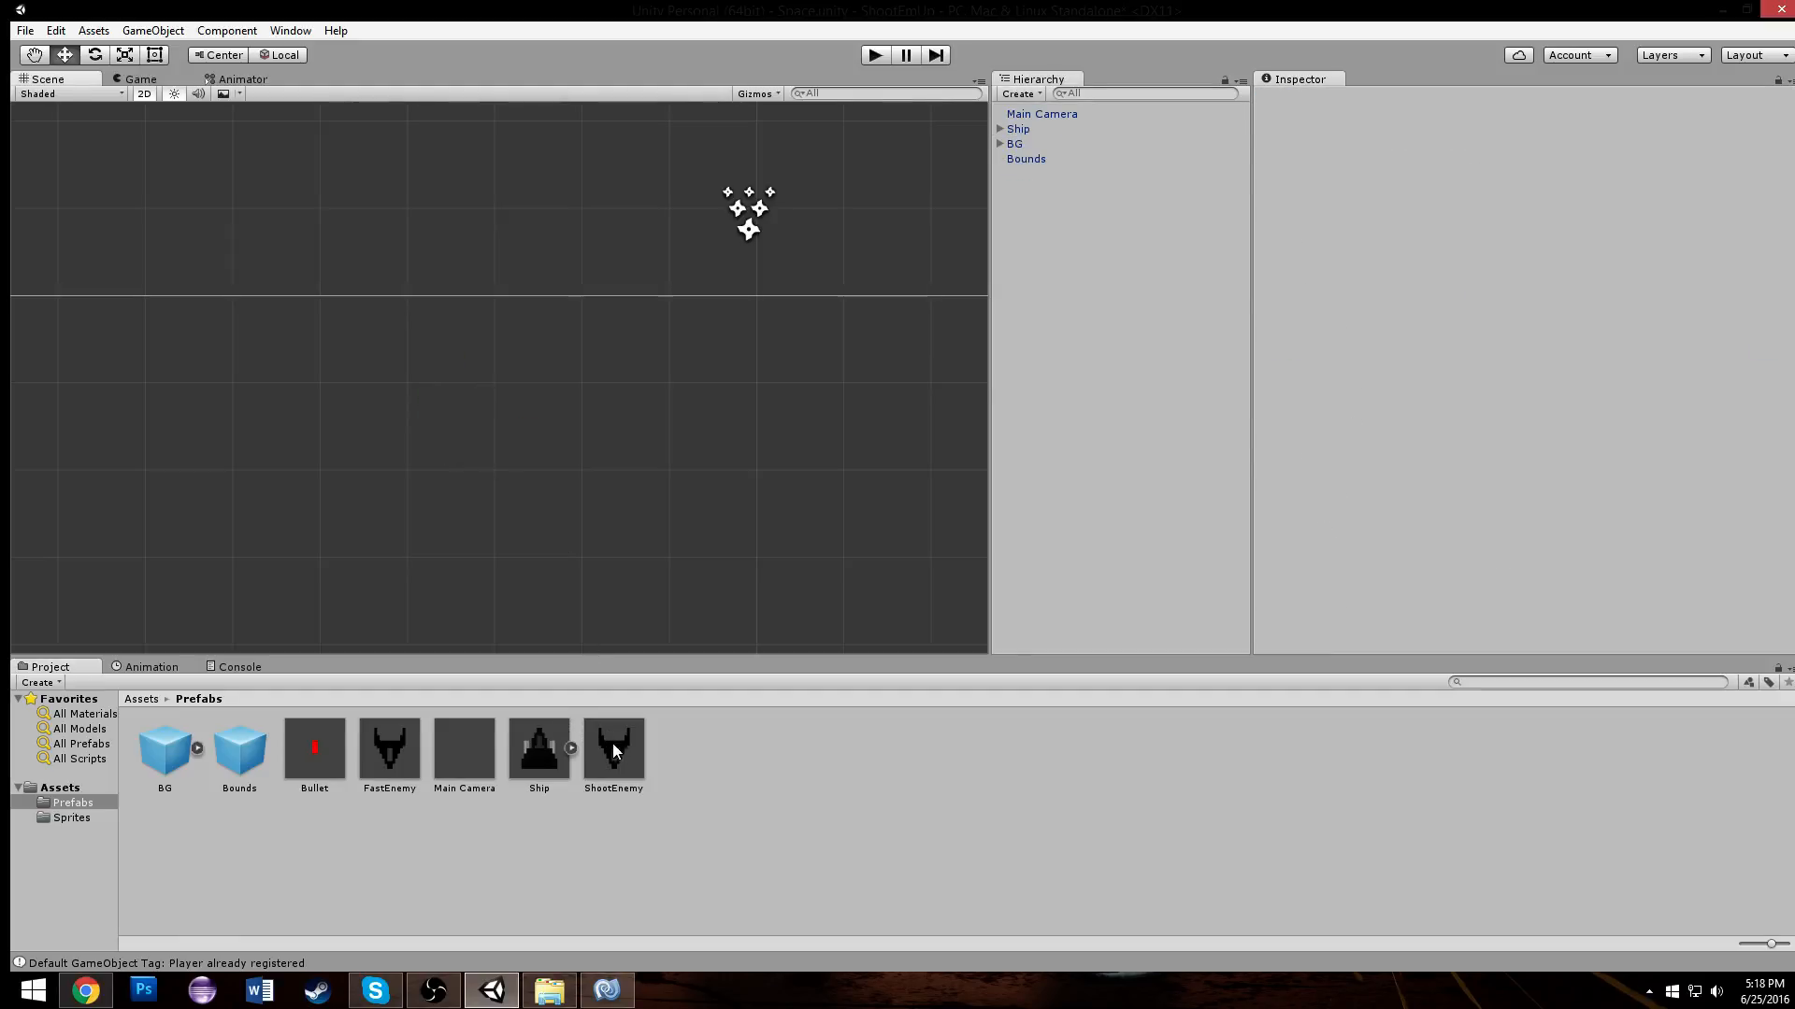
{"action": "left_click", "coordinate": [614, 748]}
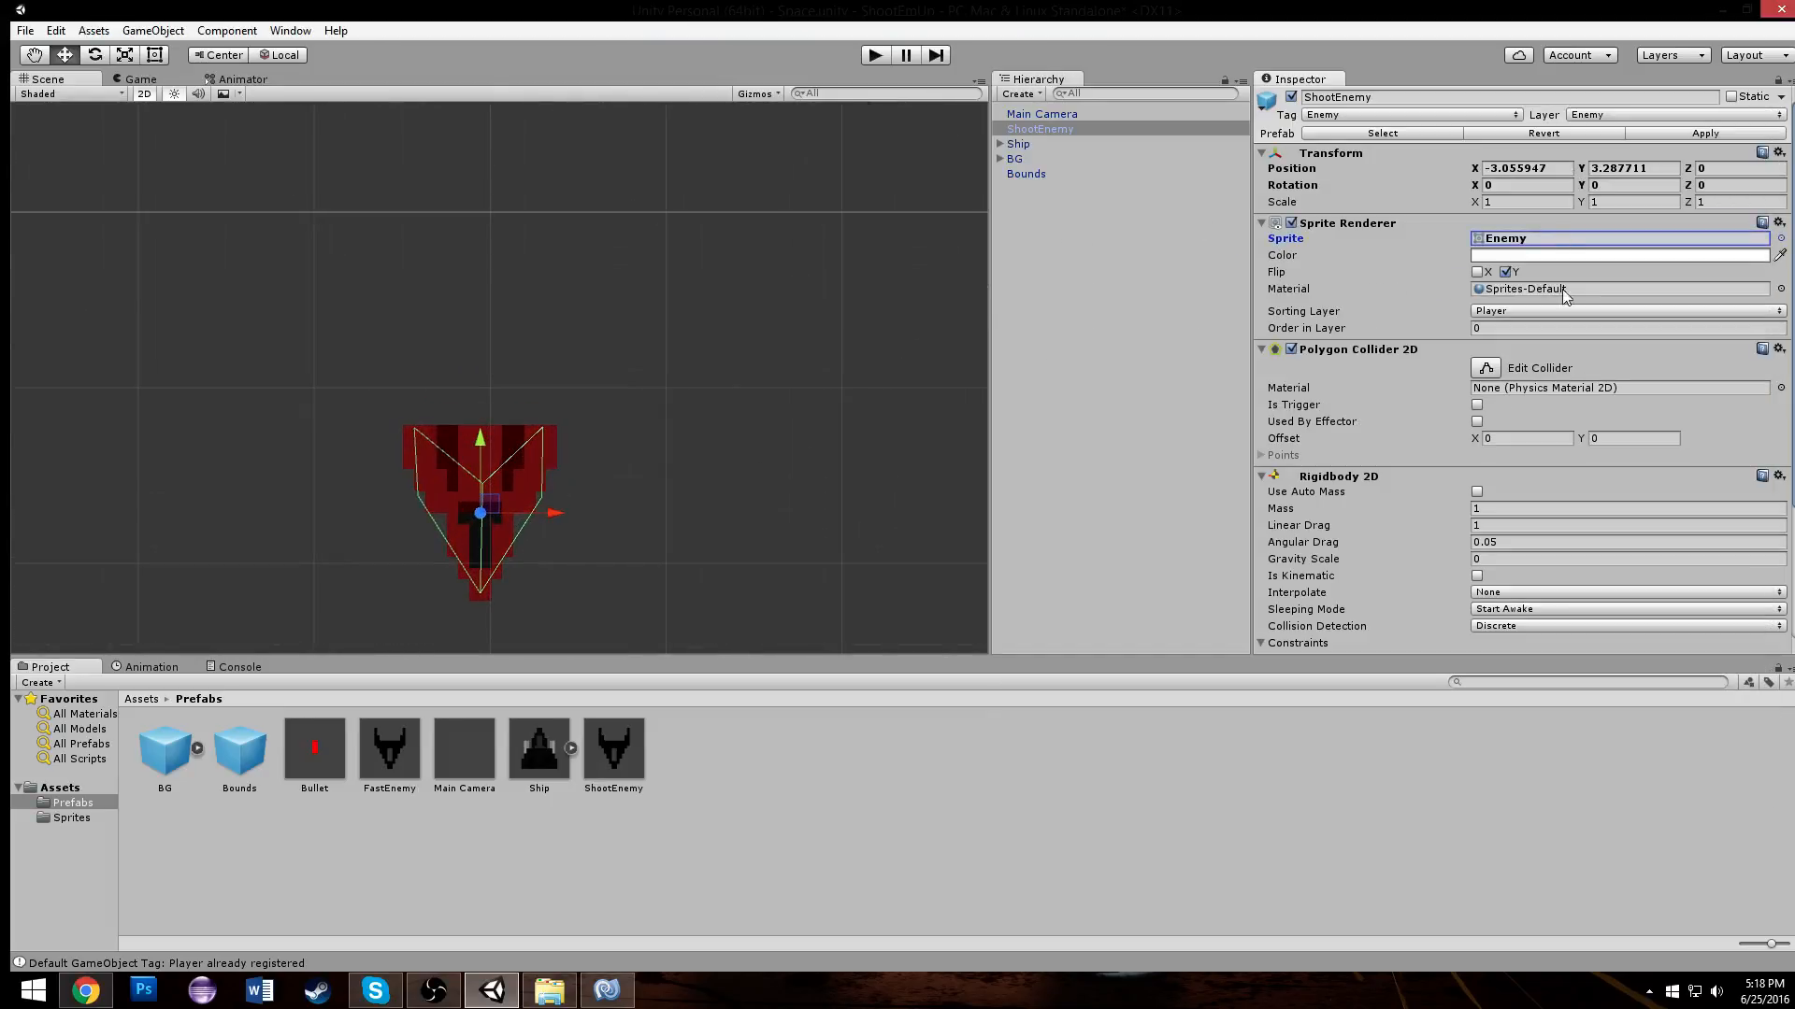
Step: Set ShootEnemy's Enemy script Y Speed to 2 and Health to 8, then apply to the prefab
{"action": "scroll", "scroll_direction": "down", "scroll_amount": 3}
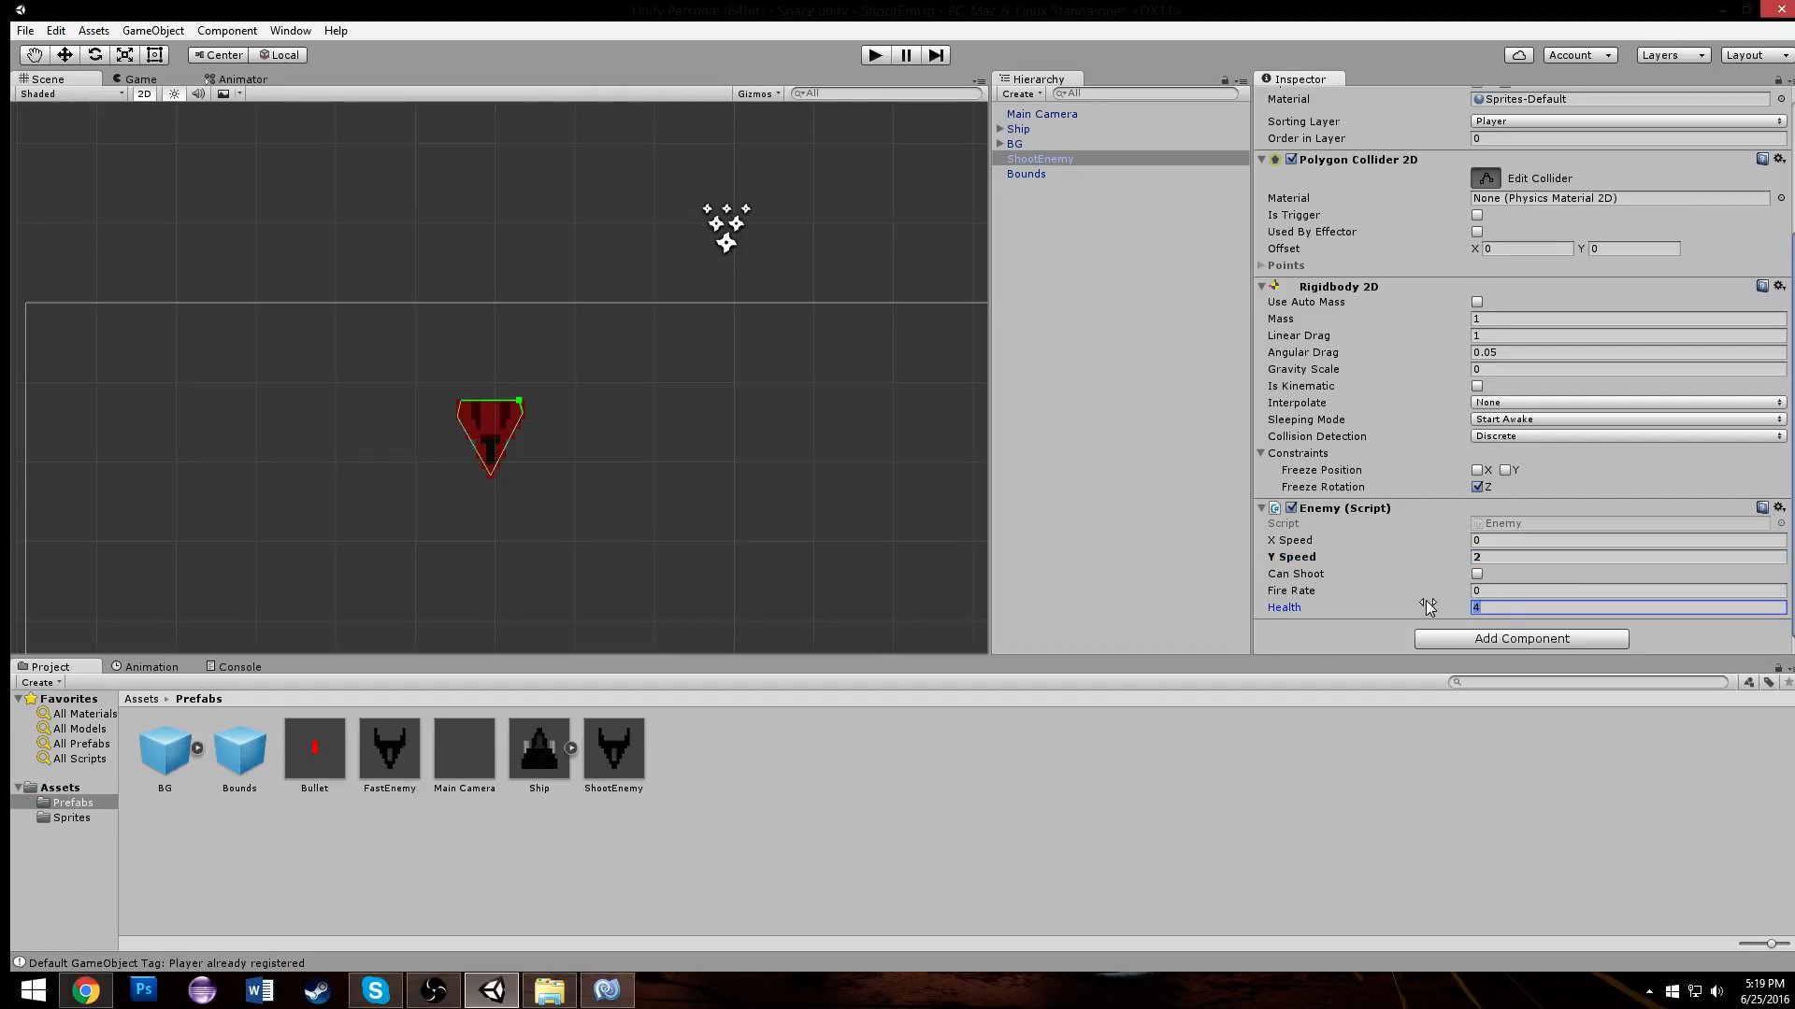
{"action": "type", "text": "8"}
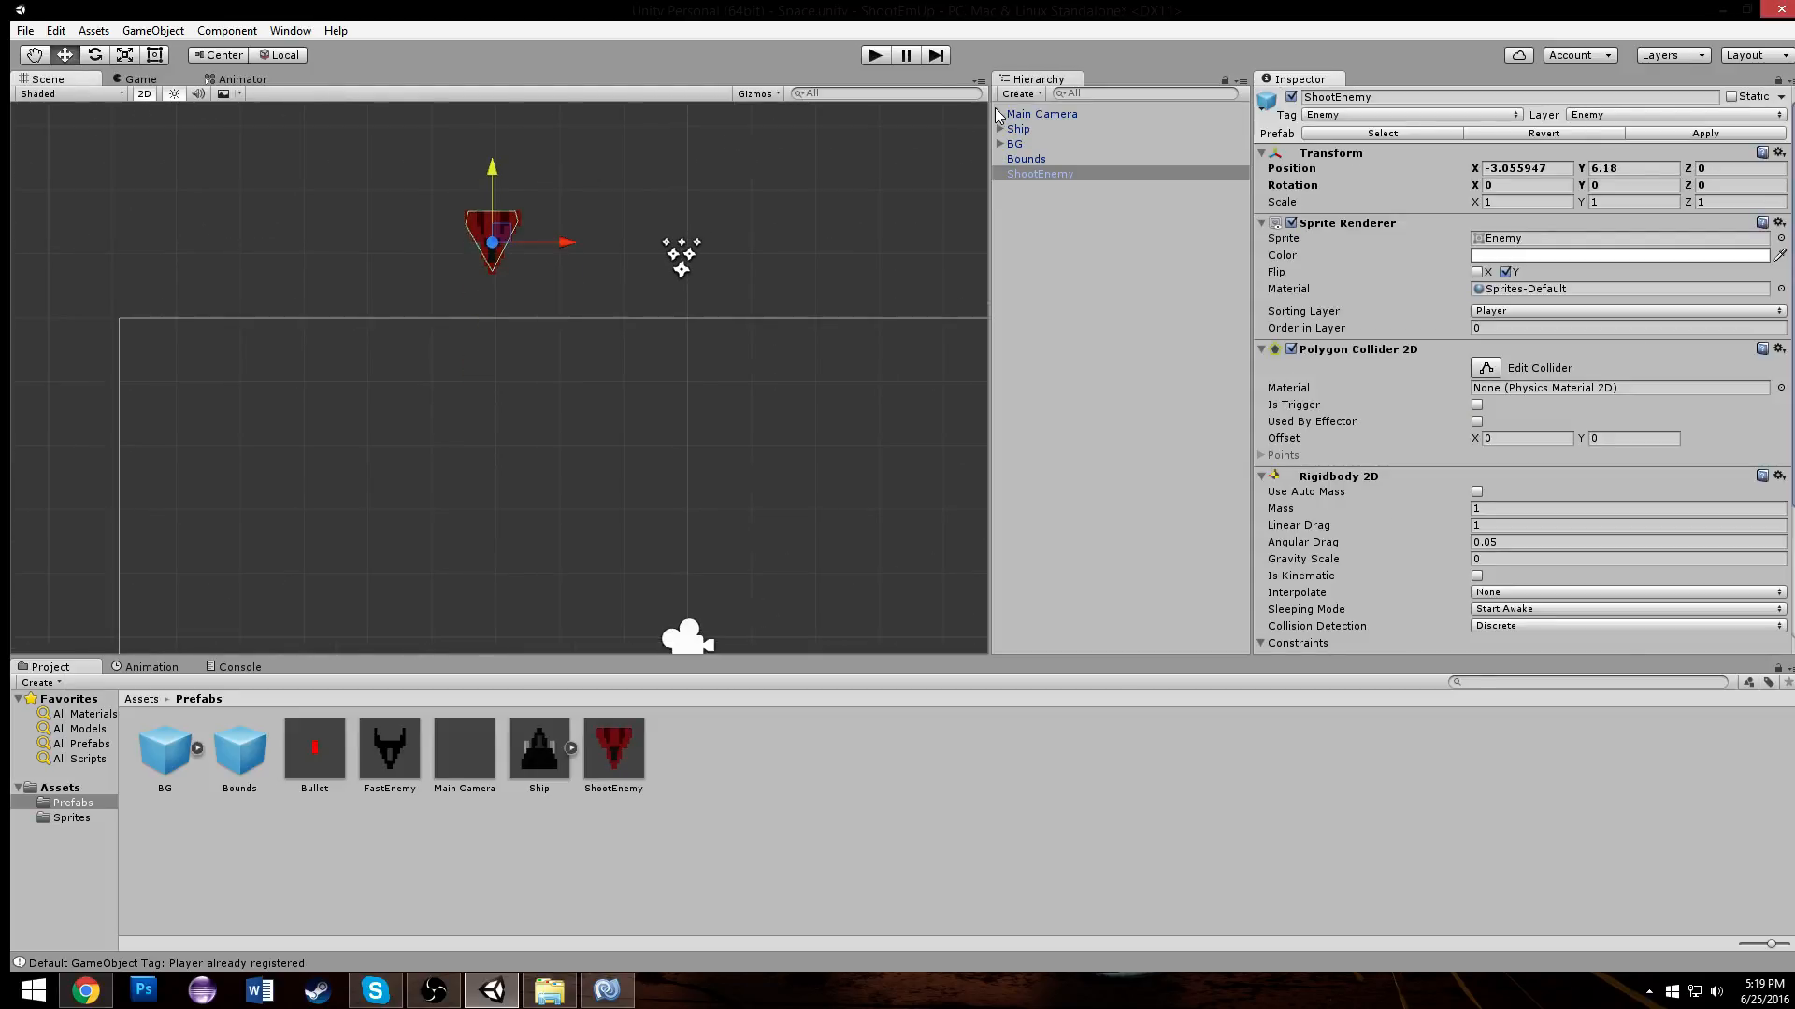
Step: Delete ShootEnemy from the scene and set the Bounds Spawn script's Waves to 2
{"action": "left_click", "coordinate": [1039, 174]}
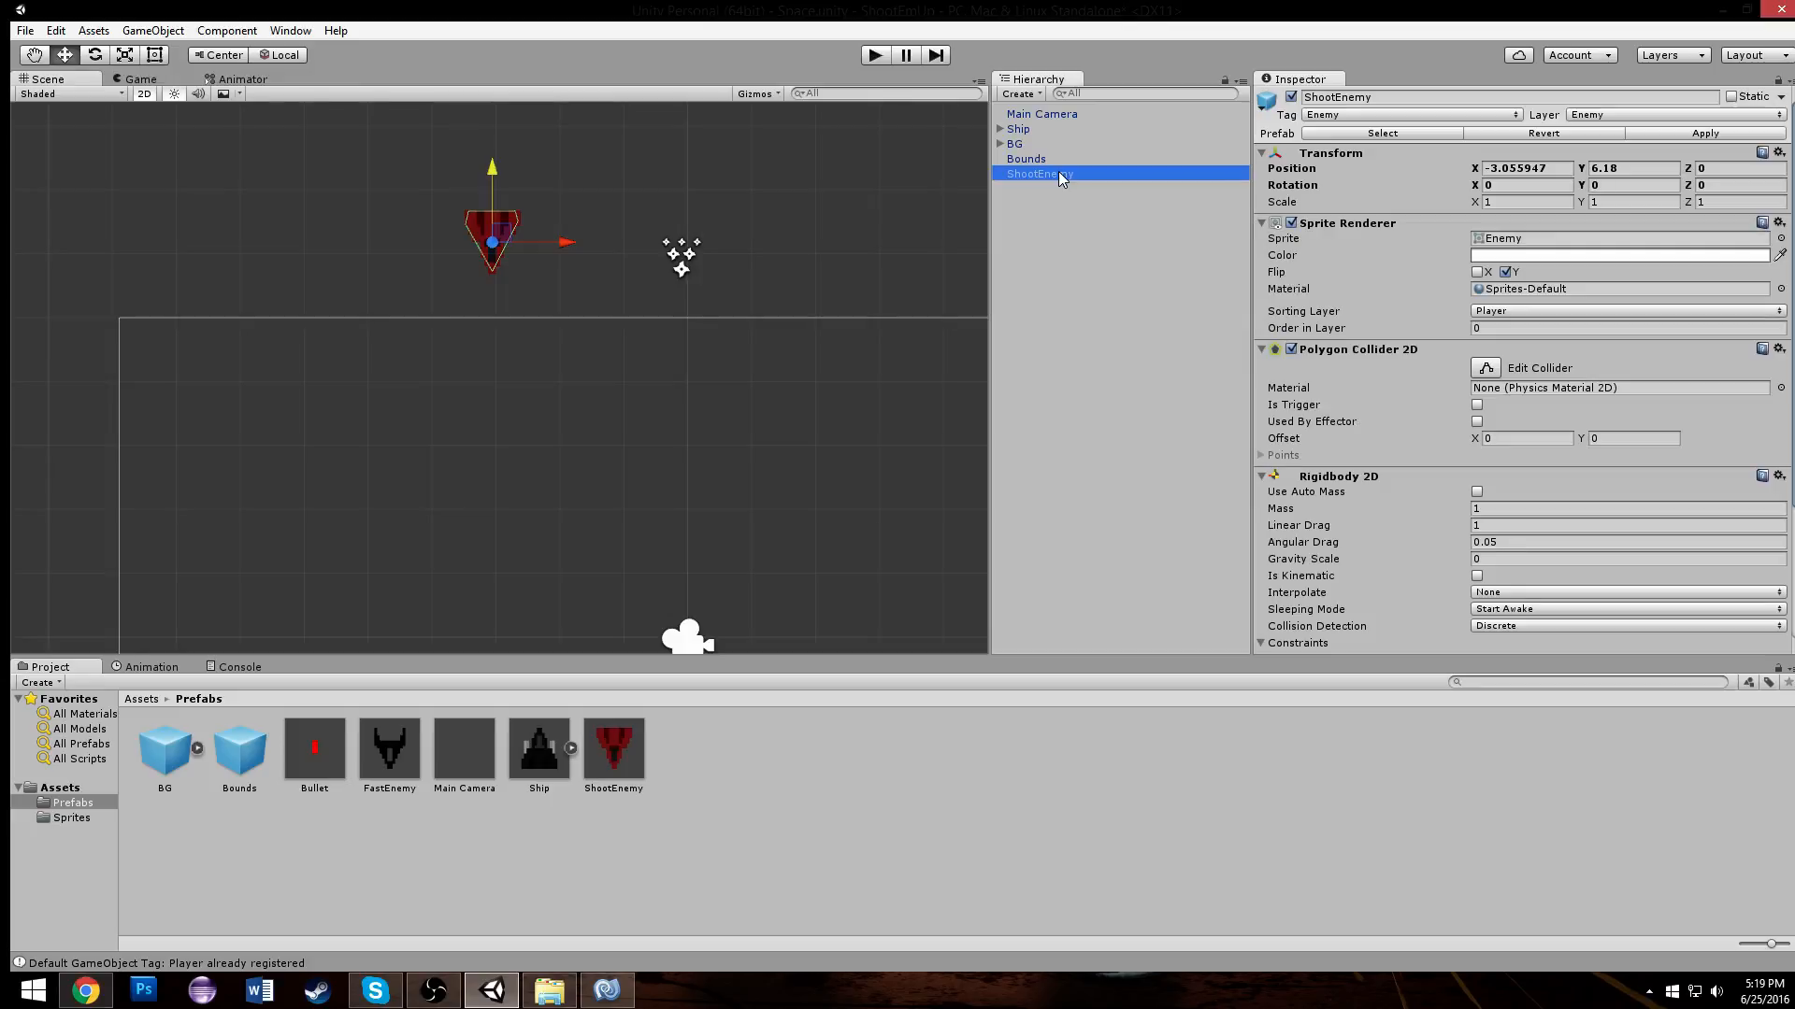
{"action": "left_click", "coordinate": [1015, 143]}
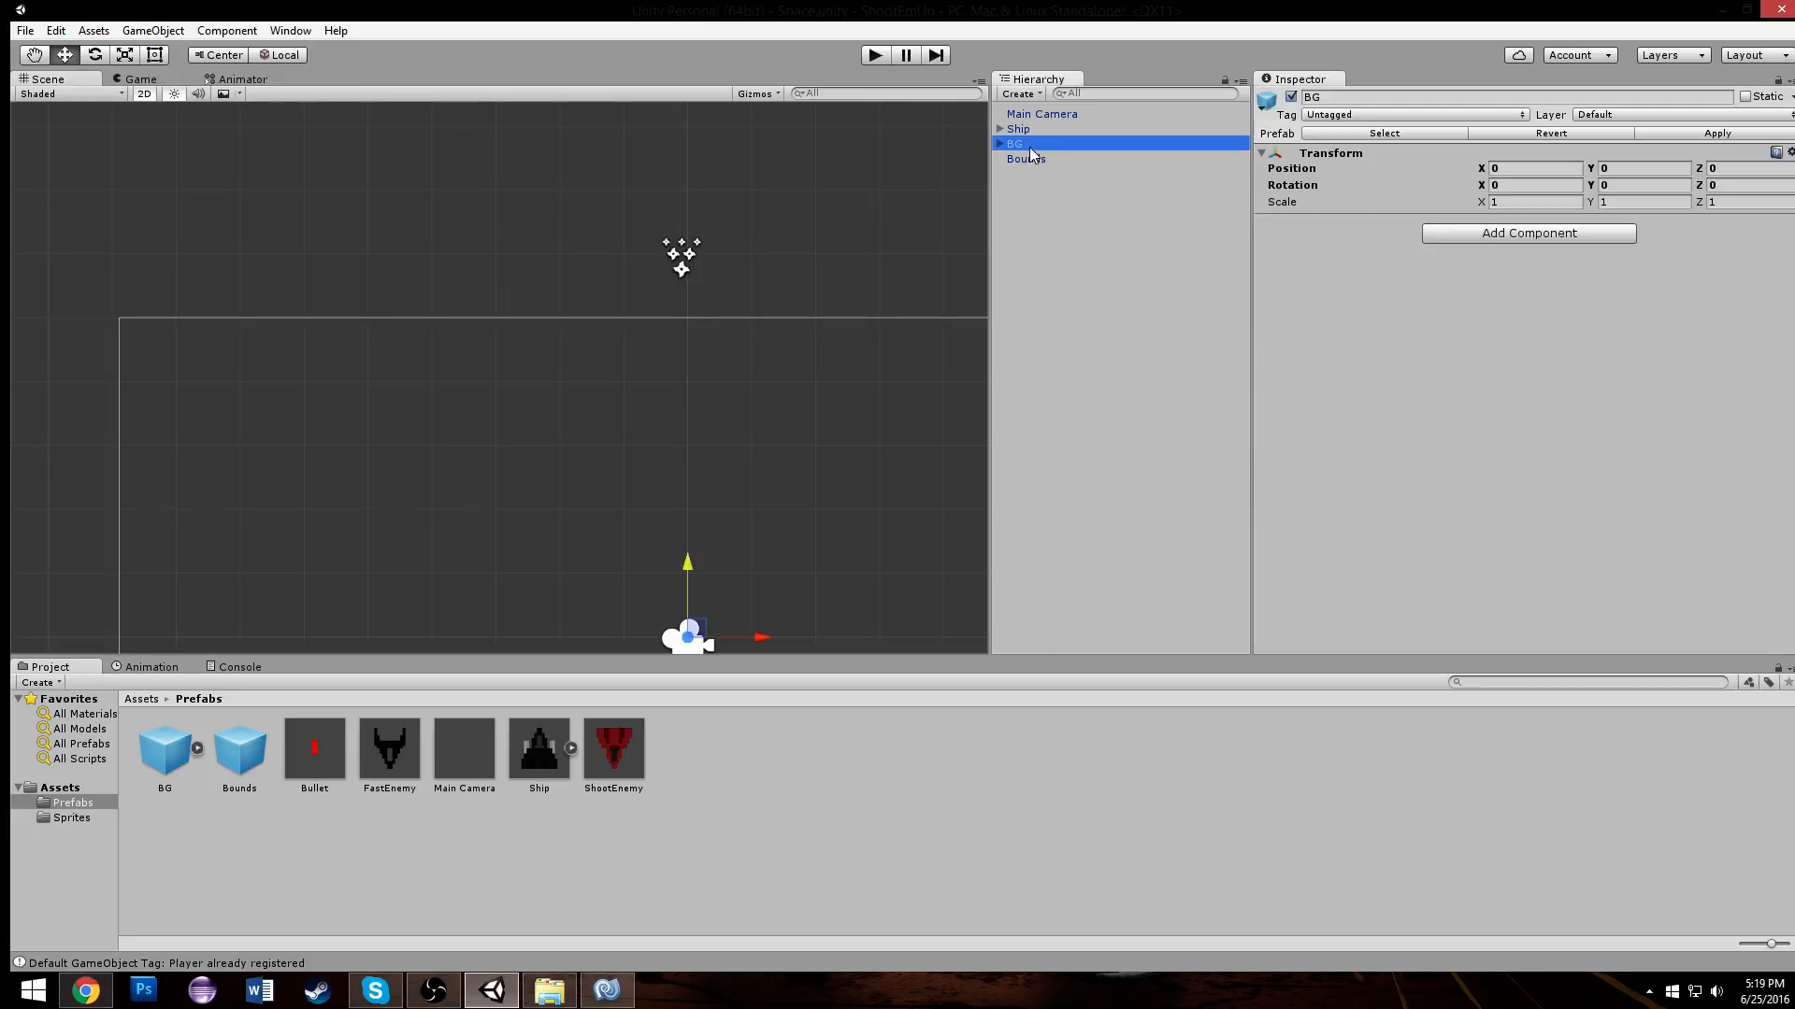
{"action": "left_click", "coordinate": [1026, 159]}
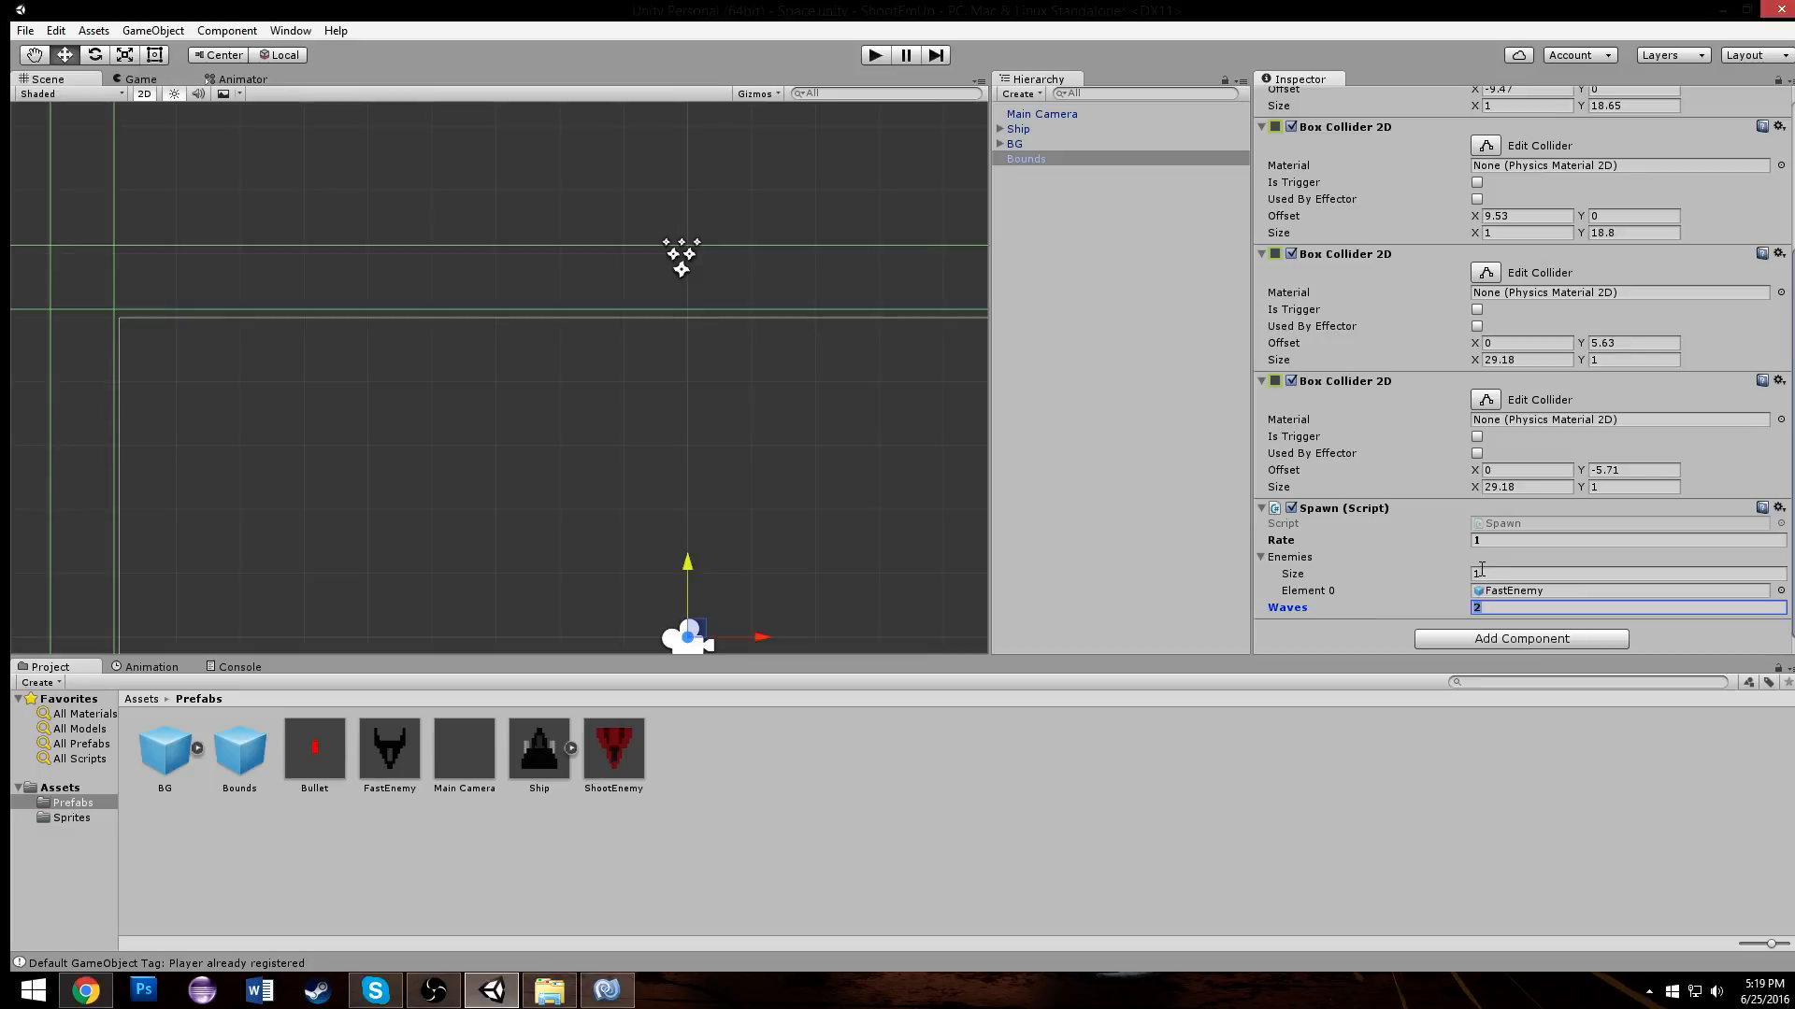
{"action": "type", "text": "2"}
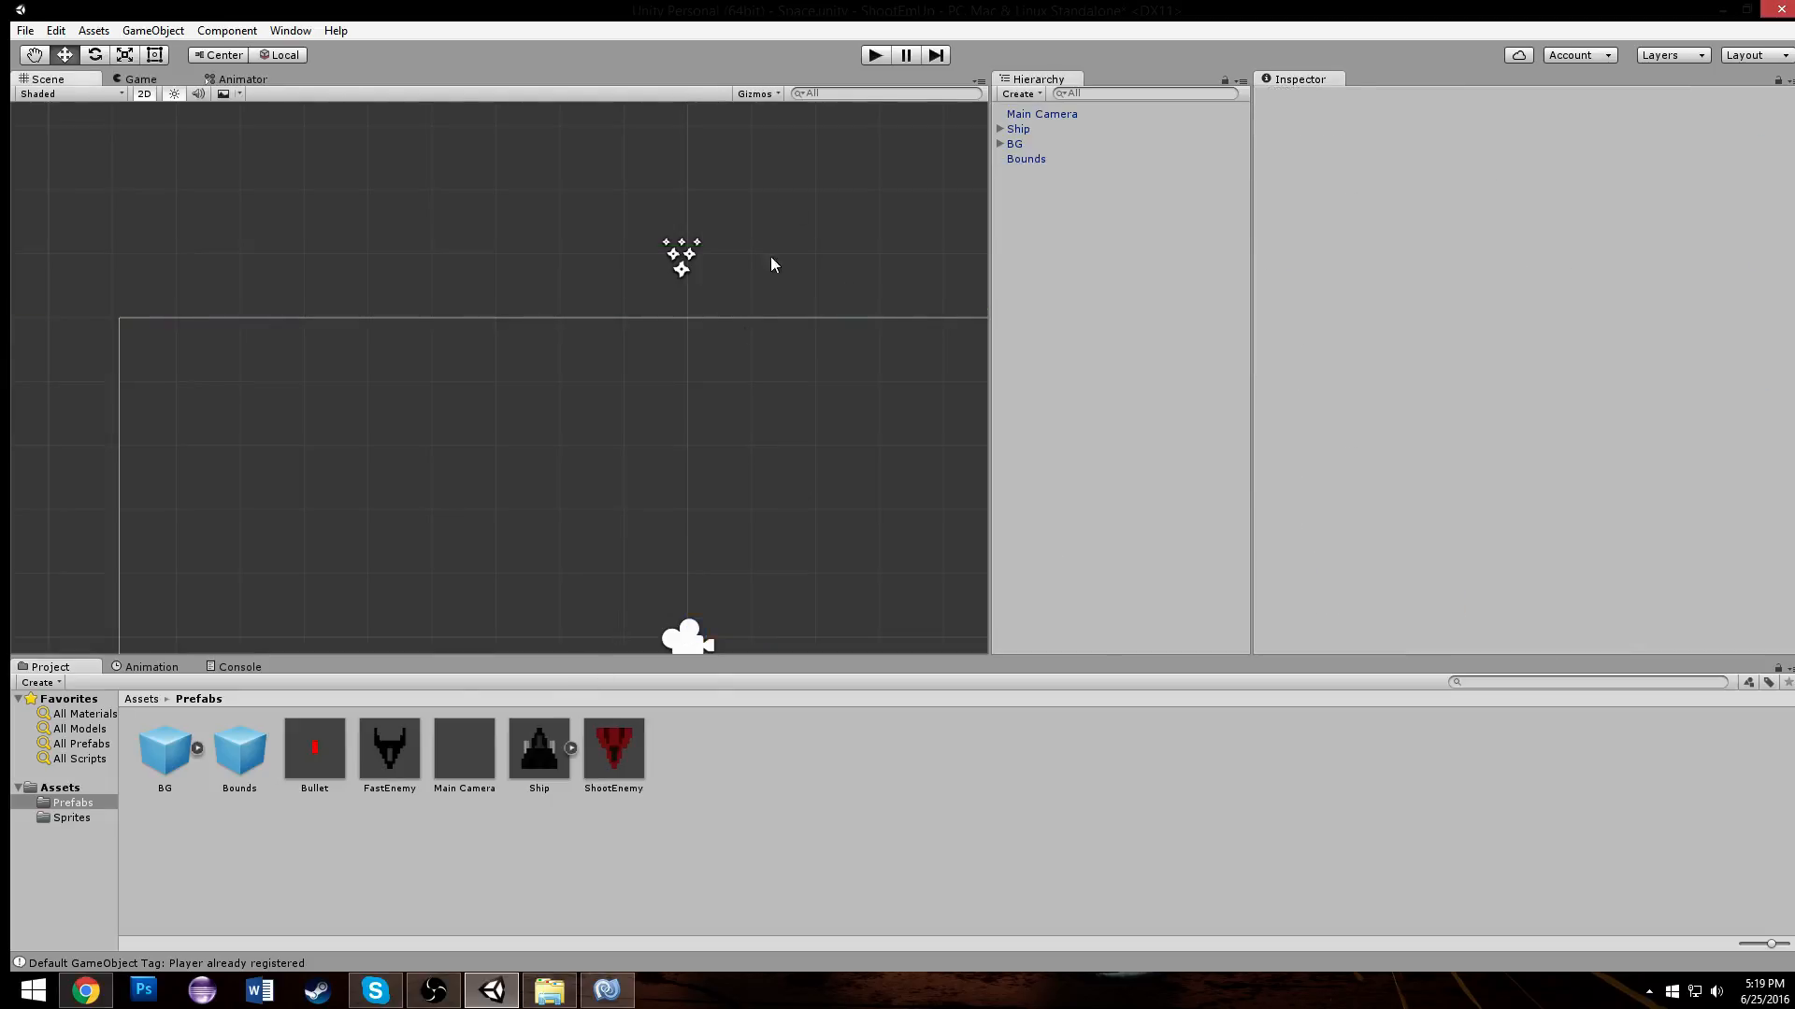
{"action": "left_click", "coordinate": [875, 53]}
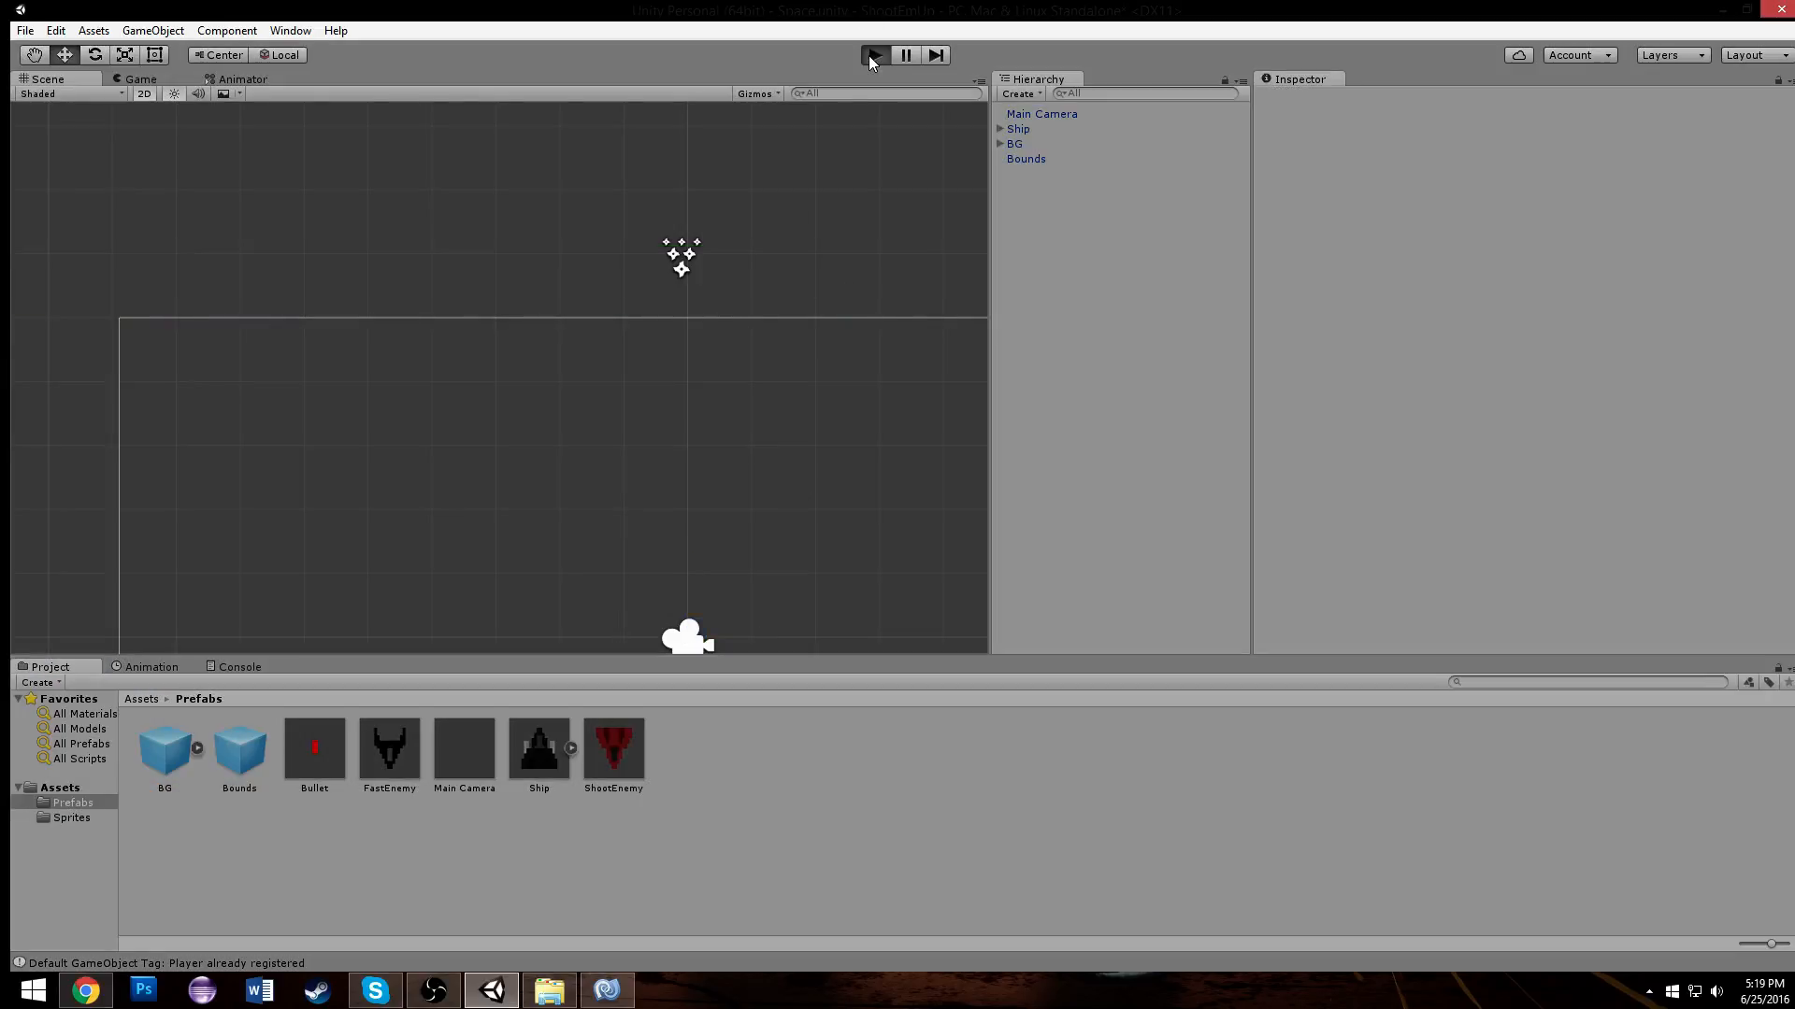
{"action": "left_click", "coordinate": [874, 54]}
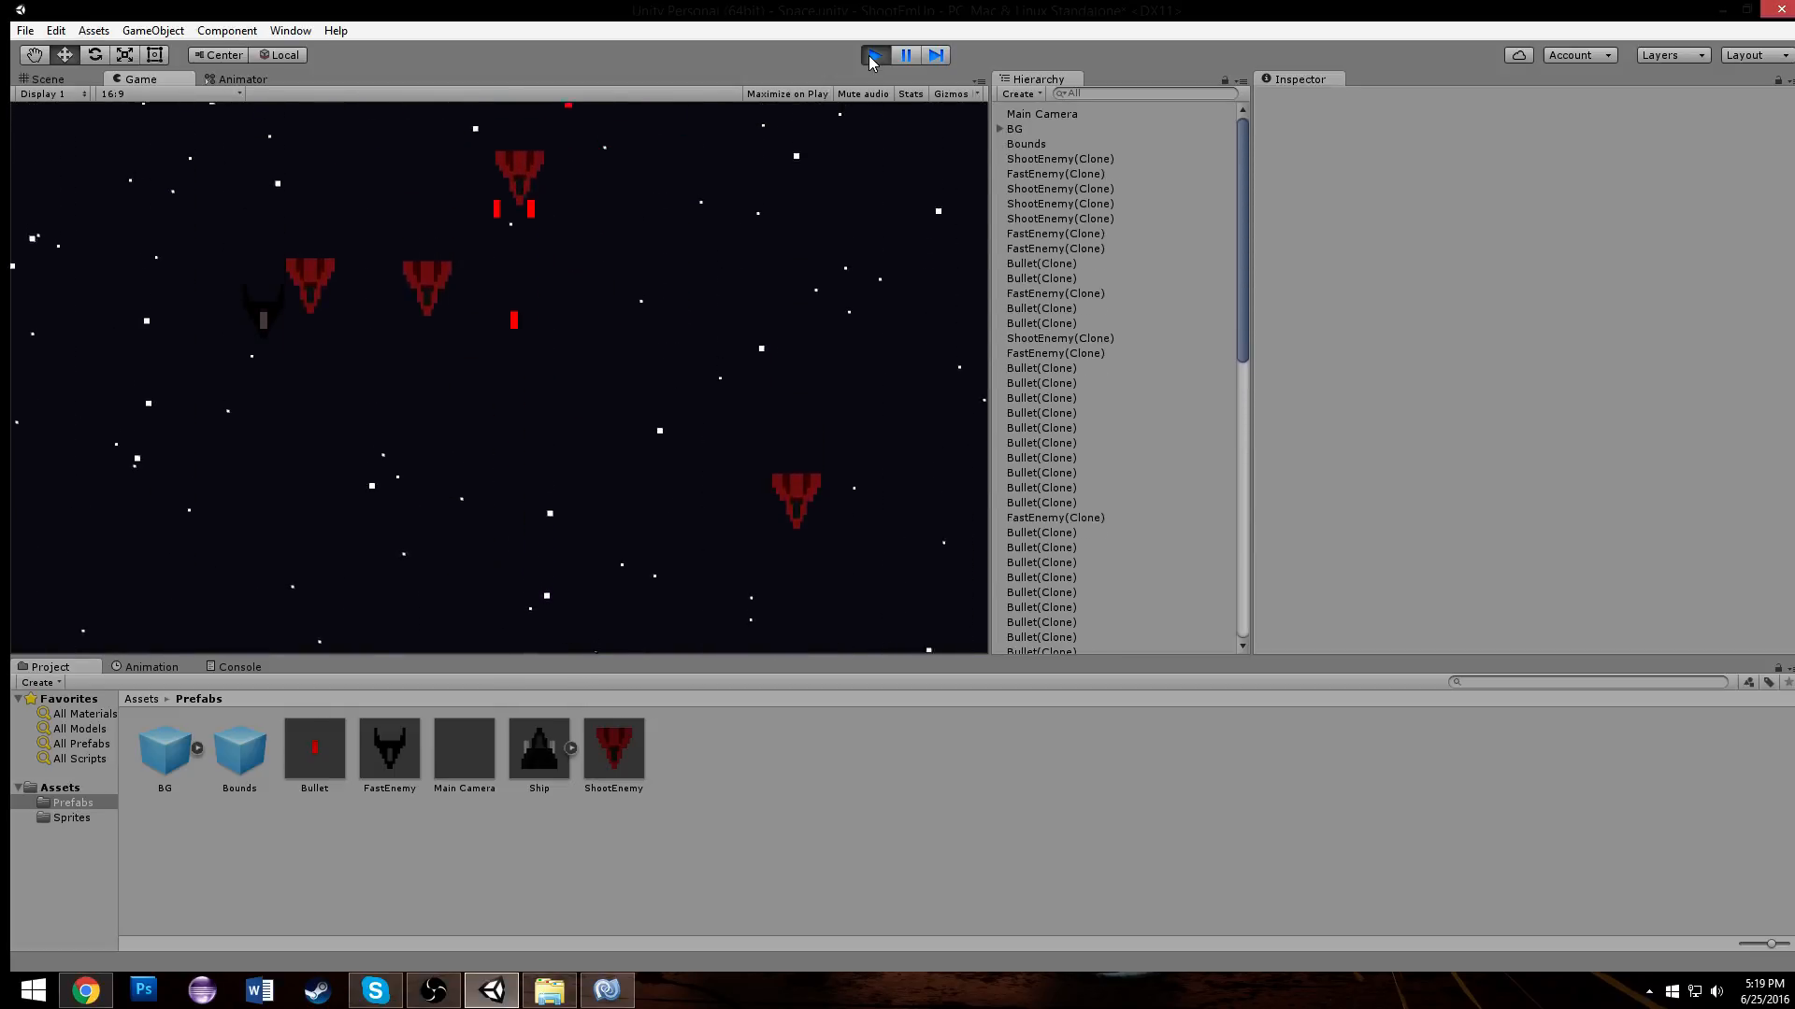
{"action": "left_click", "coordinate": [872, 55]}
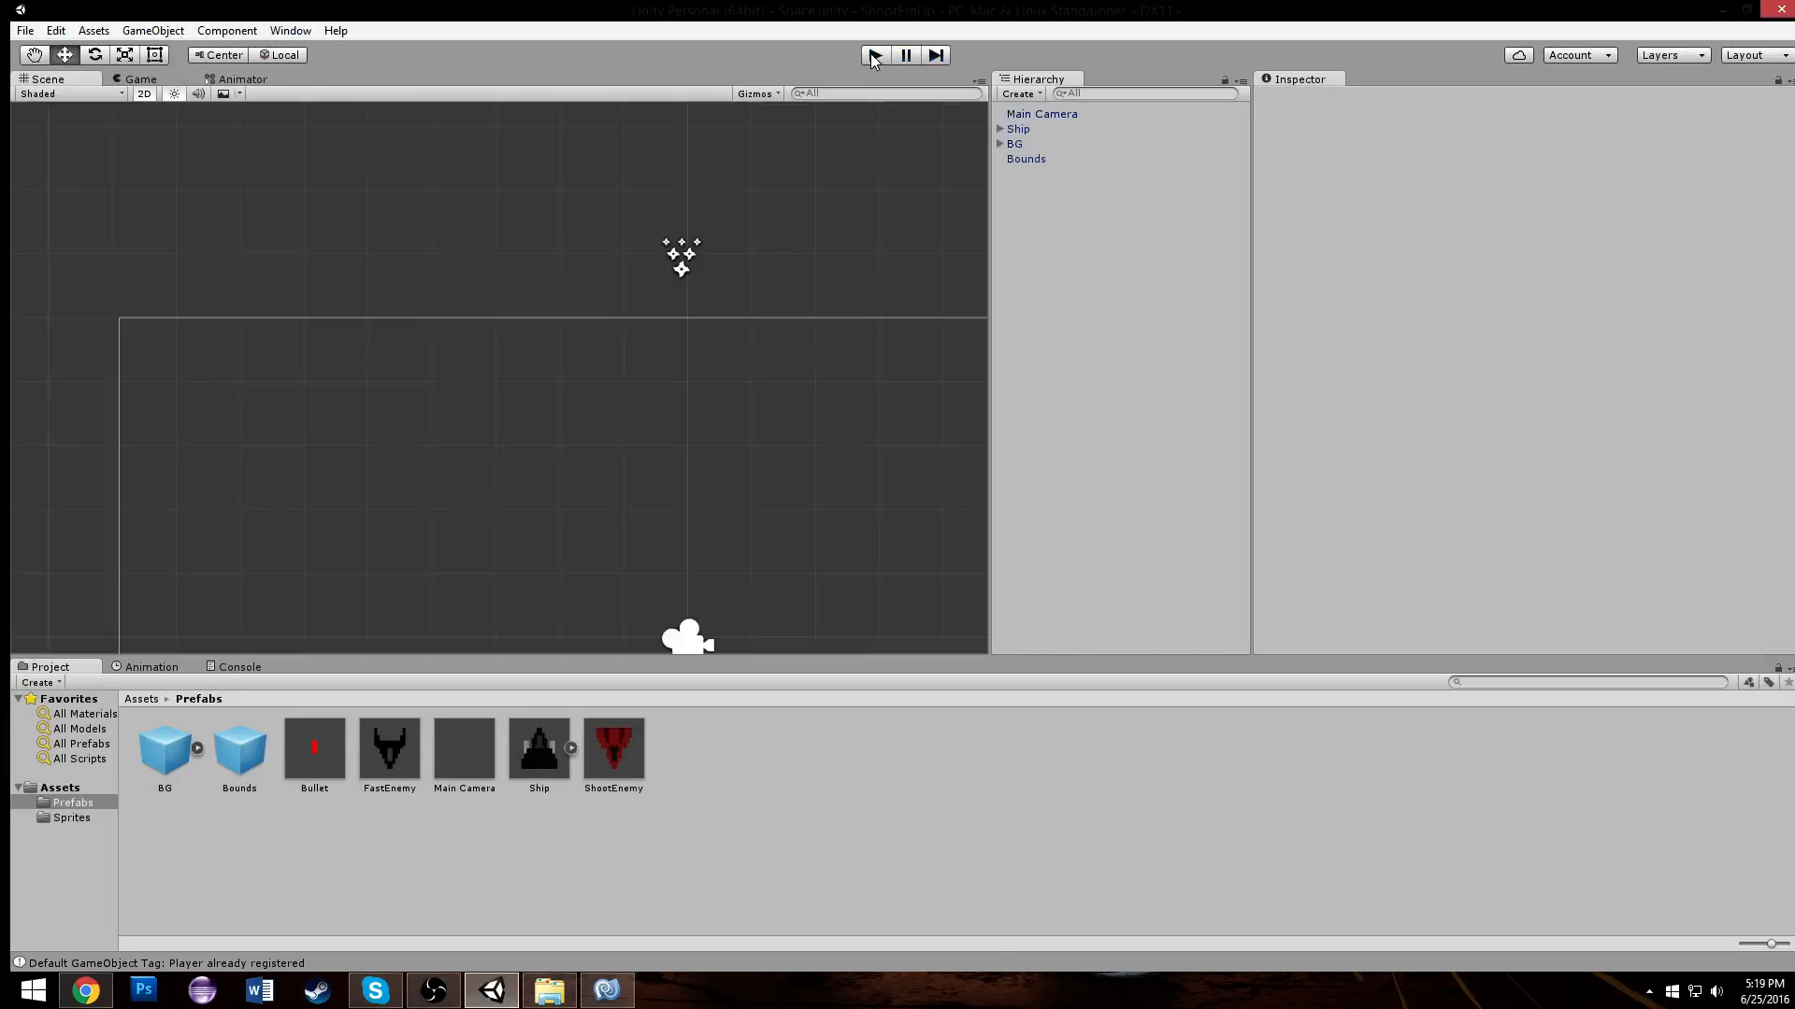
{"action": "left_click", "coordinate": [878, 53]}
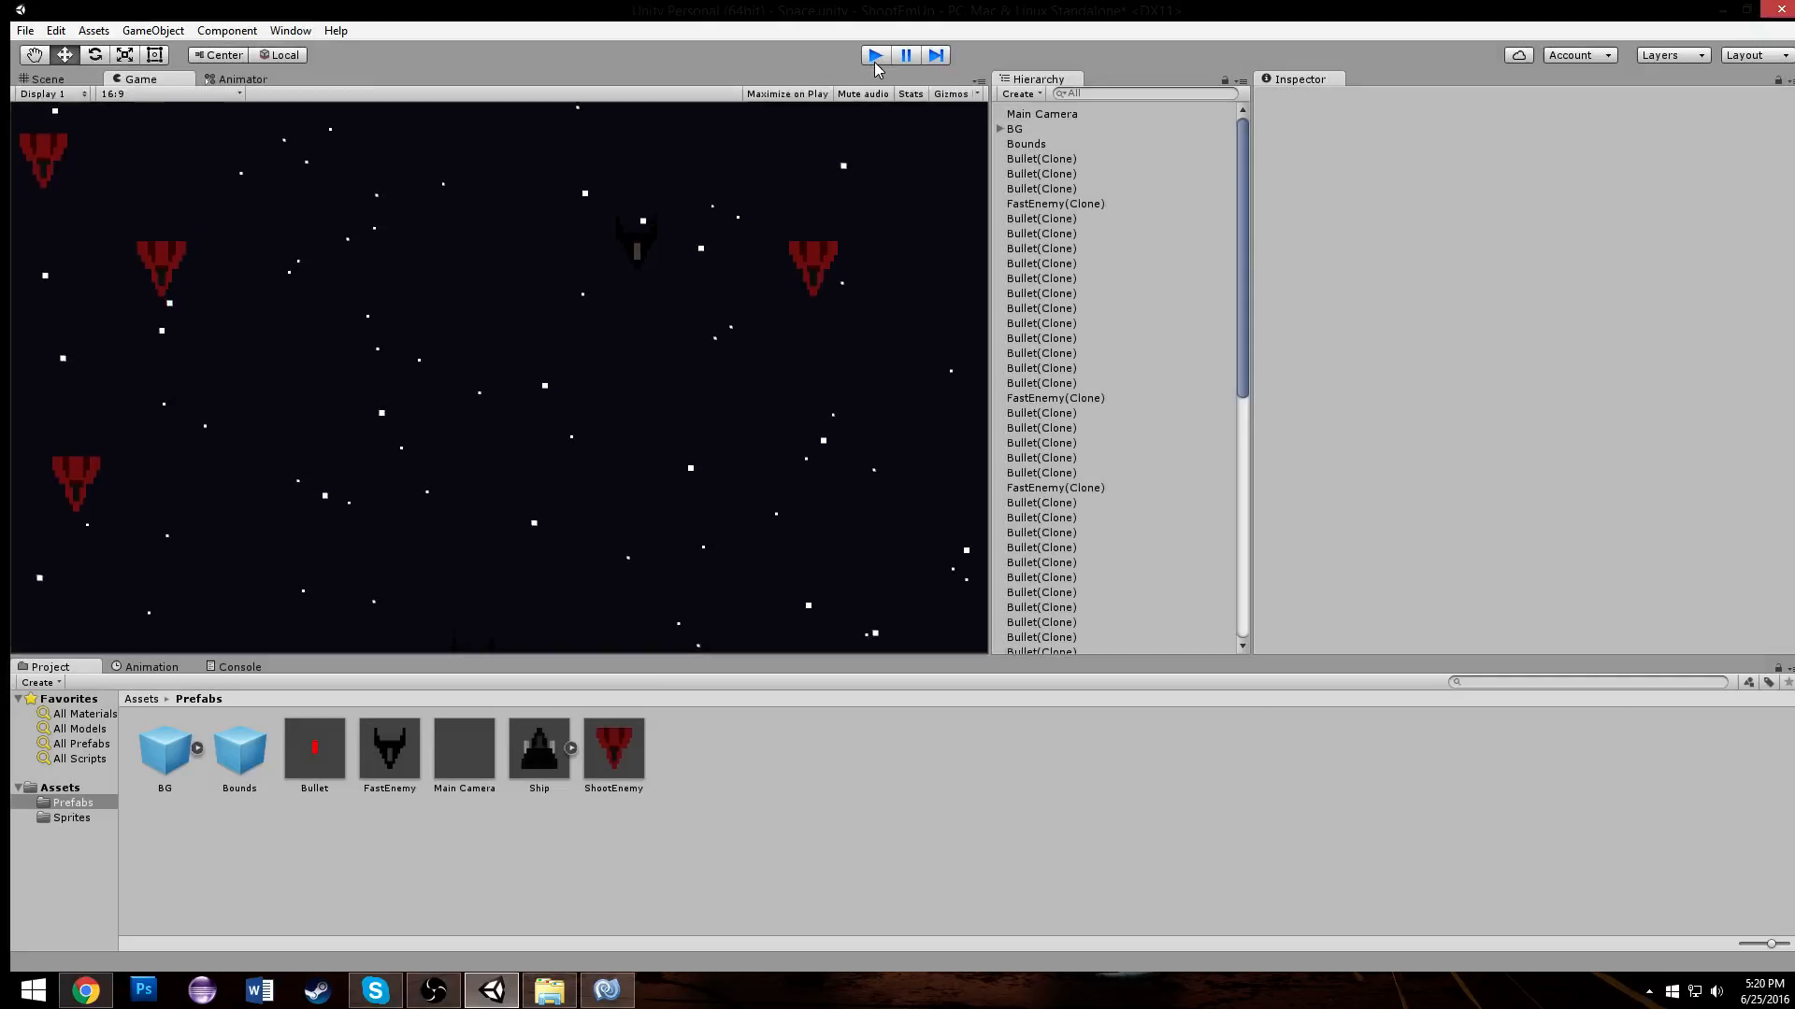
{"action": "left_click", "coordinate": [875, 55]}
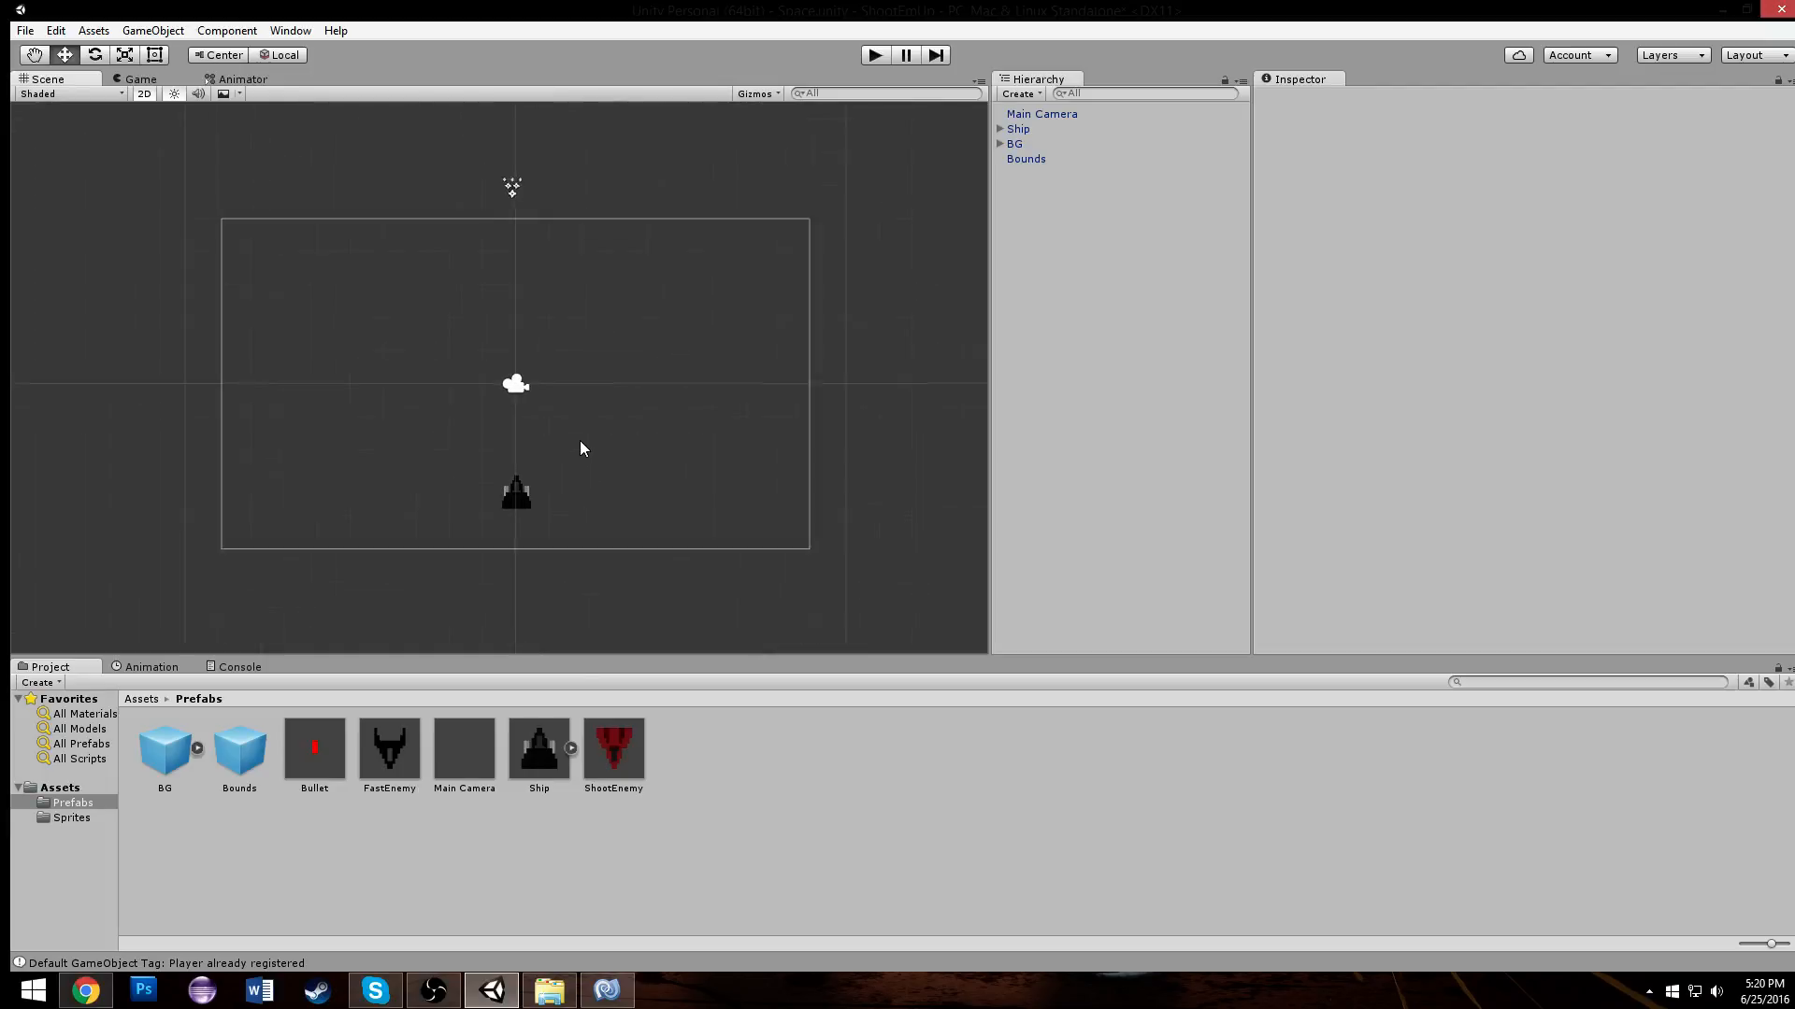
{"action": "left_click", "coordinate": [608, 991]}
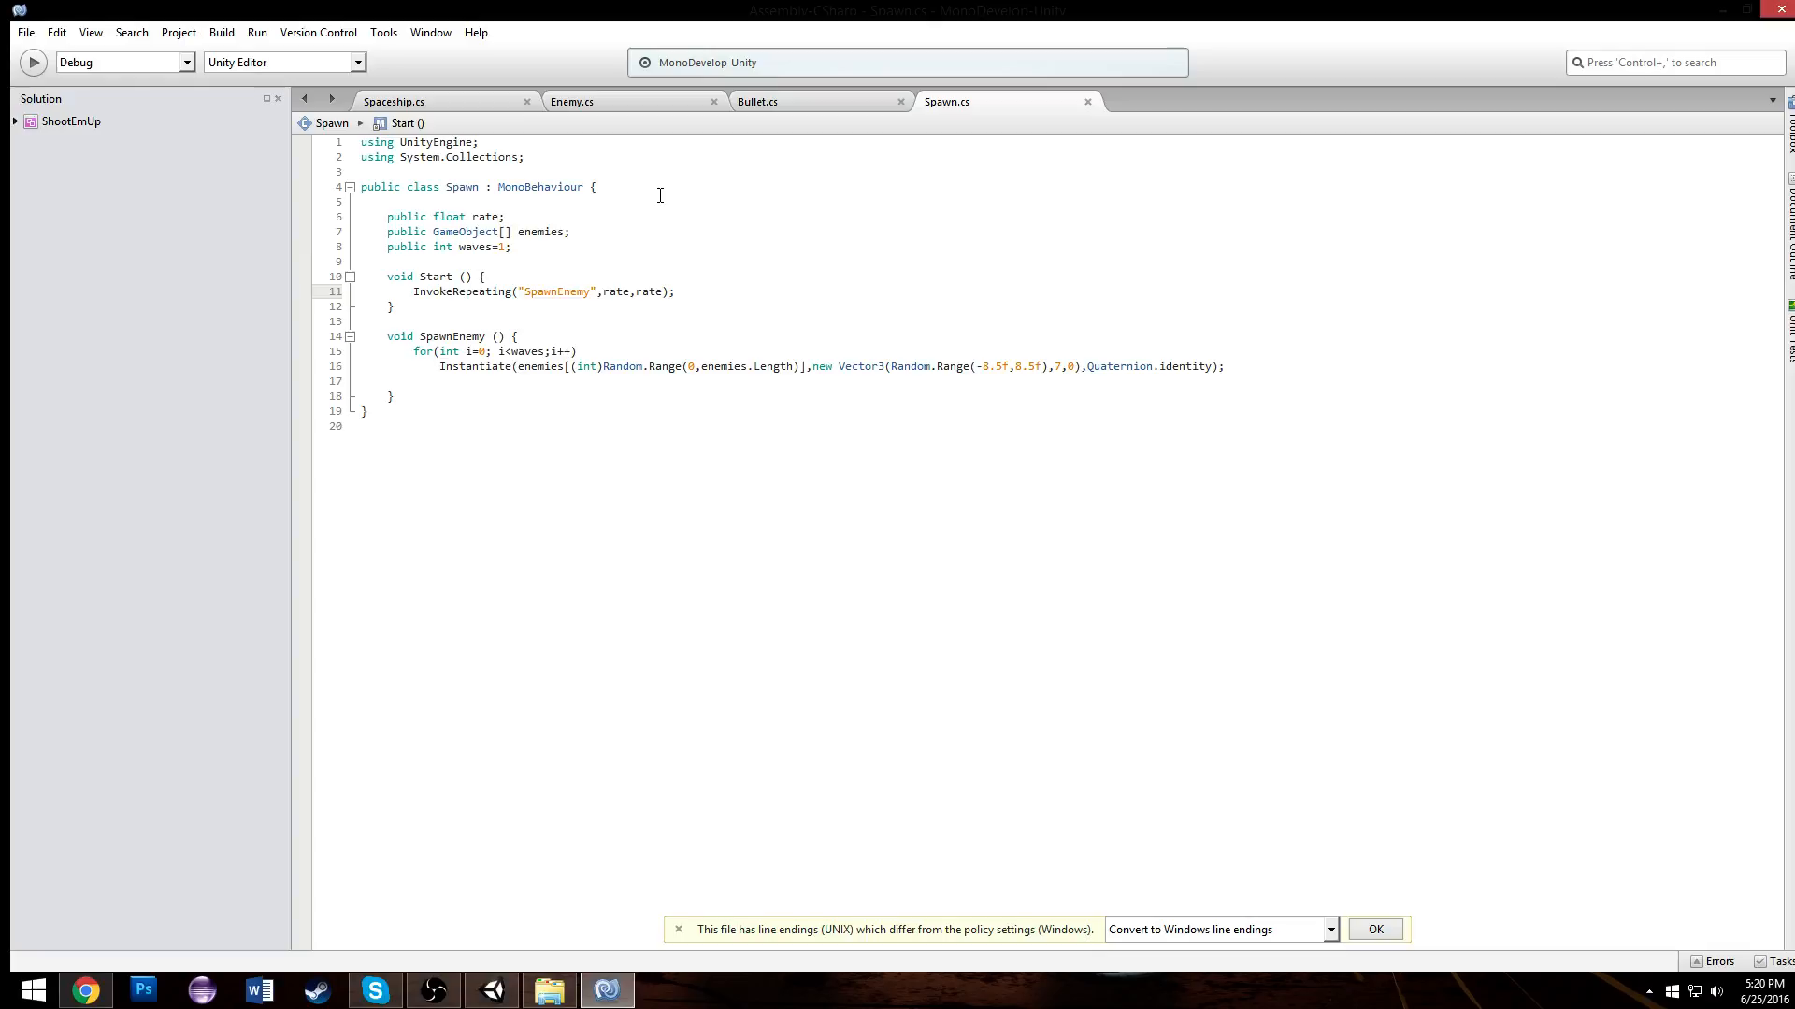
Step: In Enemy.cs Start, add if(canShoot) with InvokeRepeating("Shoot",fireRate,fireRate)
{"action": "left_click", "coordinate": [407, 101]}
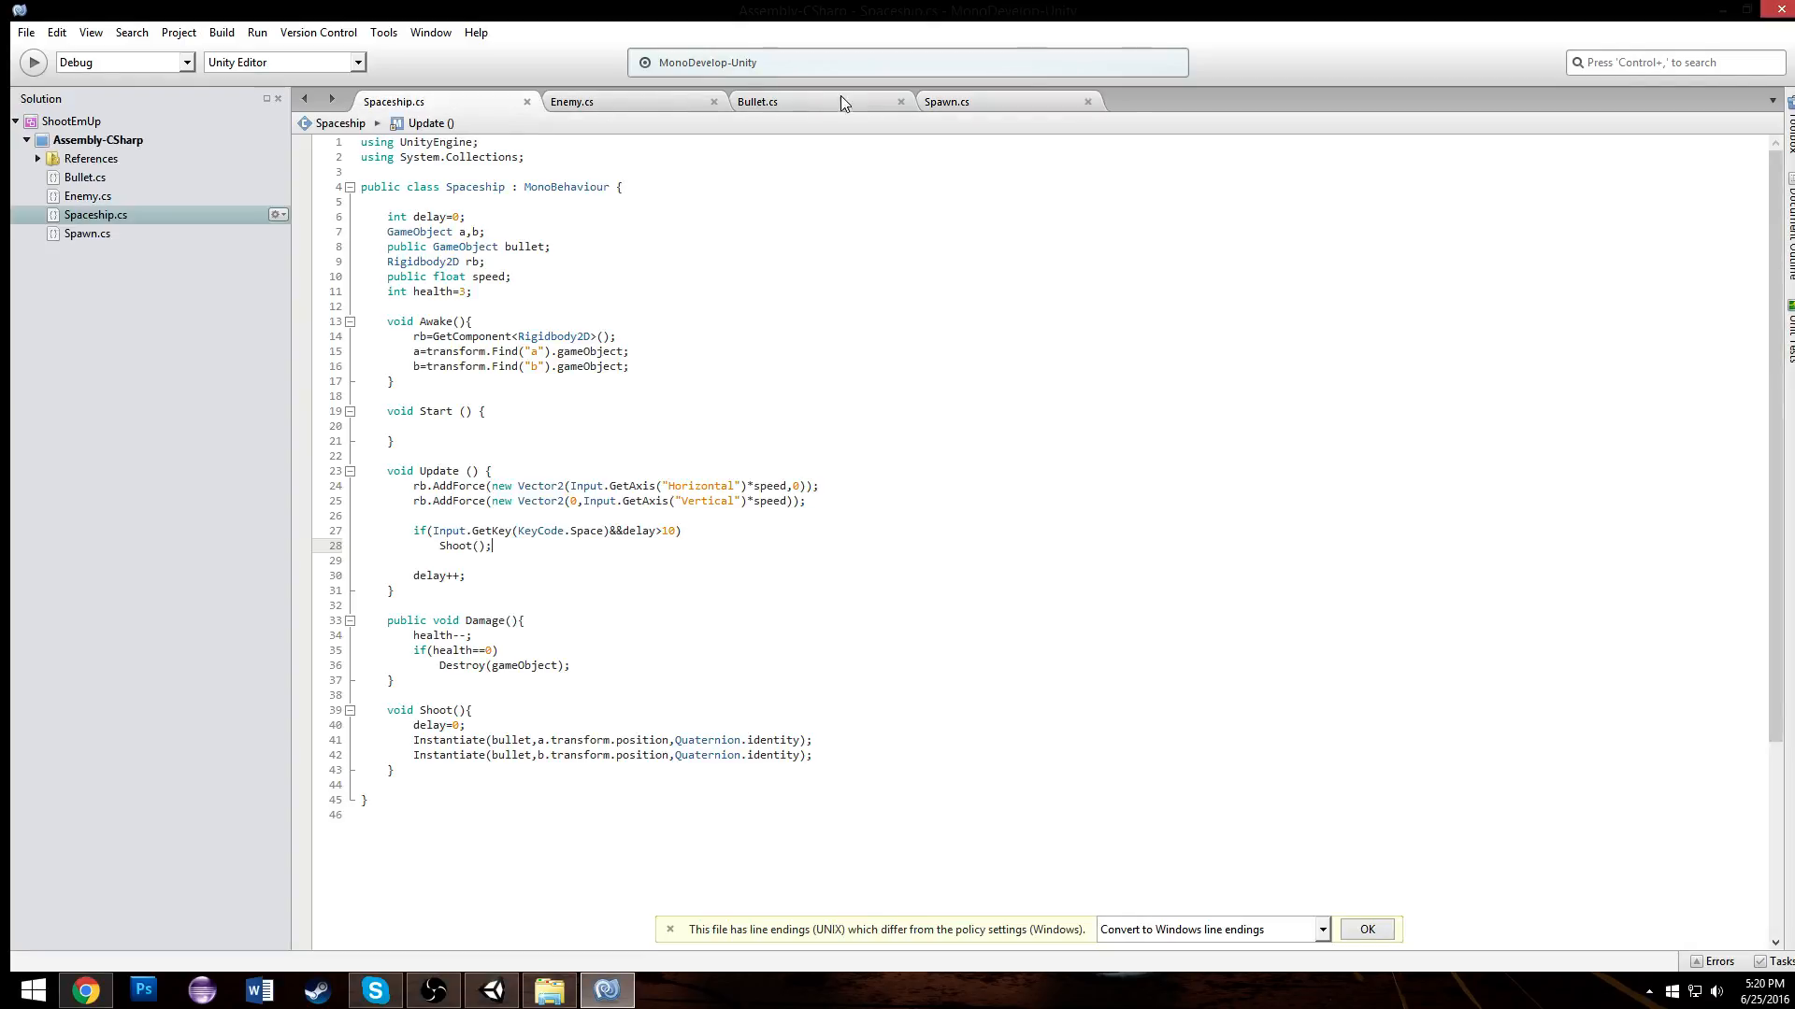
{"action": "left_click", "coordinate": [573, 101]}
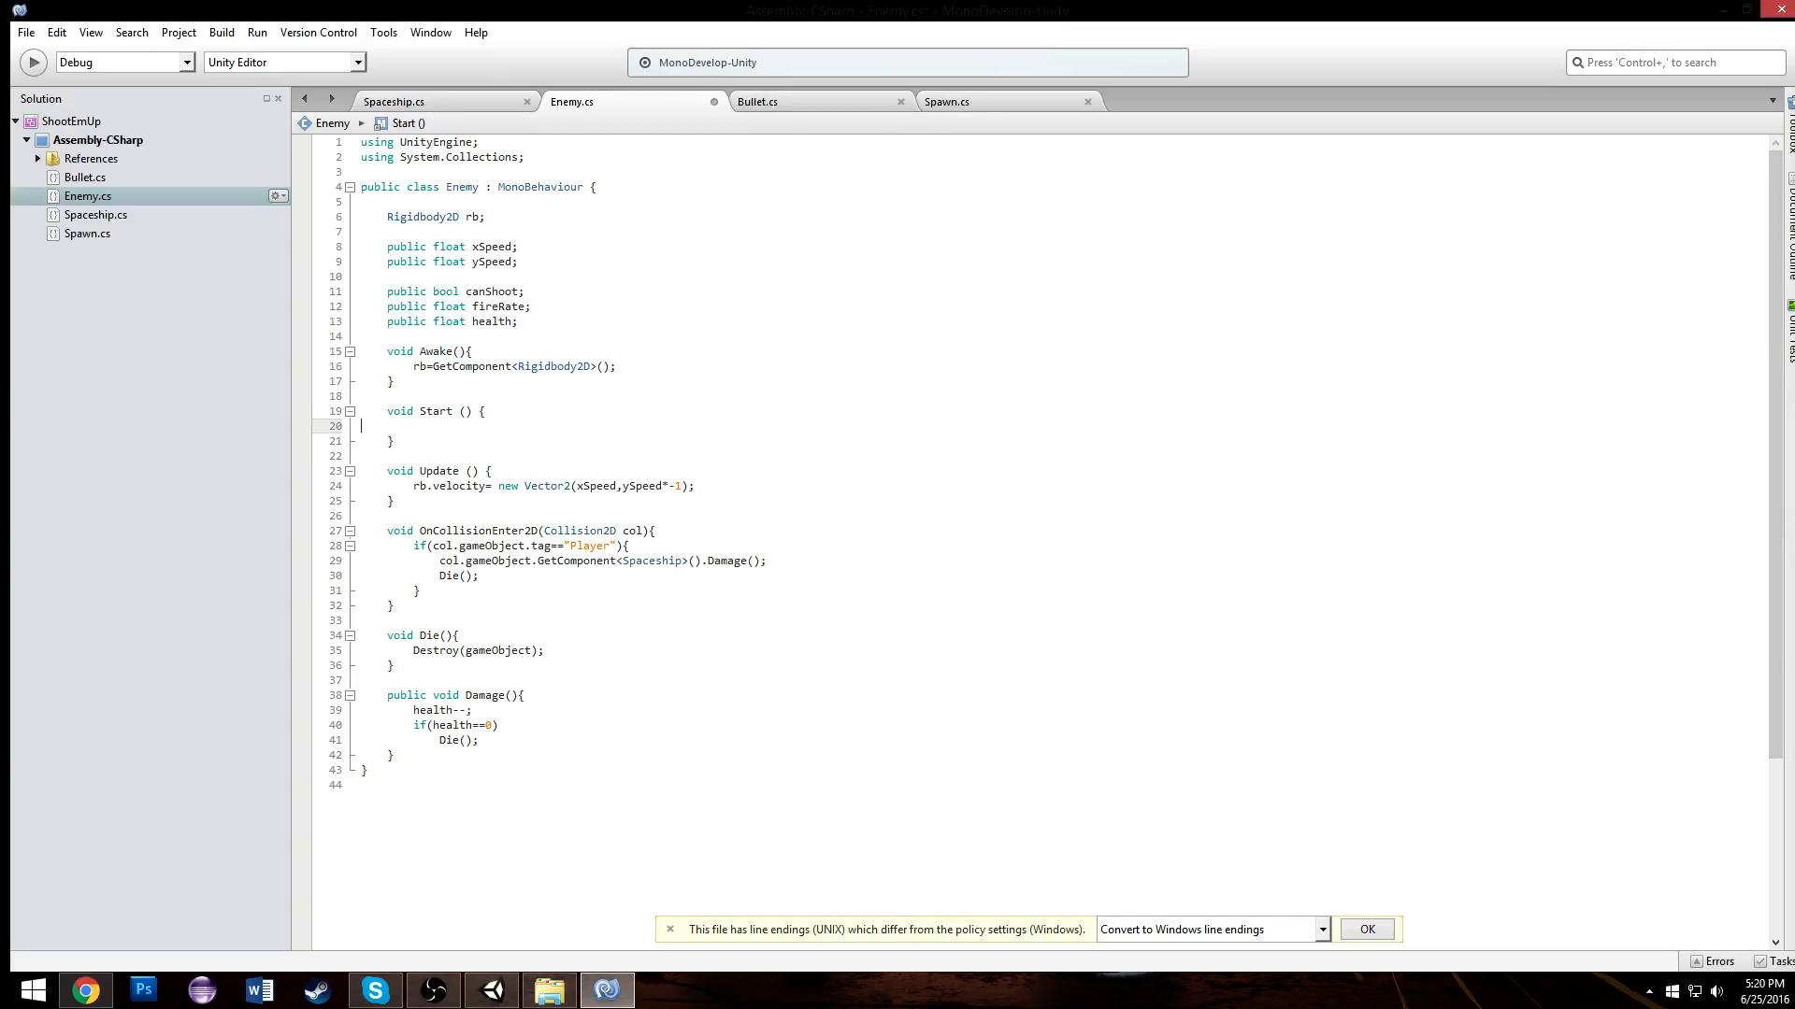
{"action": "type", "text": "if("}
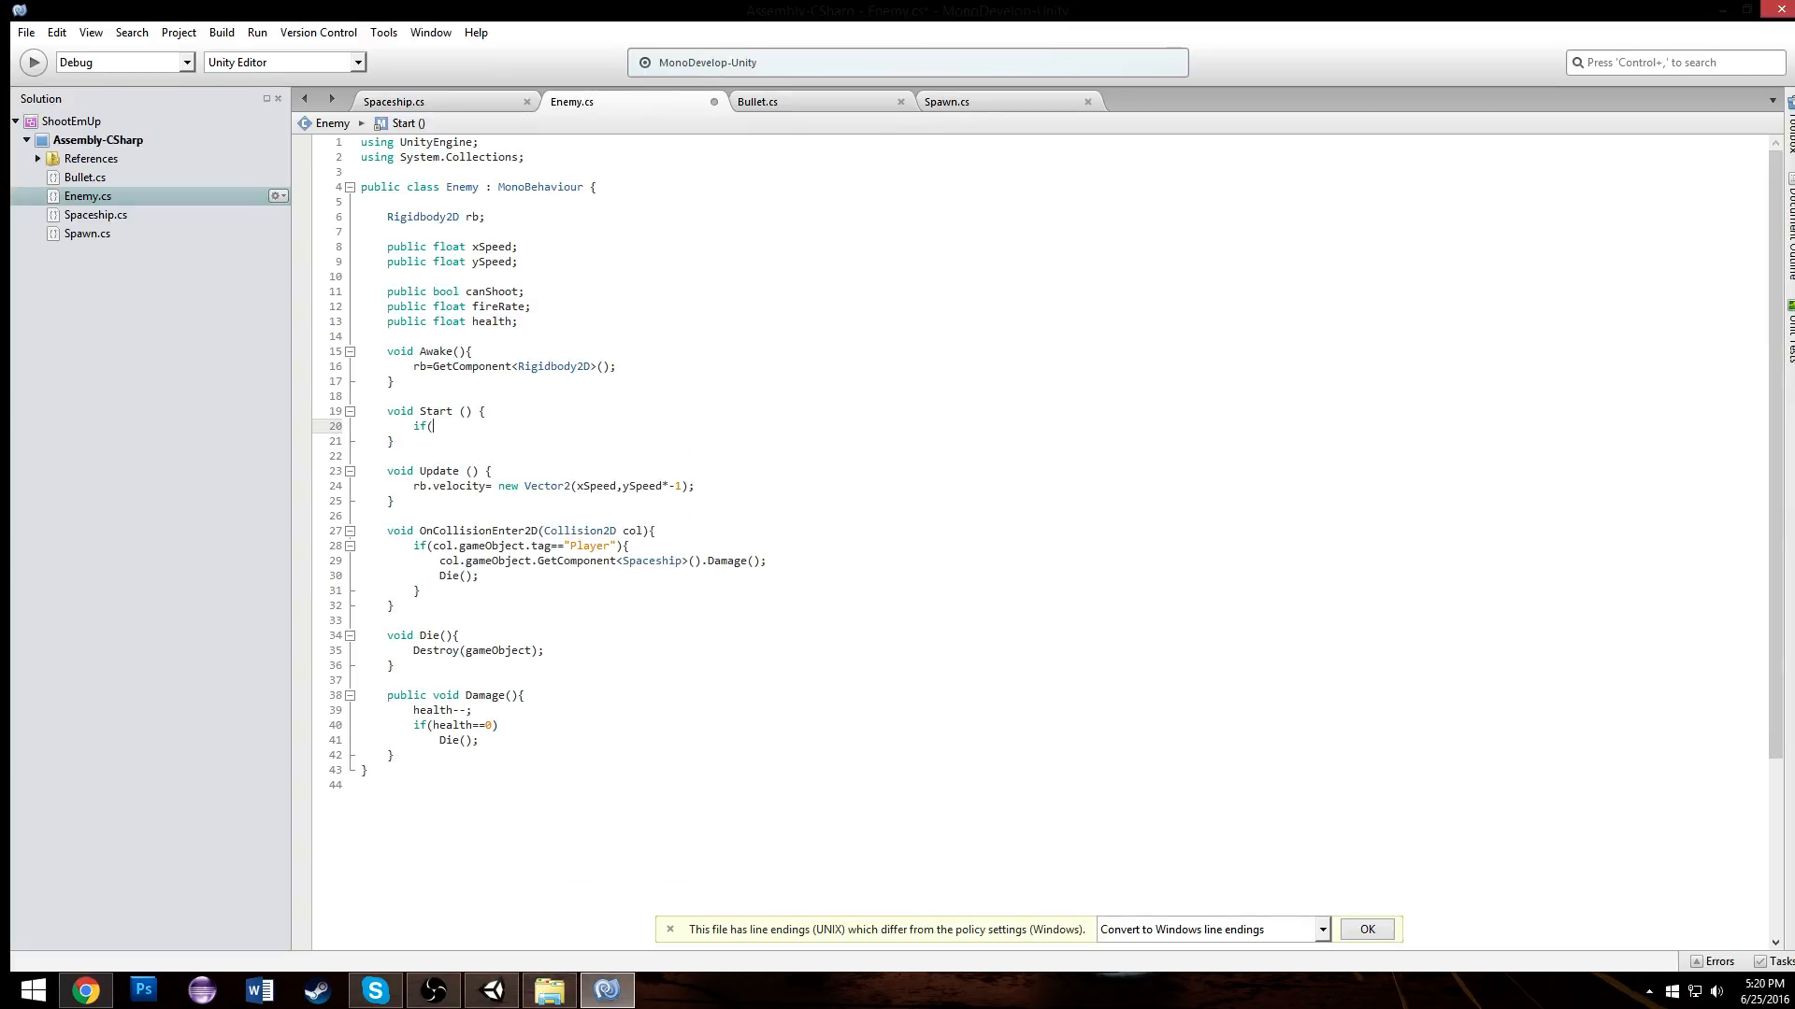
{"action": "type", "text": "canShoot)"}
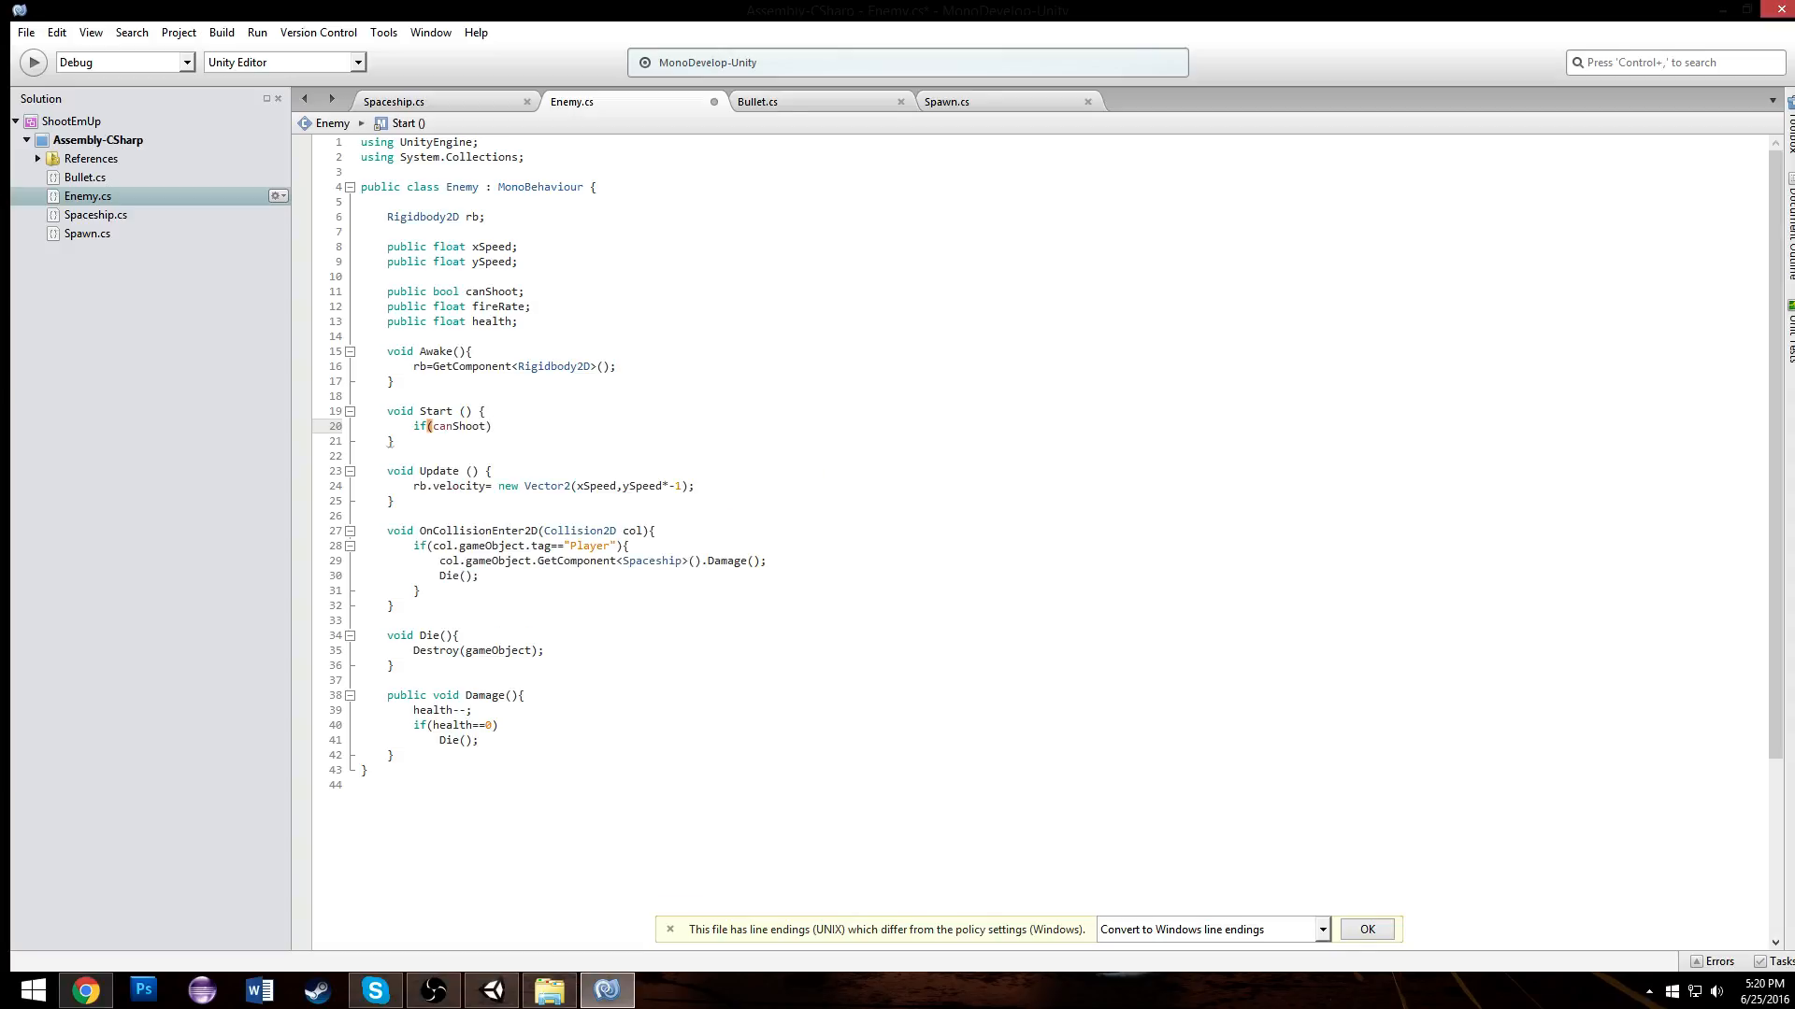
{"action": "type", "text": "{"}
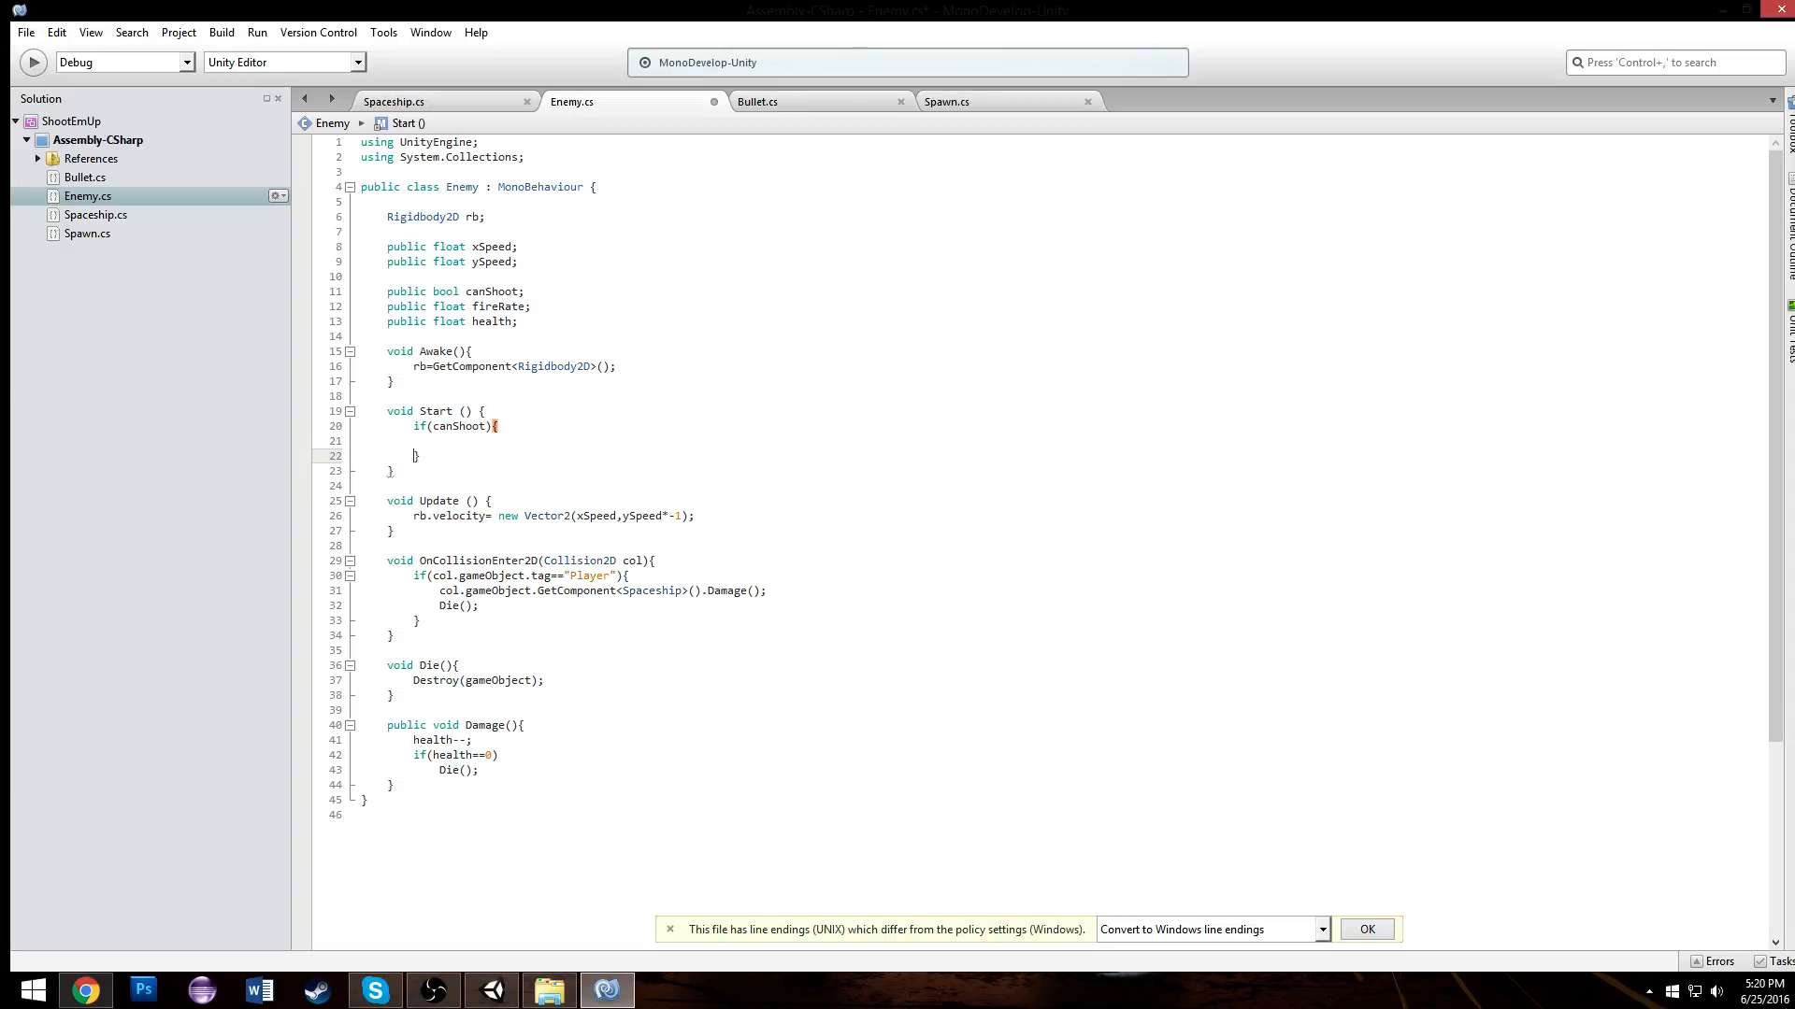
{"action": "type", "text": "Invo"}
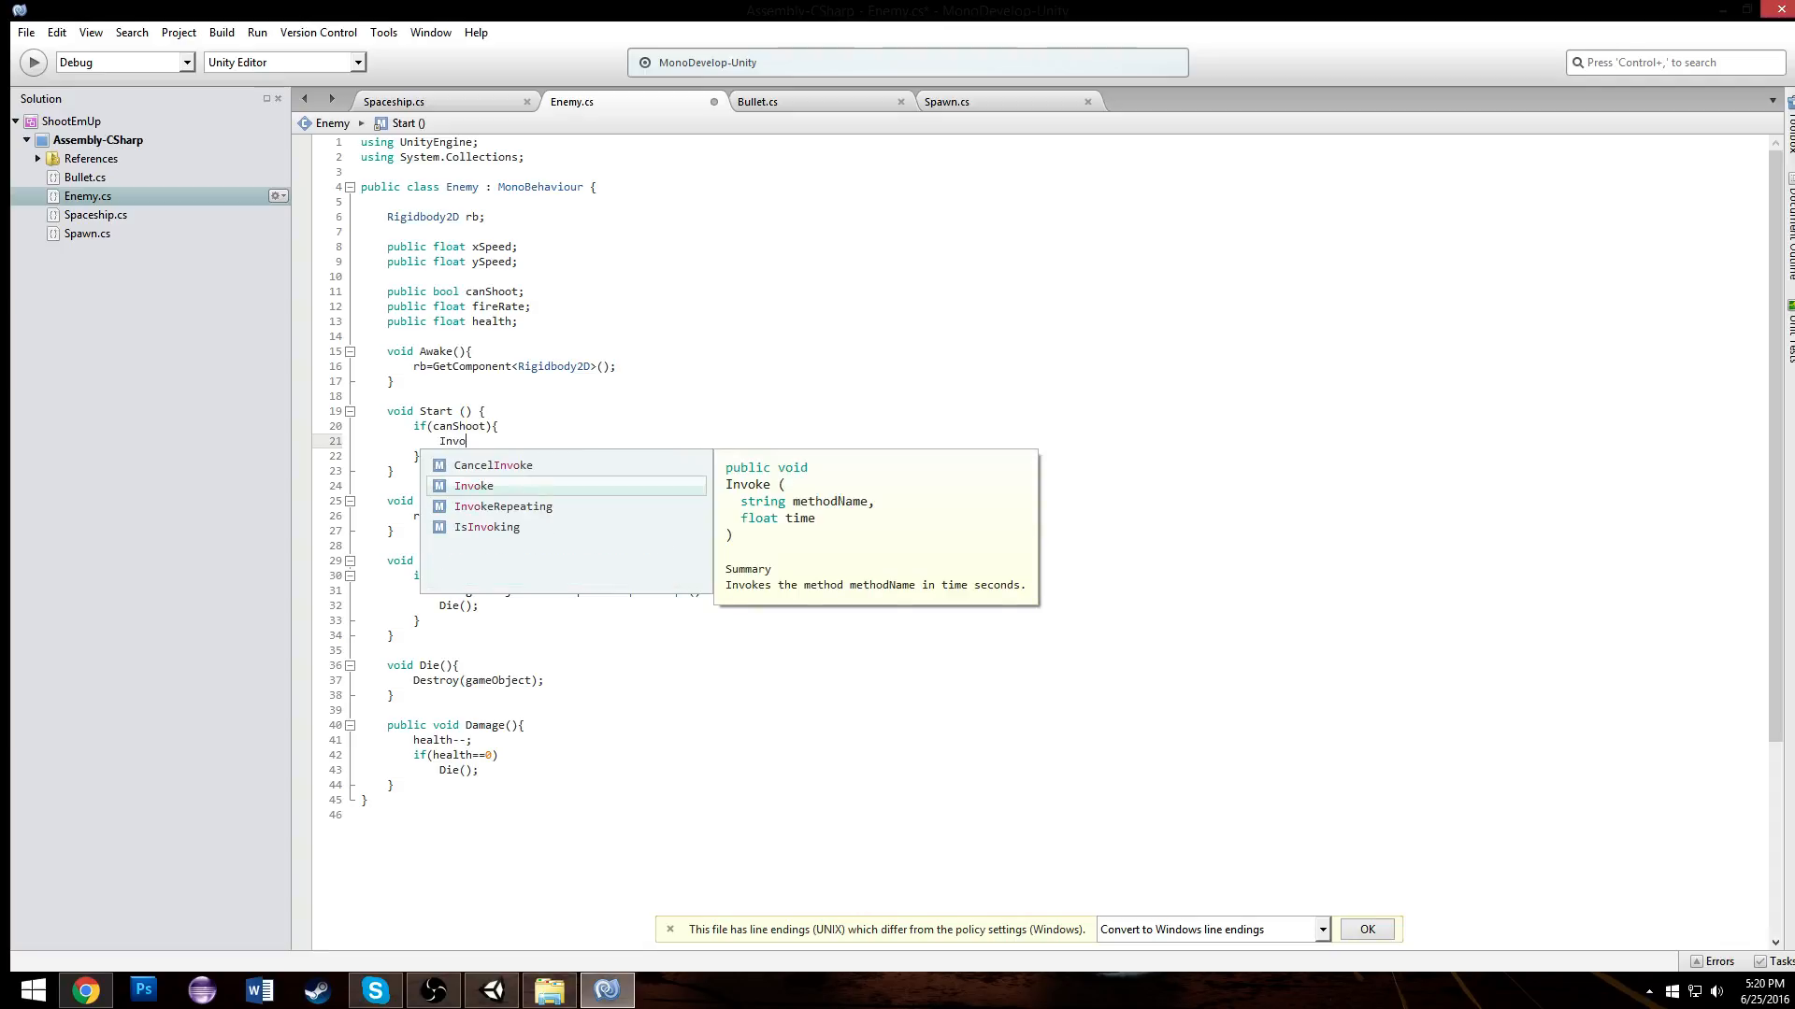
{"action": "type", "text": "InvokeRepeating("}
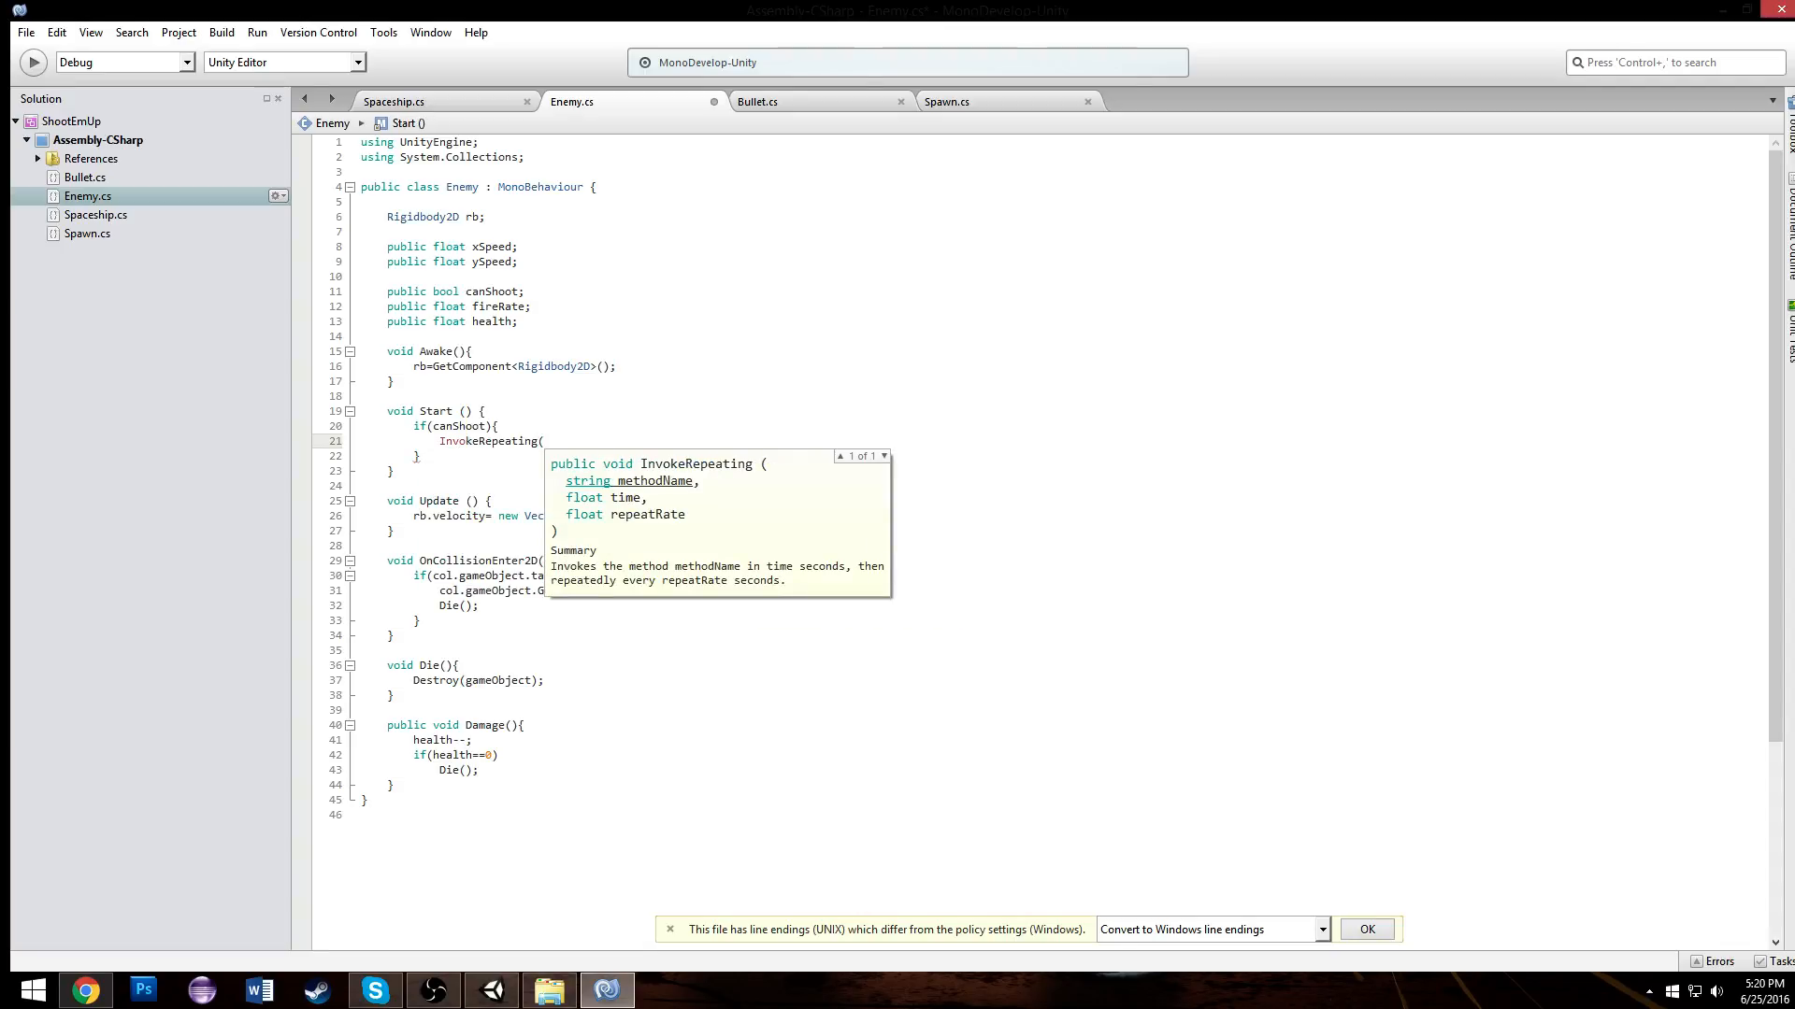
{"action": "type", "text": "\"Shoot\","}
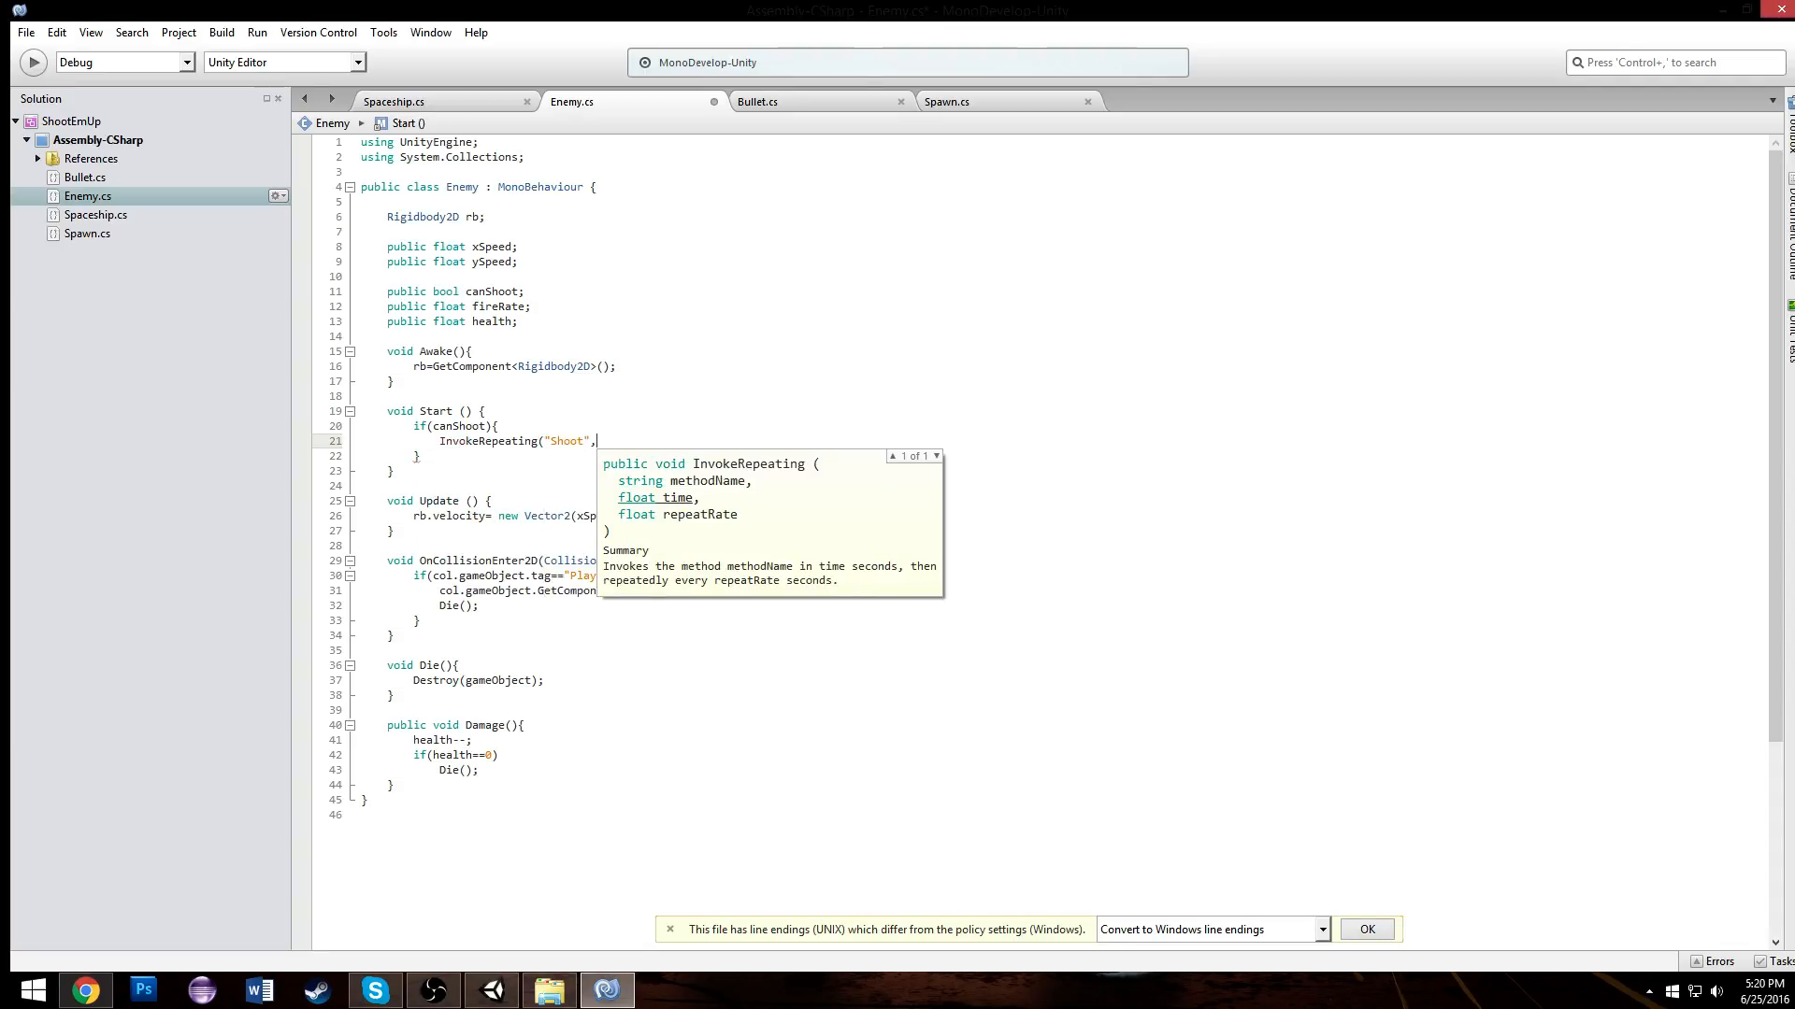
{"action": "type", "text": ",r"}
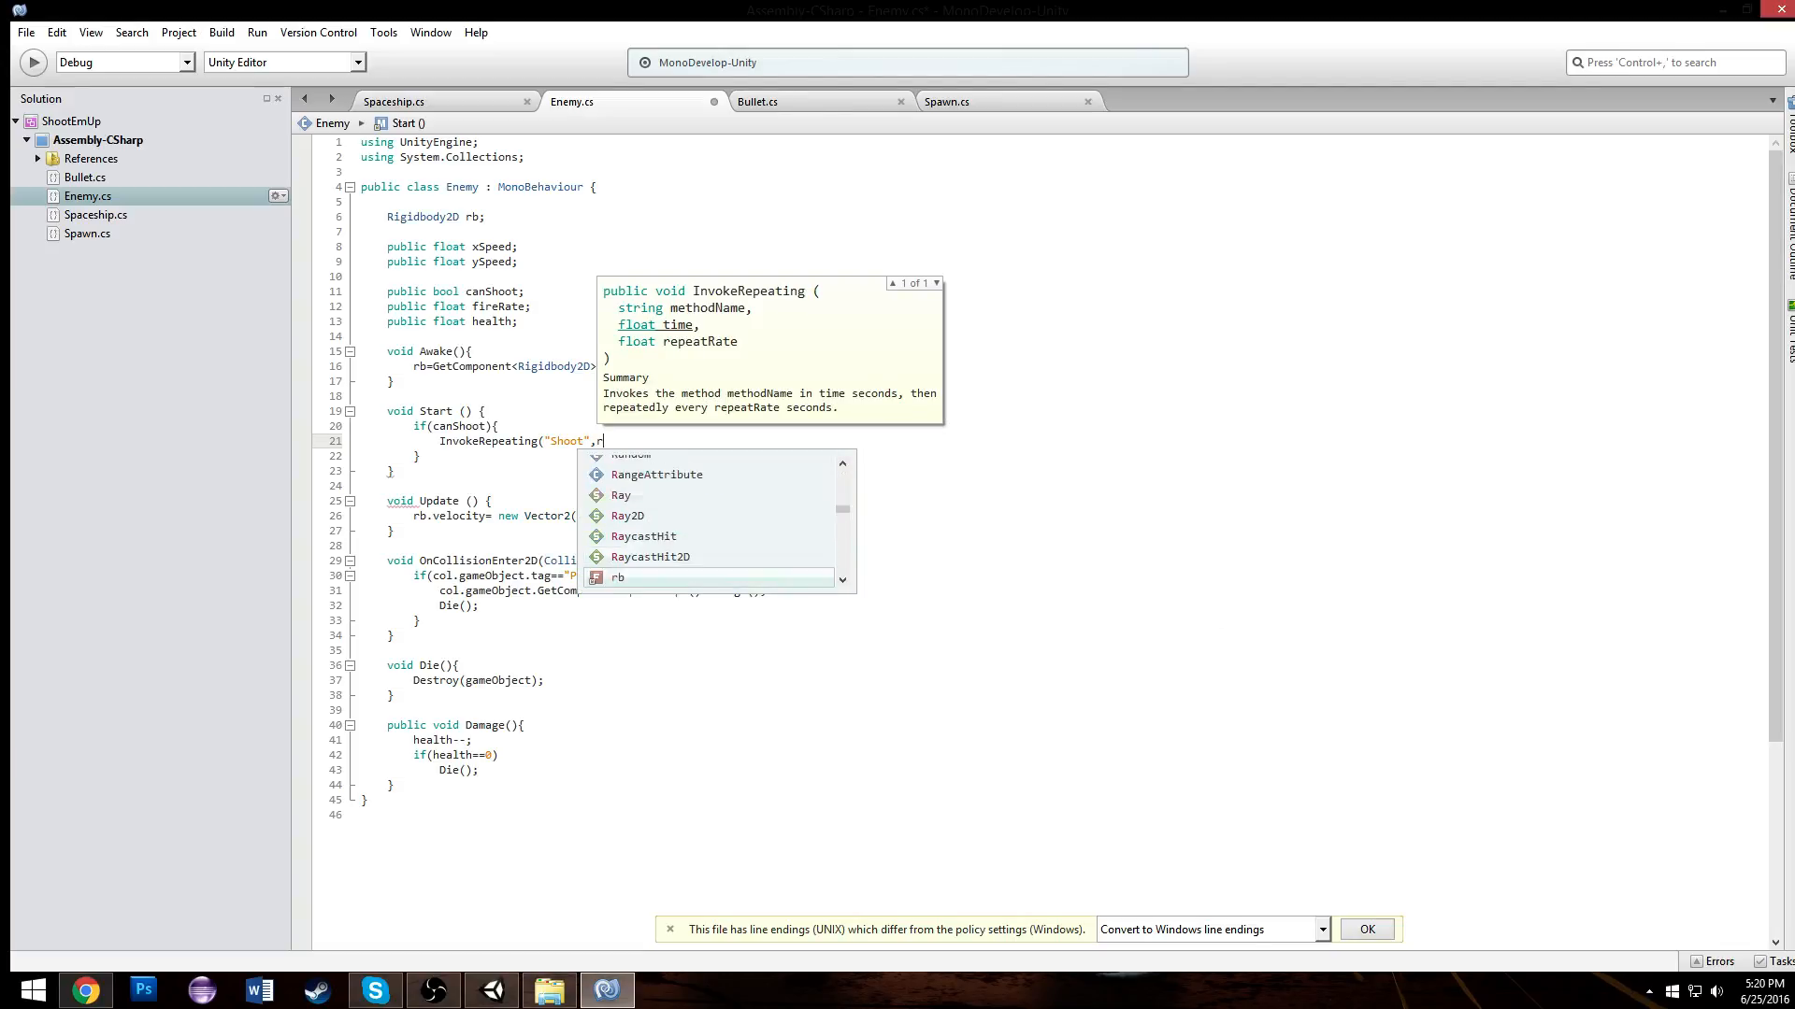
{"action": "type", "text": "ireRate,fir"}
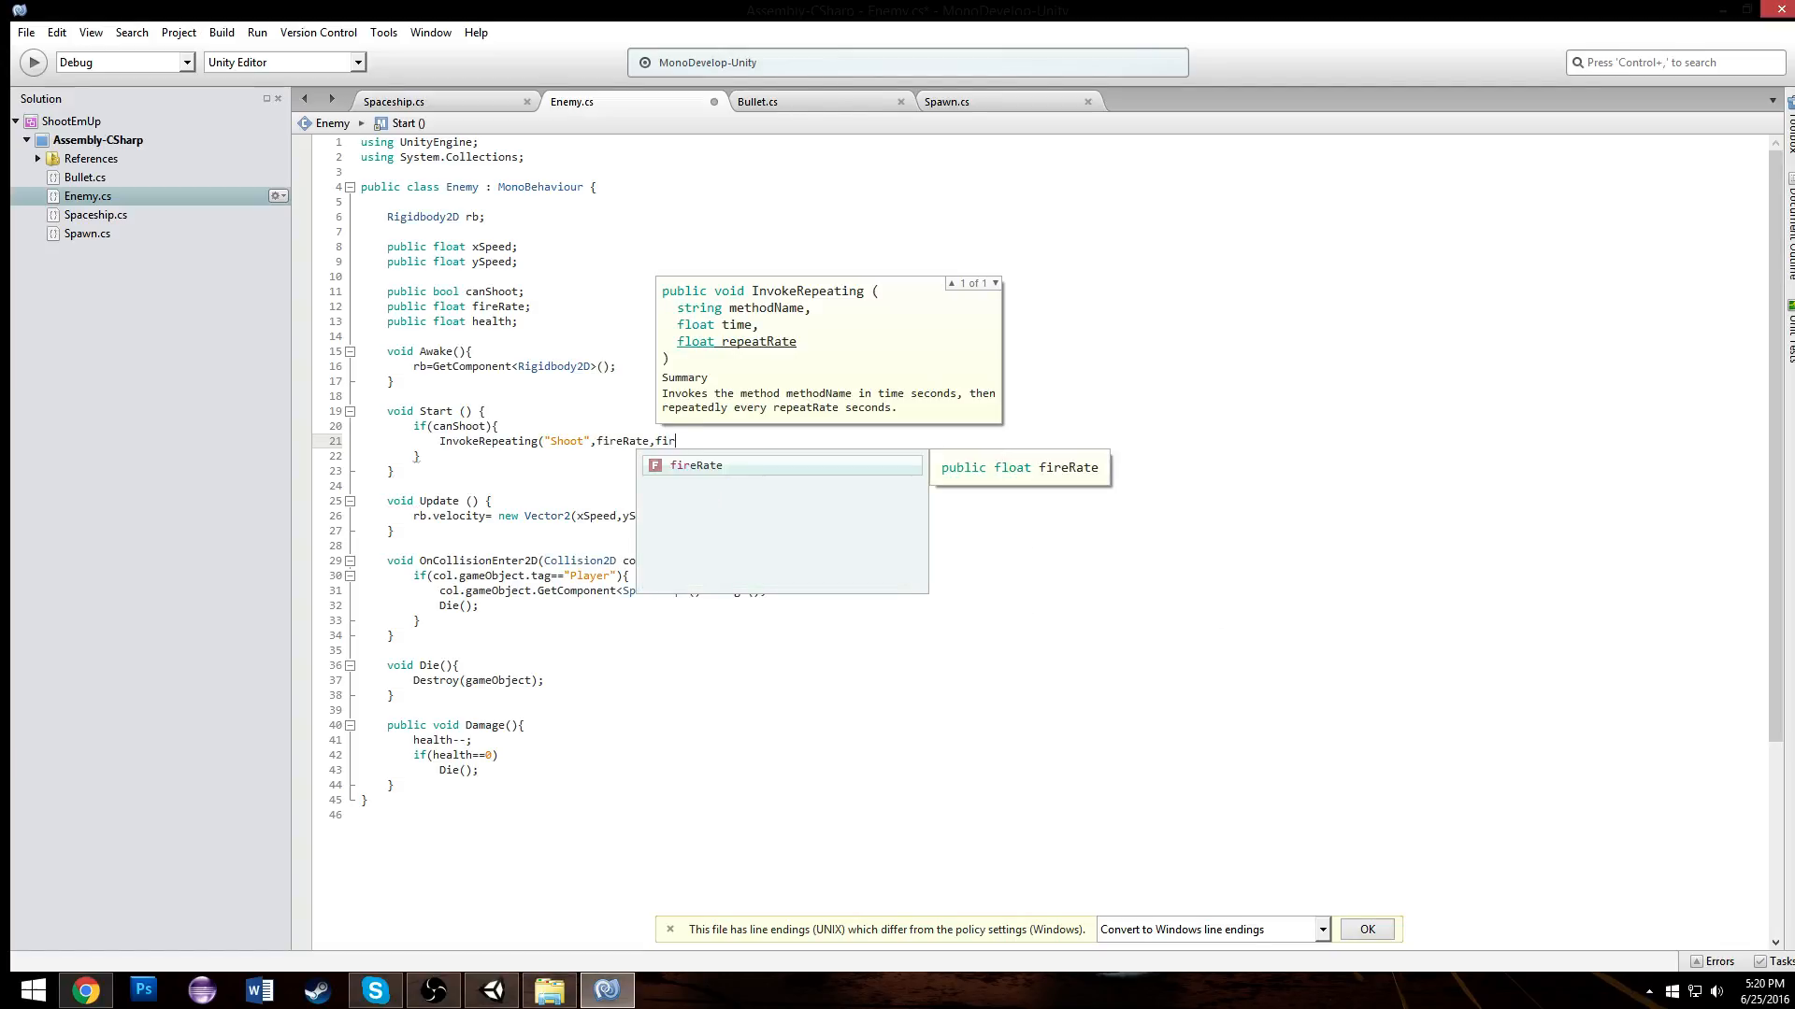
{"action": "type", "text": "eRate);"}
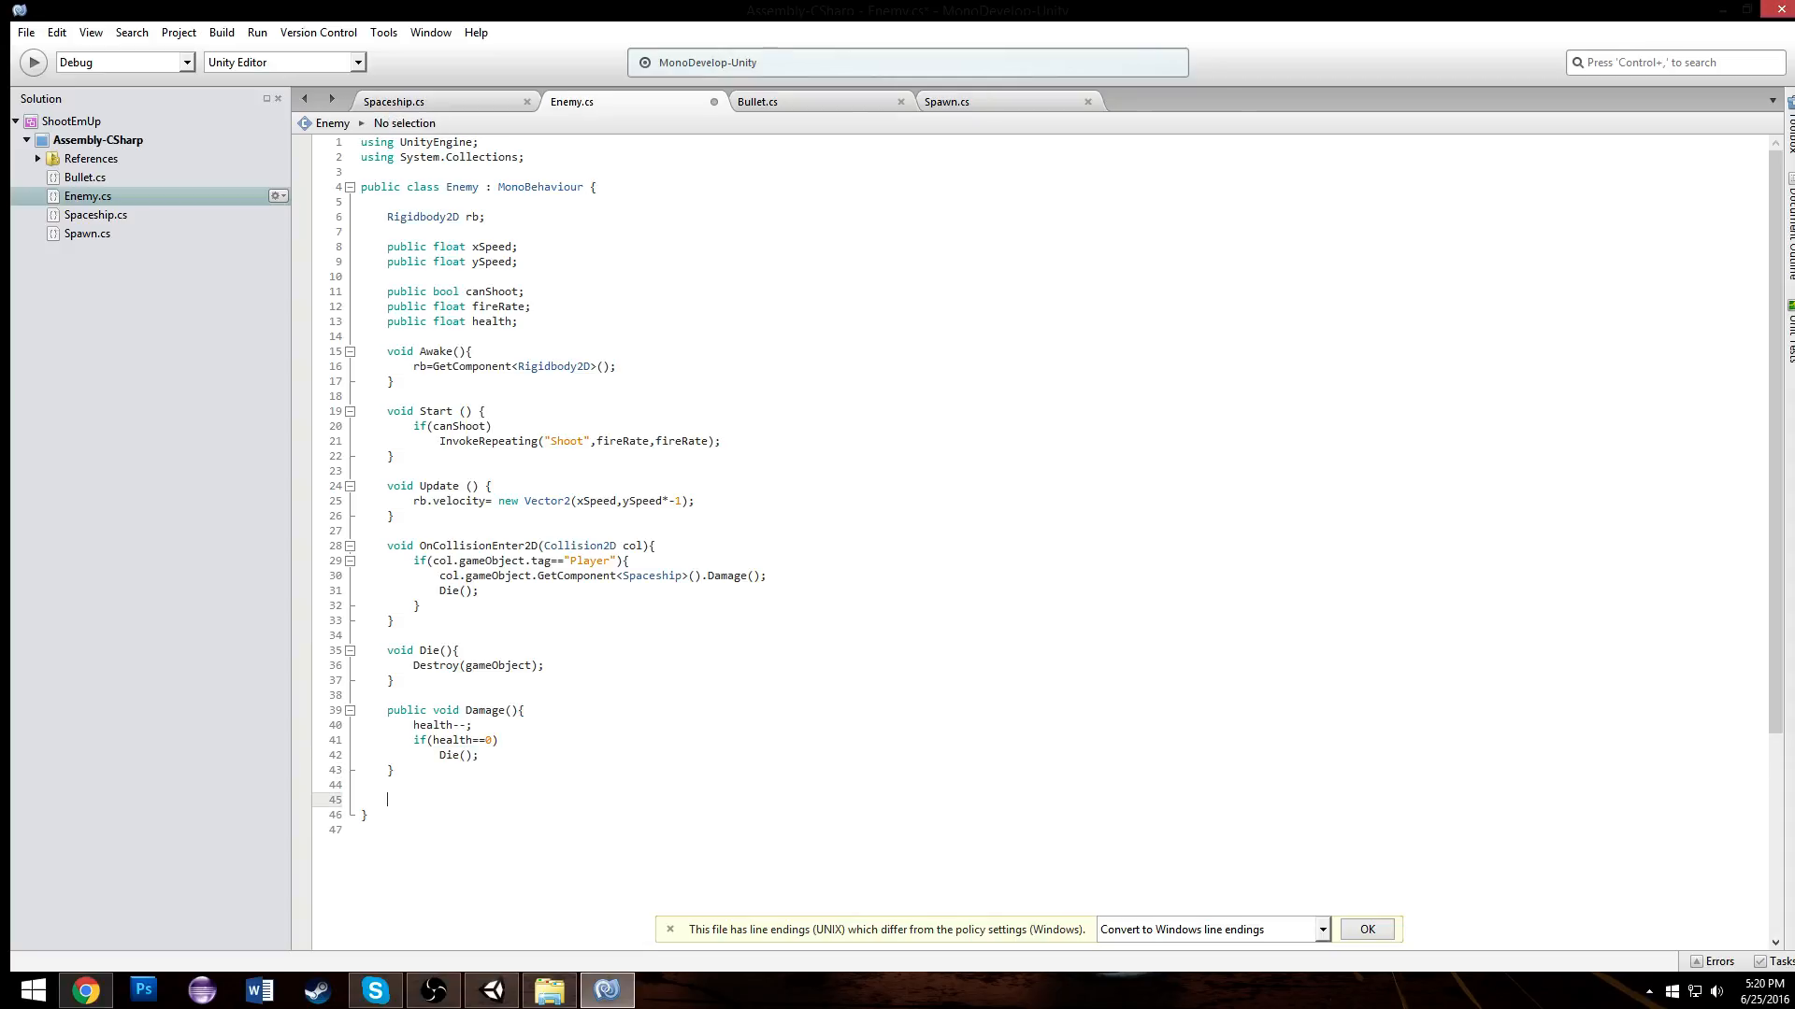
Step: Add an empty void Shoot(){} method to the Enemy script
{"action": "type", "text": "void Shoot(){"}
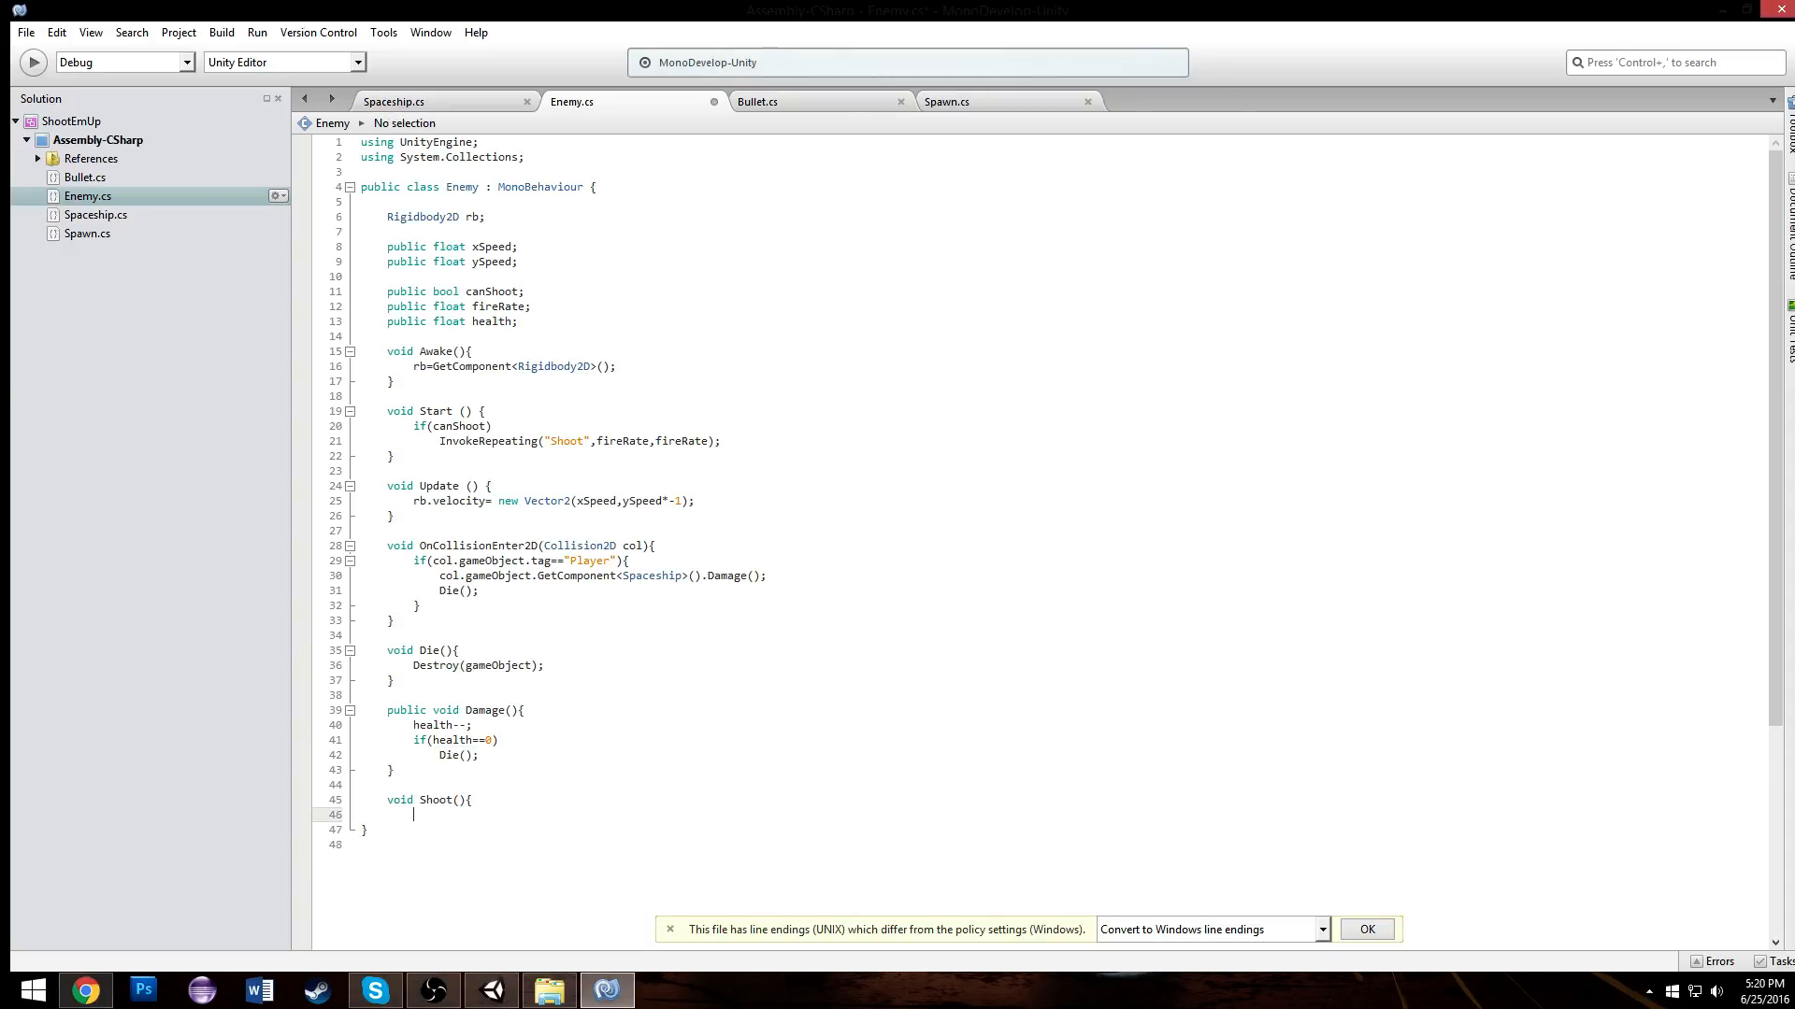
{"action": "type", "text": "}"}
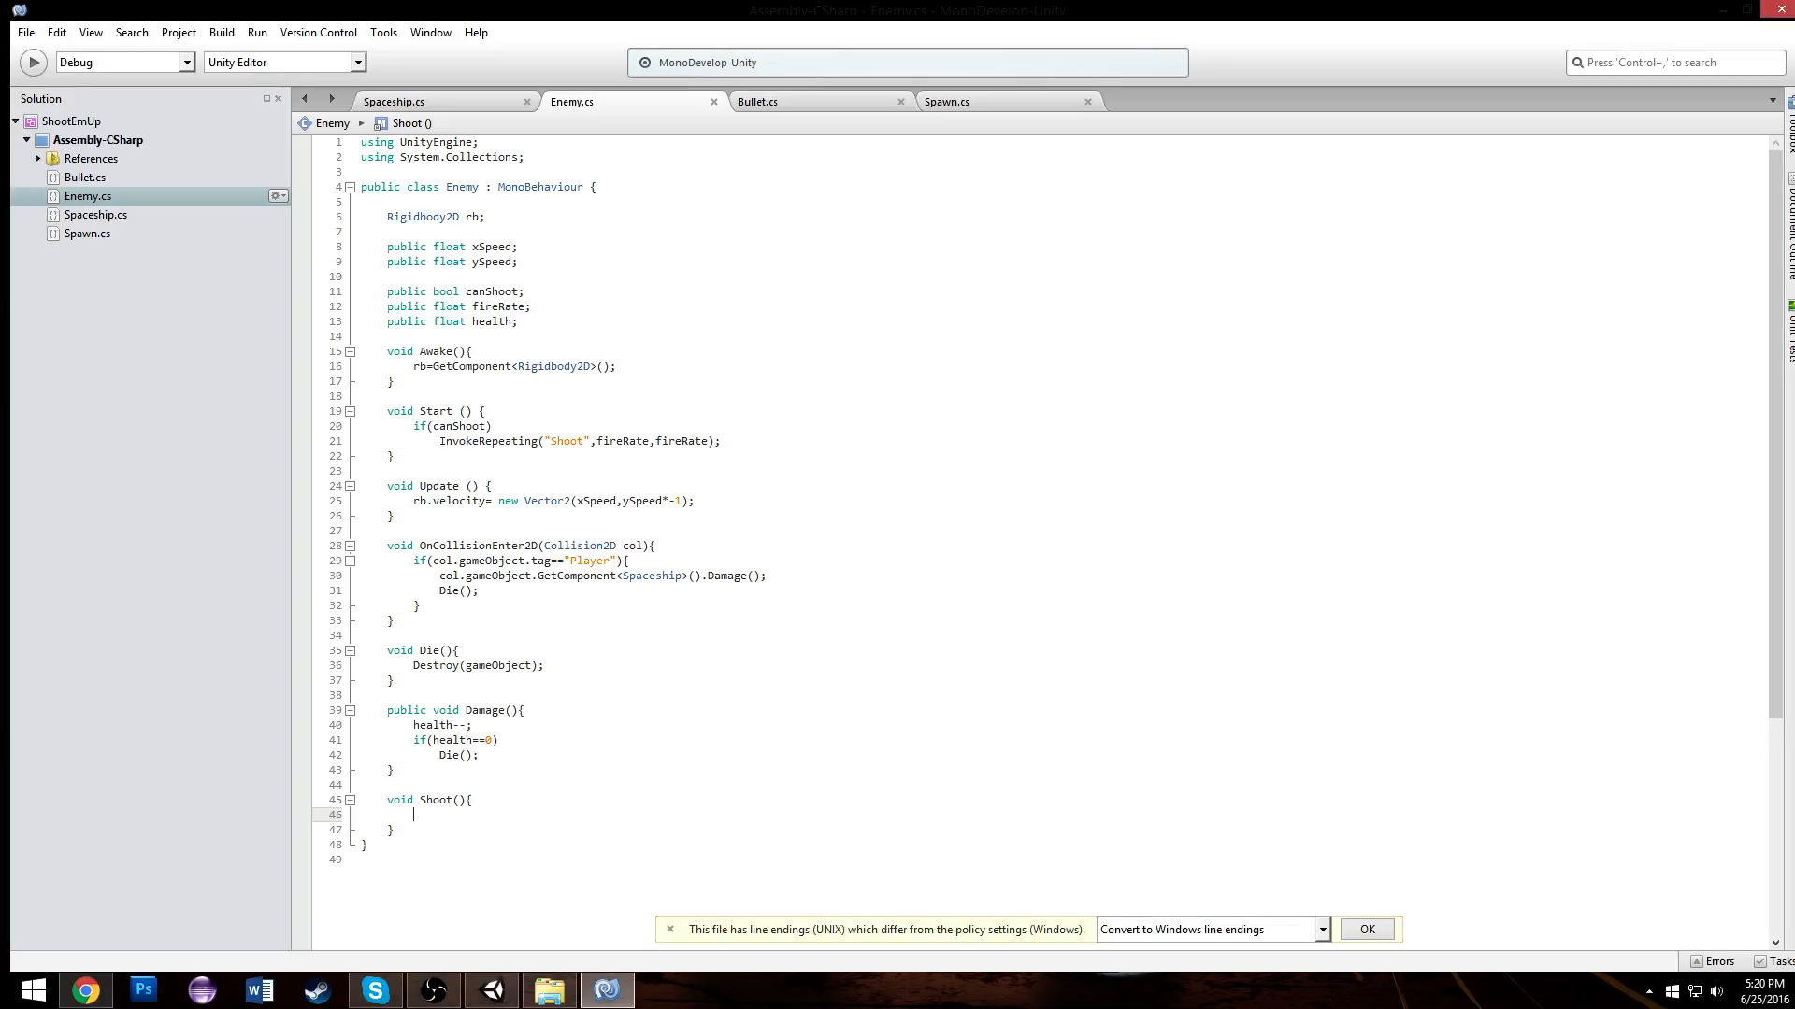
Step: In Shoot, write GameObject temp = (GameObject) Instantiate(Bullet,transform.position,Quaternion.identity);
{"action": "type", "text": "Instantiate"}
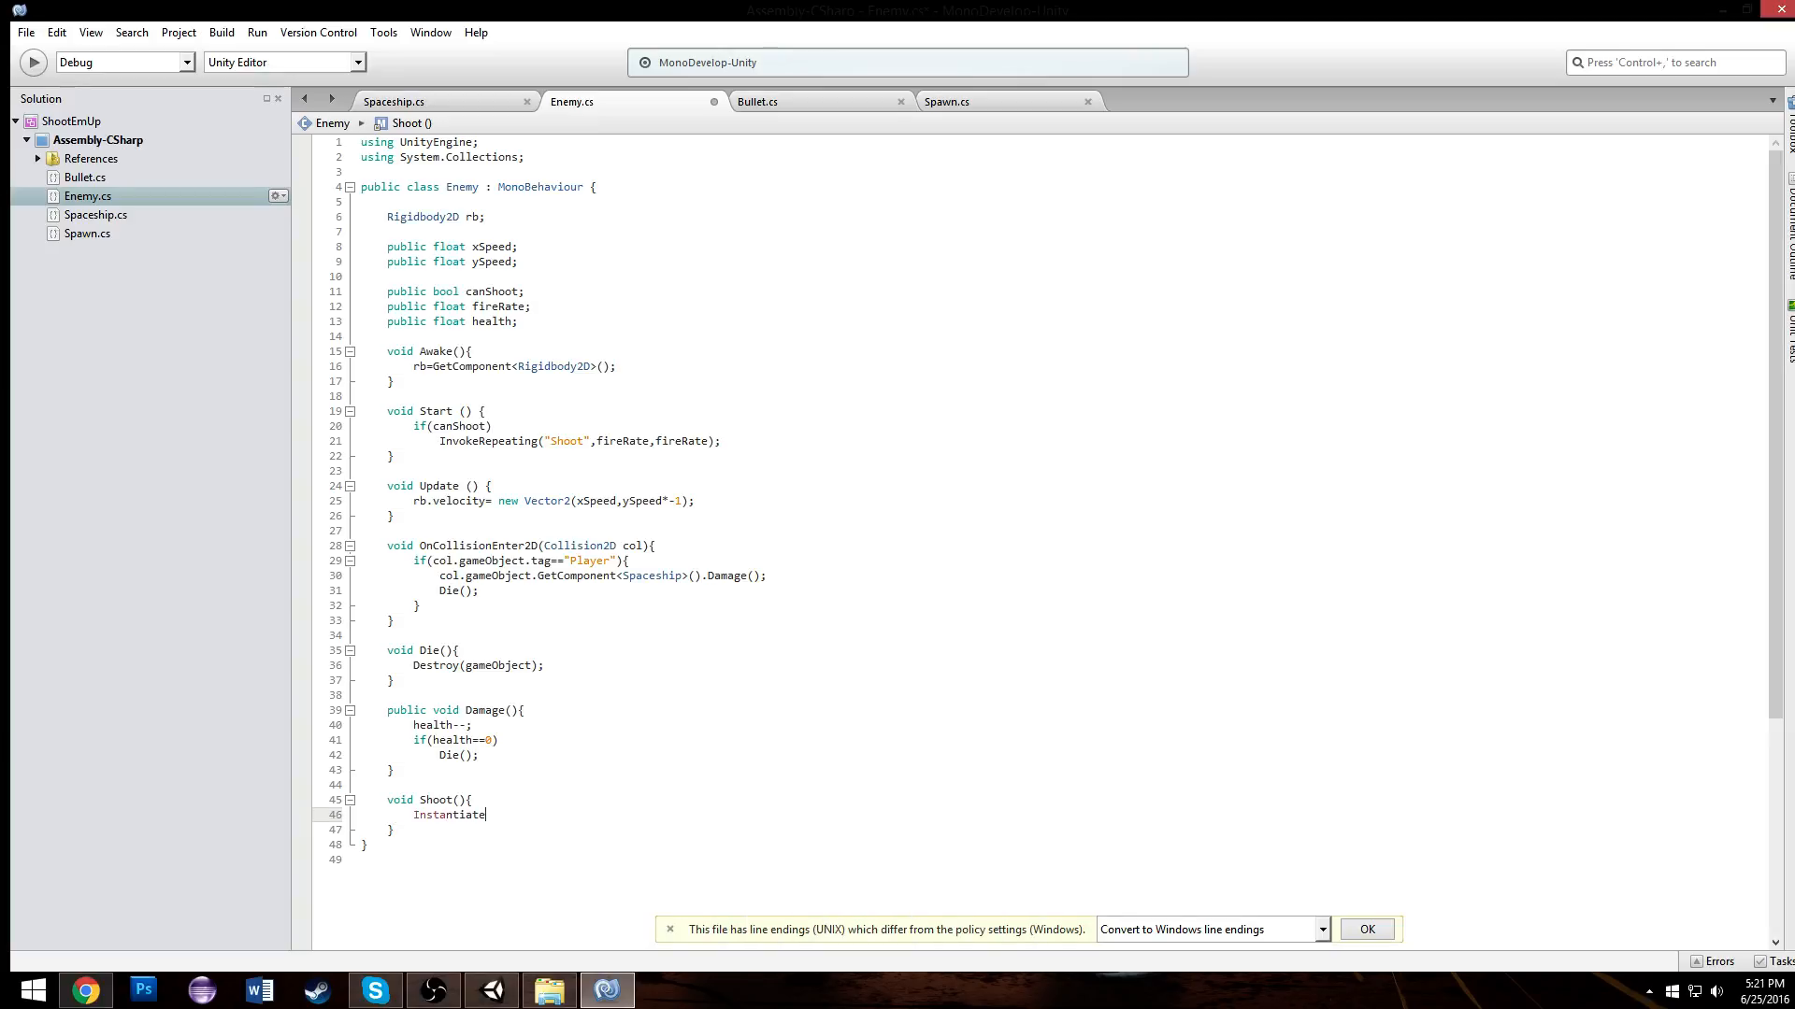
{"action": "type", "text": "G"}
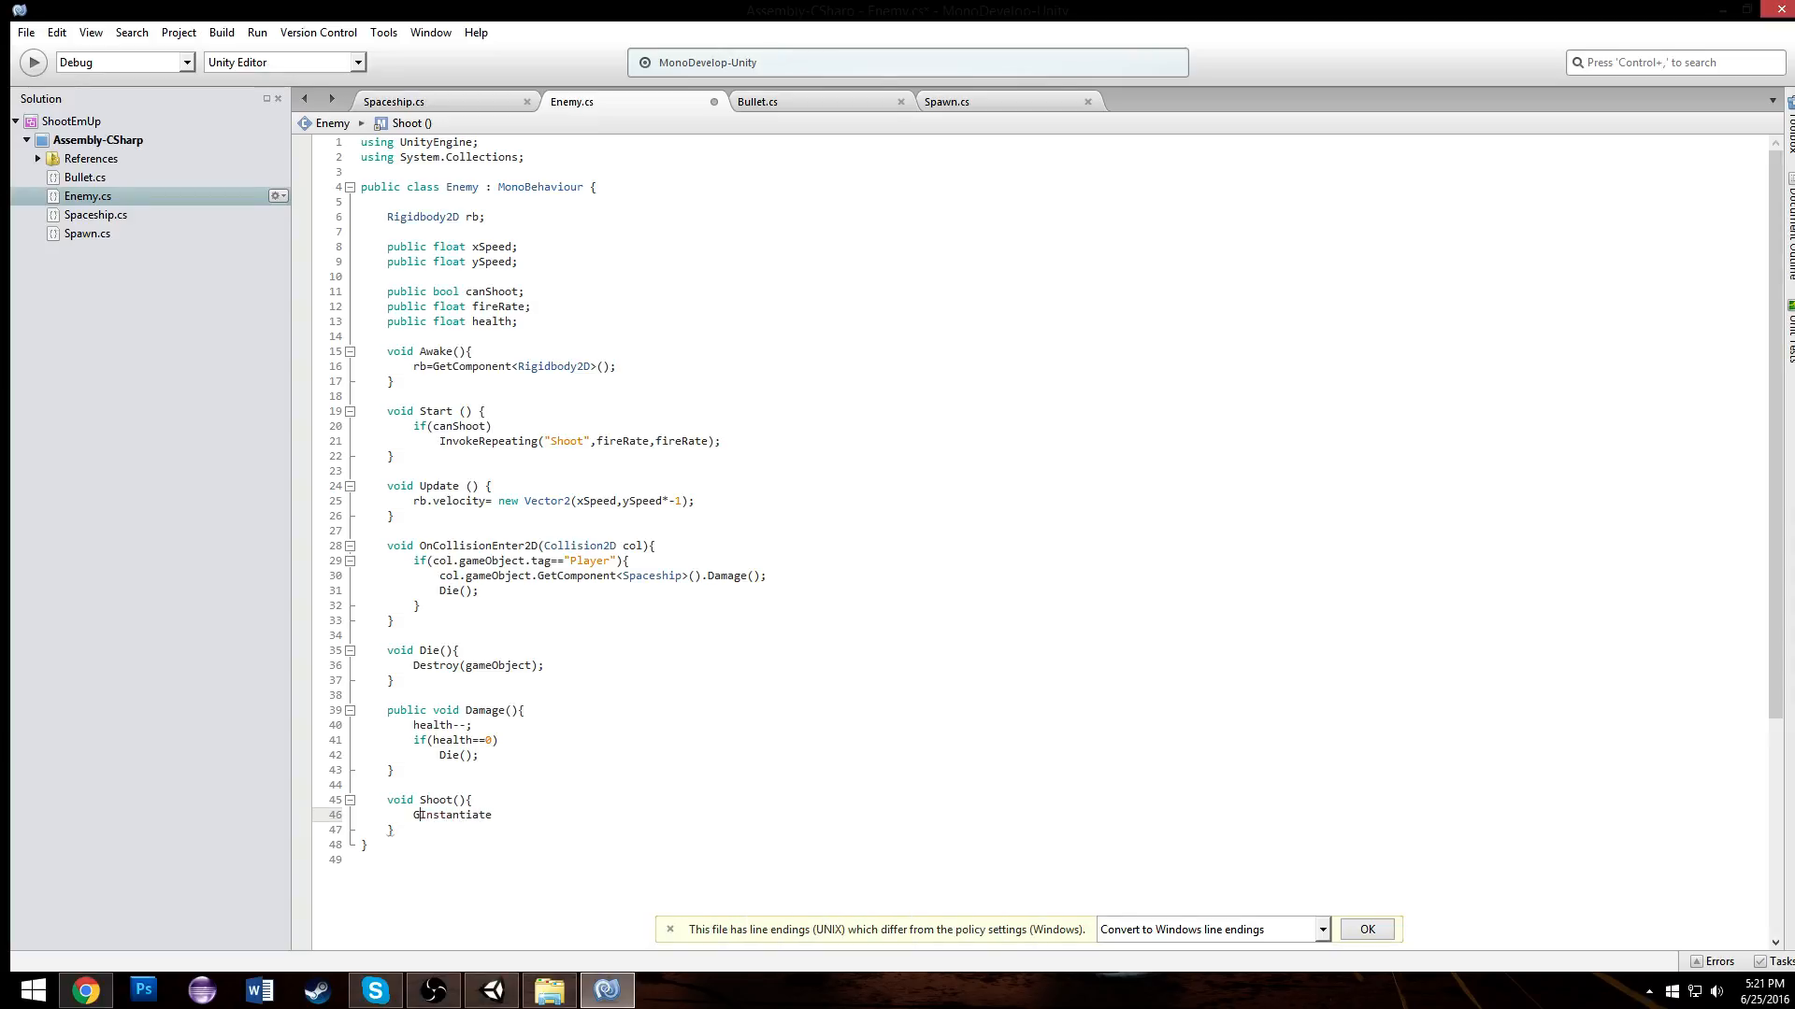
{"action": "type", "text": "GameObnject temp"}
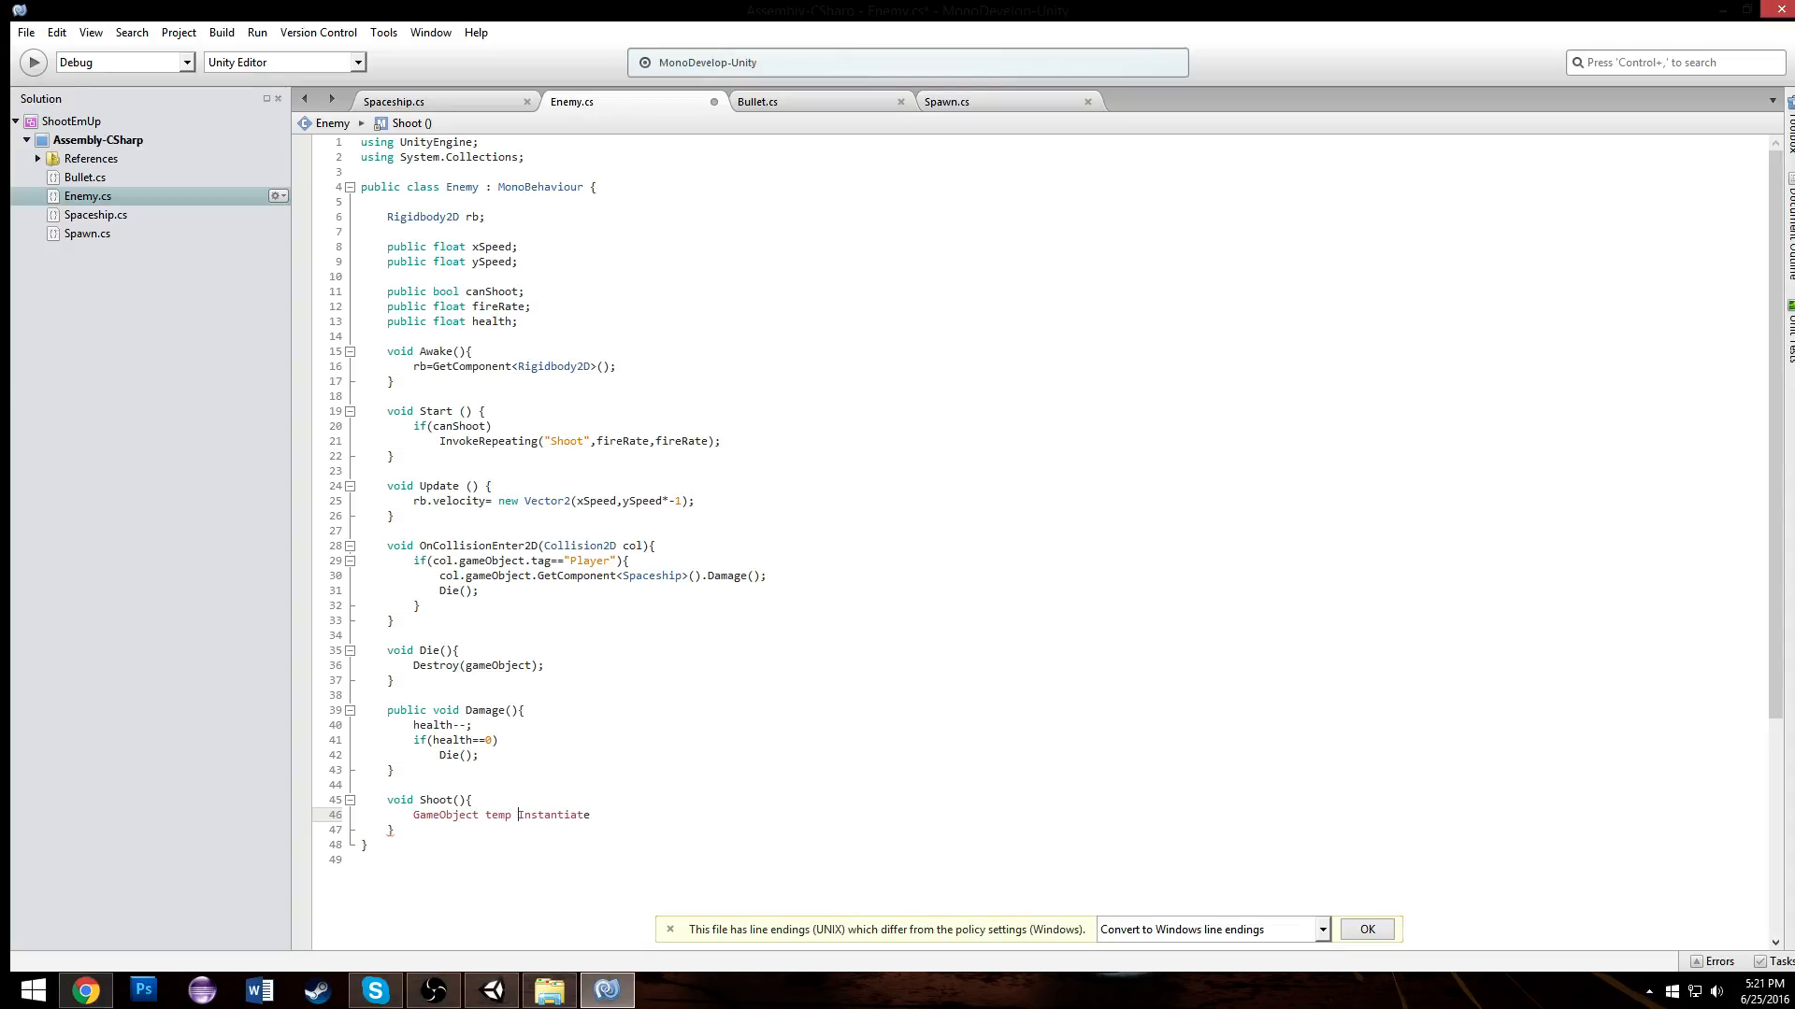
{"action": "type", "text": "="}
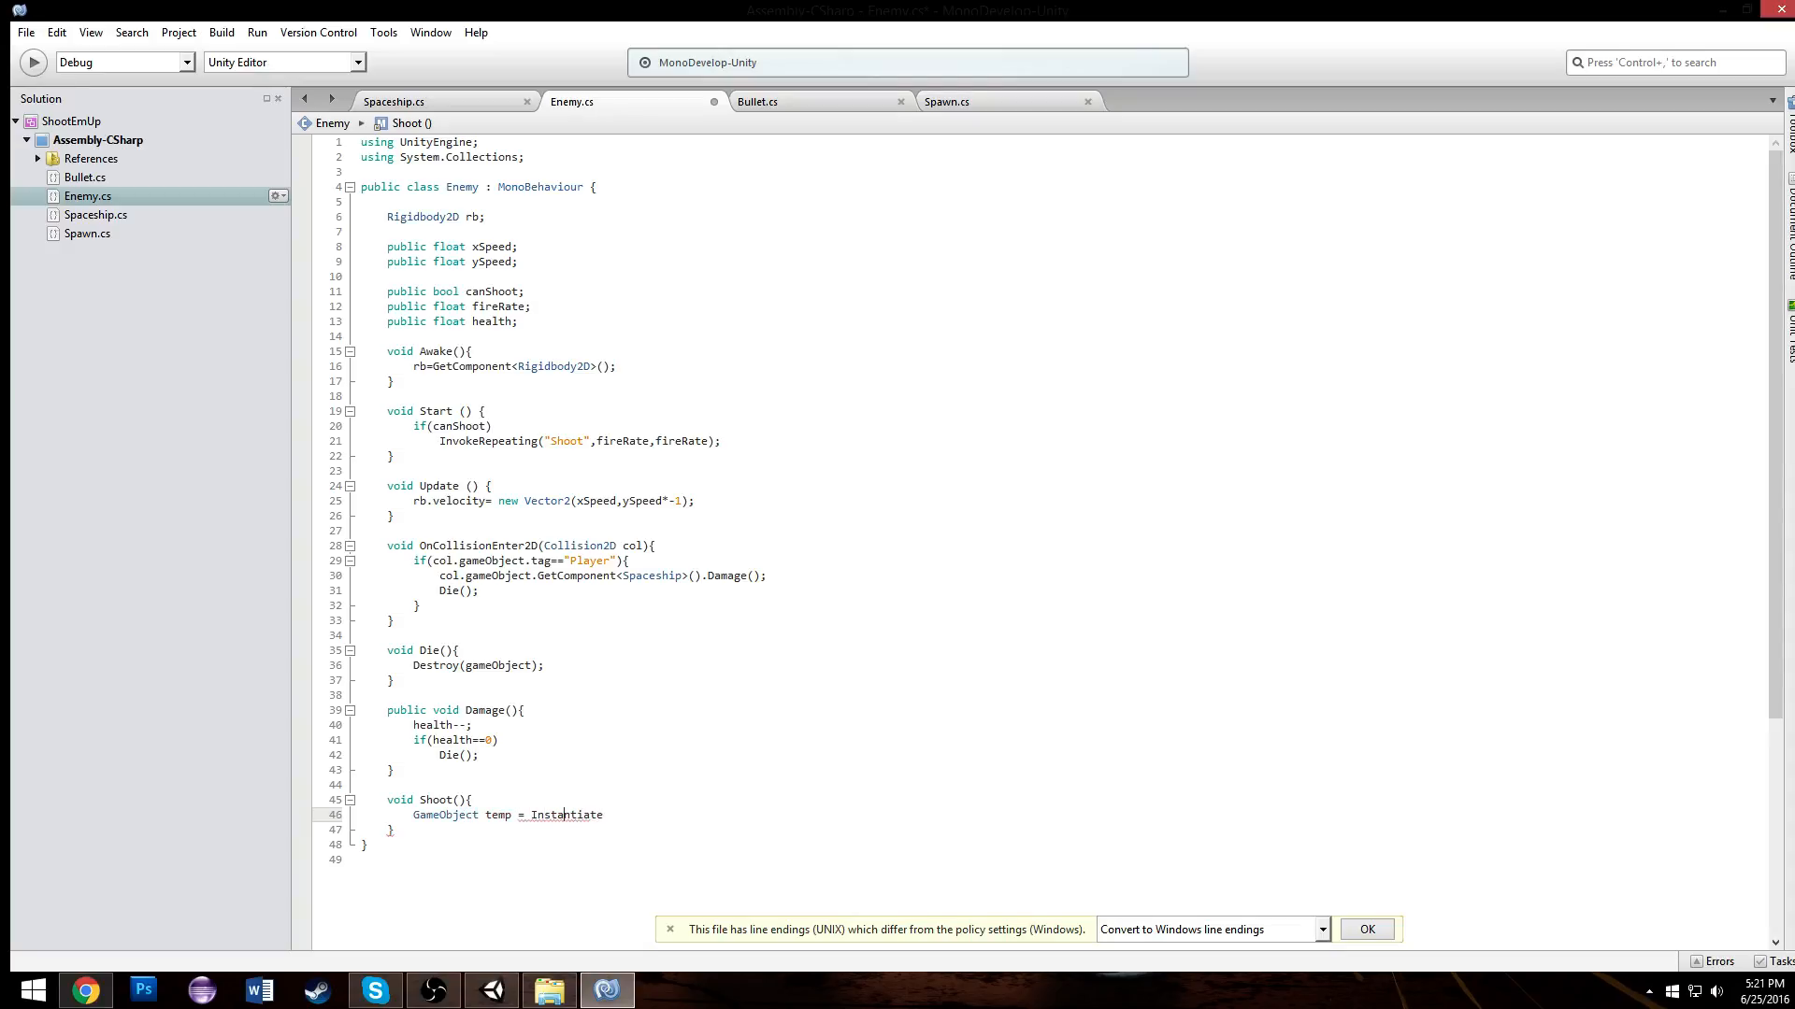
{"action": "type", "text": "(GameObject"}
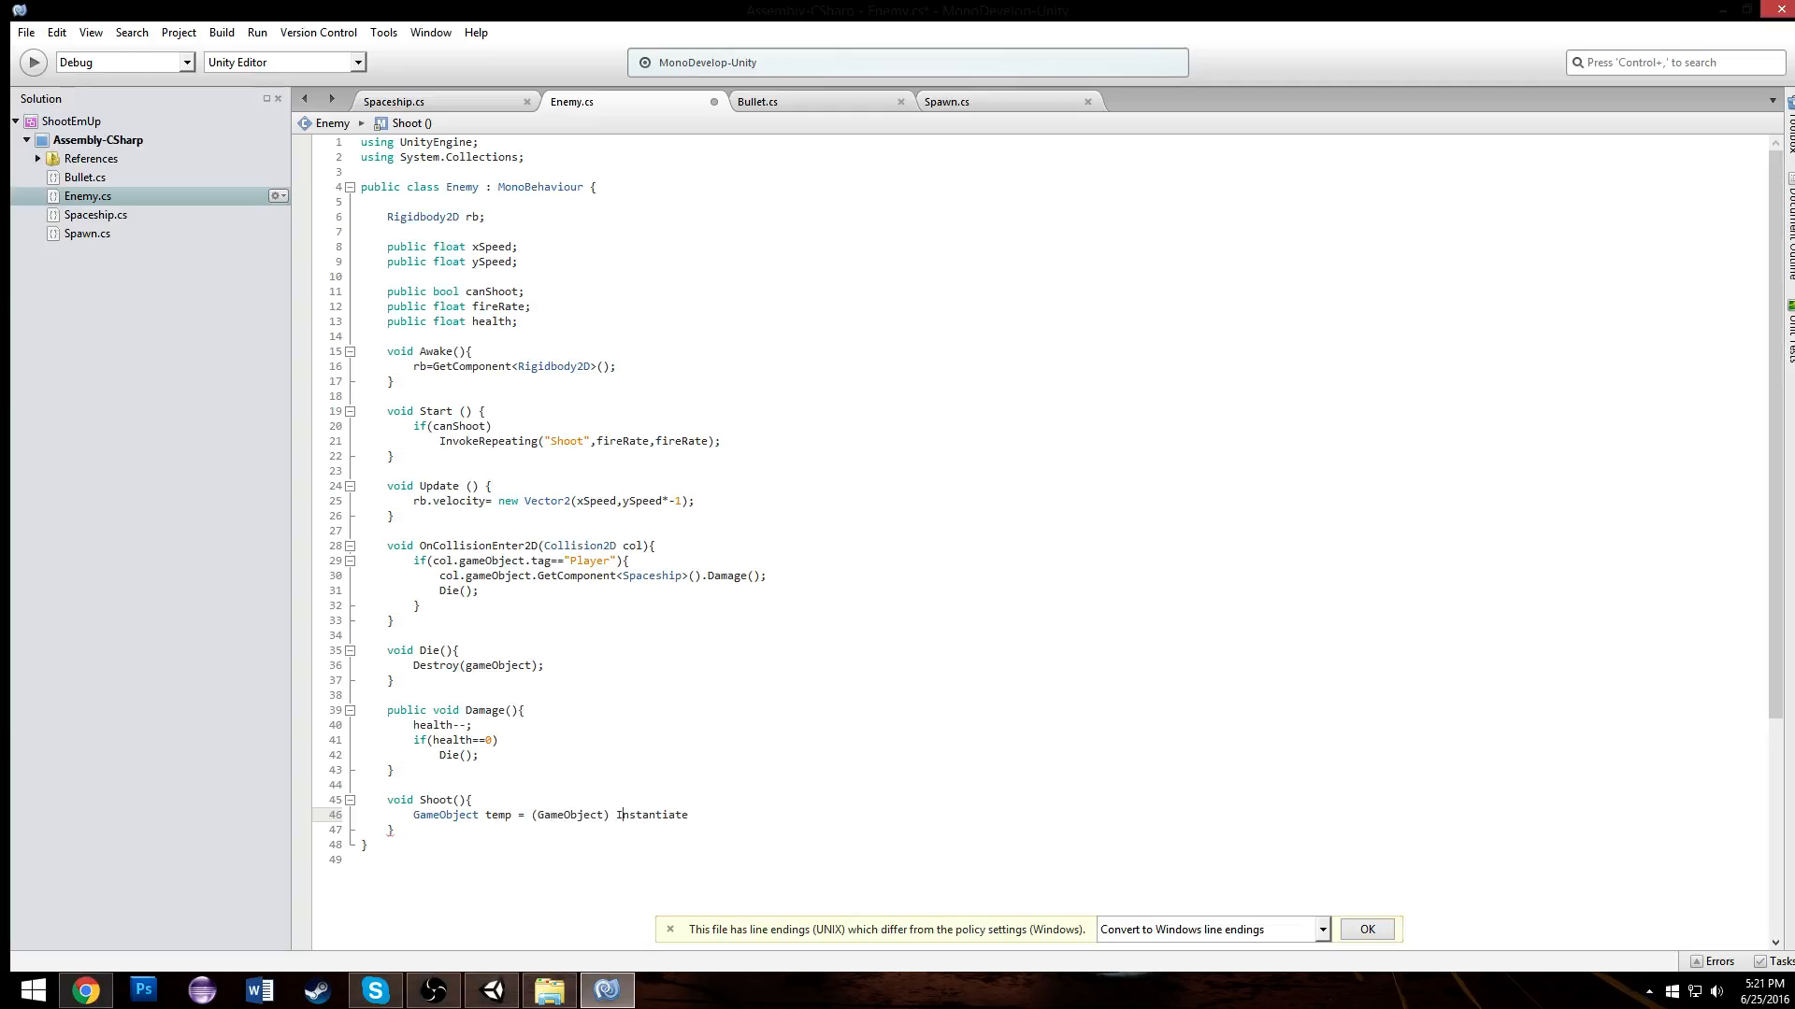
{"action": "type", "text": "(bu"}
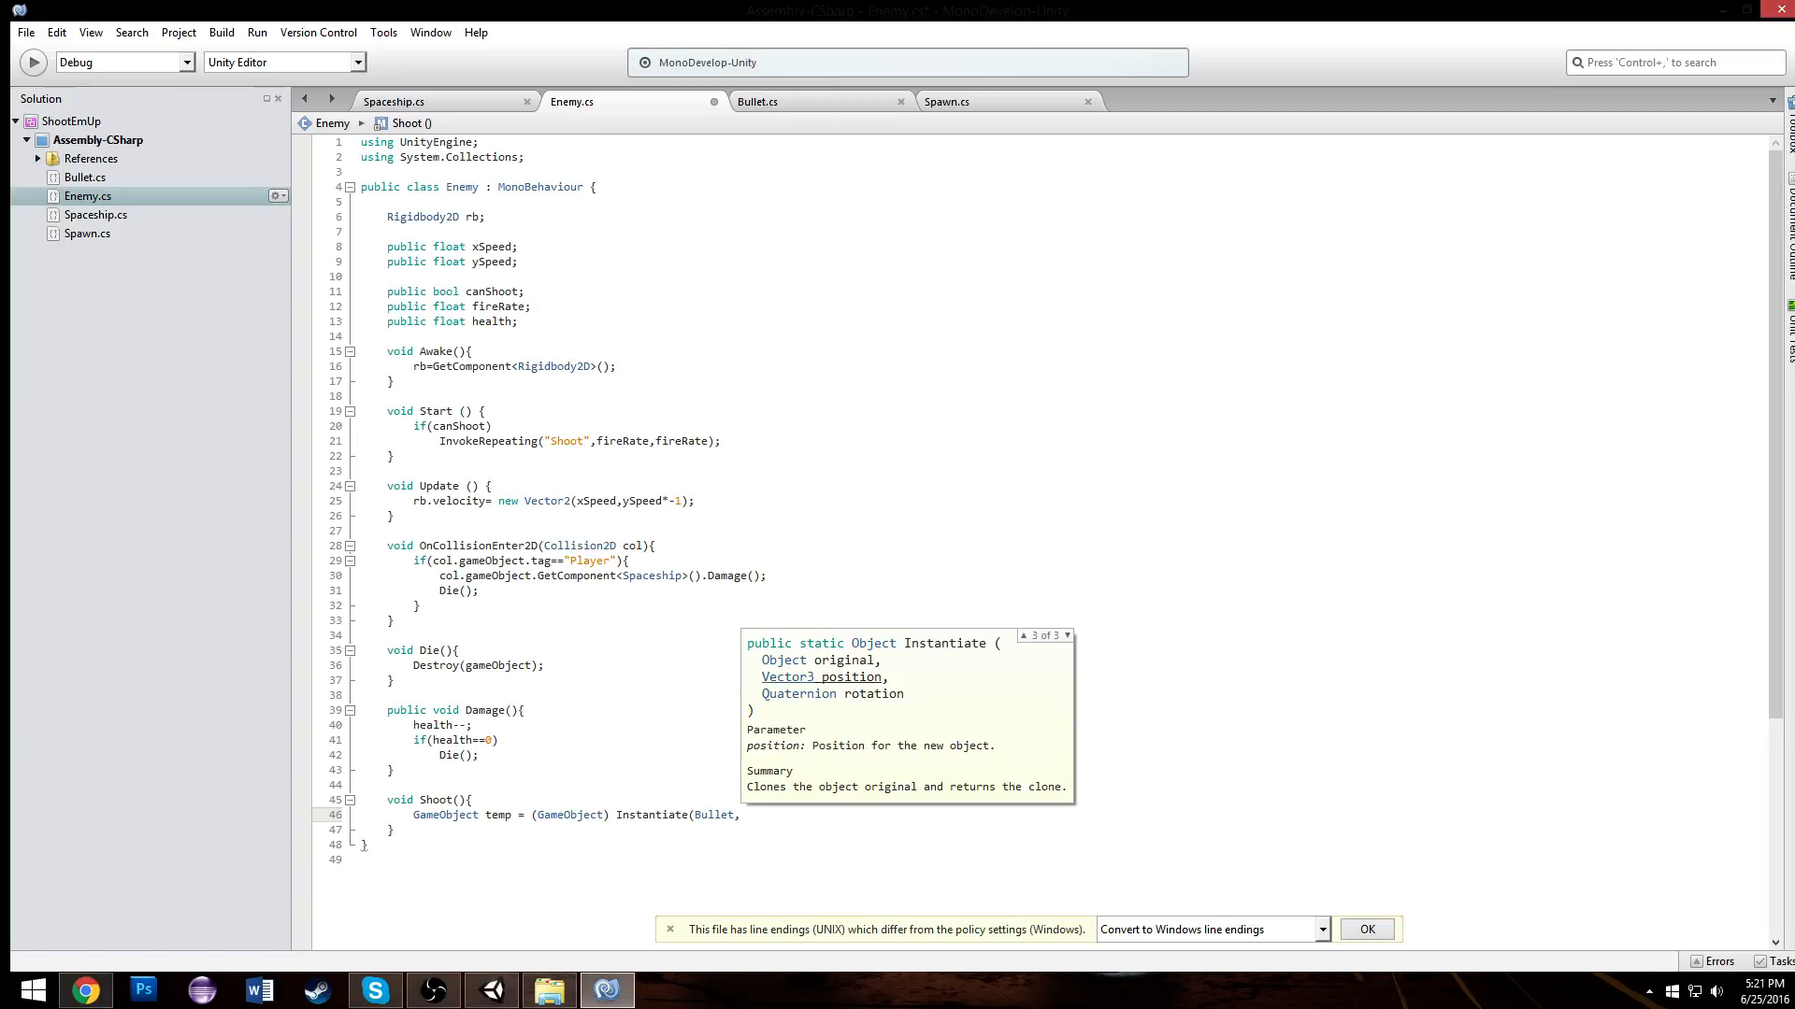
{"action": "type", "text": "transform.position,"}
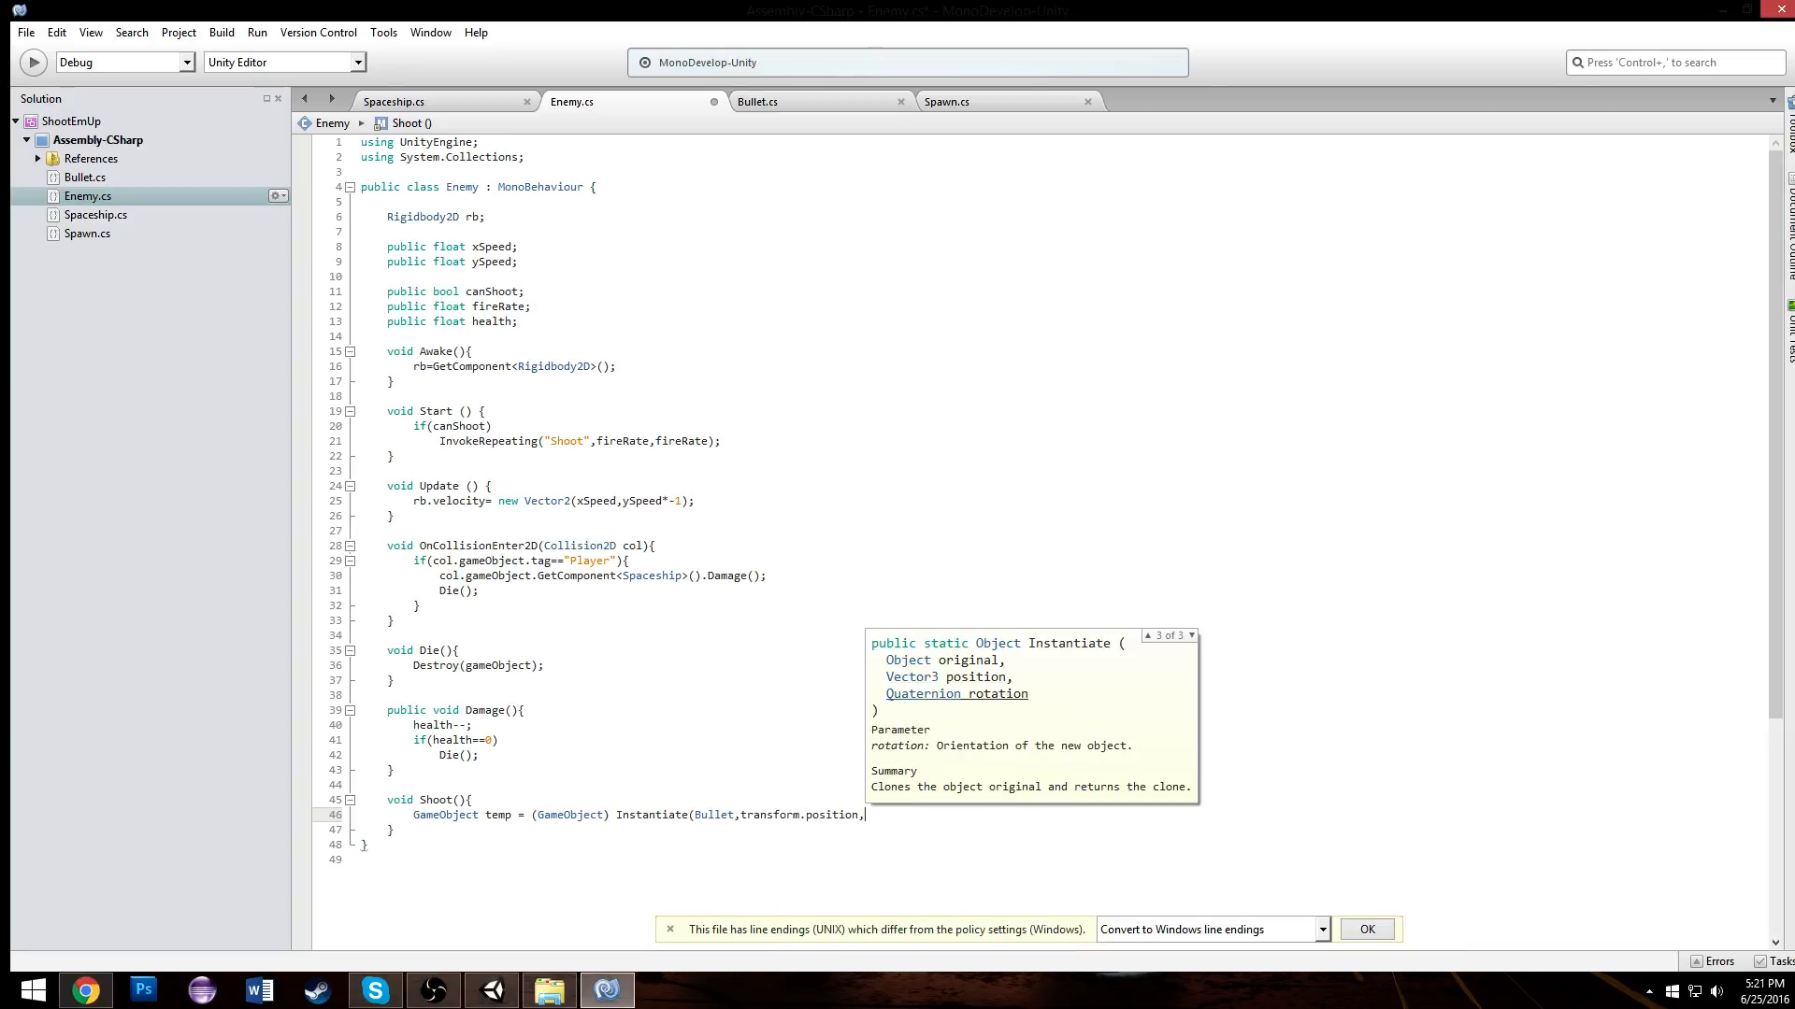
{"action": "type", "text": "quat"}
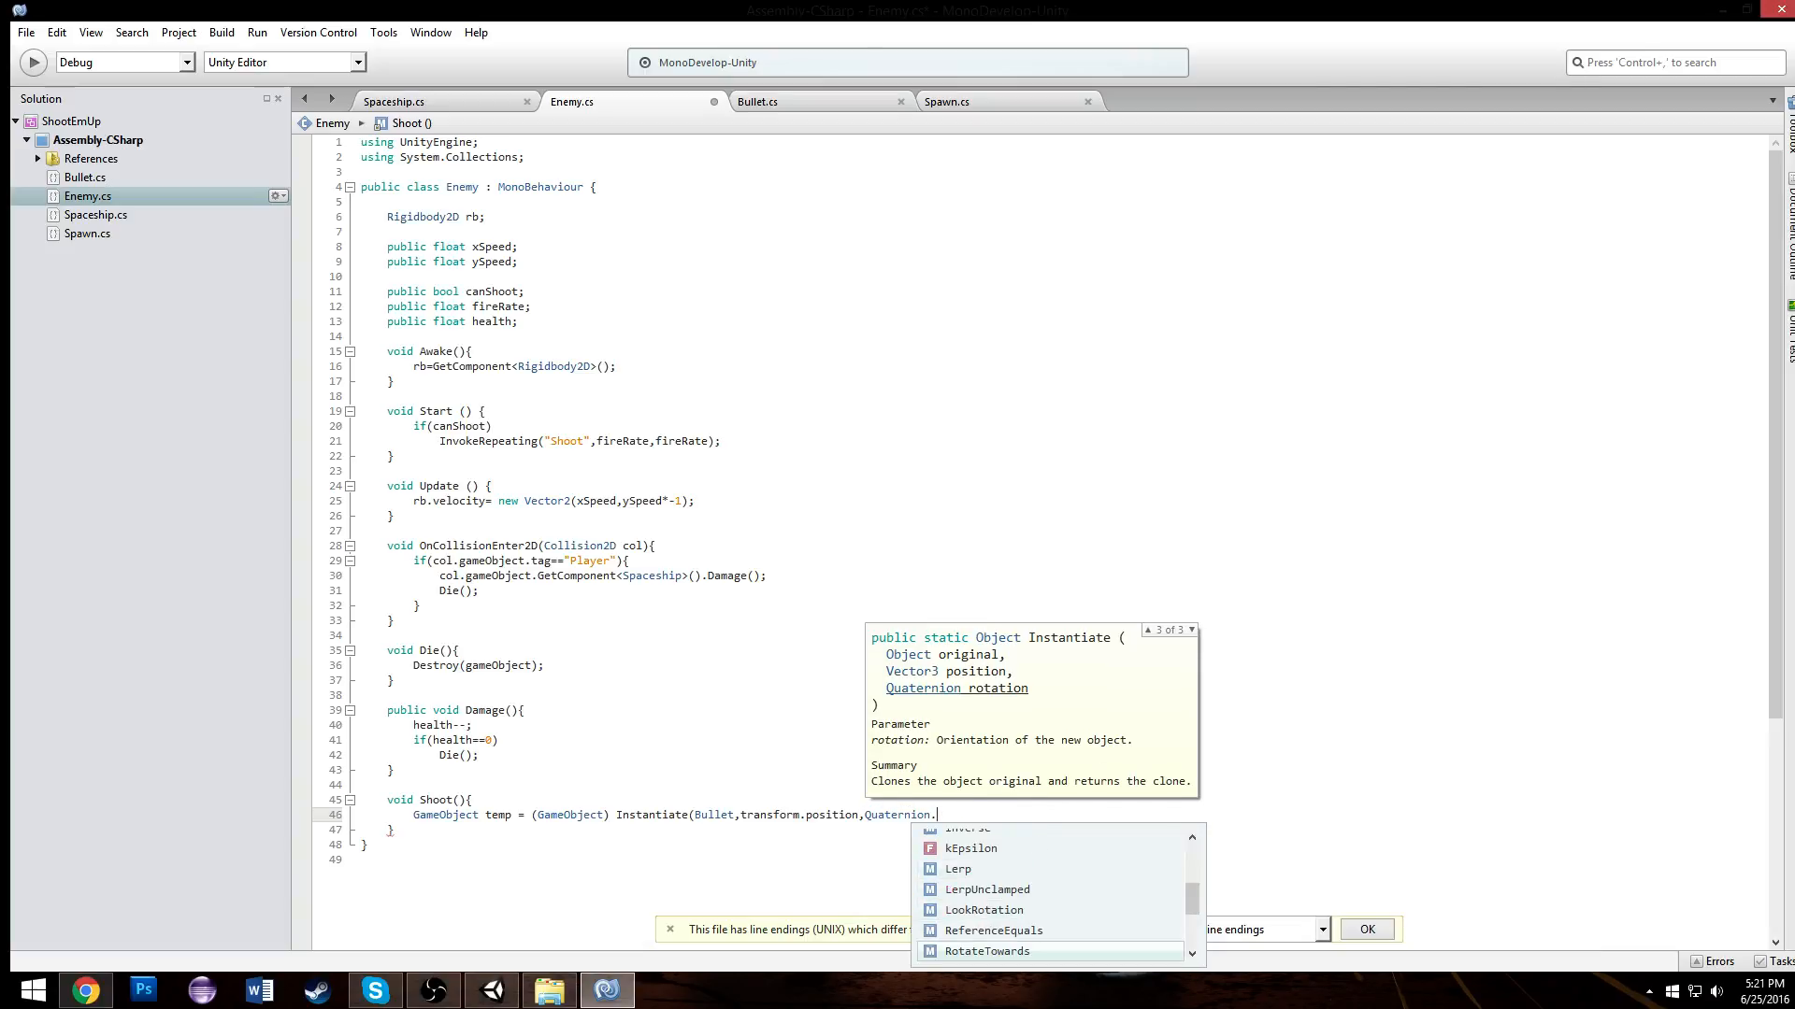
{"action": "type", "text": "identity);"}
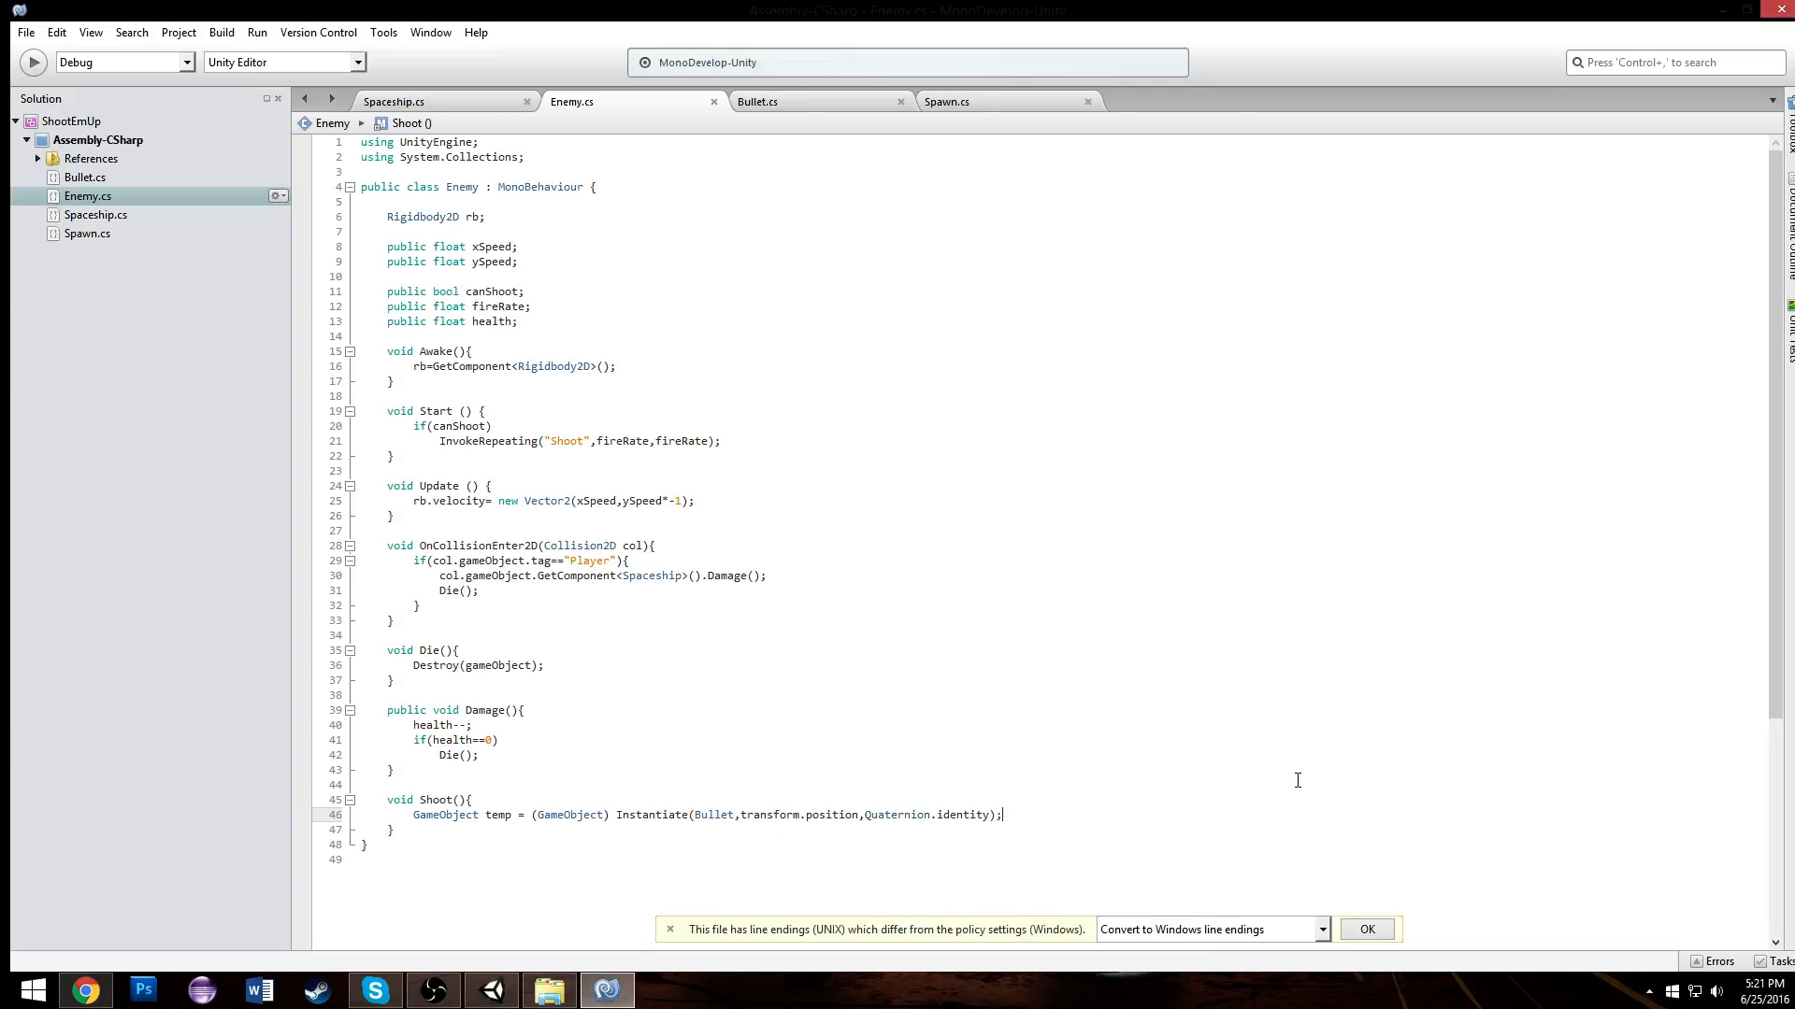
Step: Add temp.GetComponent<Bullet>().ChangeDirection(); after the instantiate call
{"action": "type", "text": "temp.GetComponent"}
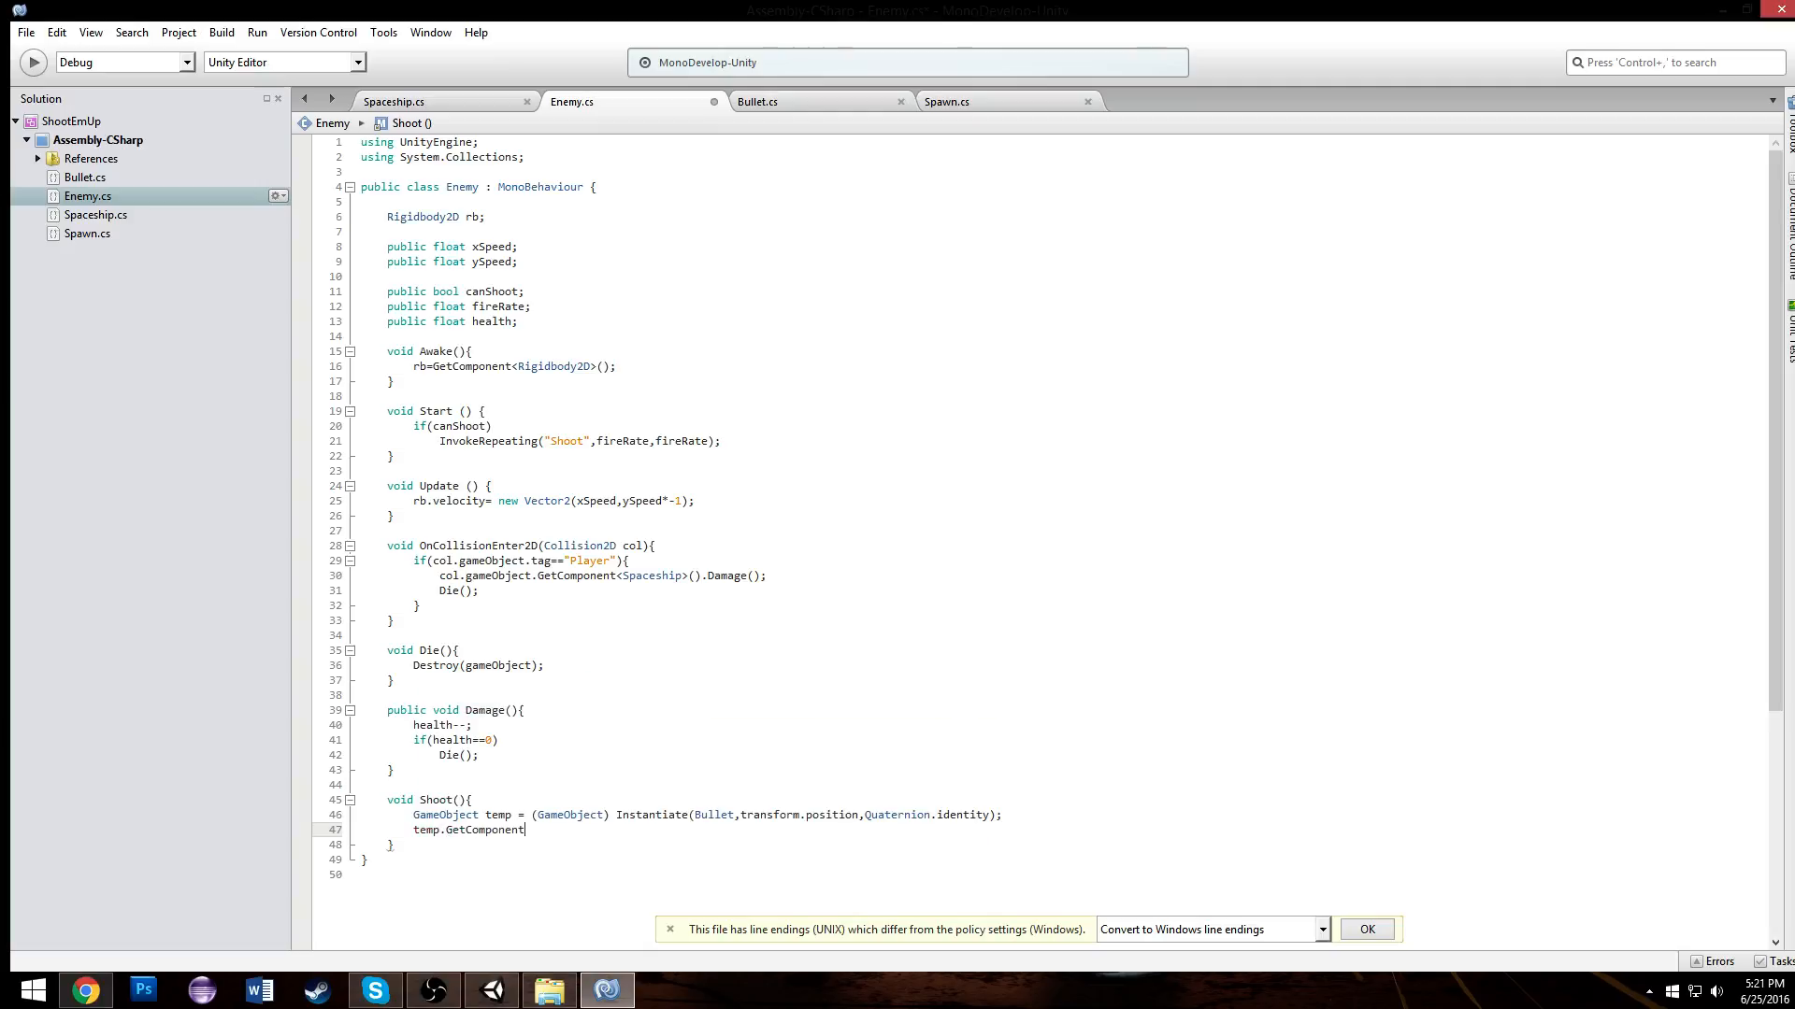
{"action": "type", "text": "<Bullet<"}
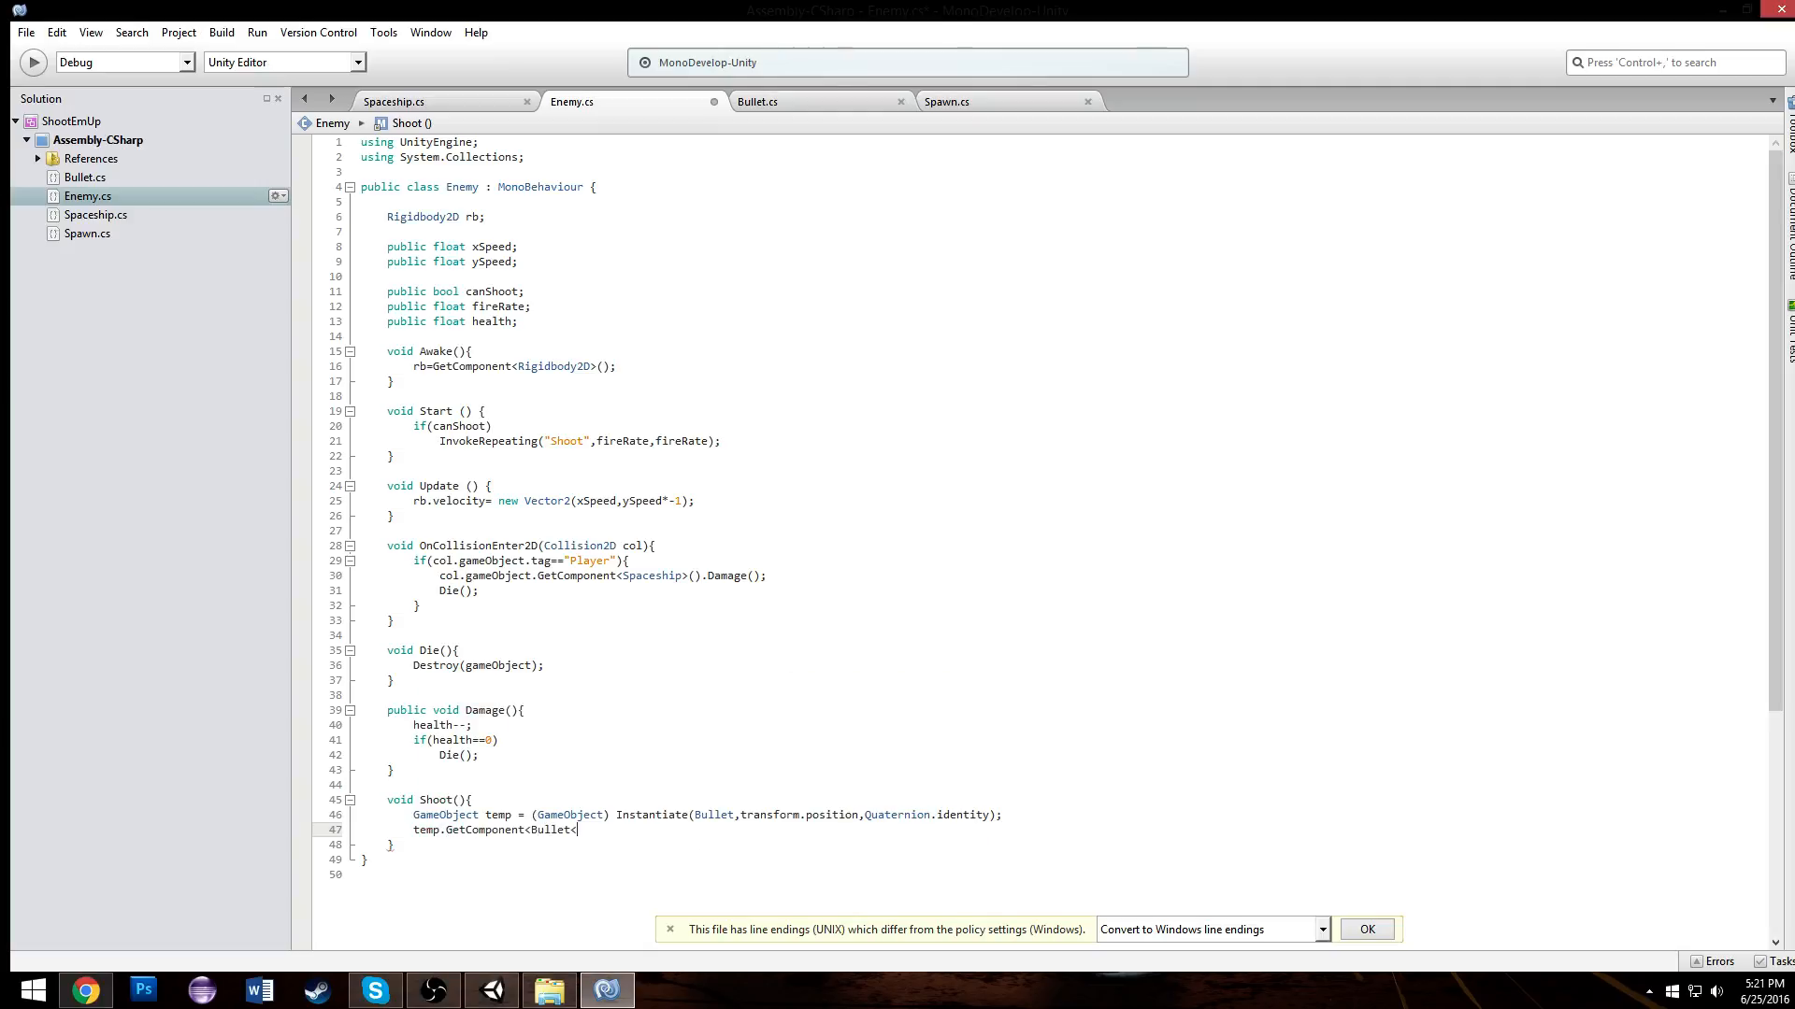
{"action": "type", "text": ">().ChangeDirection("}
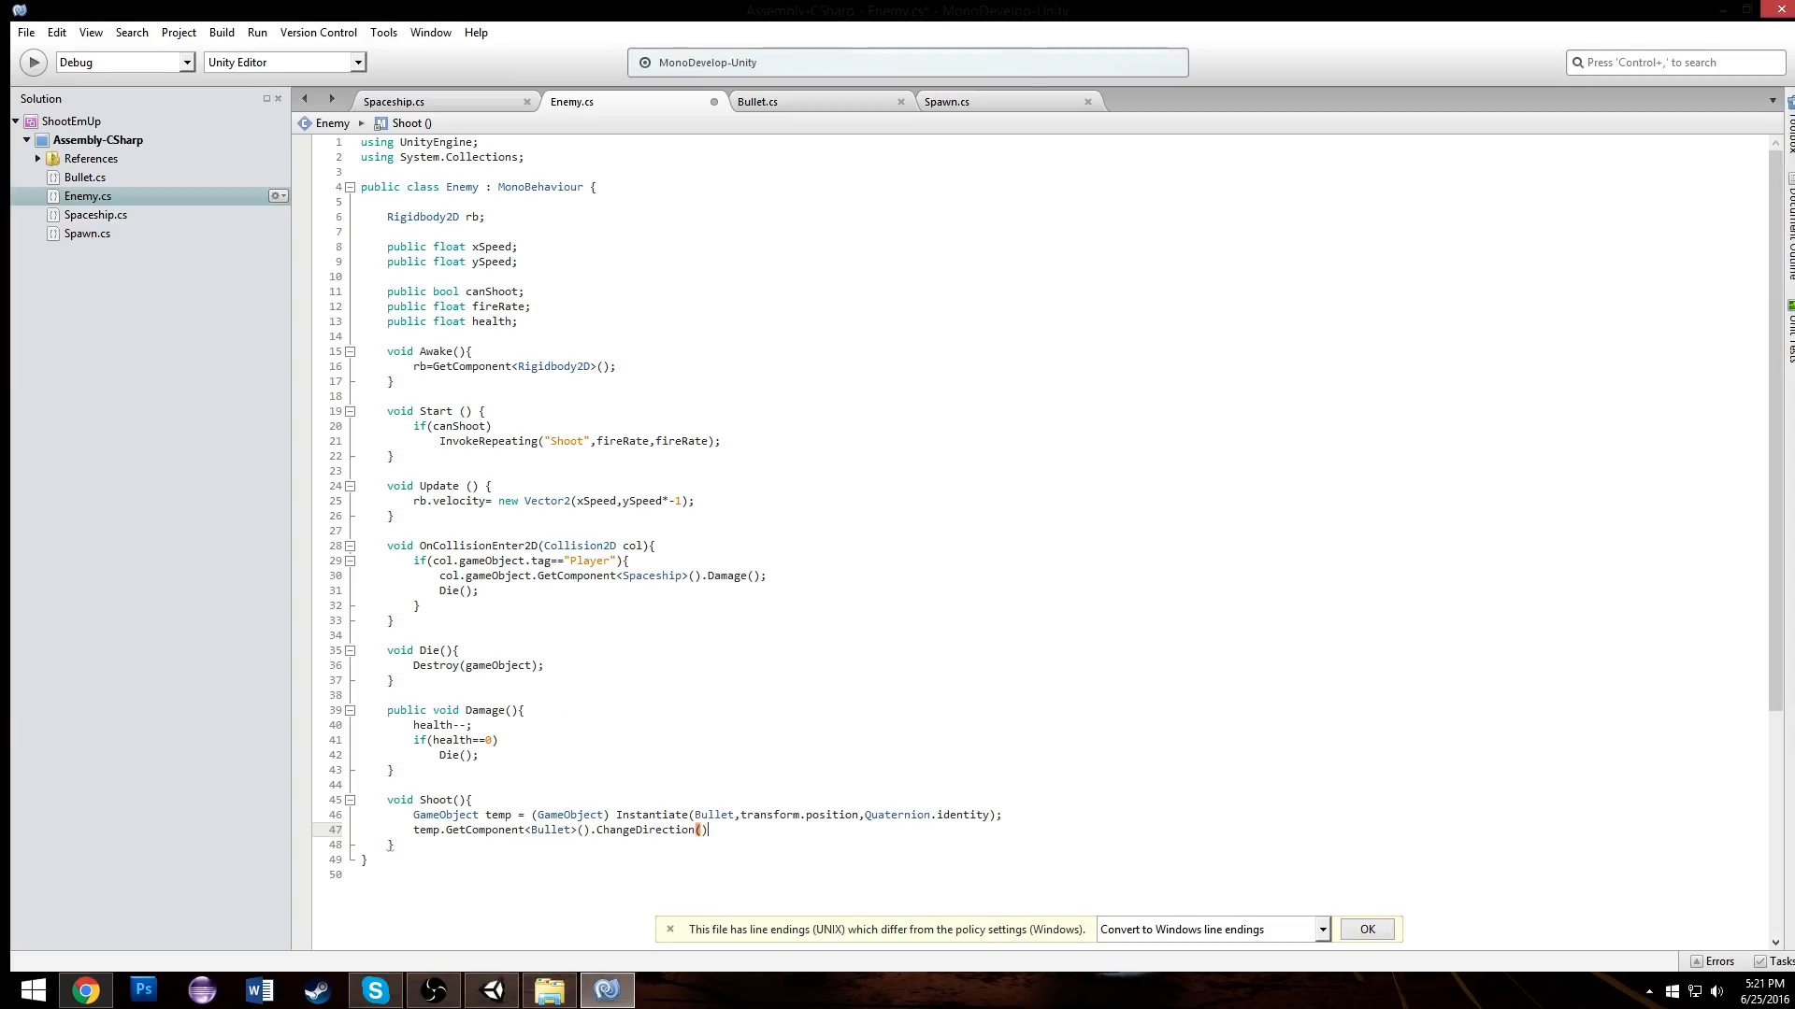
{"action": "type", "text": ";"}
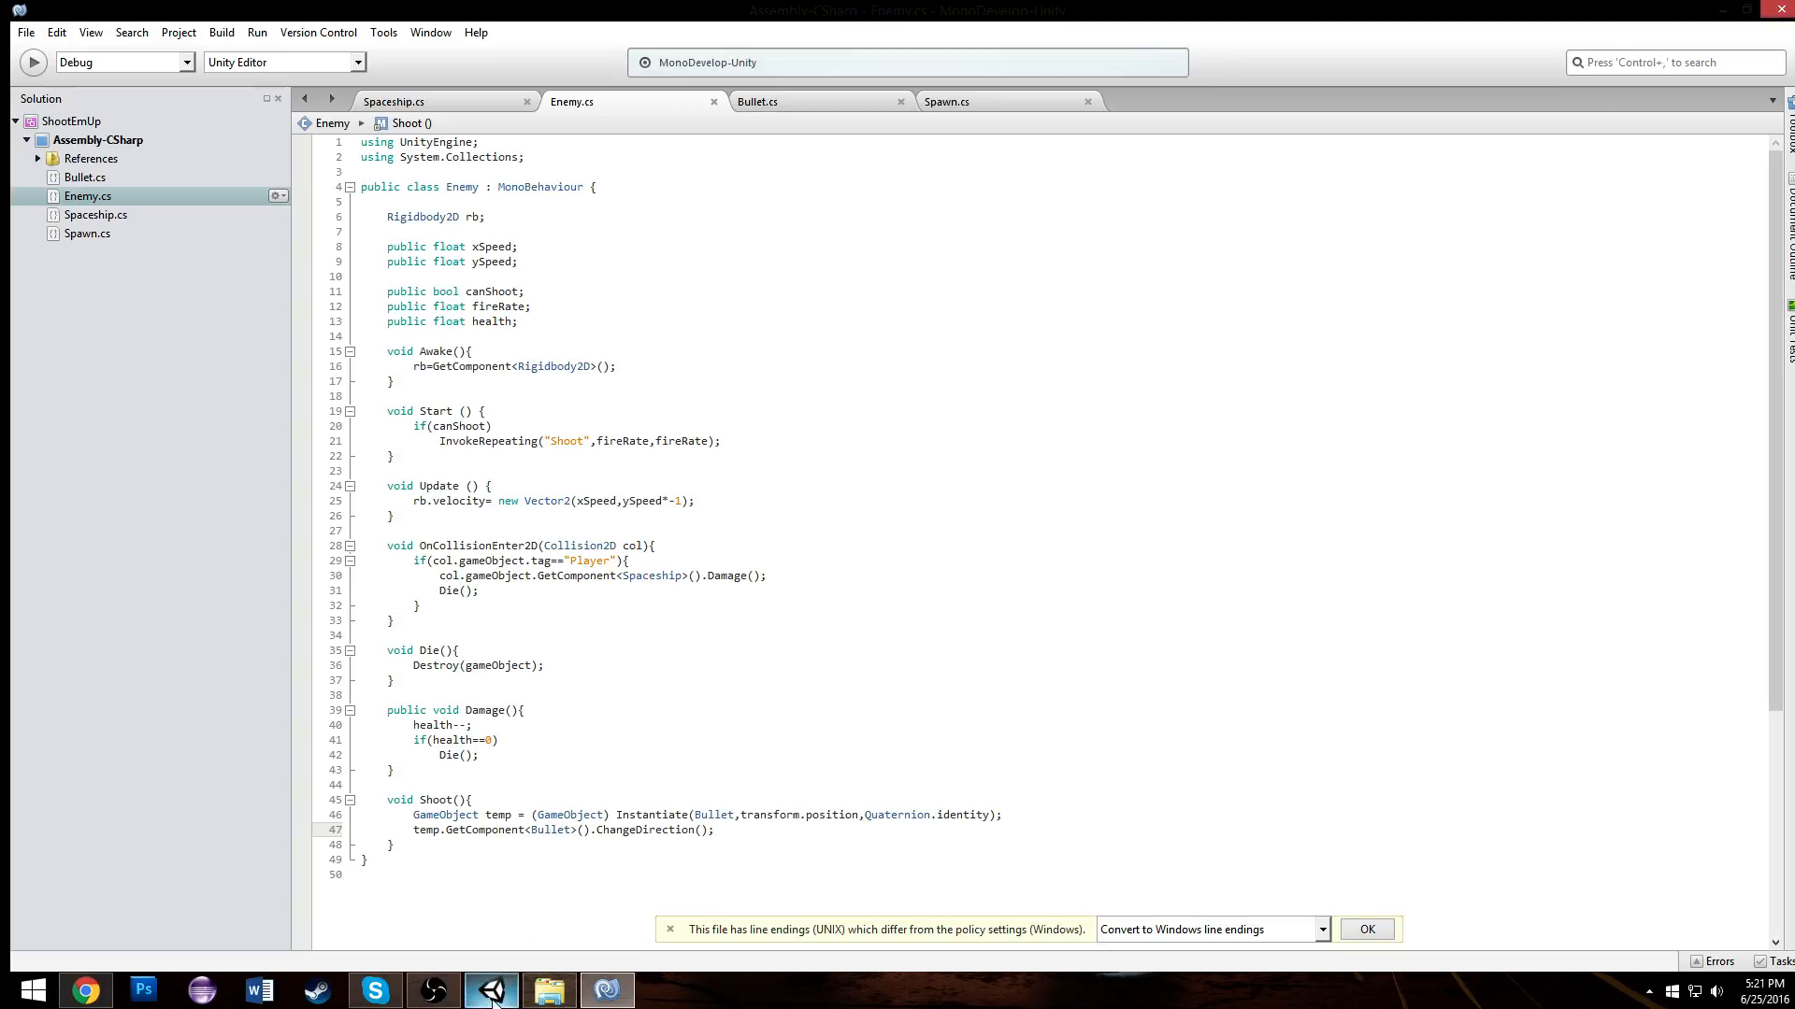
Step: Declare a public GameObject bullet field below the Rigidbody2D field in Enemy.cs
{"action": "left_click", "coordinate": [432, 231]}
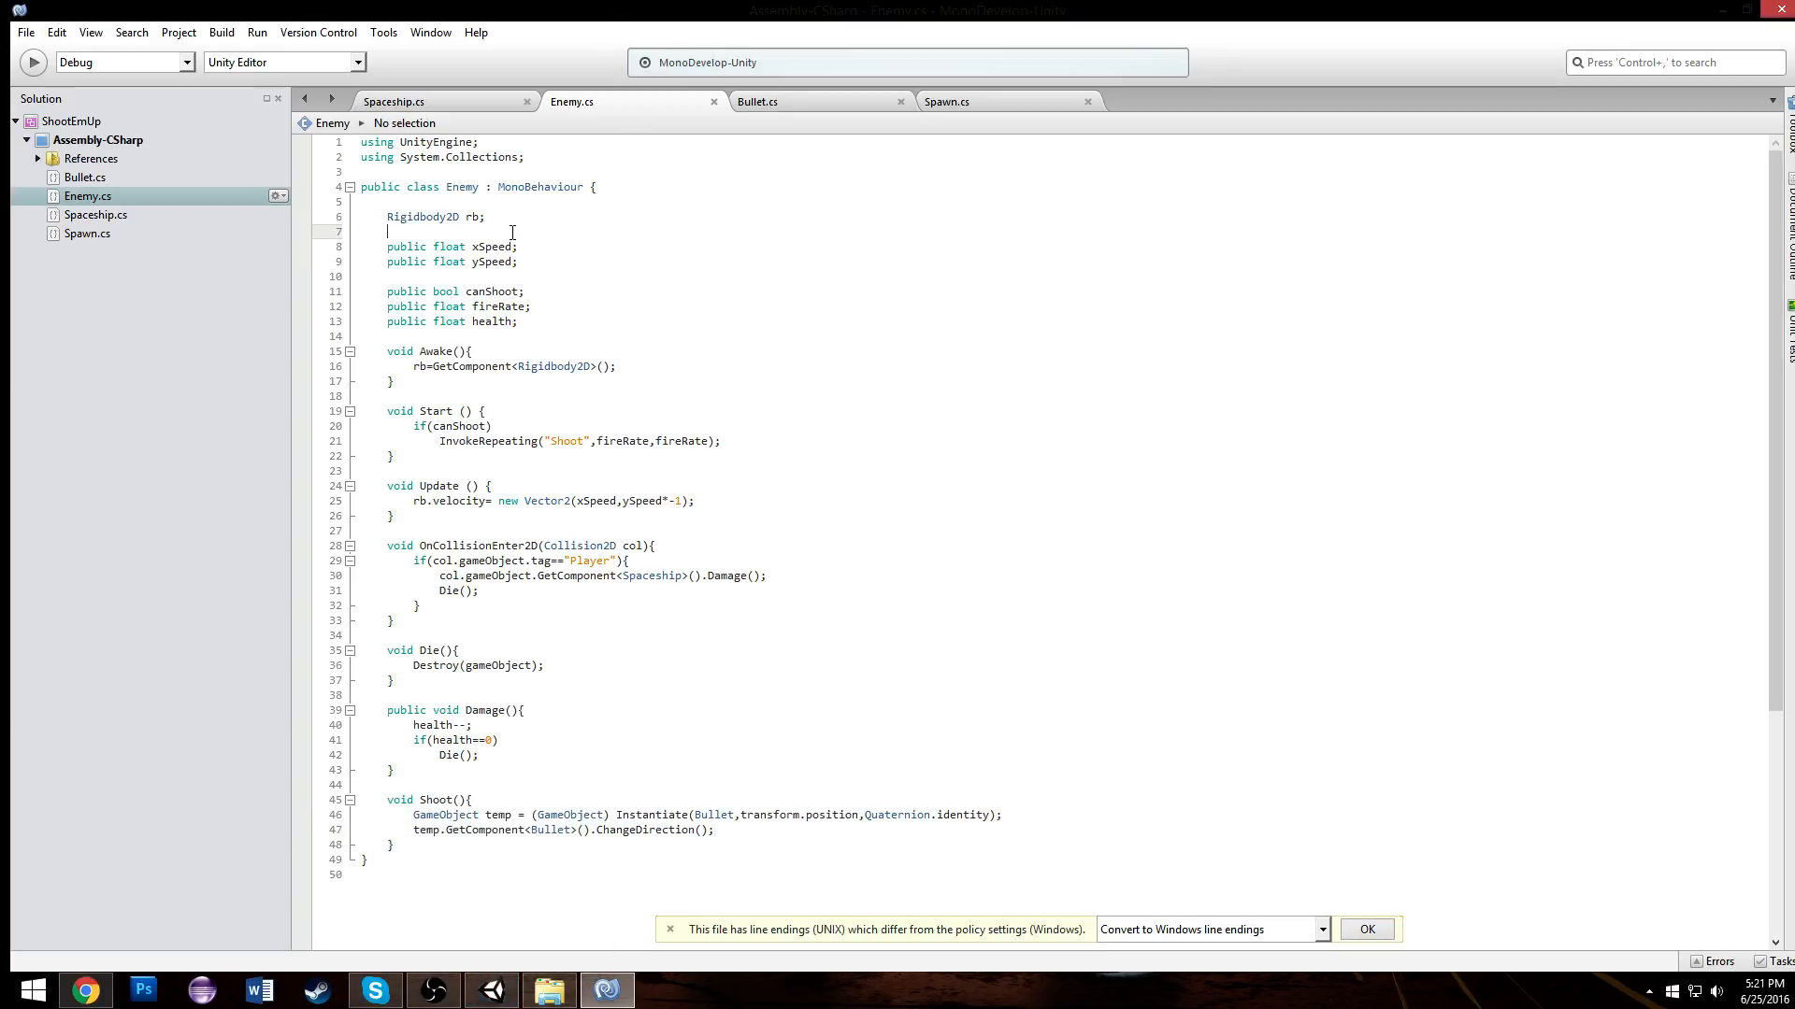
{"action": "type", "text": "public"}
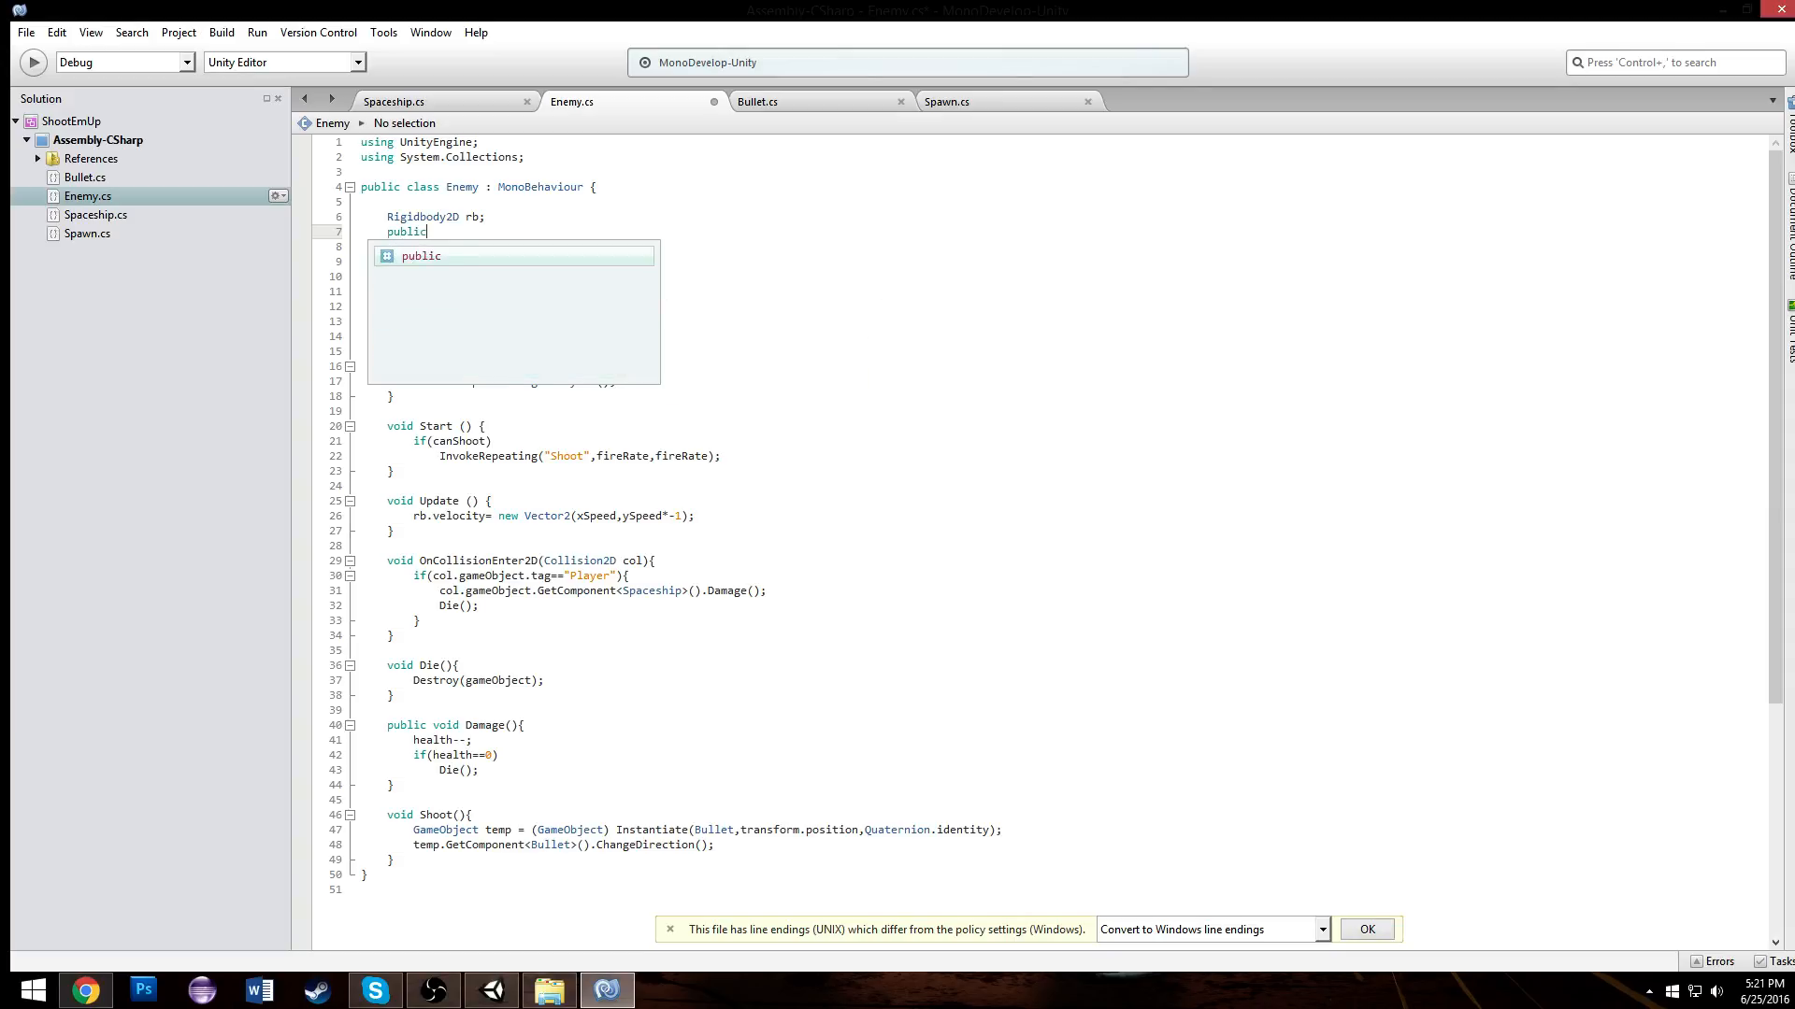
{"action": "type", "text": "GameObject"}
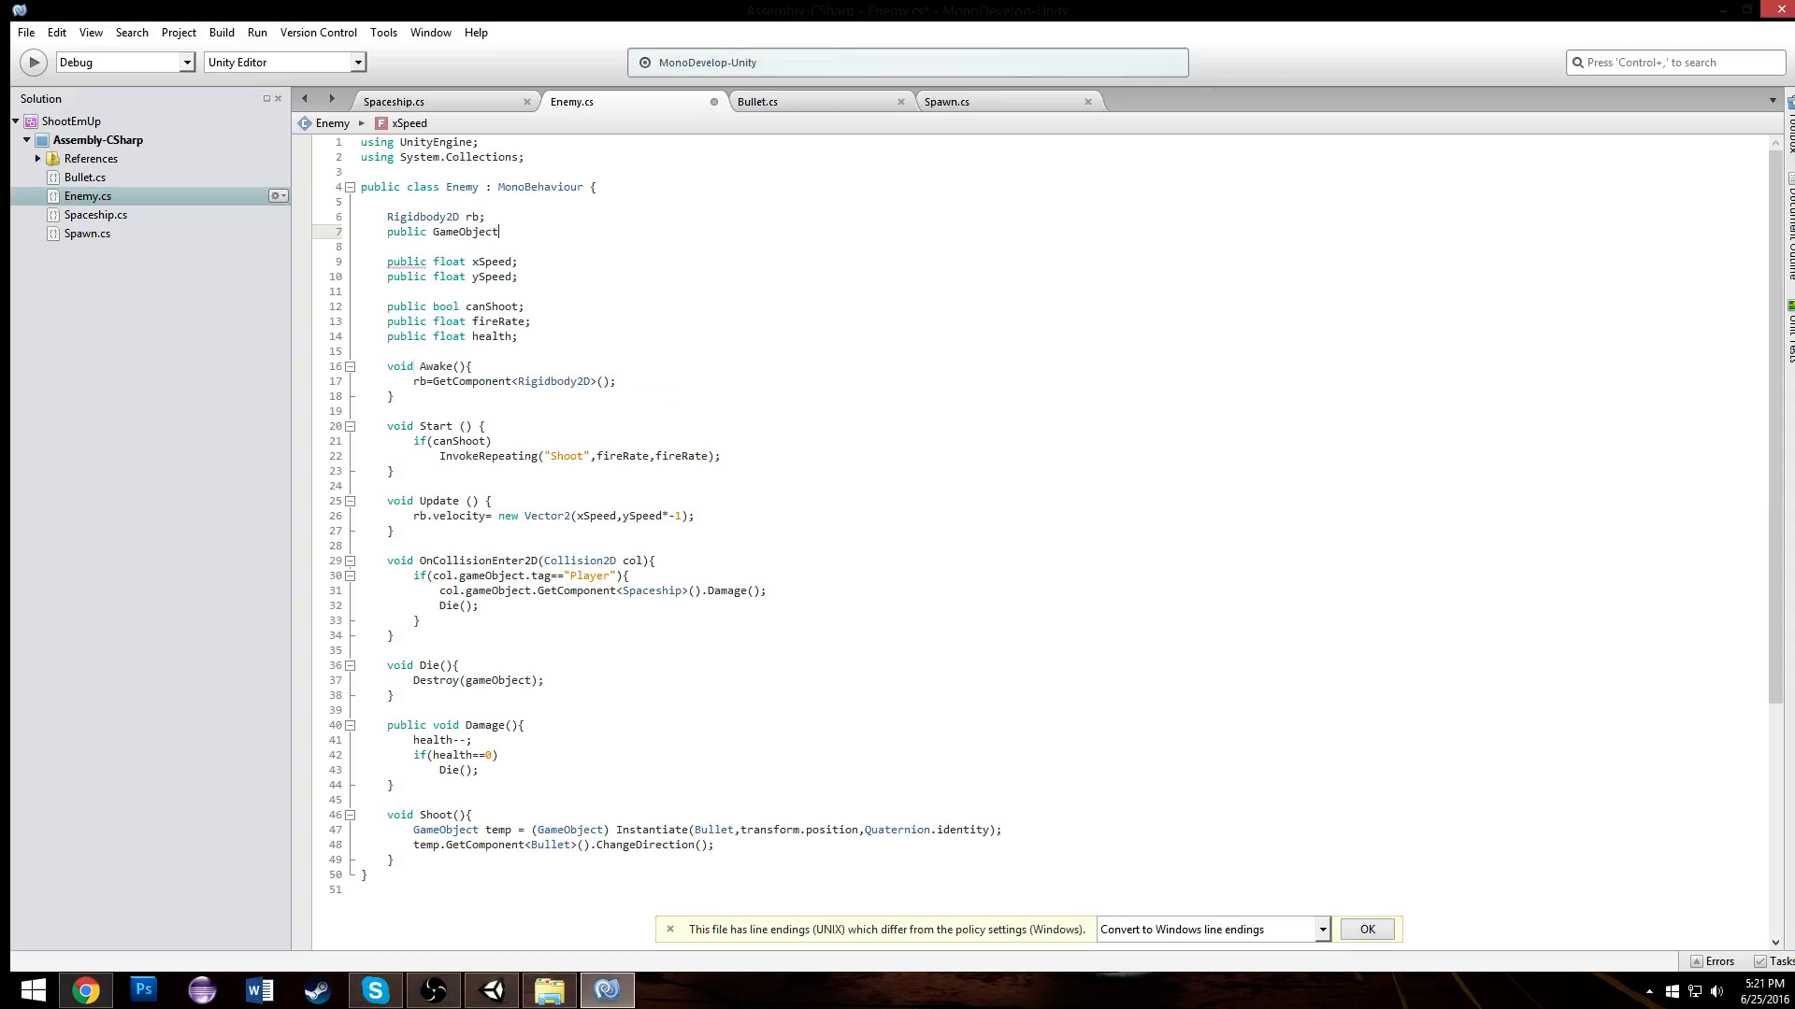
{"action": "type", "text": "bullet;"}
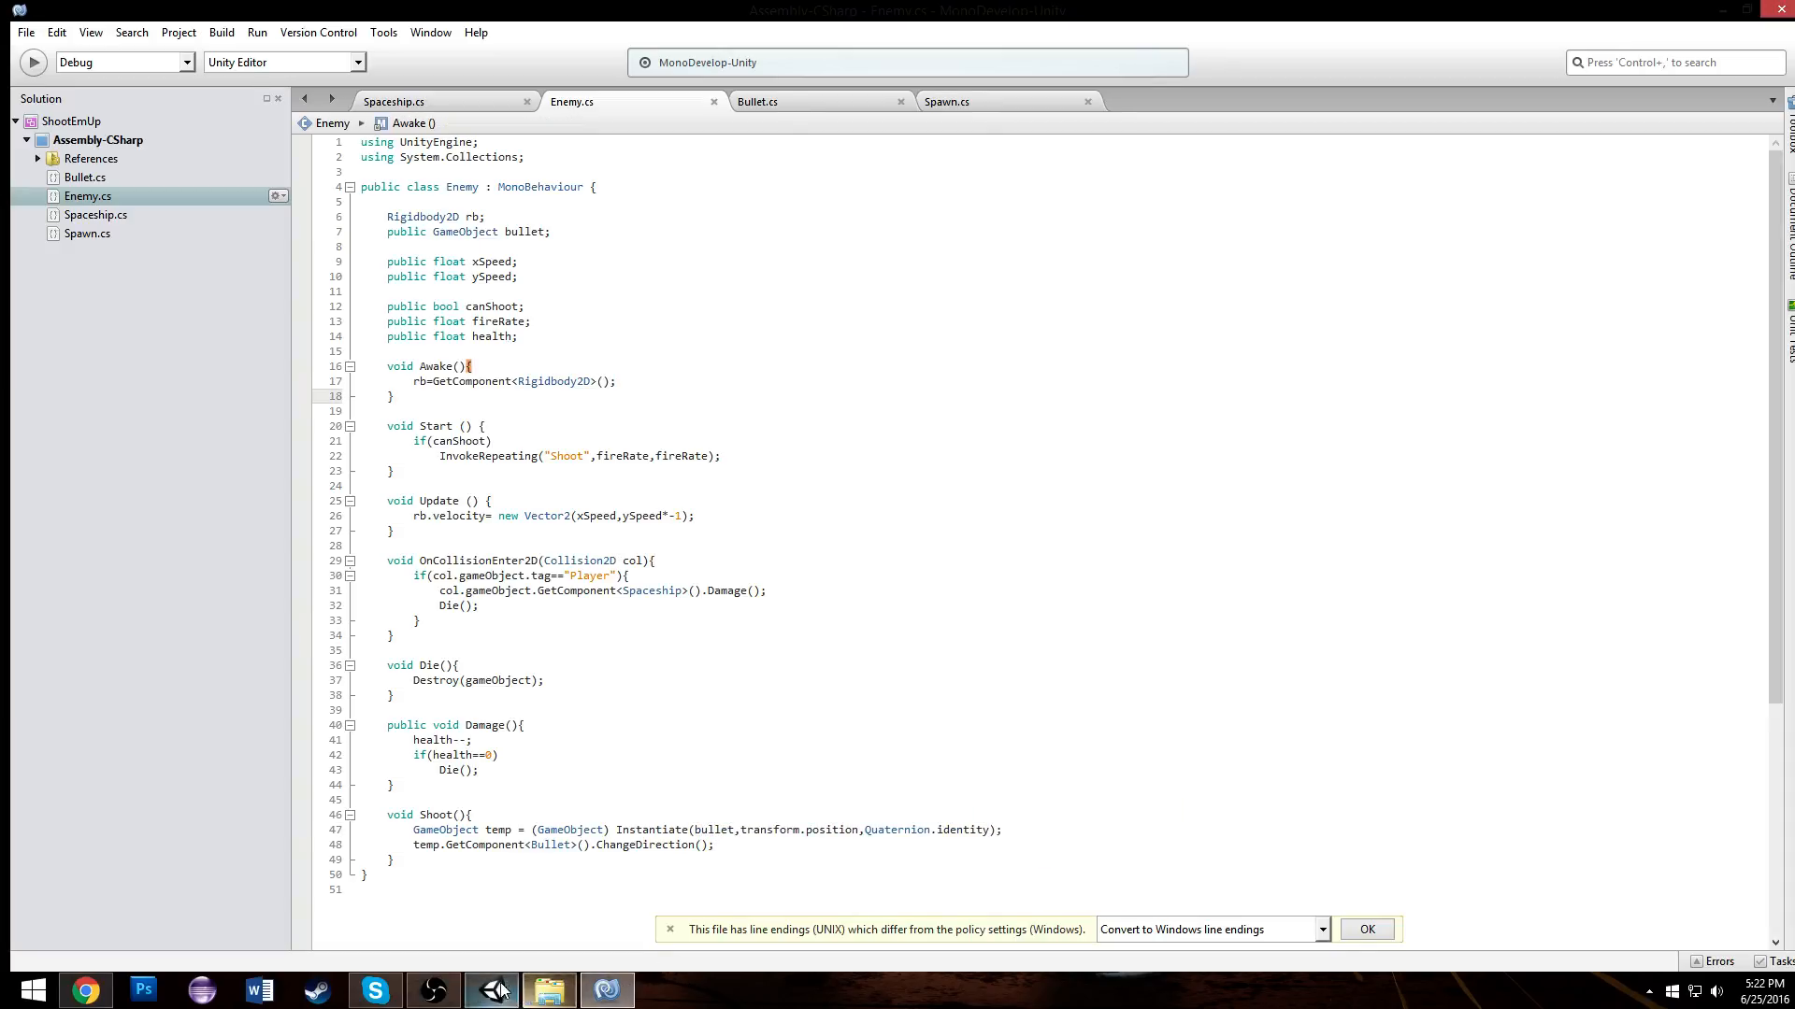
Step: Set the ShootEnemy prefab's Fire Rate to 3, enable Can Shoot, and start the play test
{"action": "left_click", "coordinate": [492, 990]}
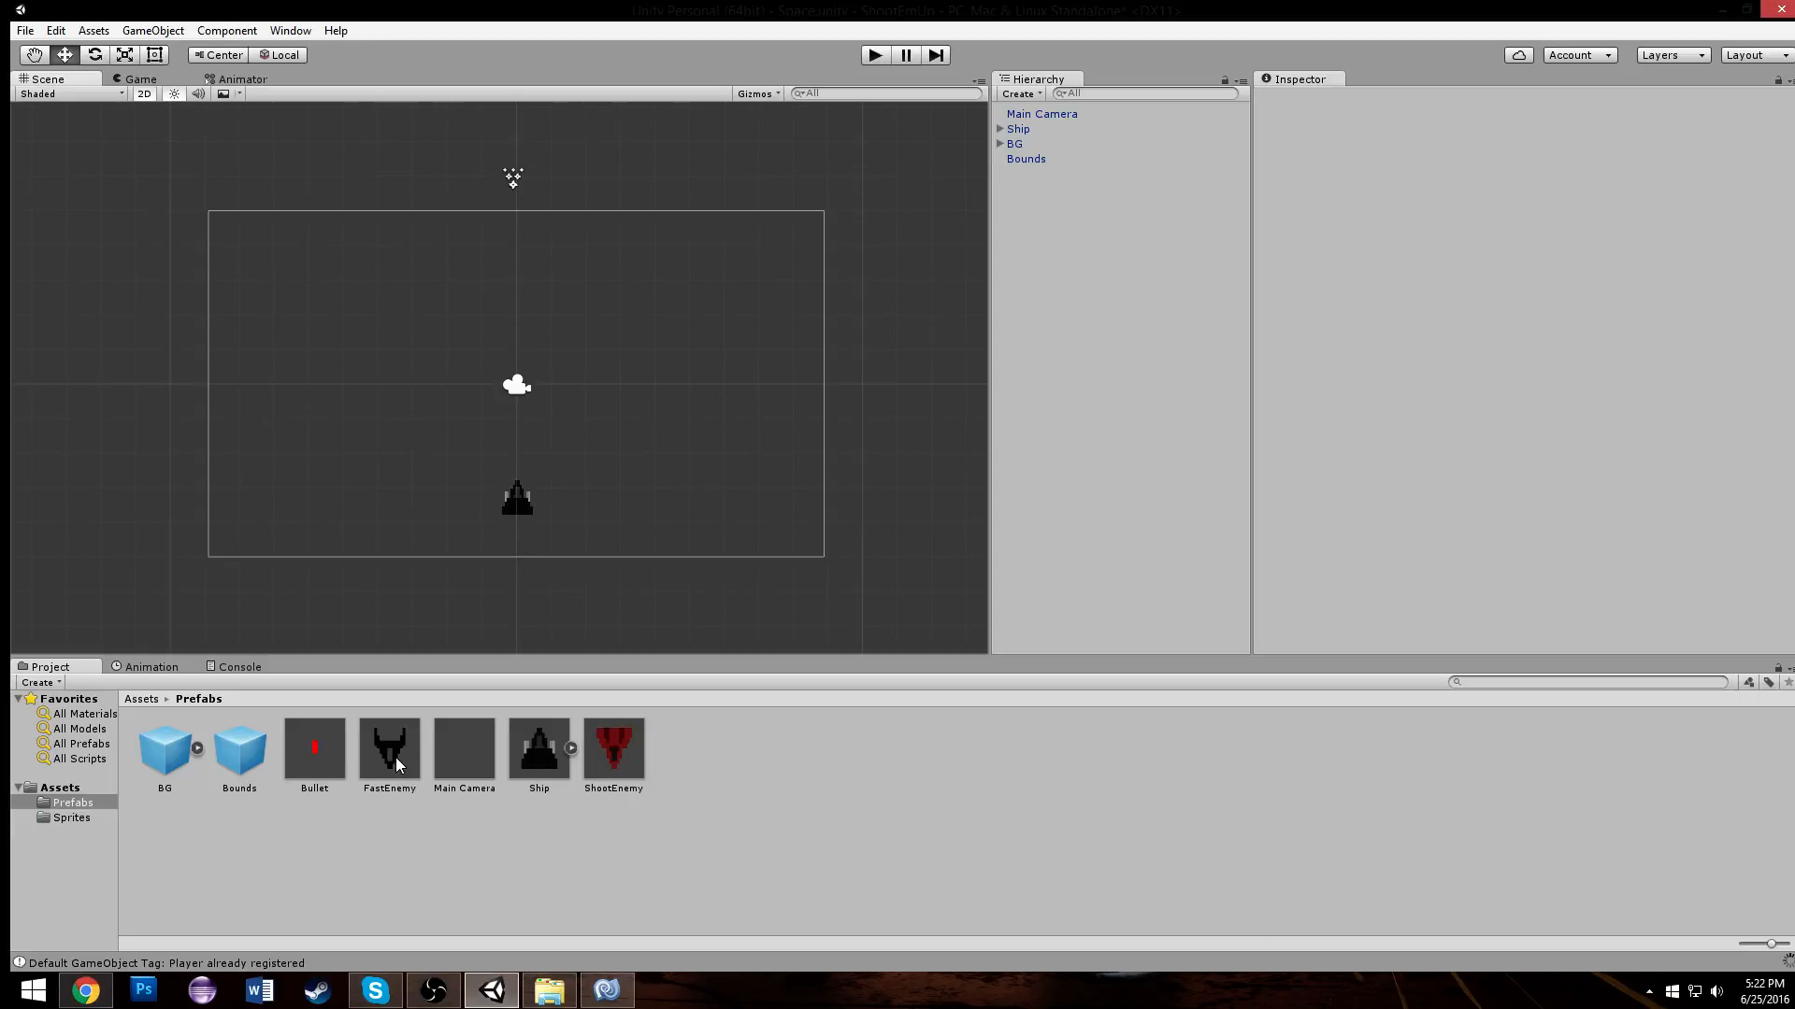
{"action": "left_click", "coordinate": [389, 748]}
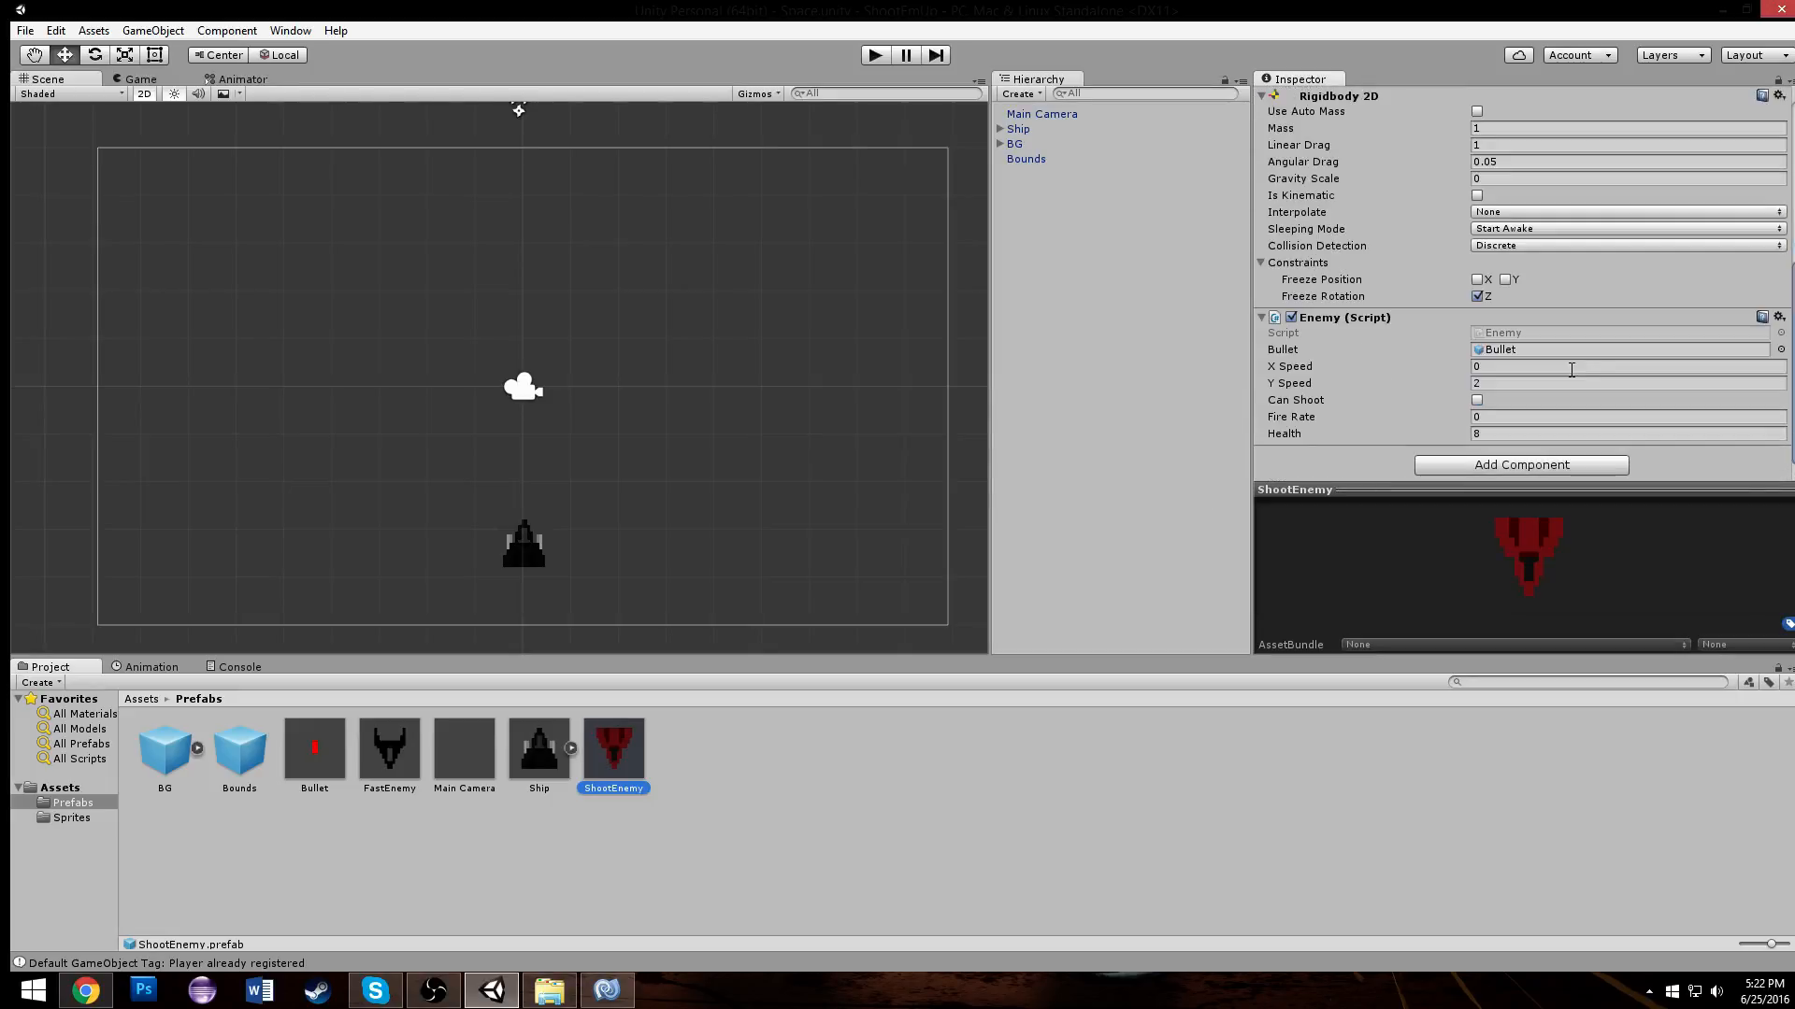
{"action": "left_click", "coordinate": [1625, 417]}
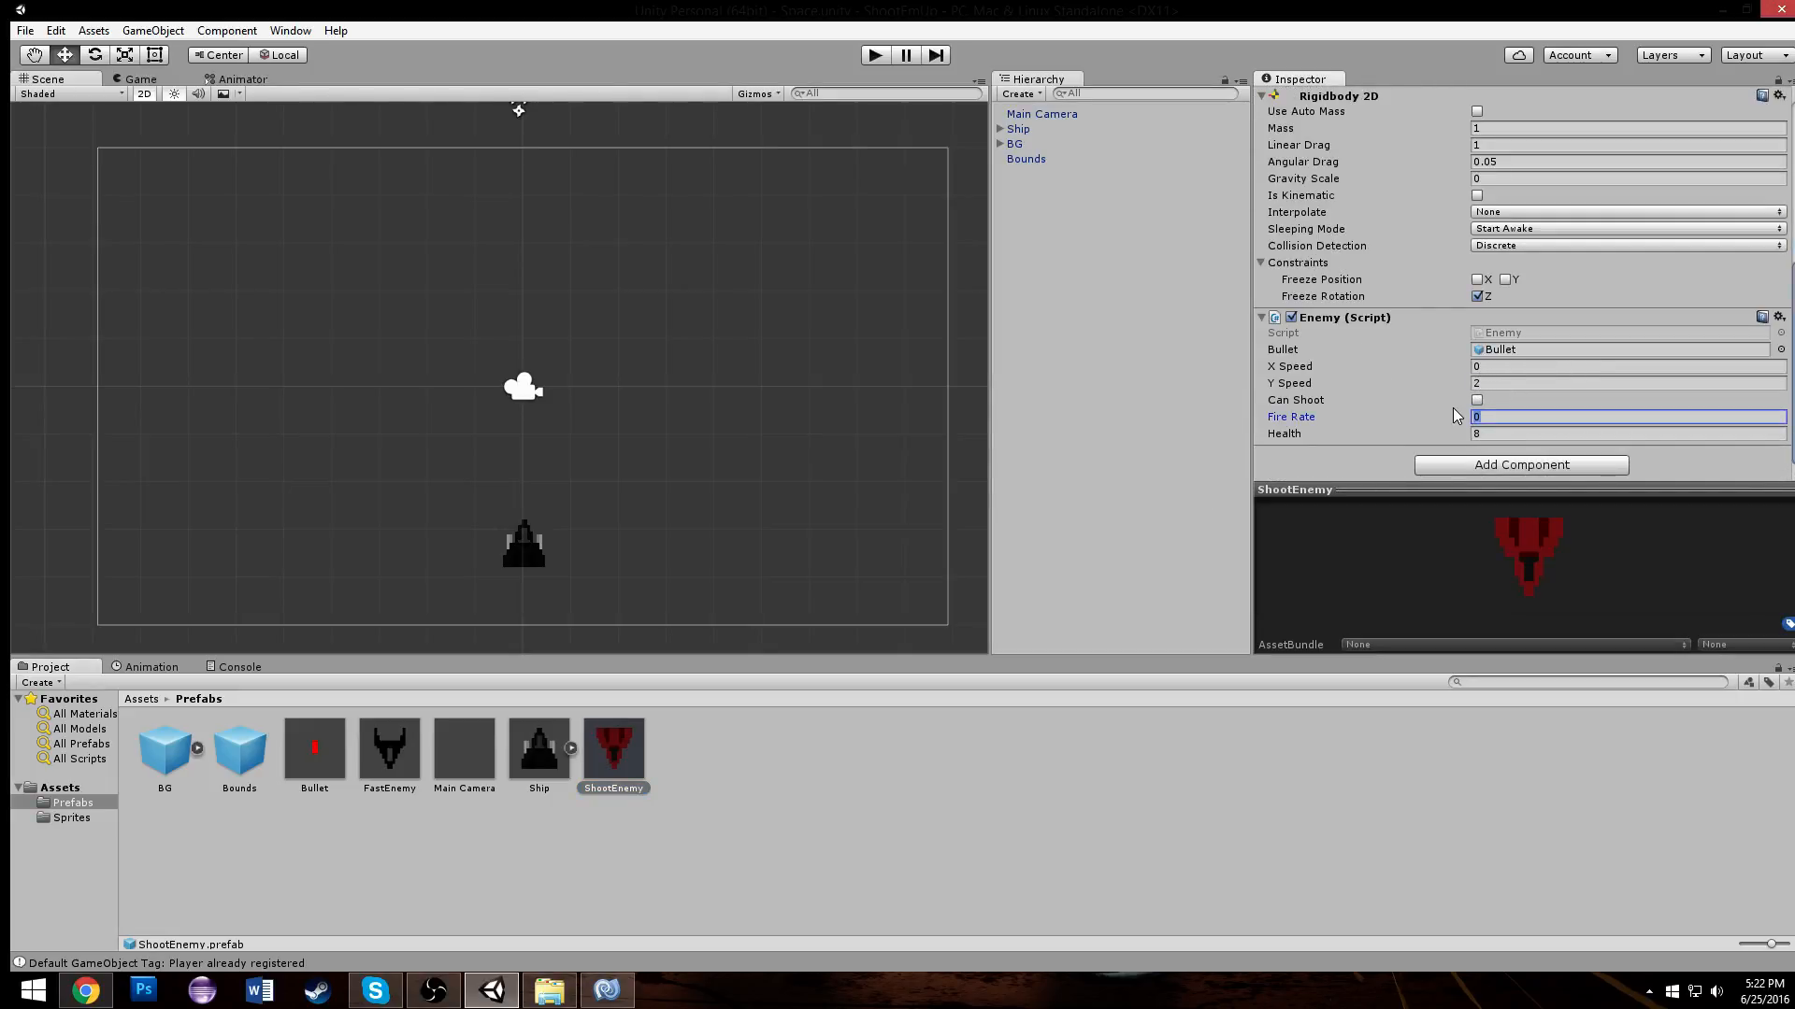
{"action": "type", "text": "3"}
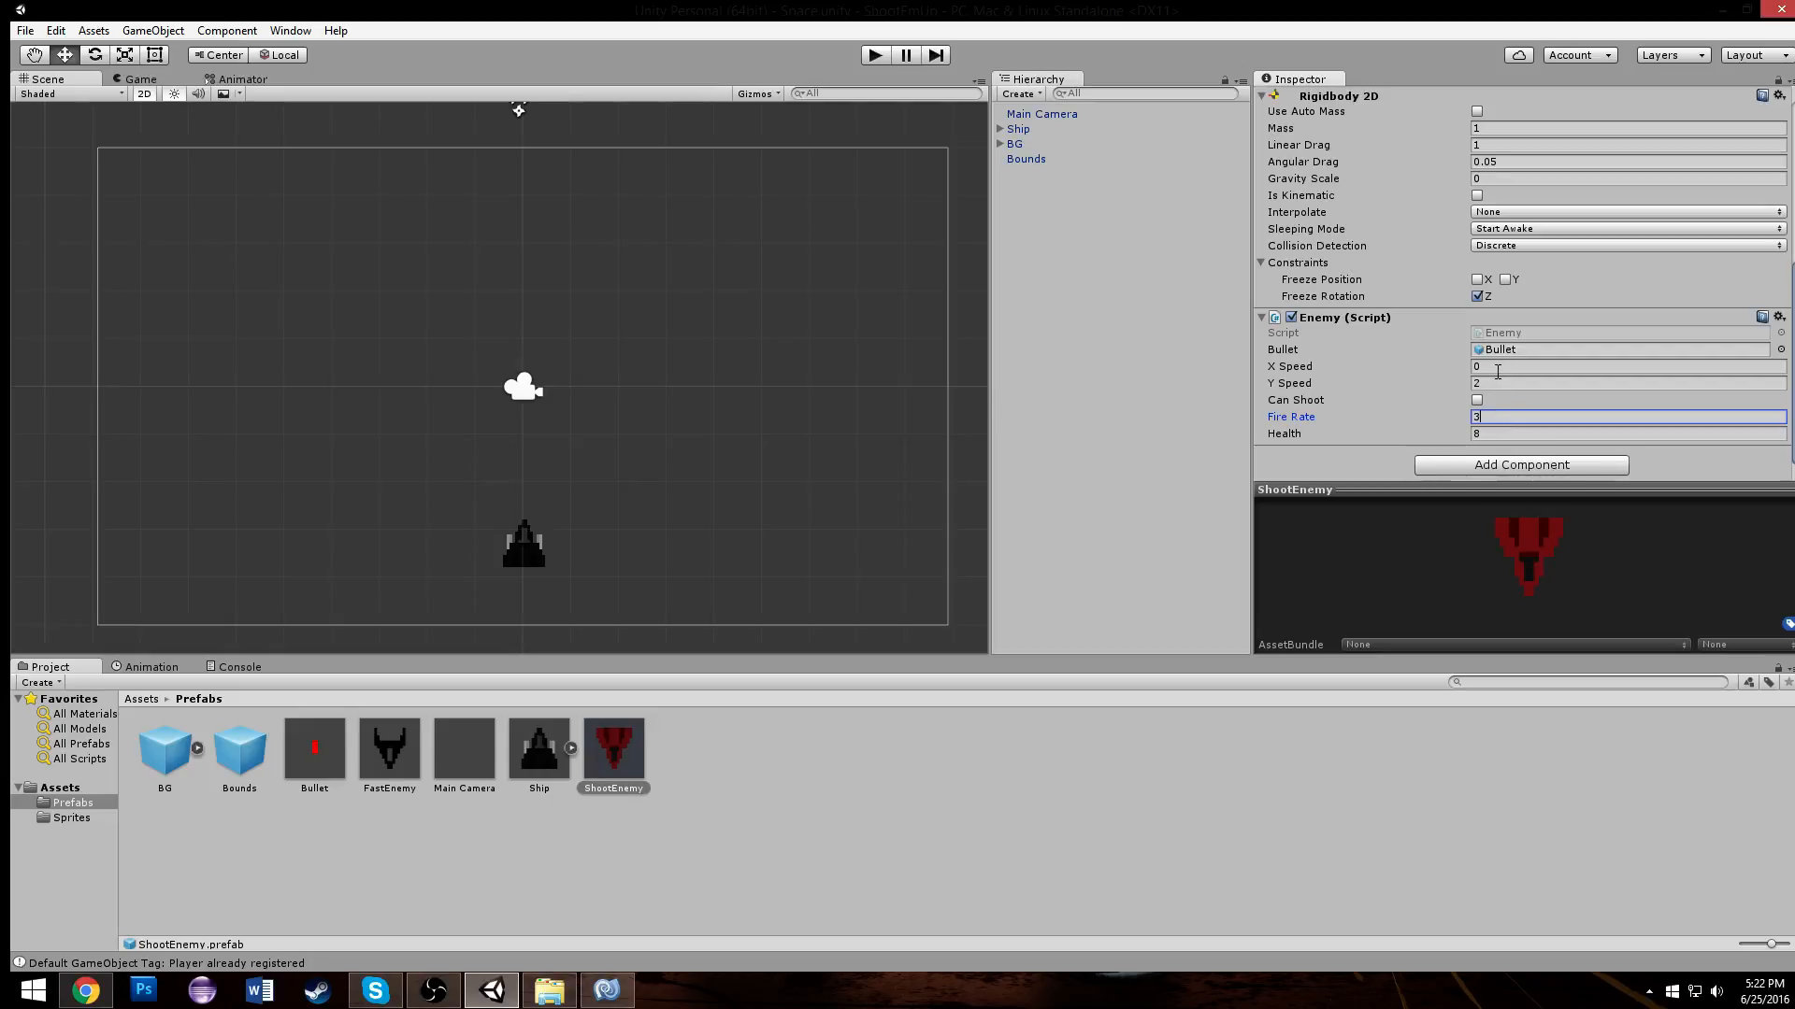
{"action": "left_click", "coordinate": [1475, 400]}
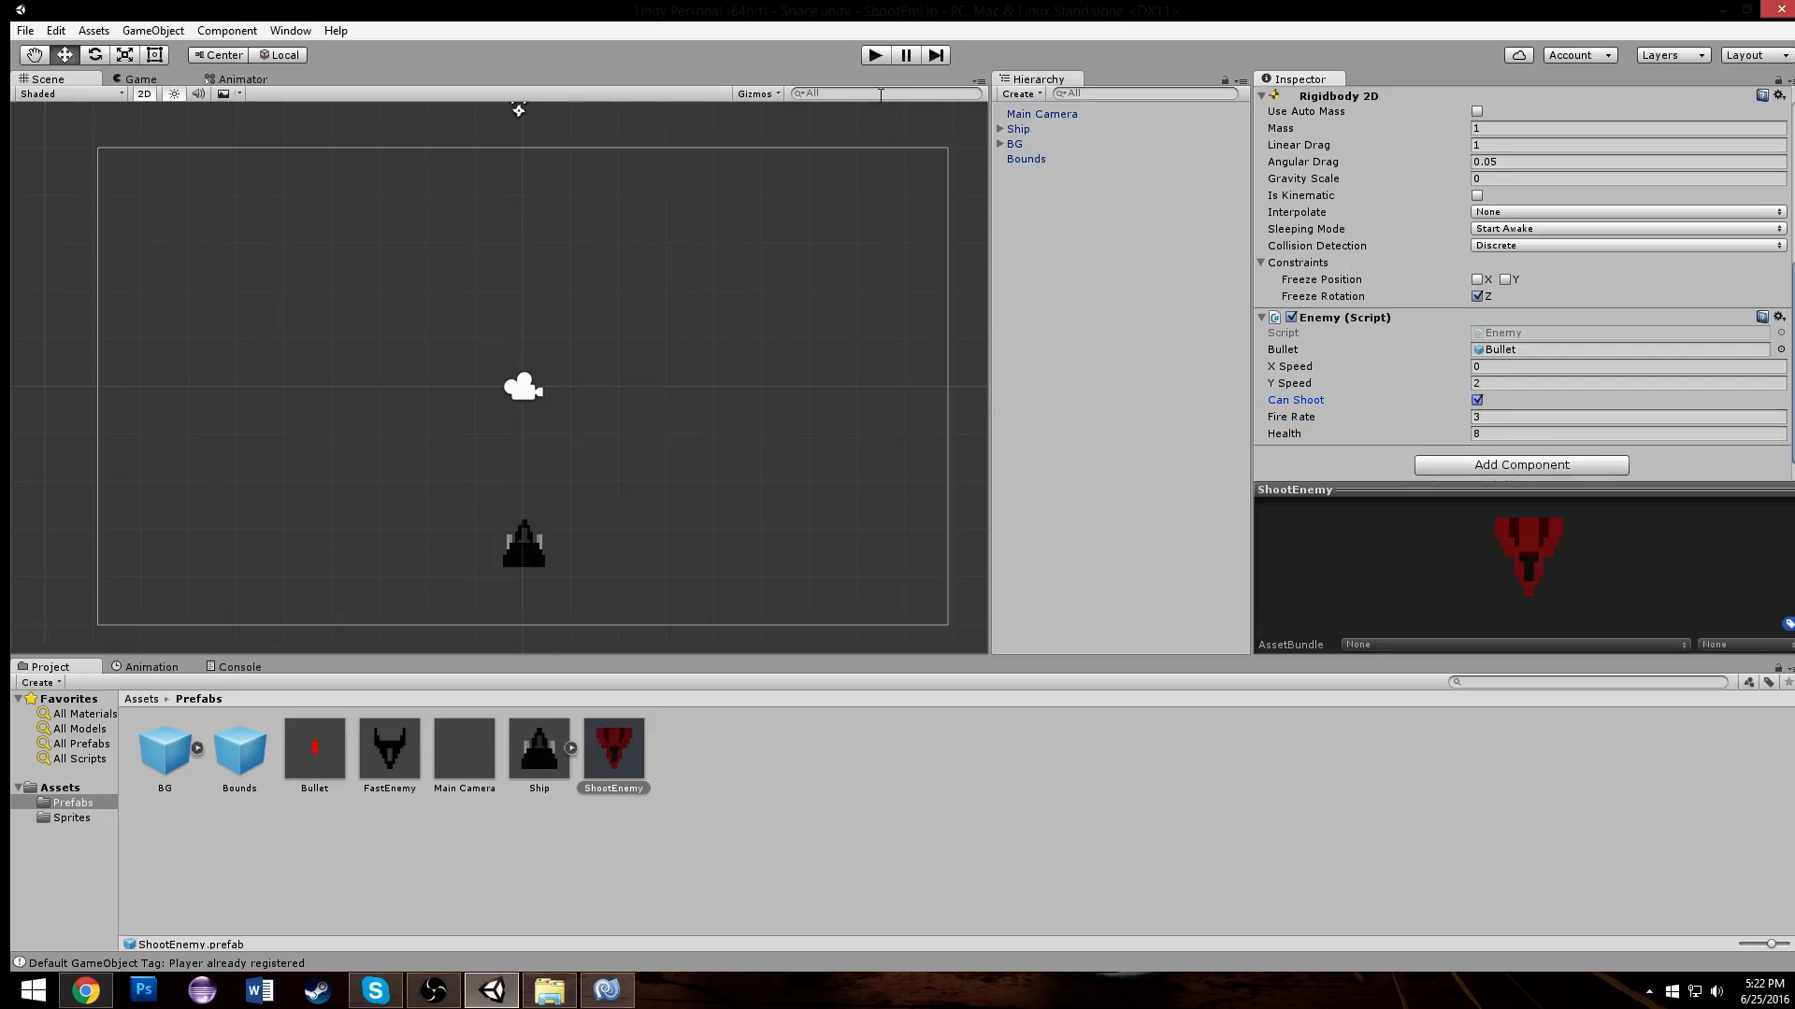
{"action": "left_click", "coordinate": [875, 53]}
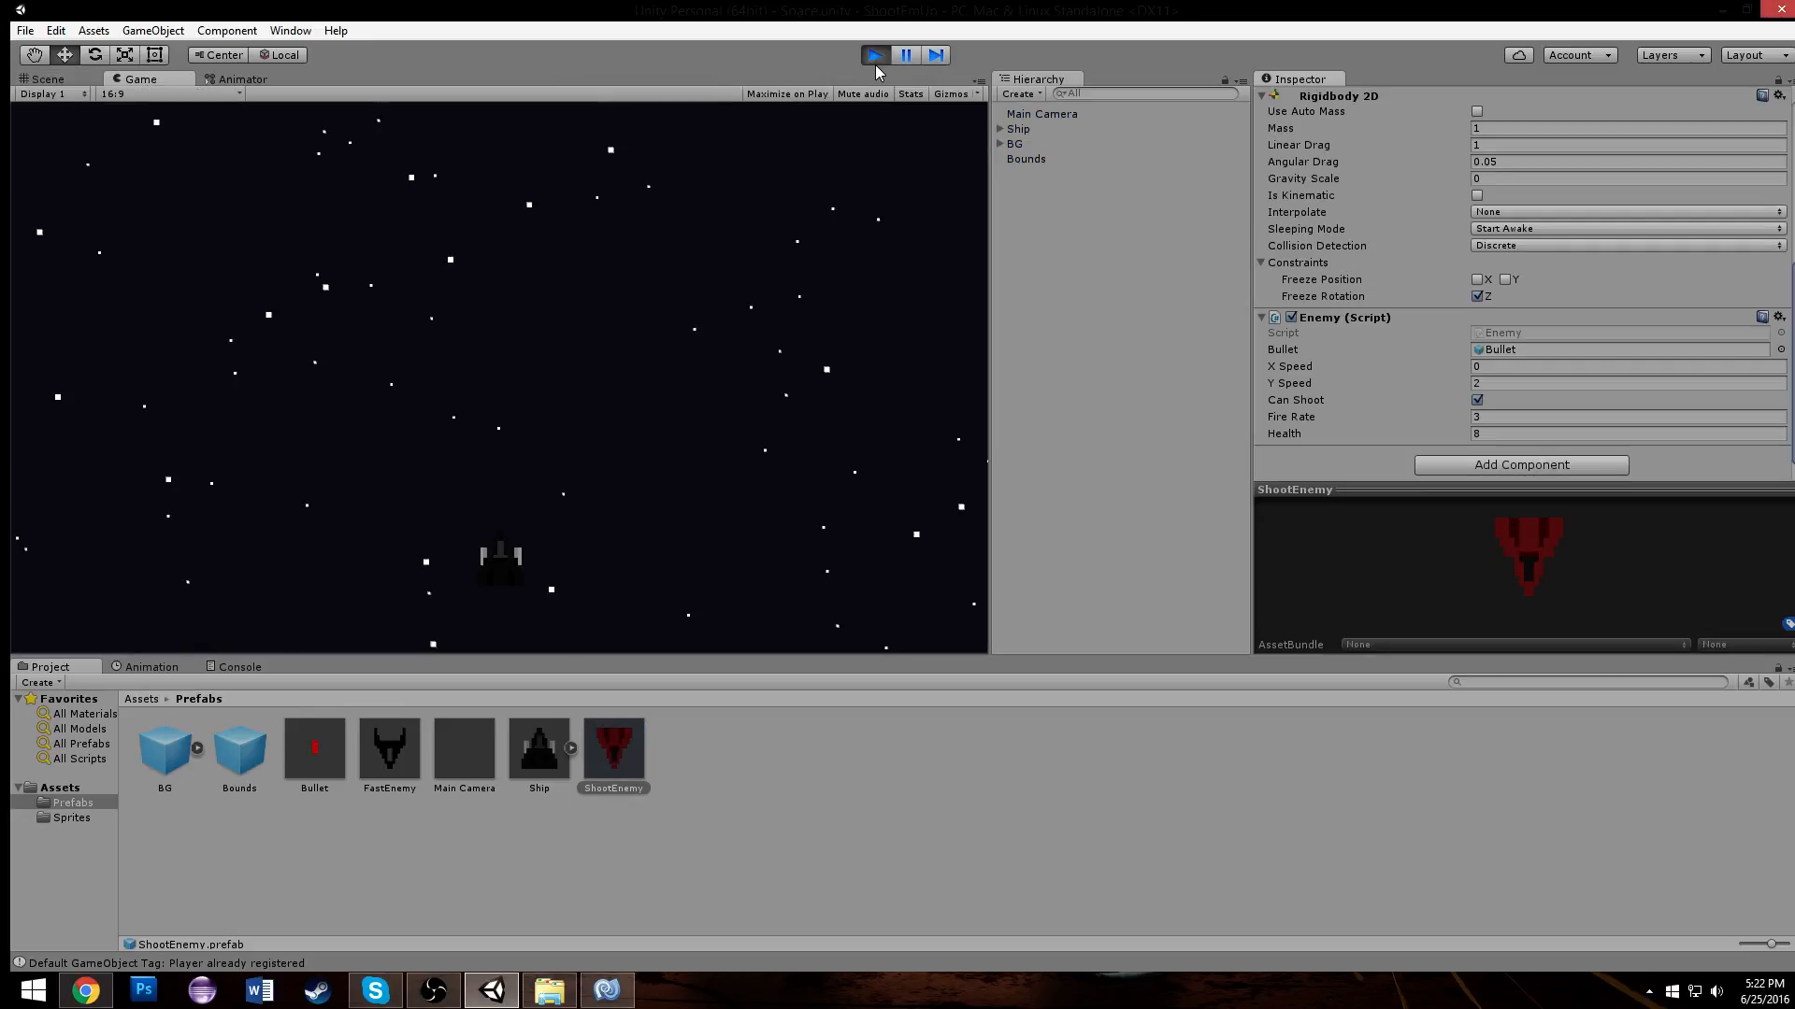
Step: Run the game watching ShootEnemy and FastEnemy waves fire bullets, then exit play mode
{"action": "left_click", "coordinate": [873, 54]}
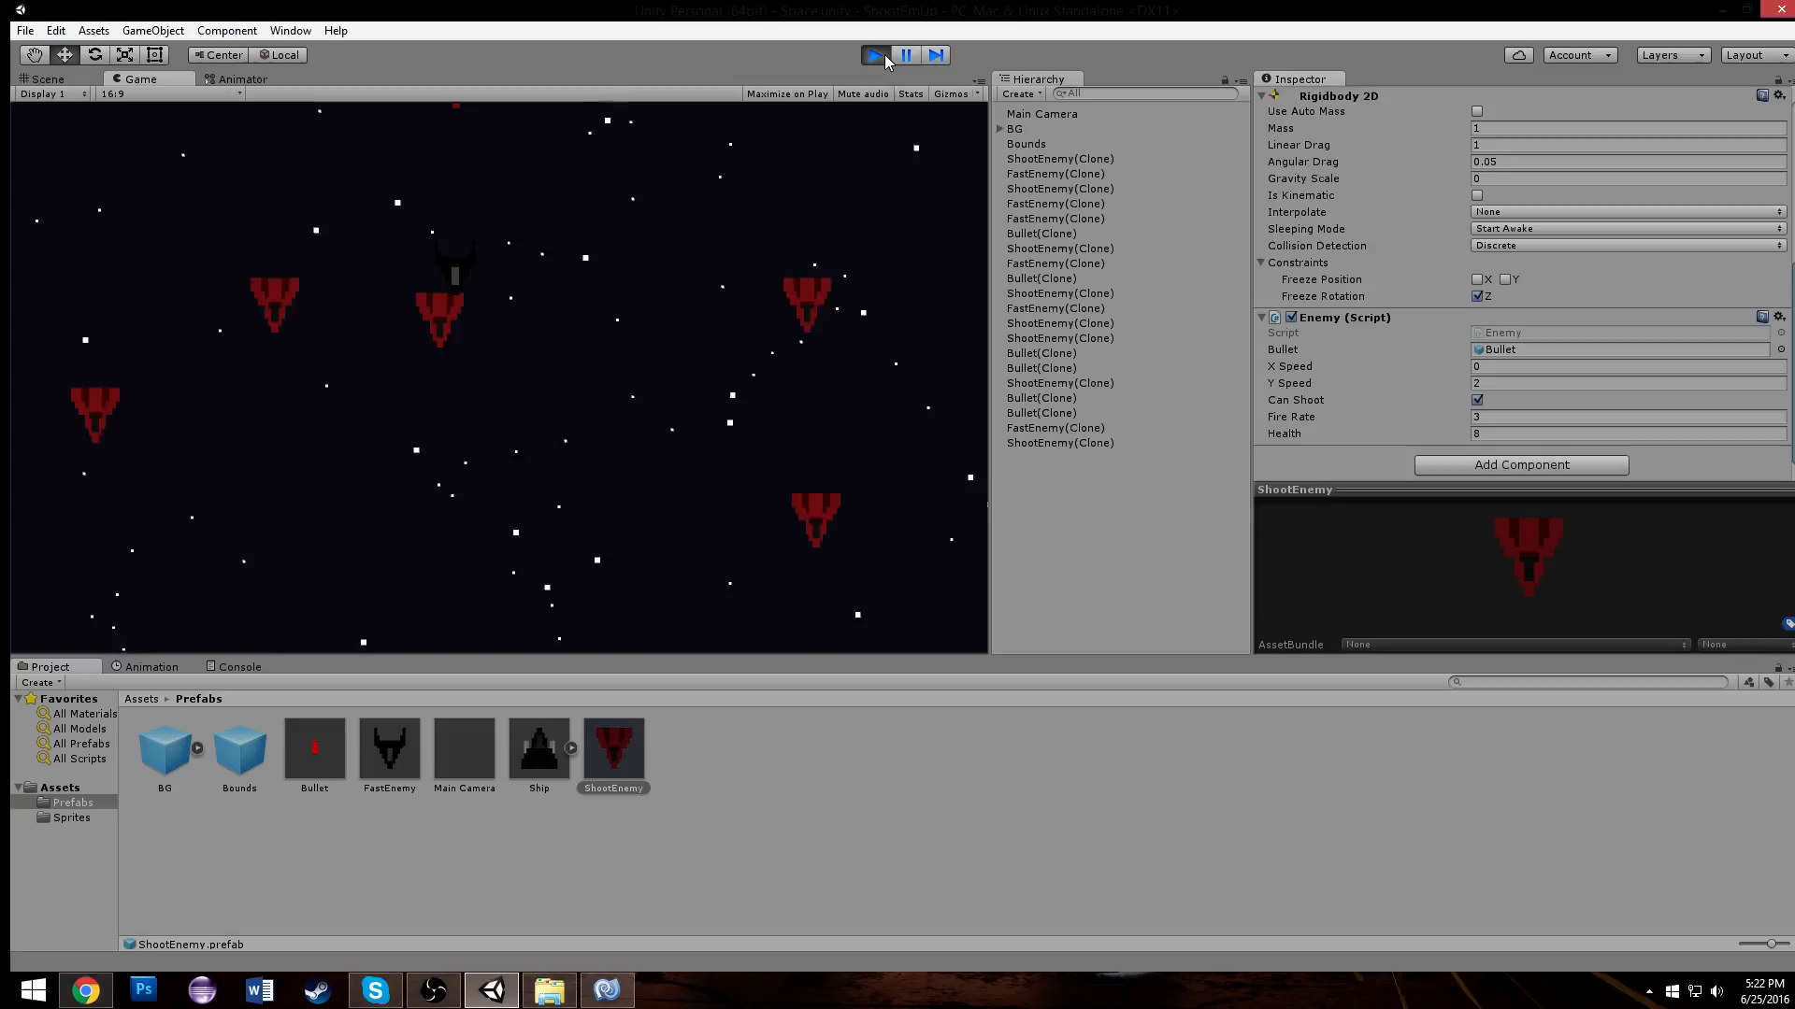
{"action": "left_click", "coordinate": [873, 55]}
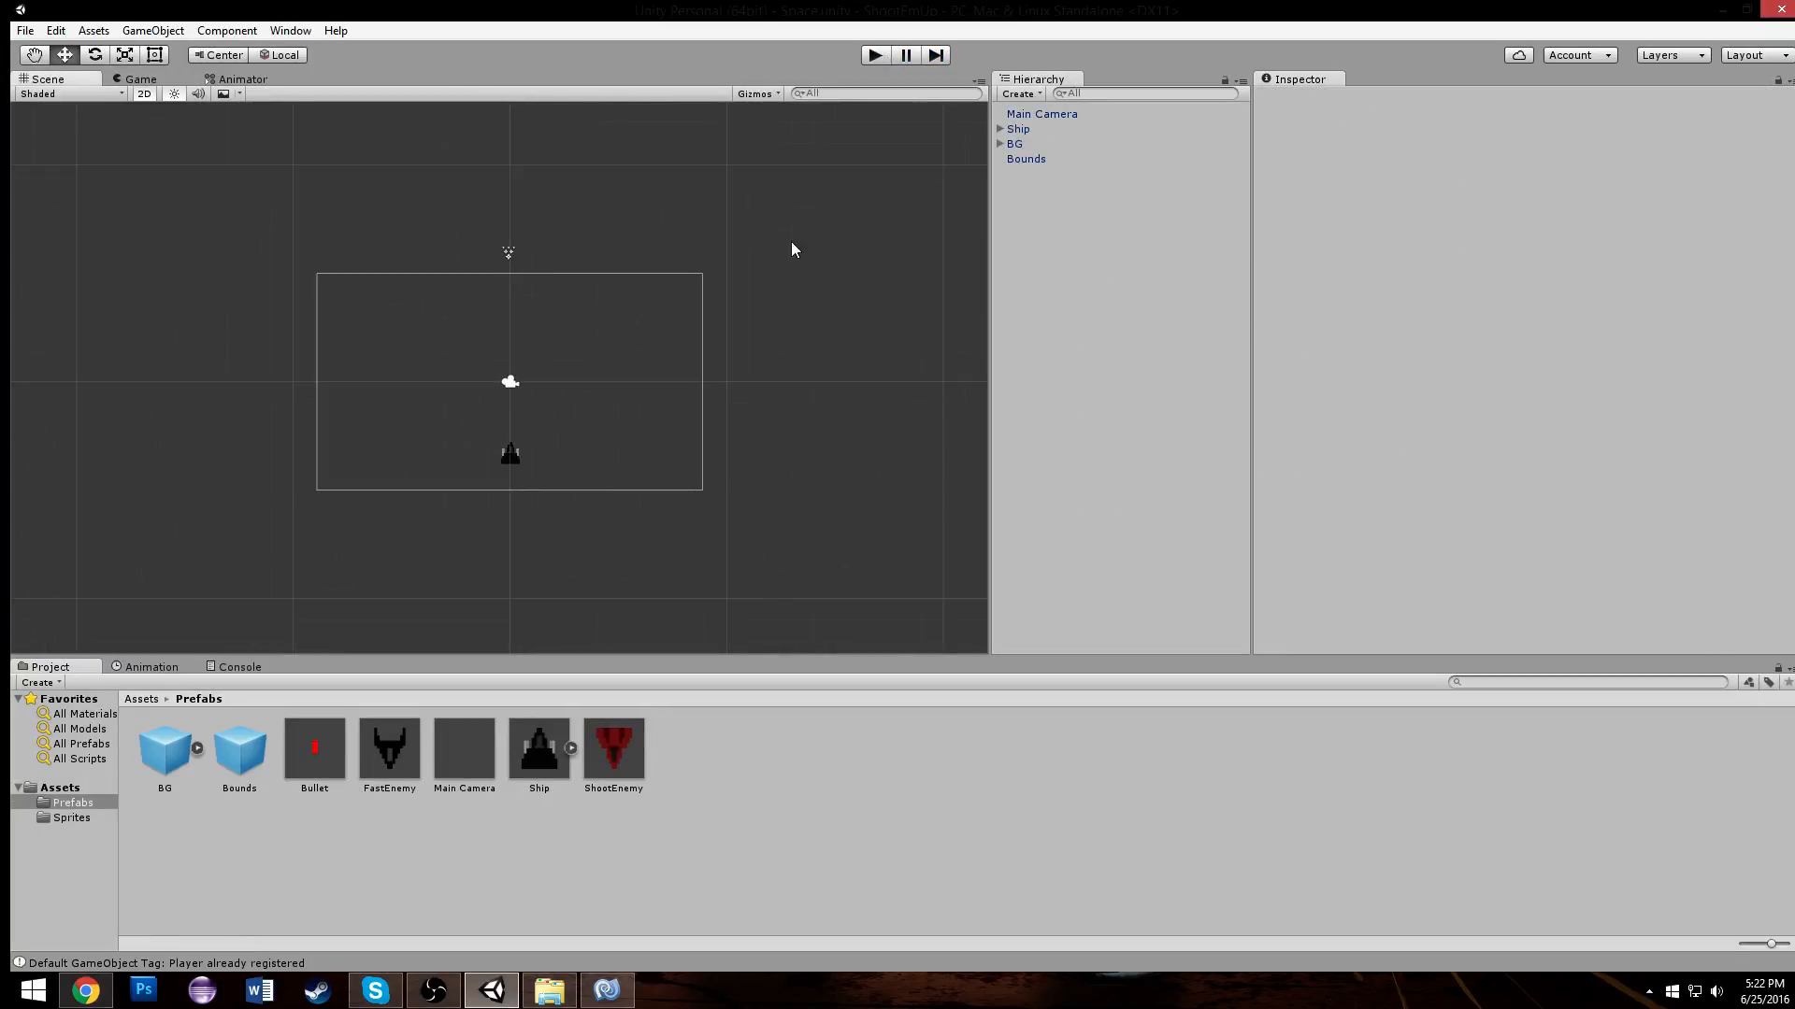
Step: In Enemy.cs Start, add an early if(!canShoot) return; guard
{"action": "left_click", "coordinate": [605, 991]}
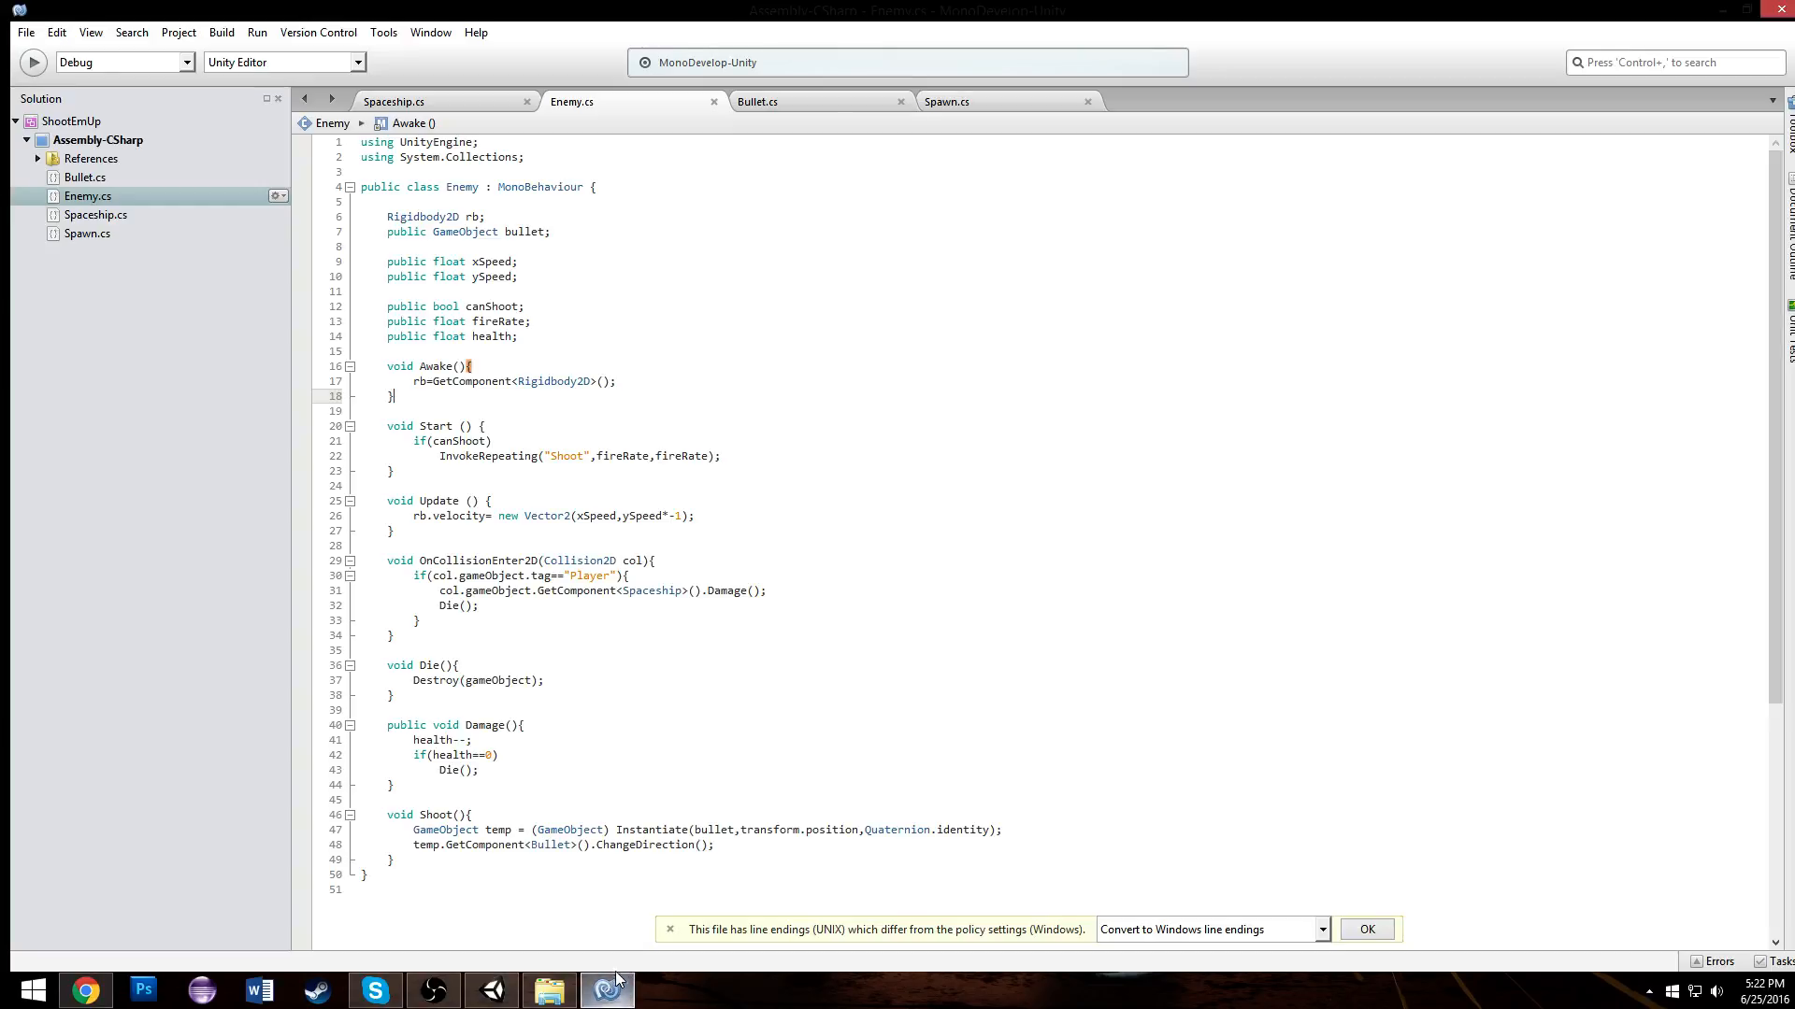
{"action": "scroll", "scroll_direction": "down", "scroll_amount": 3}
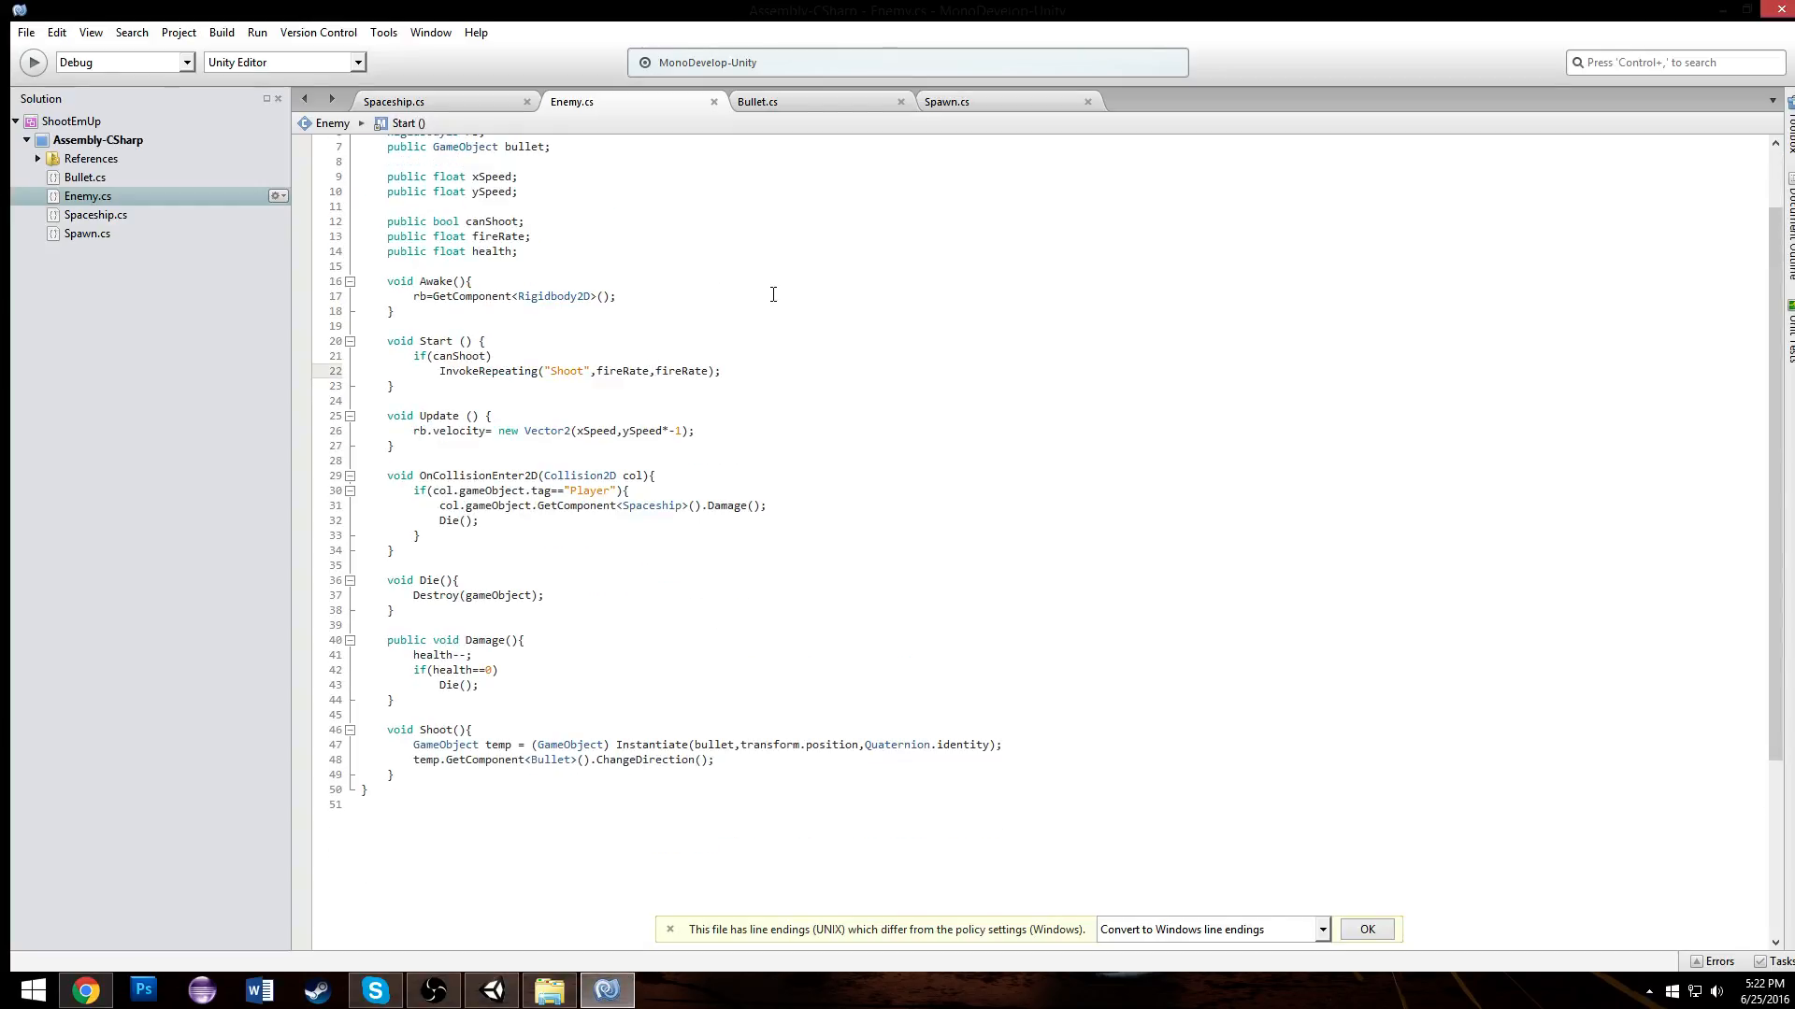
{"action": "type", "text": "+"}
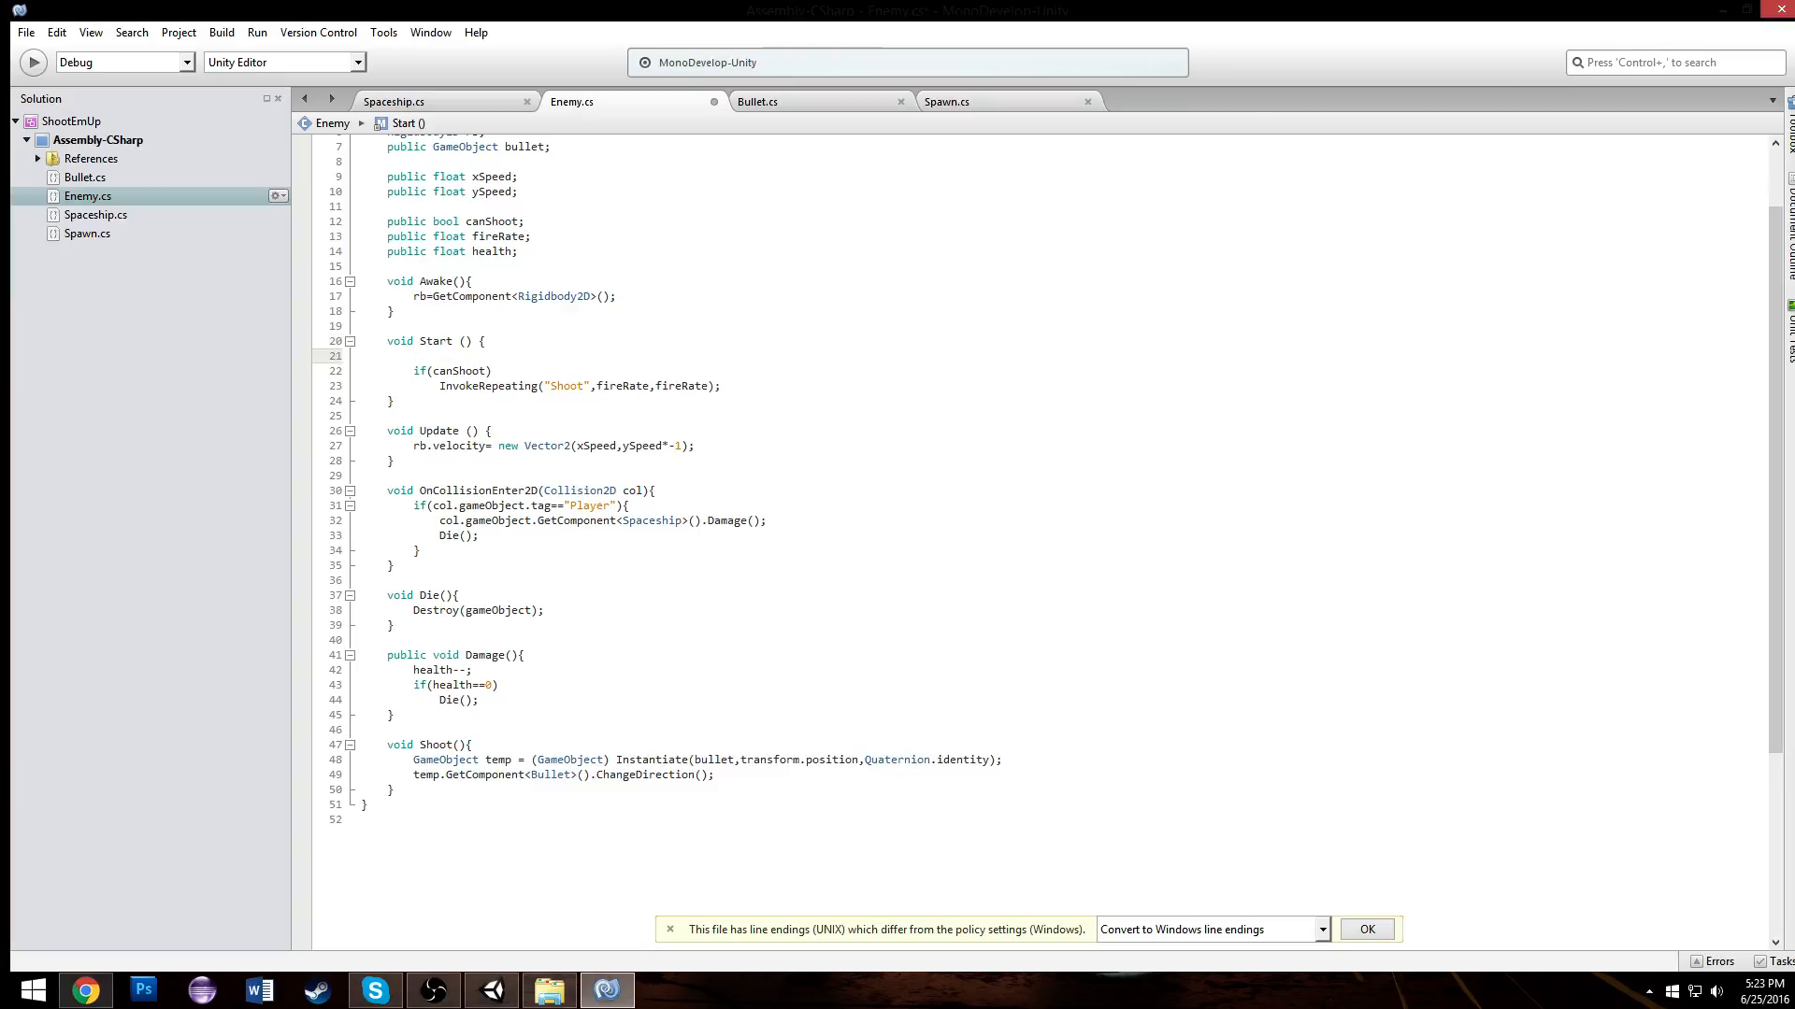
{"action": "type", "text": "fireRate"}
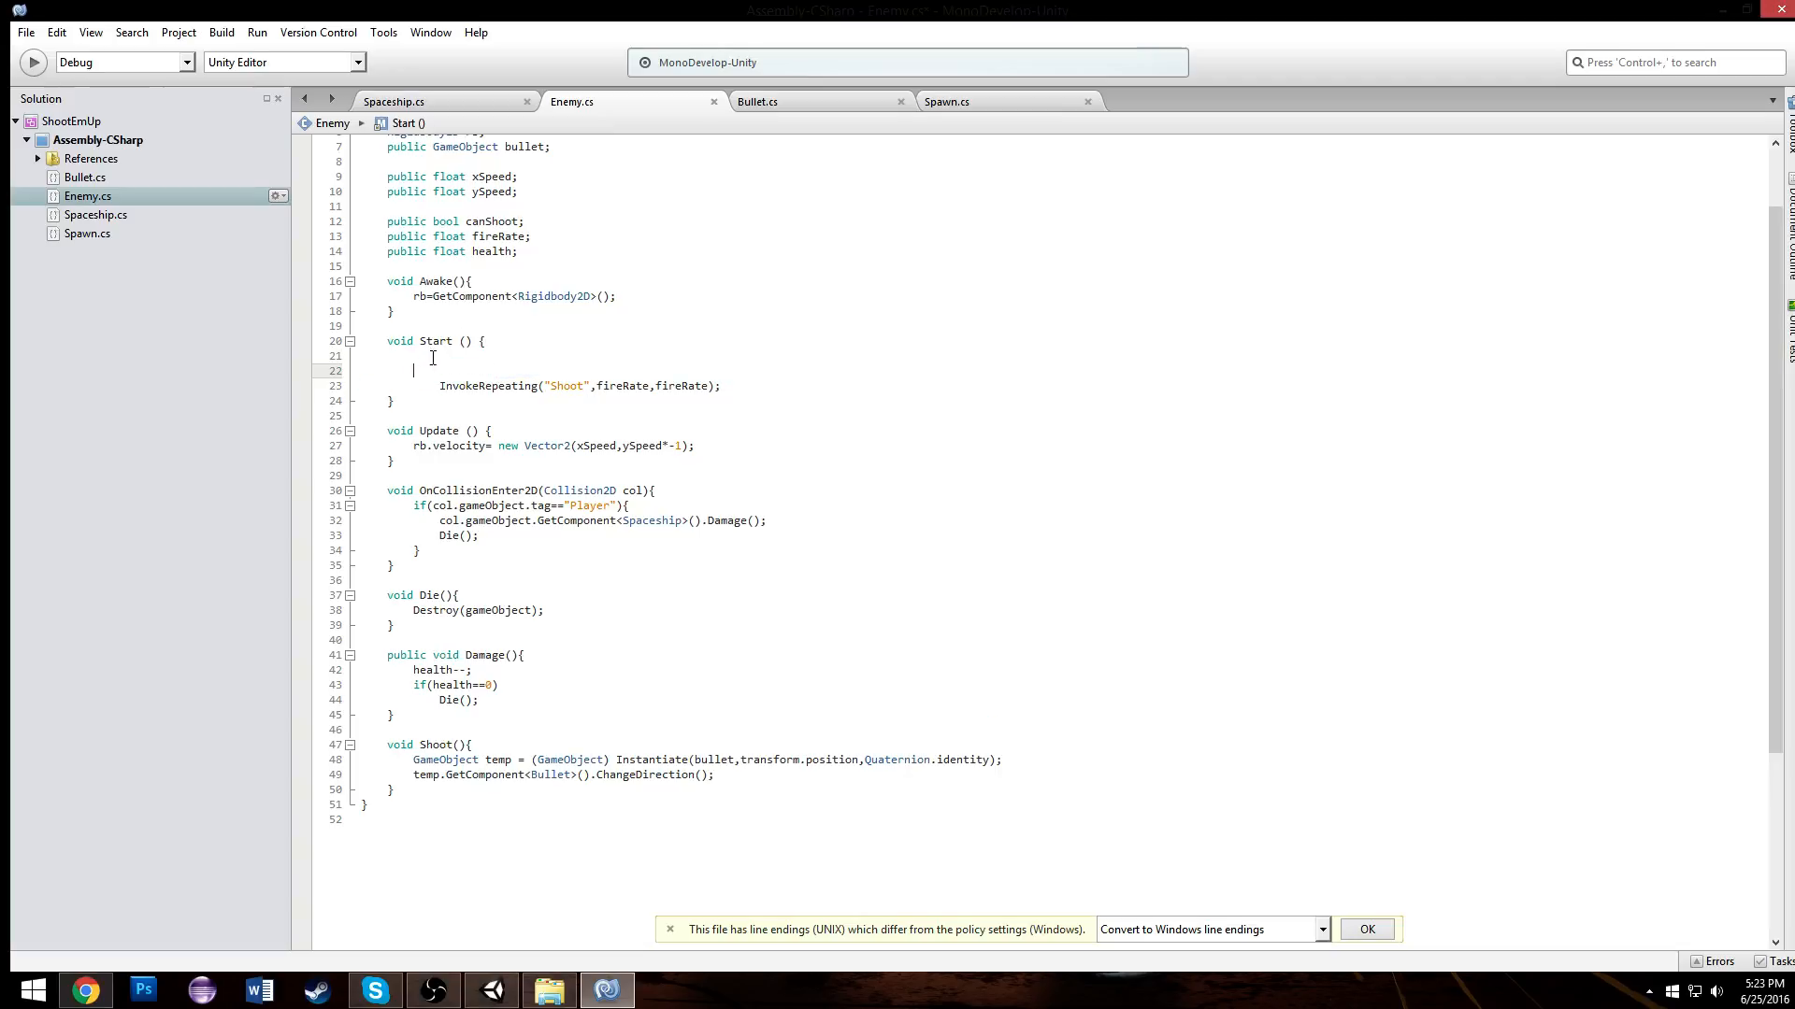
{"action": "type", "text": "if(canShoot)"}
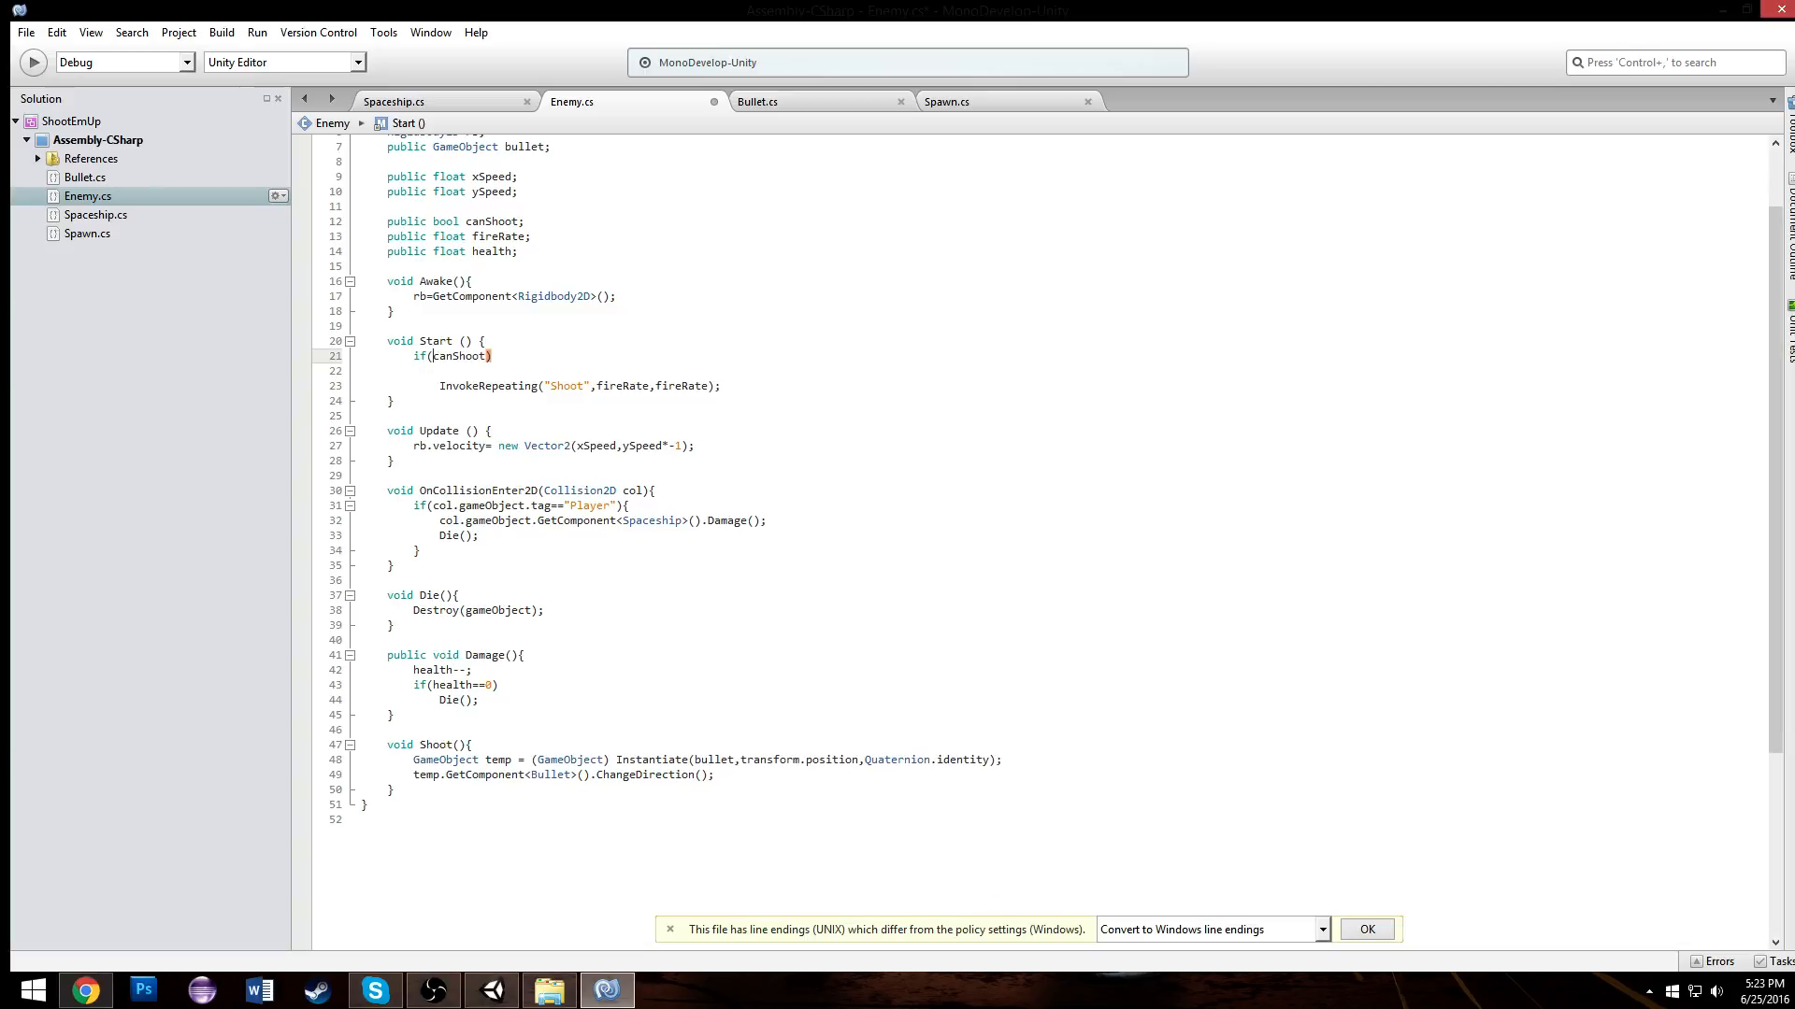
{"action": "type", "text": "!canShoot) return;"}
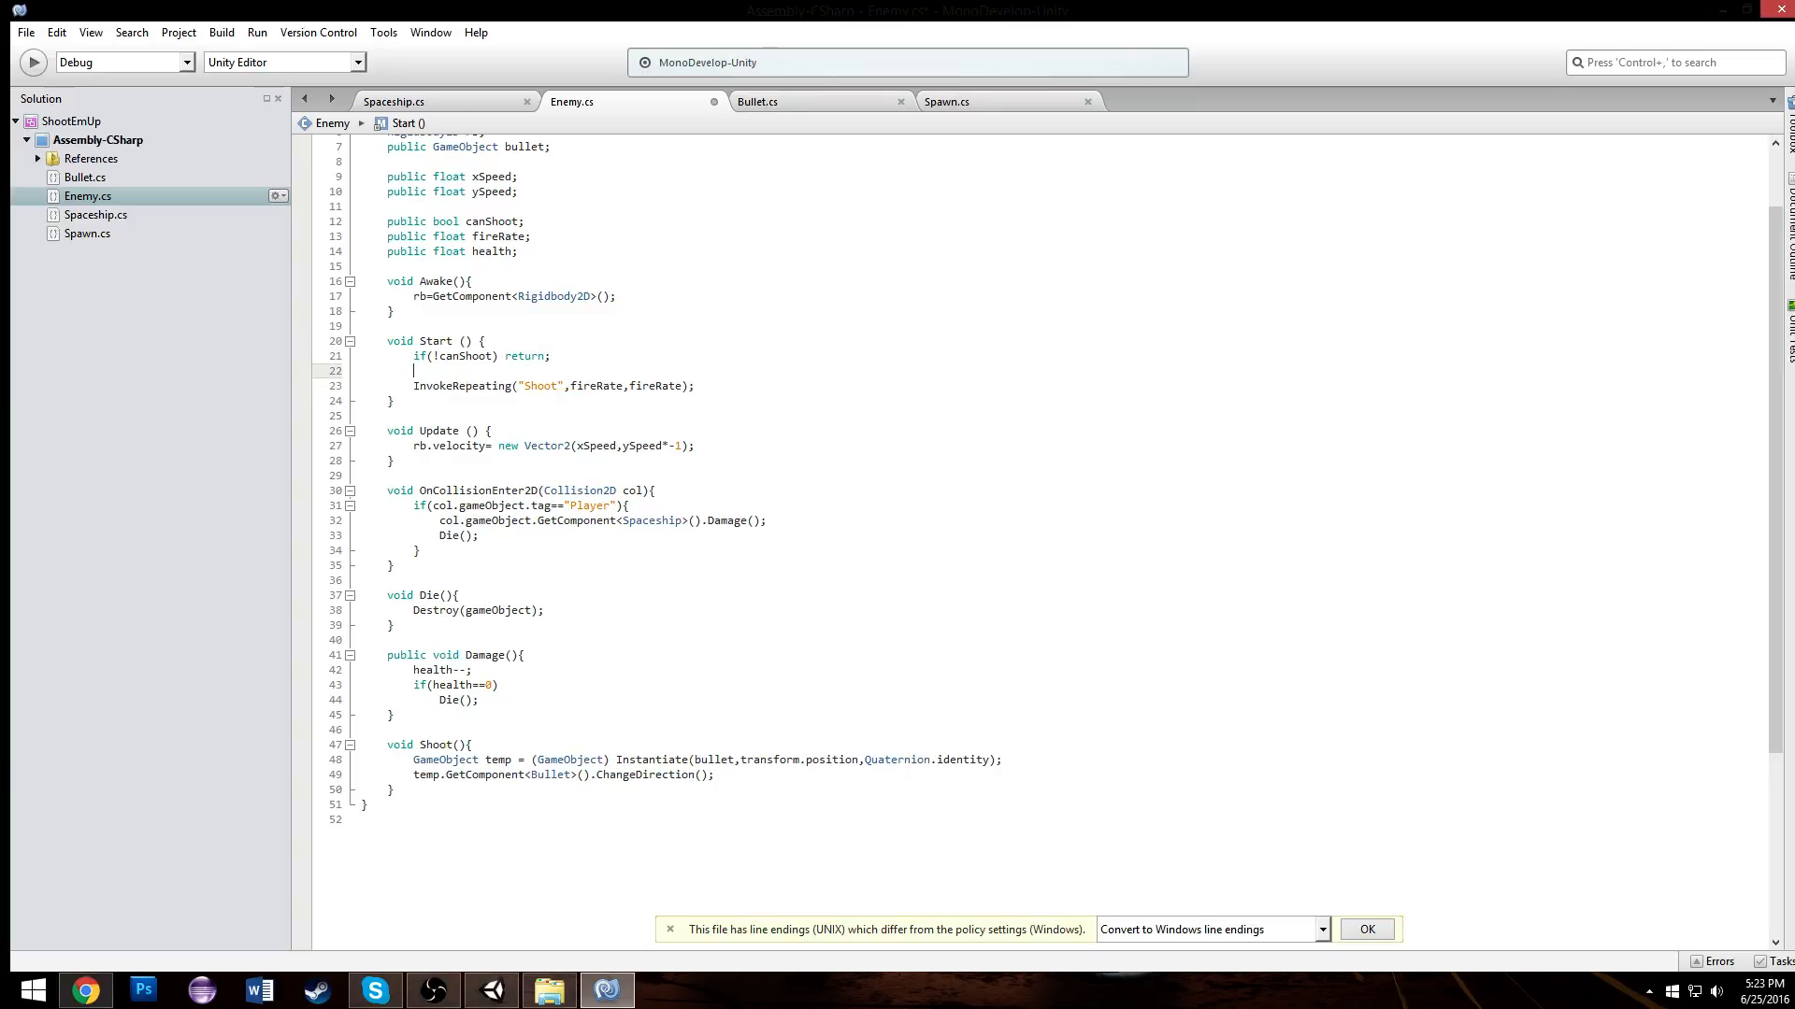
Step: Add fireRate=fireRate+(Random.Range(fireRate/-2,fireRate/2)); before InvokeRepeating
{"action": "type", "text": "fireRate=f"}
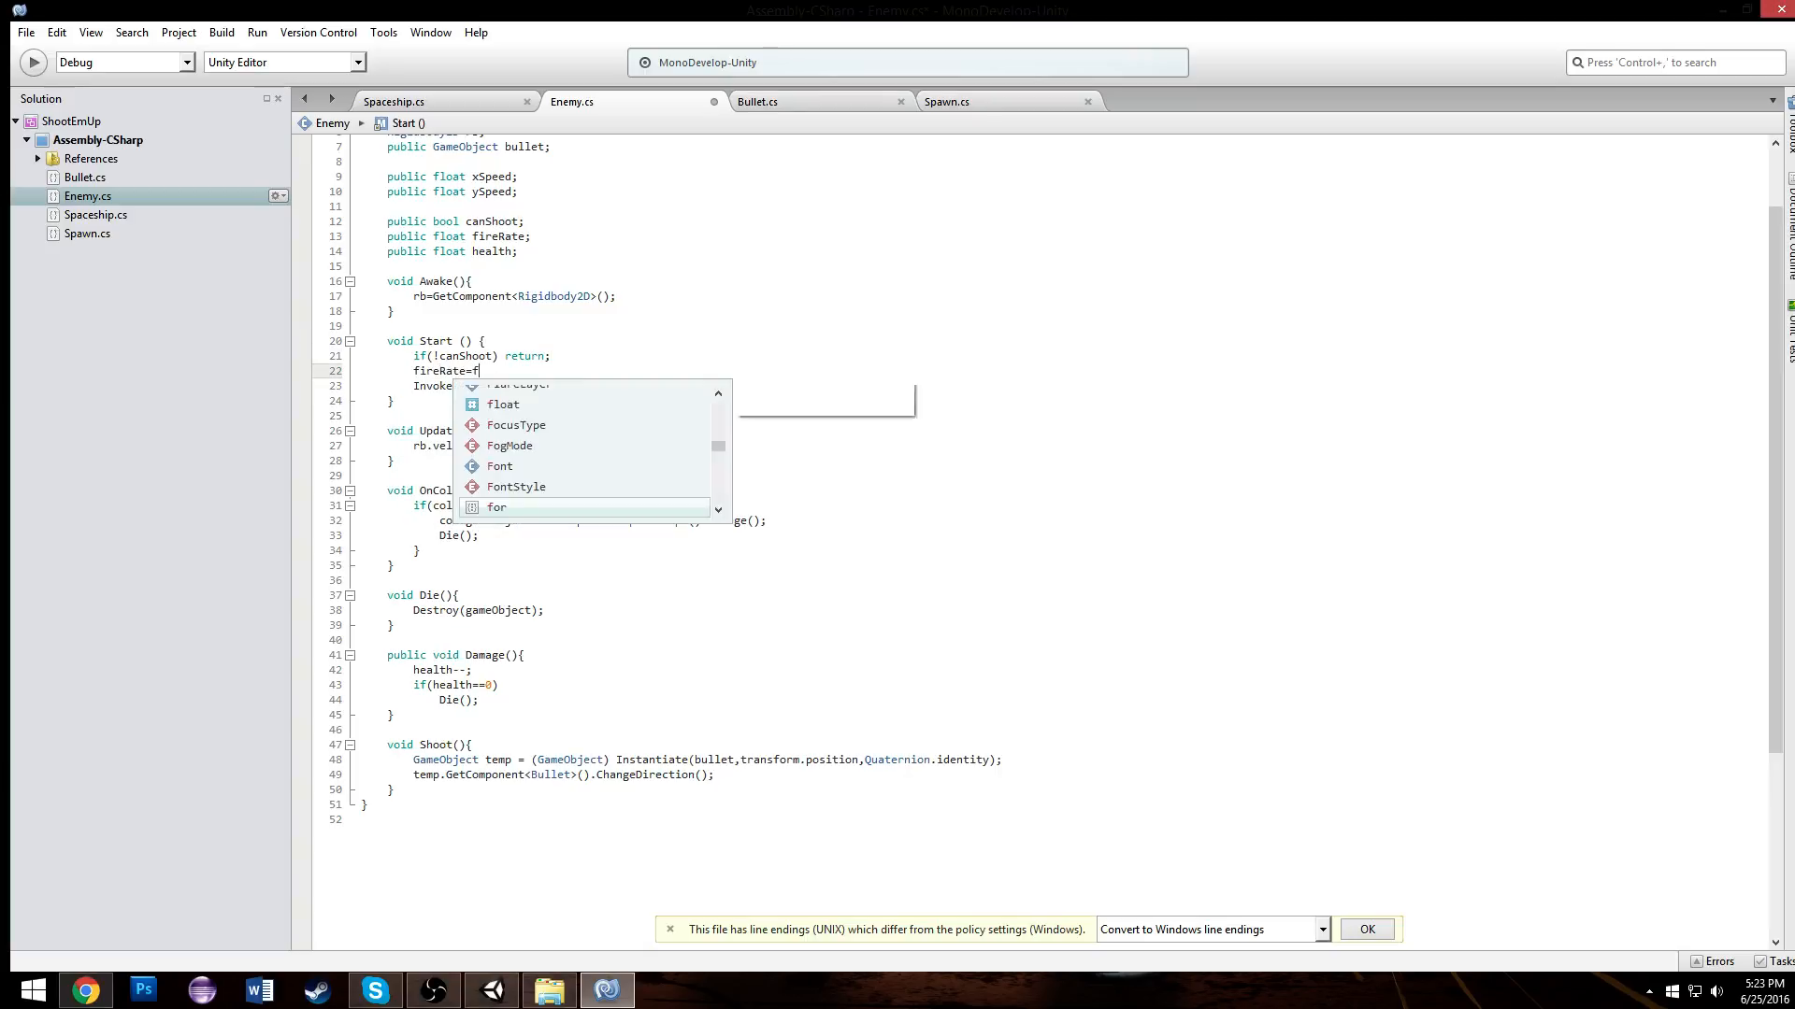
{"action": "type", "text": "ireRate+"}
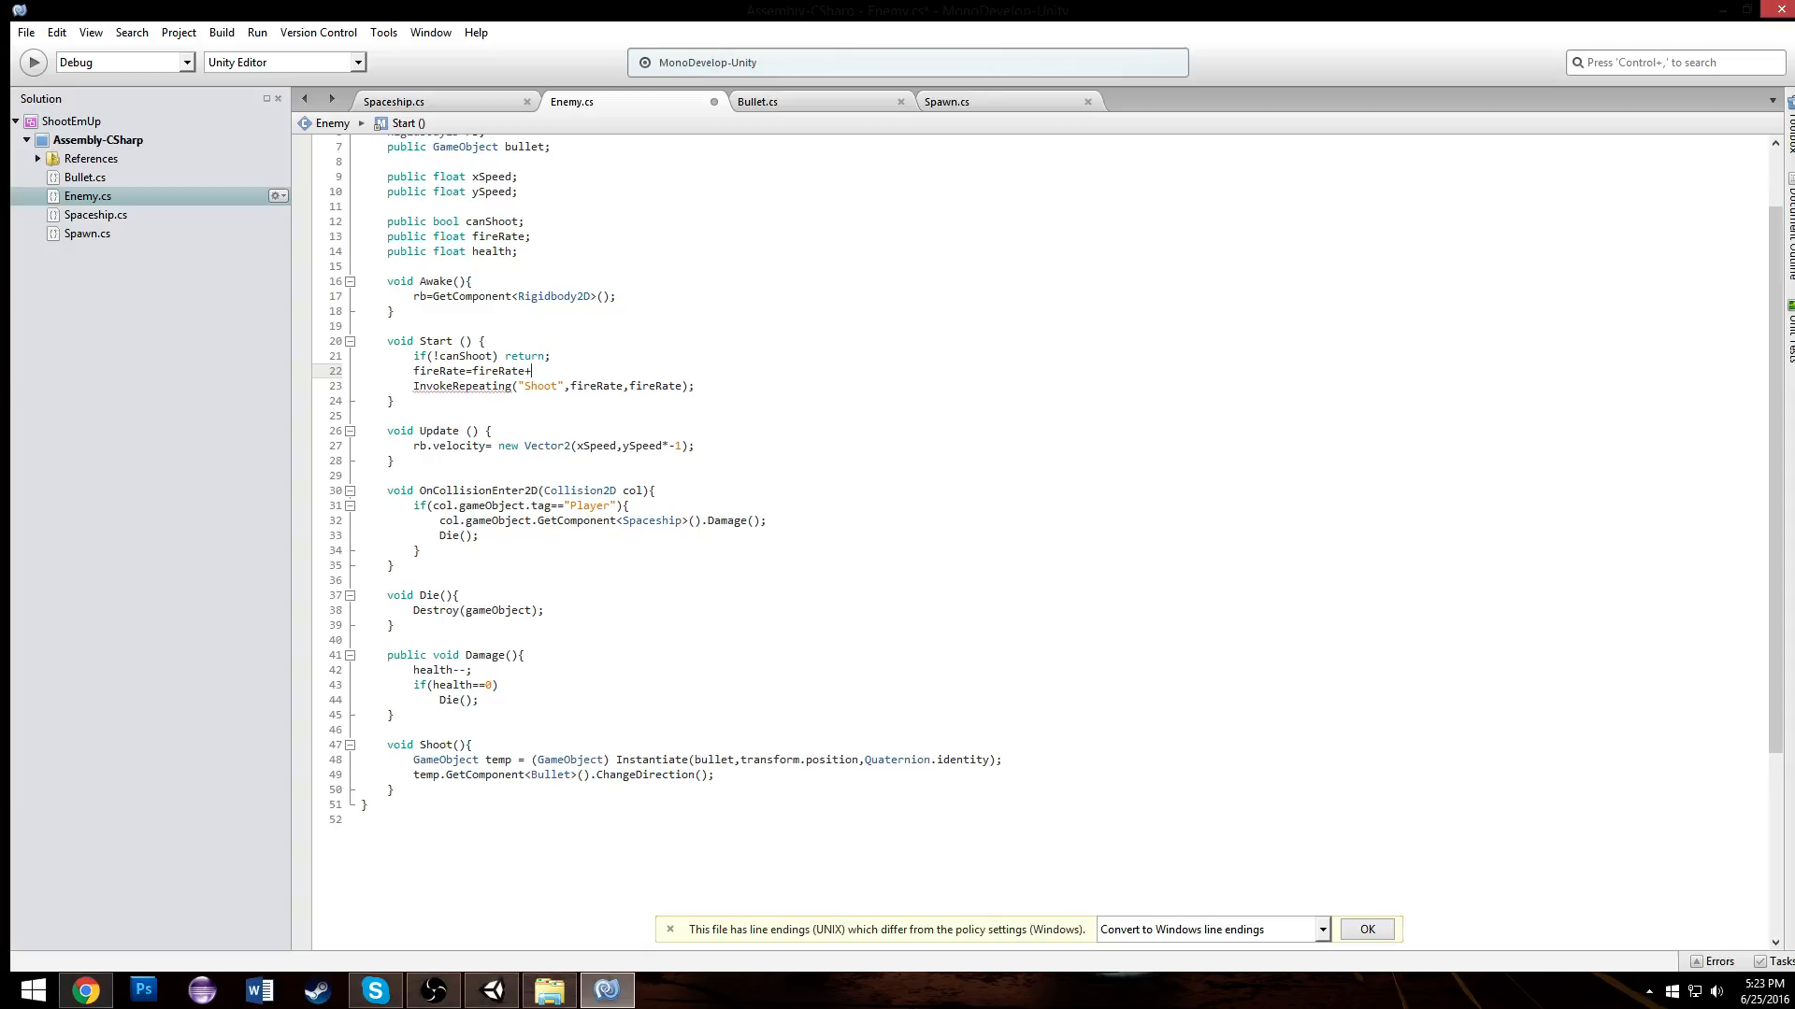
{"action": "type", "text": "(Random."}
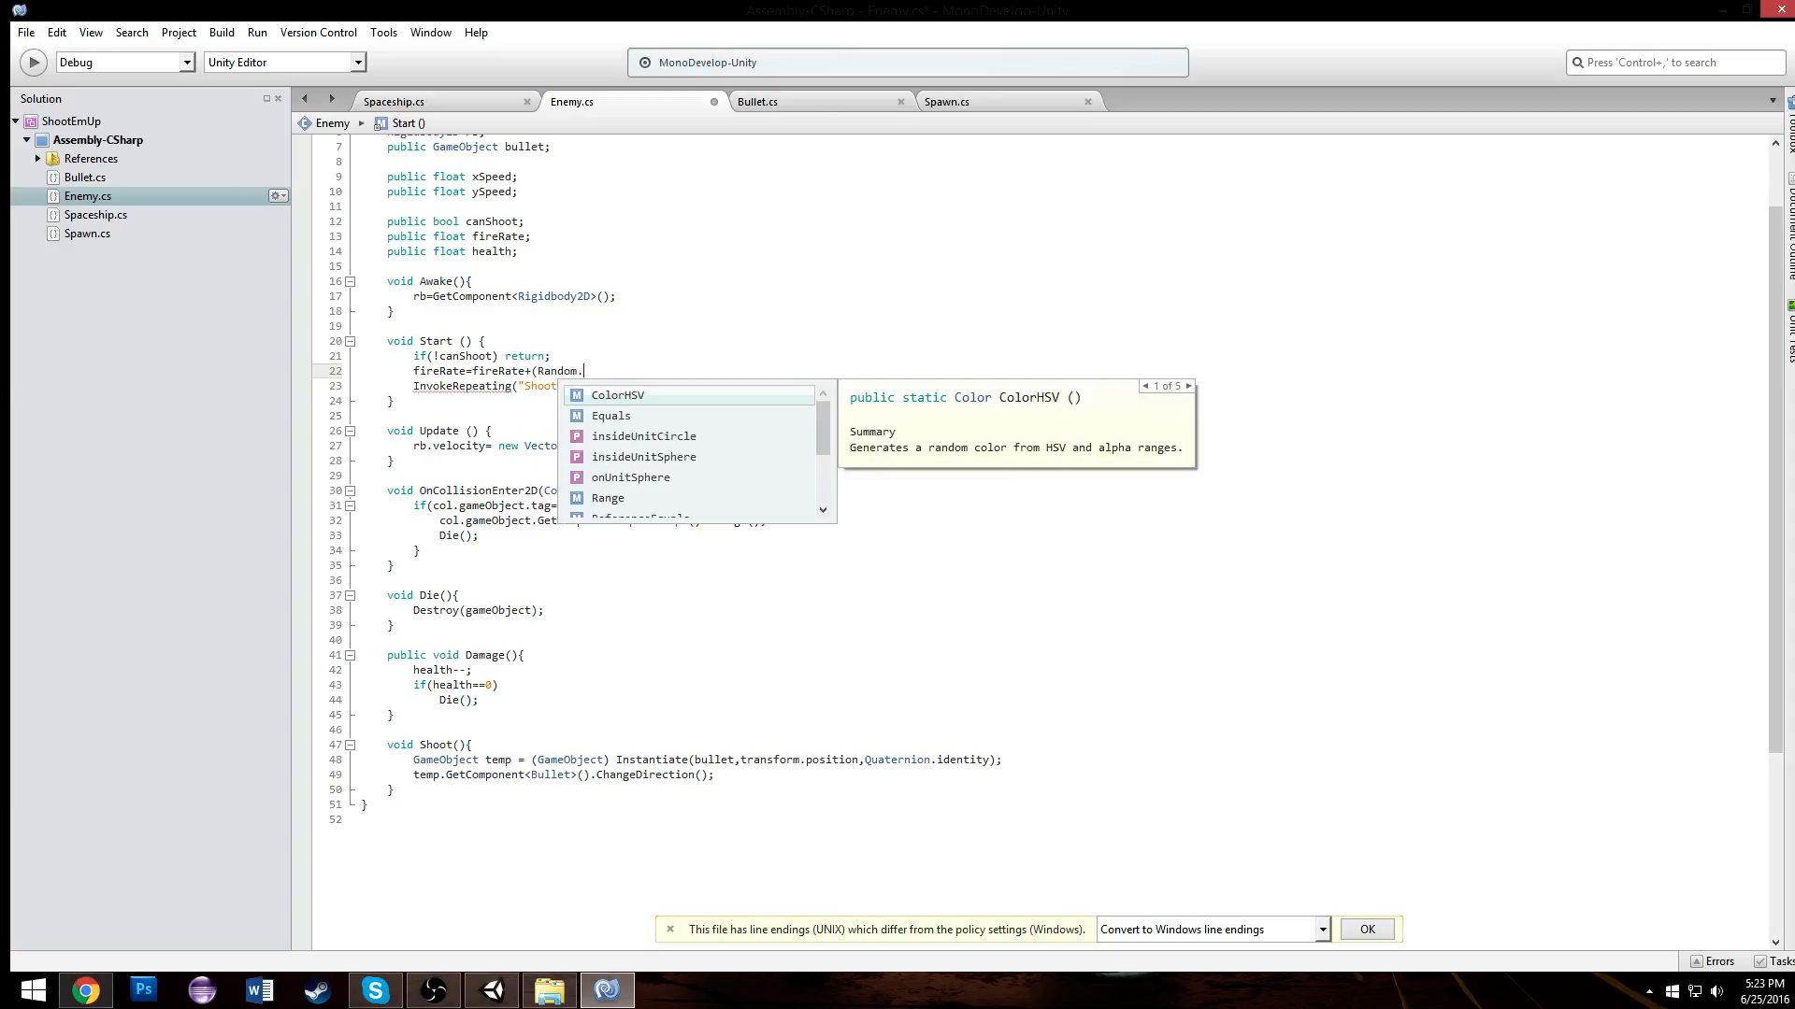
{"action": "type", "text": "Range(-"}
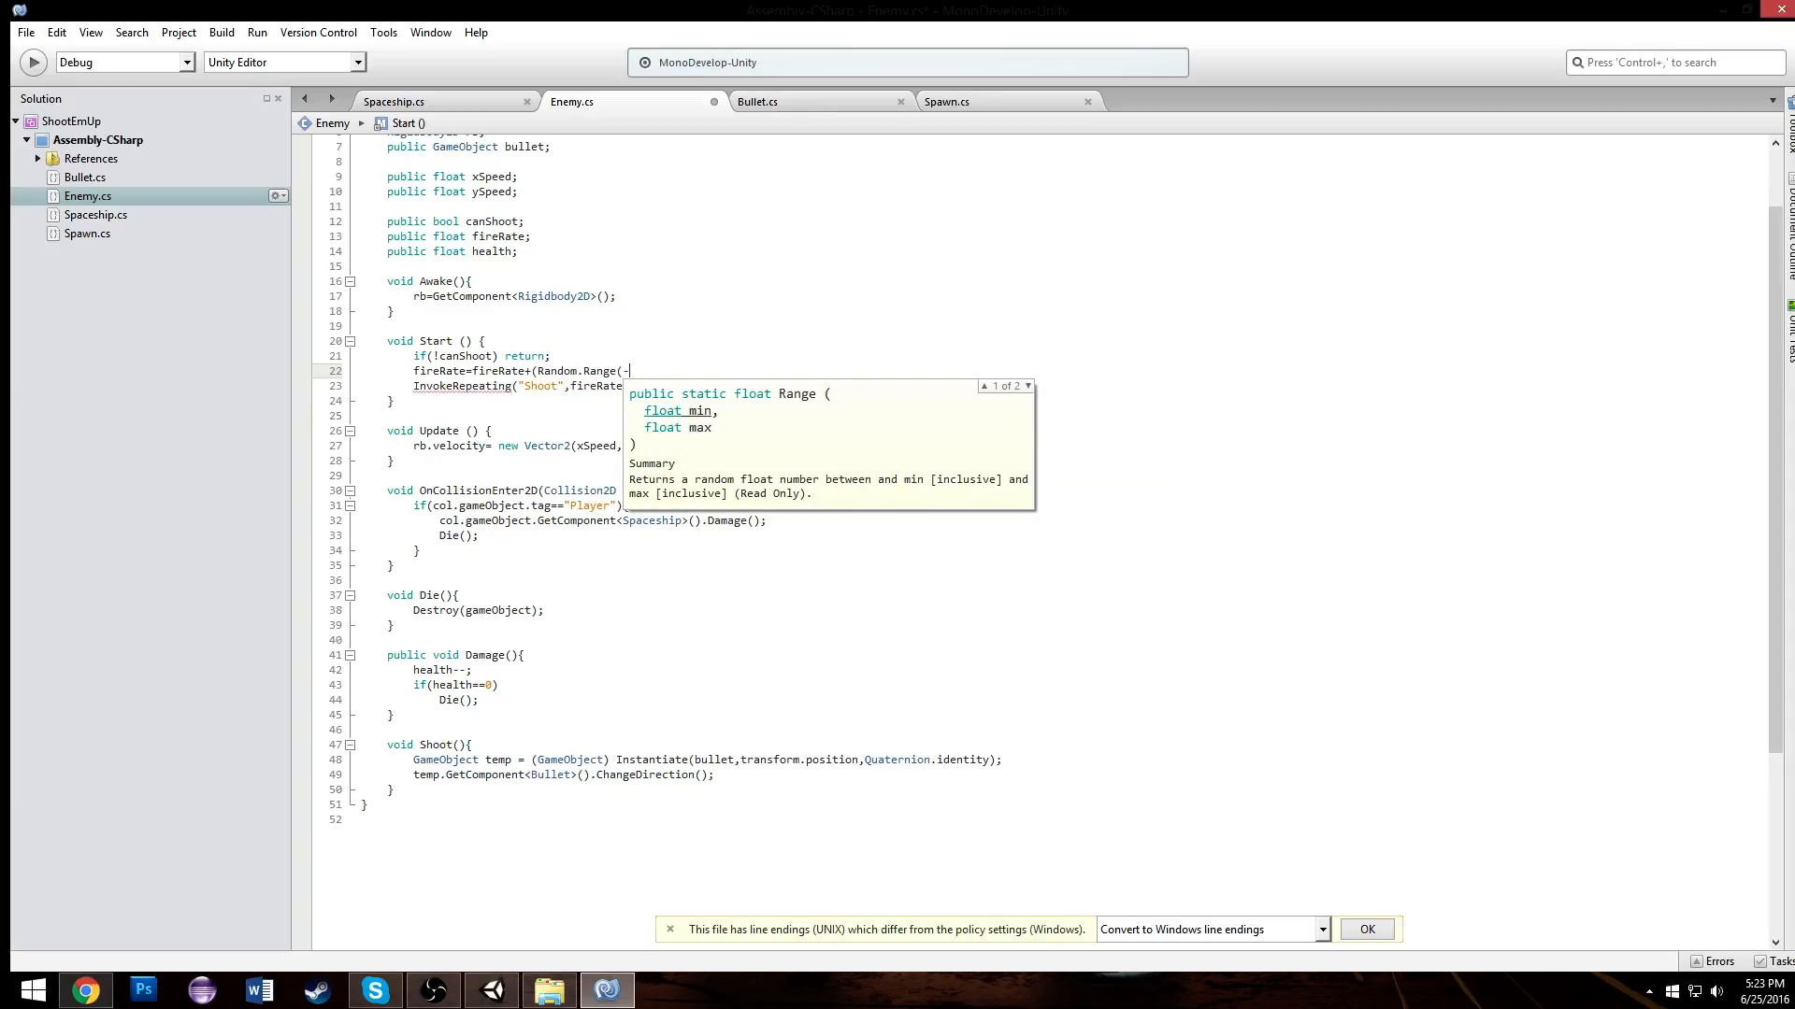
{"action": "type", "text": "."}
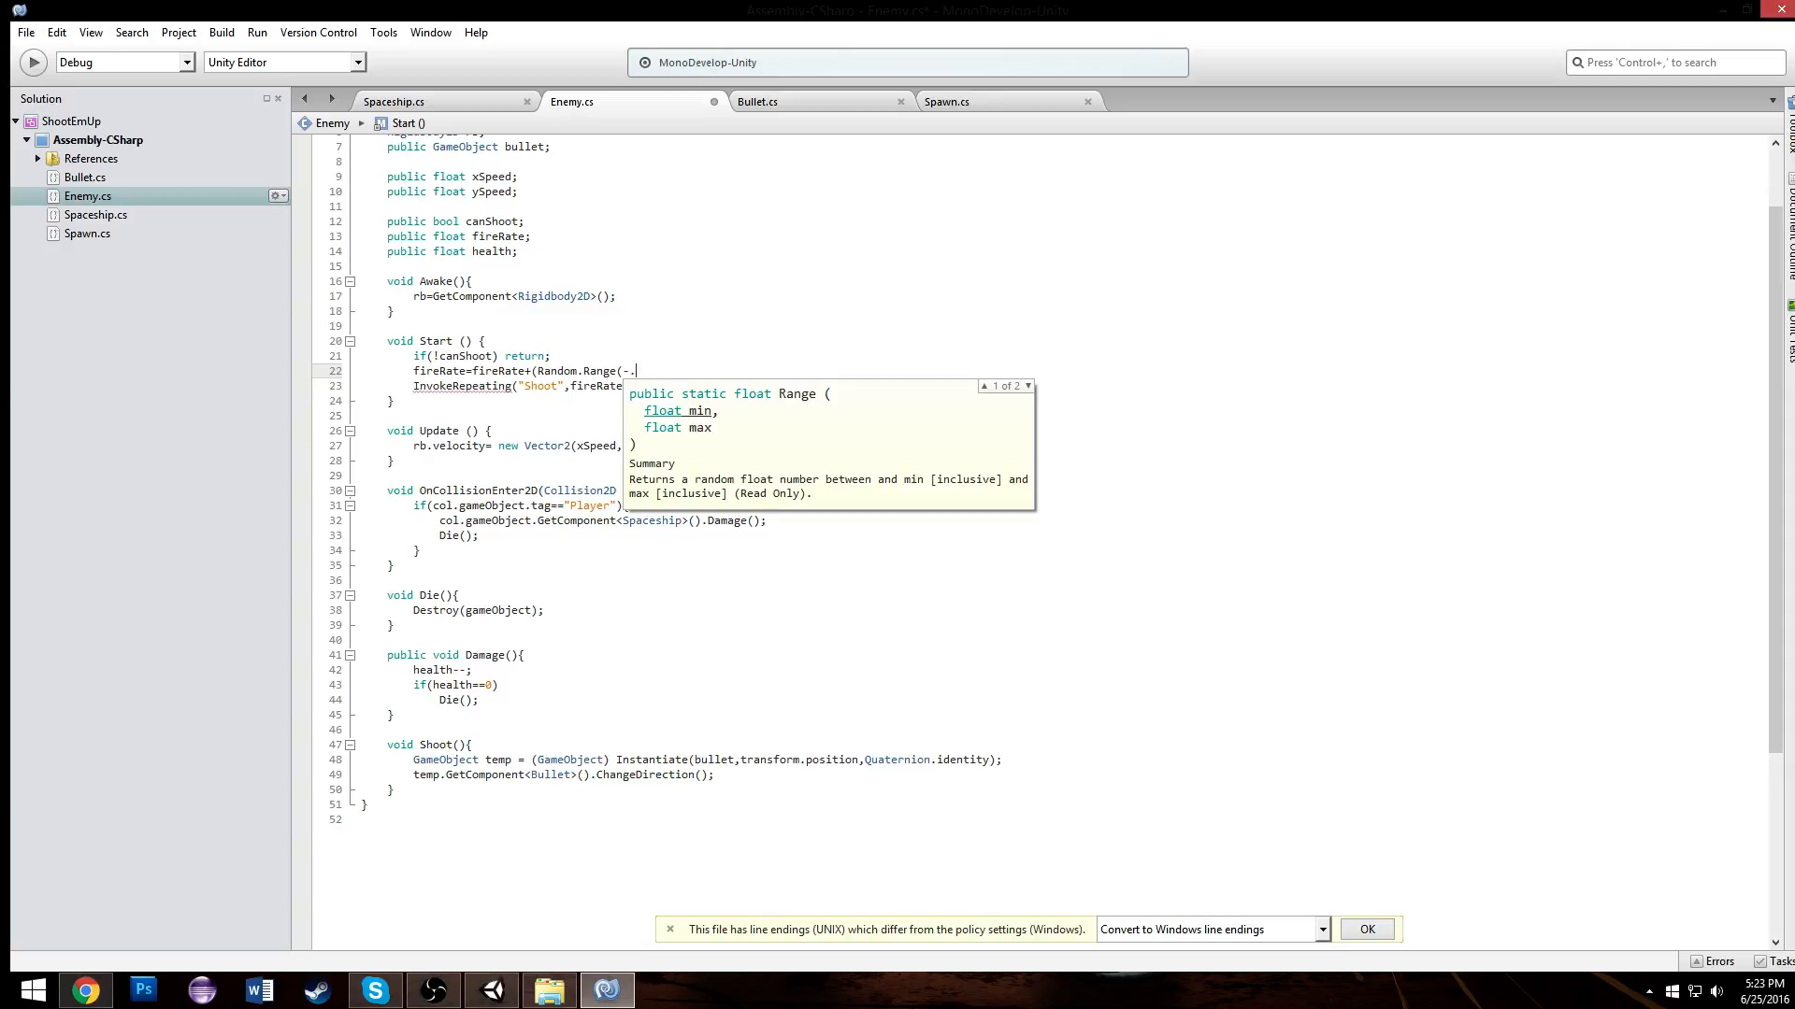
{"action": "type", "text": "2,.5"}
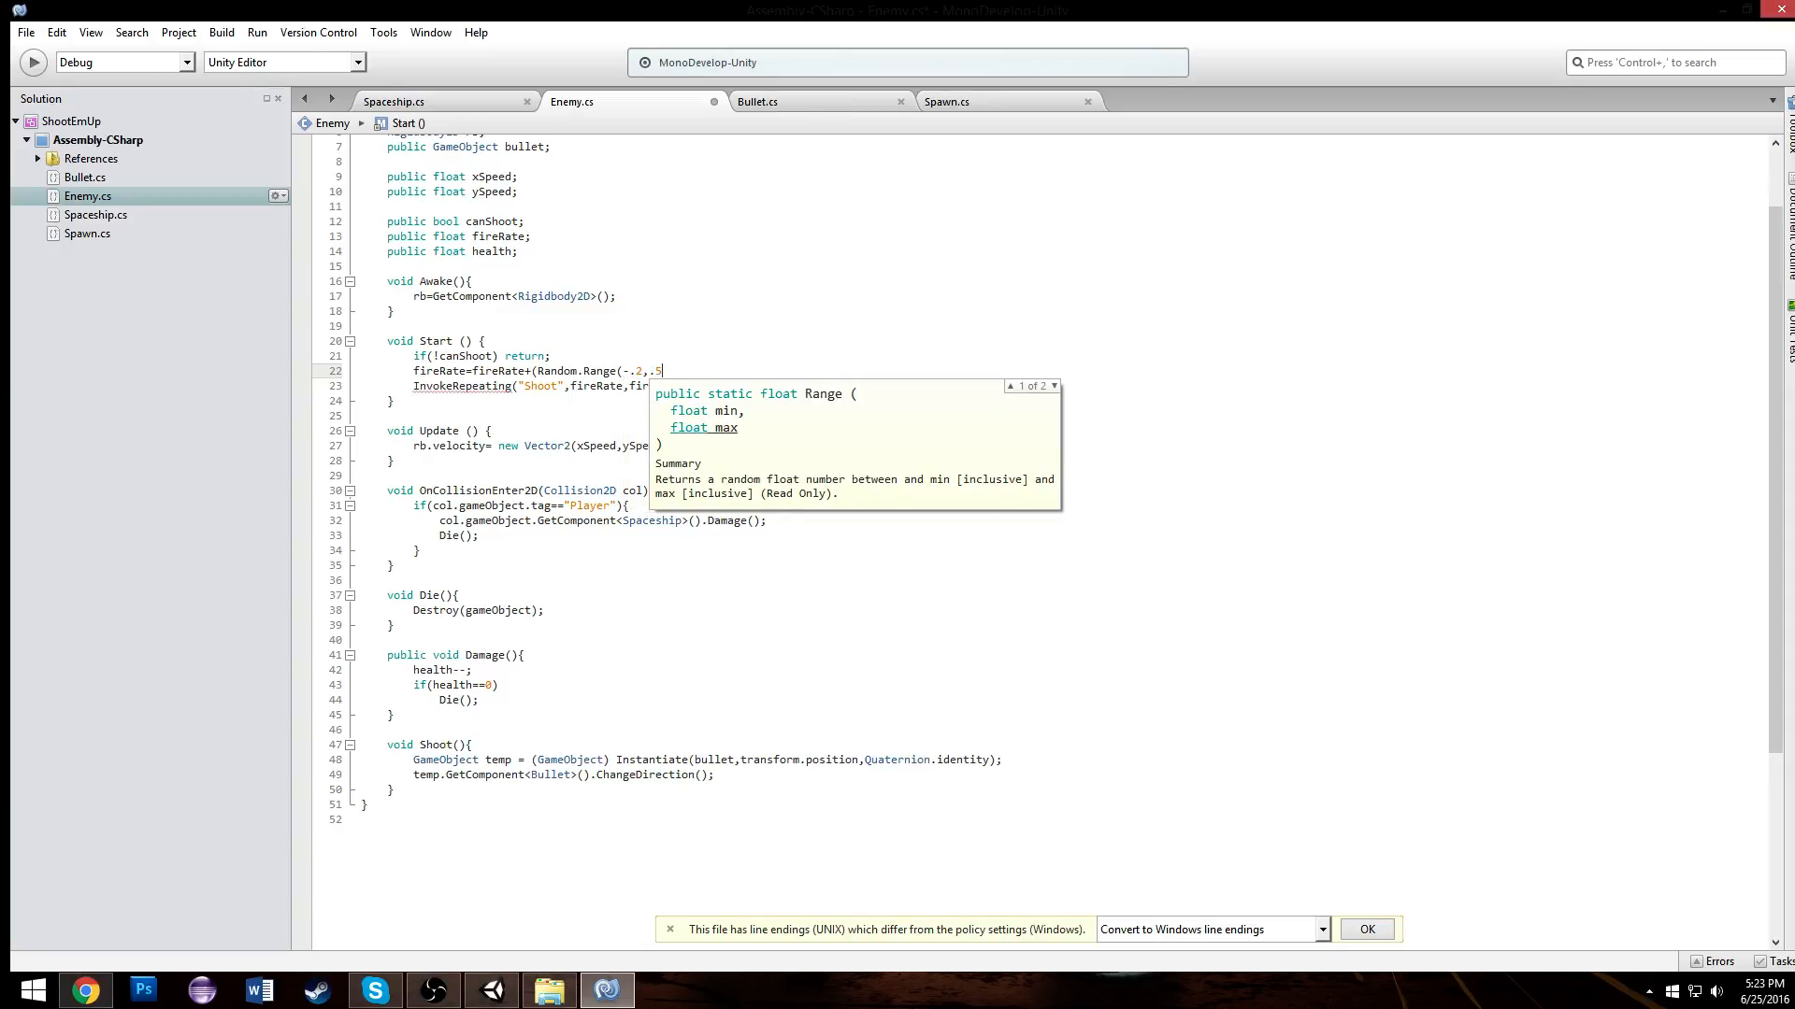
{"action": "key", "text": "BackSpace"}
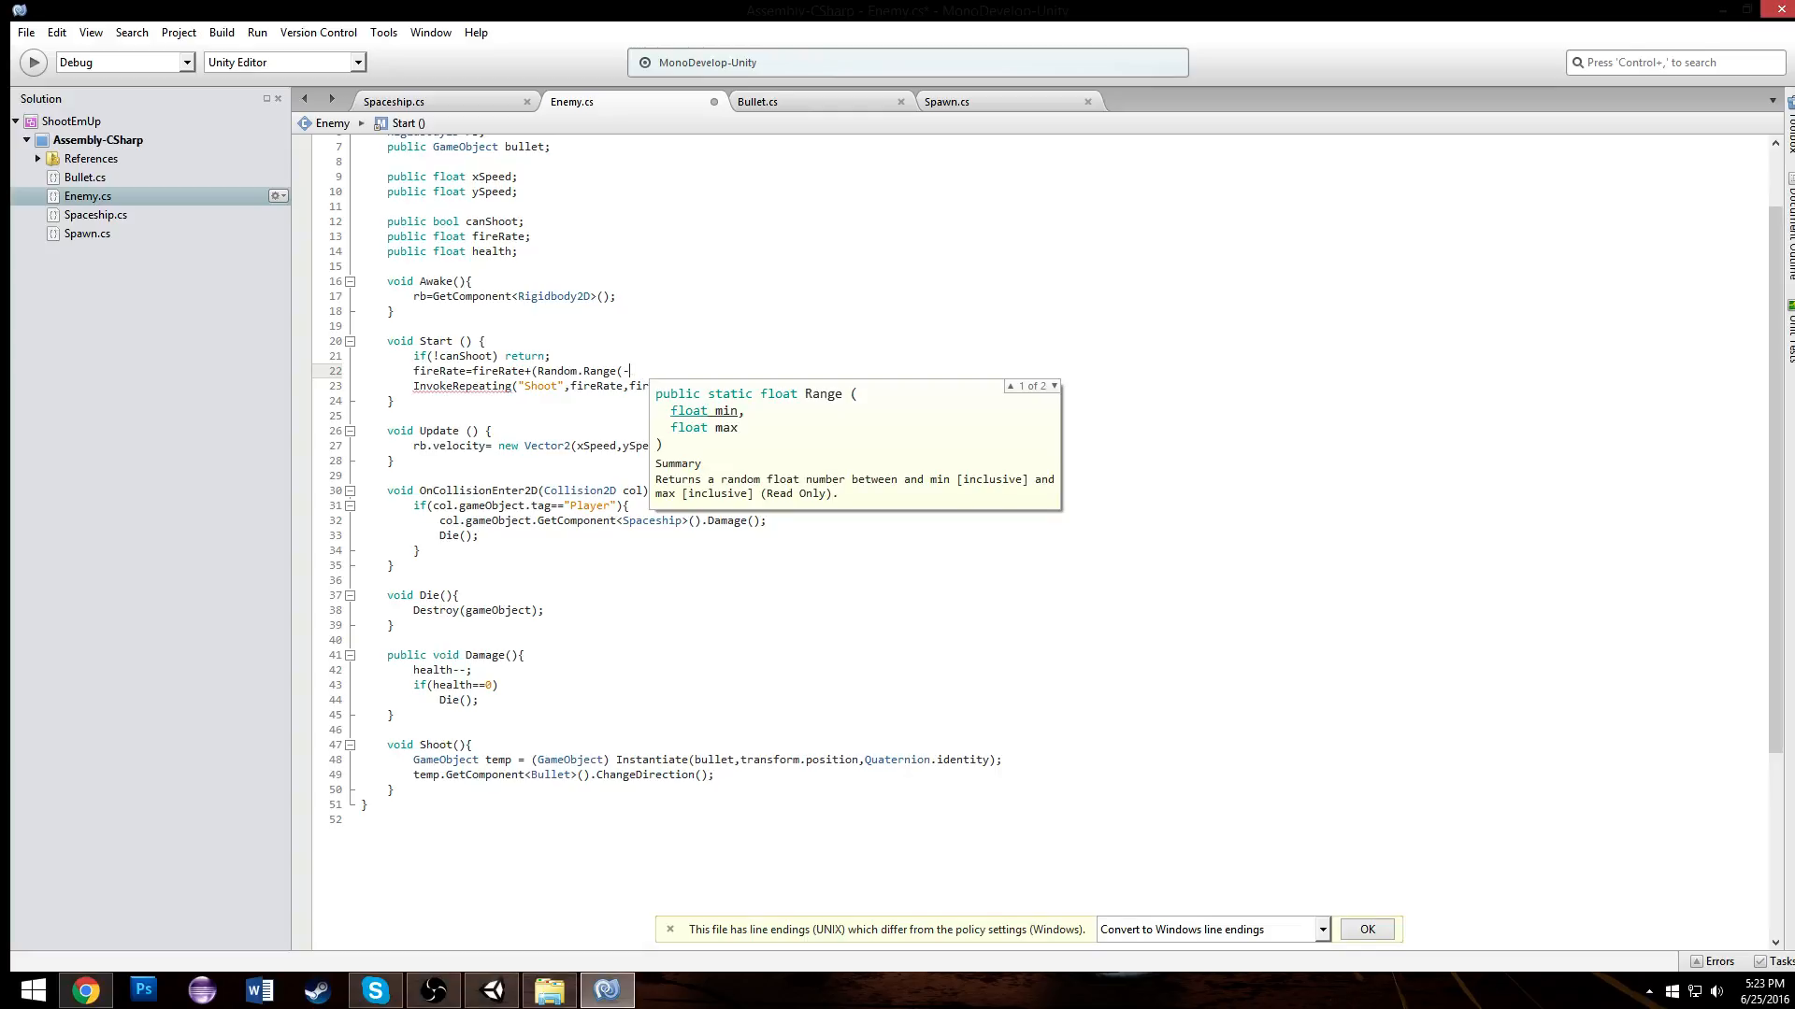
{"action": "type", "text": "fireRate/"}
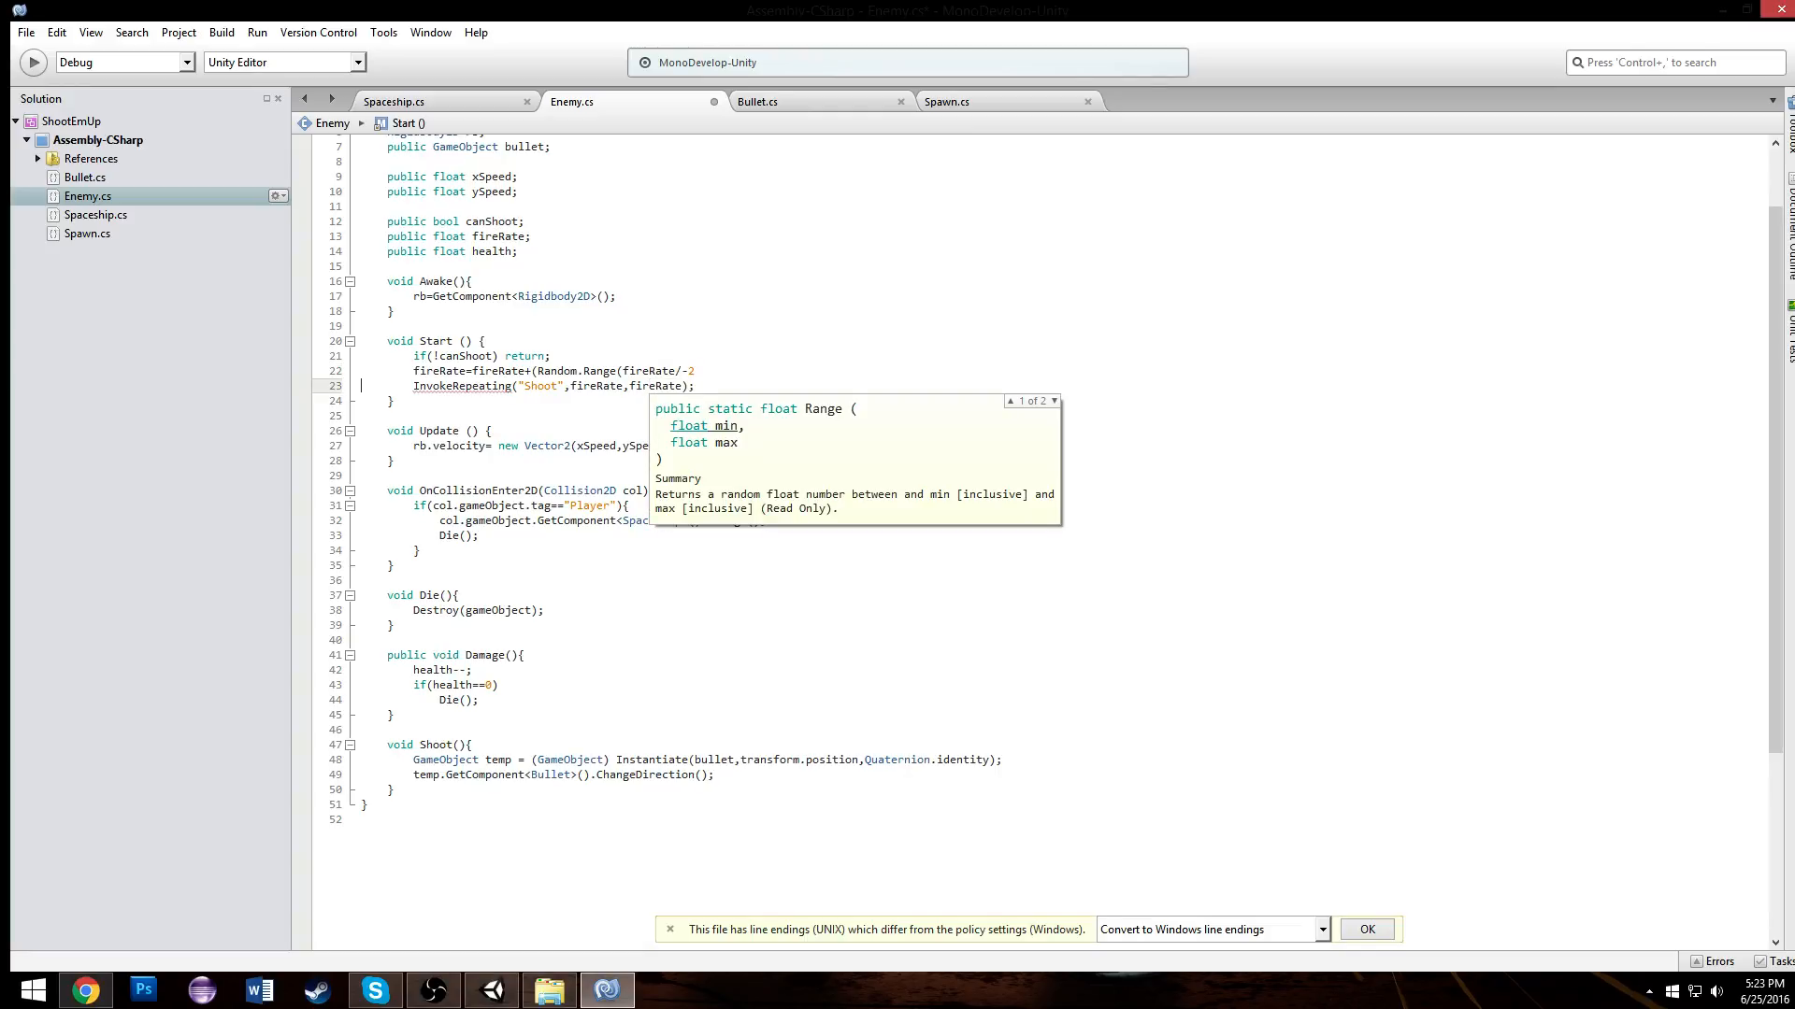
{"action": "type", "text": ",ri"}
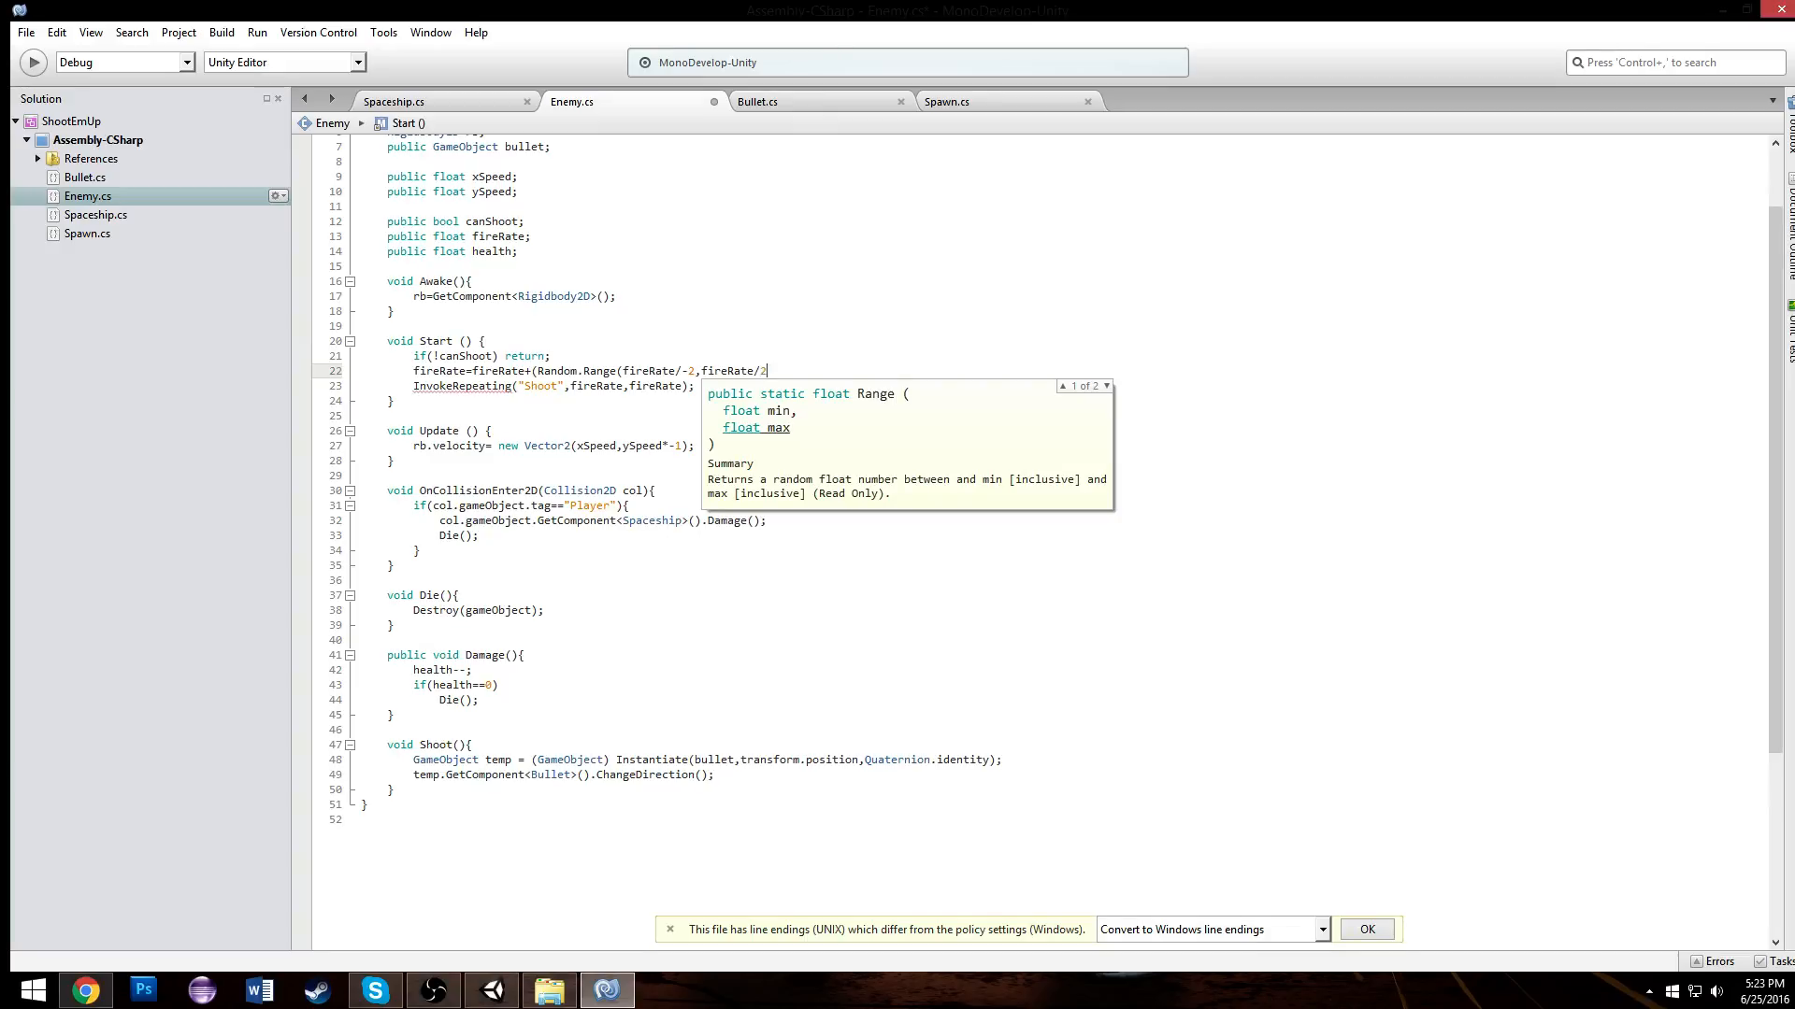
{"action": "type", "text": ");"}
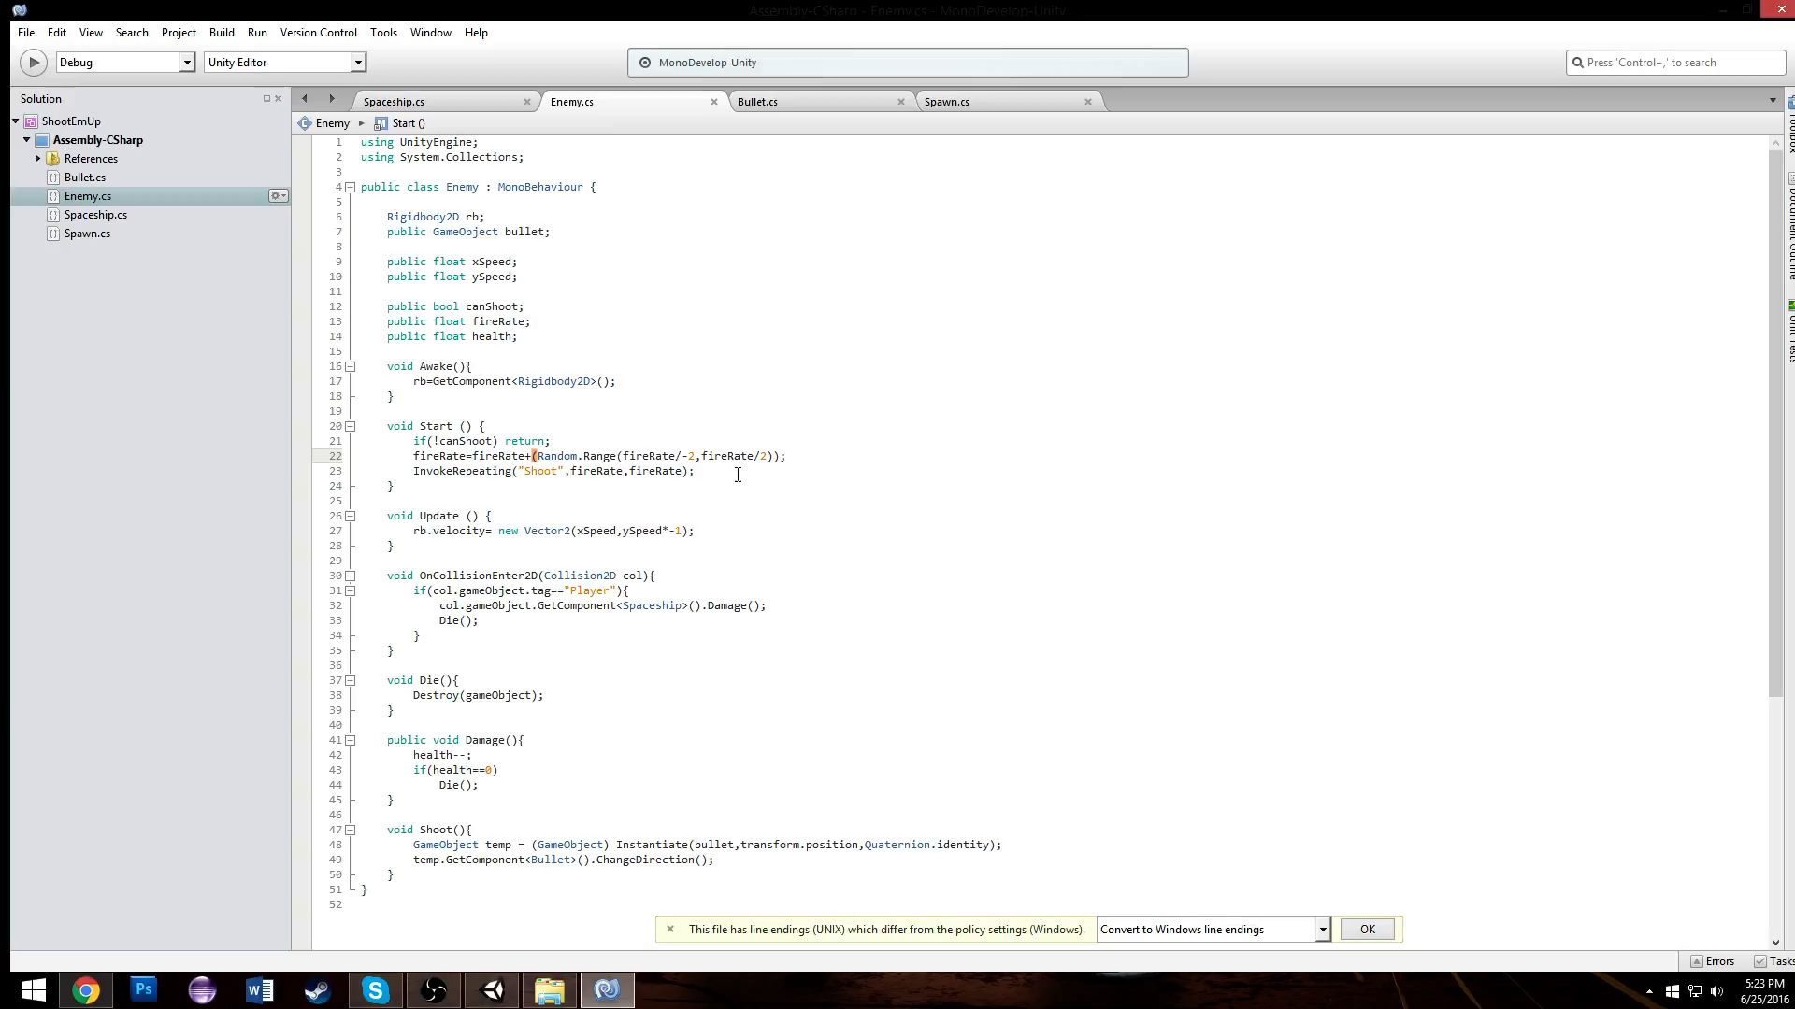
Step: Run a play test of the enemies' randomized fire rates, then stop it
{"action": "left_click", "coordinate": [491, 991]}
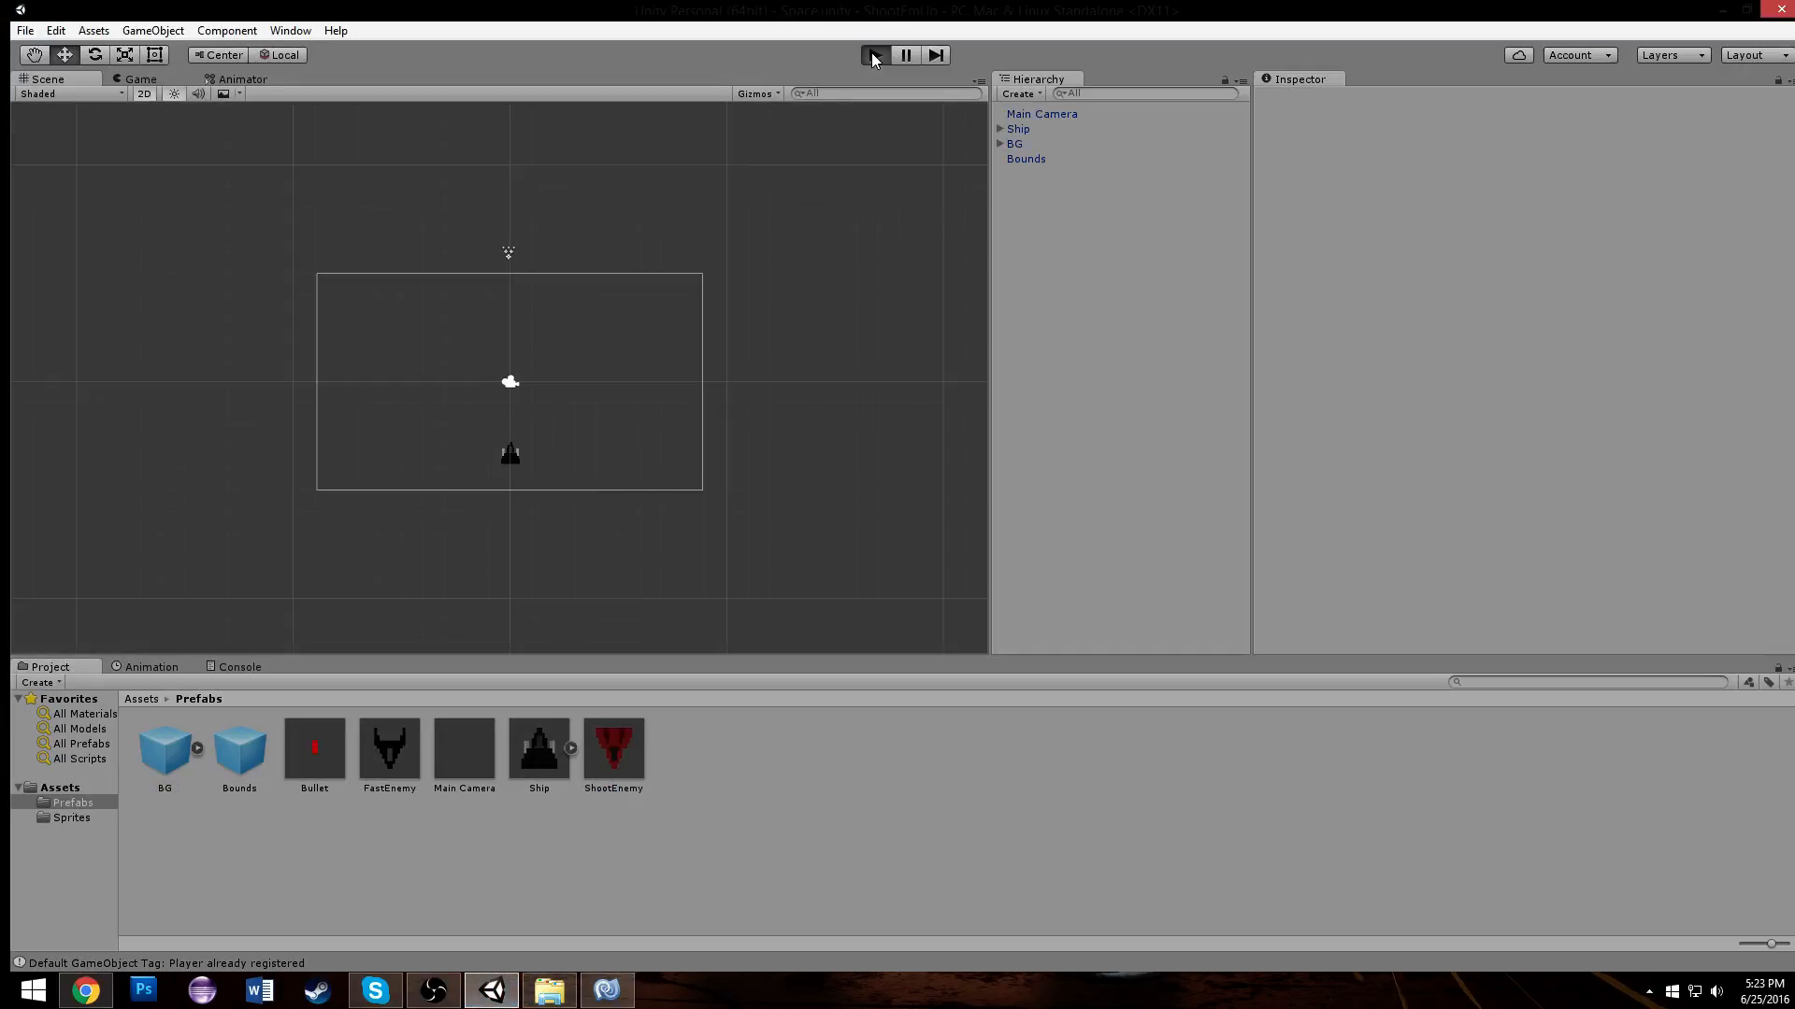
{"action": "left_click", "coordinate": [876, 54]}
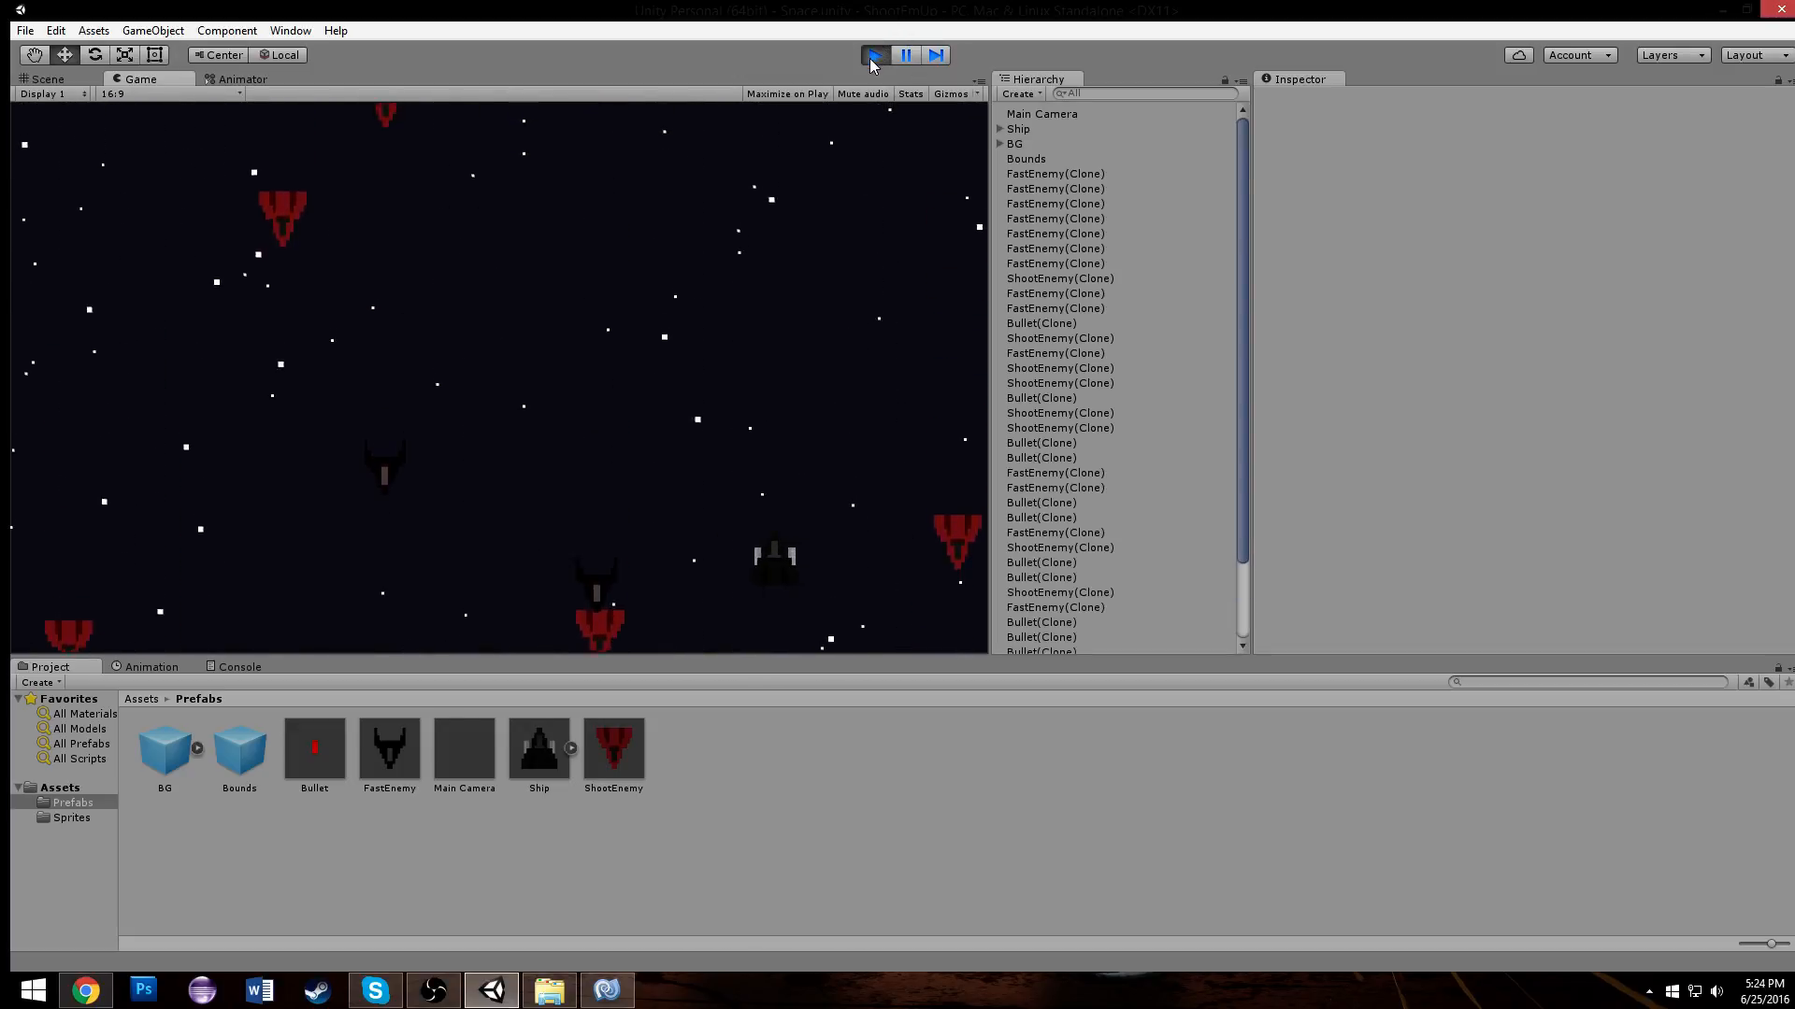
{"action": "left_click", "coordinate": [58, 30]}
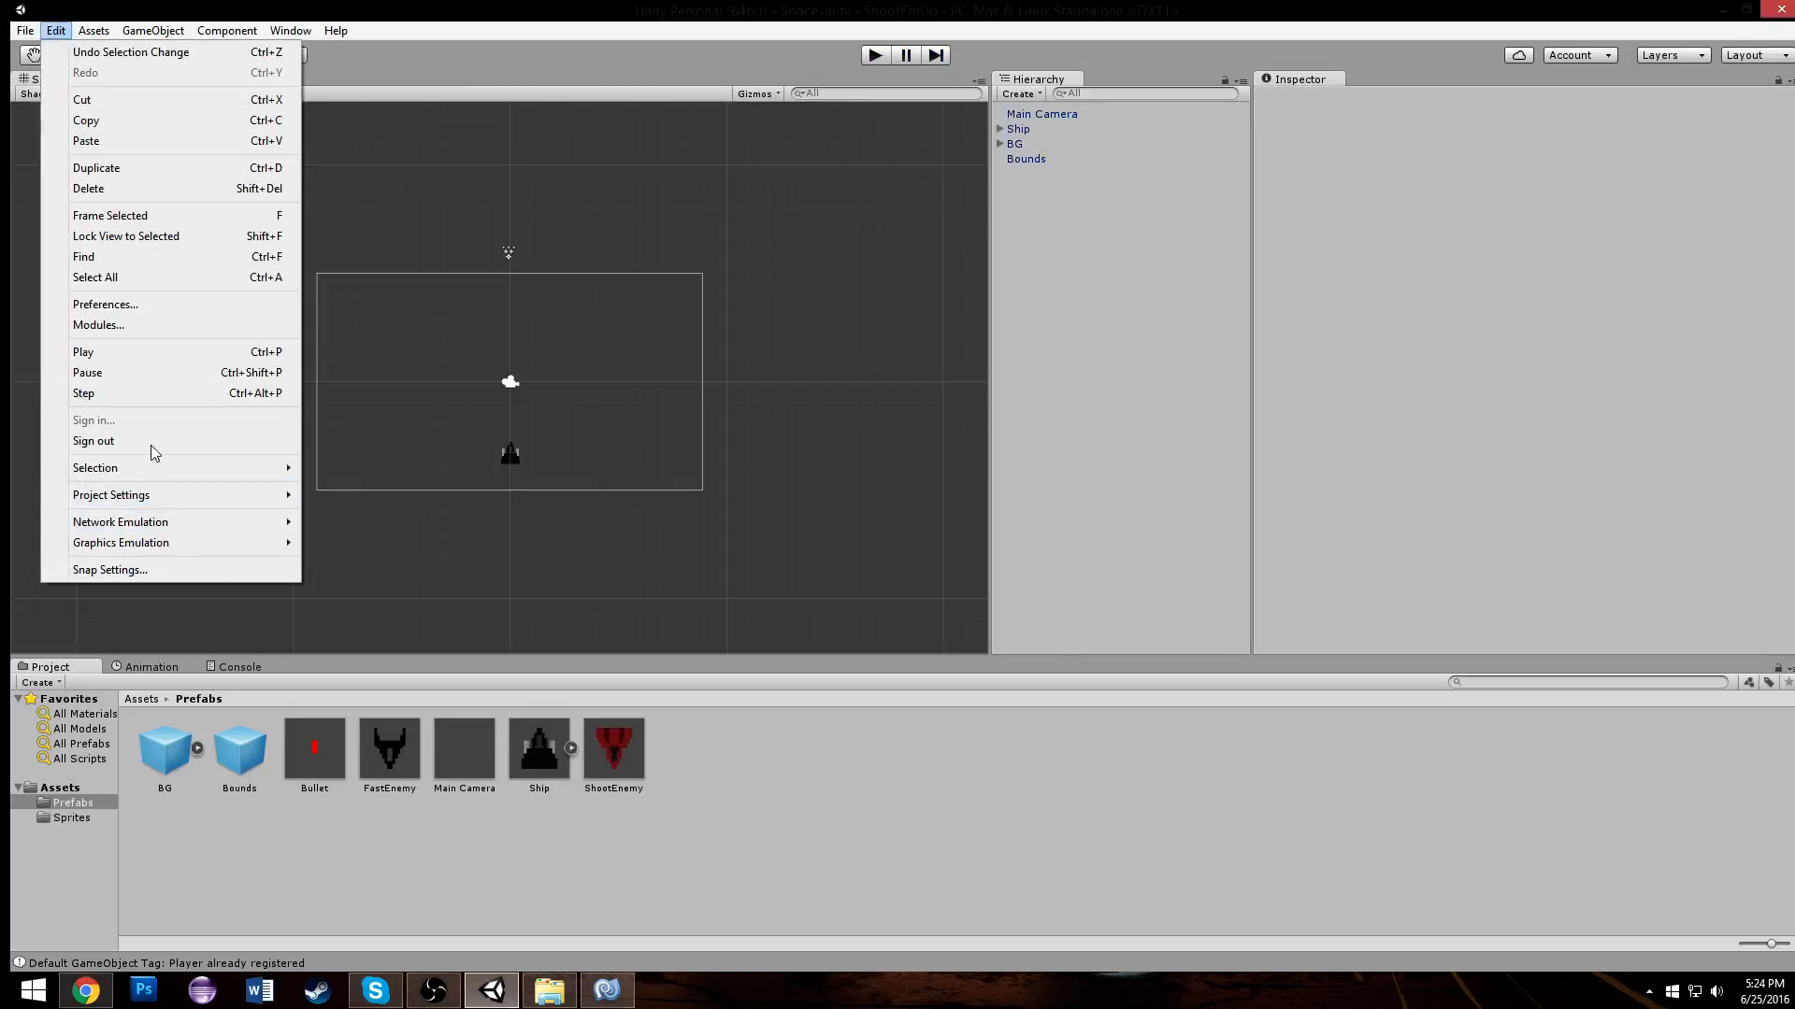
{"action": "left_click", "coordinate": [538, 750]}
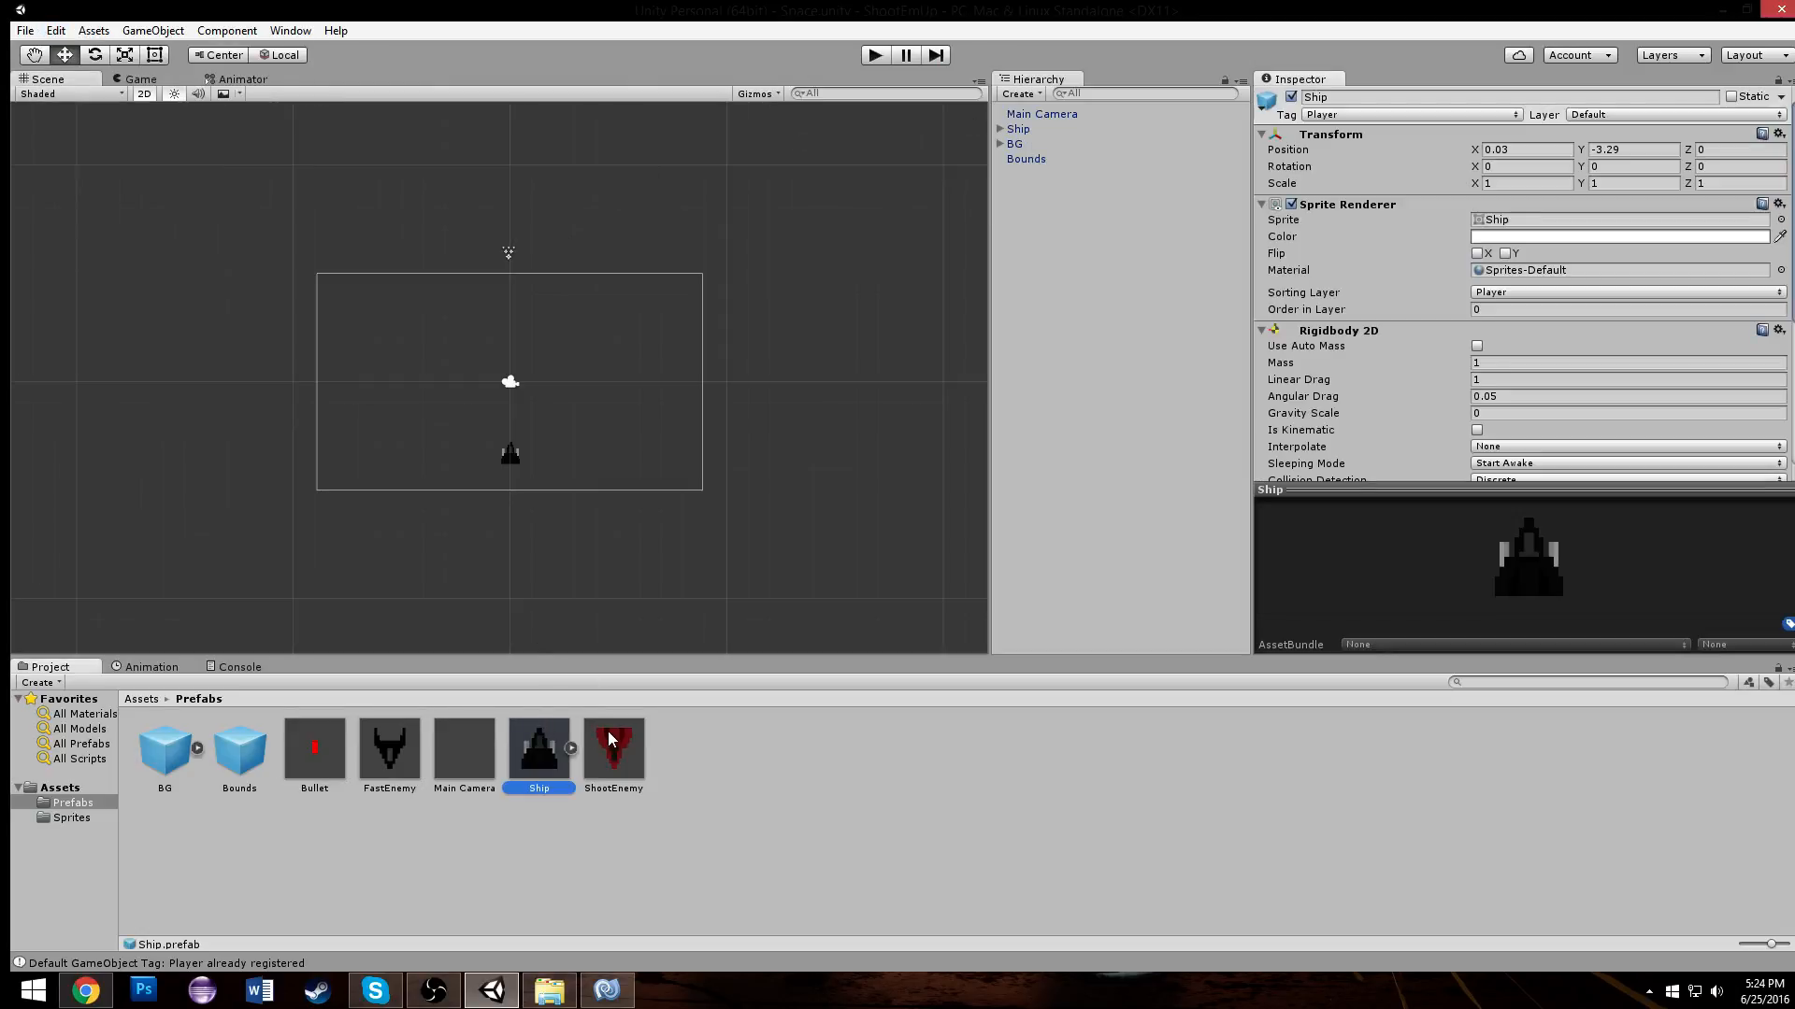
{"action": "left_click", "coordinate": [388, 747]}
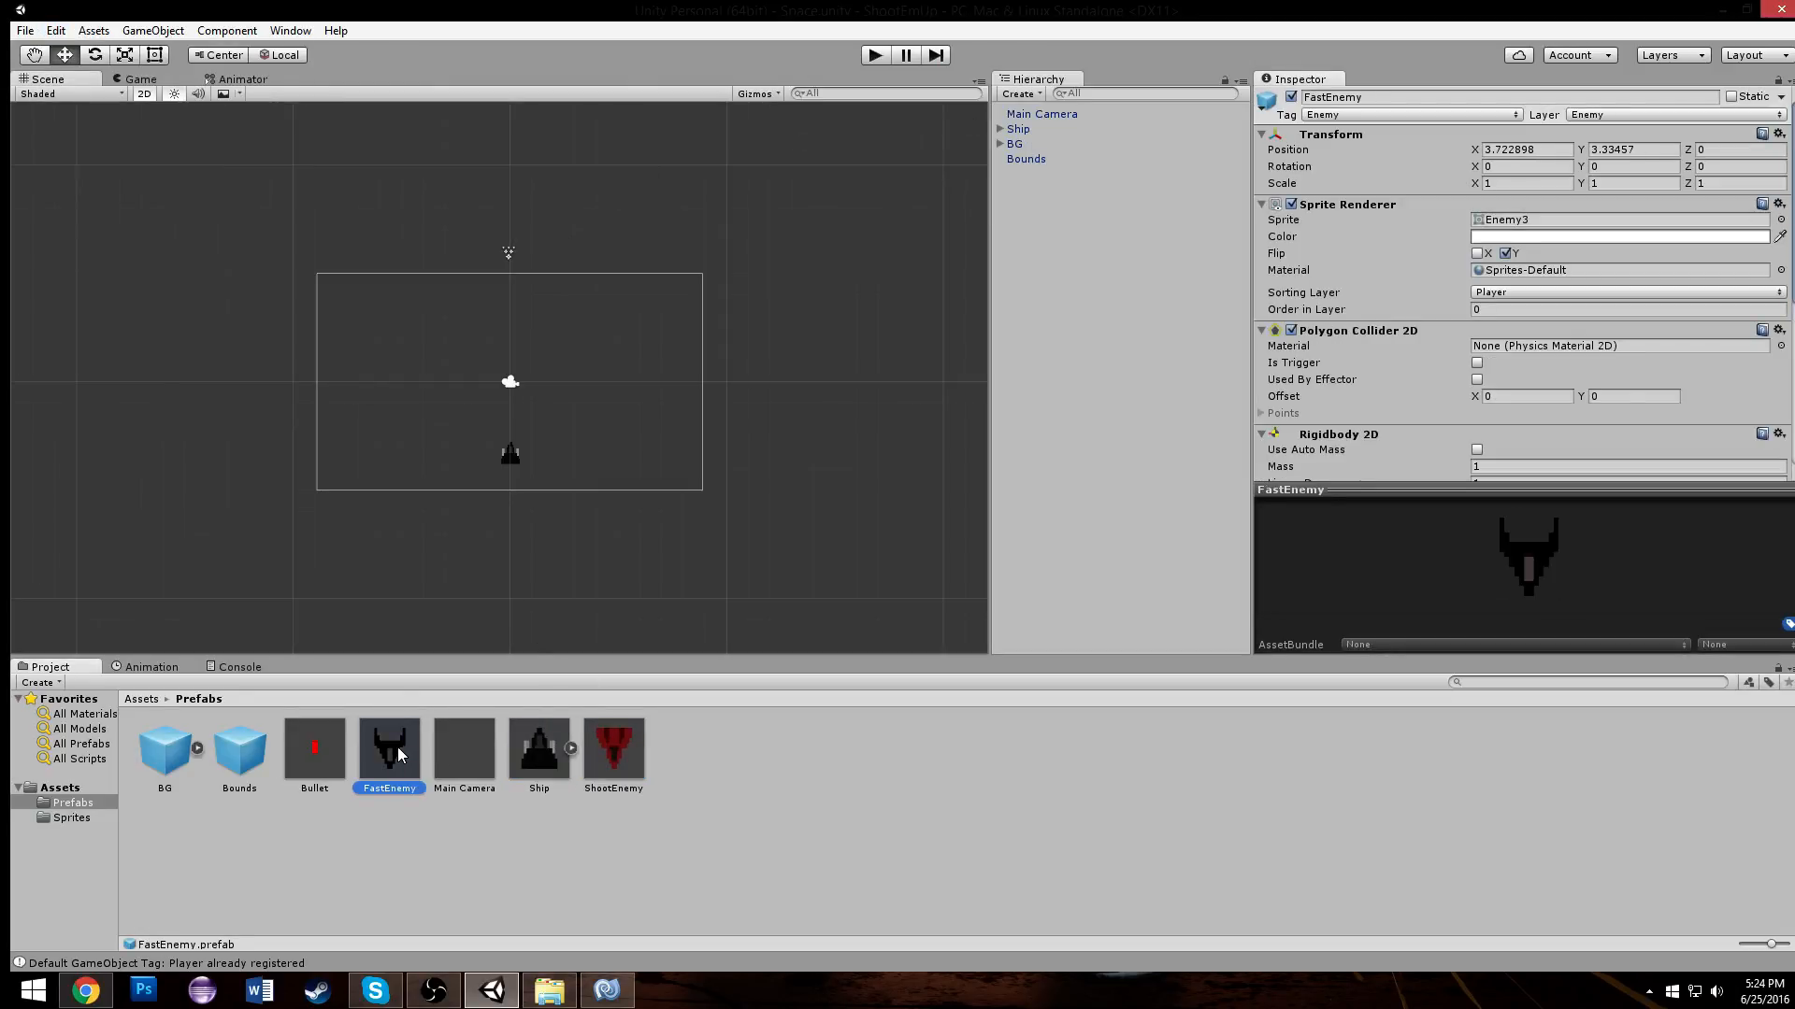
{"action": "left_click", "coordinate": [539, 750]}
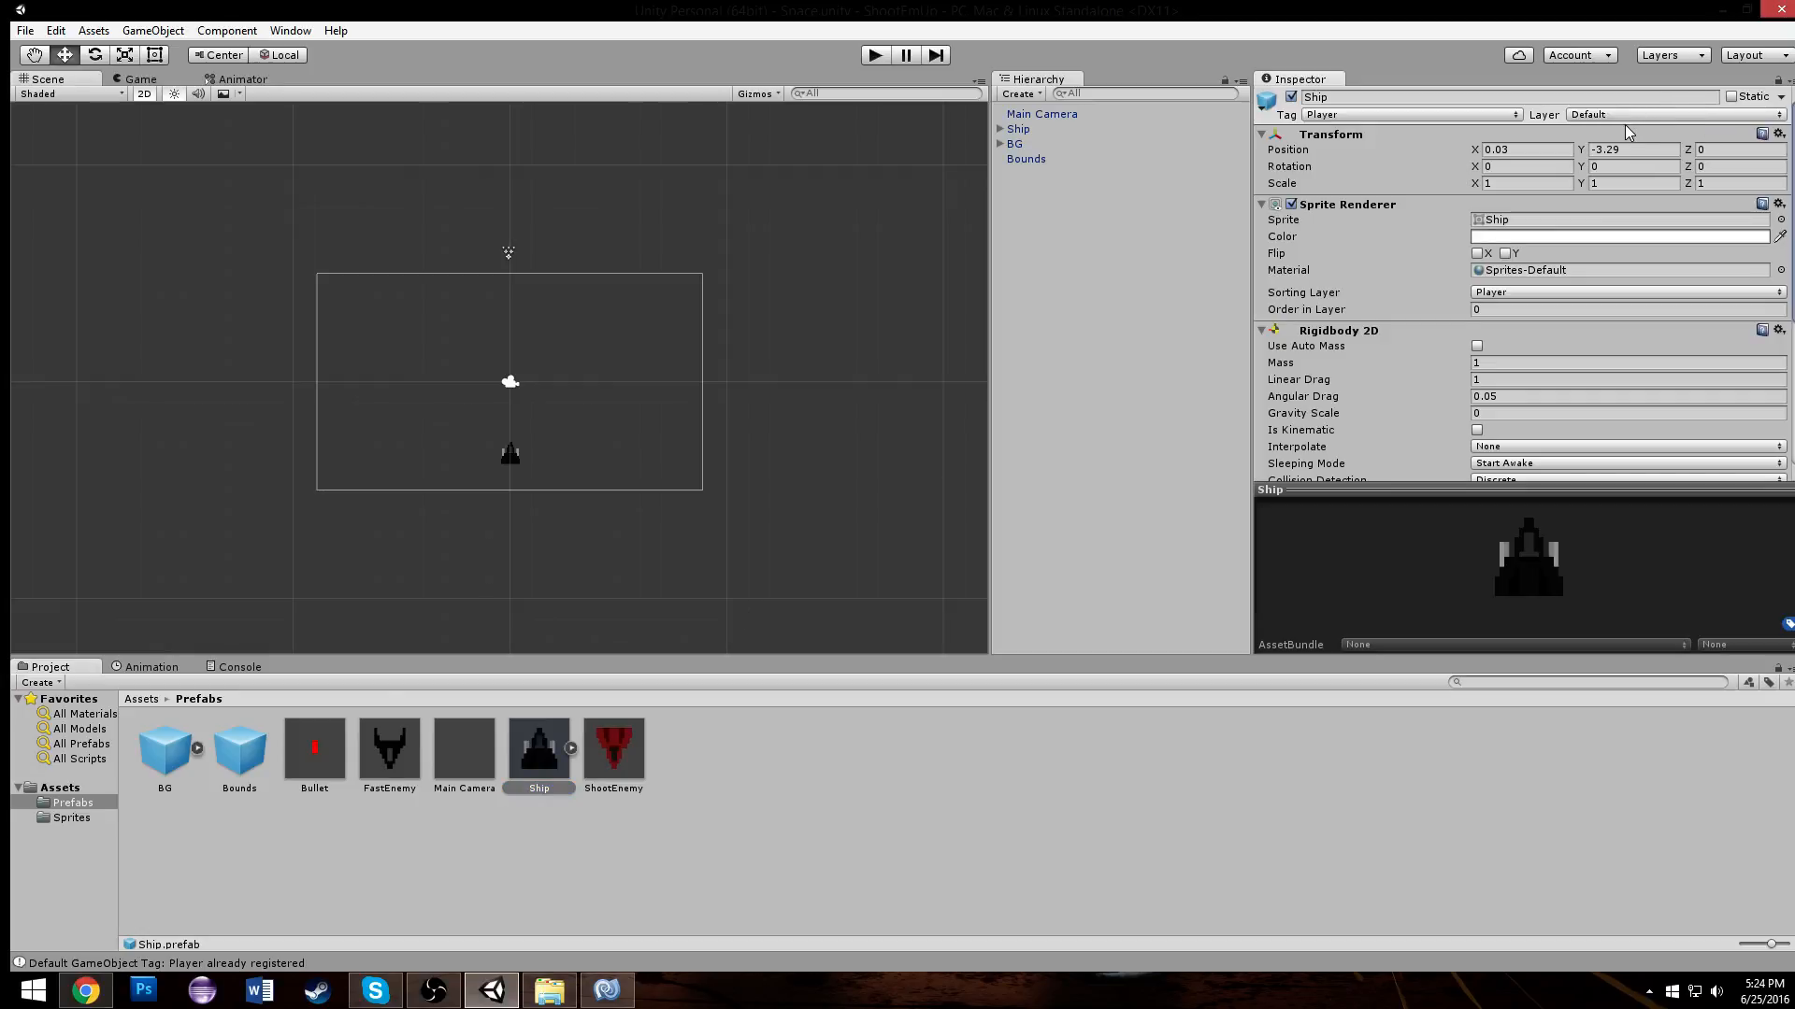
{"action": "left_click", "coordinate": [1638, 115]}
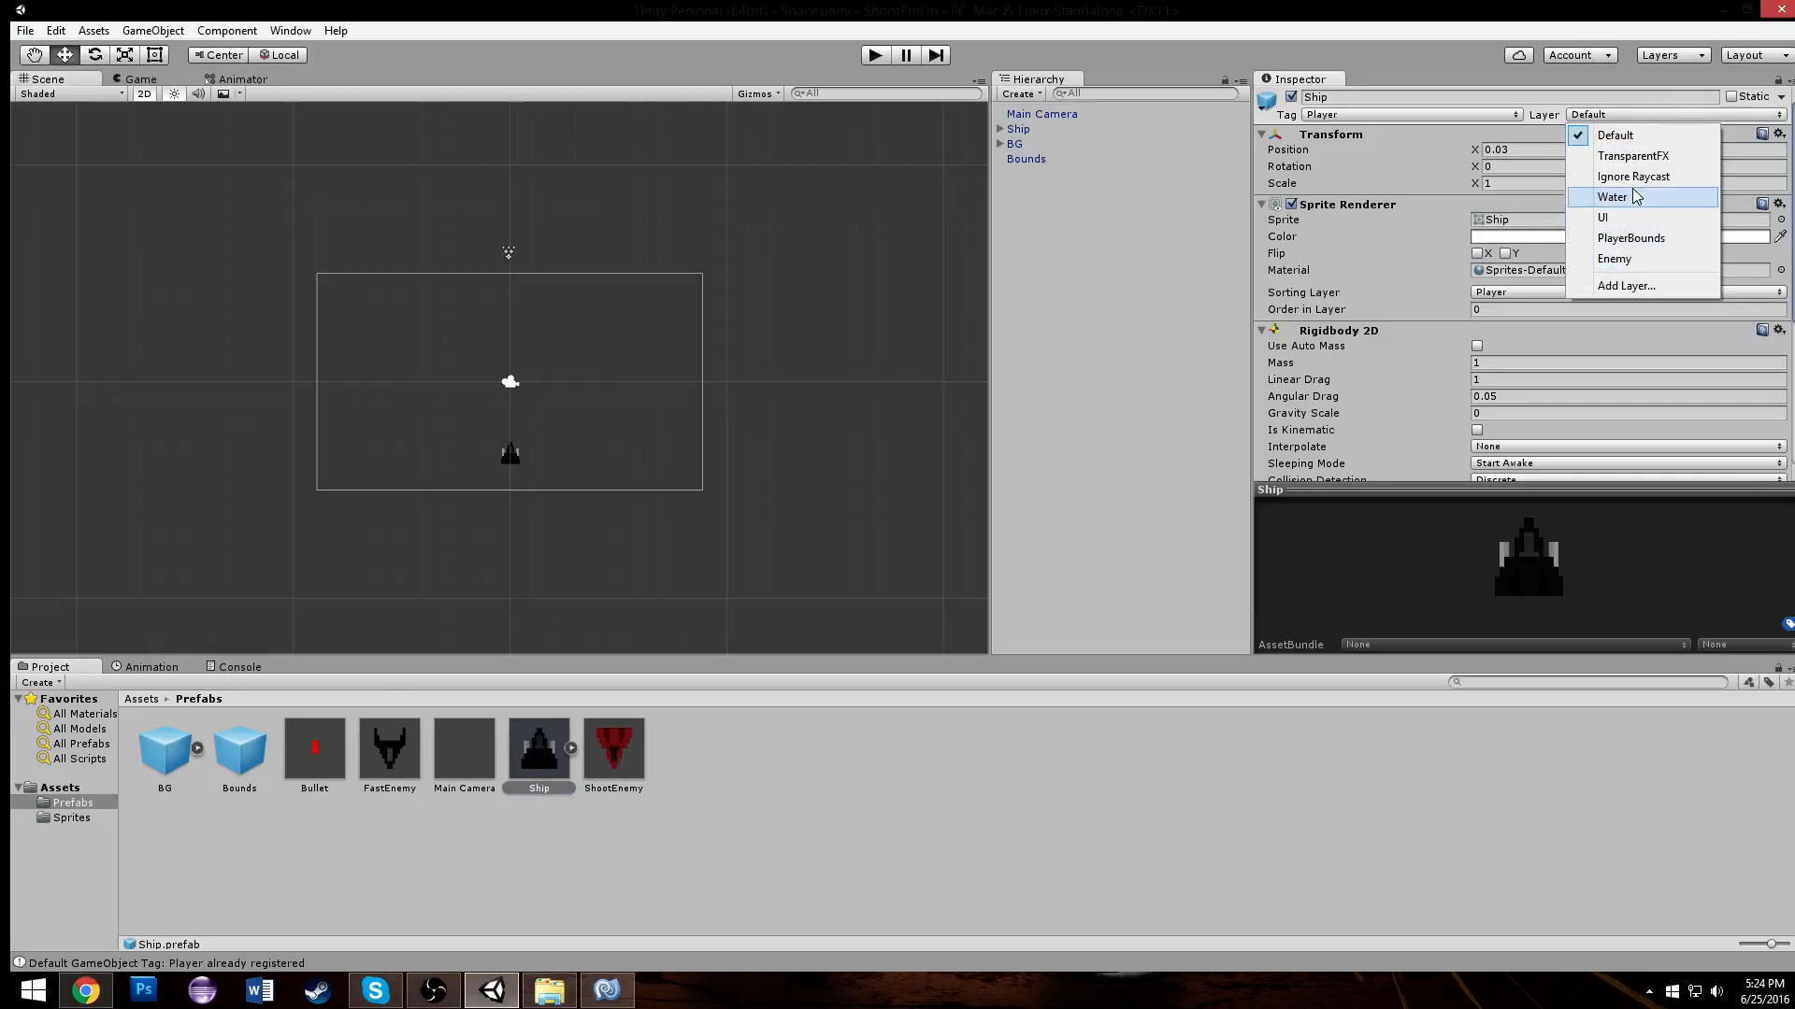
{"action": "left_click", "coordinate": [19, 26]}
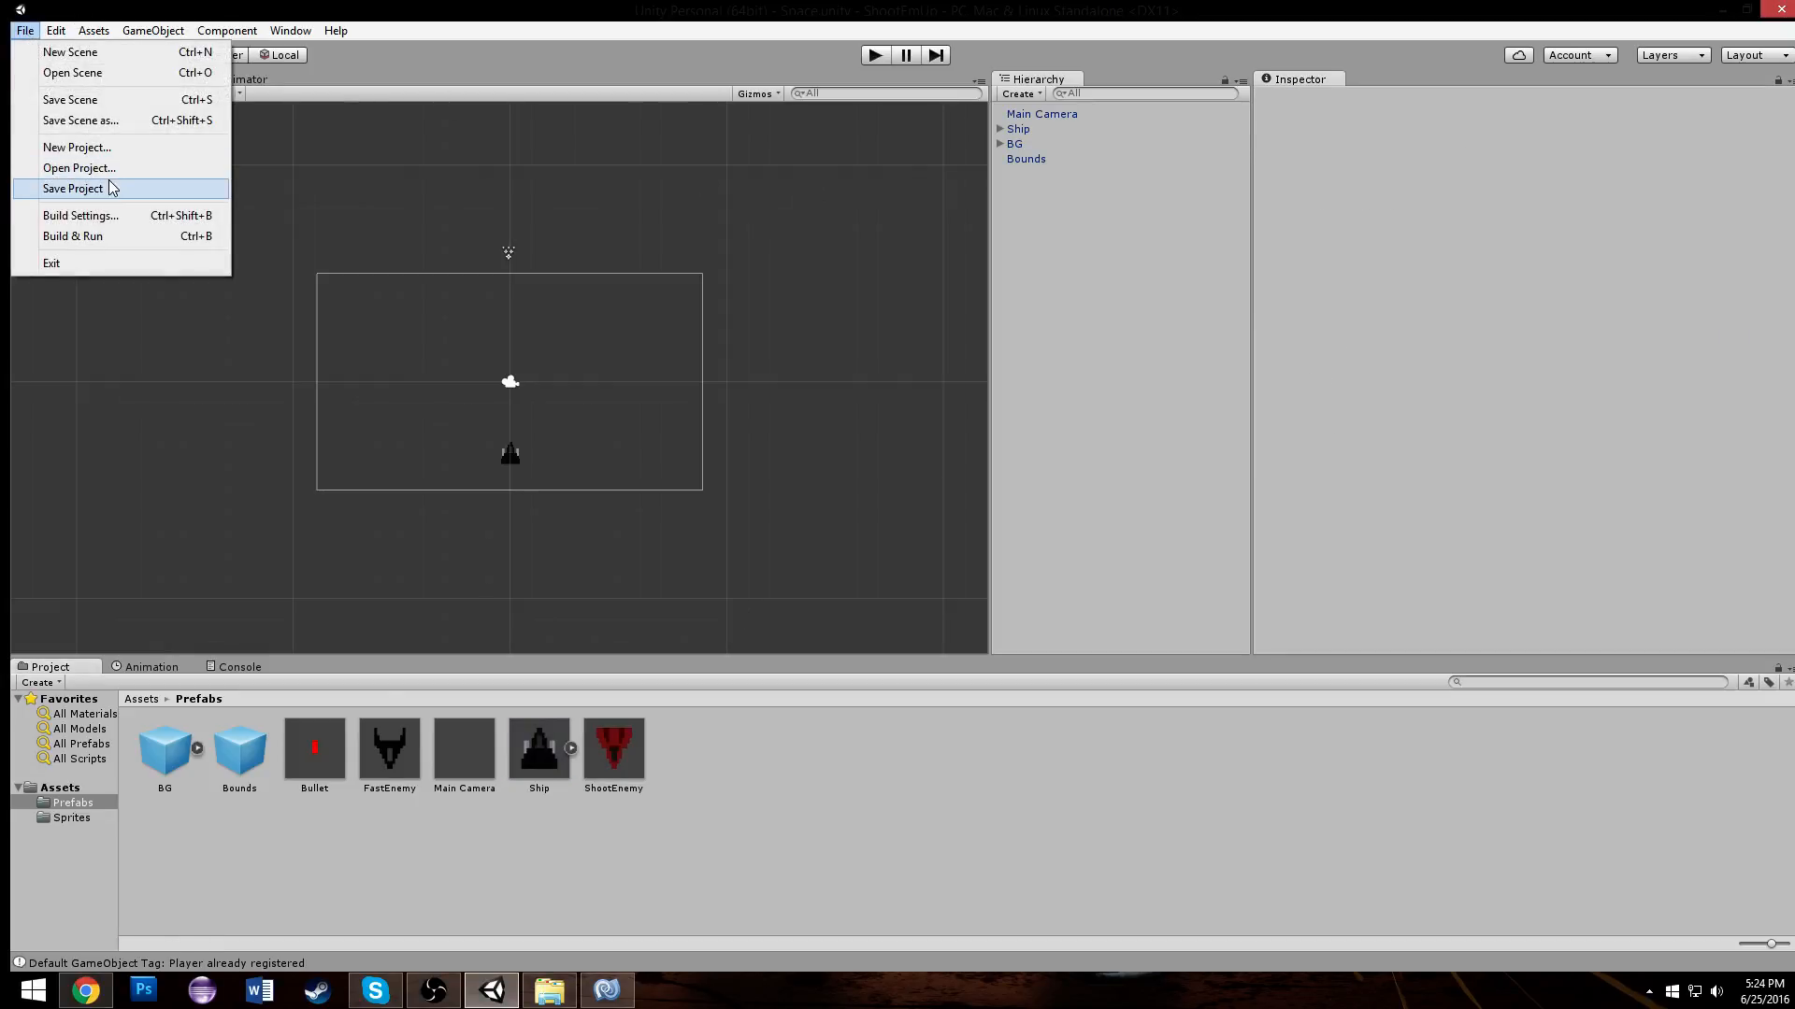
{"action": "left_click", "coordinate": [59, 30]}
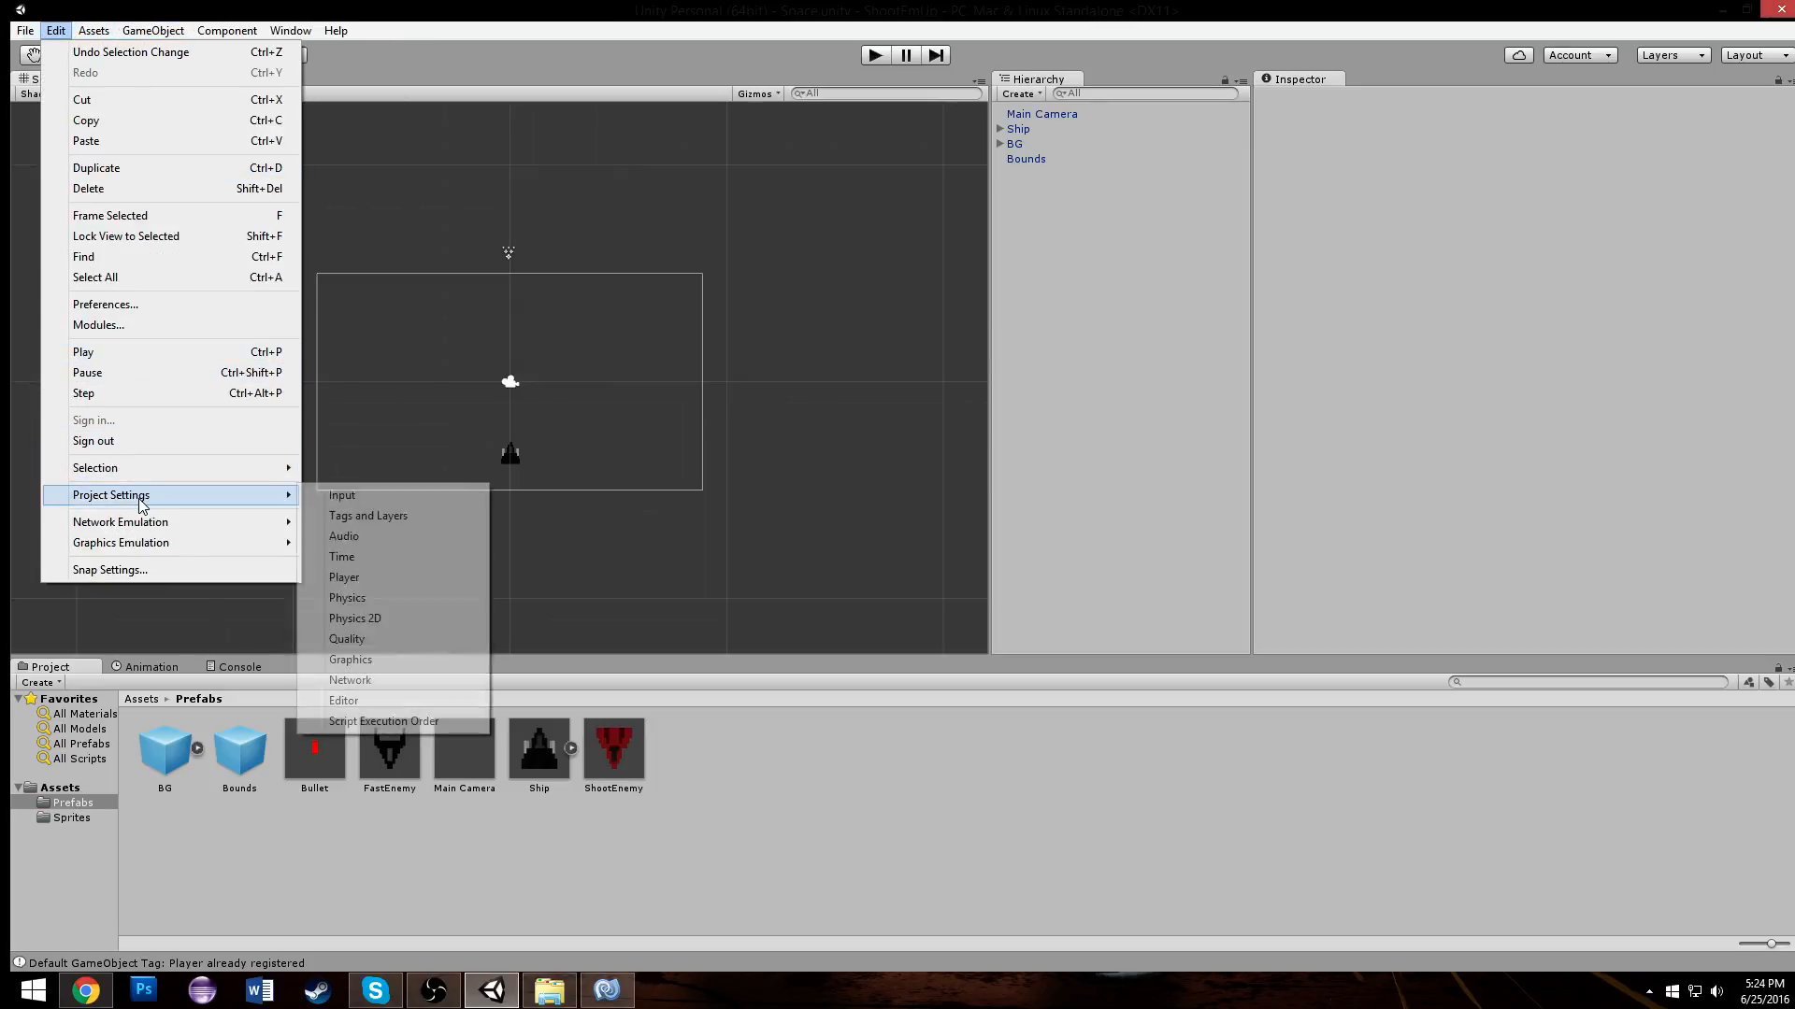
{"action": "mouse_move", "coordinate": [179, 501]}
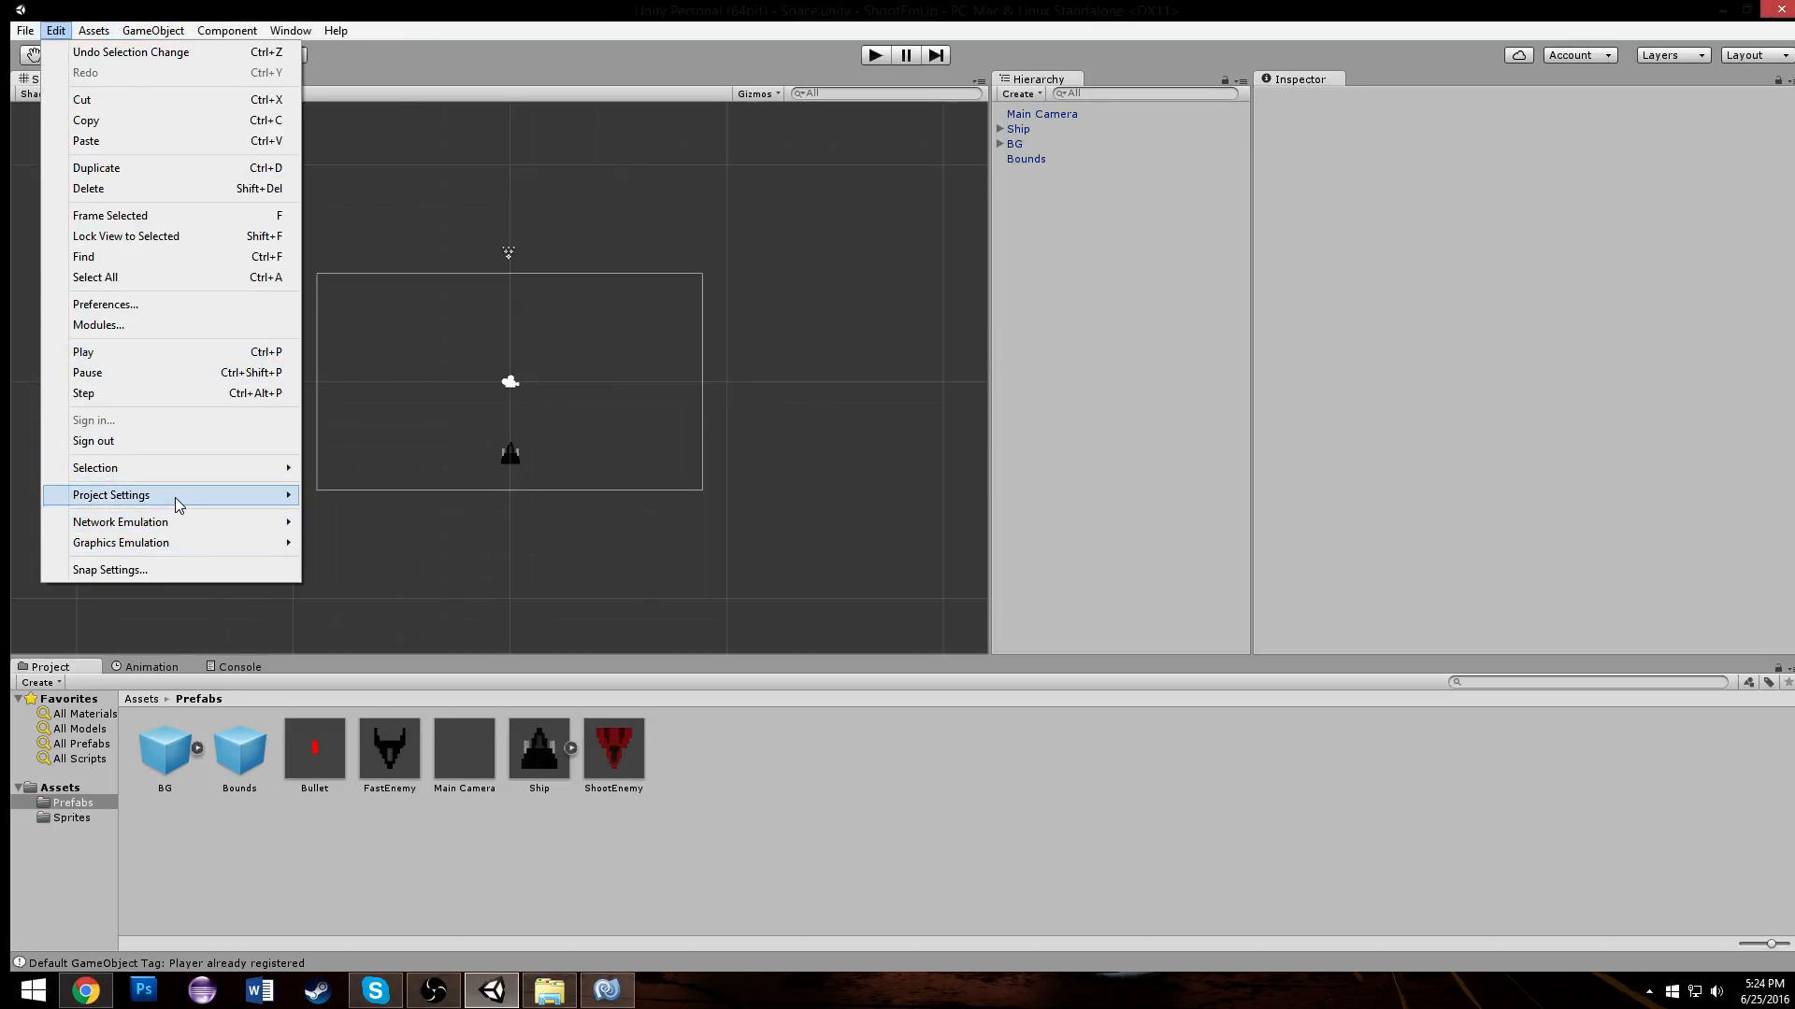
{"action": "left_click", "coordinate": [110, 494]}
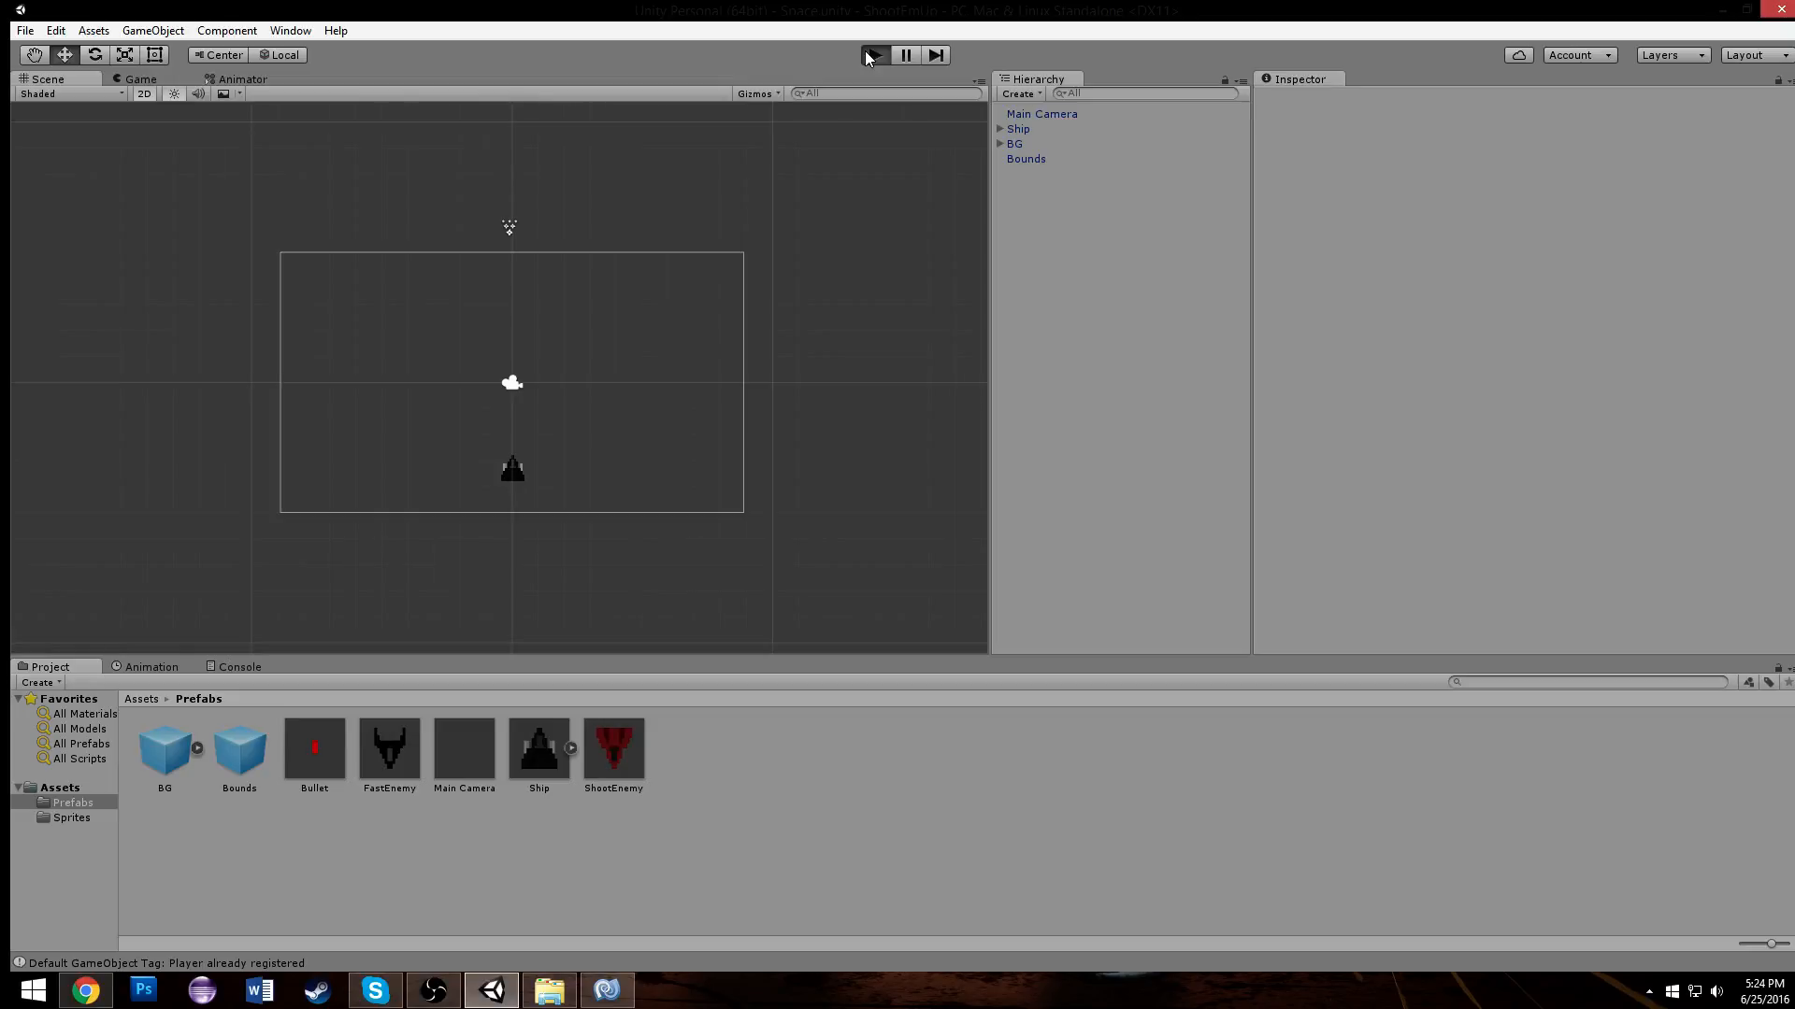
Step: Run a play test watching enemy waves spawn and fire bullets, then stop it
{"action": "left_click", "coordinate": [872, 55]}
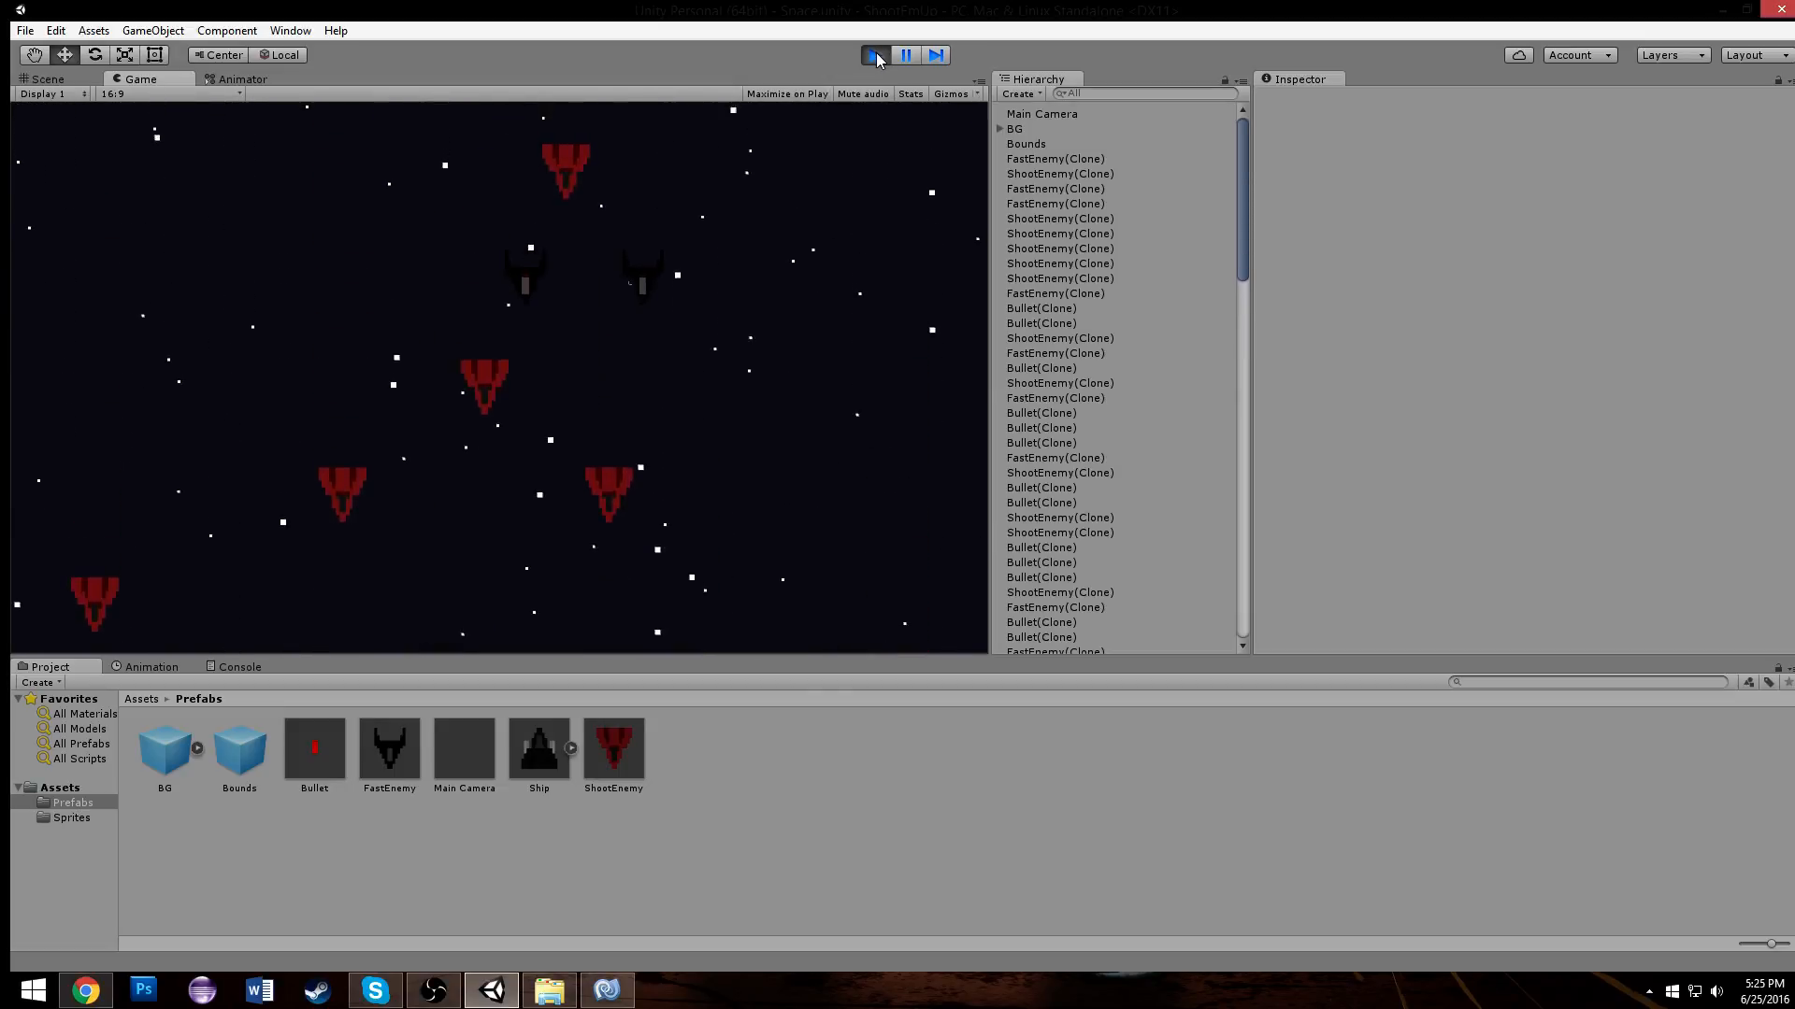
{"action": "left_click", "coordinate": [608, 990]}
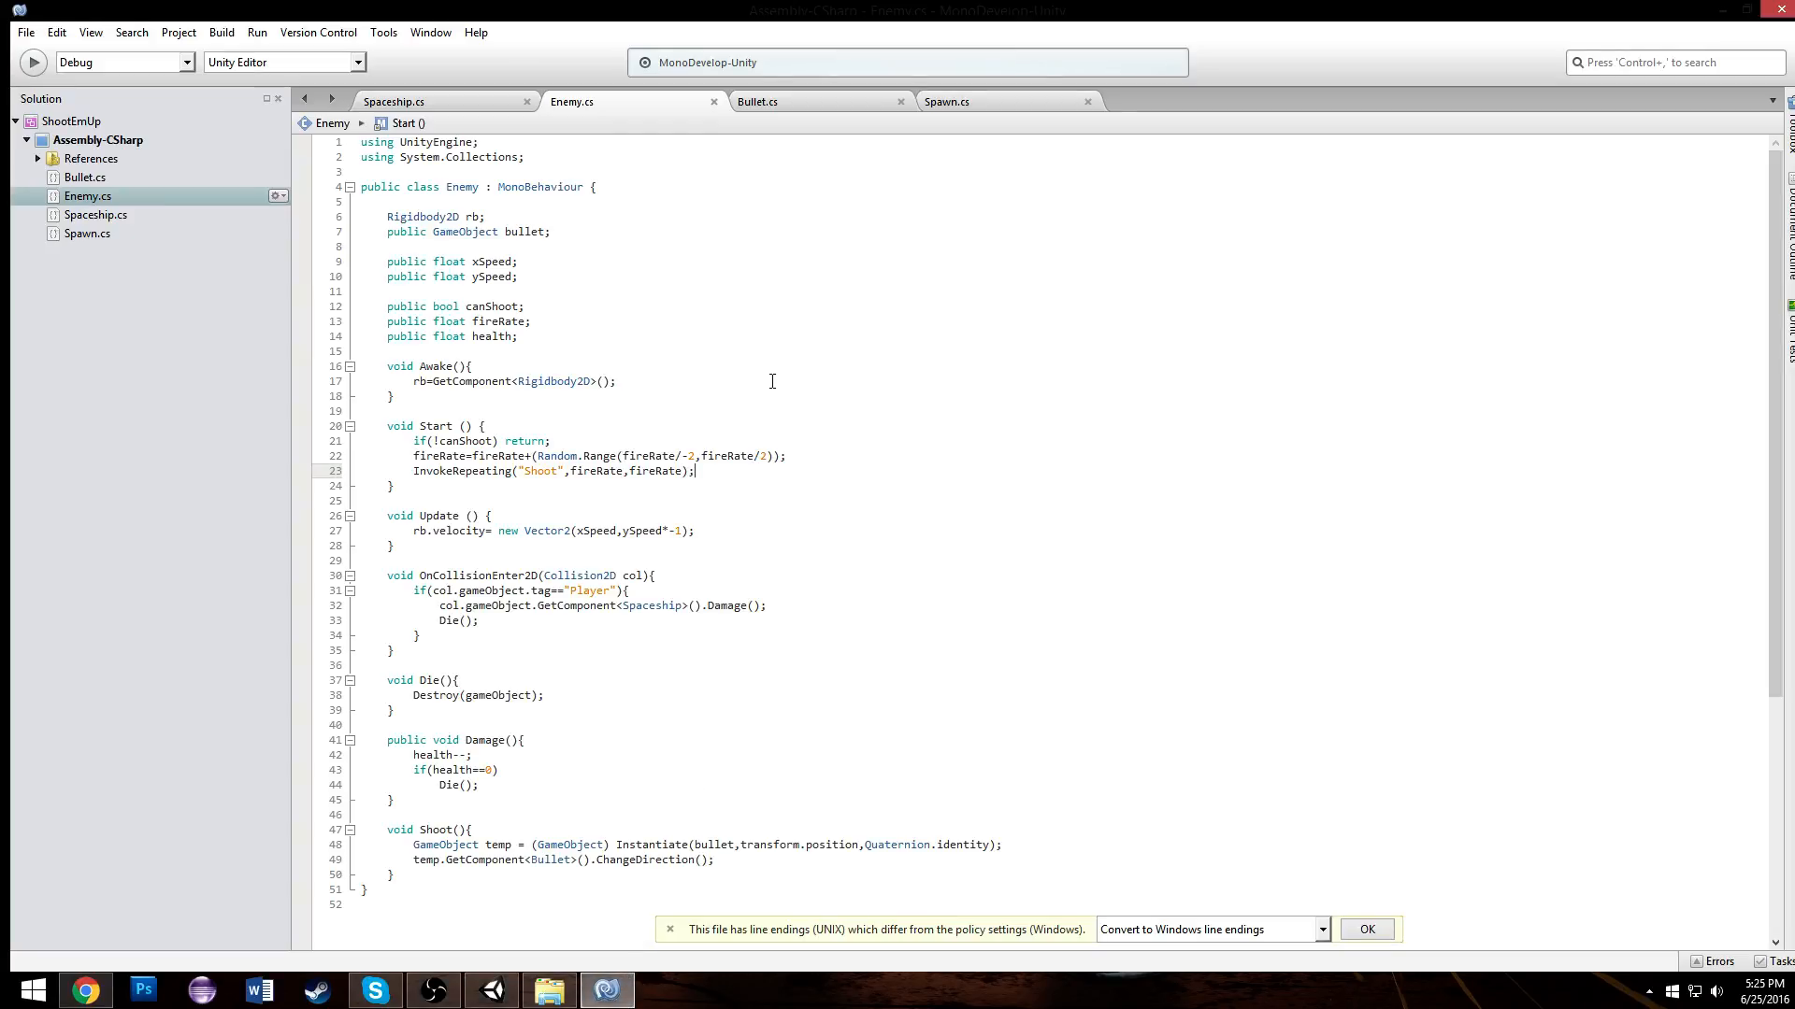
Step: Review the Spaceship, Enemy and Bullet scripts in MonoDevelop without editing them
{"action": "scroll", "scroll_direction": "down", "scroll_amount": 3}
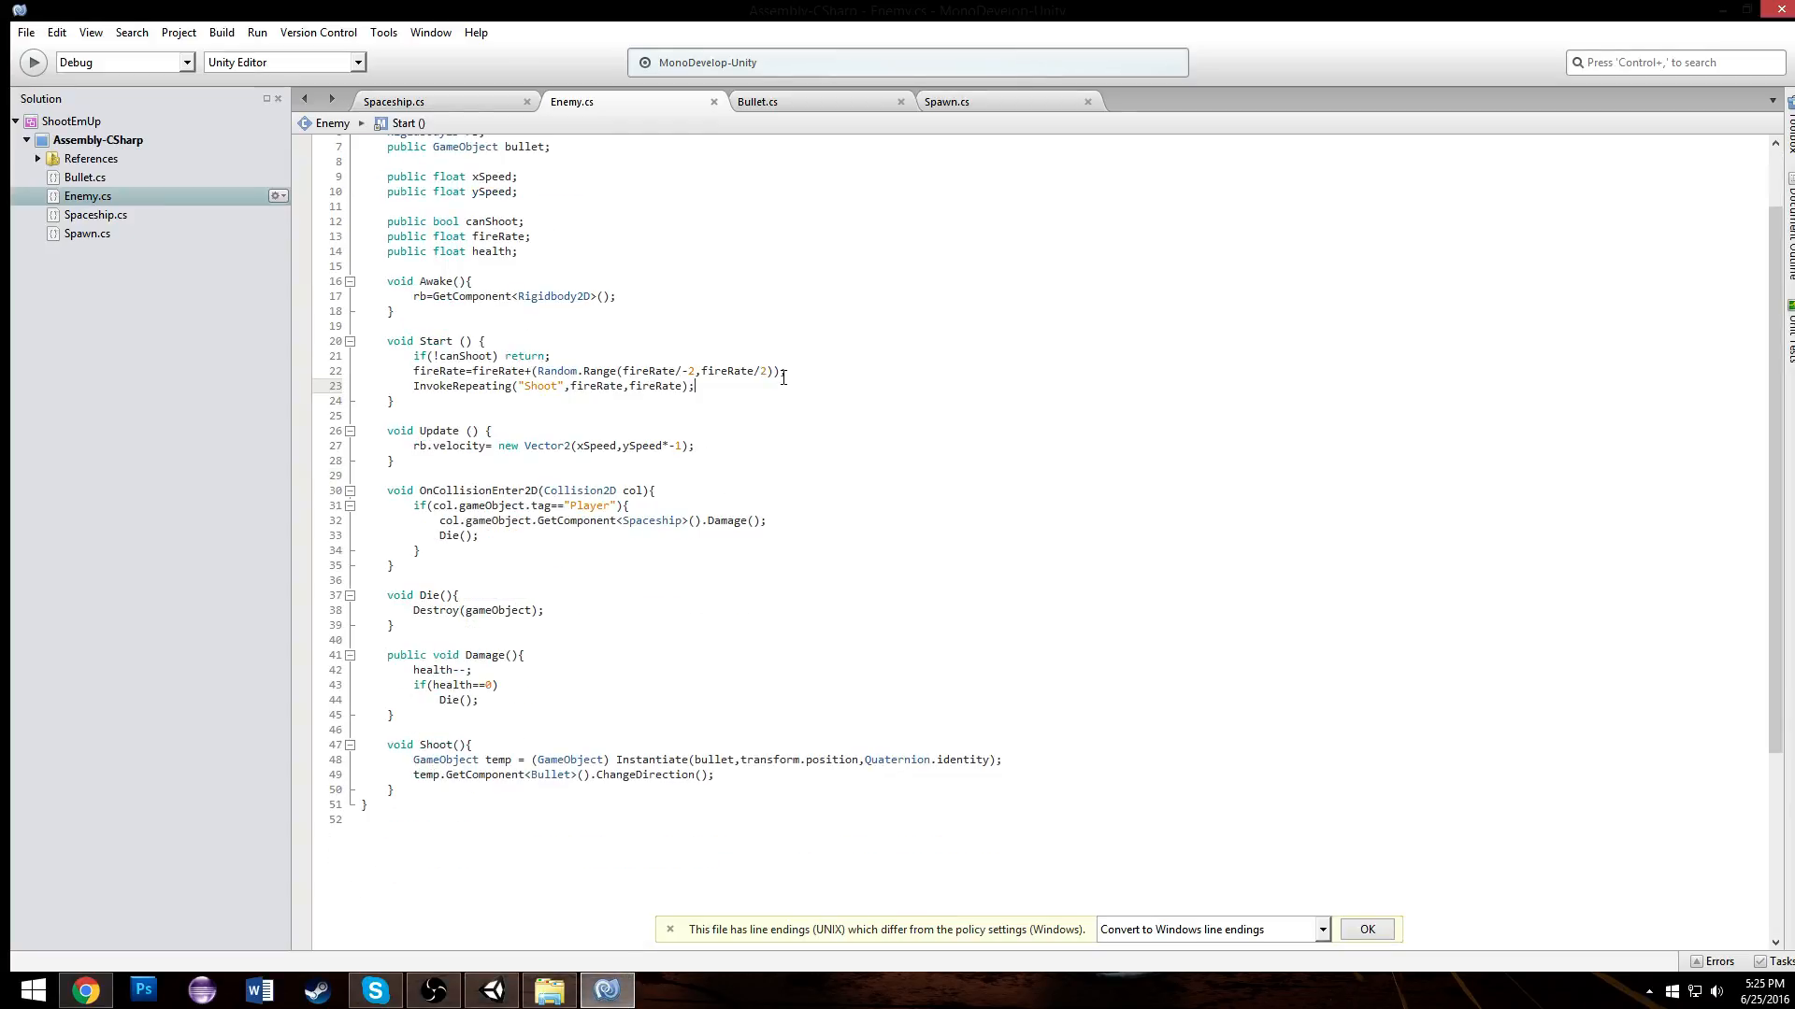
{"action": "left_click", "coordinate": [416, 101]}
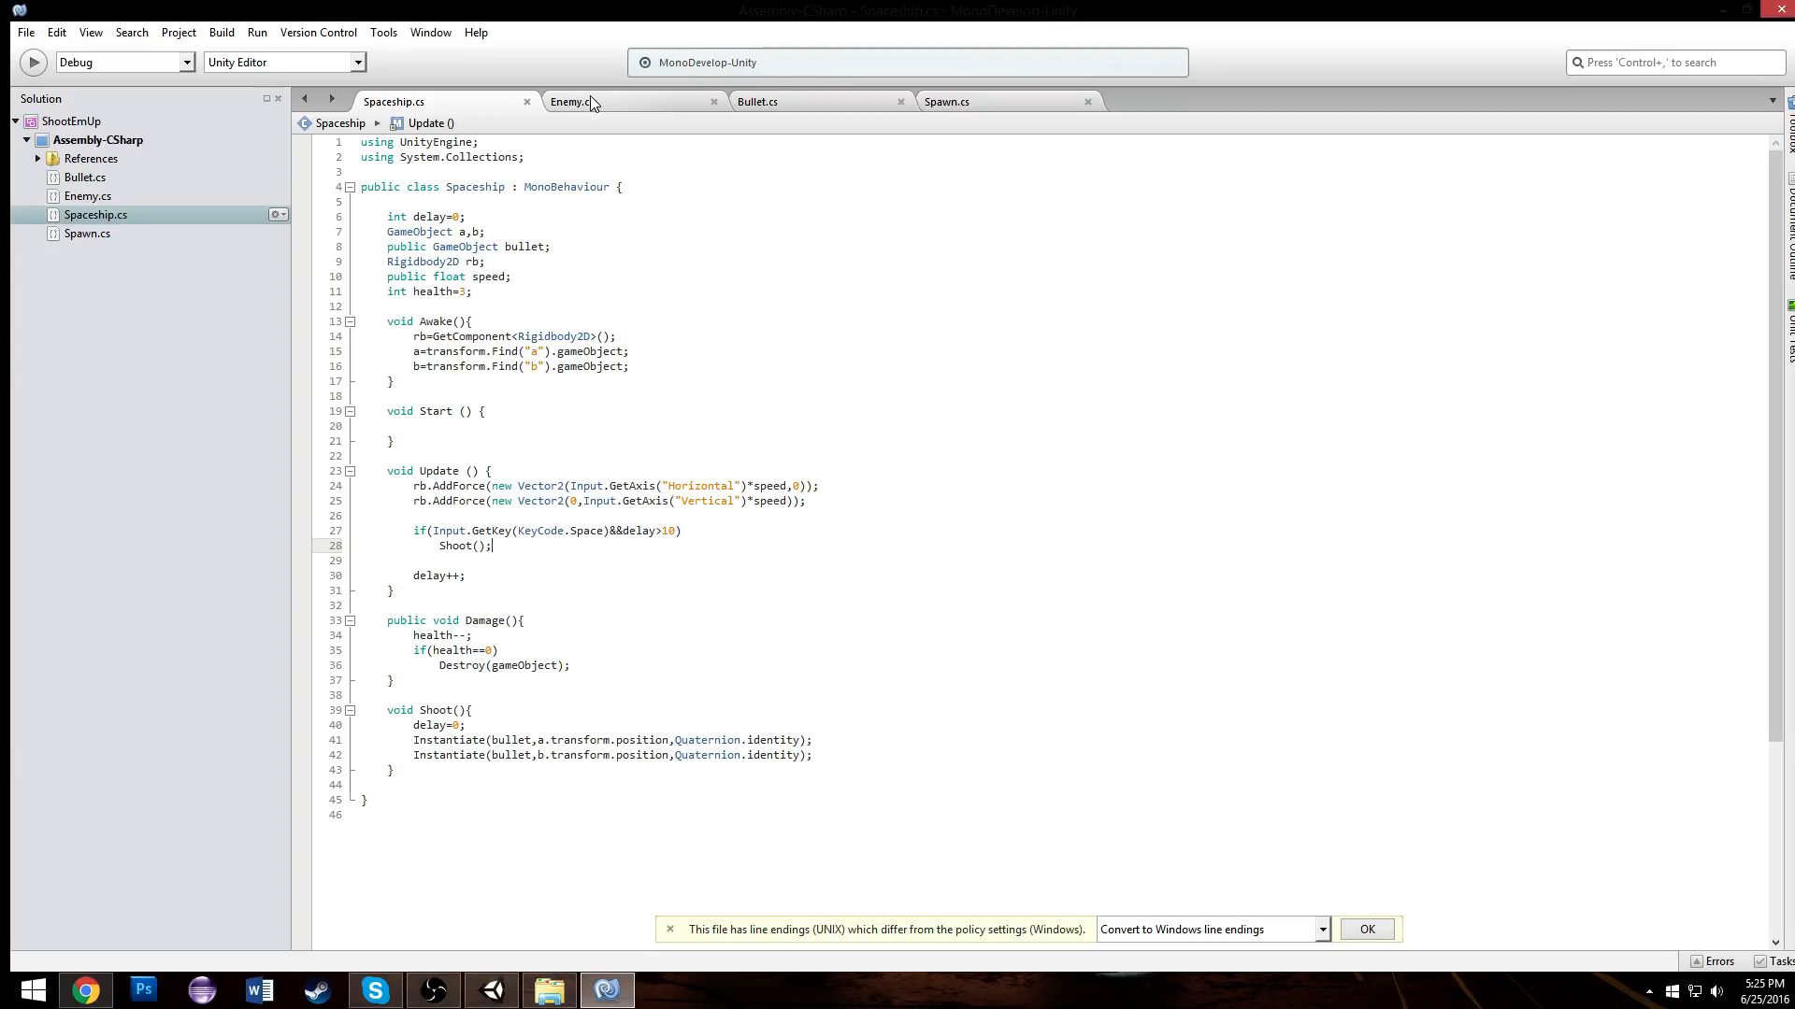
{"action": "left_click", "coordinate": [574, 101]}
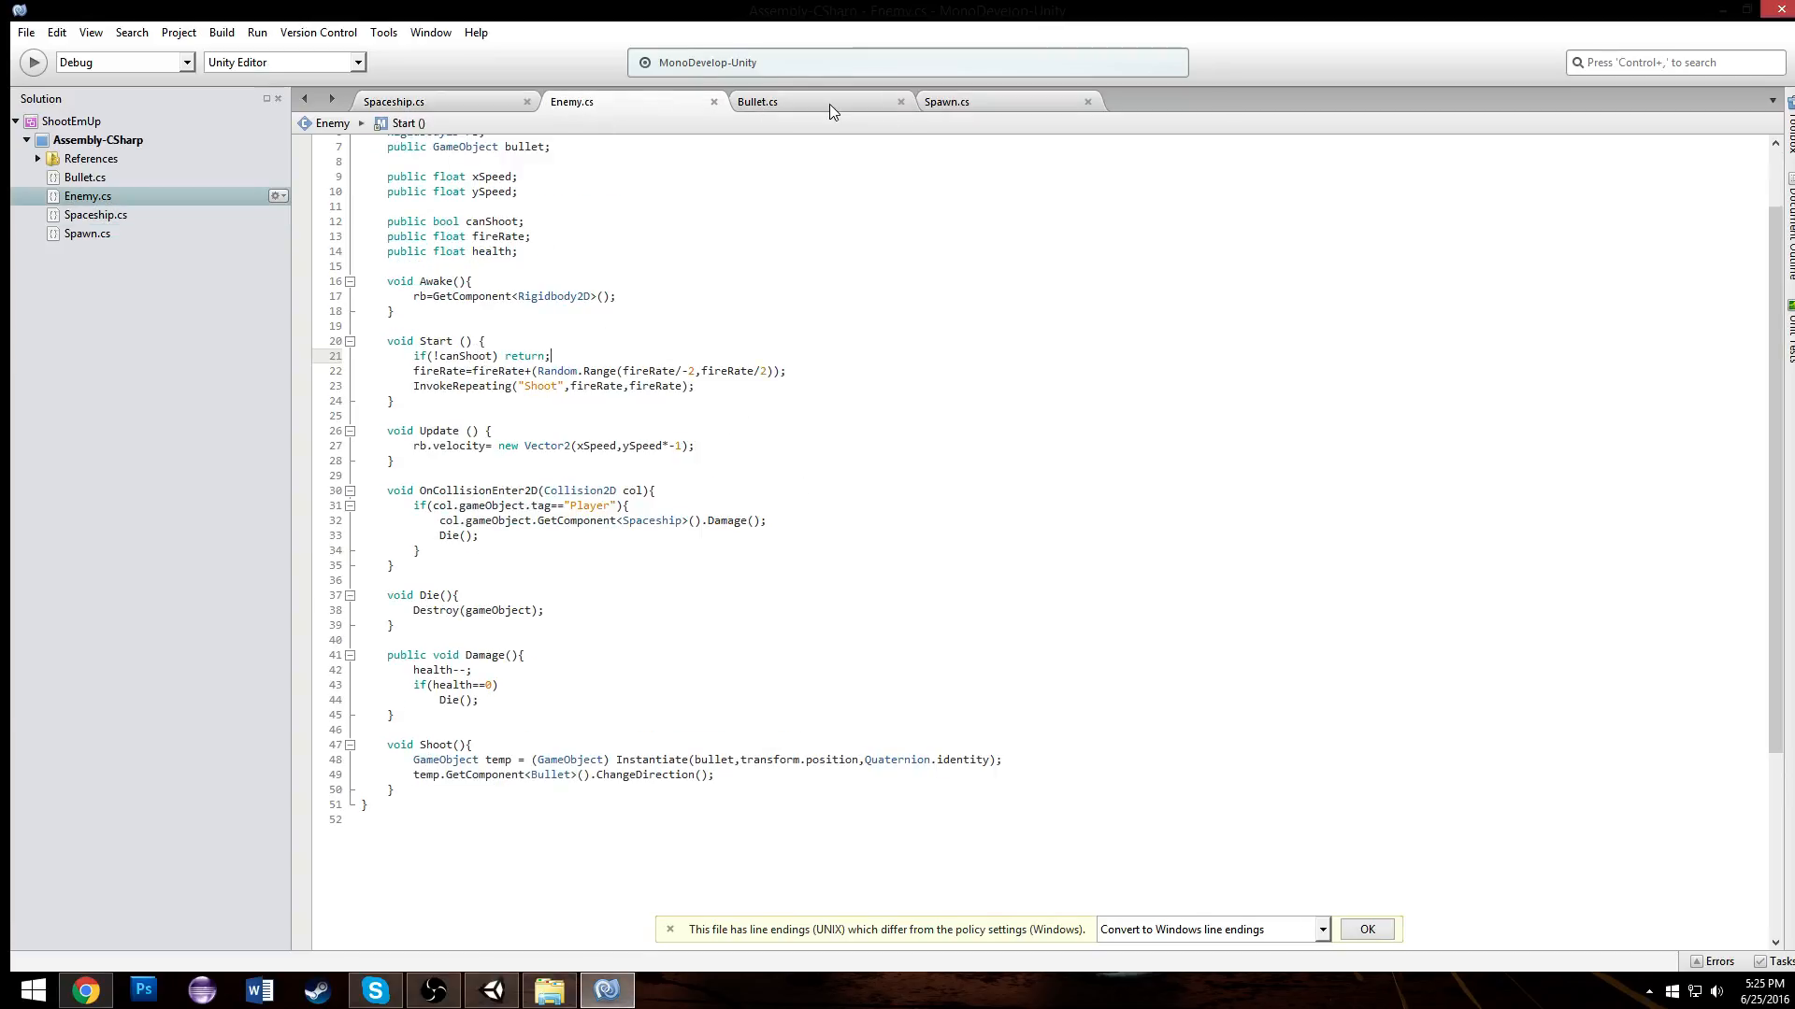
{"action": "left_click", "coordinate": [394, 101]}
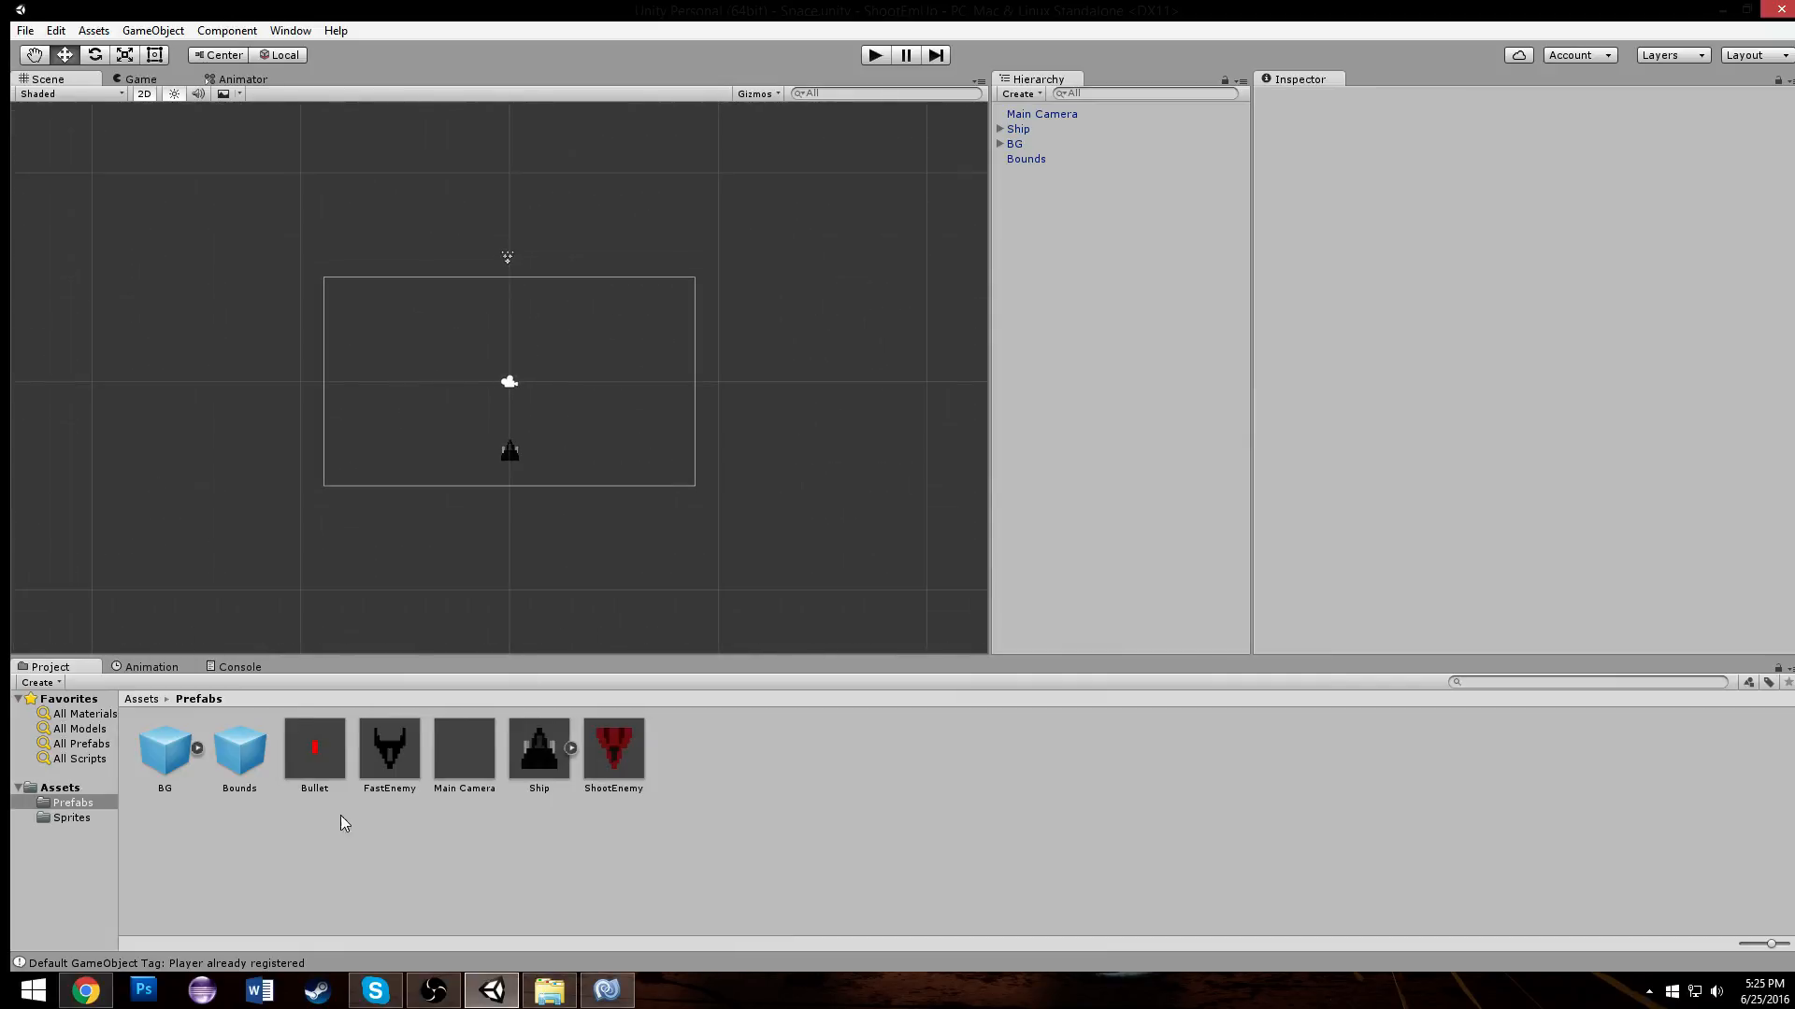
Step: Inspect the Enemy2 sprite, then place a ShootEnemy prefab instance into the scene
{"action": "left_click", "coordinate": [71, 818]}
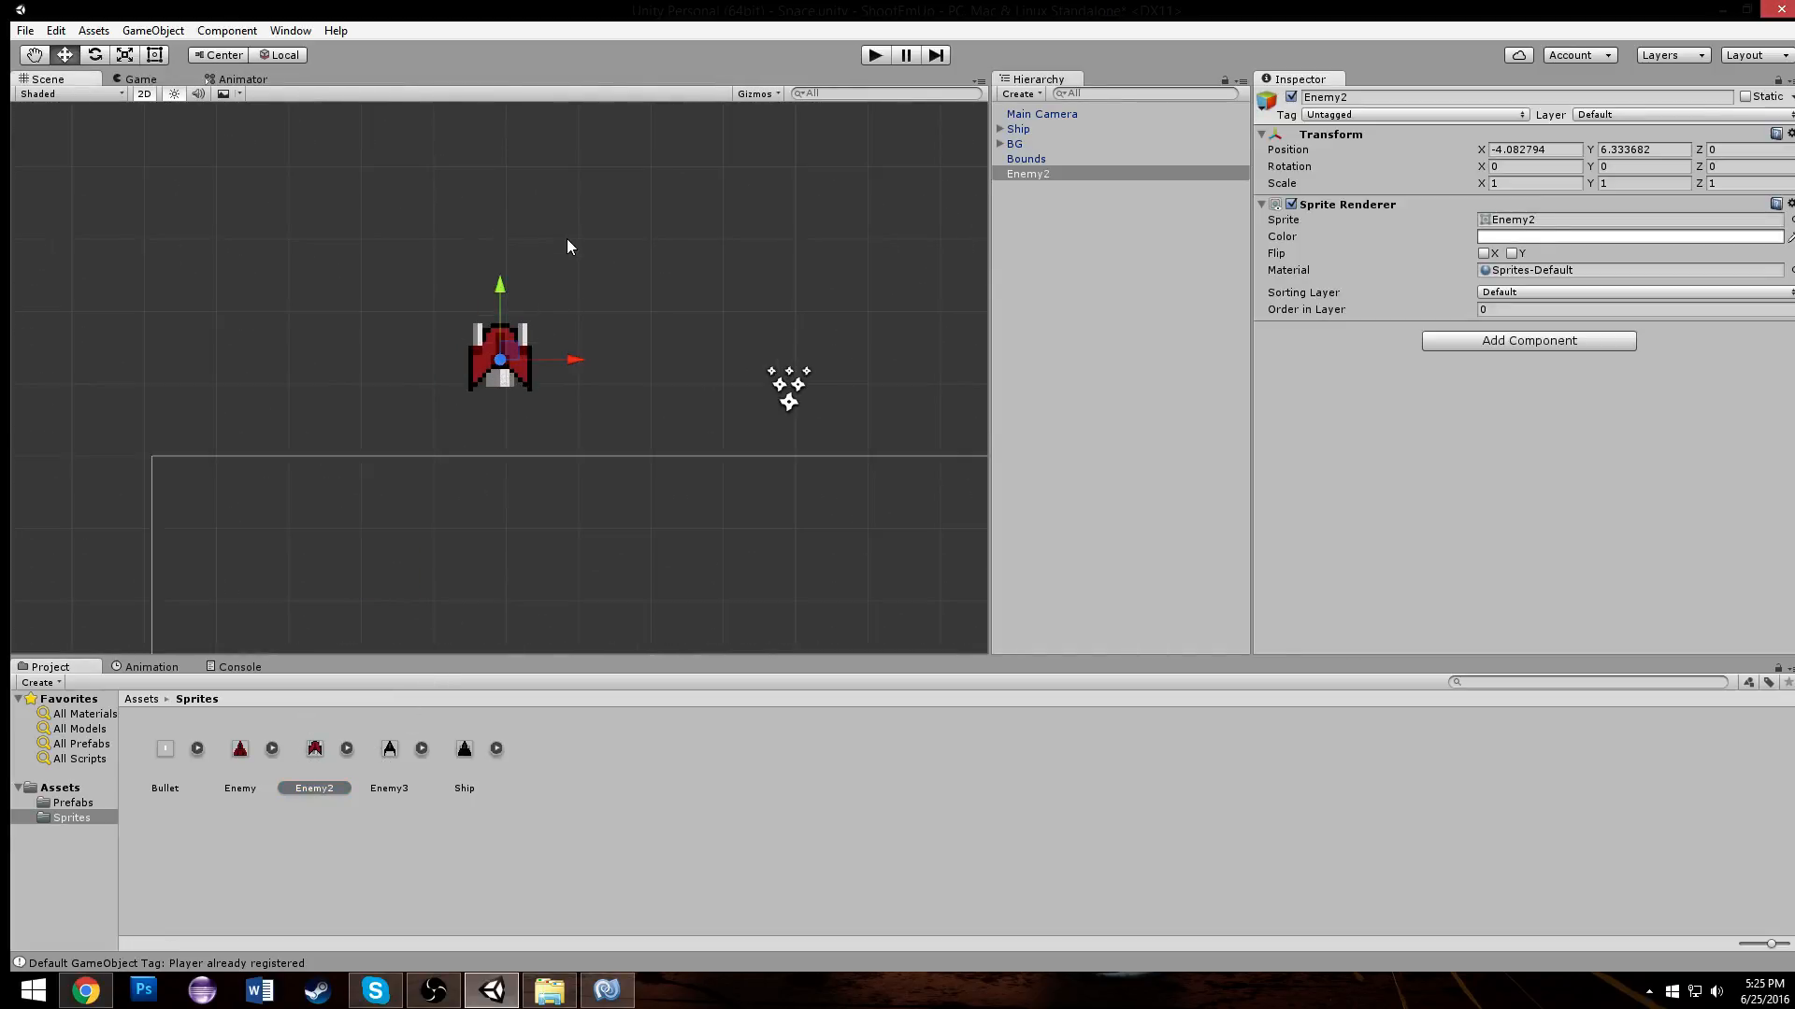
{"action": "mouse_move", "coordinate": [503, 295]}
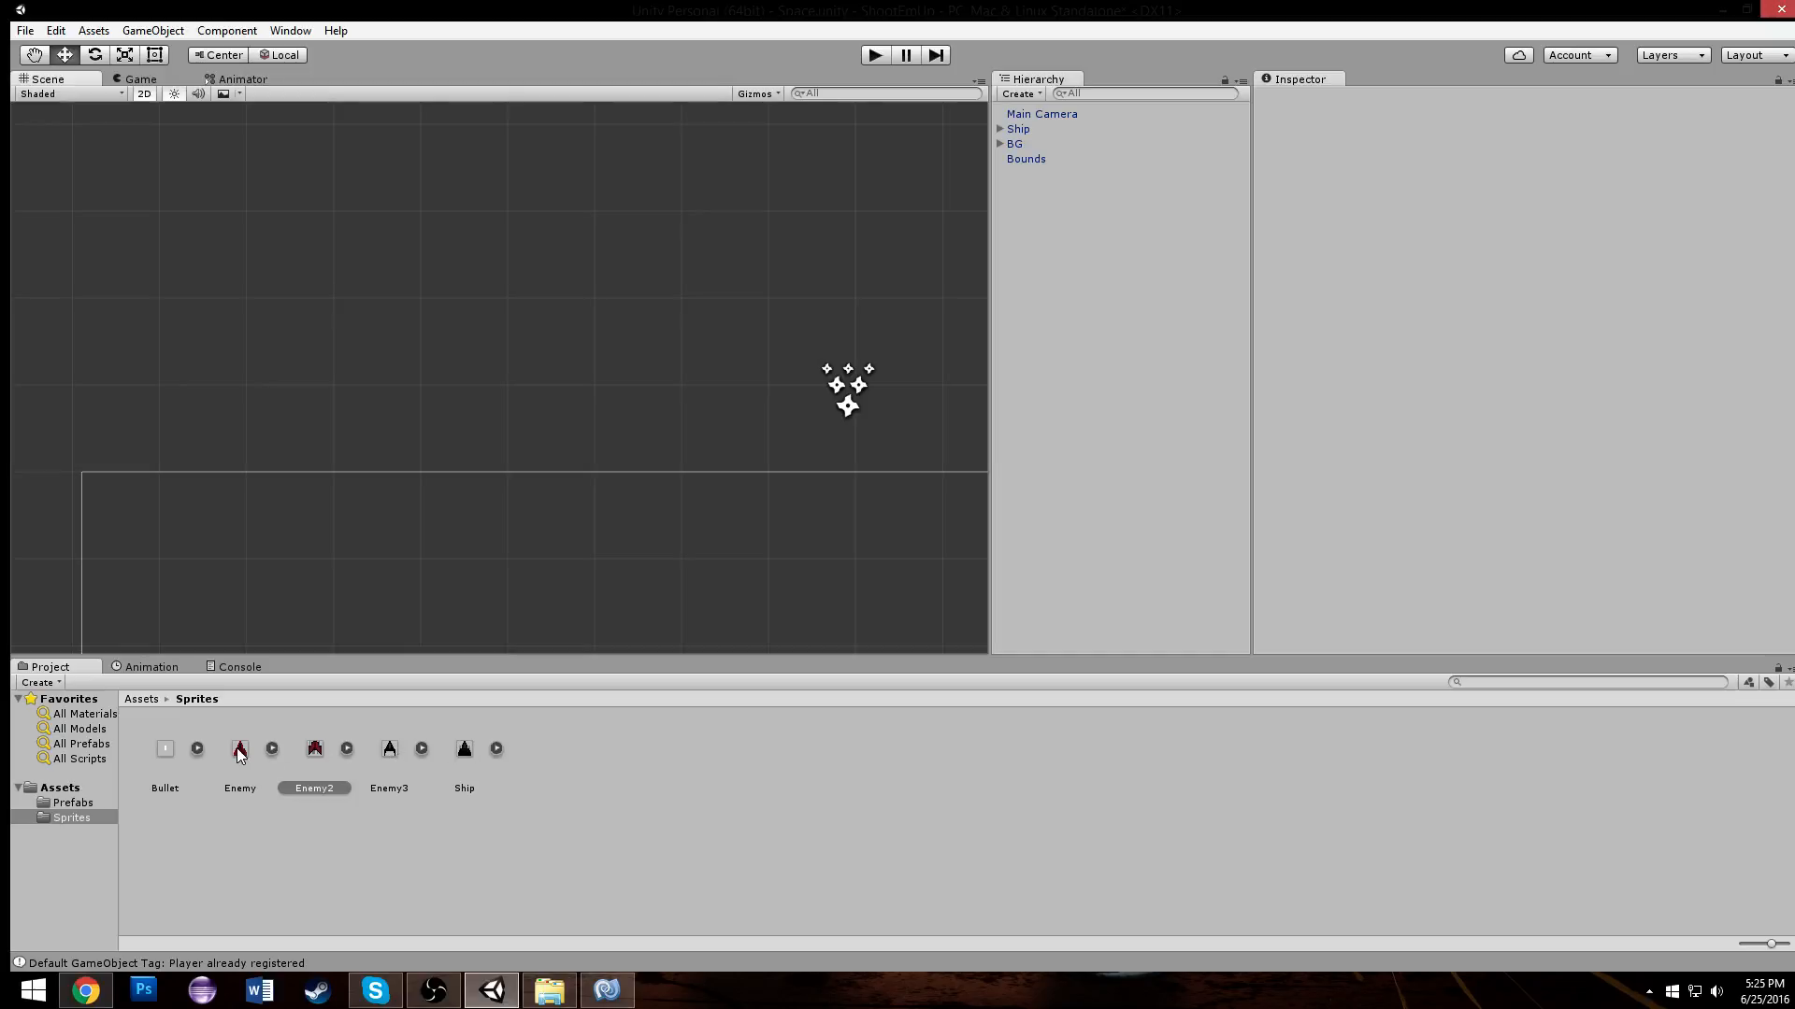
{"action": "left_click", "coordinate": [314, 749]}
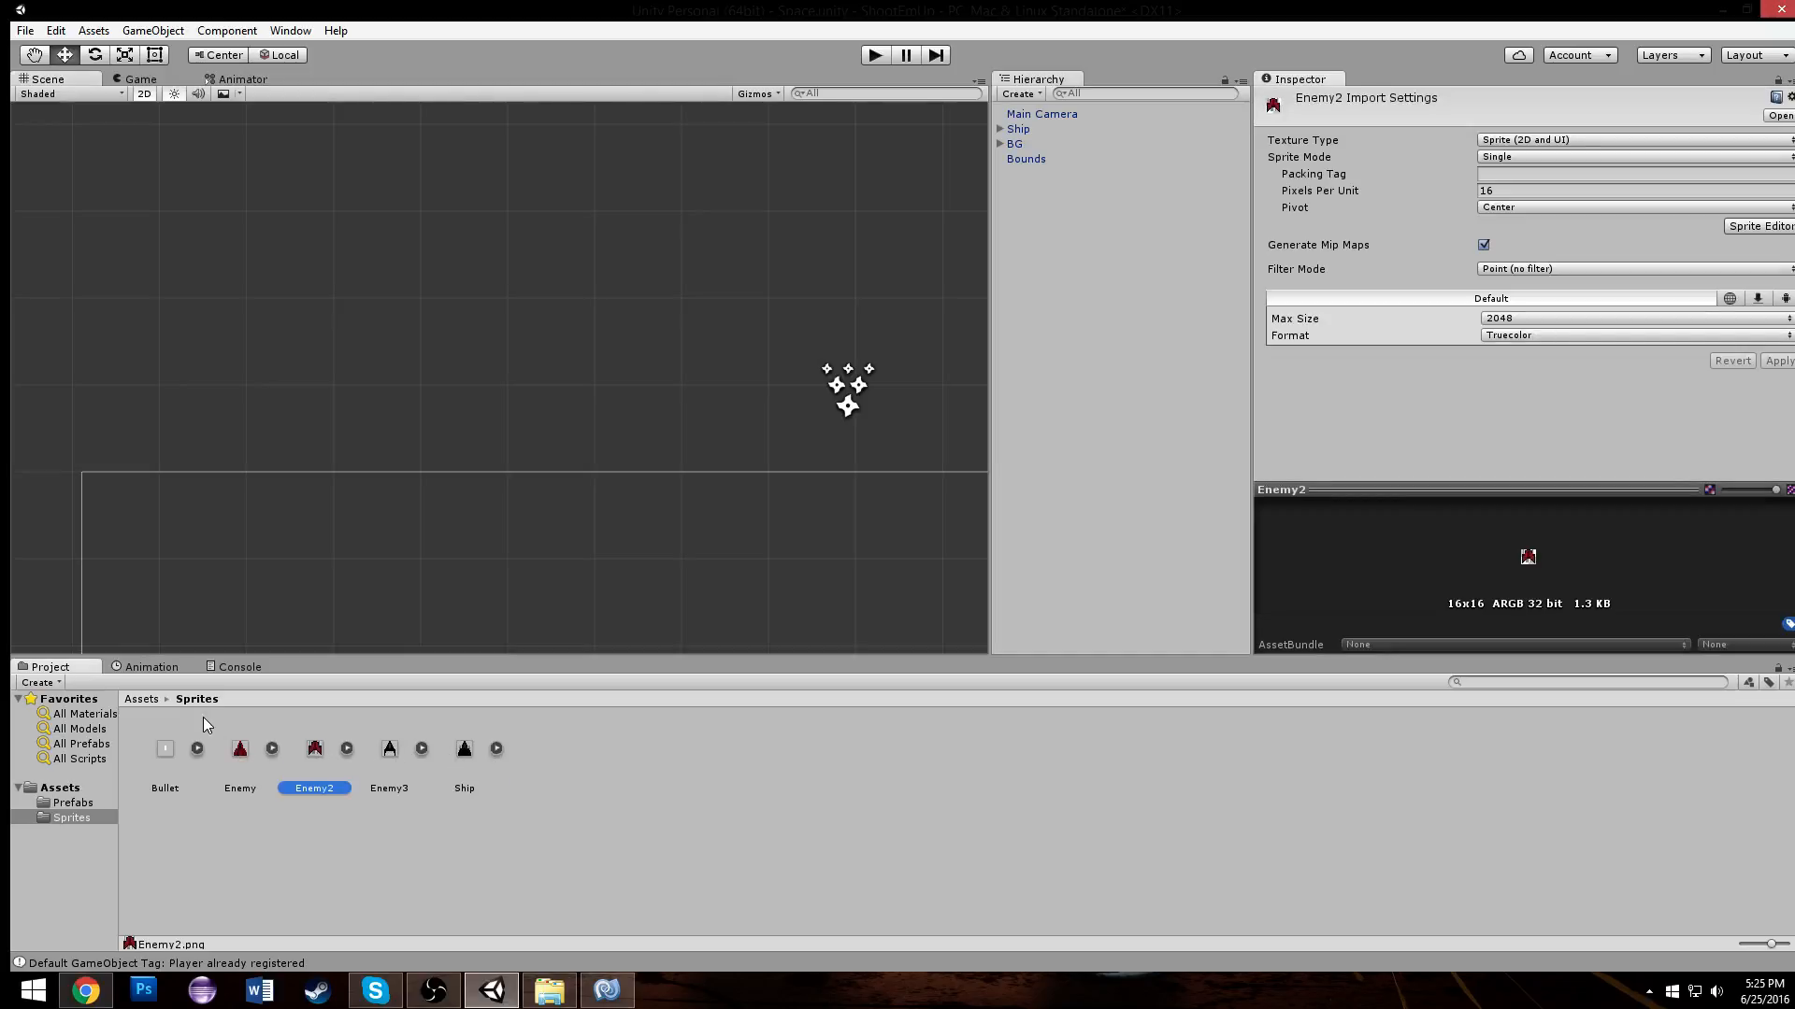
{"action": "left_click", "coordinate": [72, 803]}
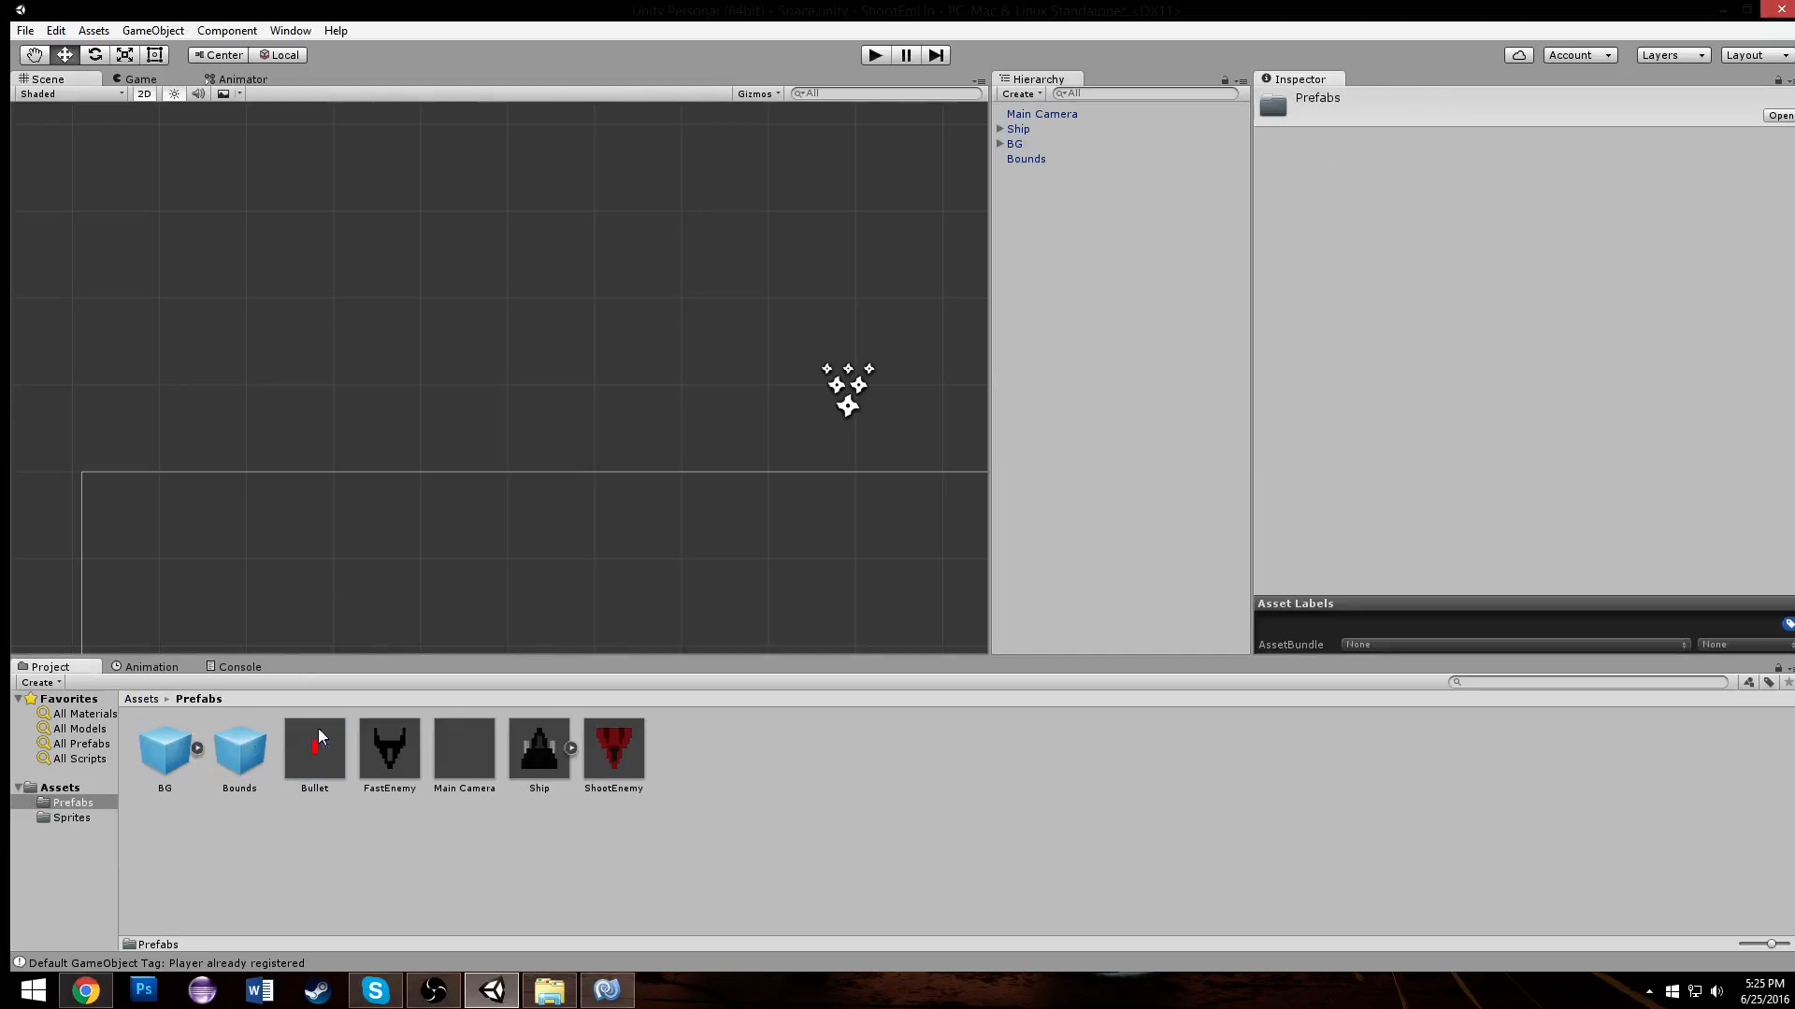
{"action": "left_click", "coordinate": [614, 749]}
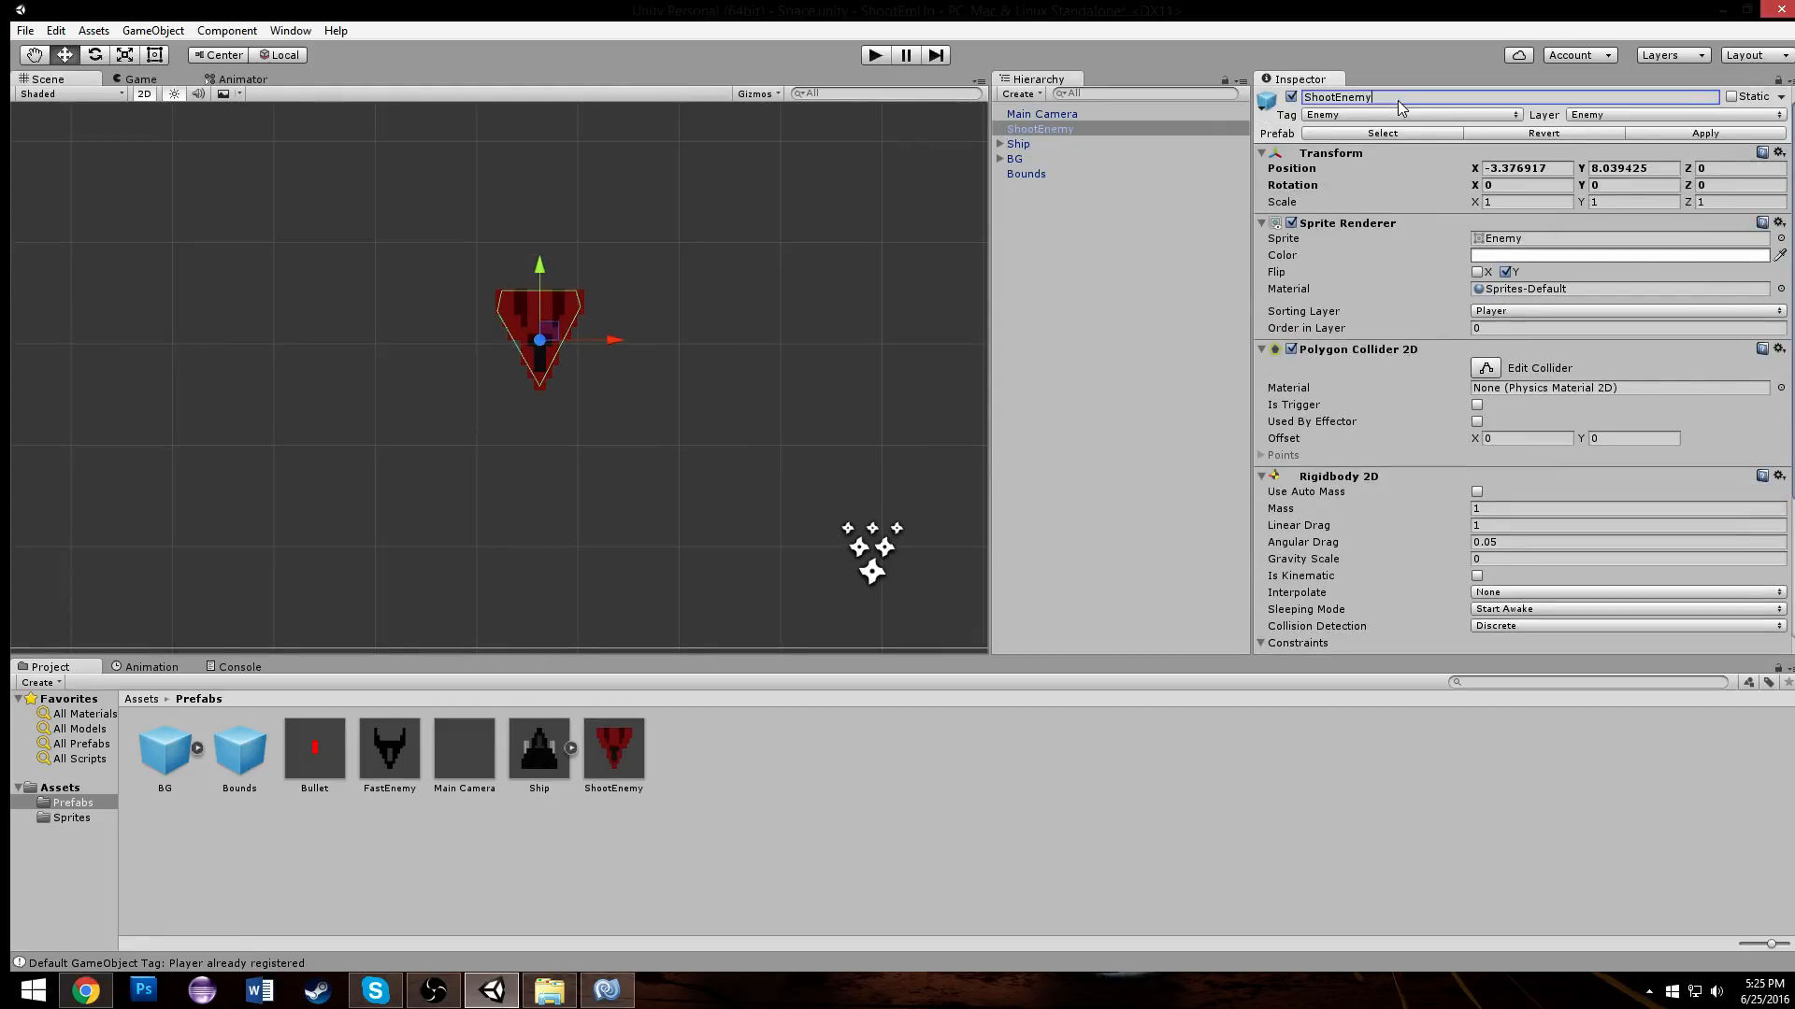
Step: Rename the instance TankEnemy and give it the Enemy2 sprite
{"action": "type", "text": "TankEne"}
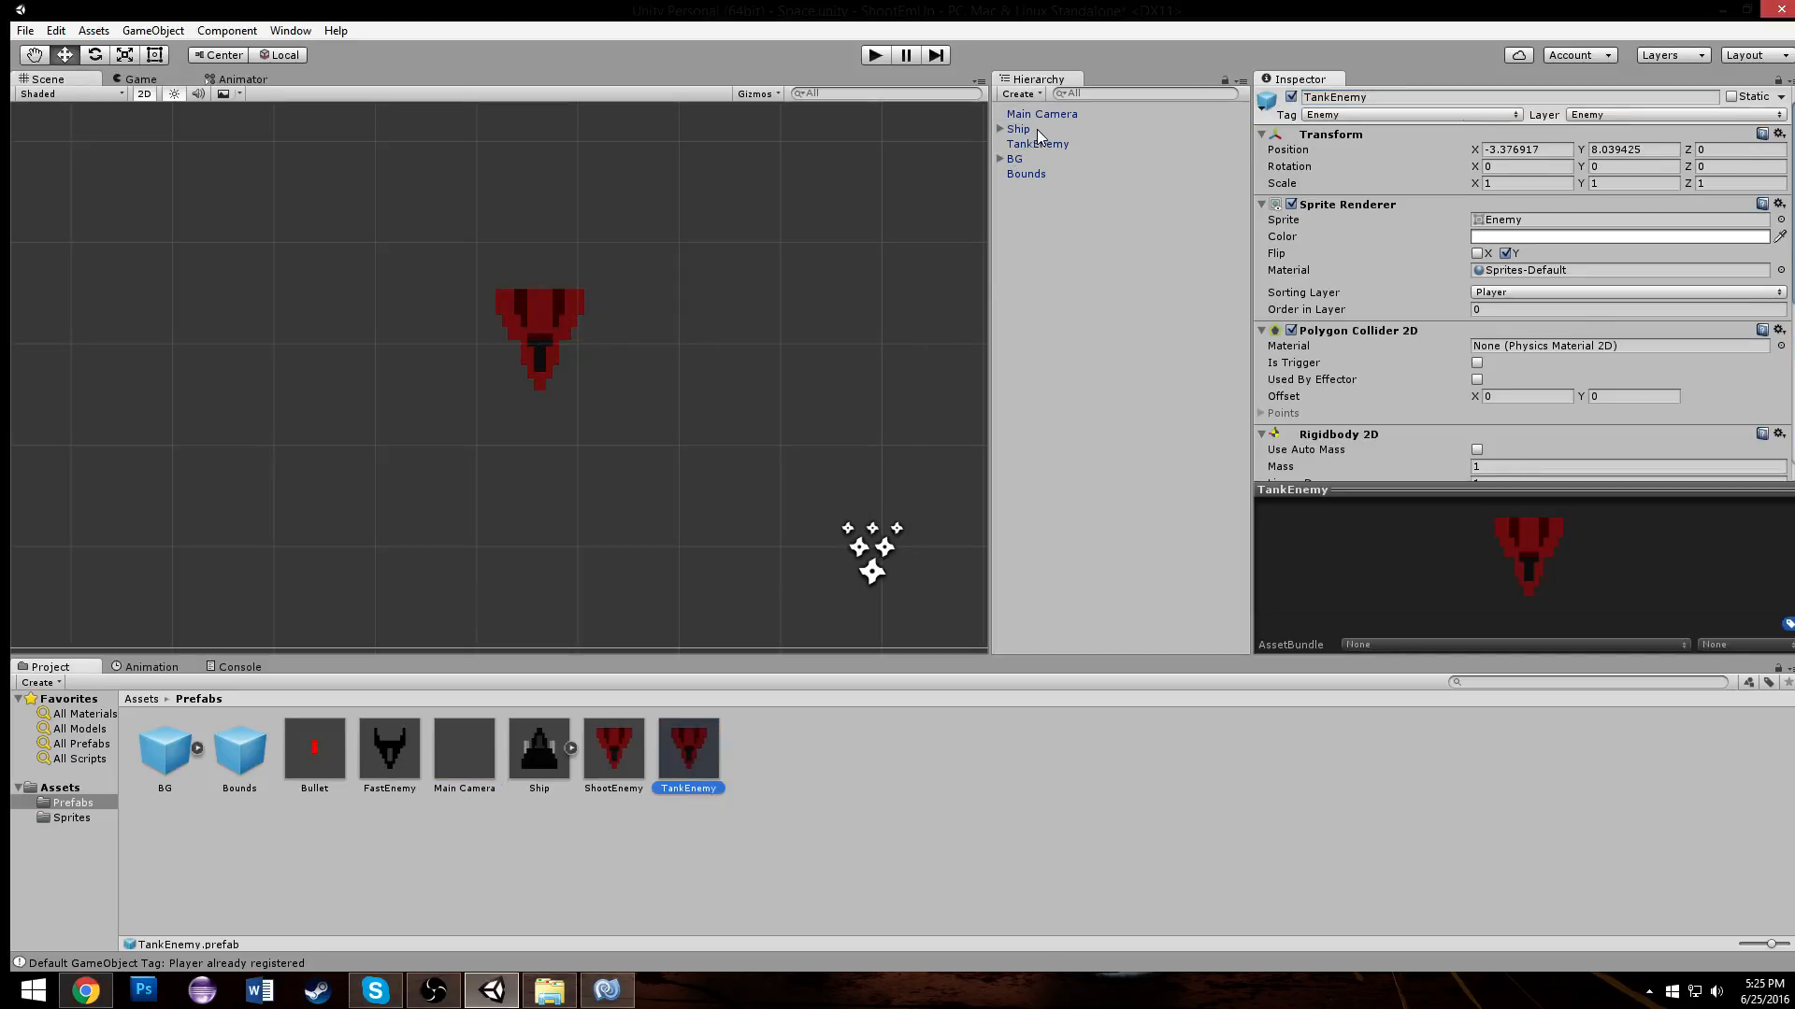
{"action": "left_click", "coordinate": [1038, 144]}
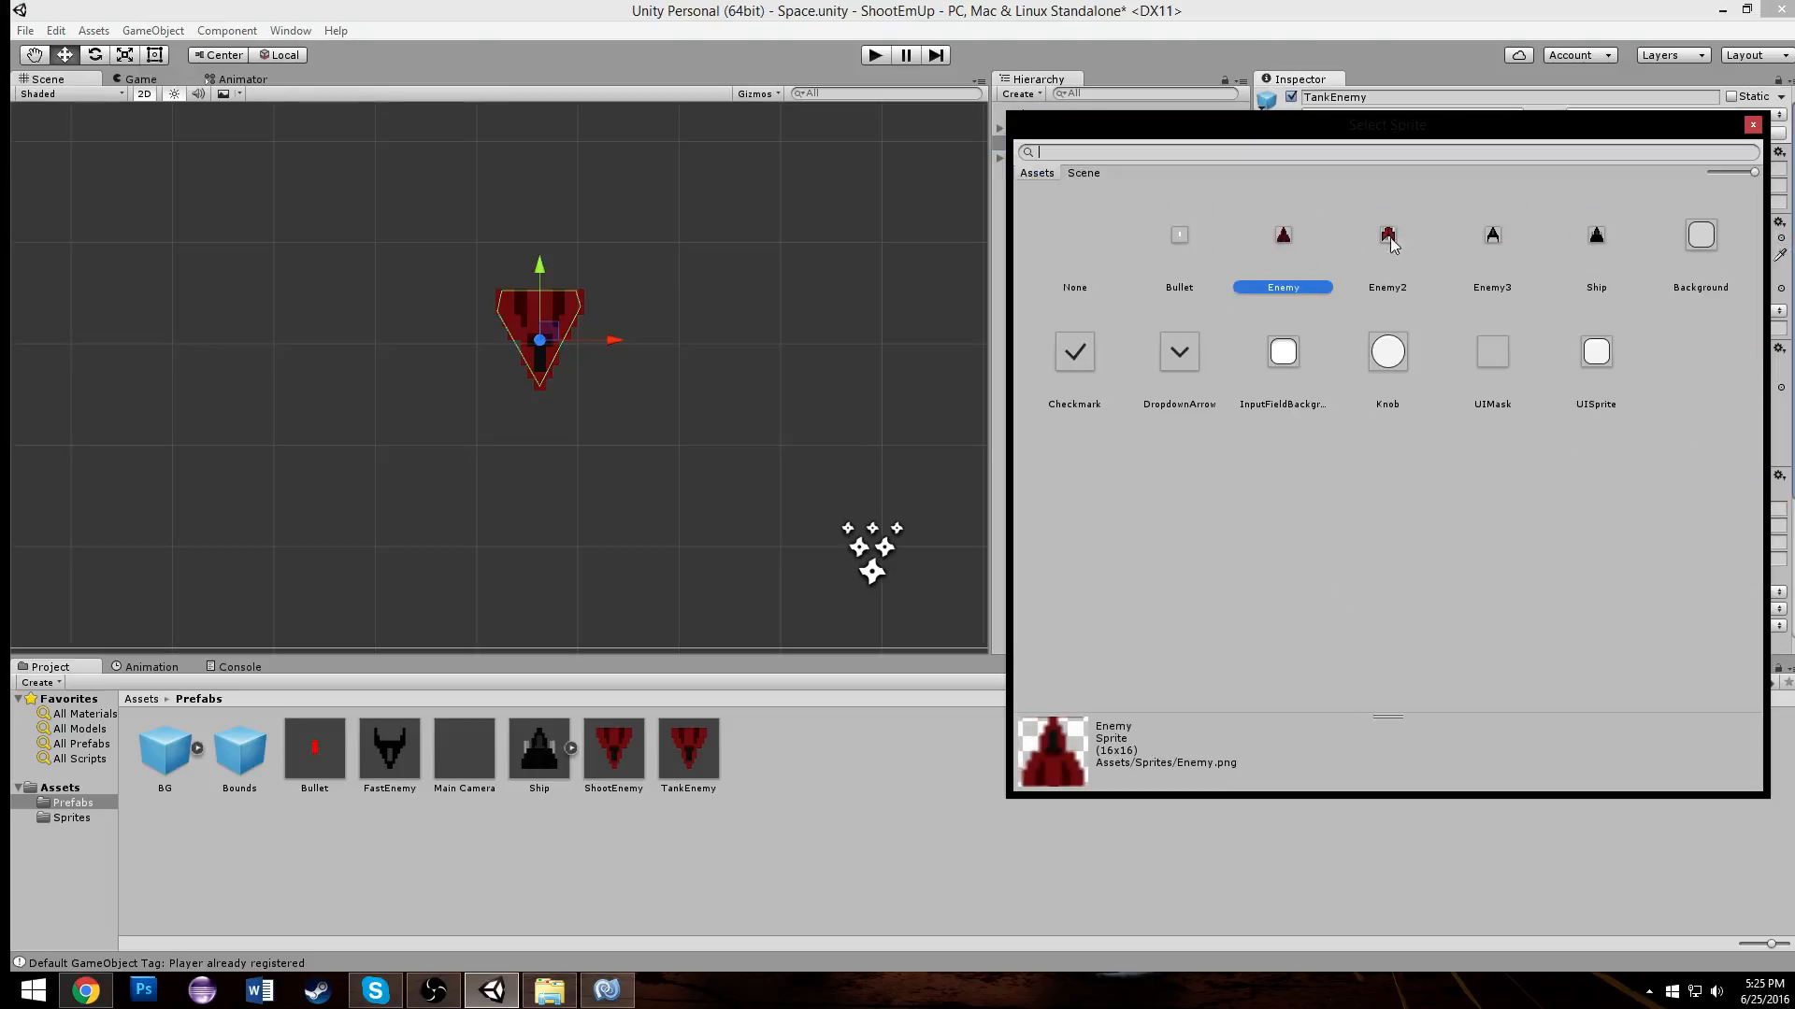
{"action": "left_click", "coordinate": [1387, 235]}
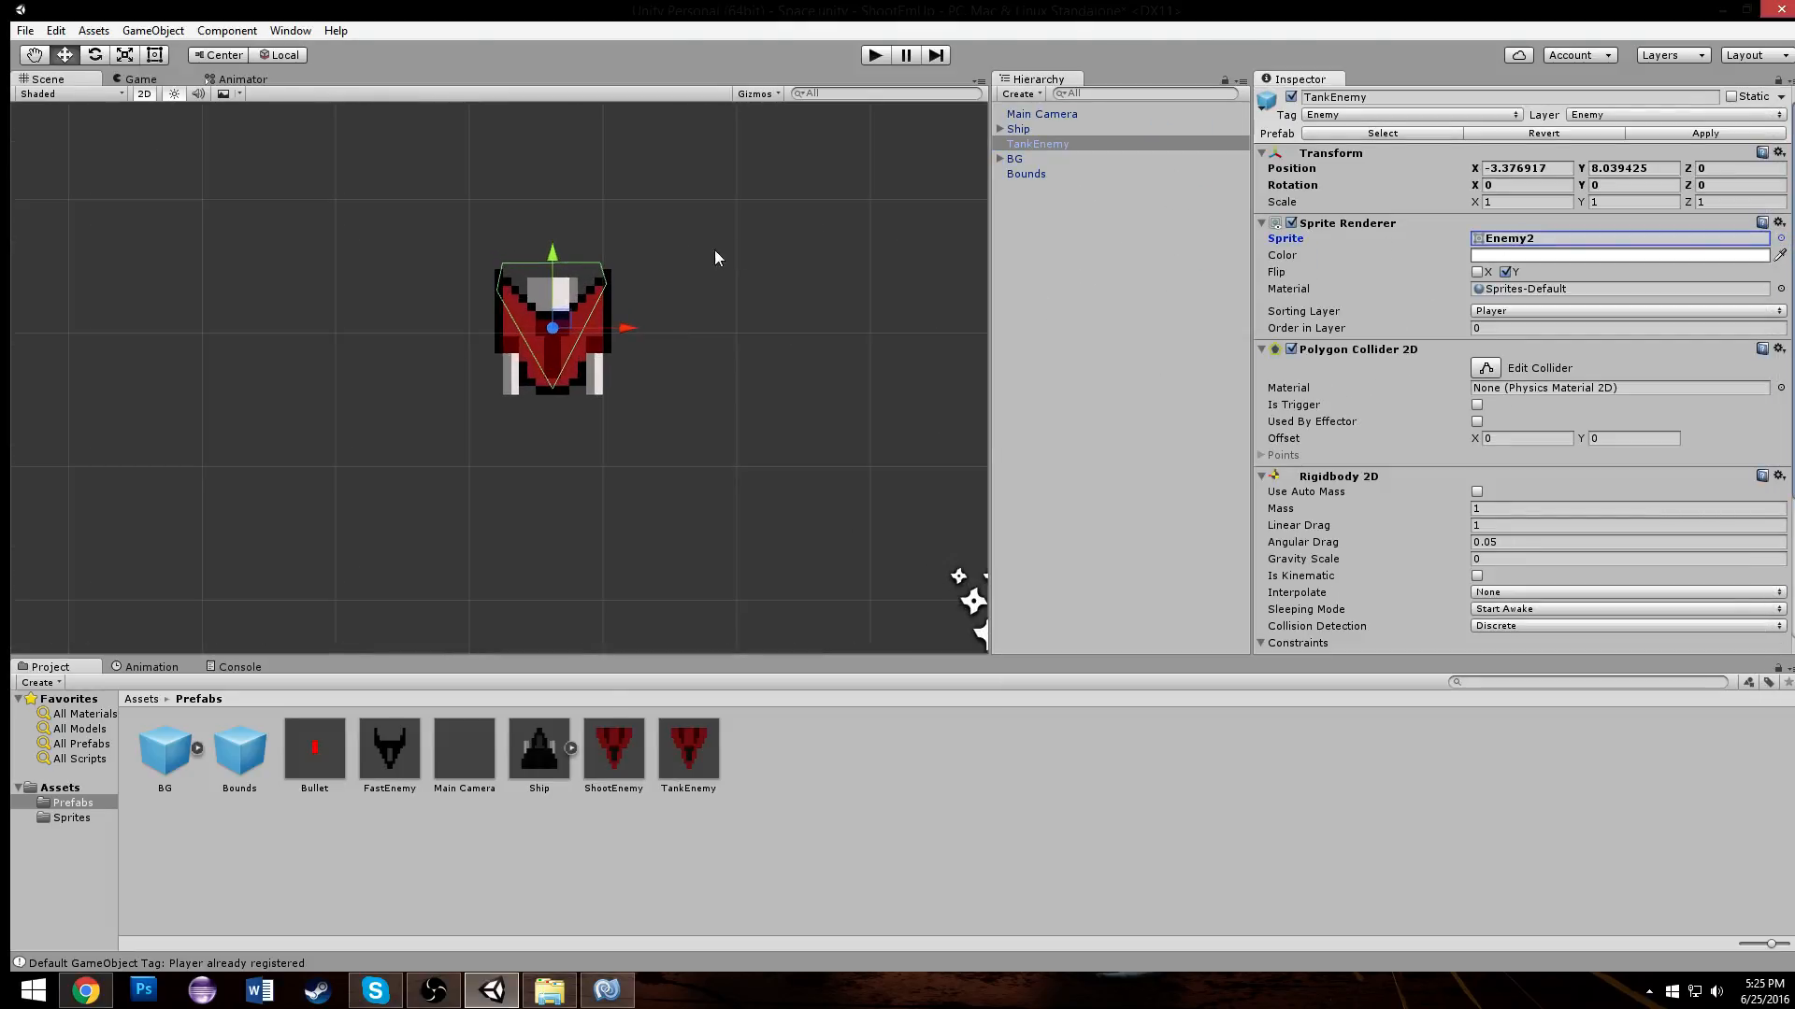
Step: Set TankEnemy's Enemy script Fire Rate to 2
{"action": "scroll", "scroll_direction": "down", "scroll_amount": 3}
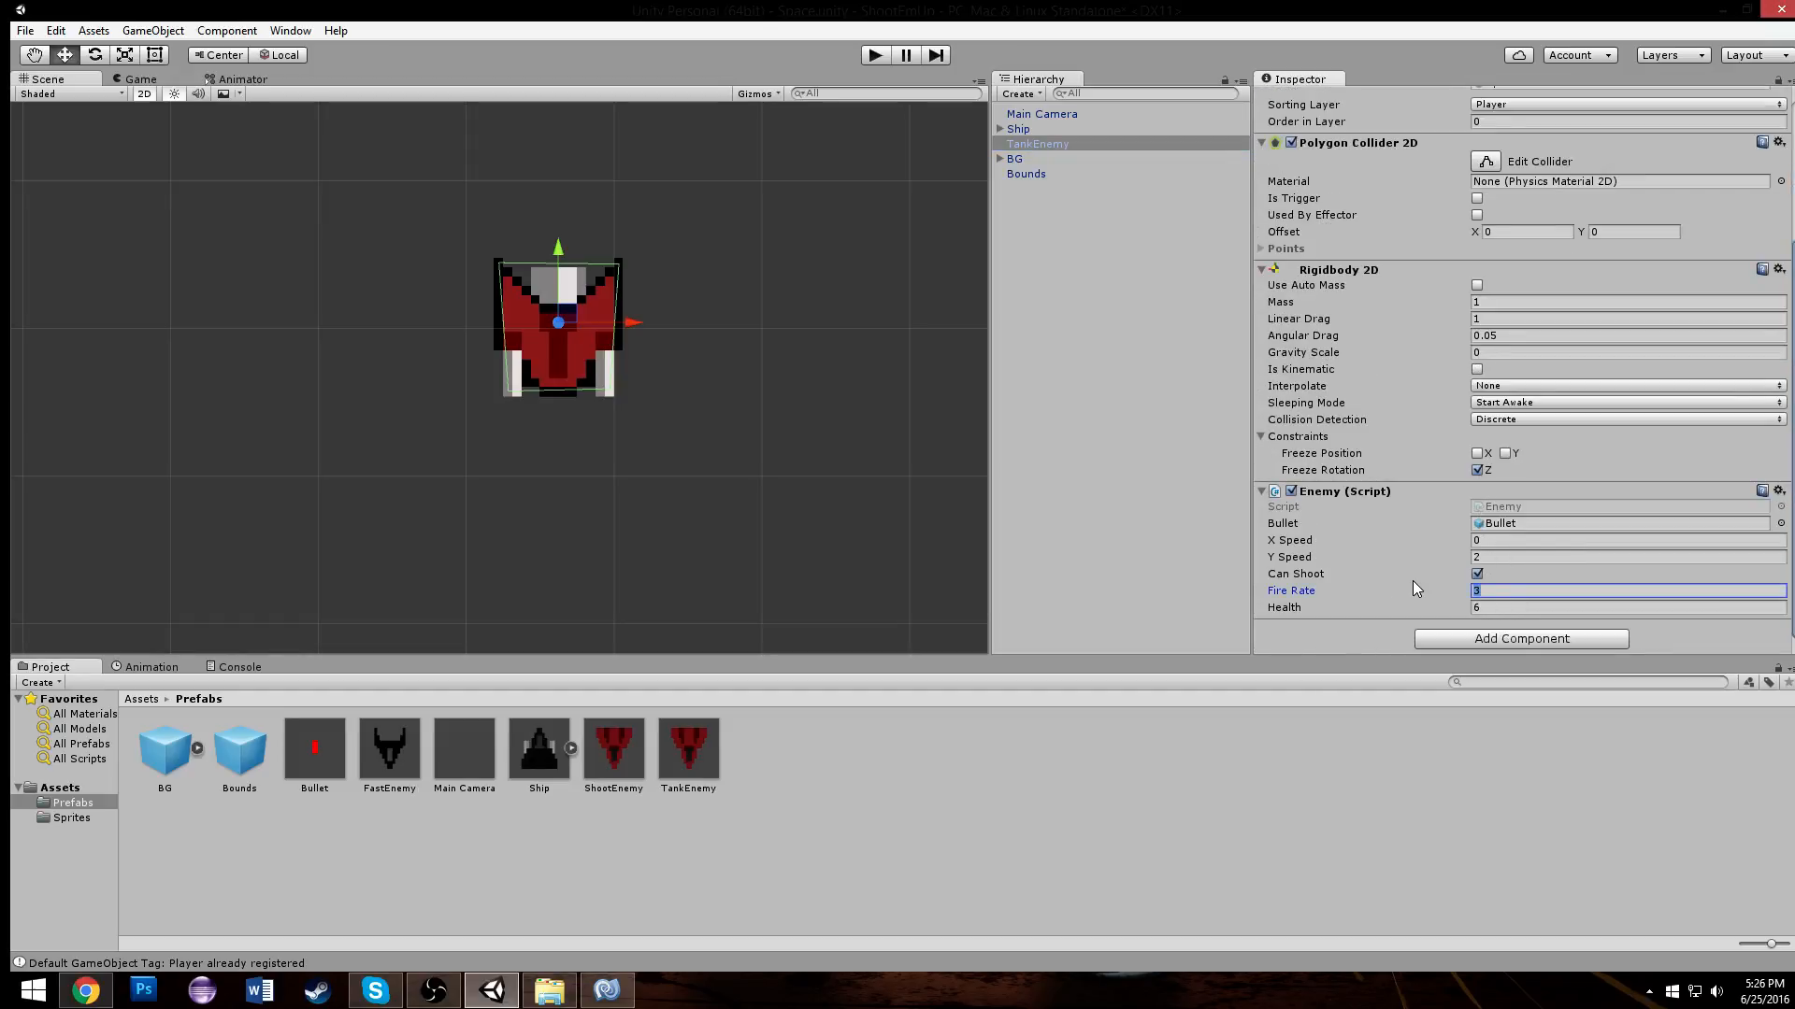
{"action": "type", "text": "2"}
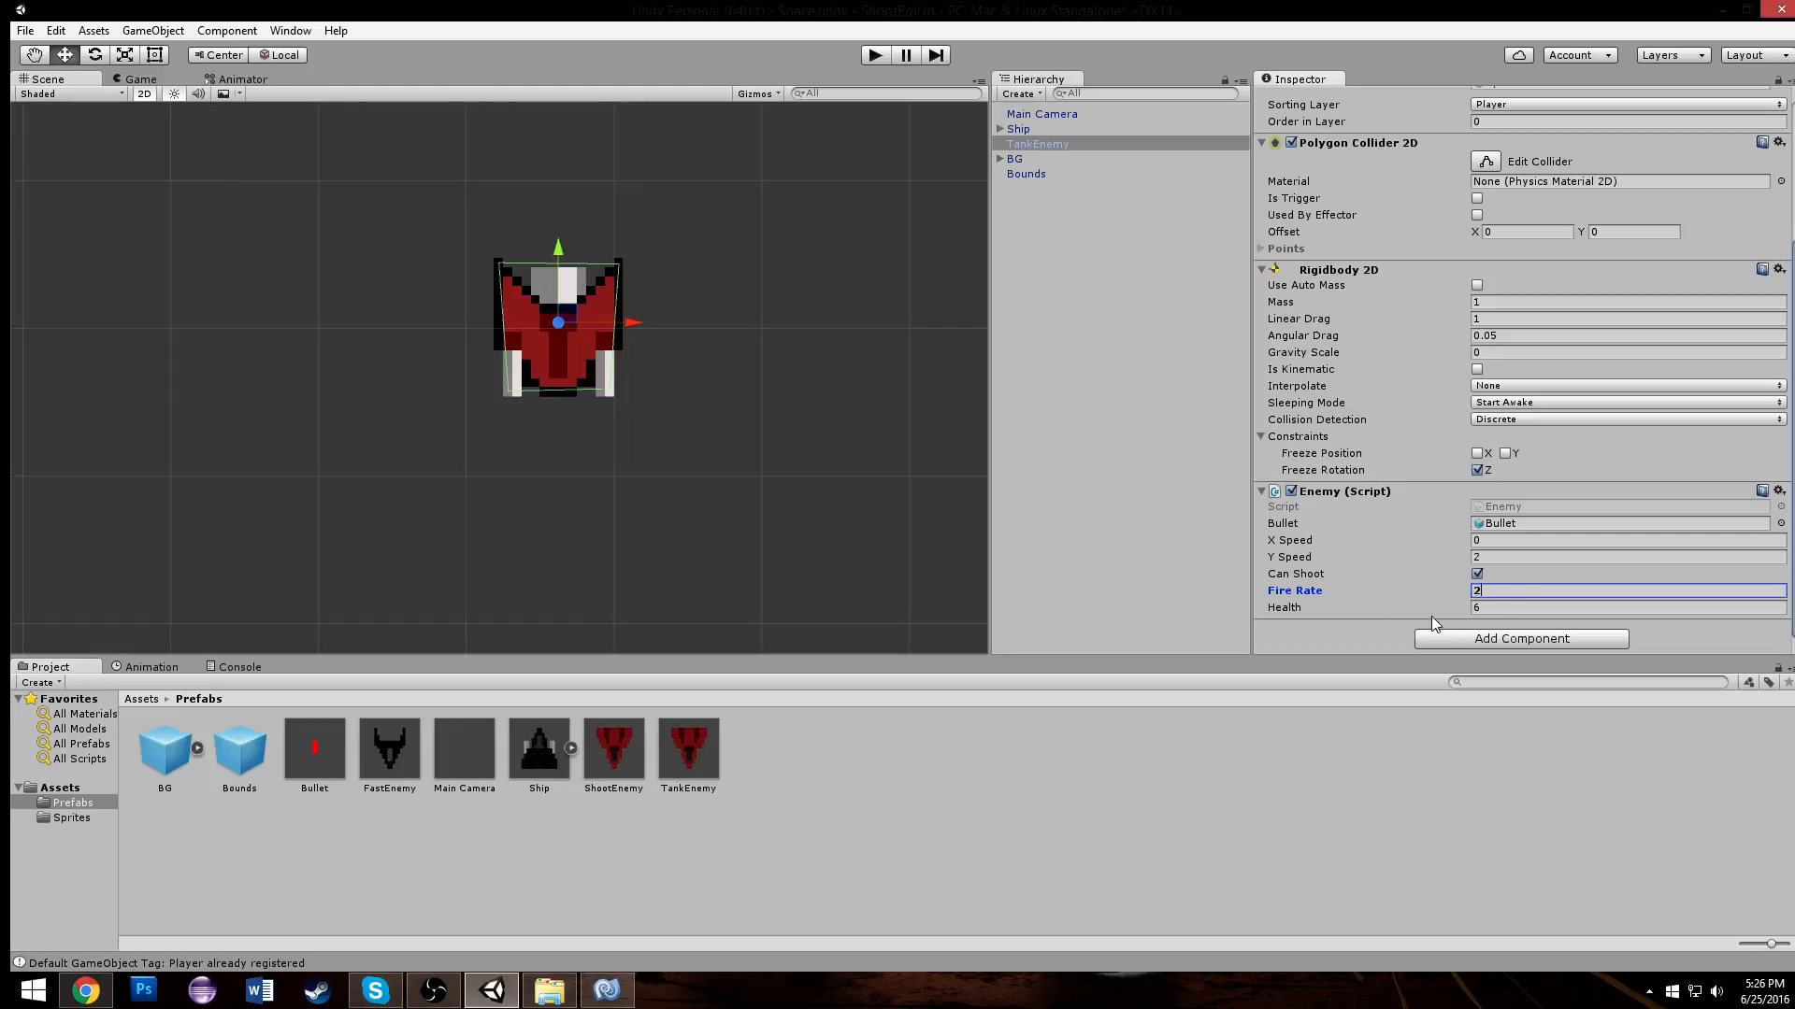
{"action": "left_click", "coordinate": [1627, 607]}
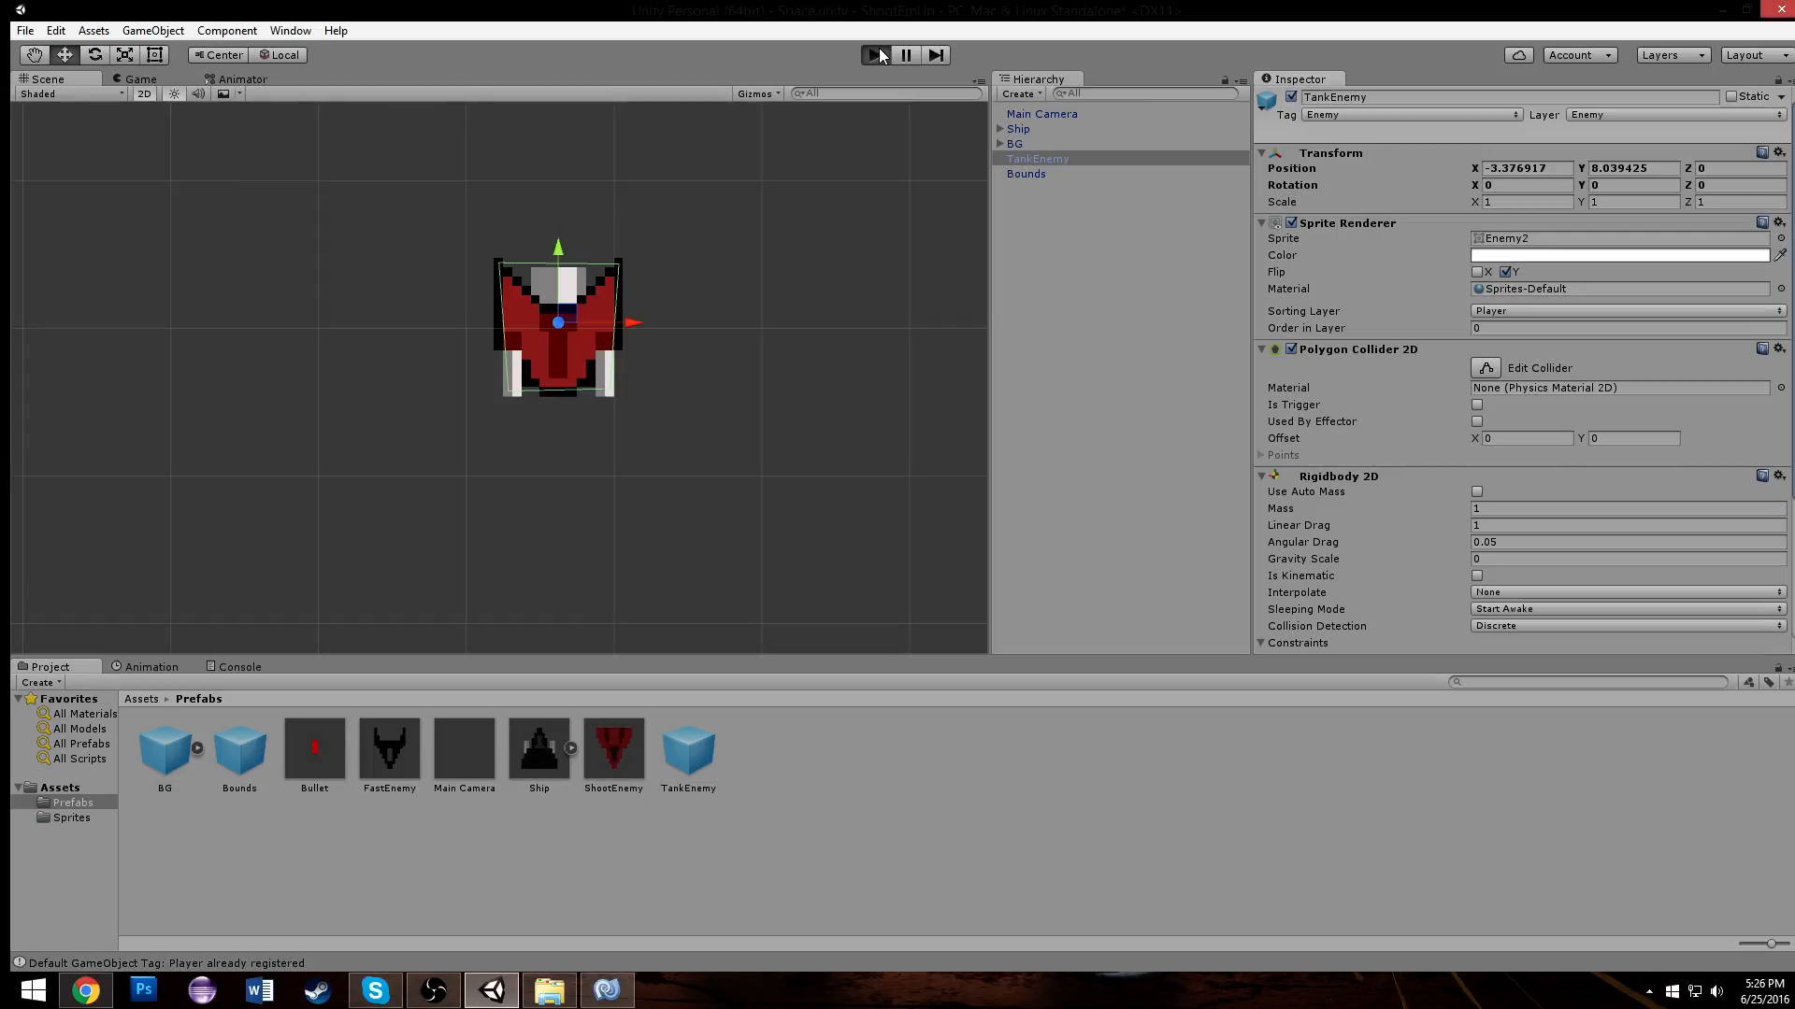
Step: Play-test the game with the new TankEnemy, then stop and return to the code
{"action": "left_click", "coordinate": [876, 53]}
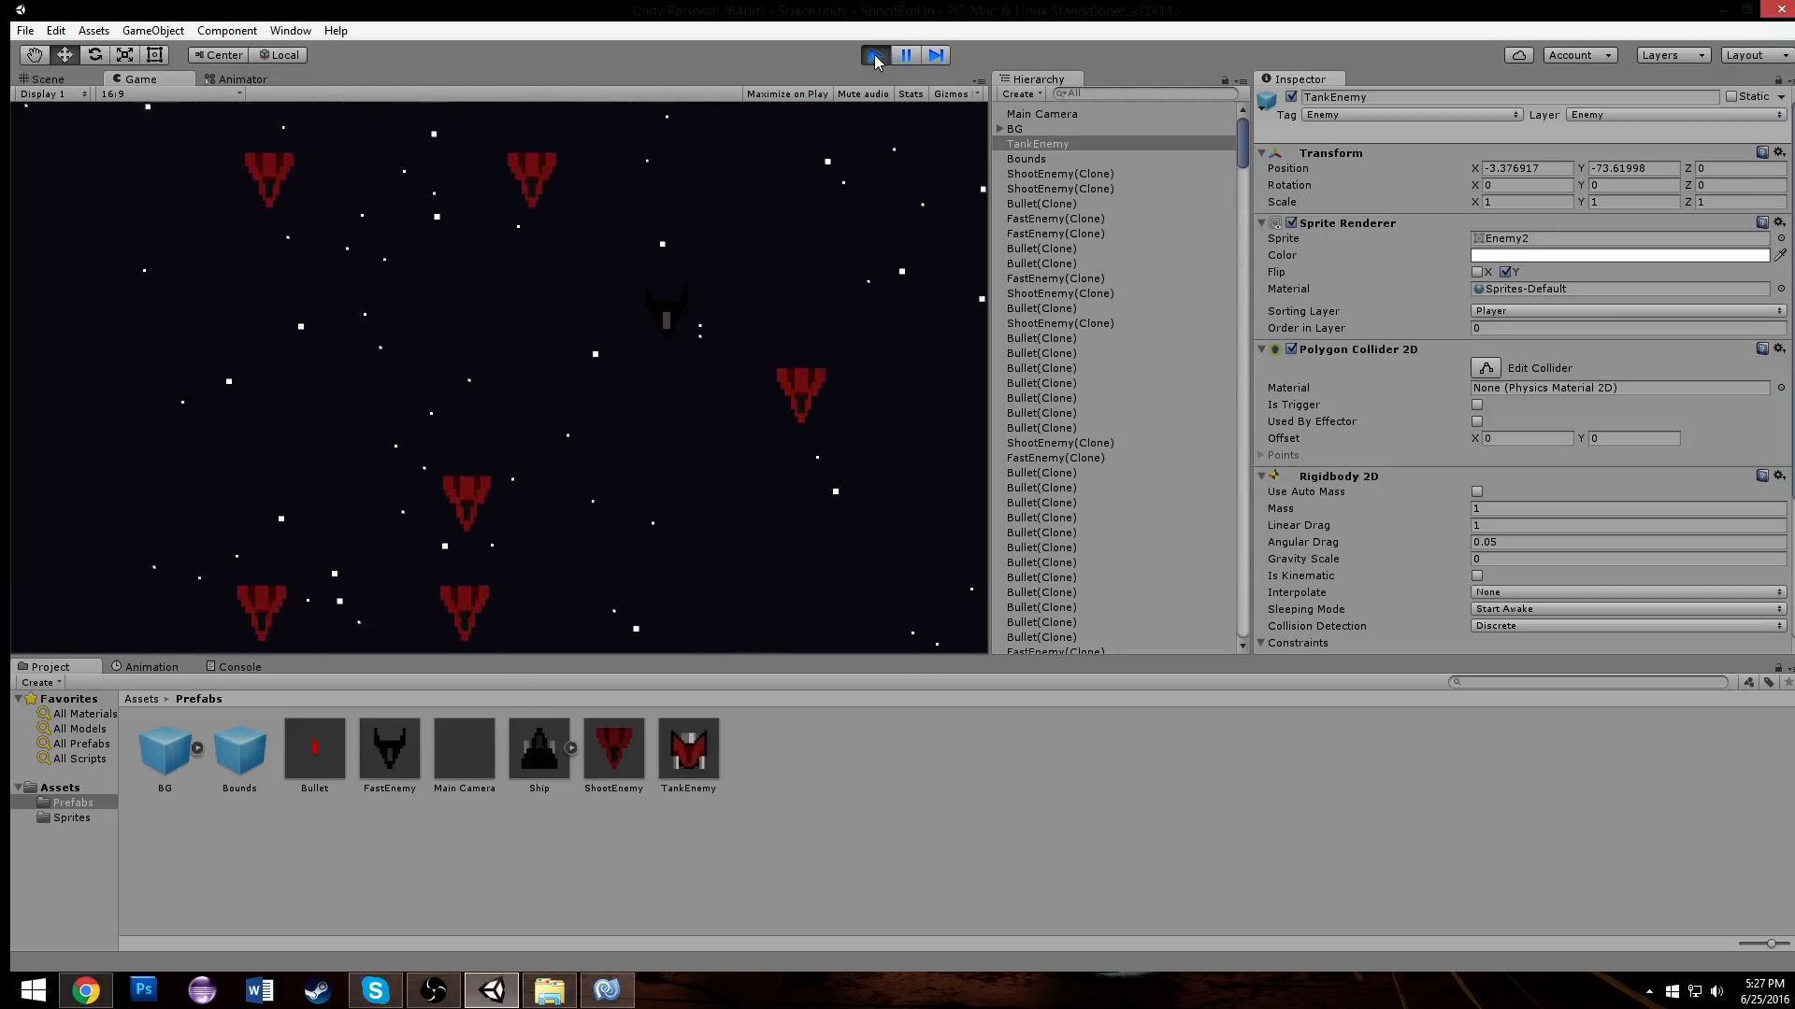
{"action": "left_click", "coordinate": [873, 55]}
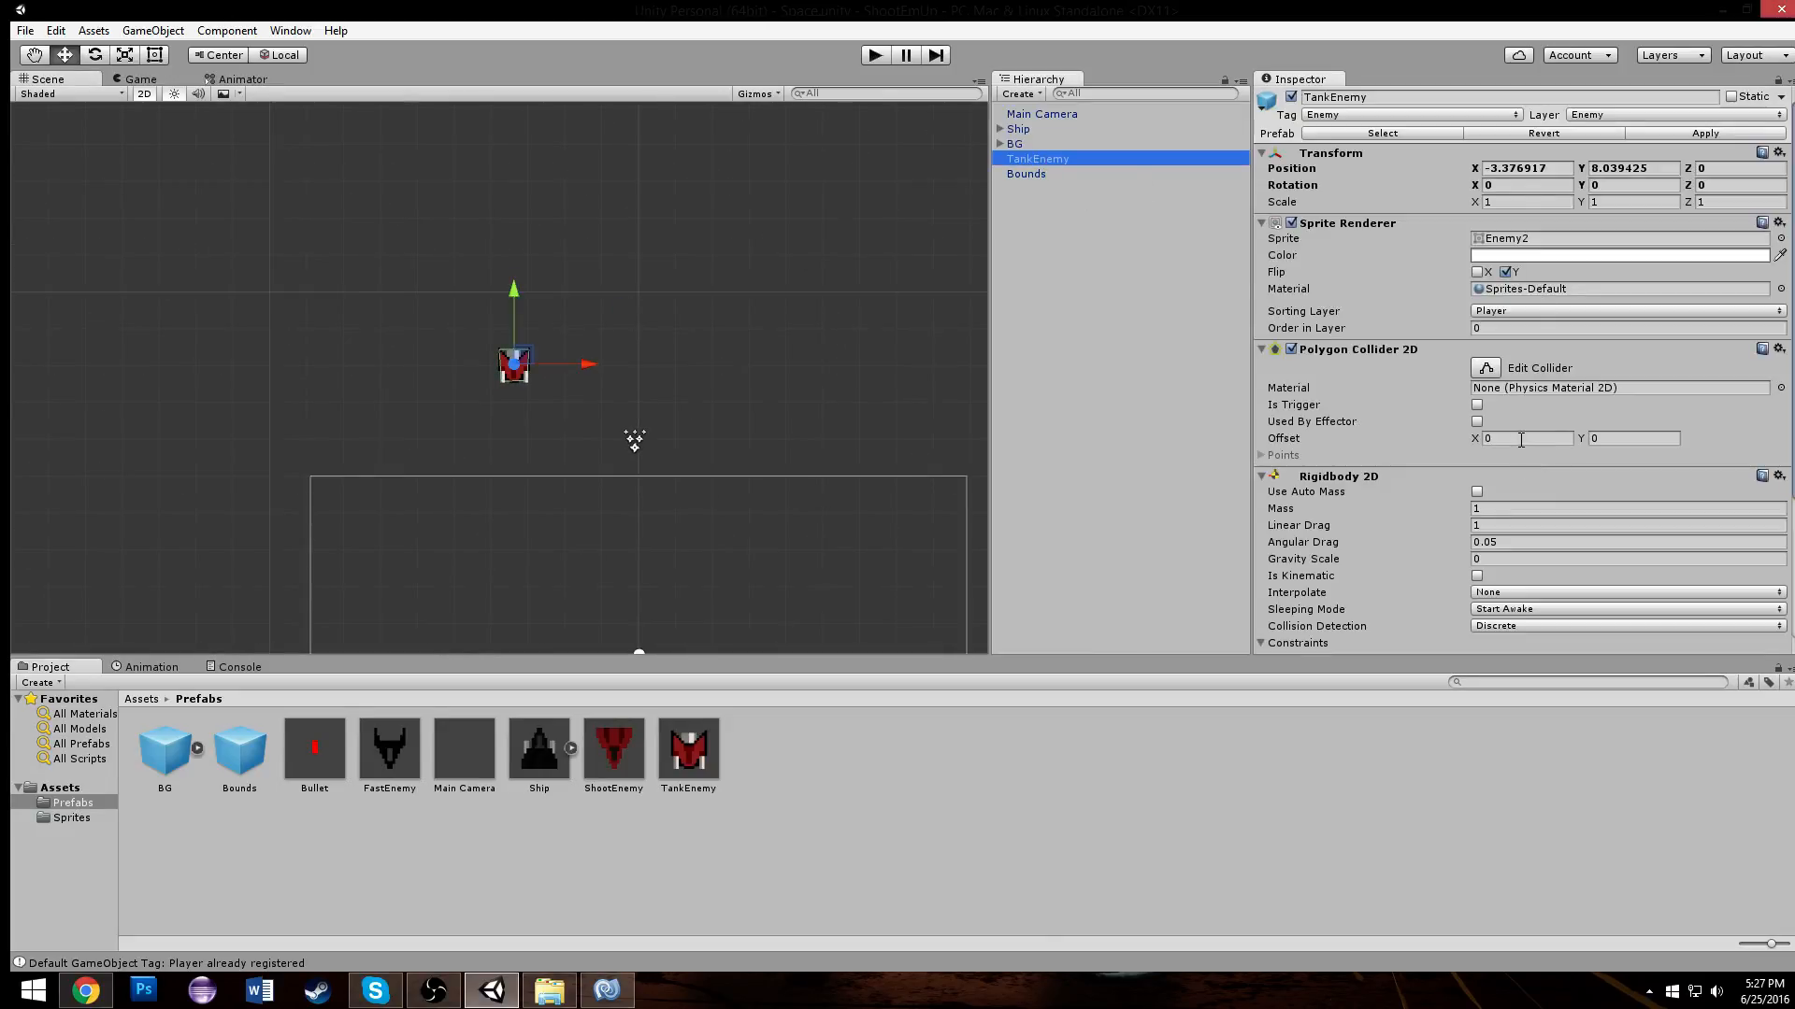
{"action": "scroll", "scroll_direction": "down", "scroll_amount": 3}
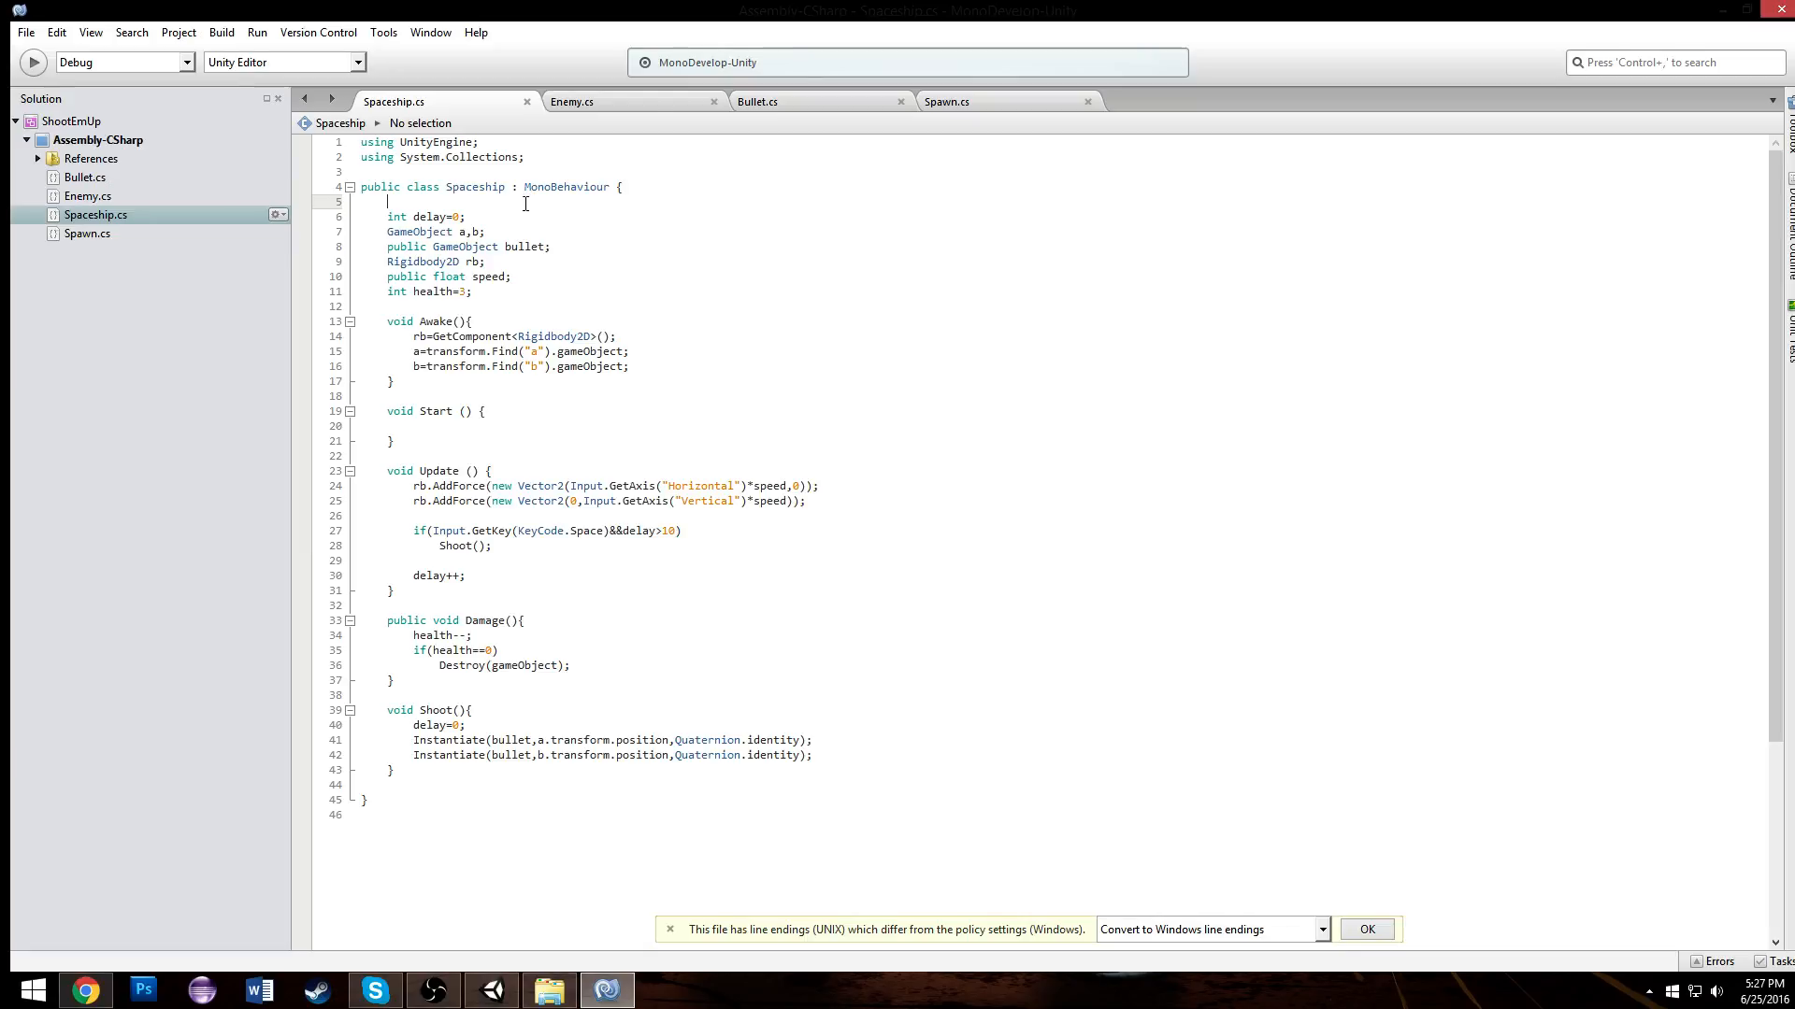
Step: Add a public Color bulletcolor field to Enemy.cs, visible on TankEnemy in Unity
{"action": "left_click", "coordinate": [579, 101]}
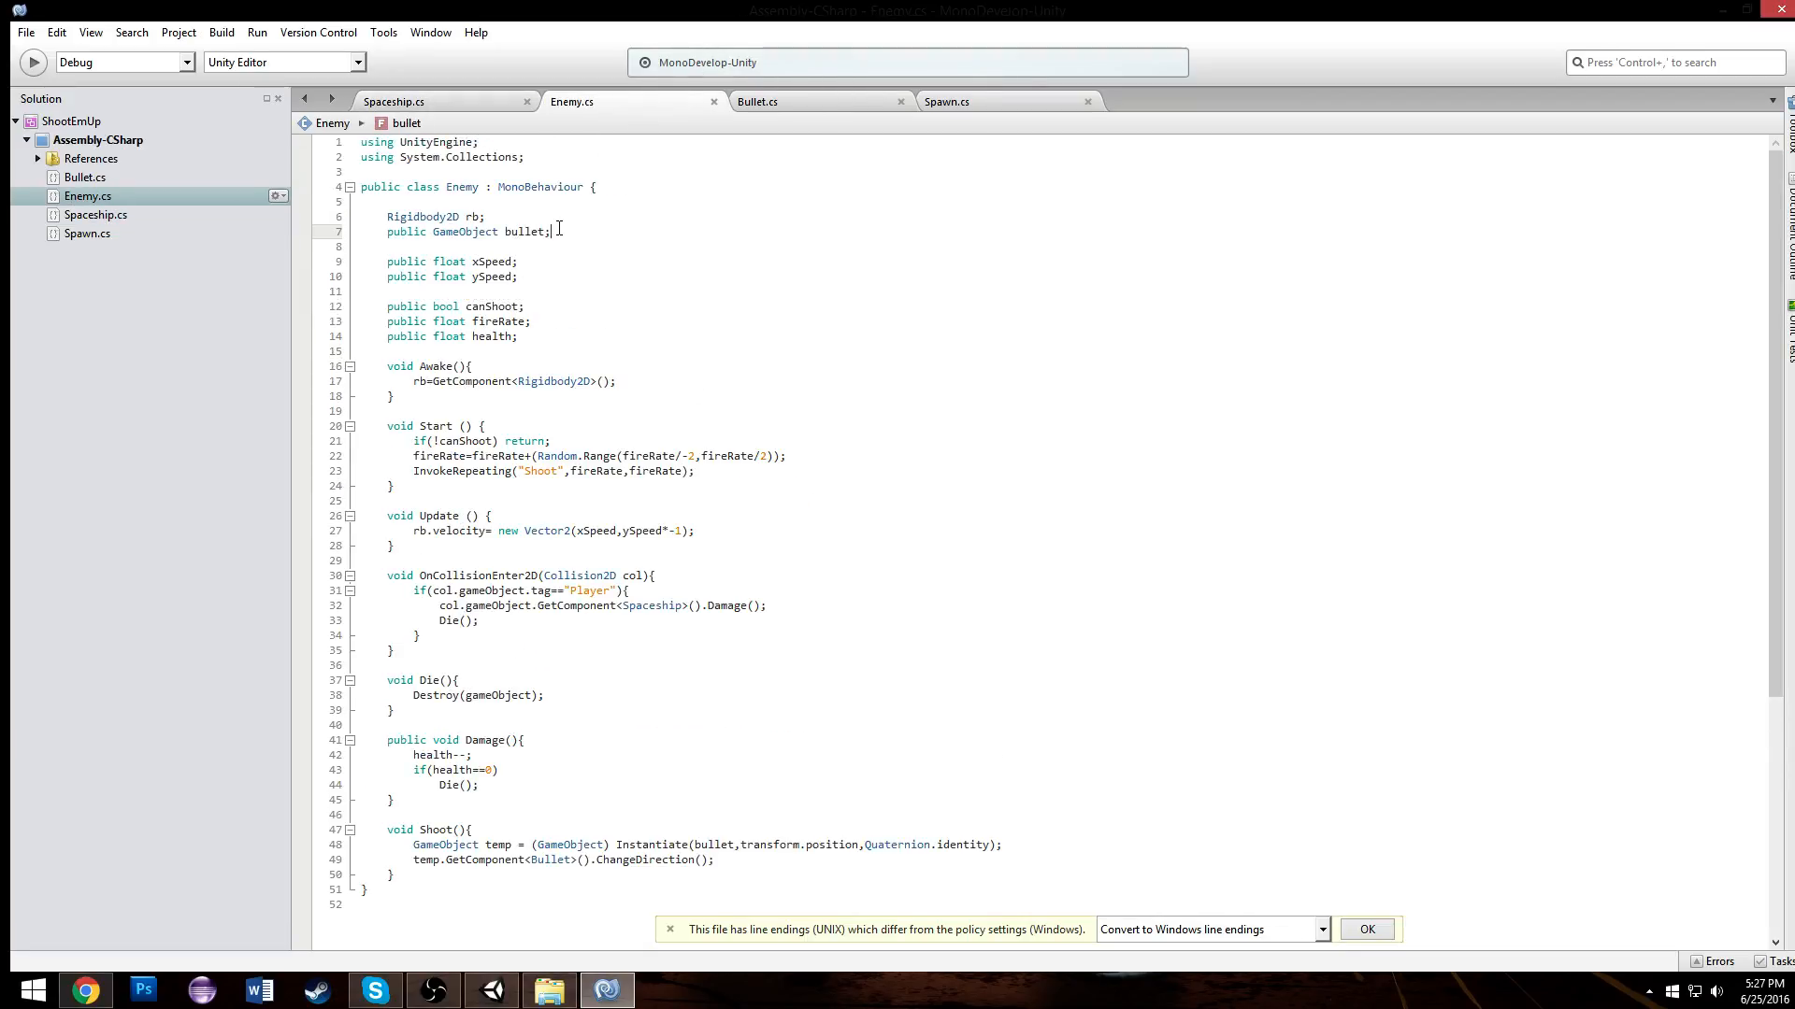
{"action": "type", "text": "public color"}
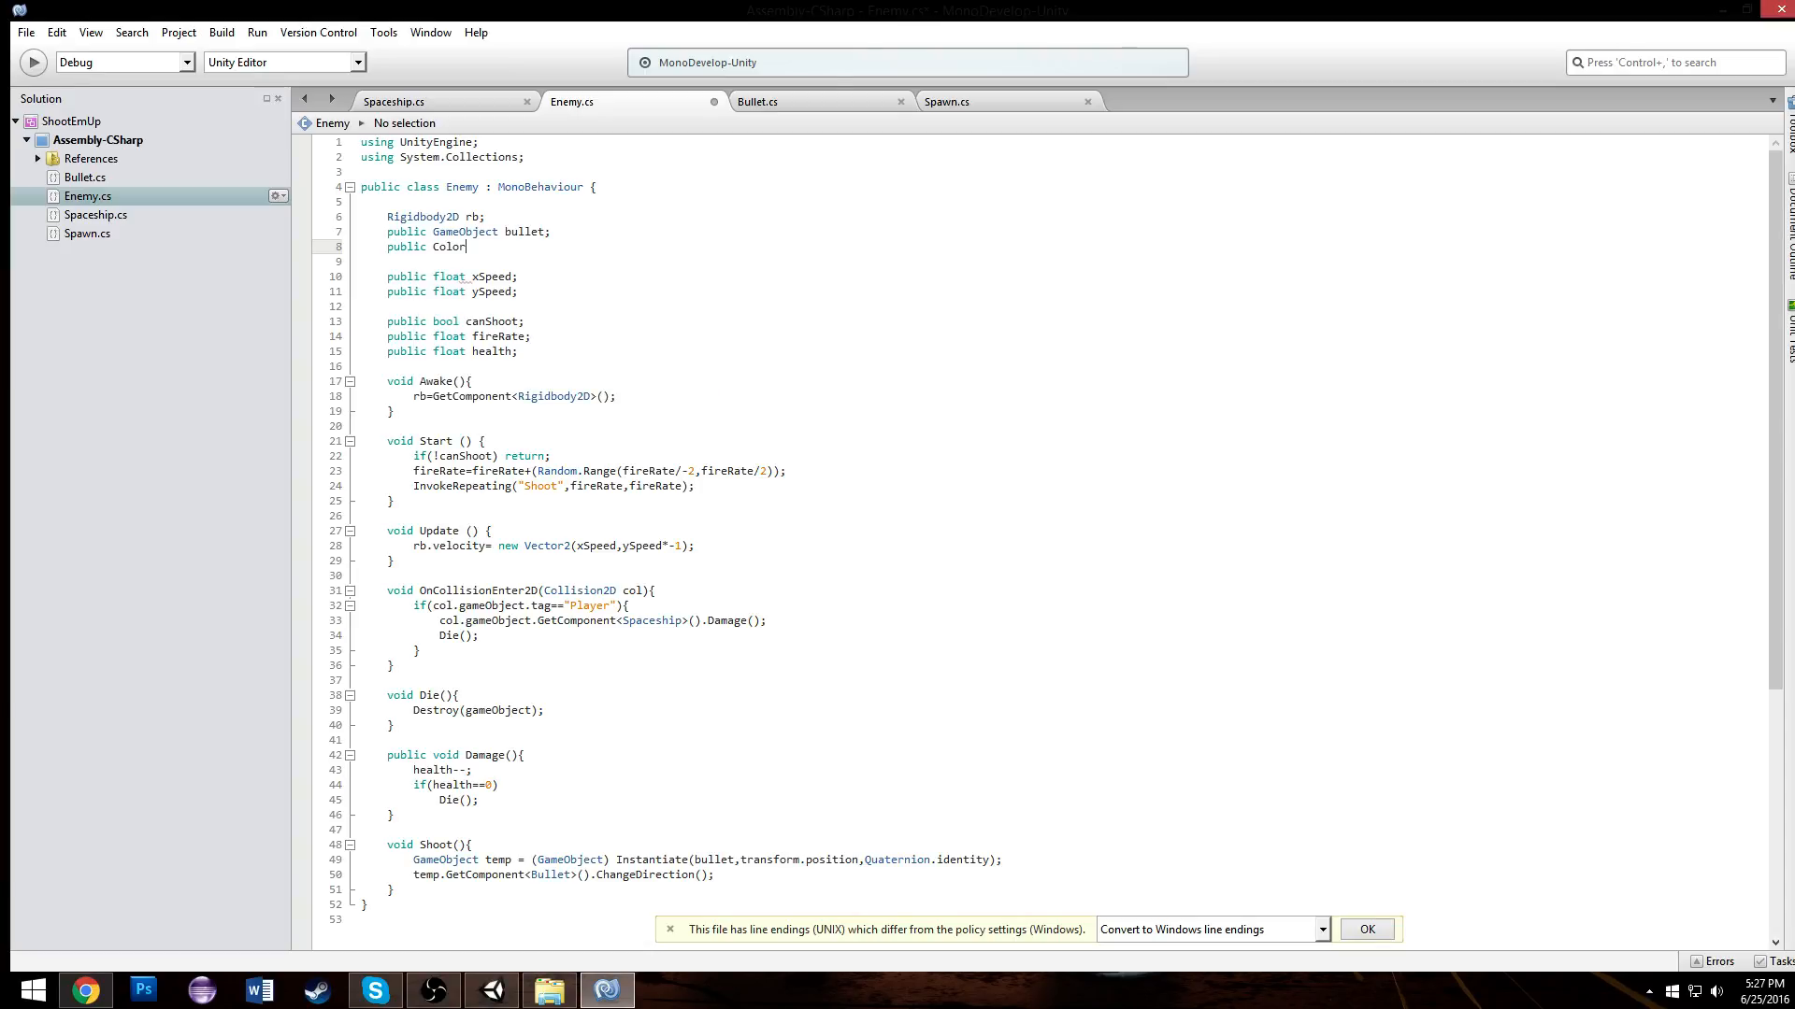
{"action": "type", "text": "bullet"}
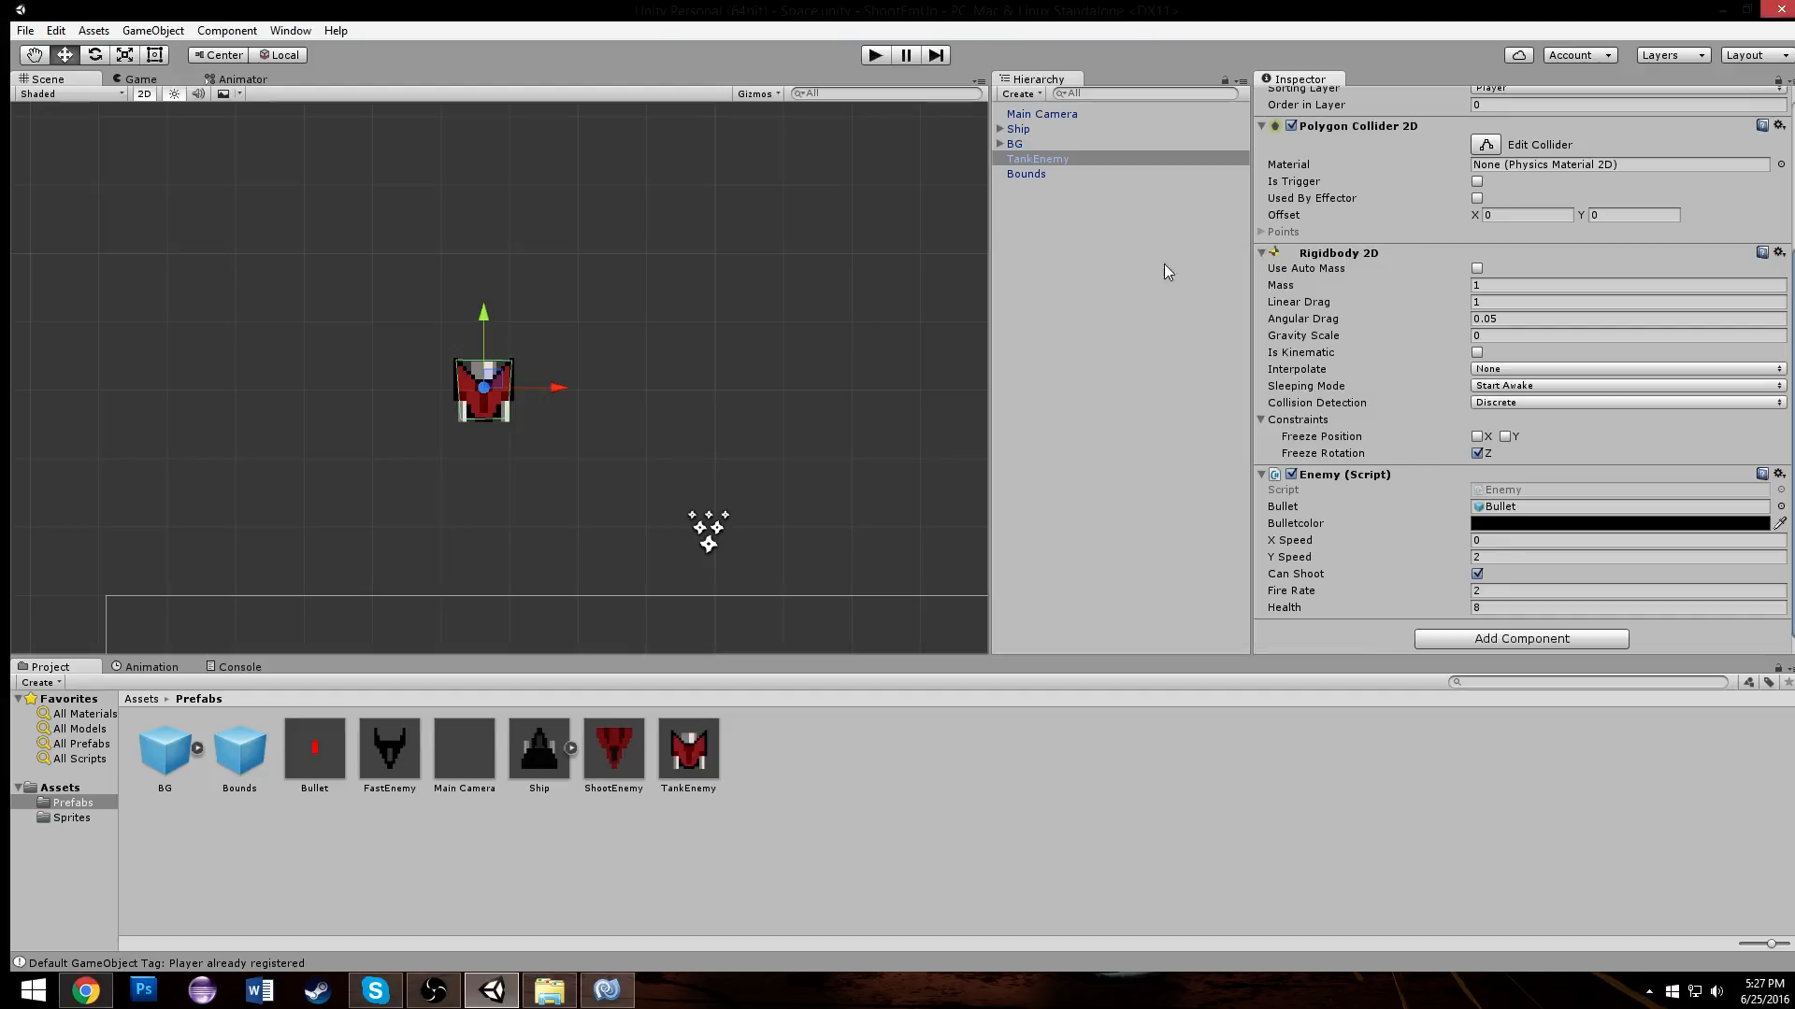
{"action": "left_click", "coordinate": [600, 990]}
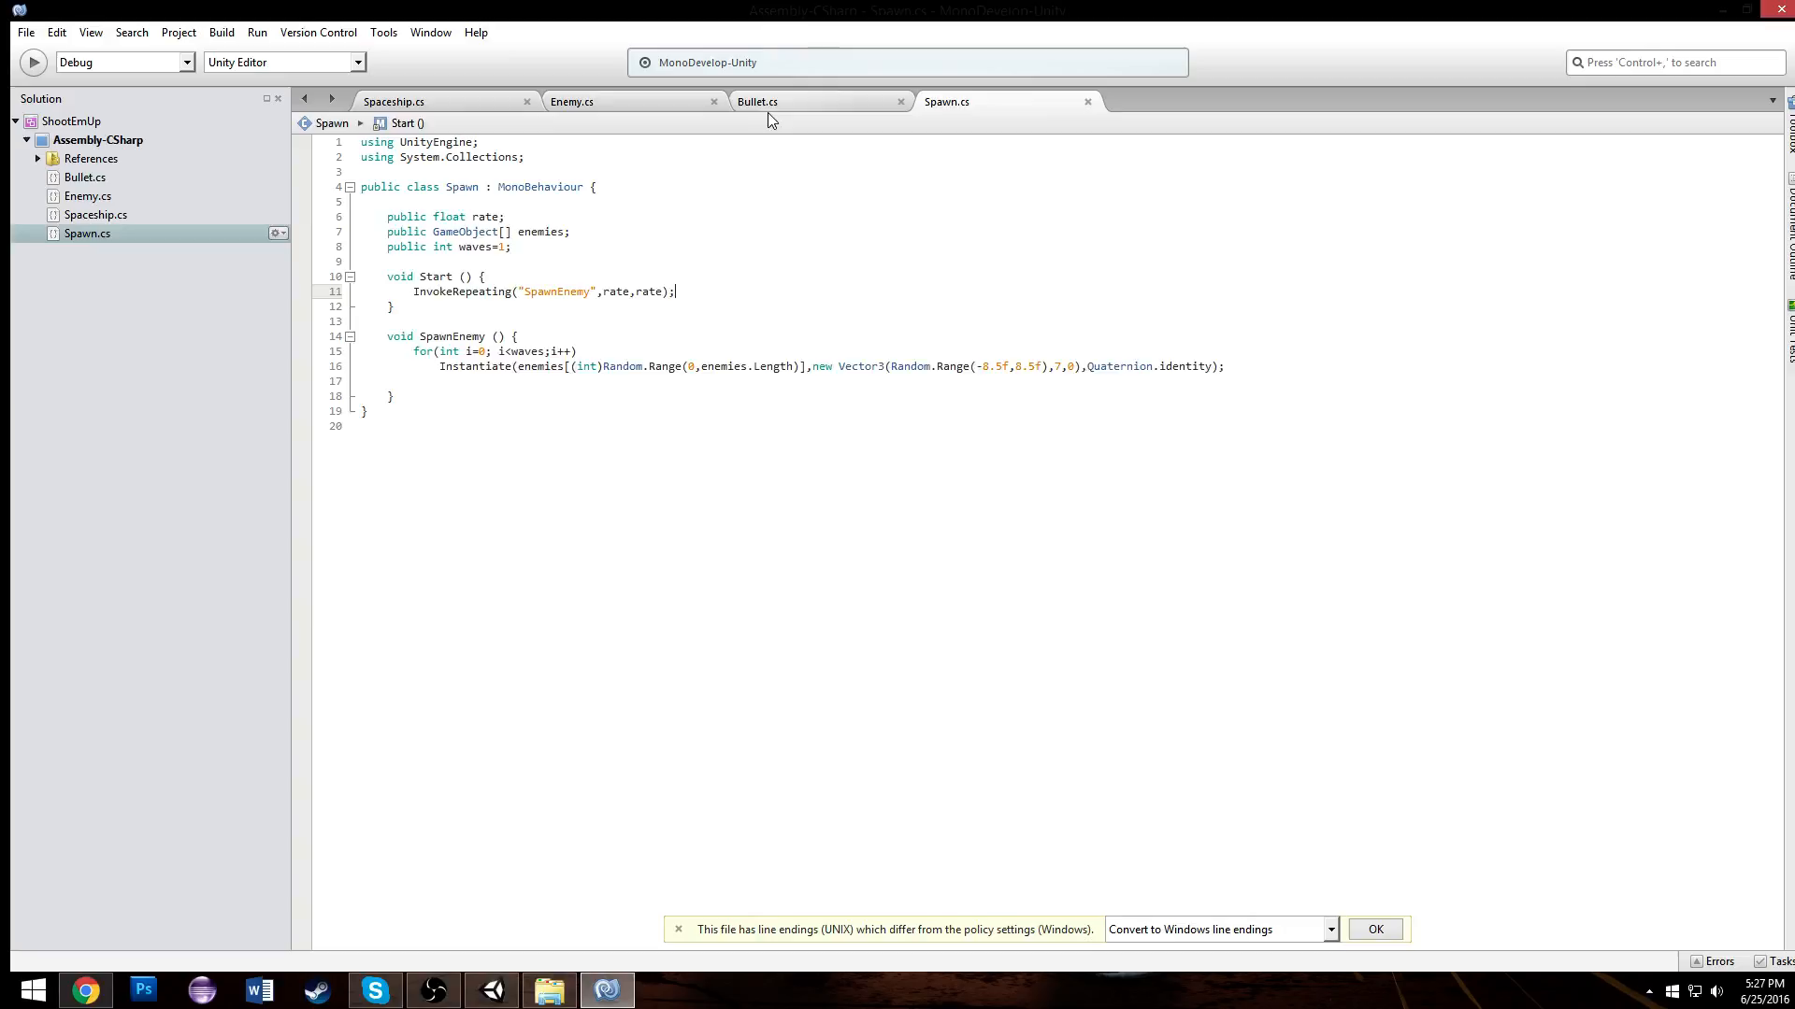
Step: Add public void ChangeColor(Color col) to Bullet.cs setting the SpriteRenderer color to col
{"action": "left_click", "coordinate": [758, 101]}
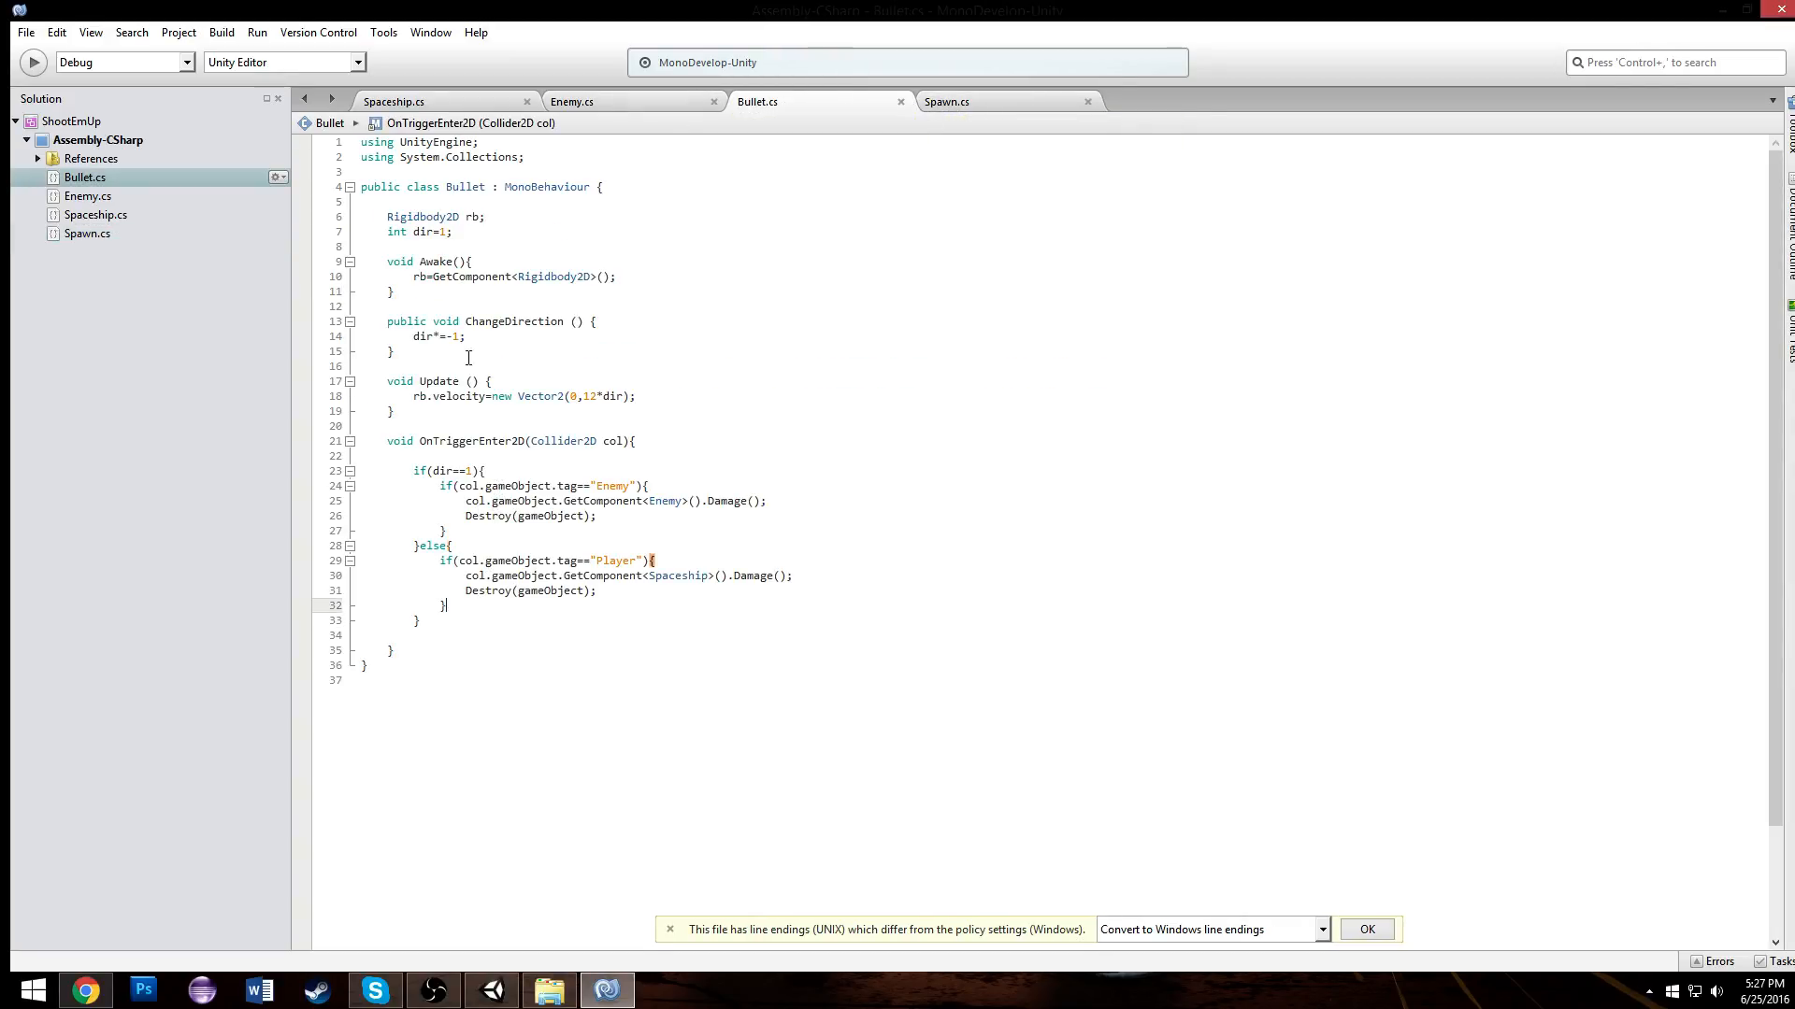
{"action": "type", "text": "p"}
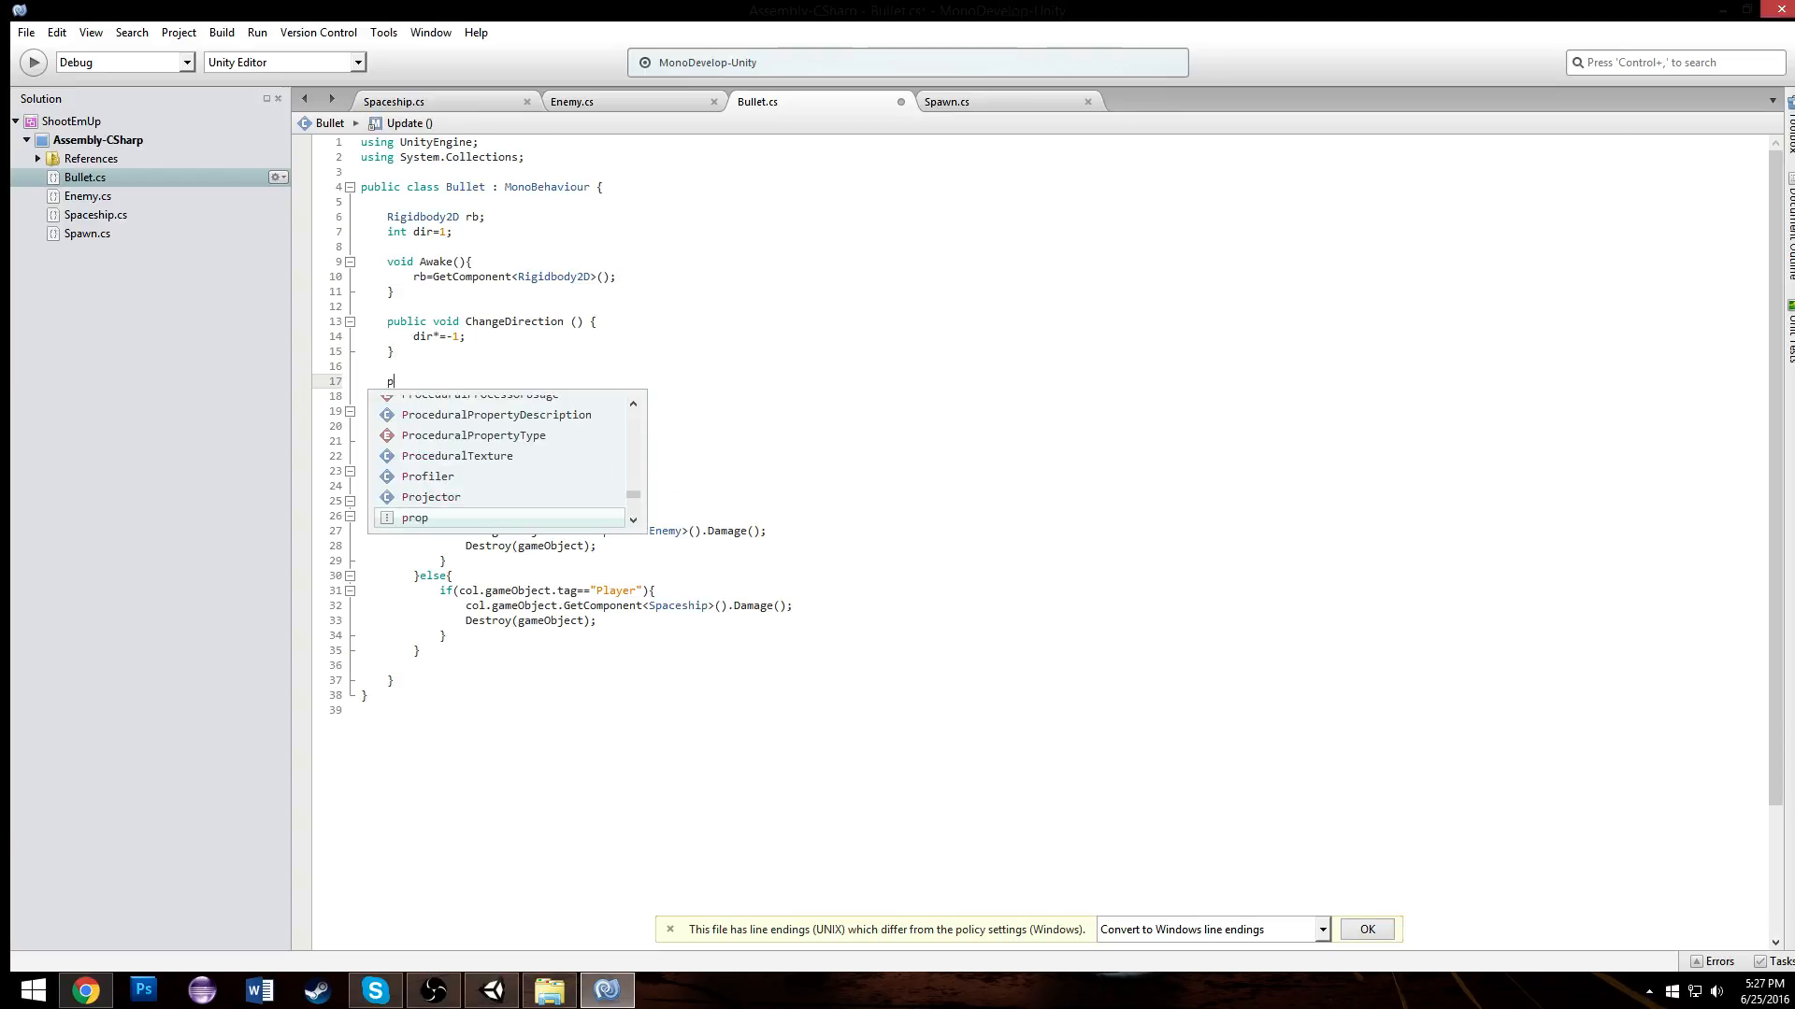
{"action": "type", "text": "ublic void ChangeColor(){"}
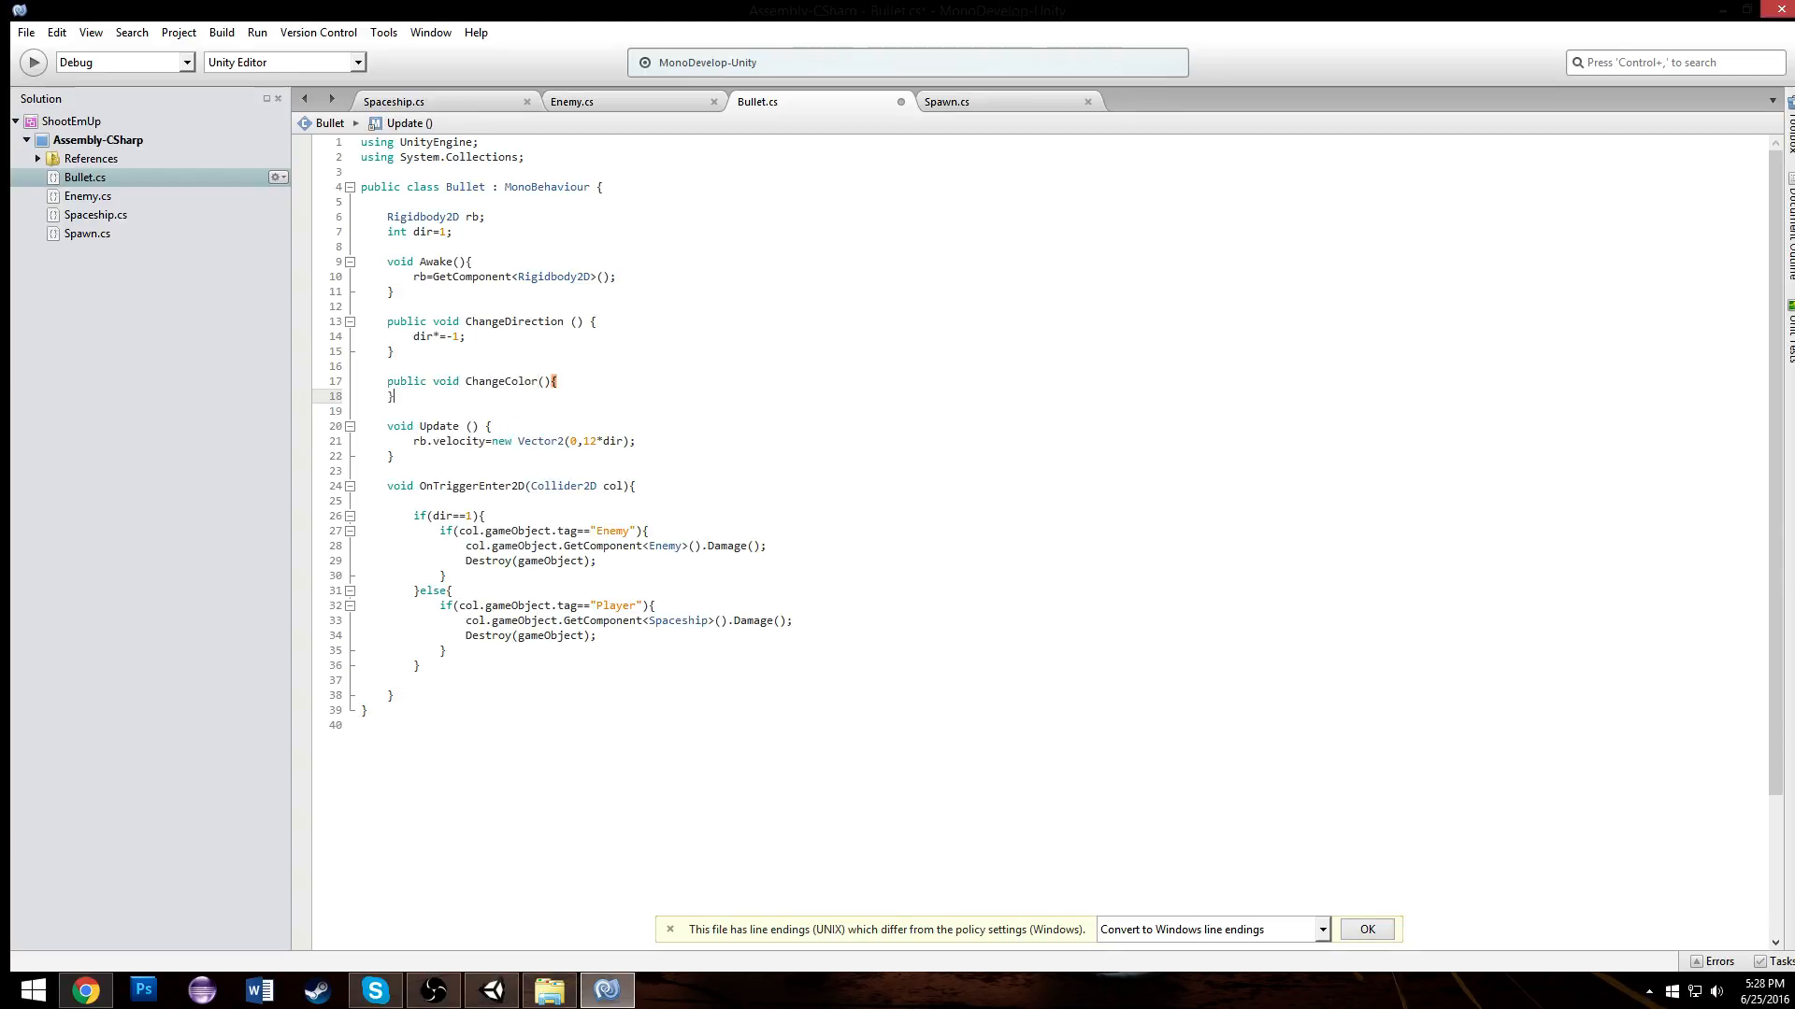
{"action": "type", "text": "s"}
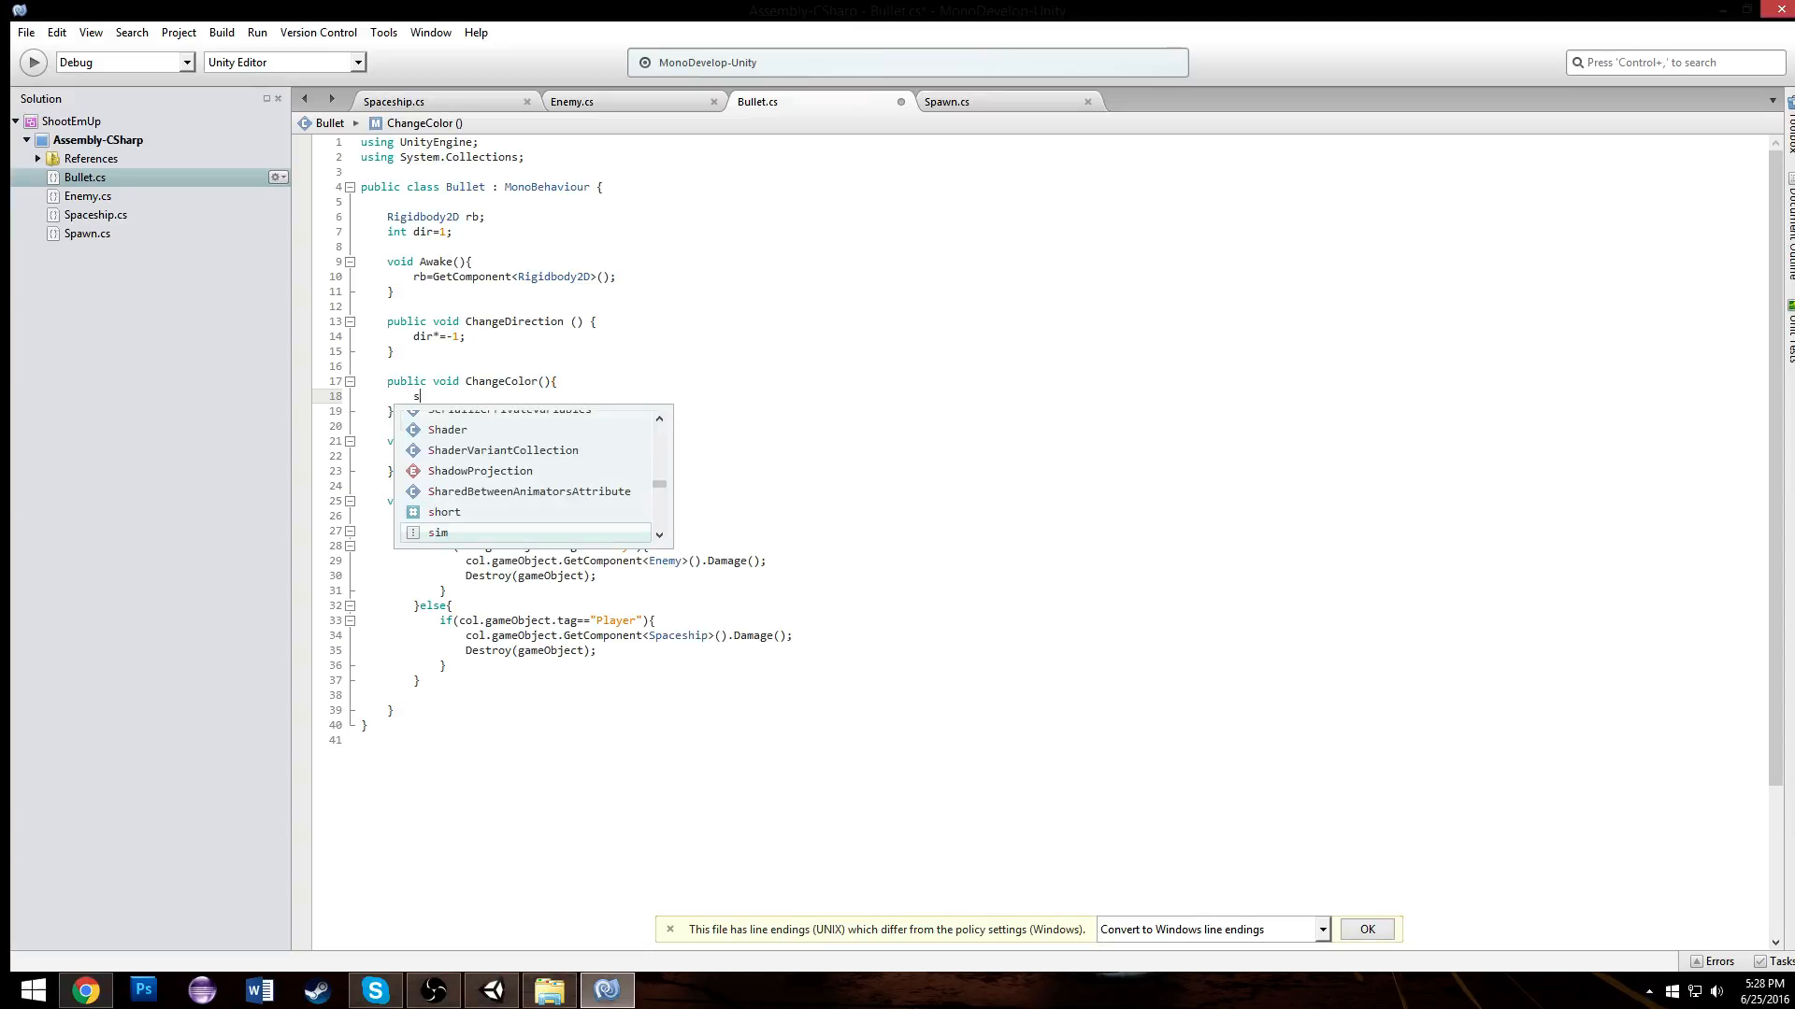
{"action": "type", "text": "prit"}
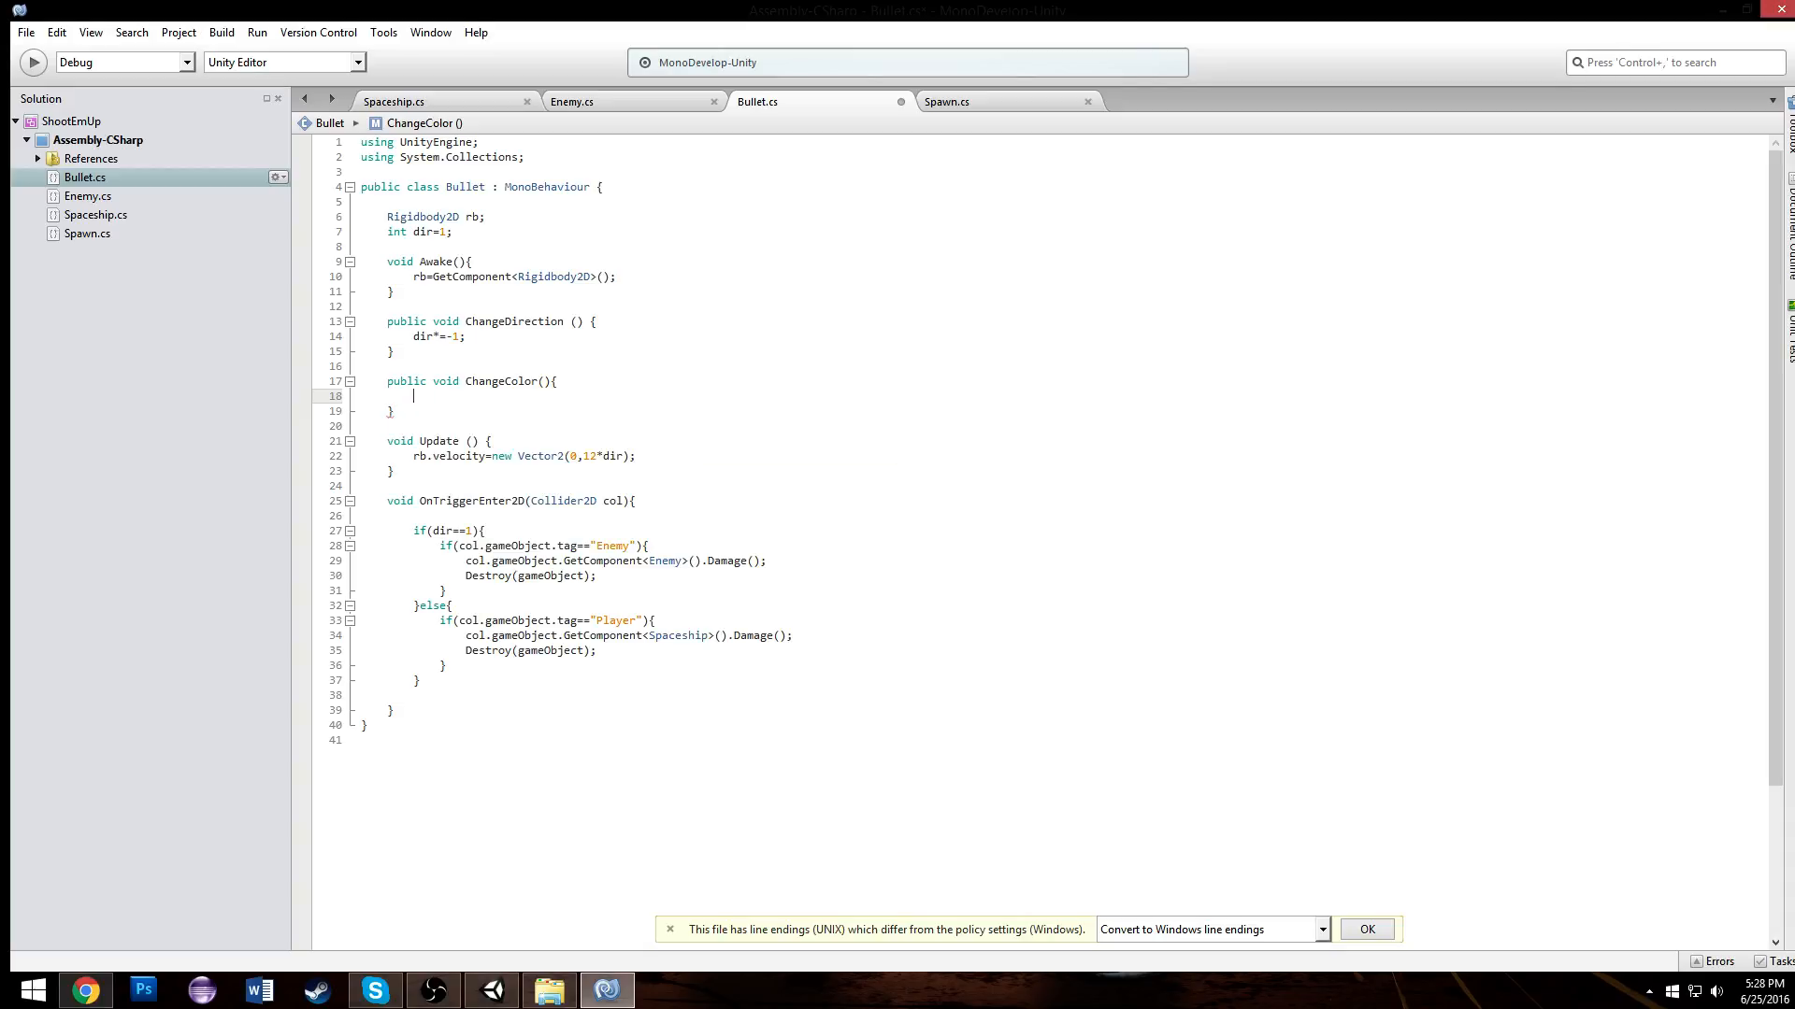
{"action": "type", "text": "GetComponent<rp"}
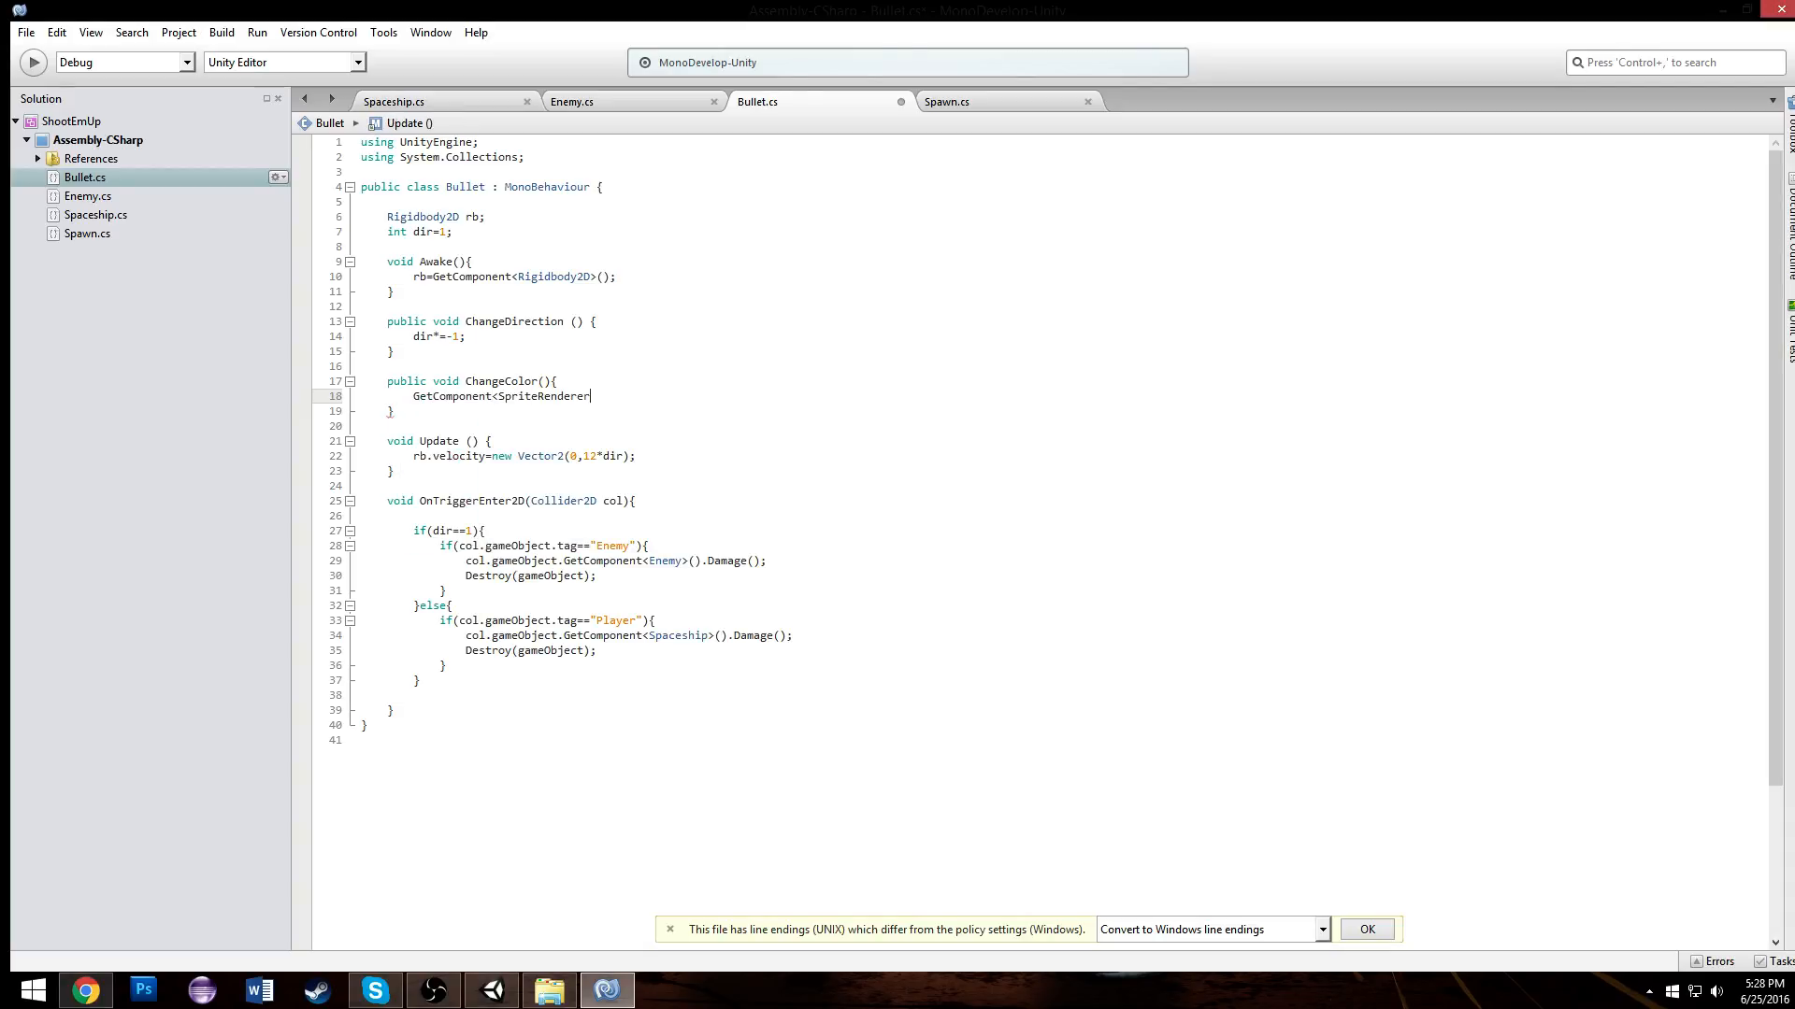
{"action": "type", "text": "()."}
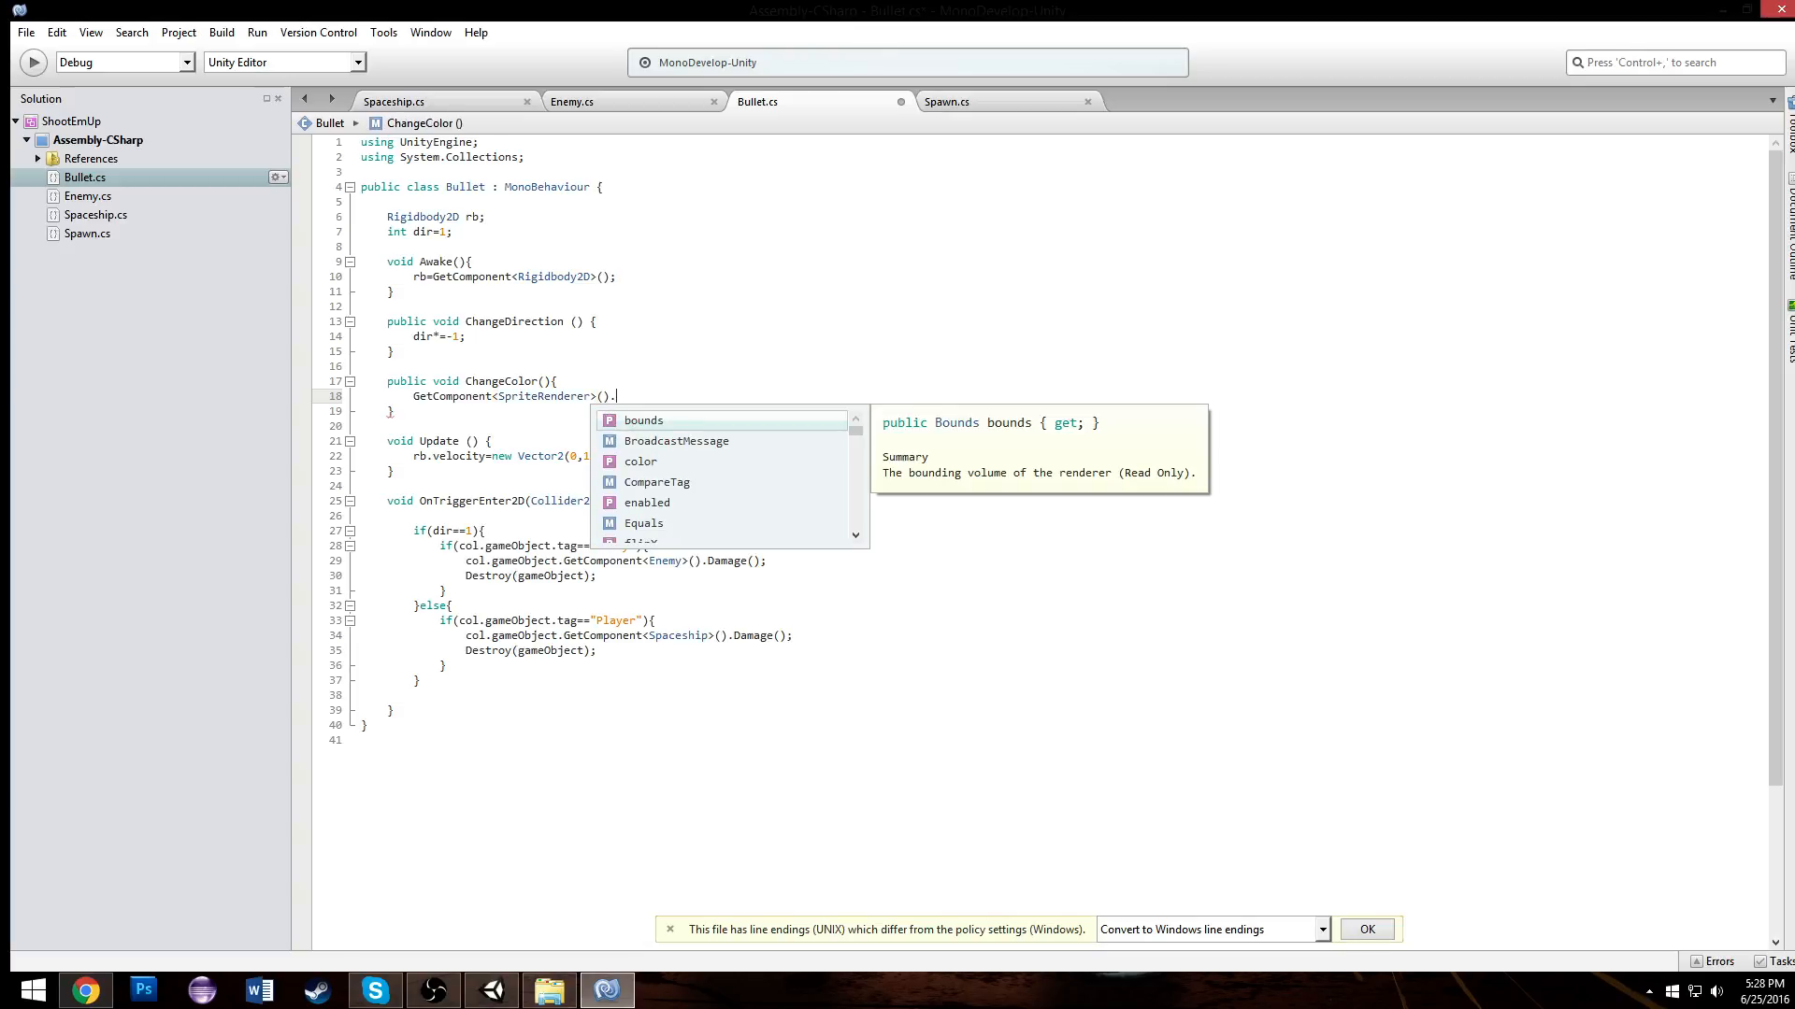
{"action": "type", "text": "color="}
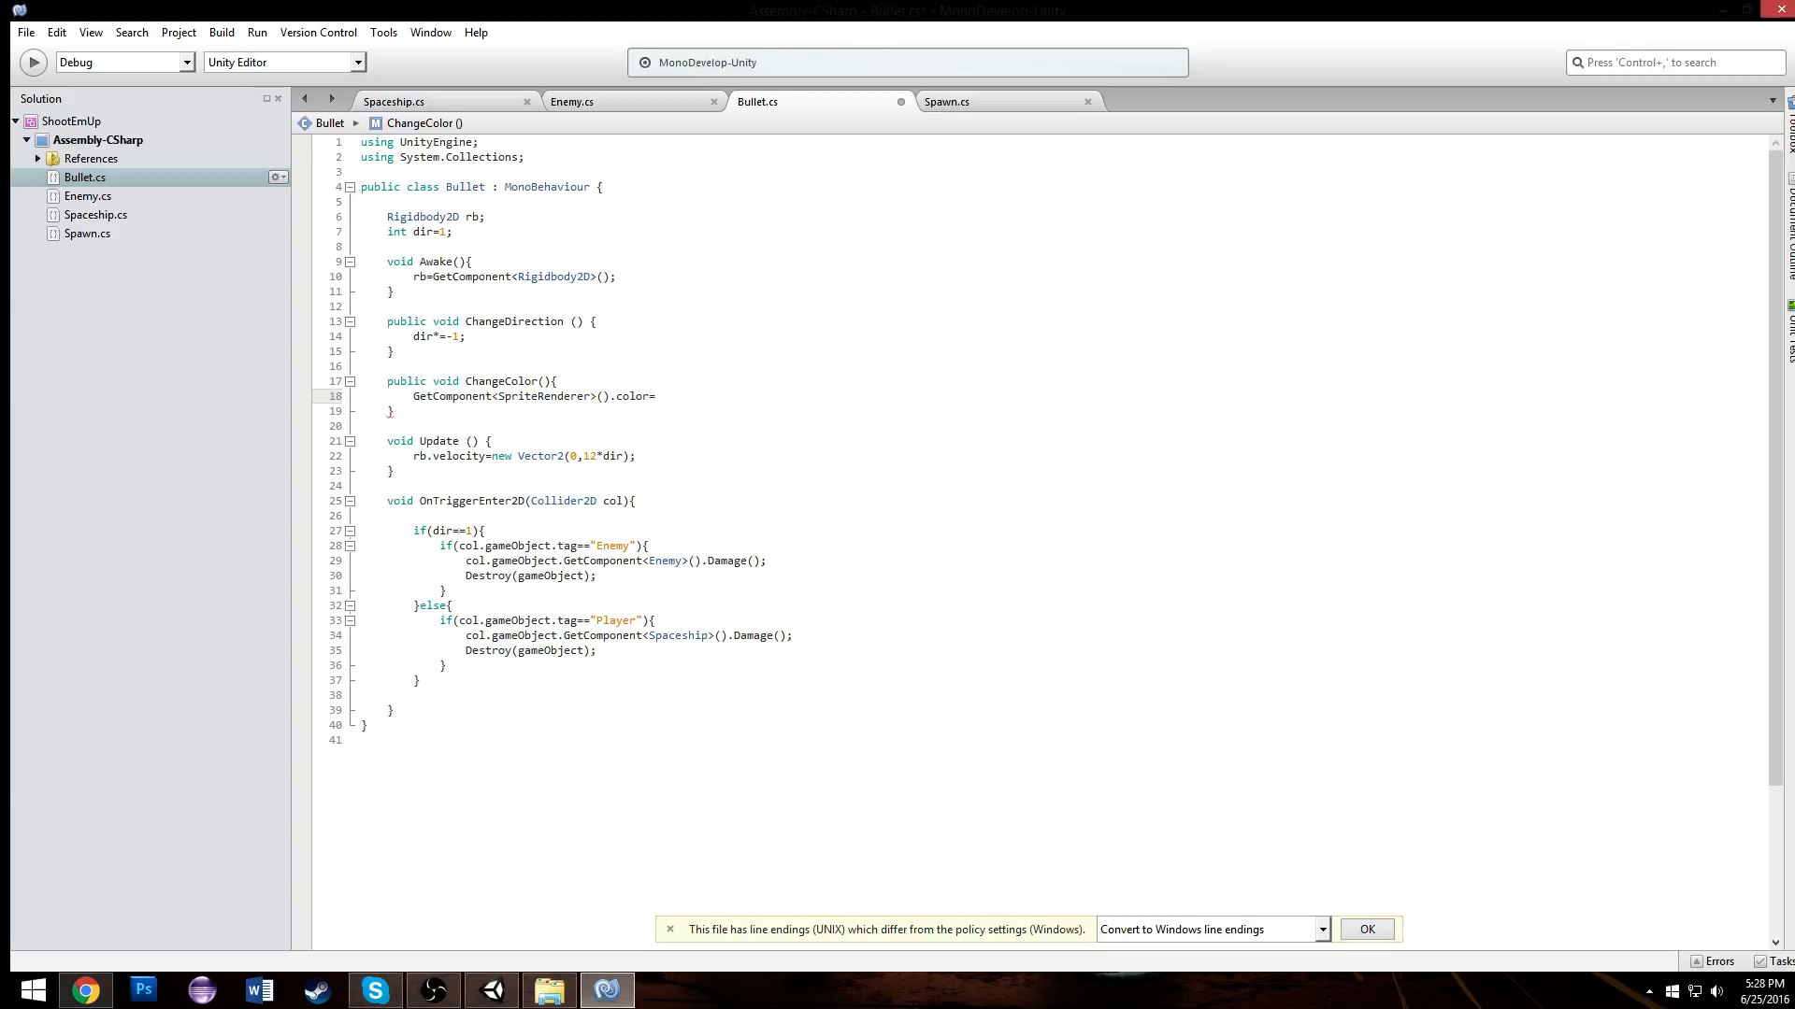
{"action": "type", "text": "col"}
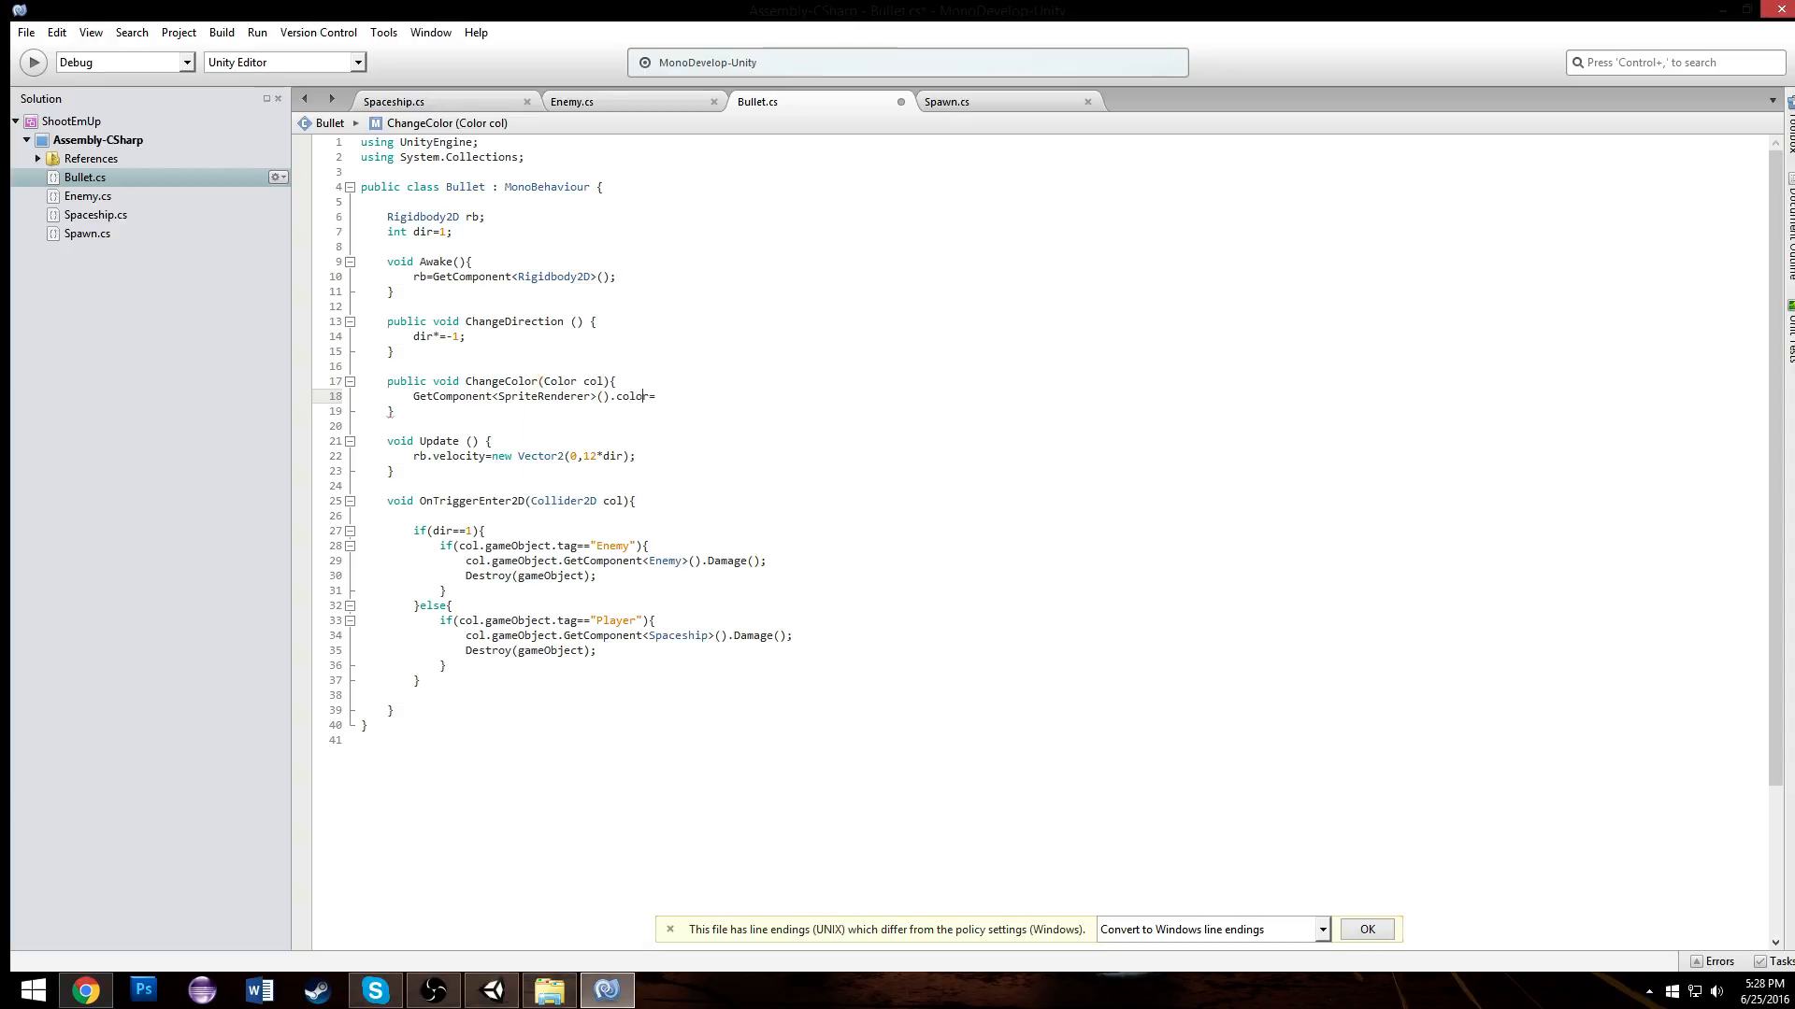
{"action": "type", "text": "=col;"}
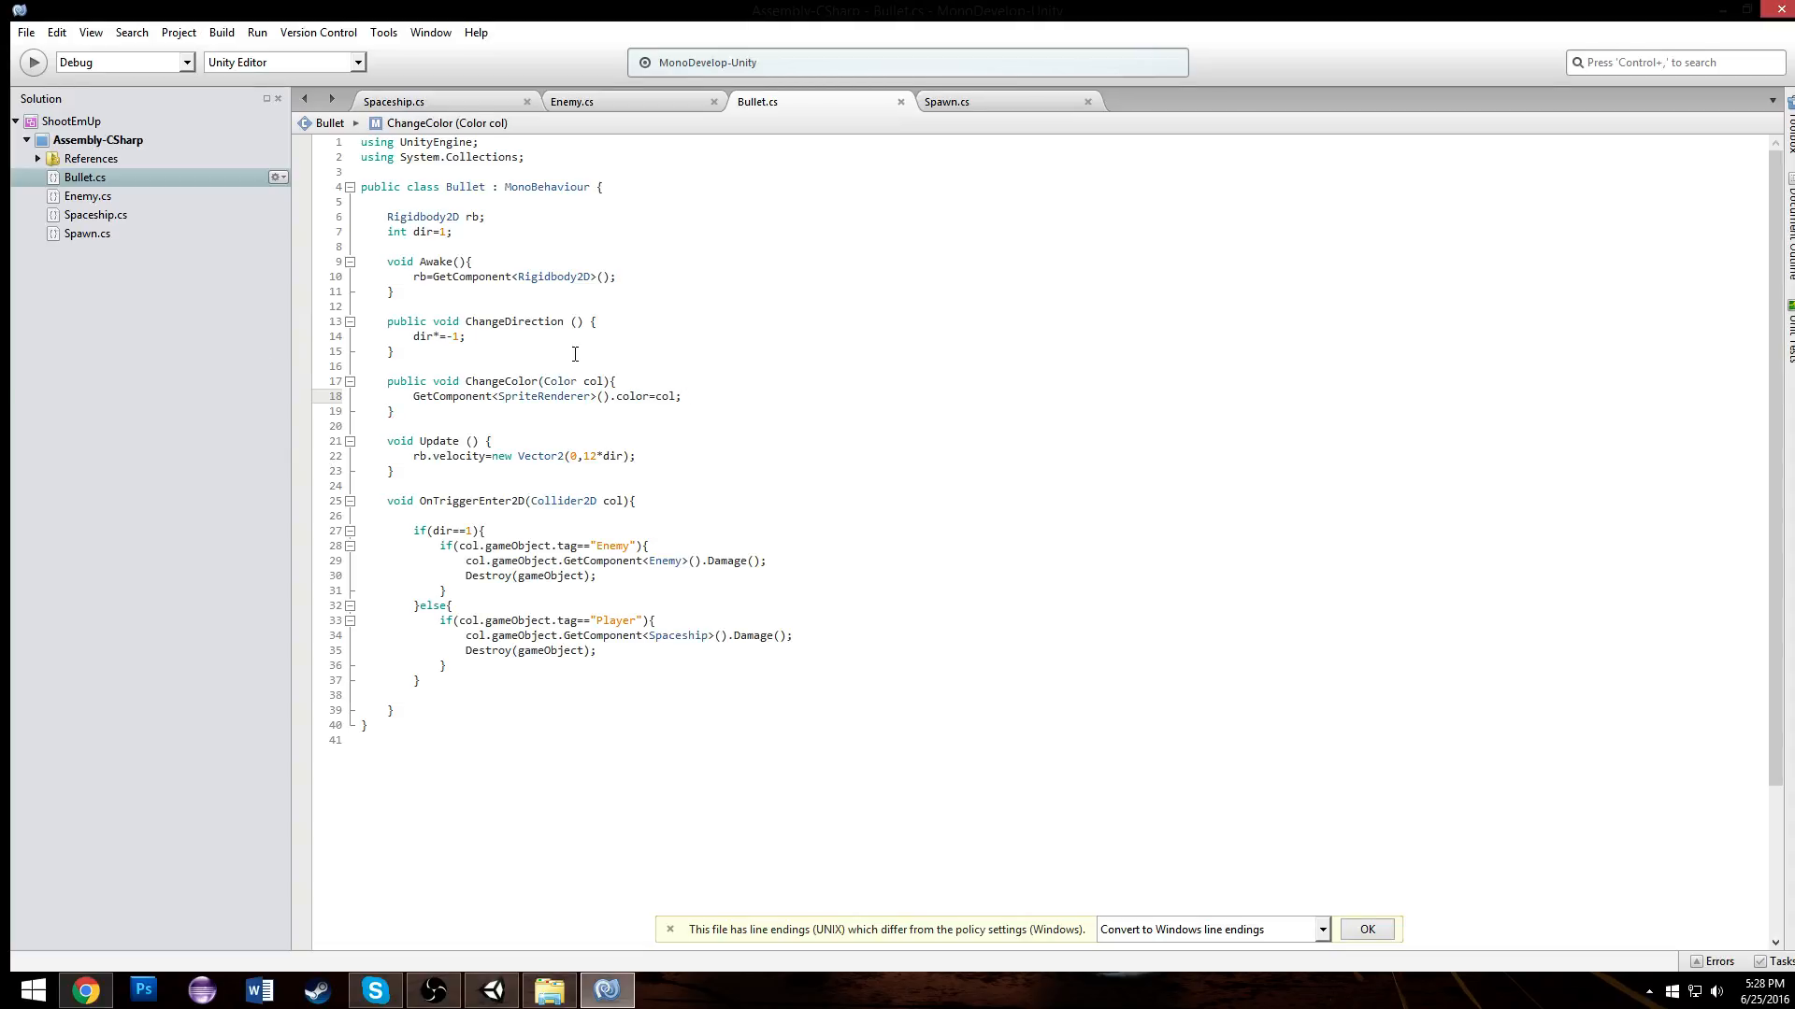
{"action": "left_click", "coordinate": [571, 101]}
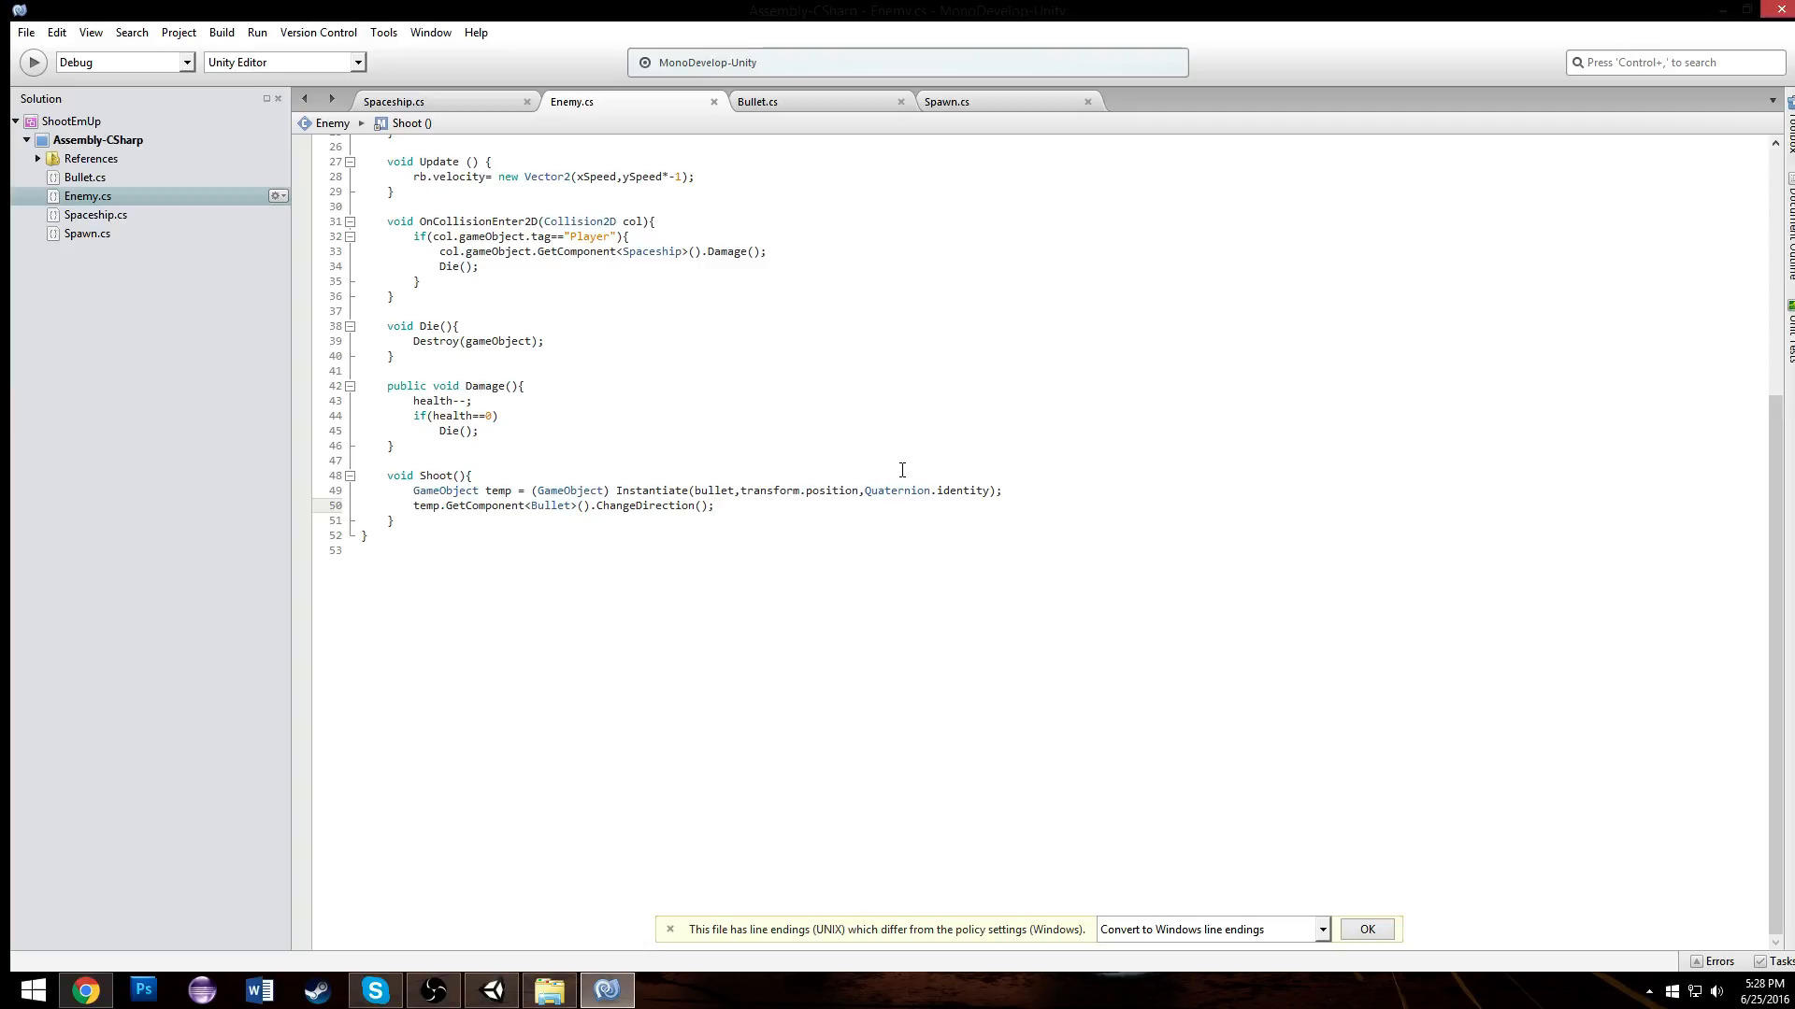
Step: In Enemy Shoot(), call temp.GetComponent<Bullet>().ChangeColor(bulletcolor) on each spawned bullet
{"action": "type", "text": "temp.get"}
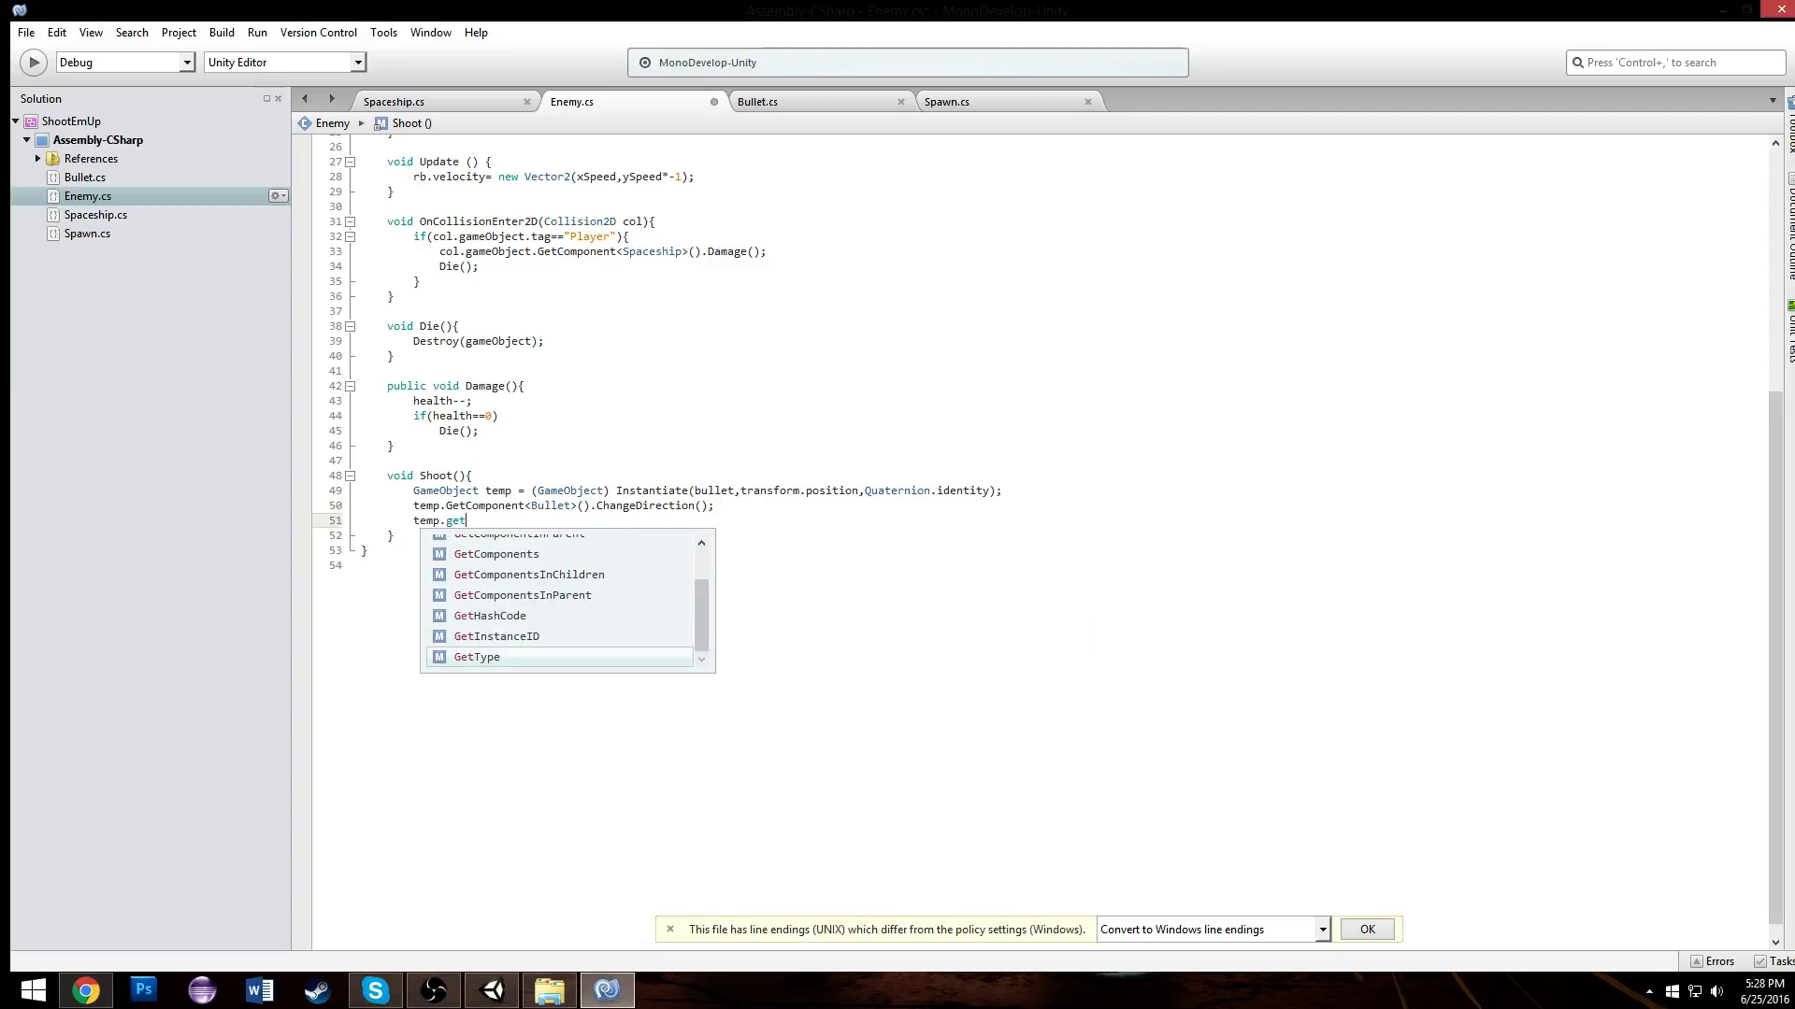
{"action": "type", "text": "Component<B"}
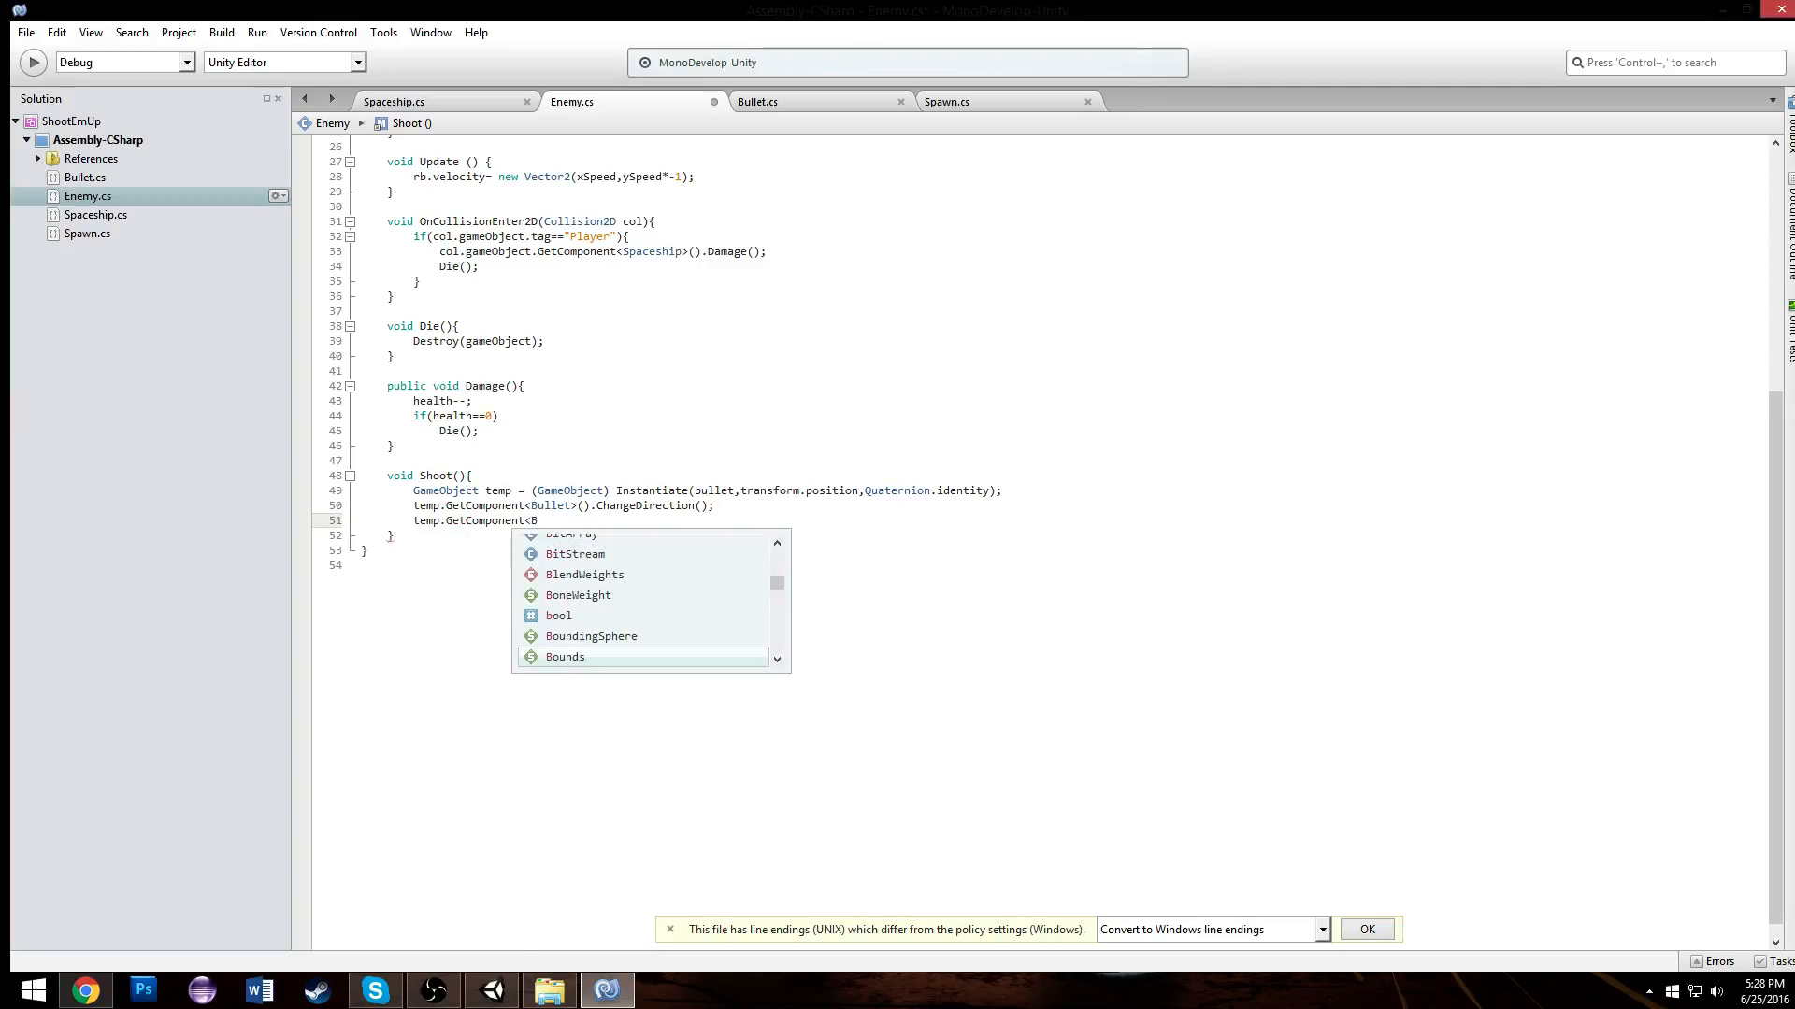
{"action": "type", "text": "Bullet>()"}
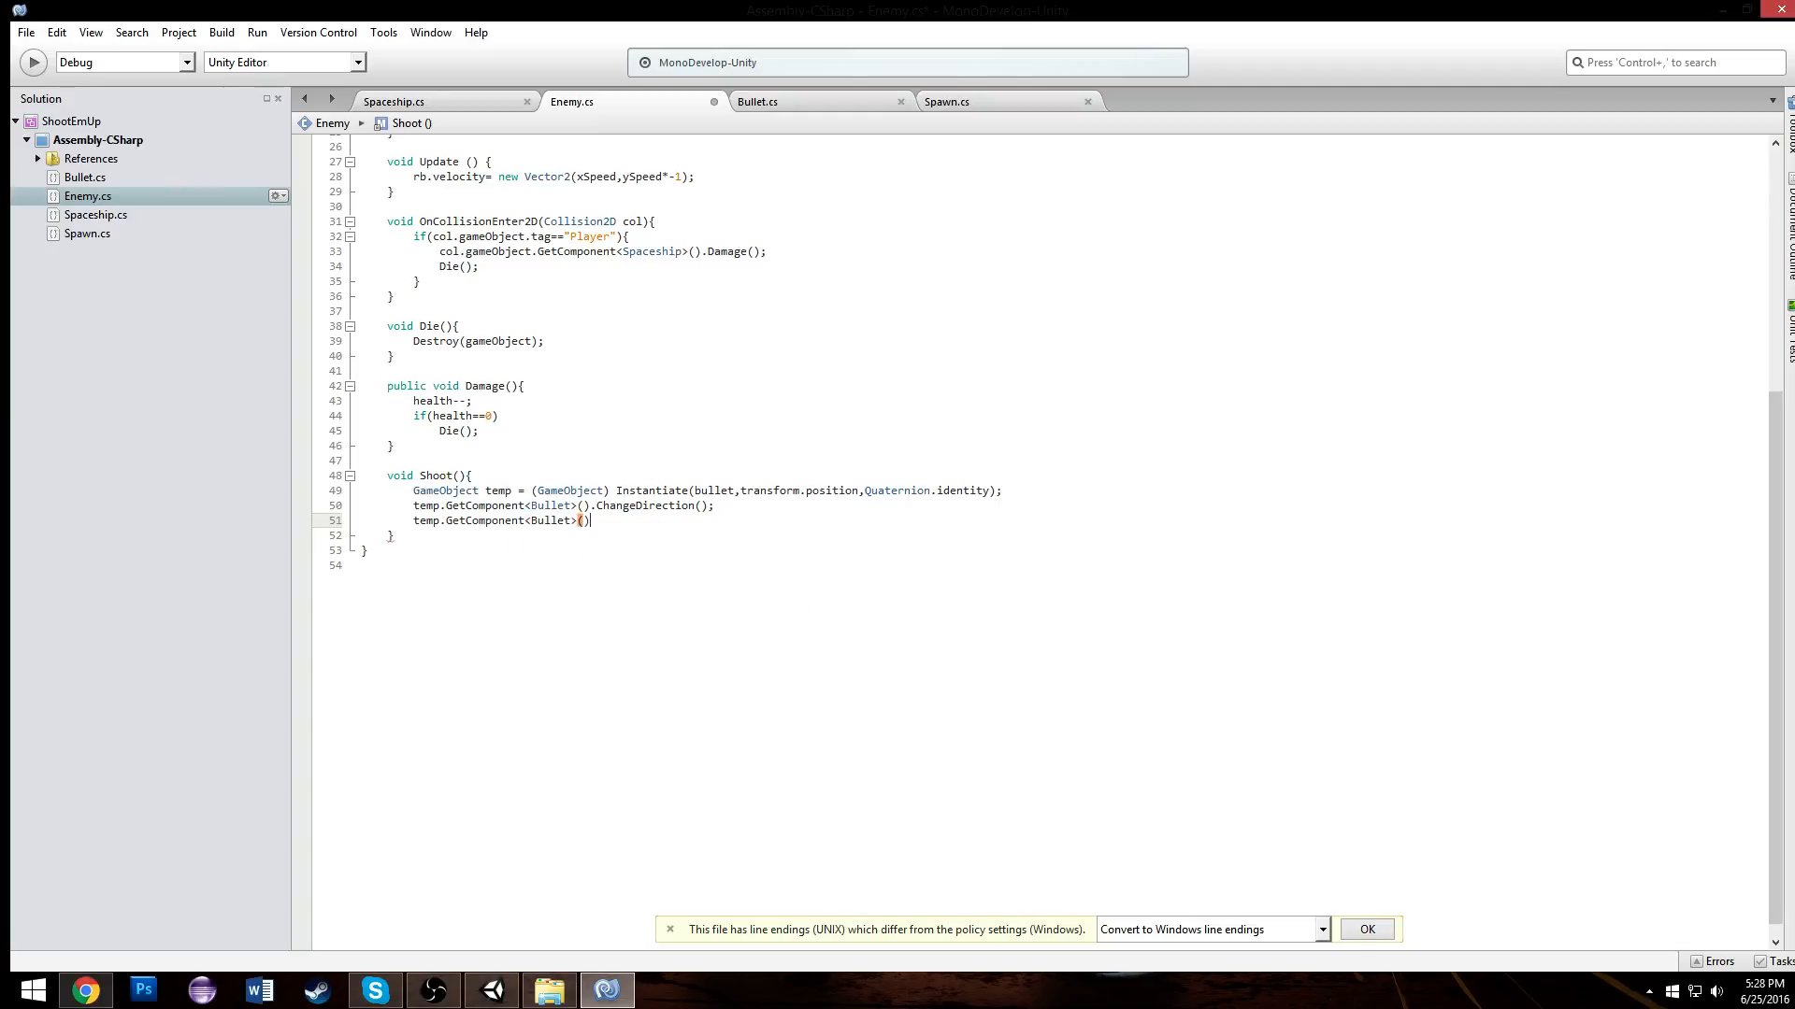
{"action": "type", "text": ".ChangeColor"}
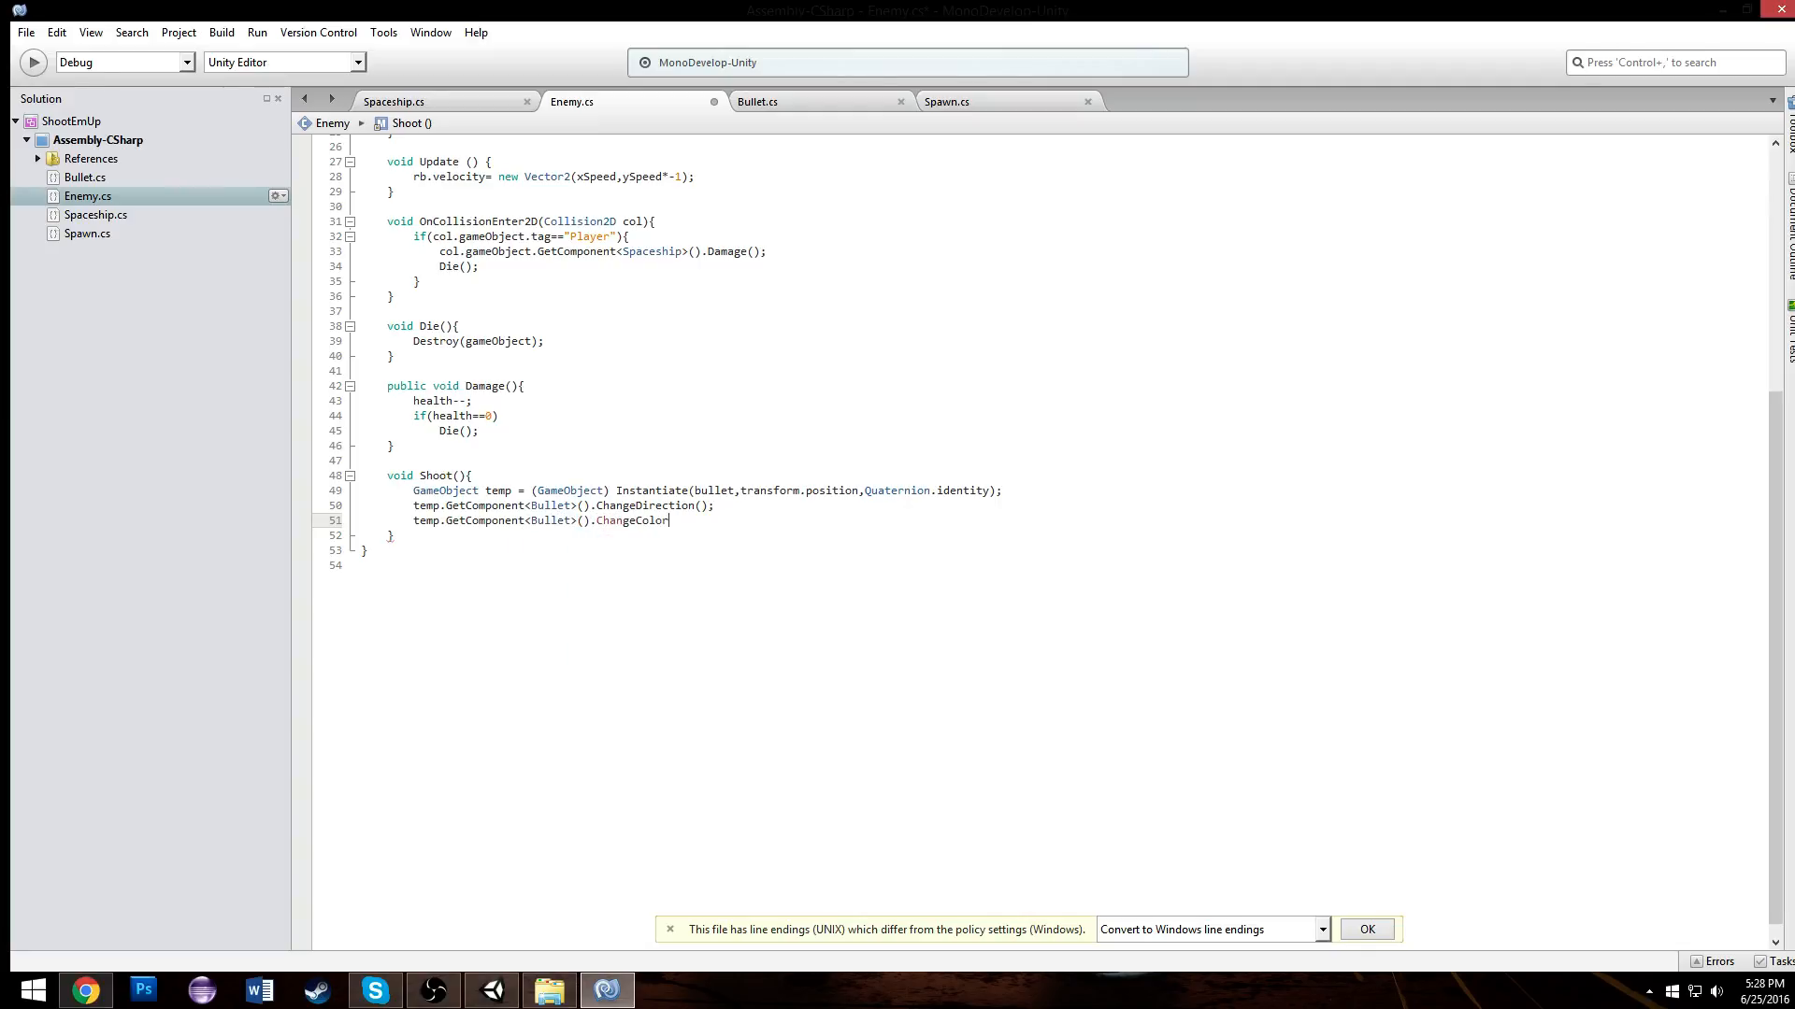
{"action": "type", "text": "();"}
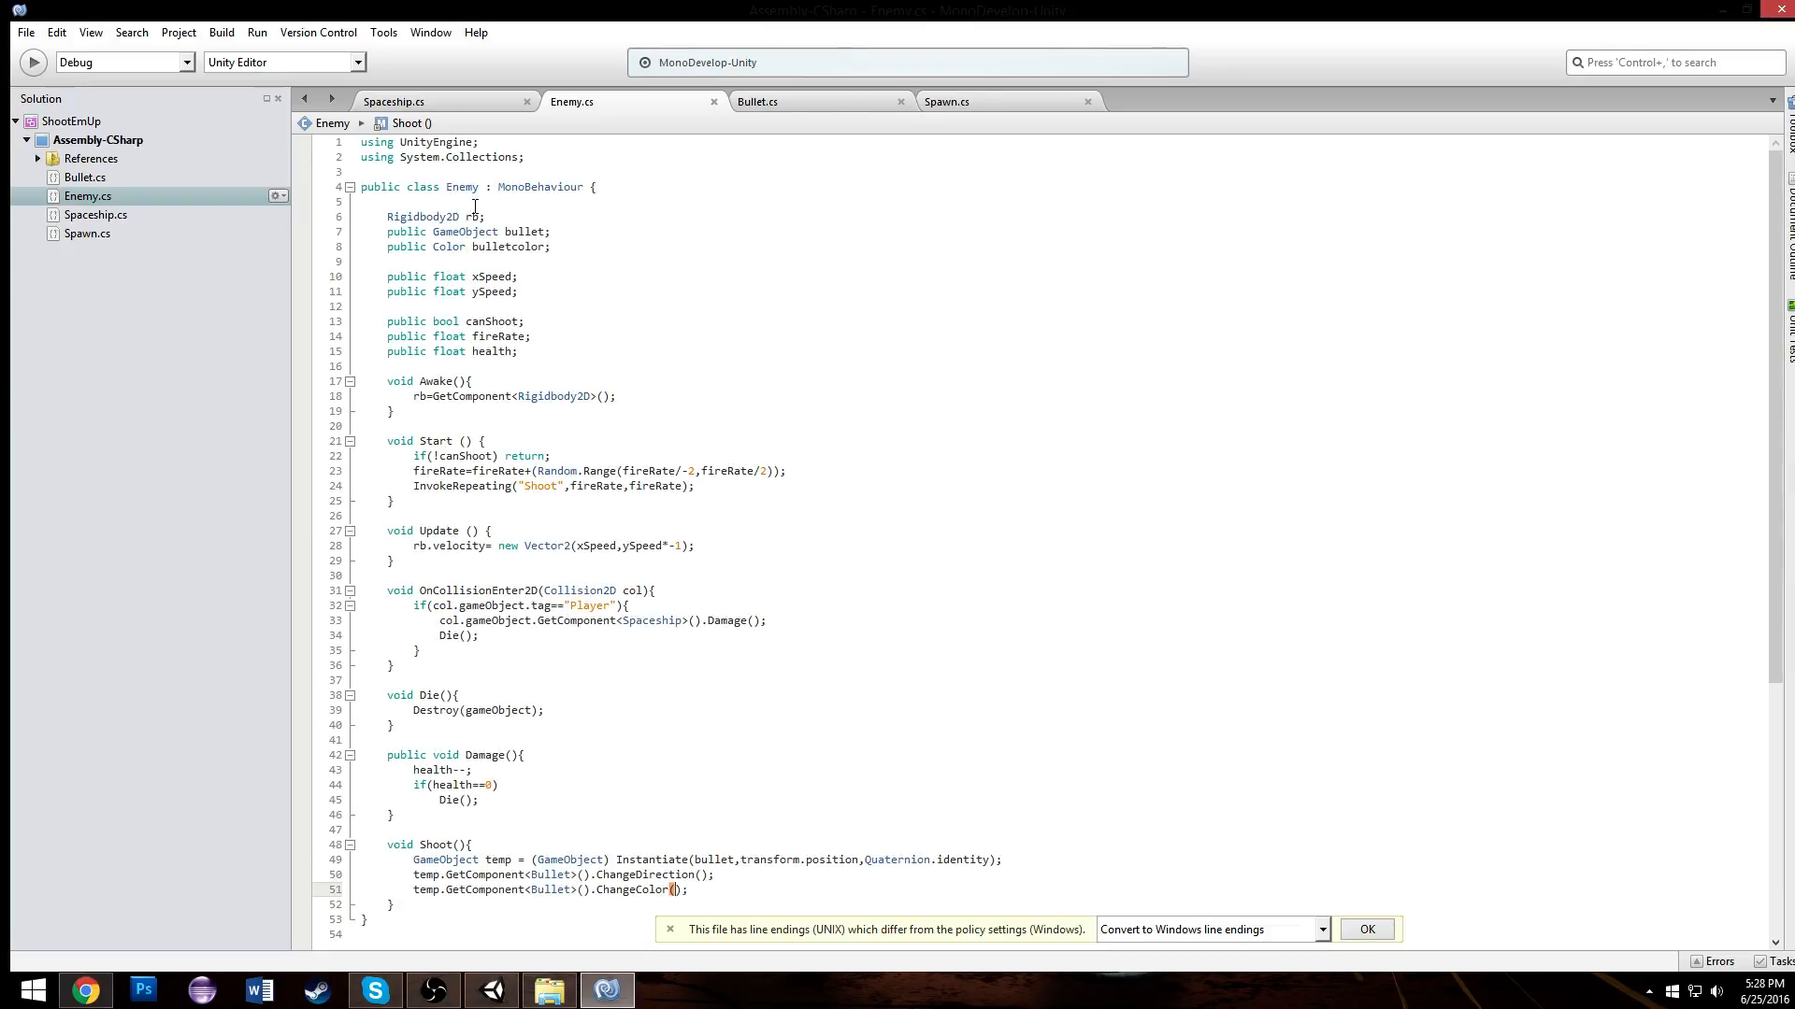
{"action": "scroll", "scroll_direction": "down", "scroll_amount": 3}
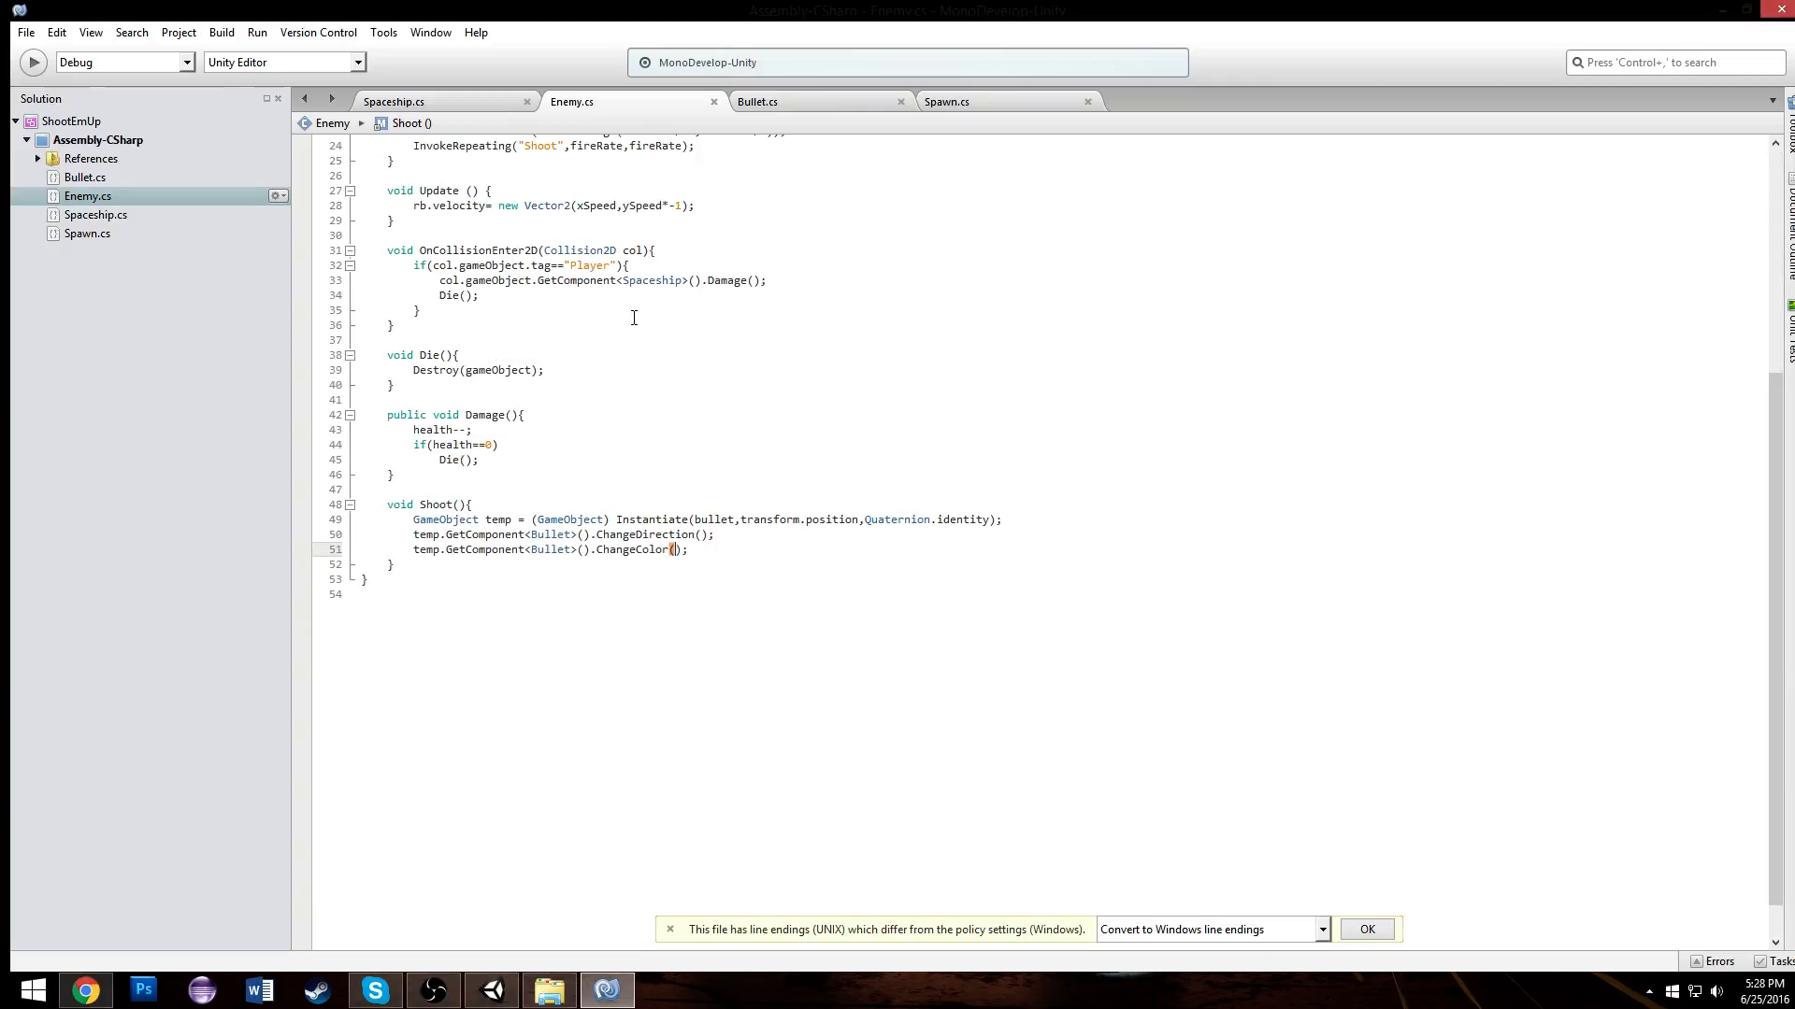
{"action": "type", "text": "bulletcolor"}
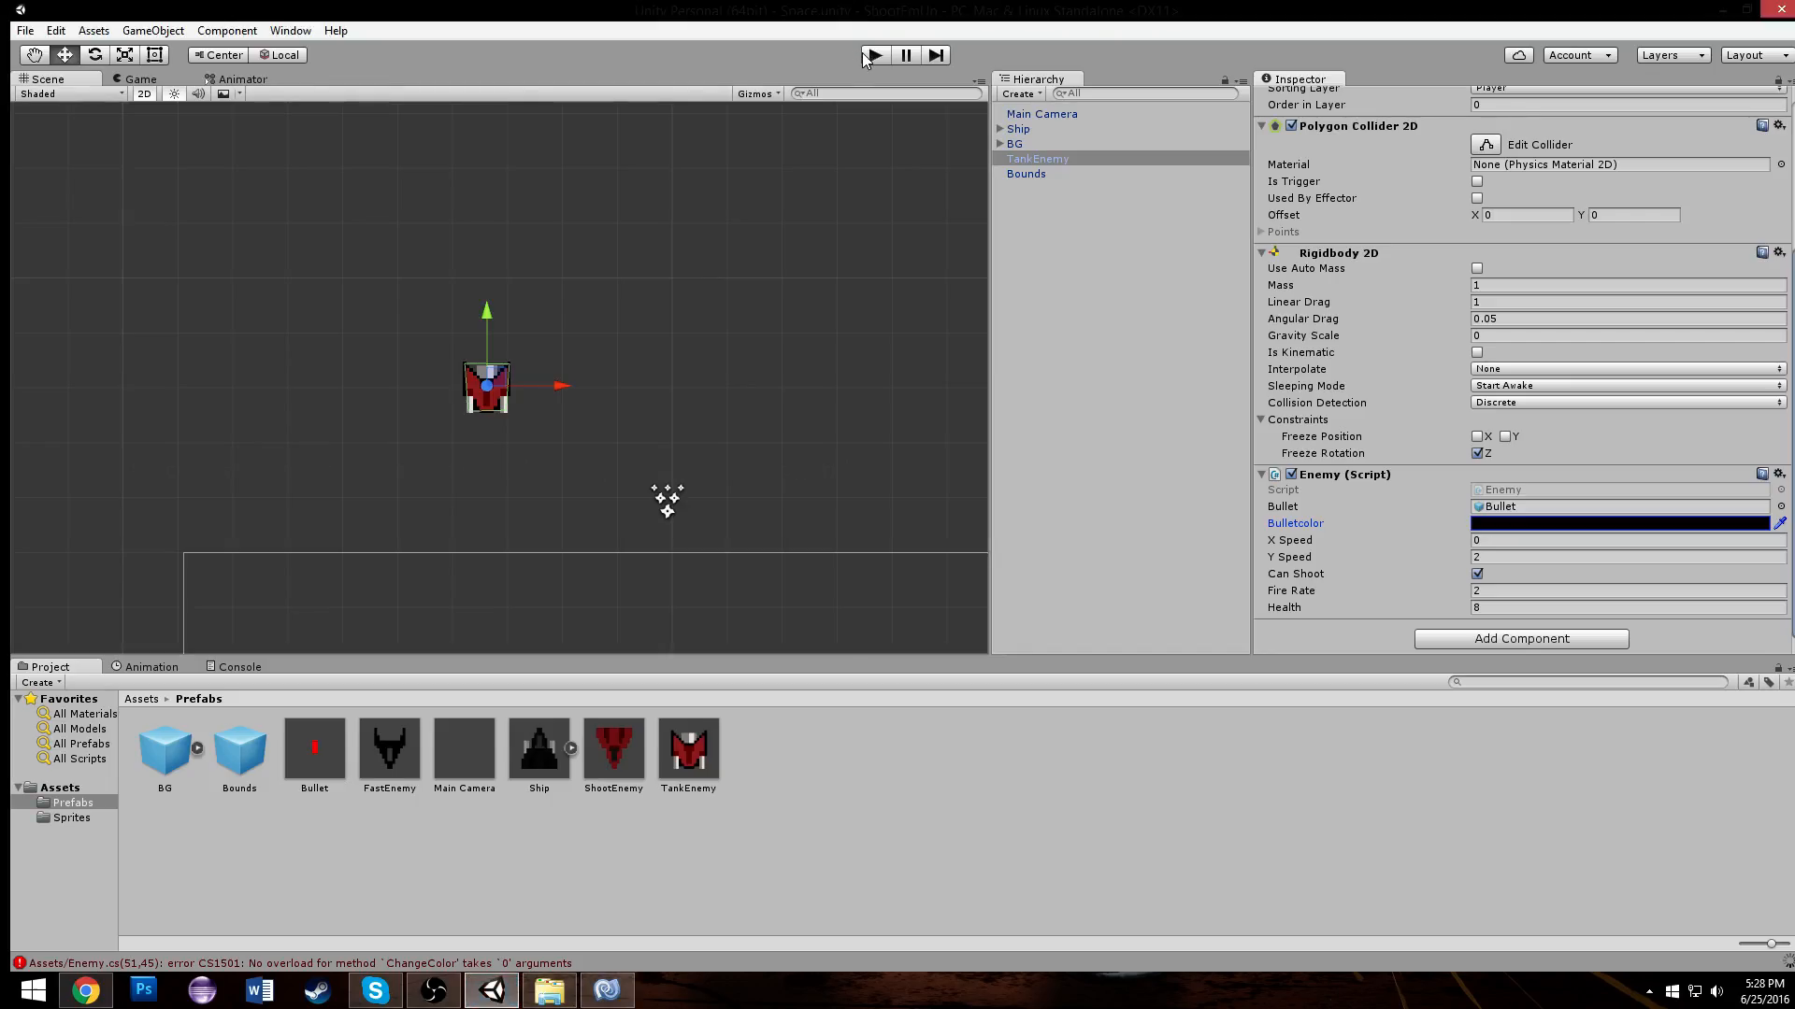
Step: Set TankEnemy's Bulletcolor to a cyan shade in the Color picker
{"action": "left_click", "coordinate": [872, 54]}
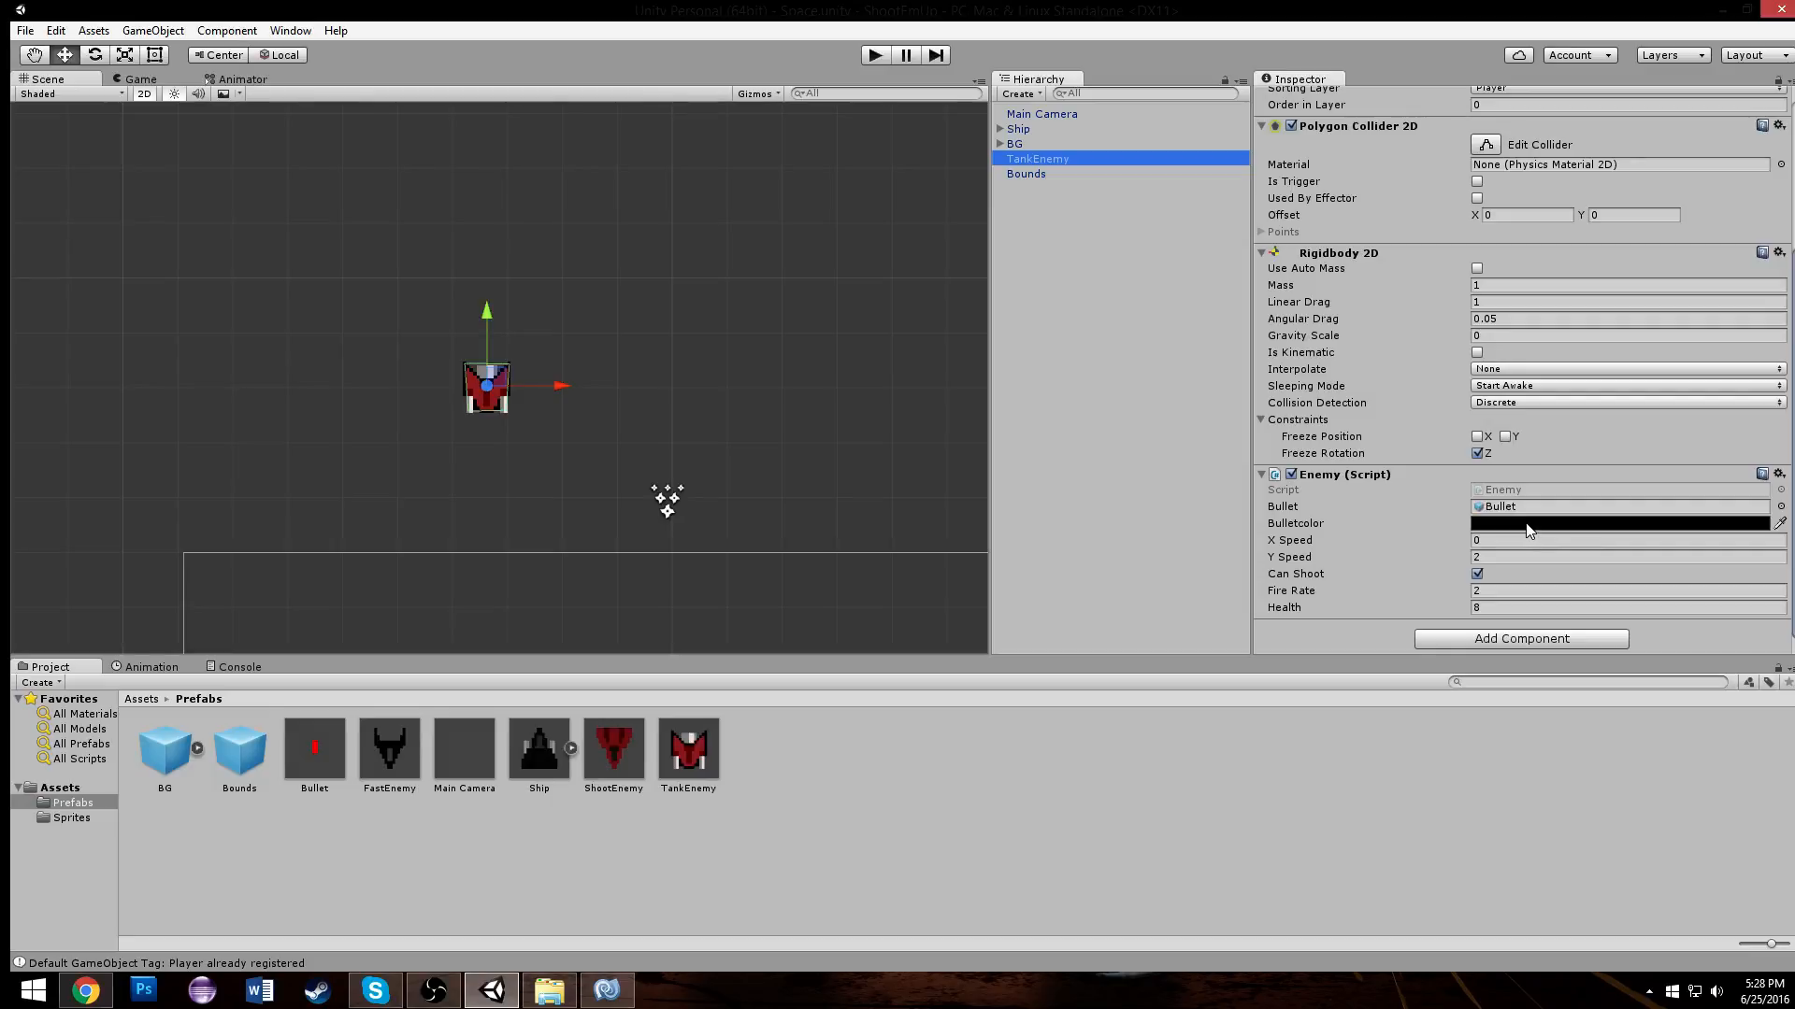
{"action": "left_click", "coordinate": [1628, 522]}
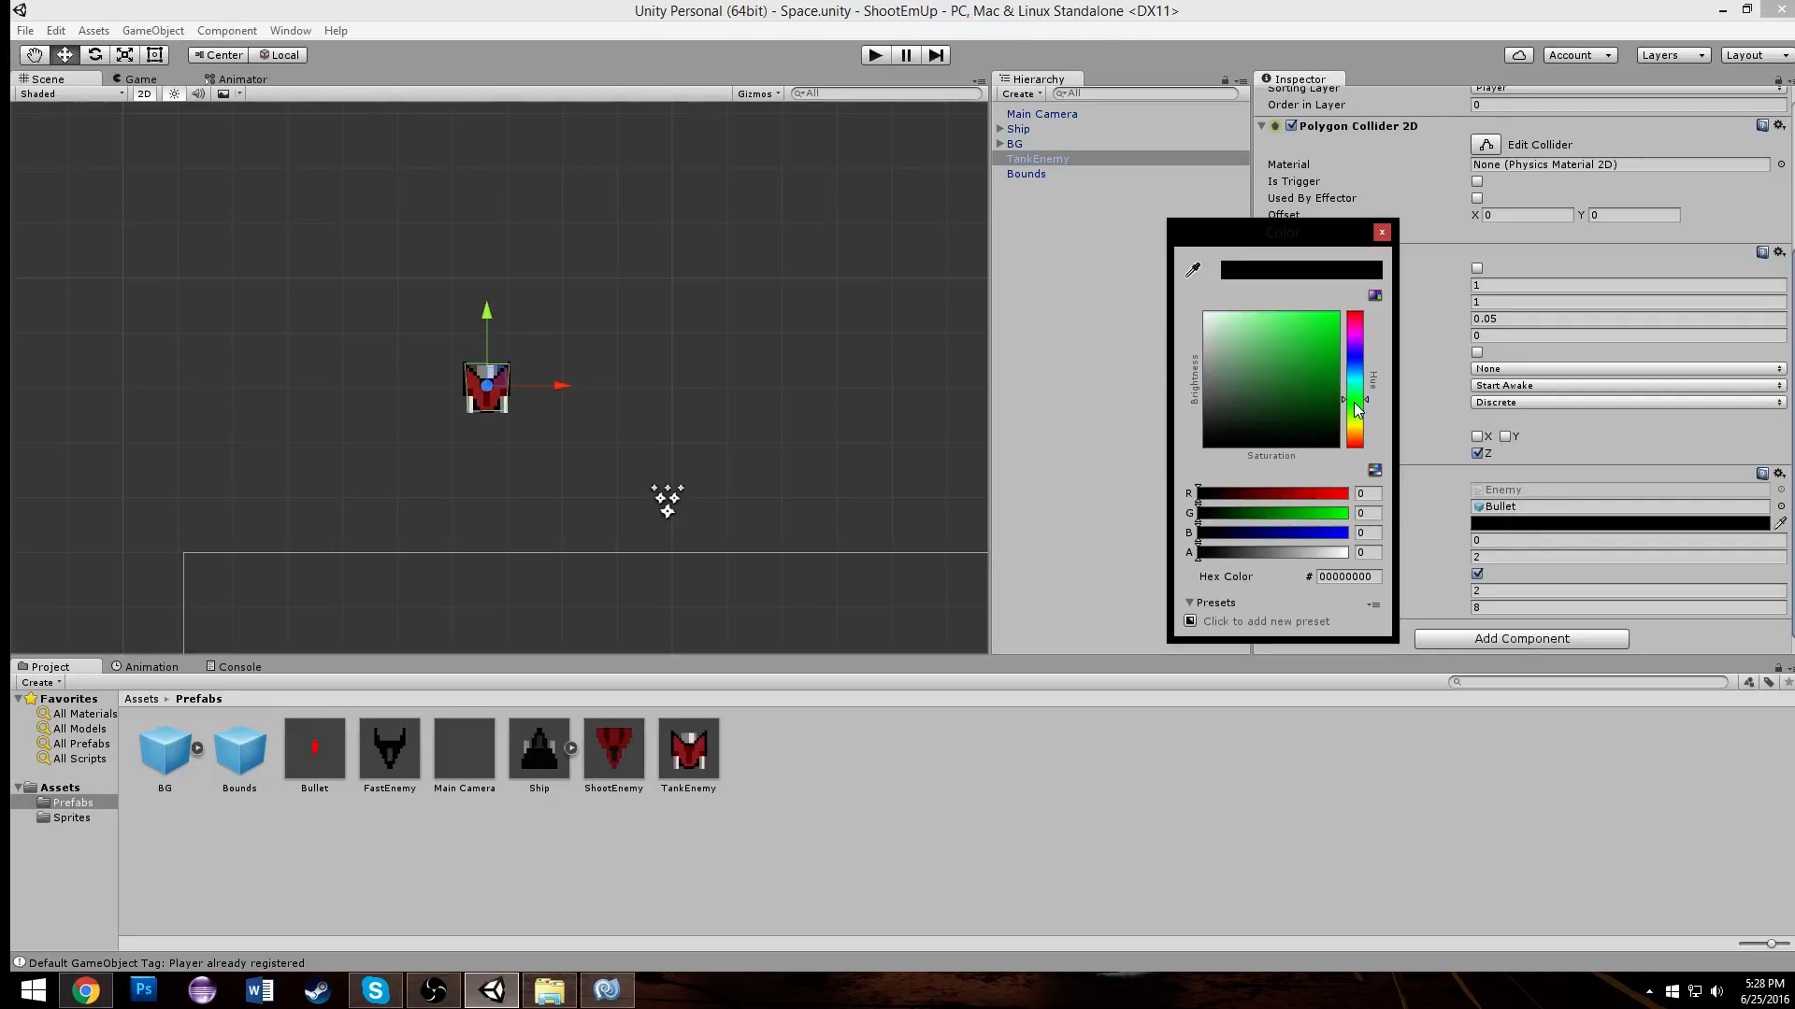
{"action": "left_click", "coordinate": [1333, 321]}
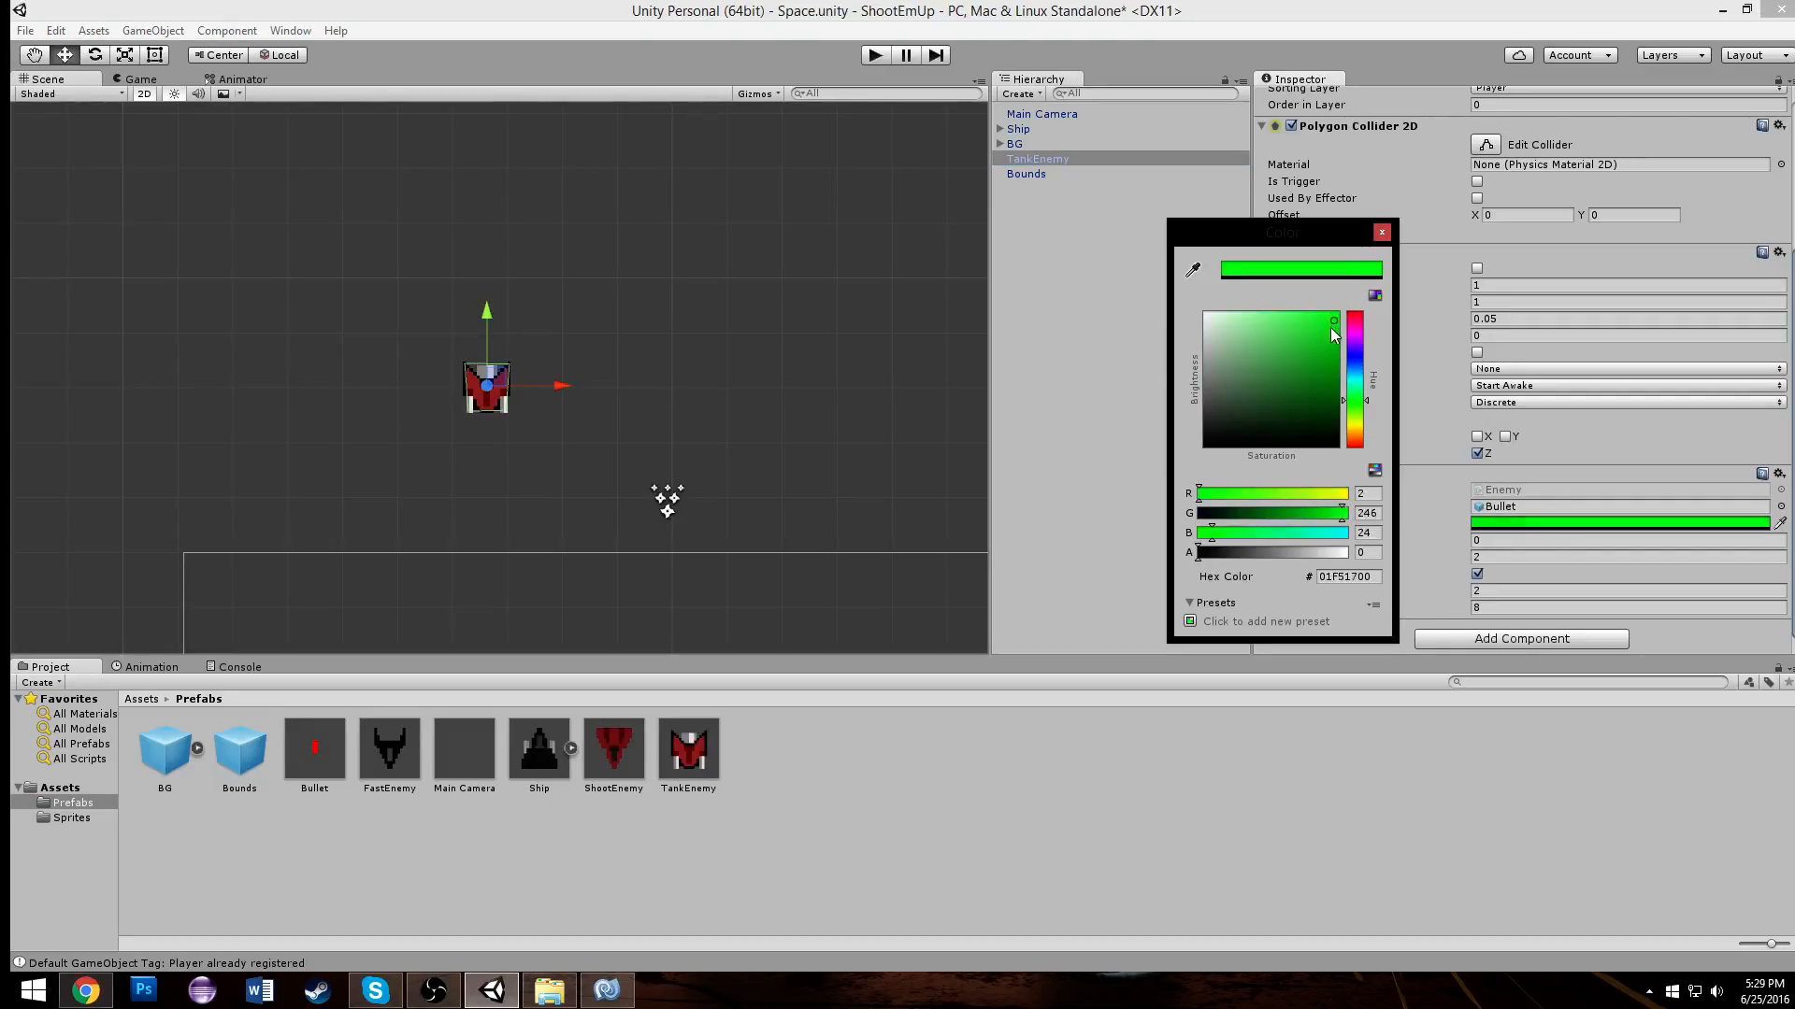
{"action": "left_click_drag", "start_coordinate": [1356, 332], "coordinate": [1356, 383]}
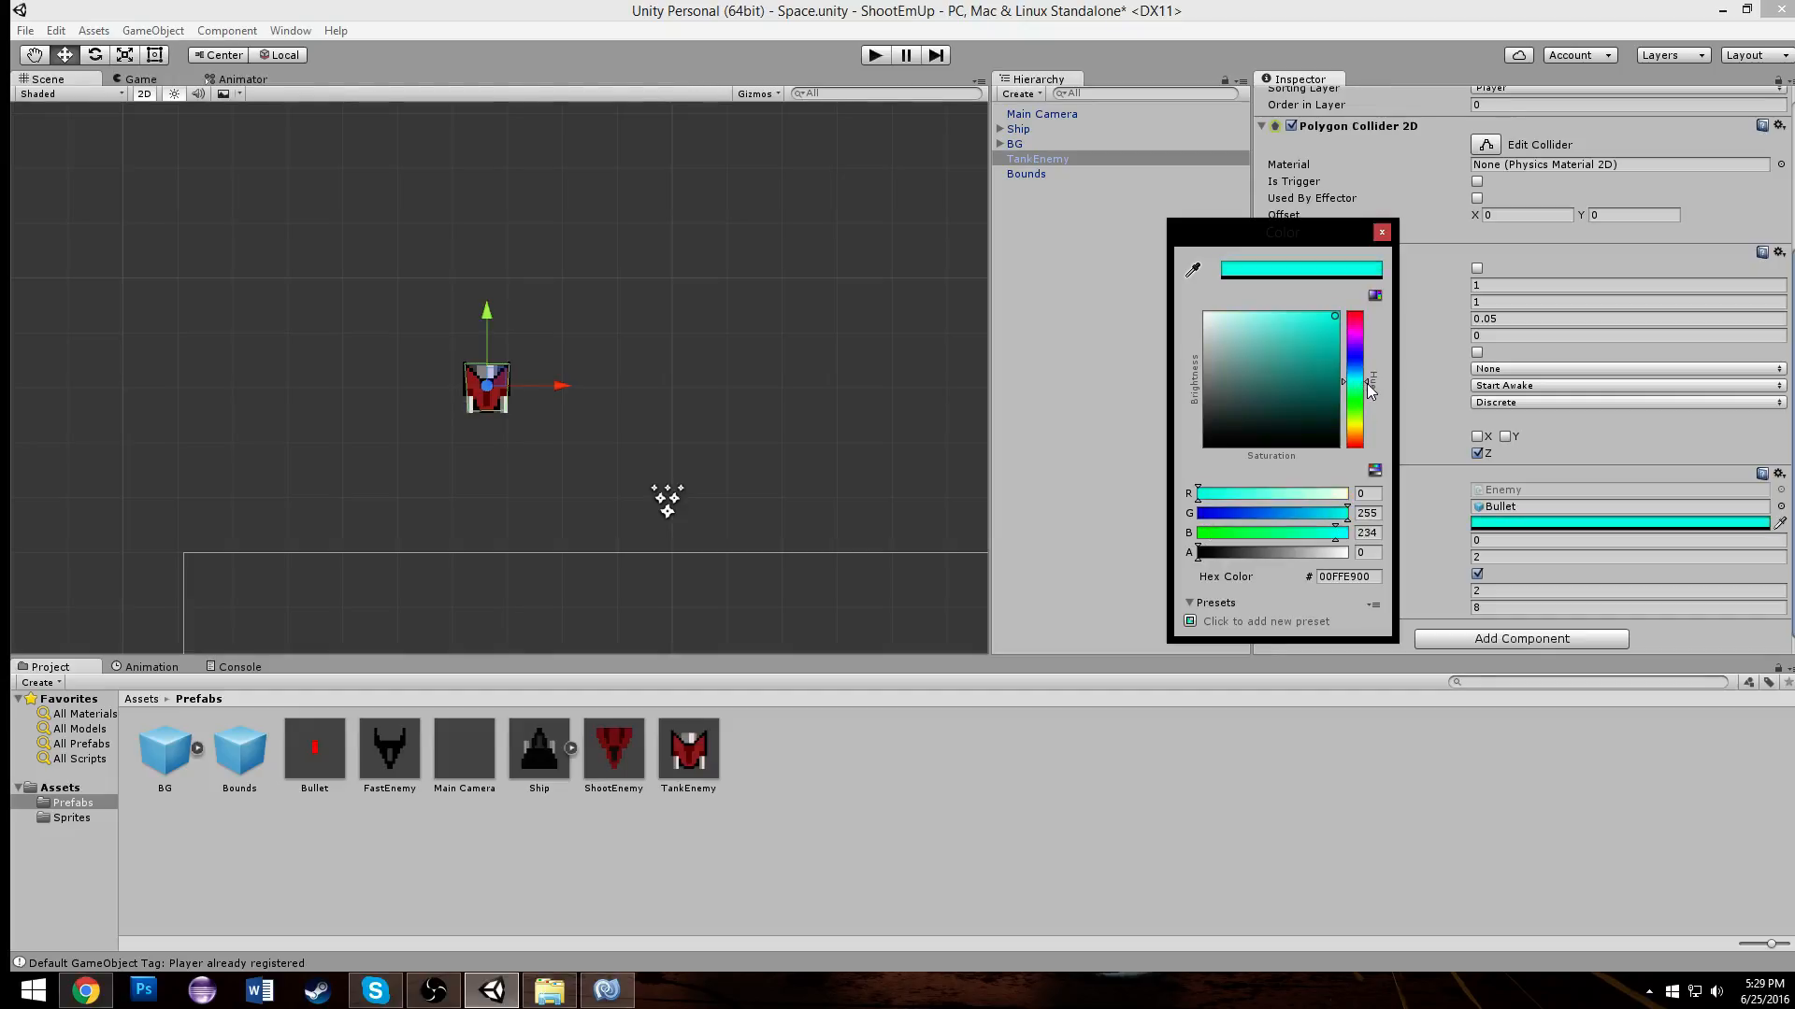
{"action": "left_click", "coordinate": [1381, 232]}
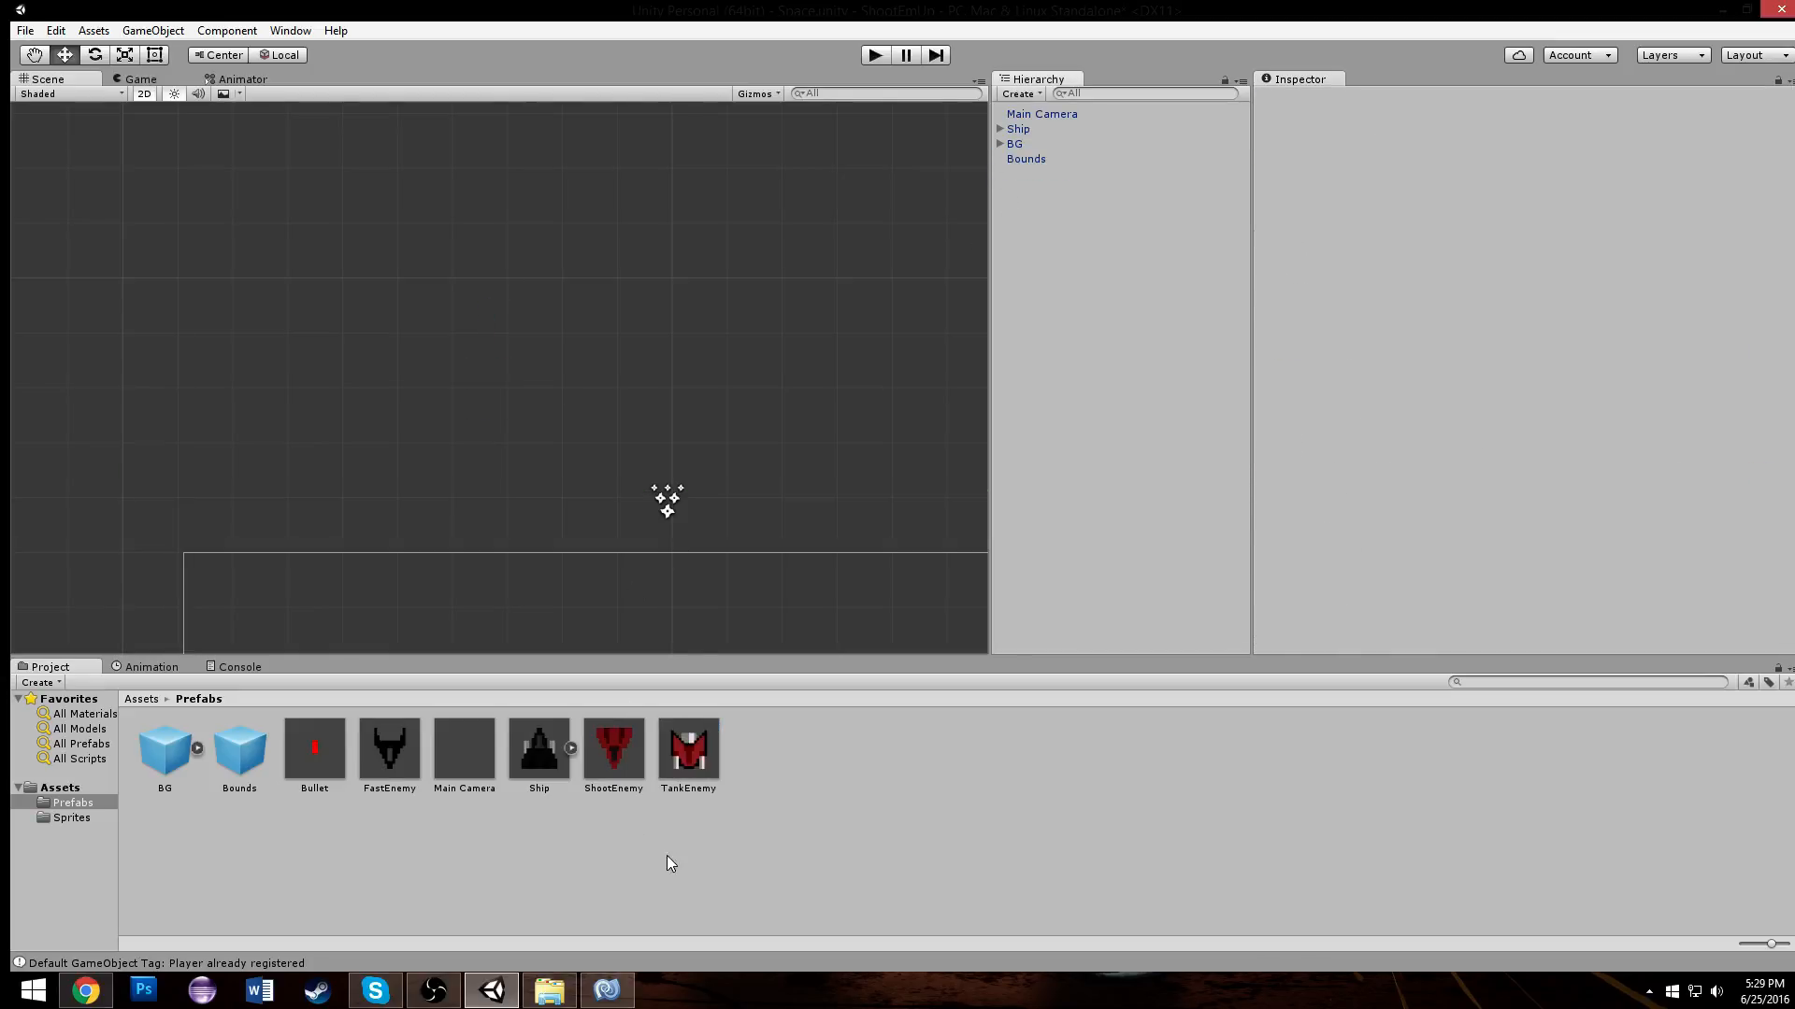
Step: Set the Bounds spawner's Enemies size to 3 with TankEnemy as Element 2
{"action": "left_click", "coordinate": [1026, 159]}
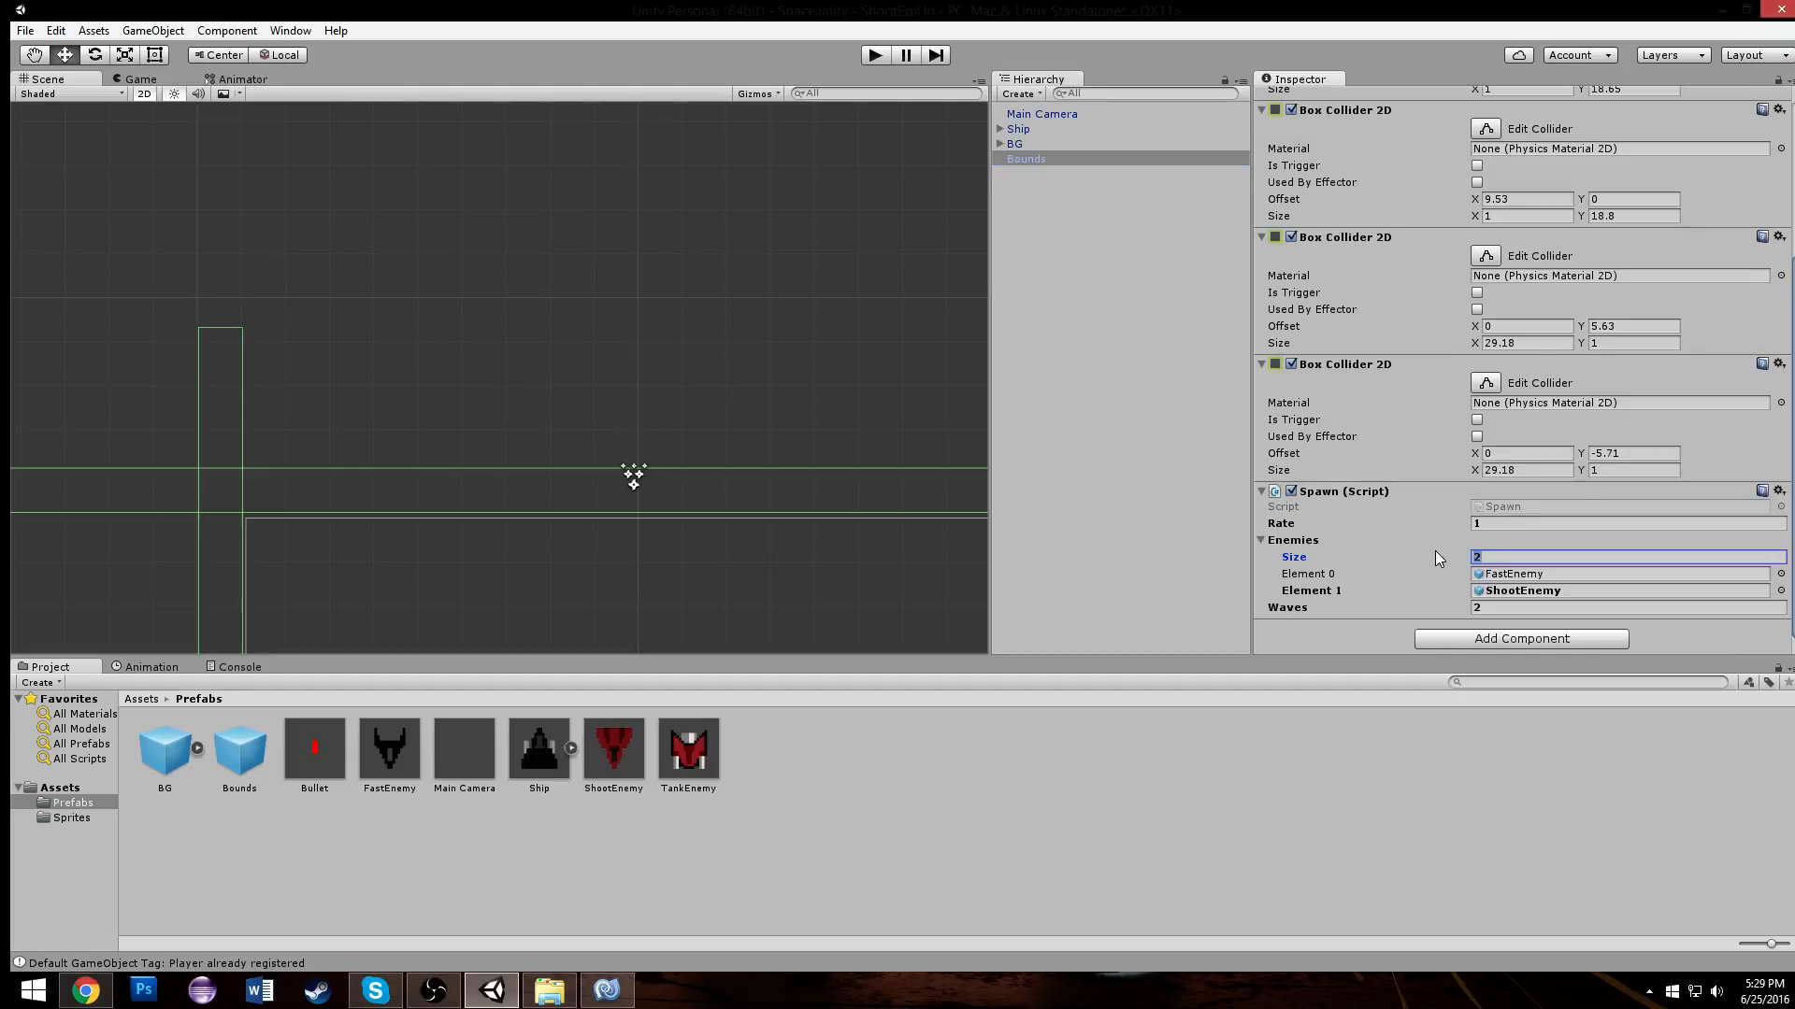
{"action": "type", "text": "3"}
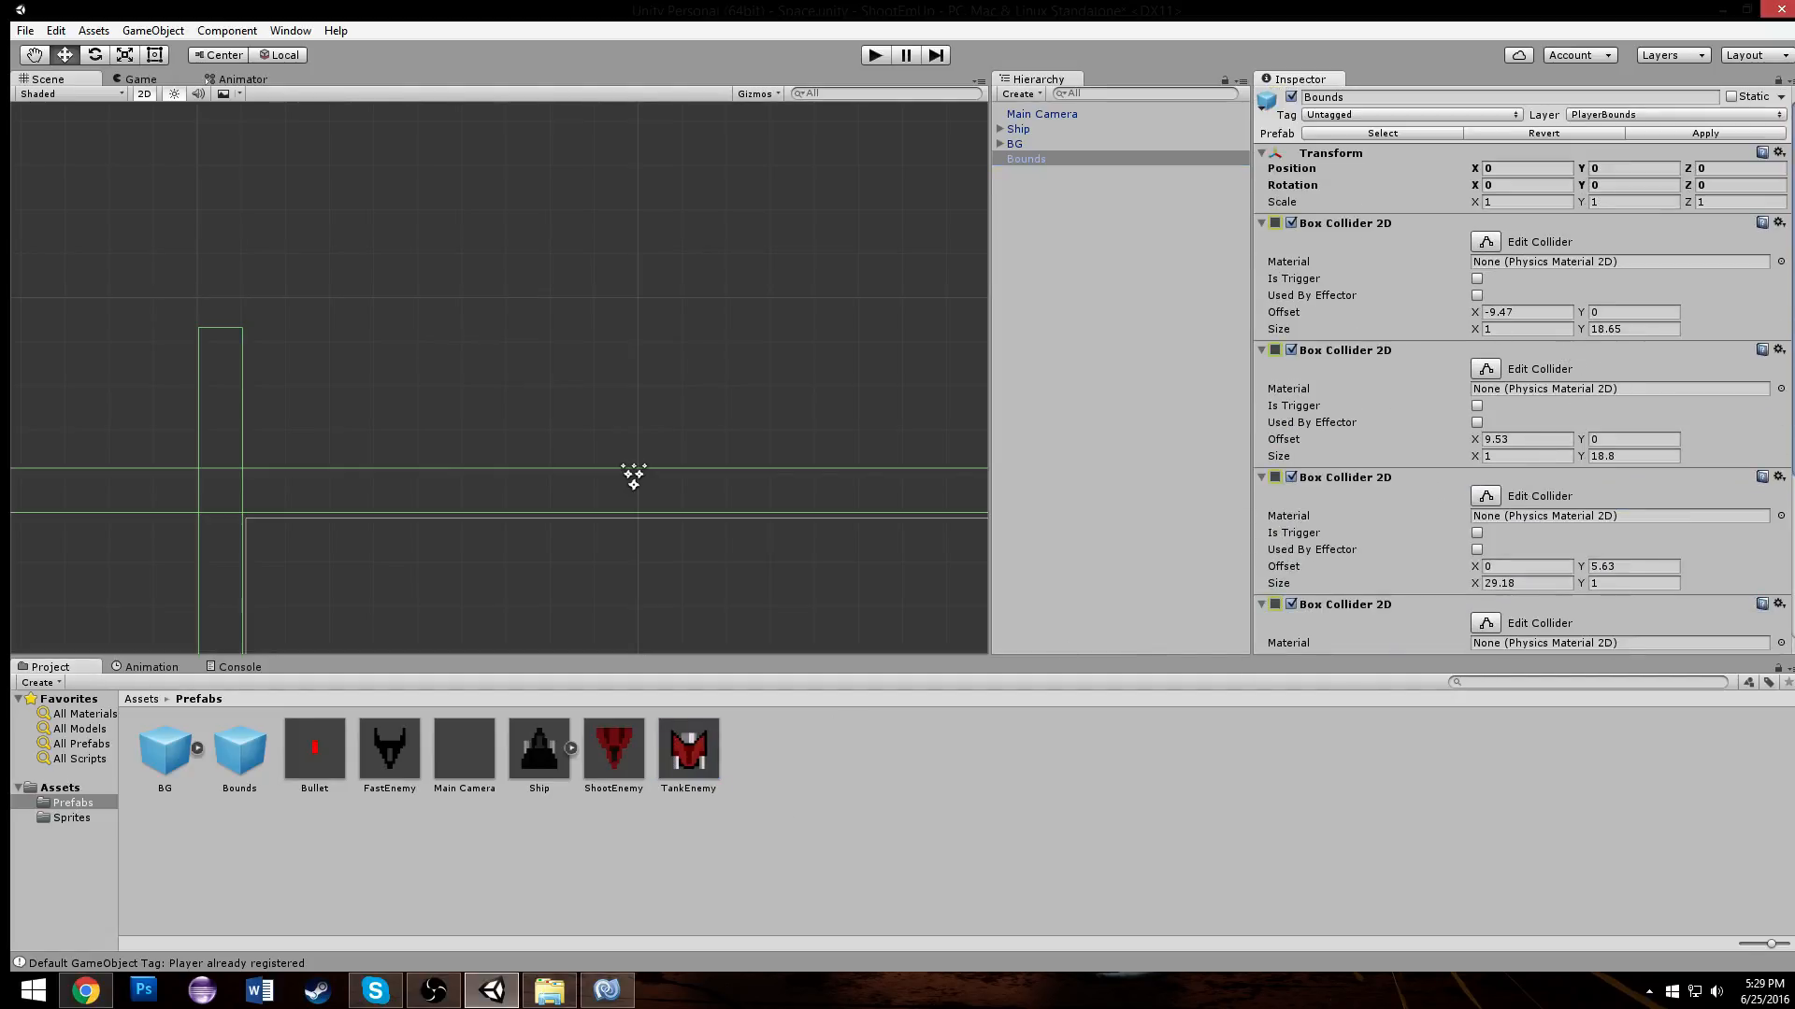
{"action": "scroll", "scroll_direction": "down", "scroll_amount": 3}
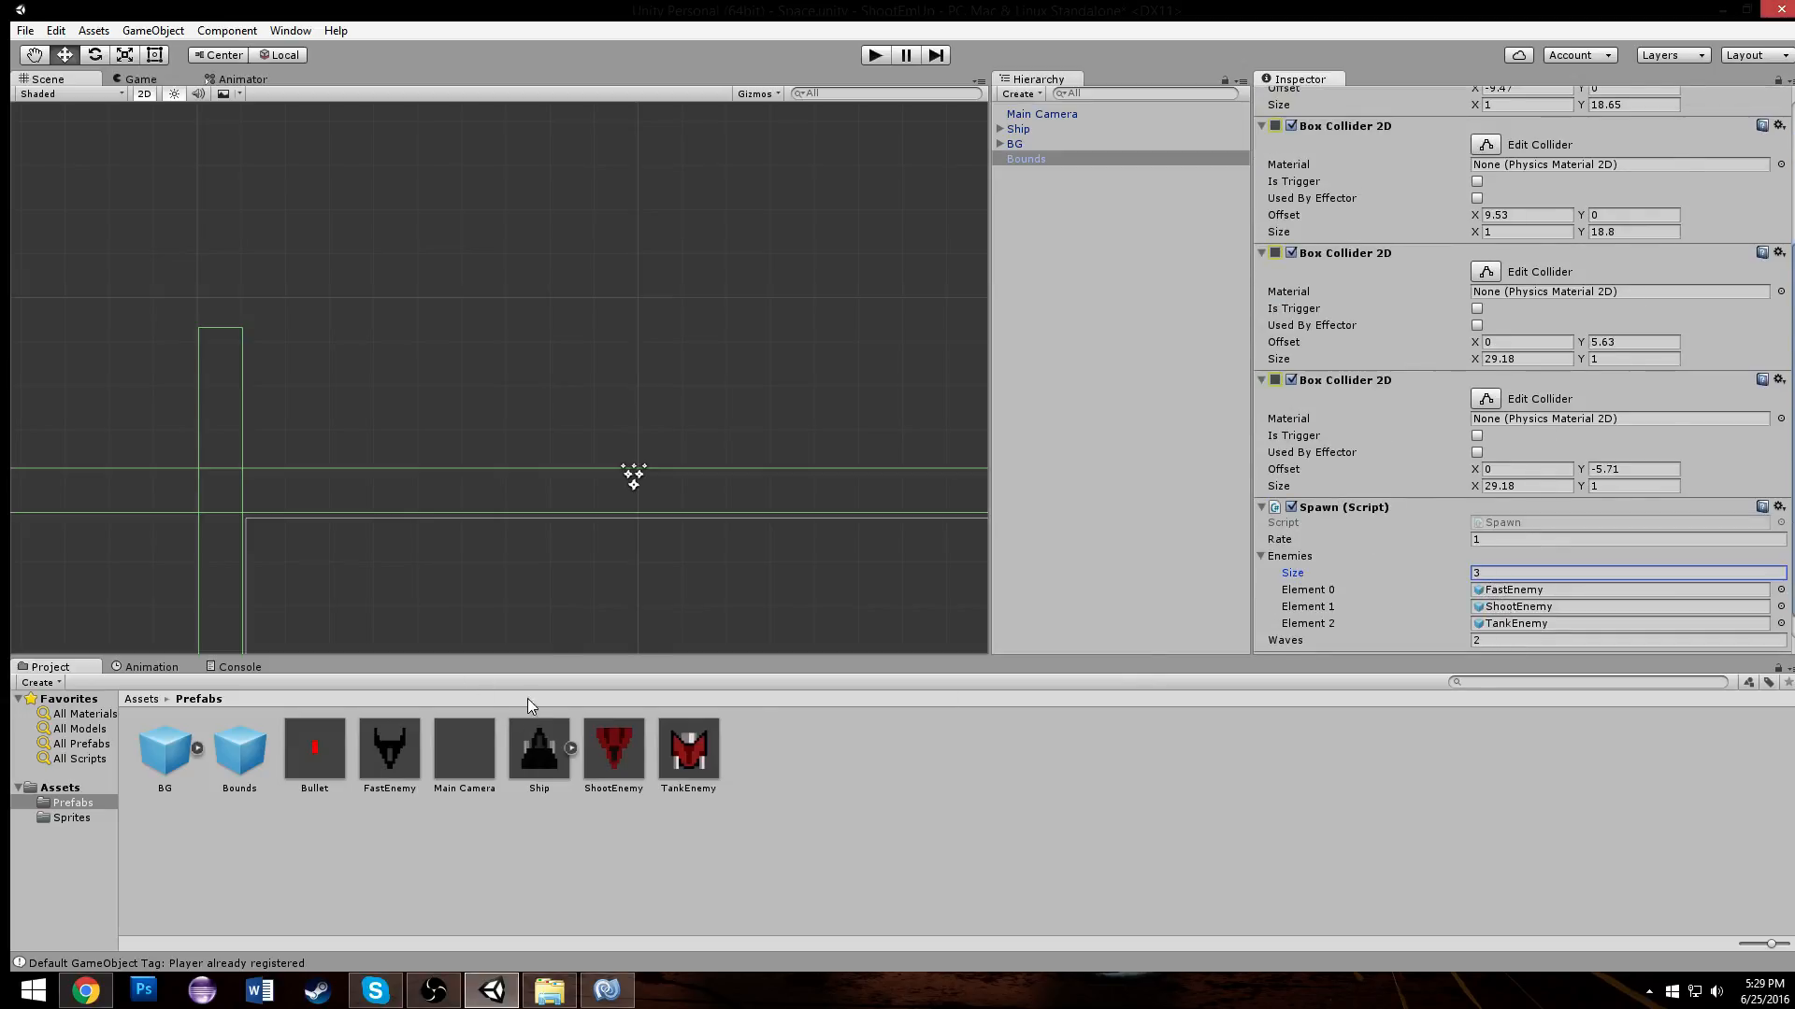
{"action": "left_click", "coordinate": [688, 747]}
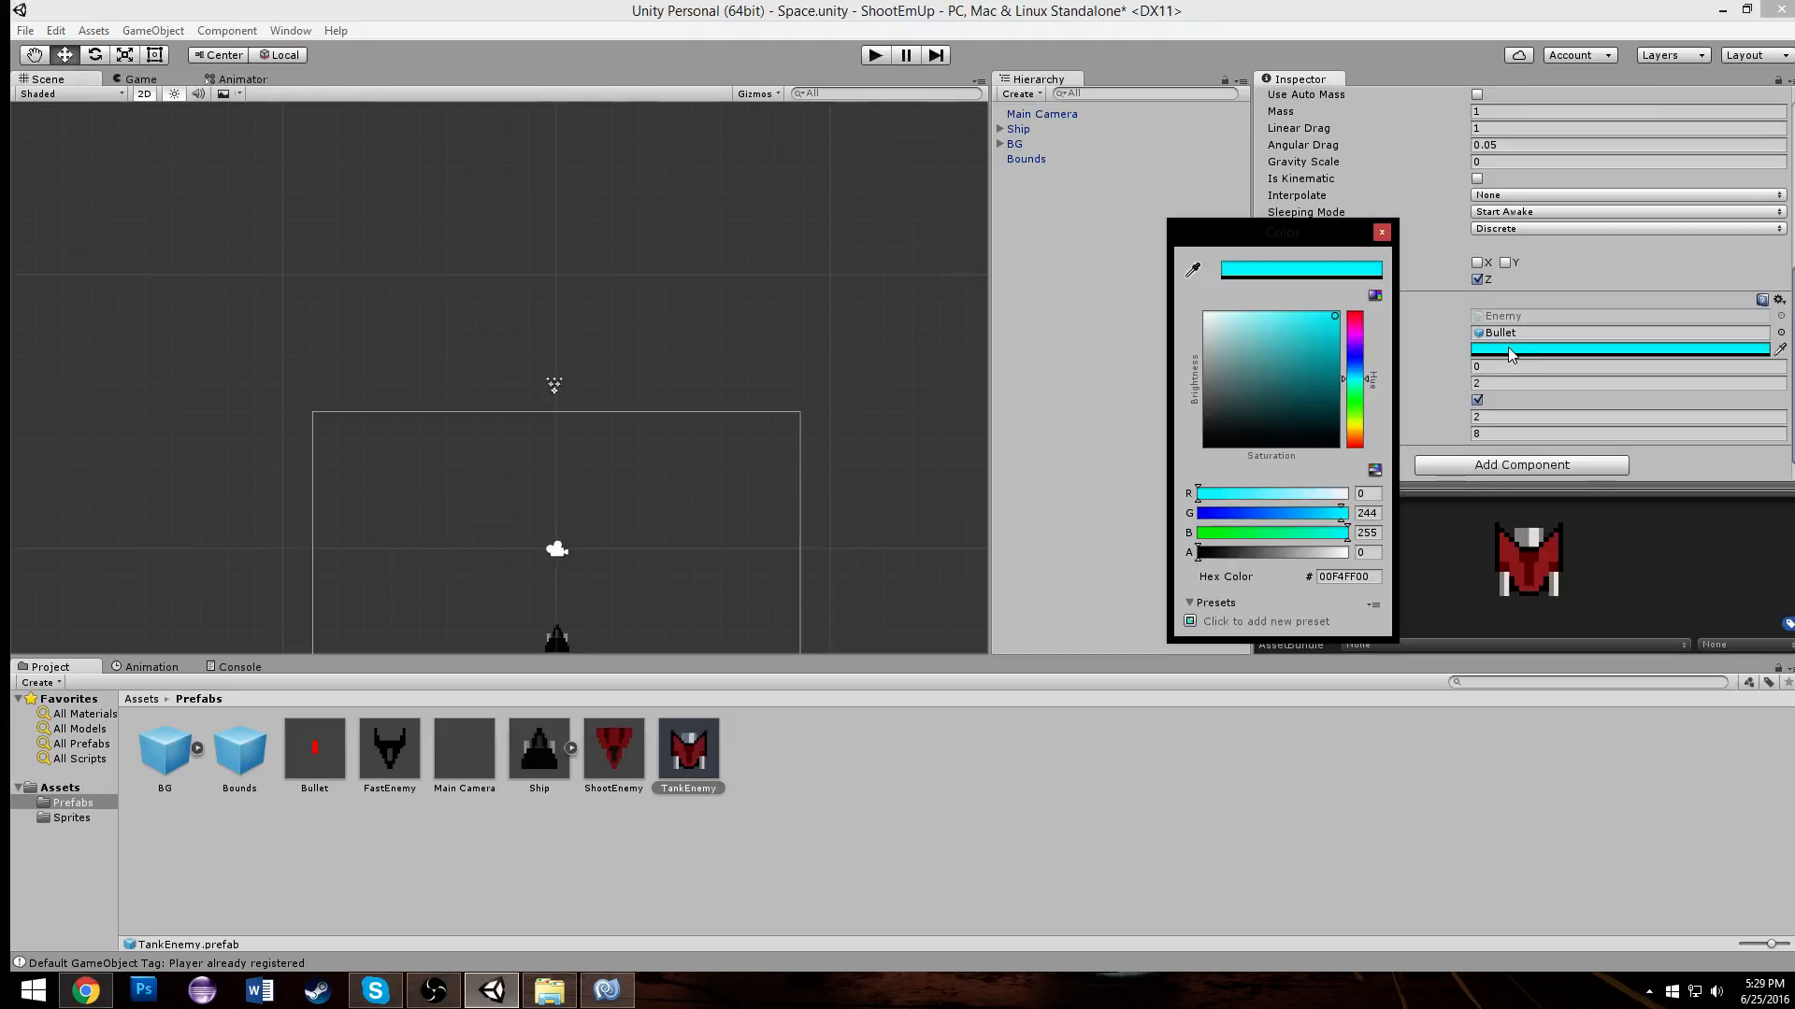
Step: Close the TankEnemy colour settings and select the ShootEnemy prefab
{"action": "left_click", "coordinate": [1382, 232]}
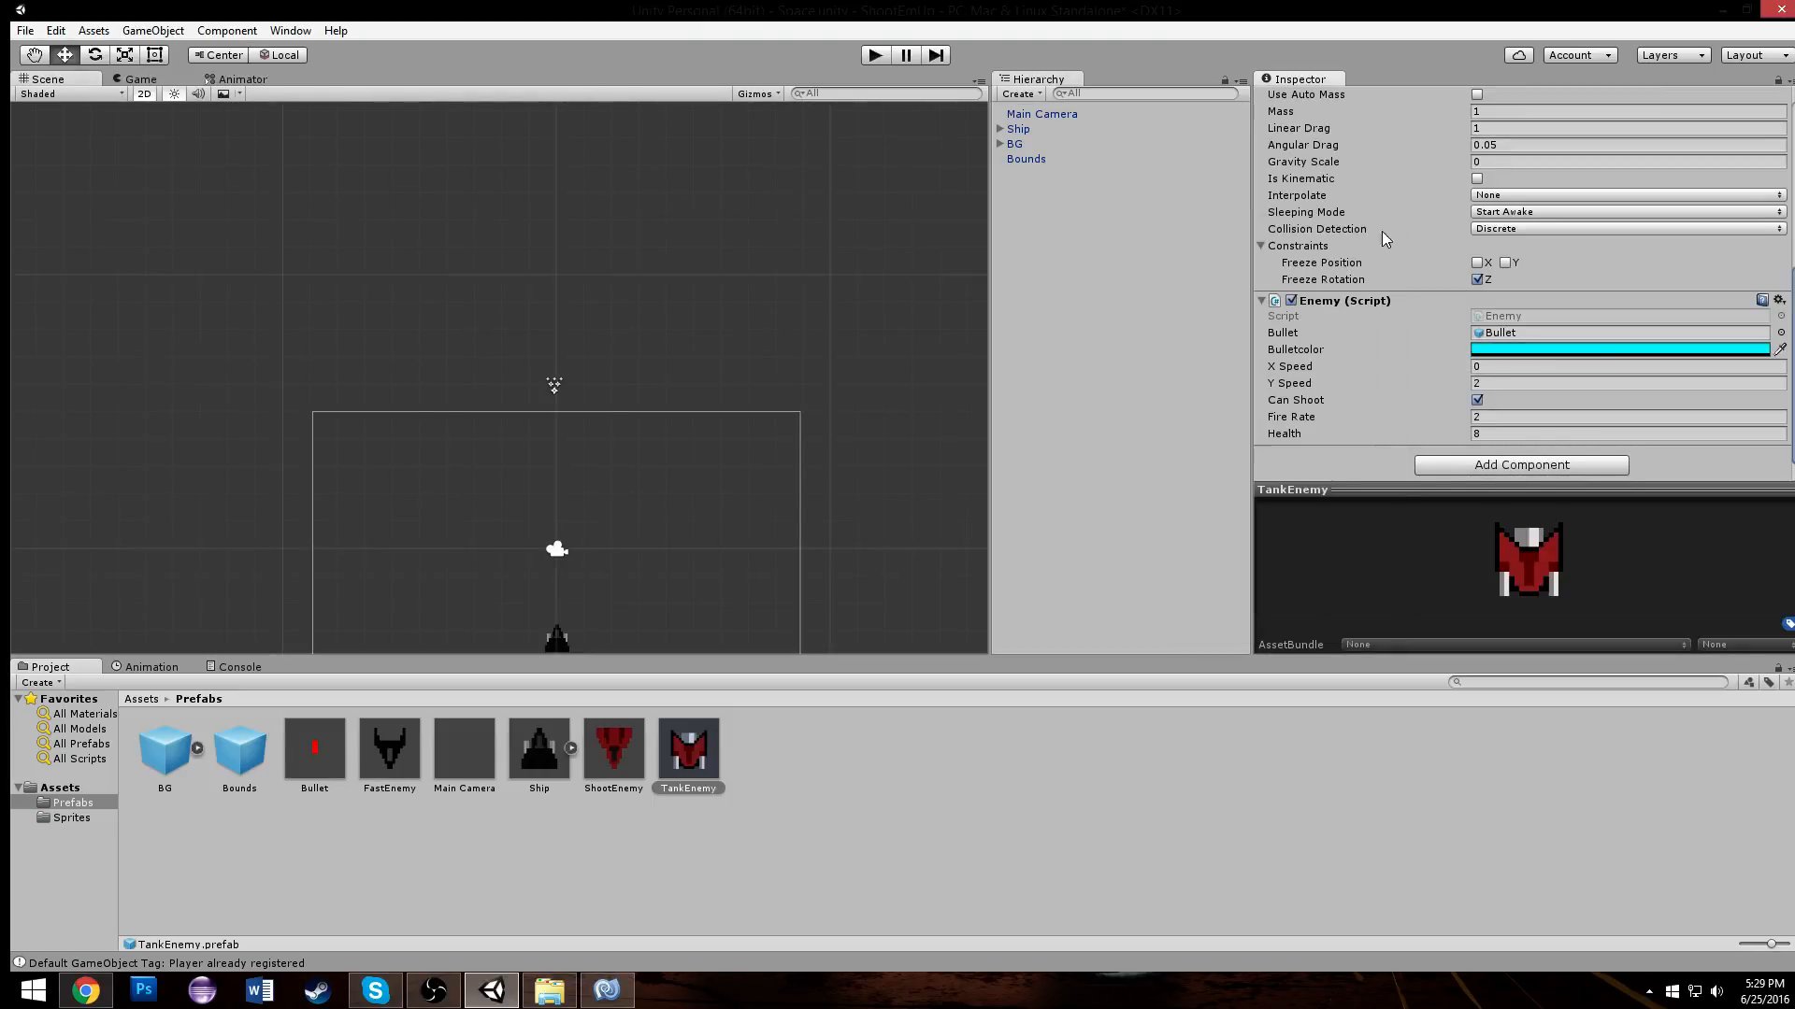
{"action": "left_click", "coordinate": [1016, 143]}
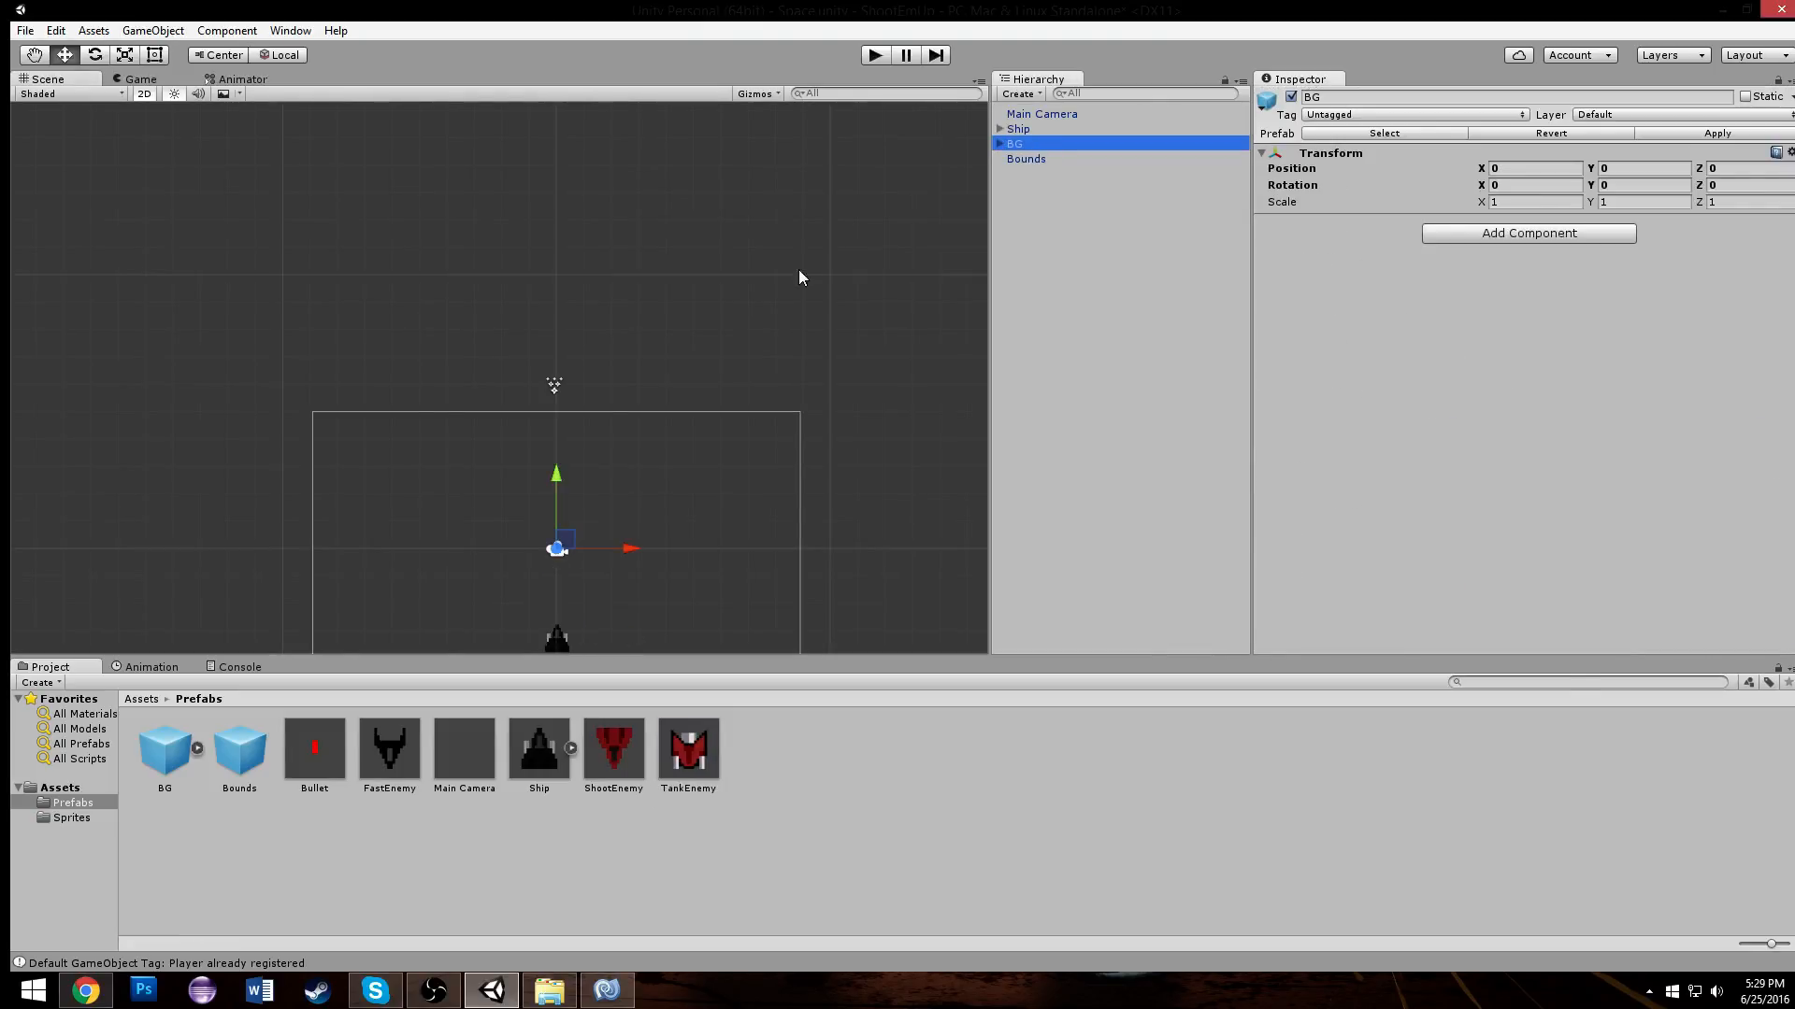
{"action": "left_click", "coordinate": [613, 749]}
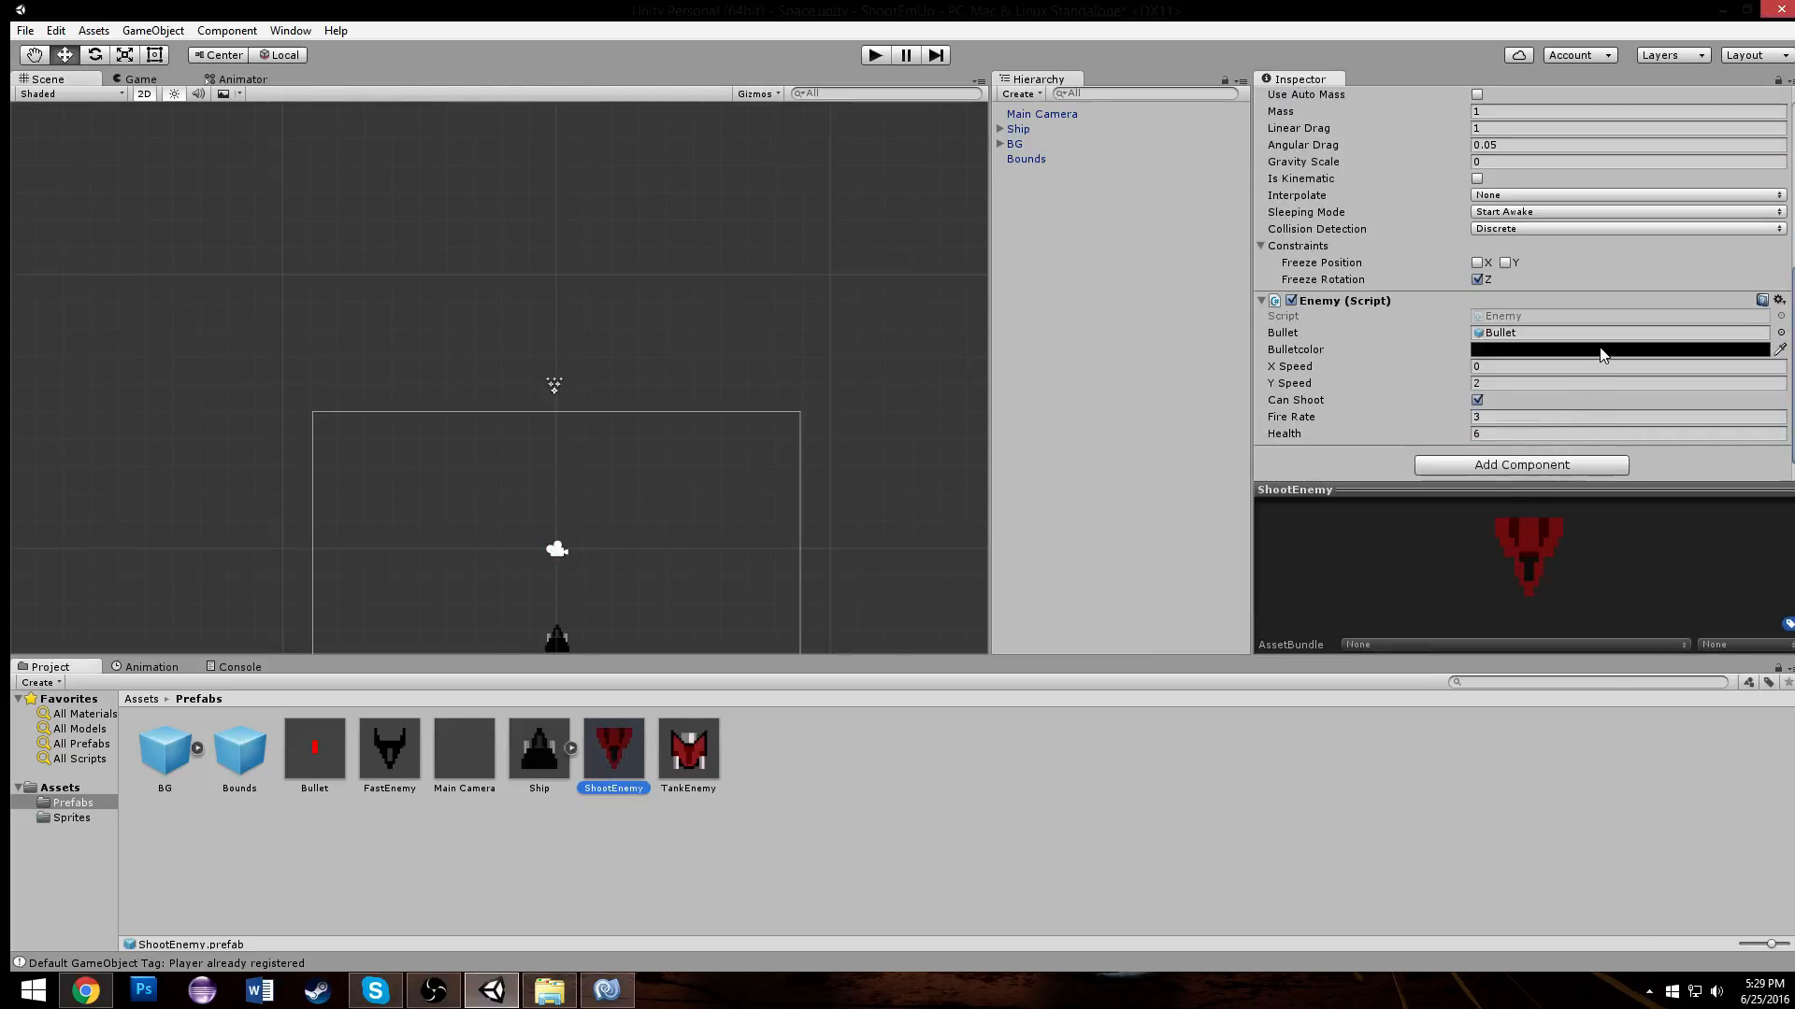
Step: Set ShootEnemy's Bulletcolor to purple (C600FF)
{"action": "left_click", "coordinate": [1626, 350]}
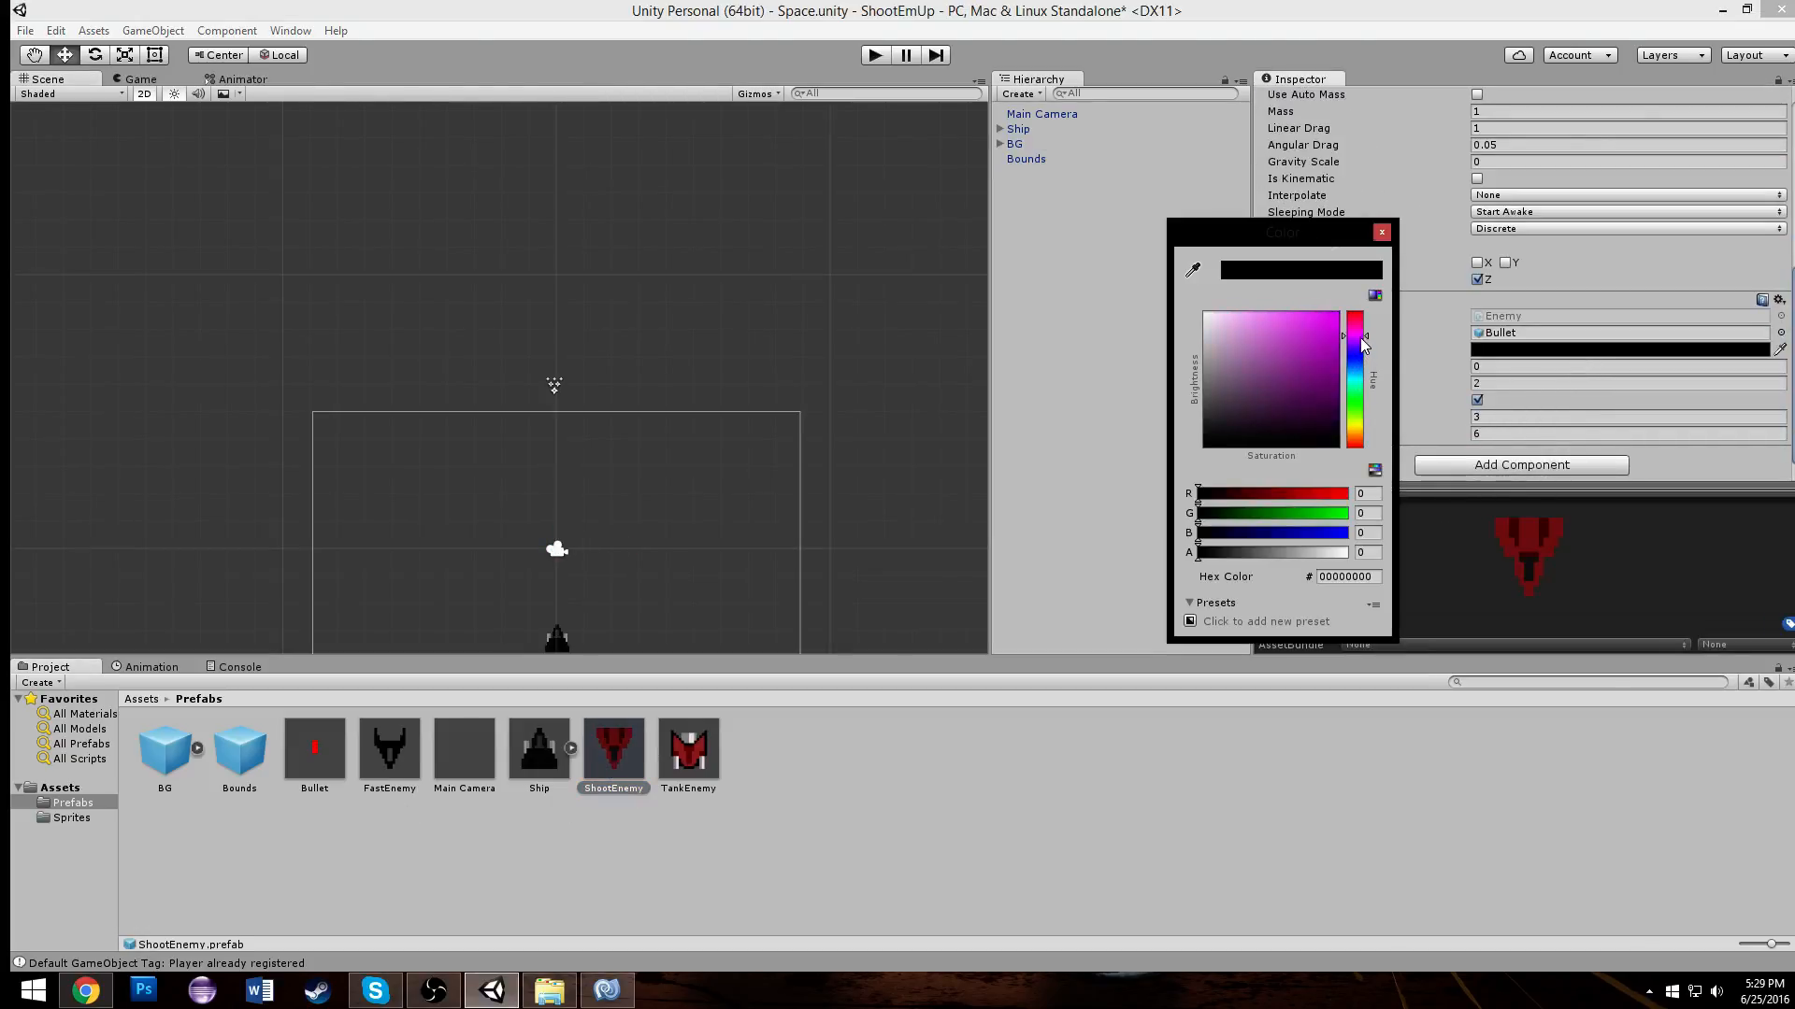
{"action": "left_click", "coordinate": [1355, 337]}
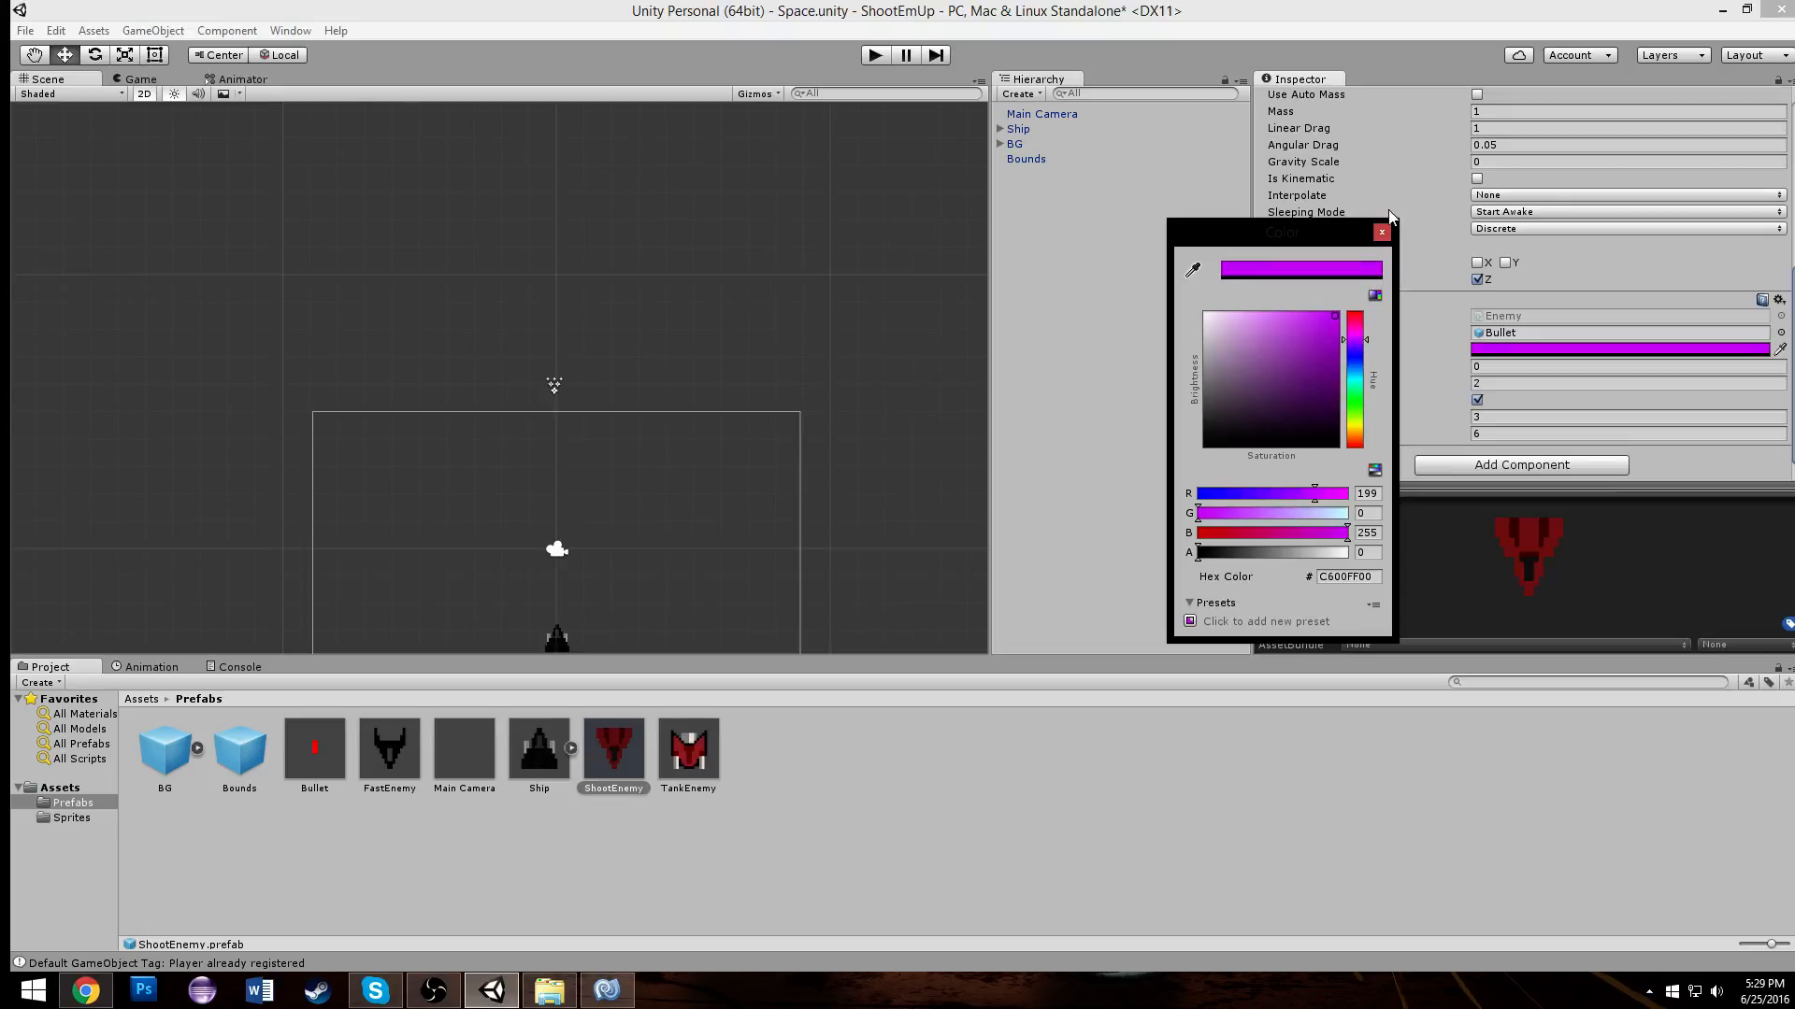
{"action": "left_click", "coordinate": [1382, 232]}
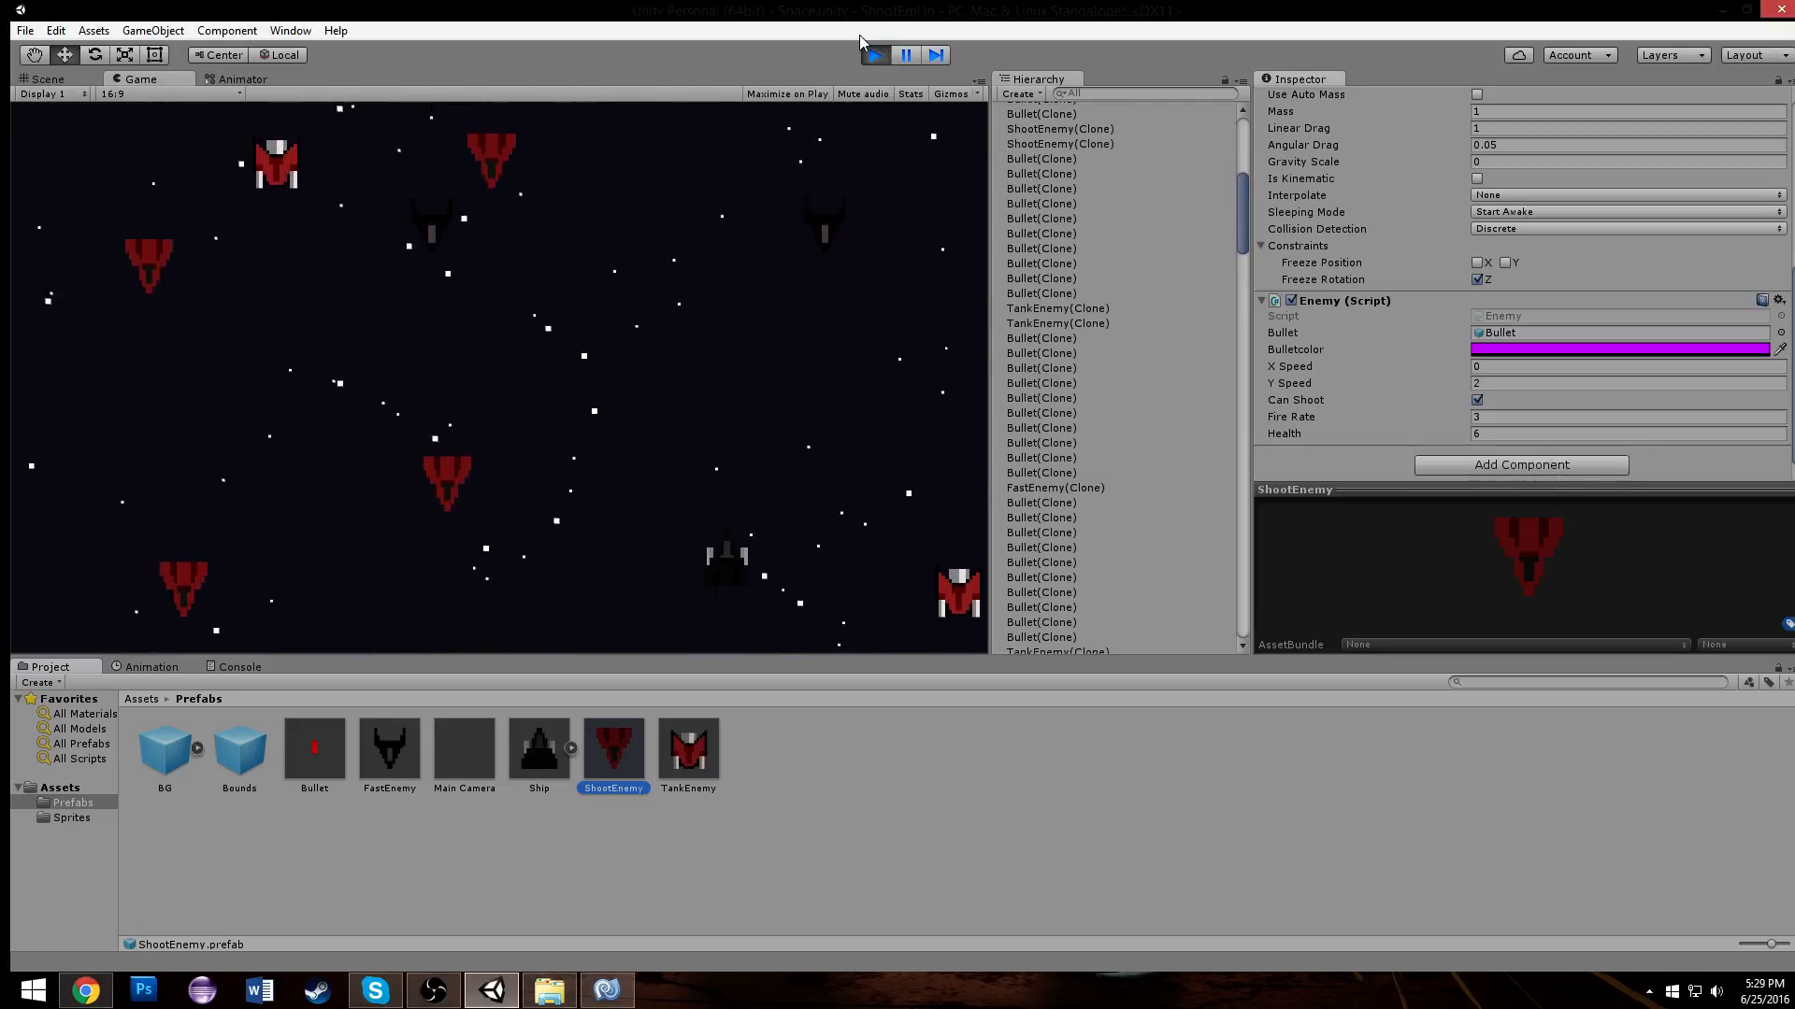
Step: Select a spawned Bullet(Clone) during play and view it in the Scene
{"action": "left_click", "coordinate": [873, 52]}
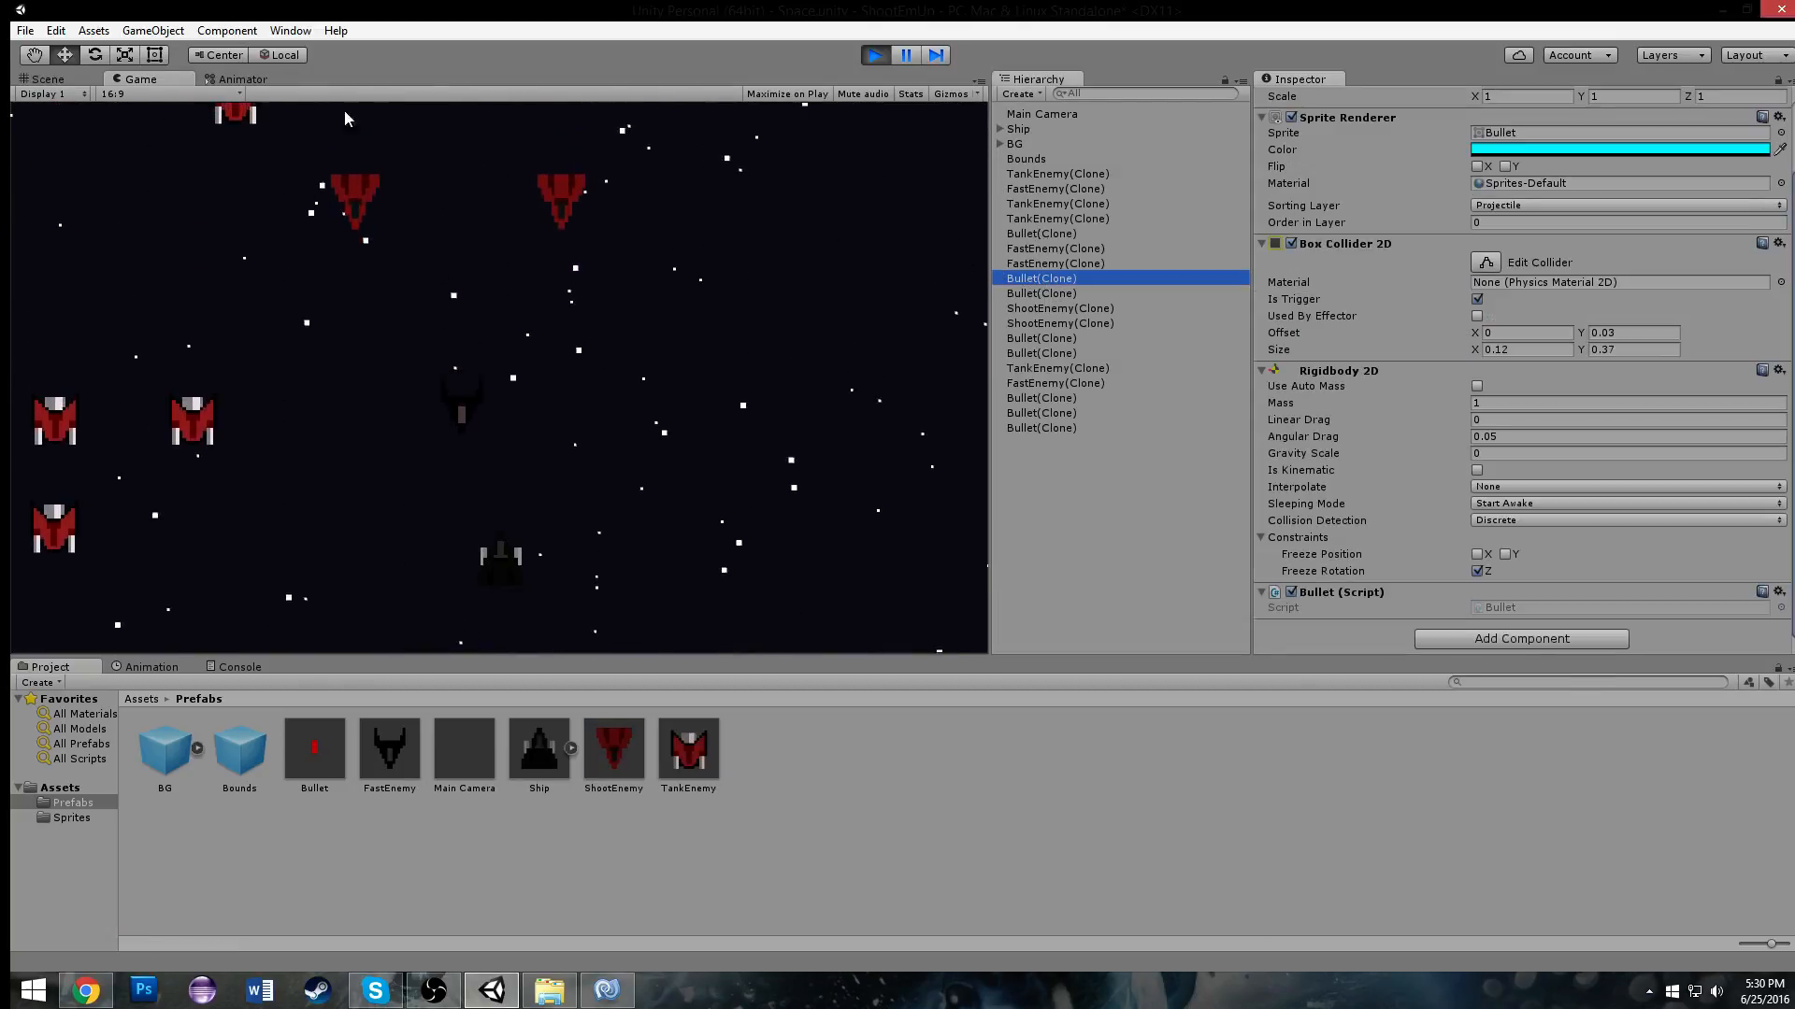
{"action": "left_click", "coordinate": [44, 77]}
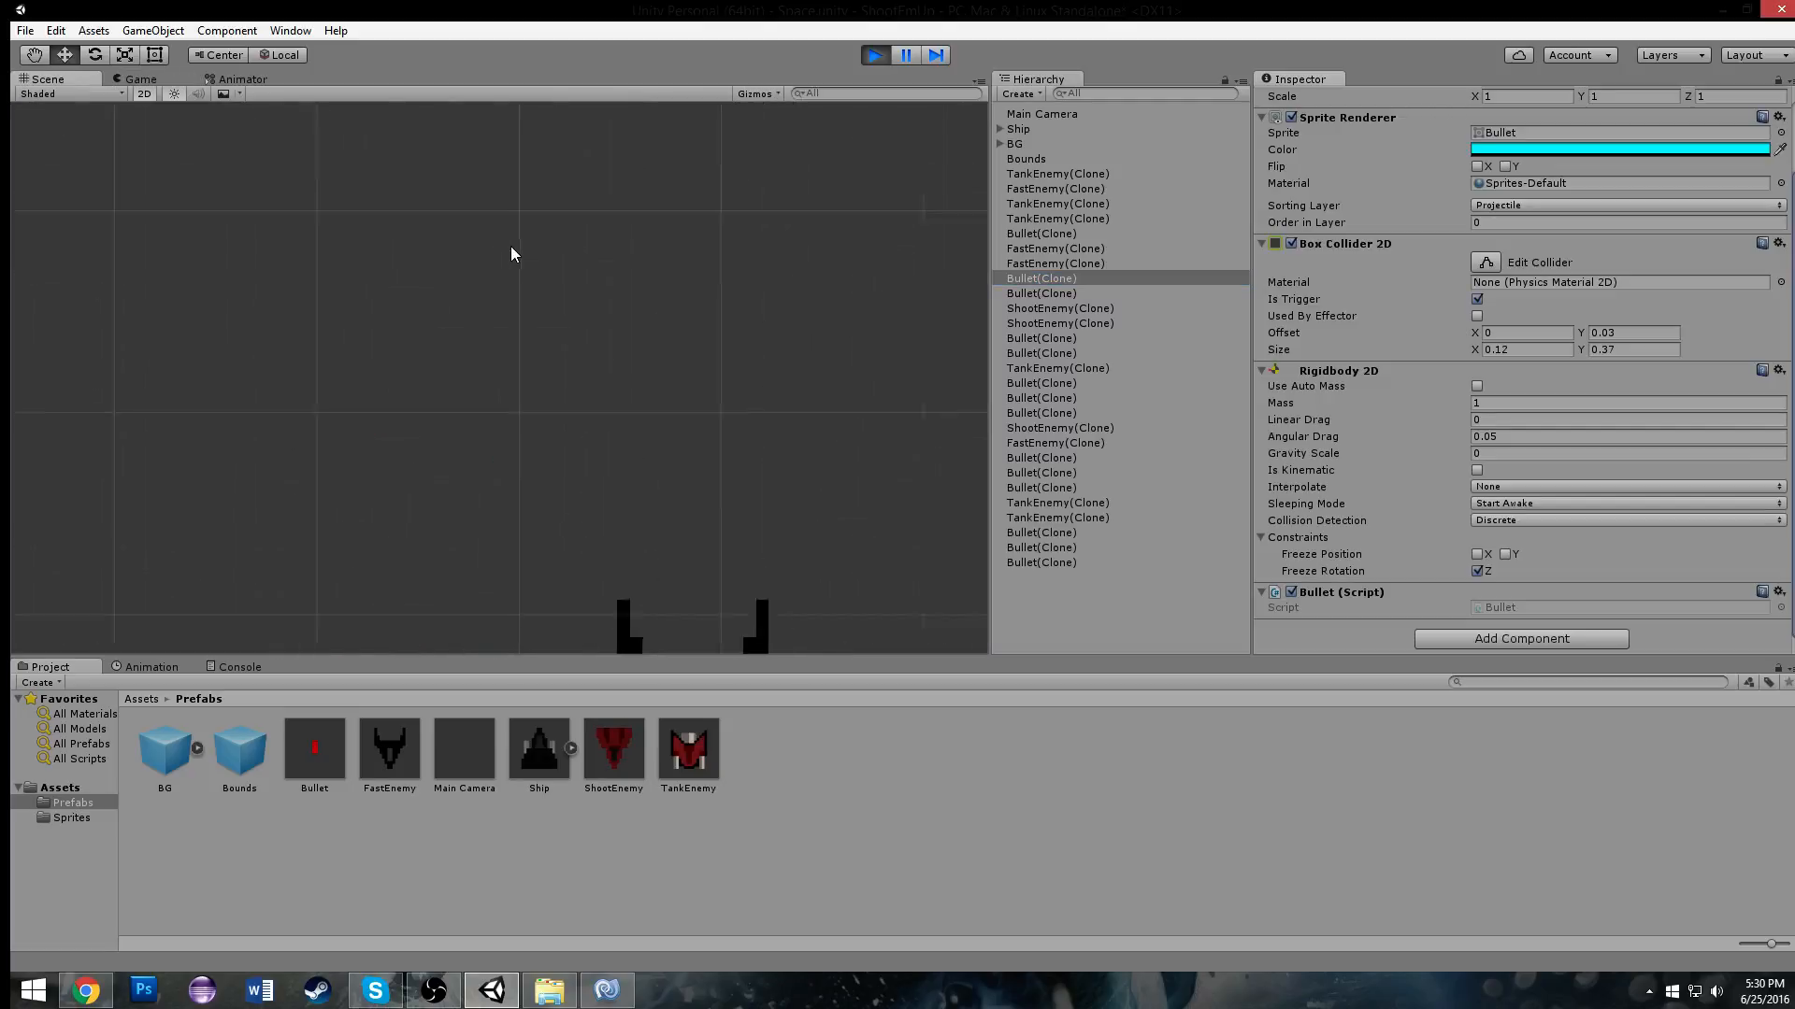
Step: Frame the bullet in the Scene view and stop the play test
{"action": "left_click", "coordinate": [934, 54]}
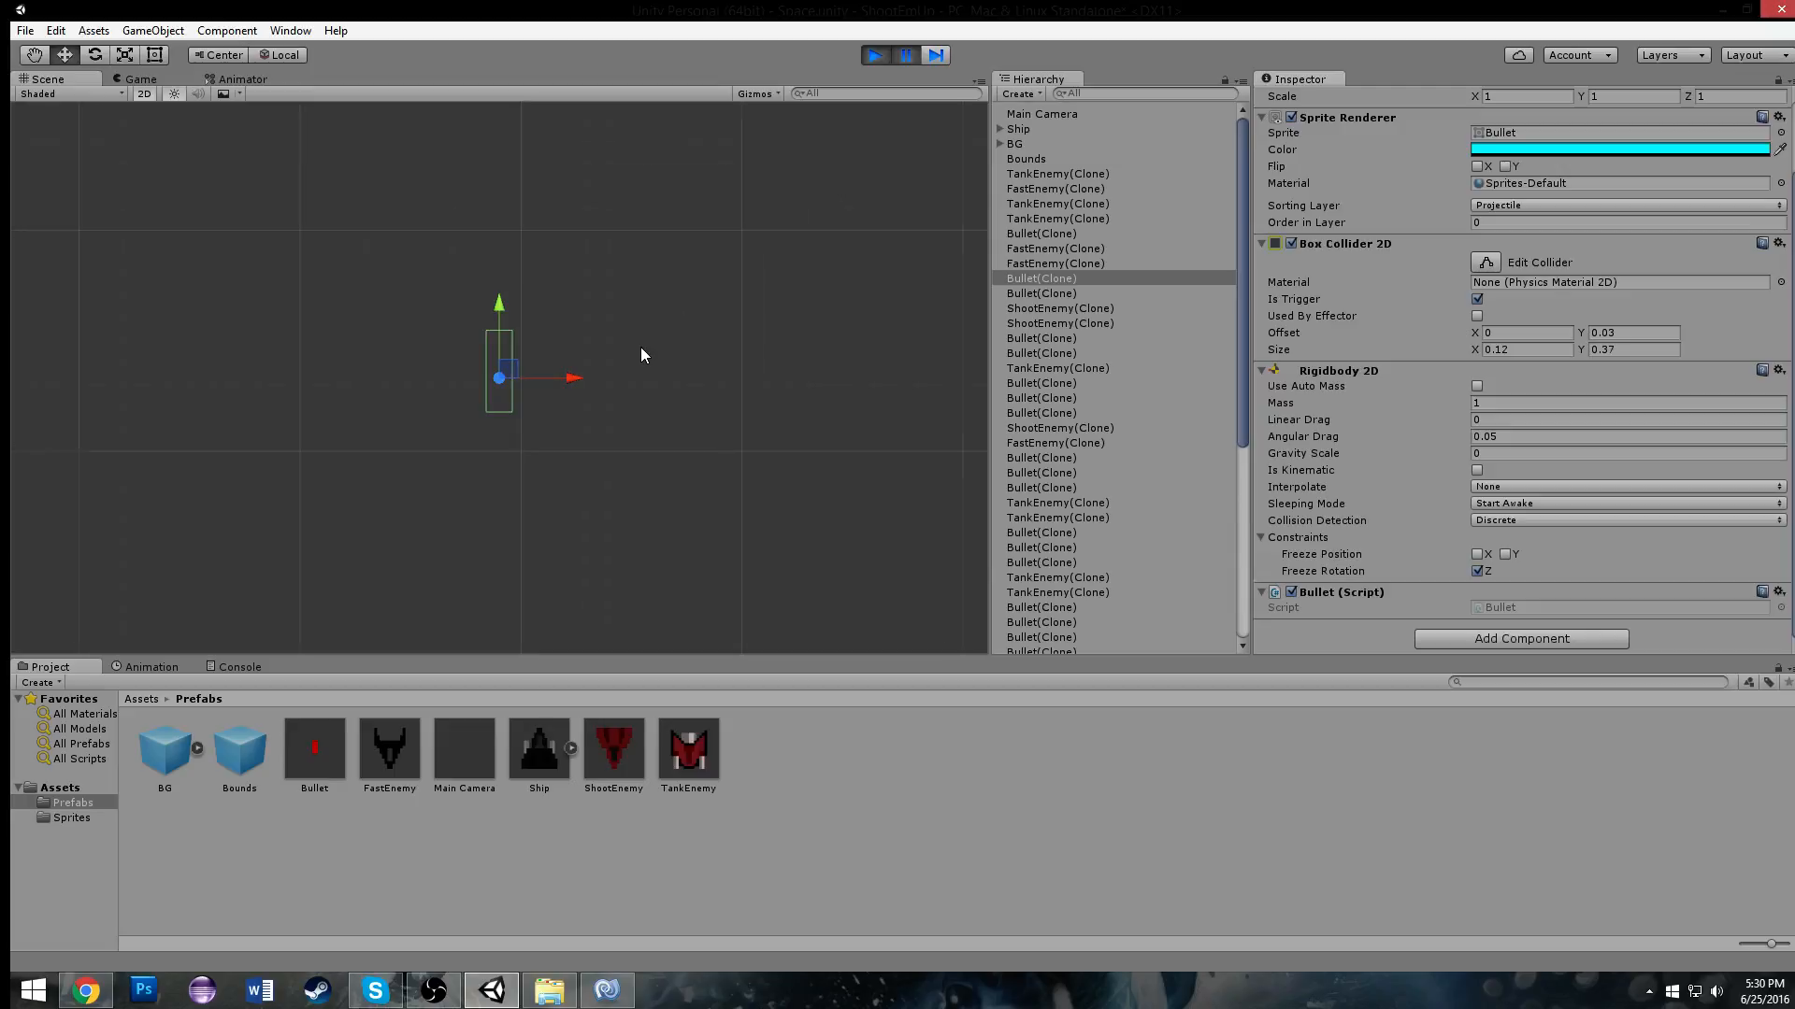
{"action": "left_click", "coordinate": [1627, 149]}
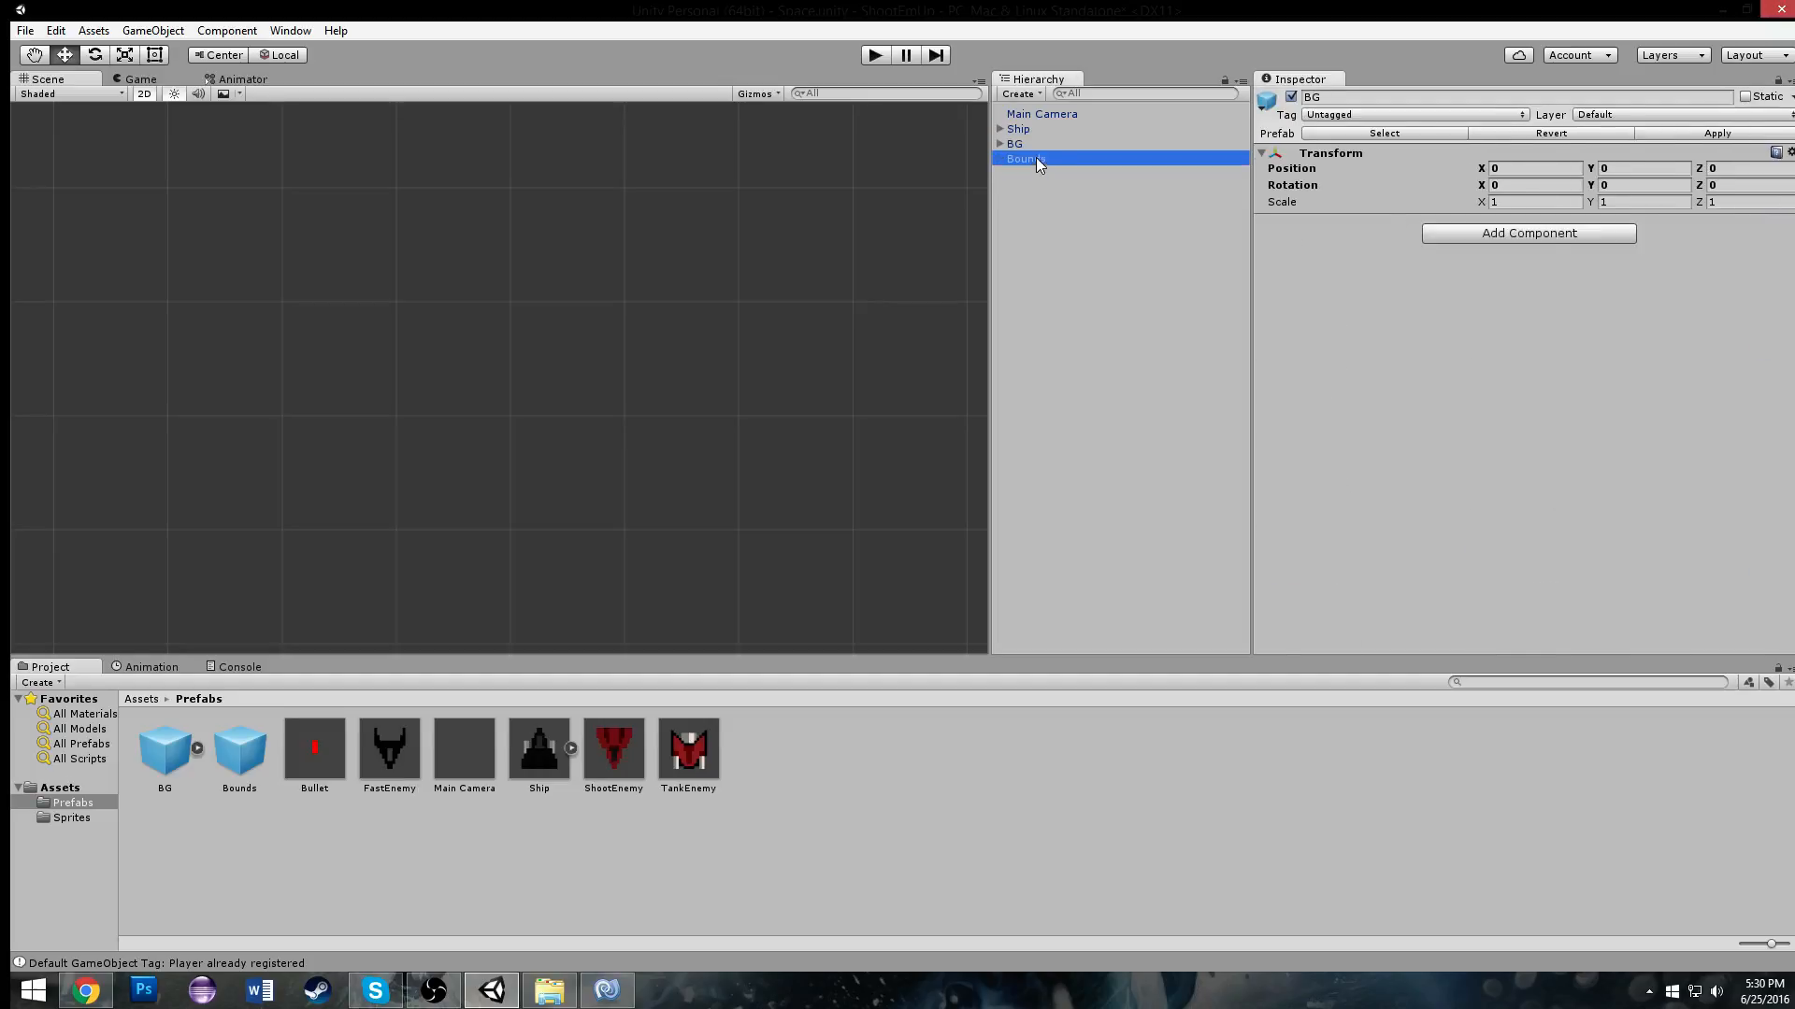
Step: Check TankEnemy's cyan bullet colour, then bring up Bullet.cs in MonoDevelop
{"action": "left_click", "coordinate": [688, 747]}
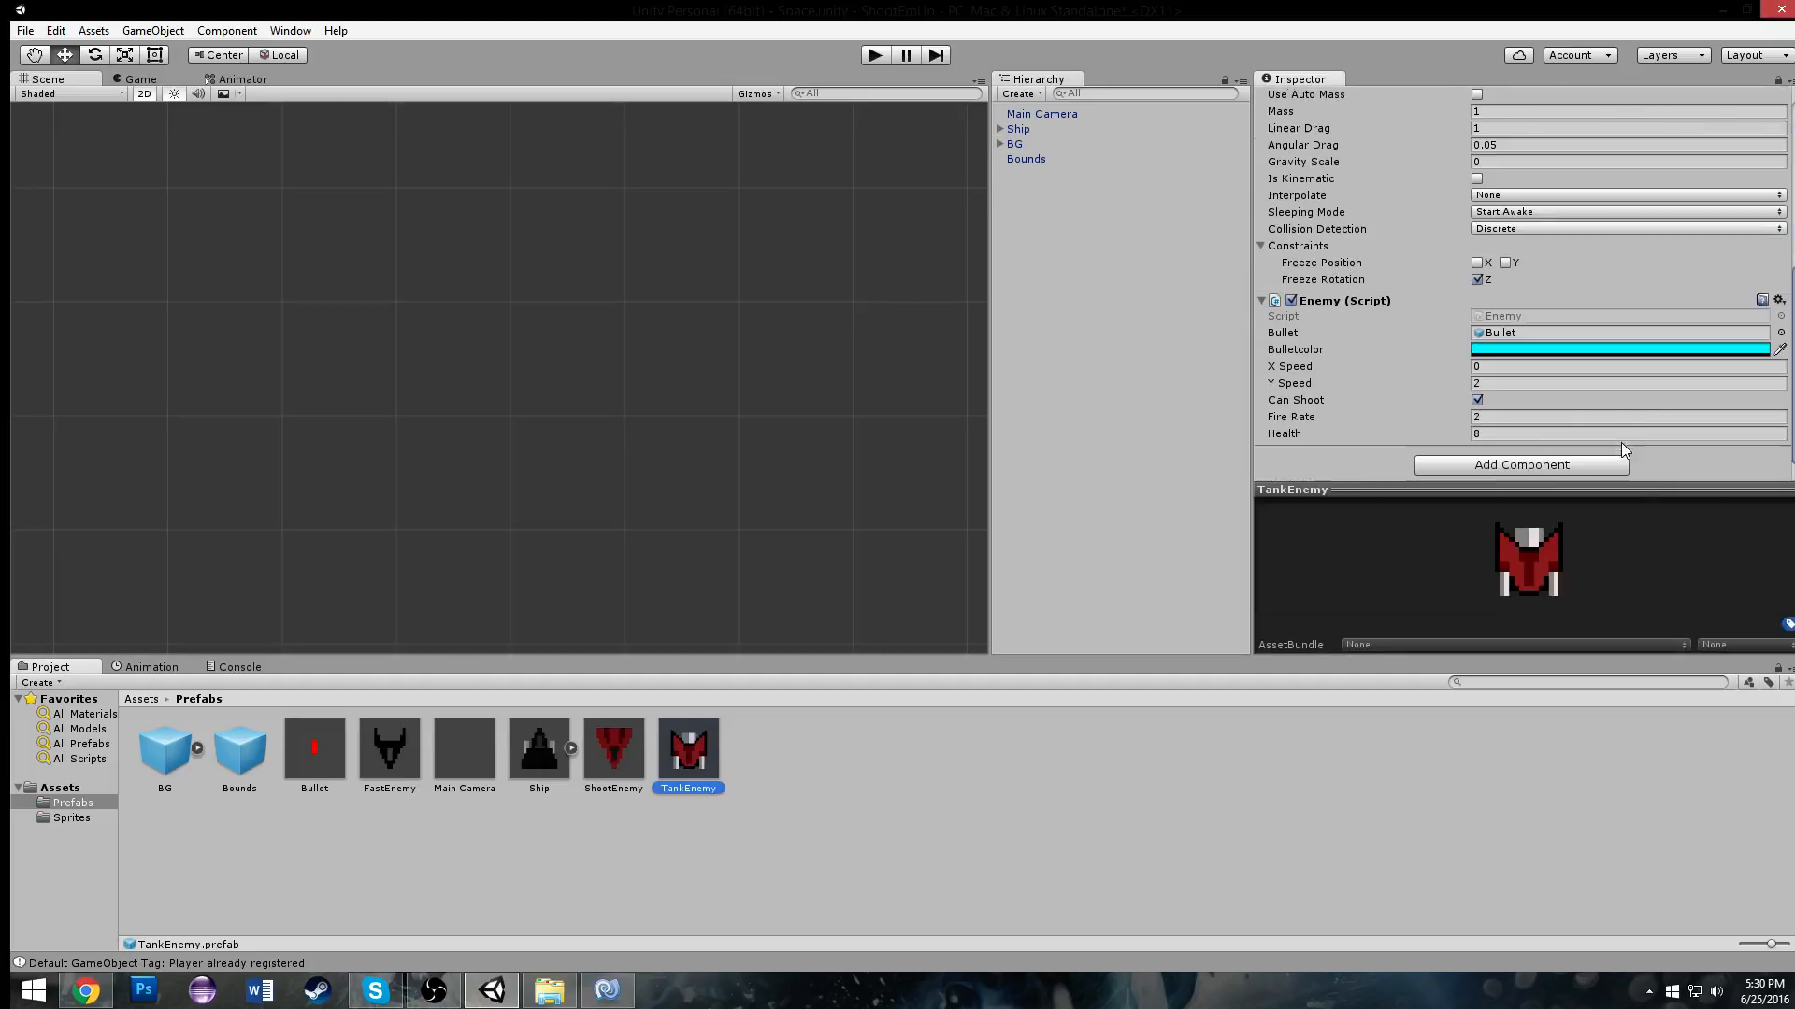
{"action": "left_click", "coordinate": [1620, 349]}
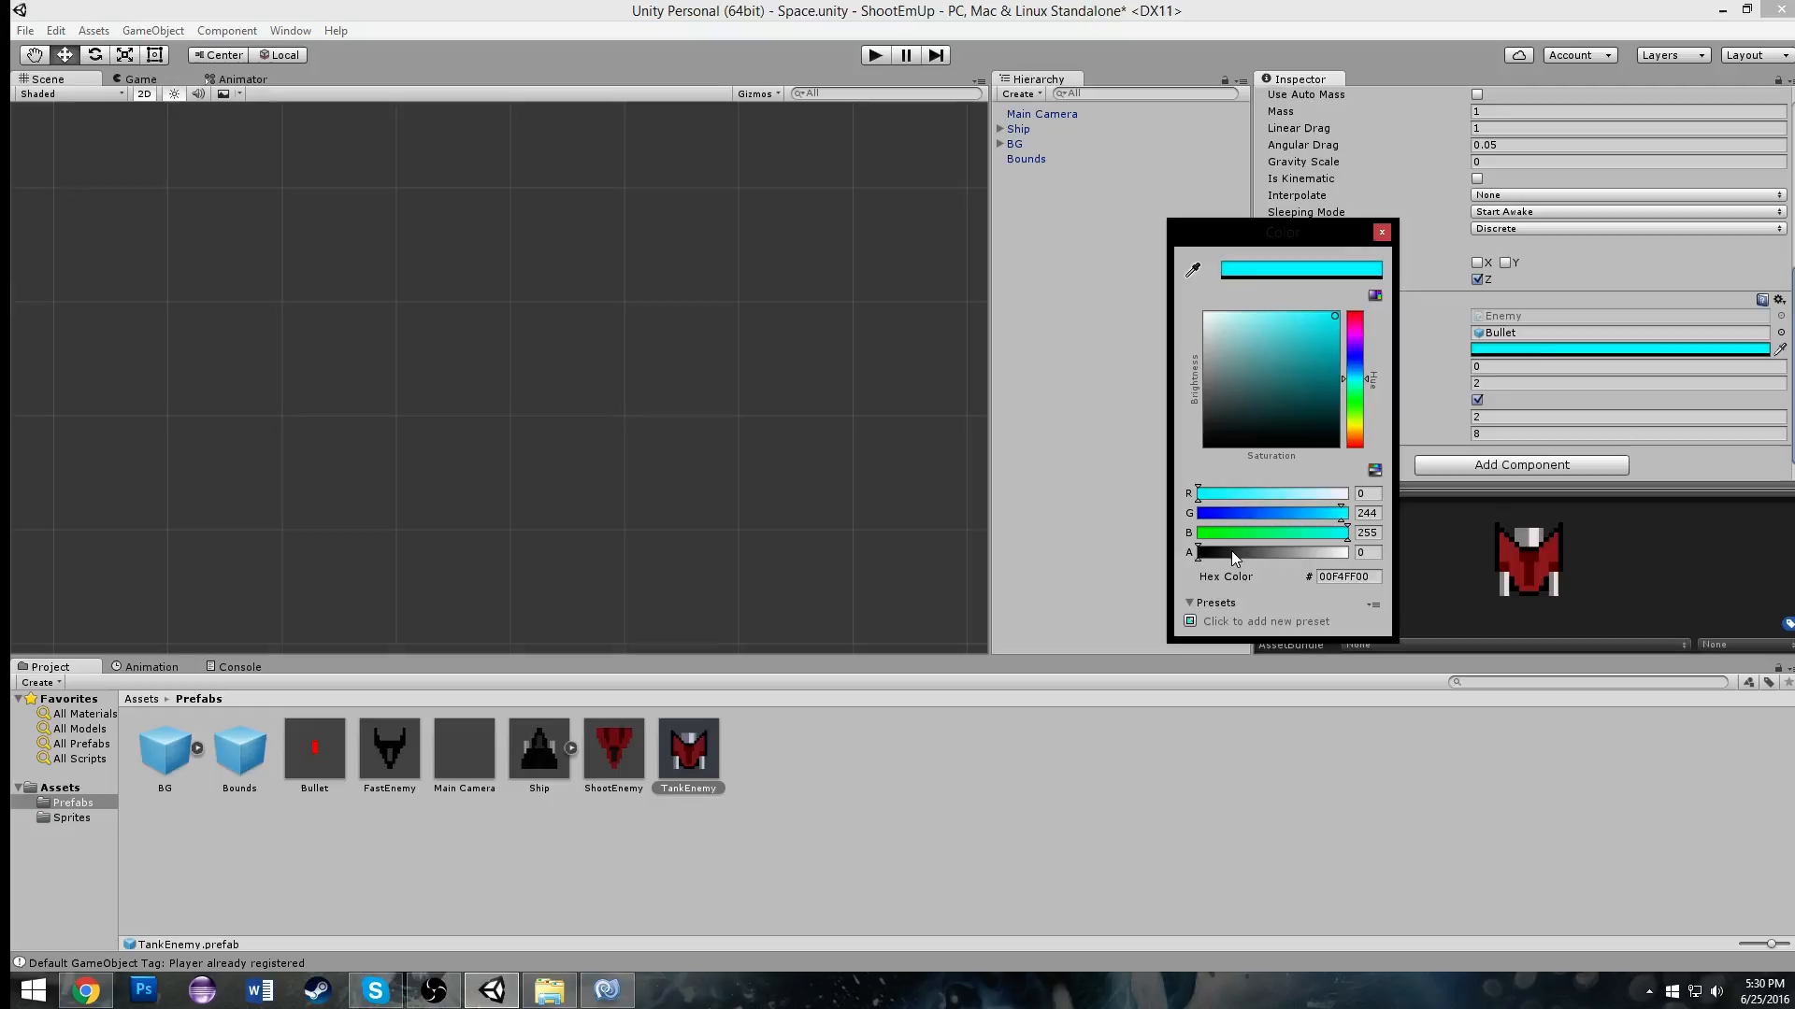
{"action": "left_click", "coordinate": [1381, 232]}
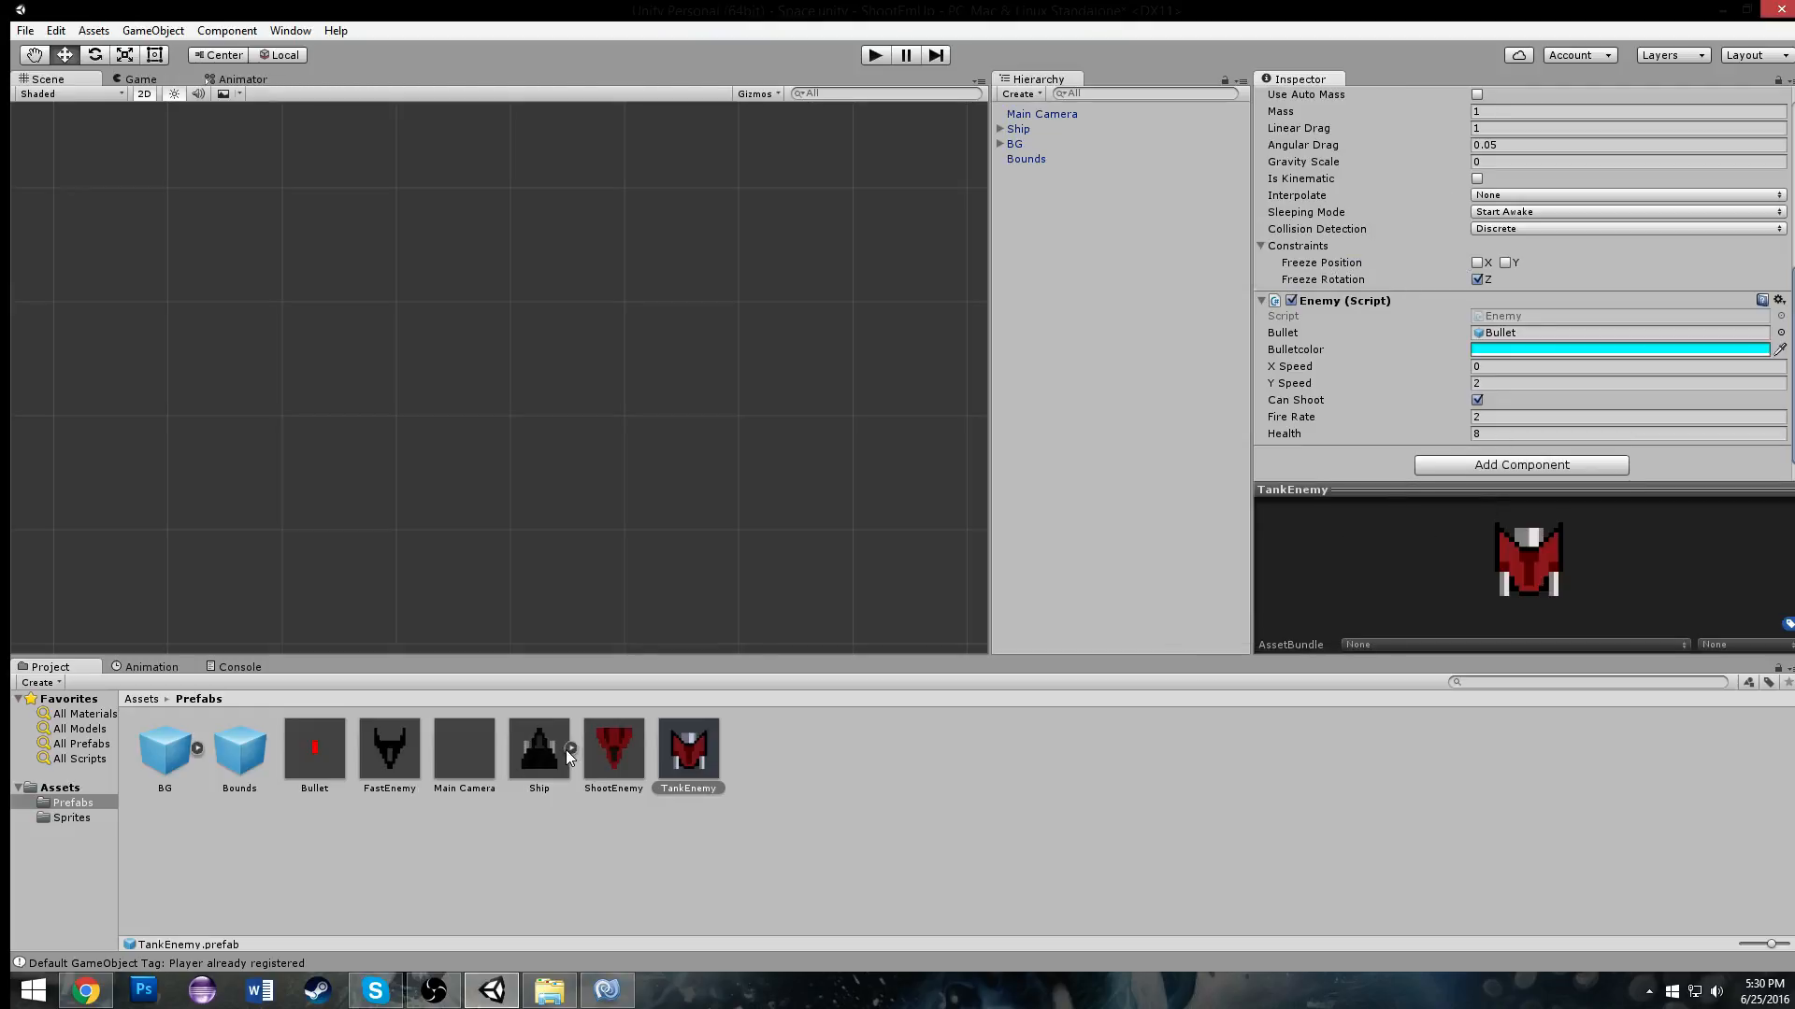
{"action": "left_click", "coordinate": [613, 748]}
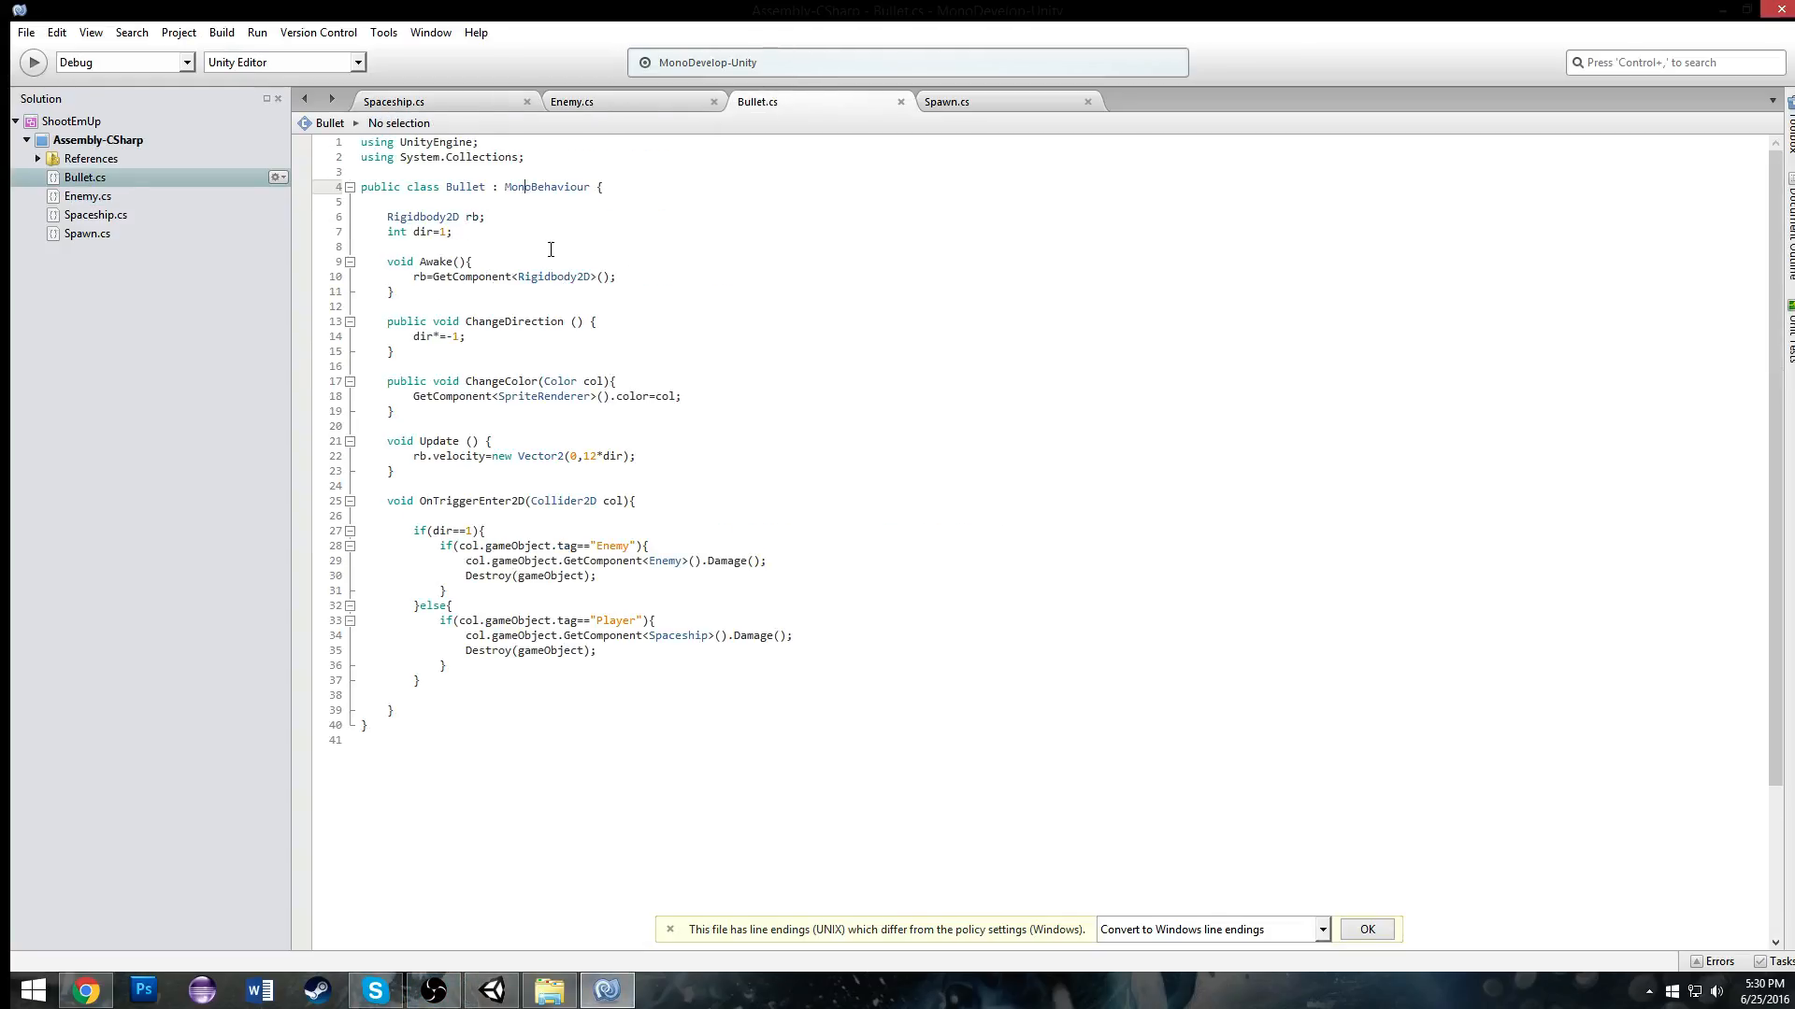
Step: Add Start() to Bullet.cs calling Destroy(gameObject, 5)
{"action": "left_click", "coordinate": [467, 336]}
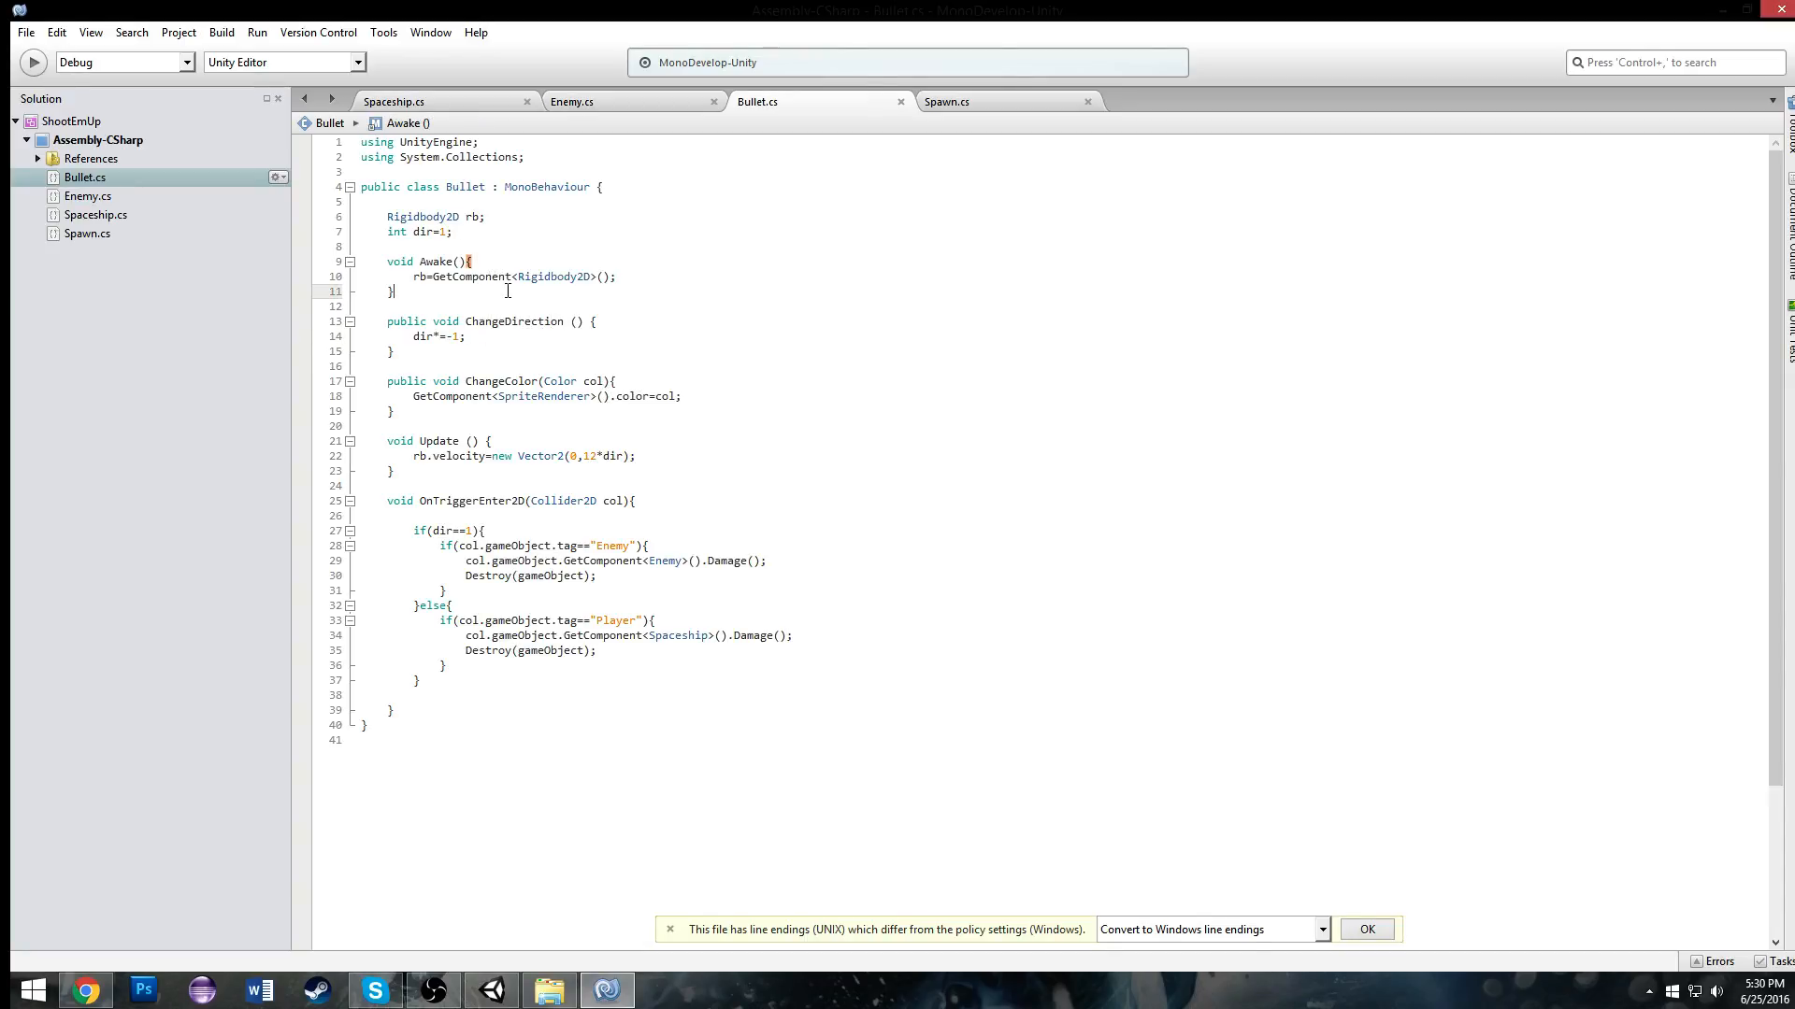
{"action": "type", "text": "void St"}
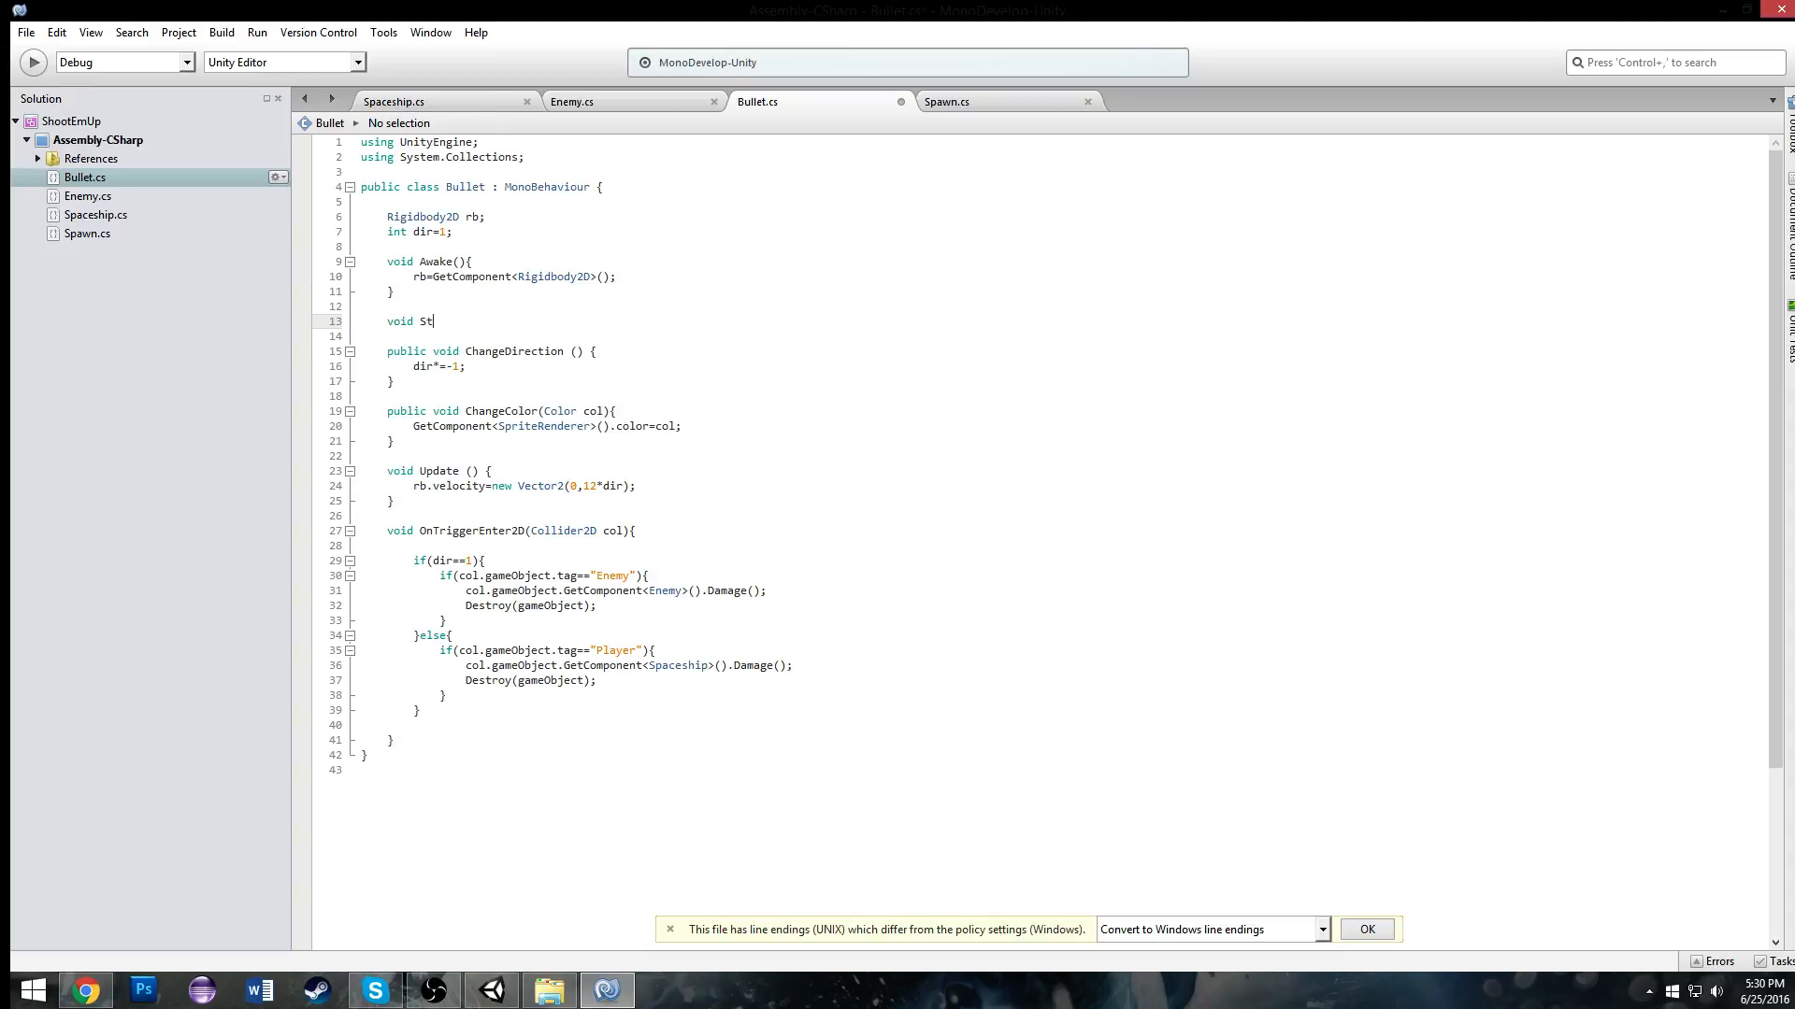
{"action": "type", "text": "art(){"}
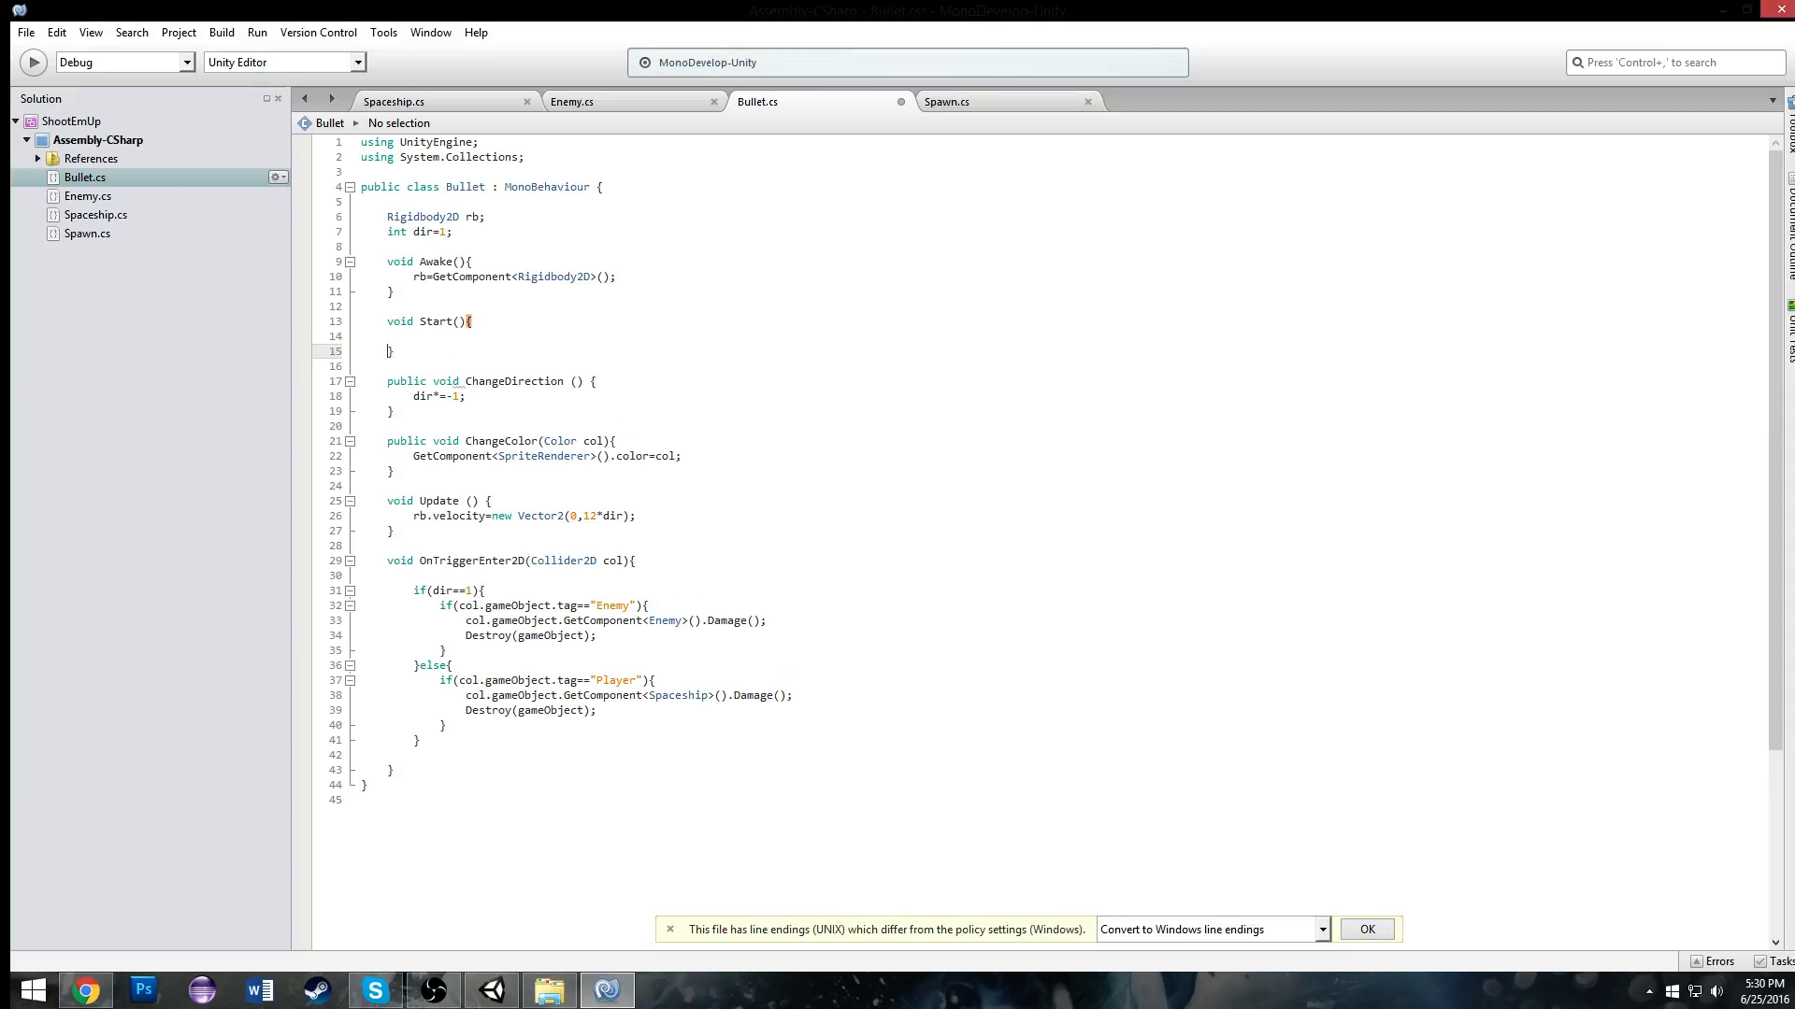
{"action": "type", "text": "HumanDescr"}
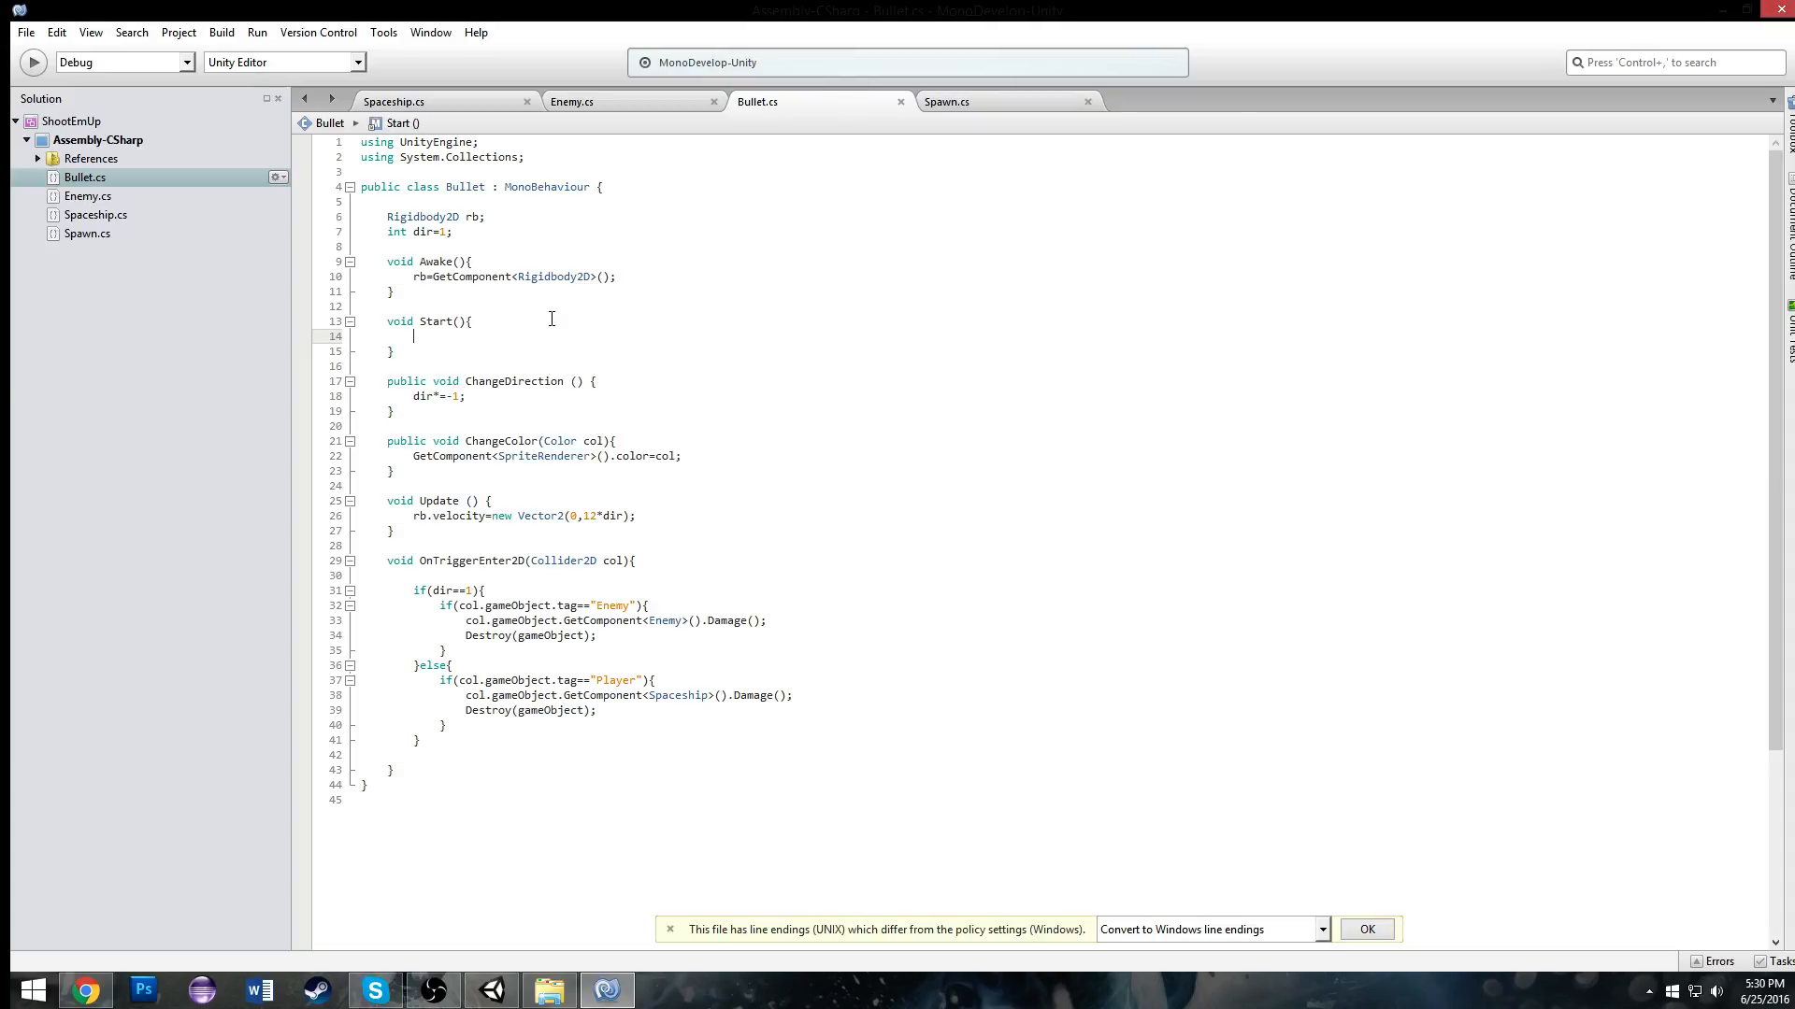
{"action": "type", "text": "Destroy?("}
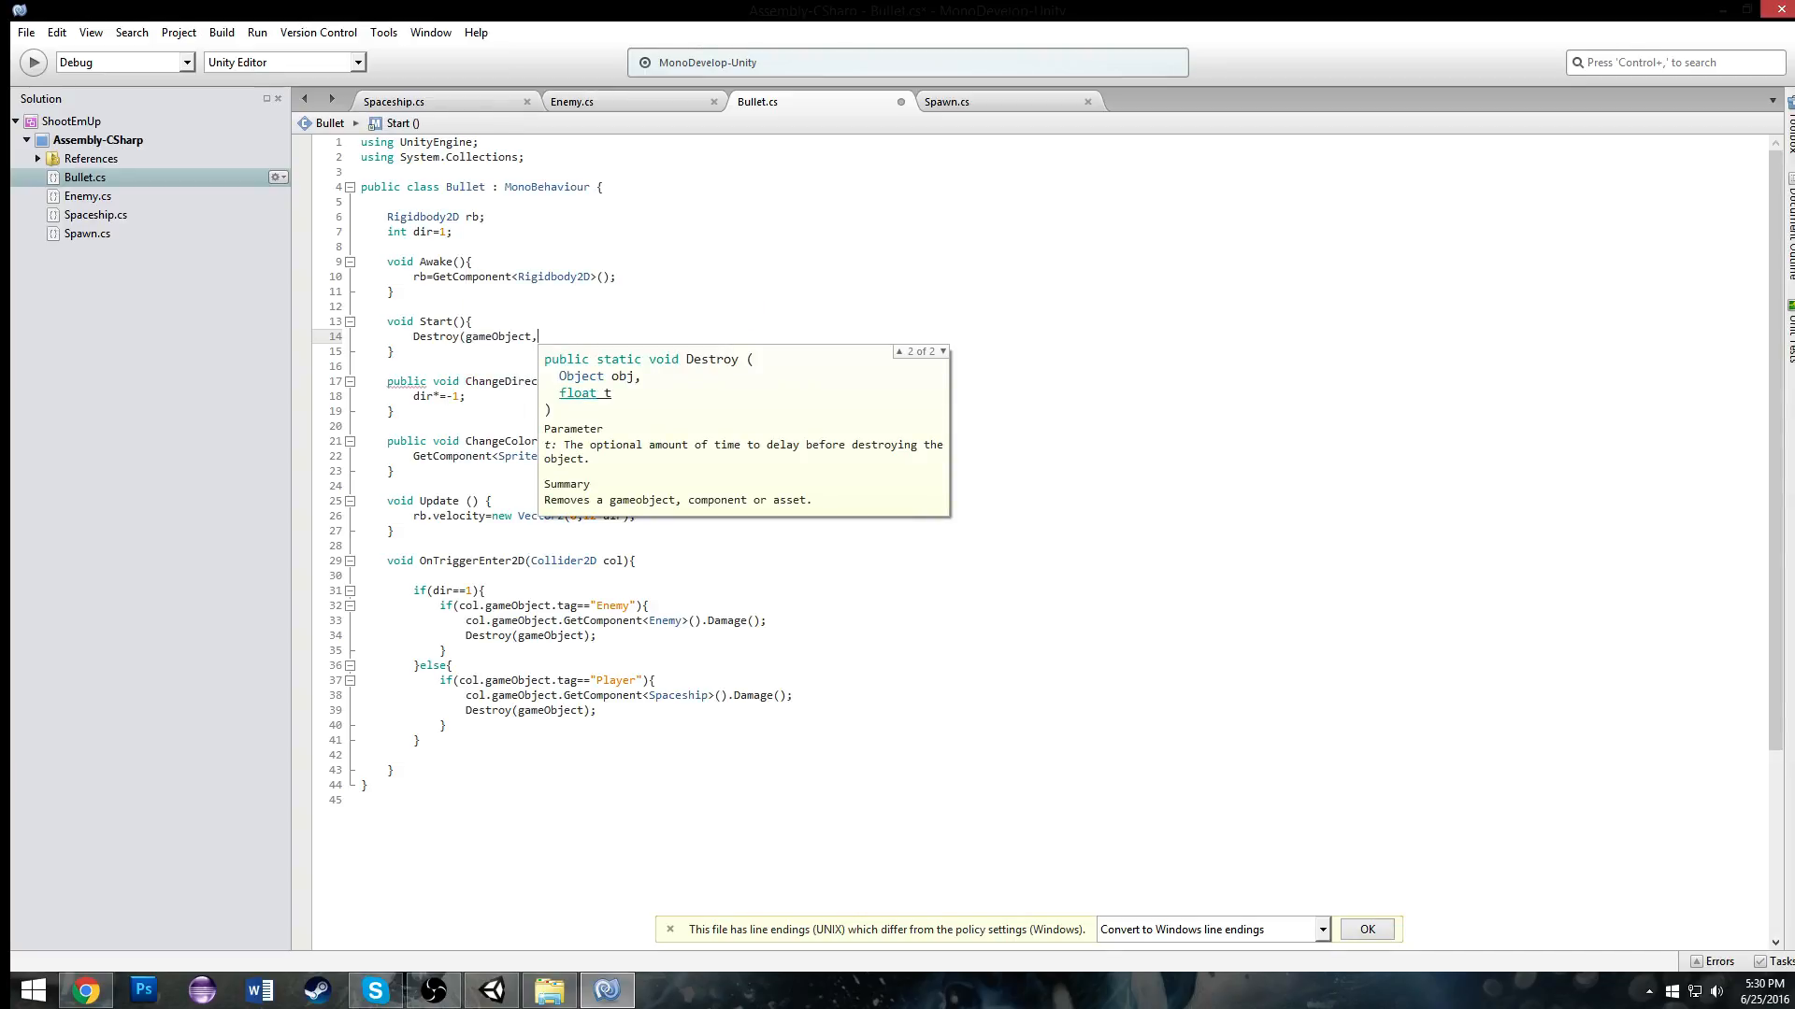
{"action": "type", "text": "5);"}
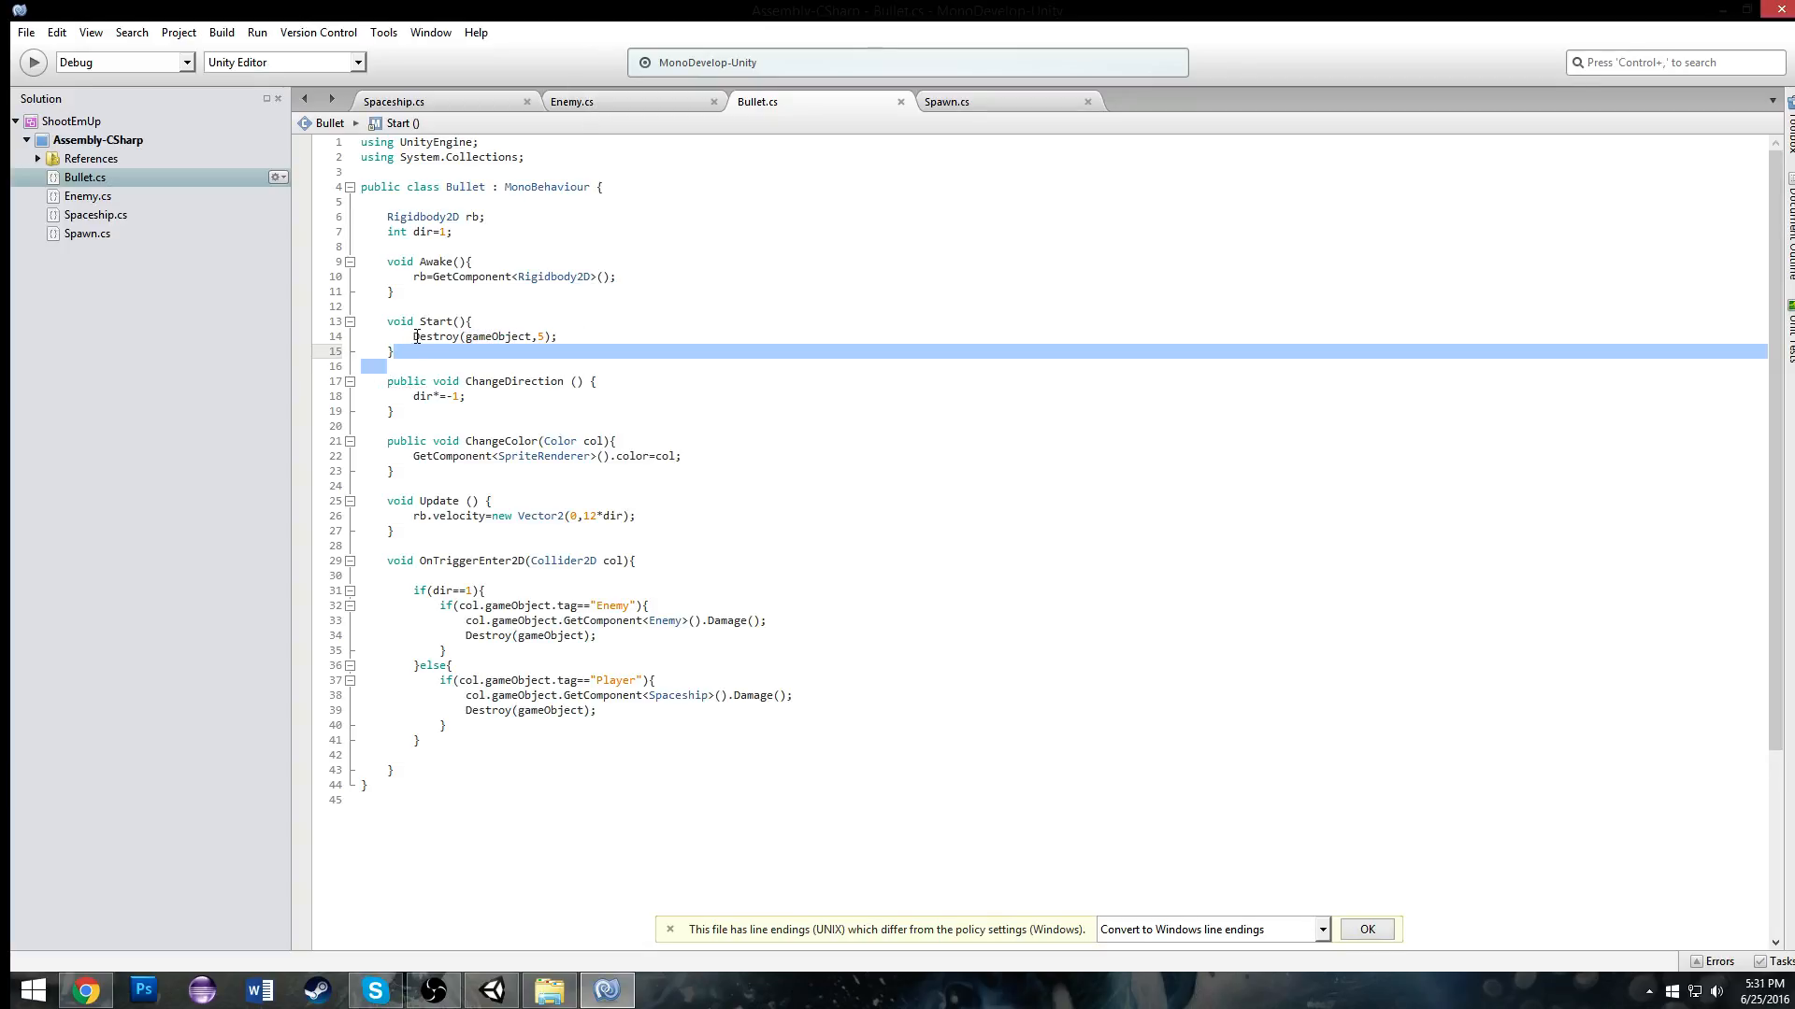
Step: Paste Destroy(gameObject, 10) into Enemy.cs Start so enemies vanish after 10 seconds
{"action": "left_click", "coordinate": [572, 101]}
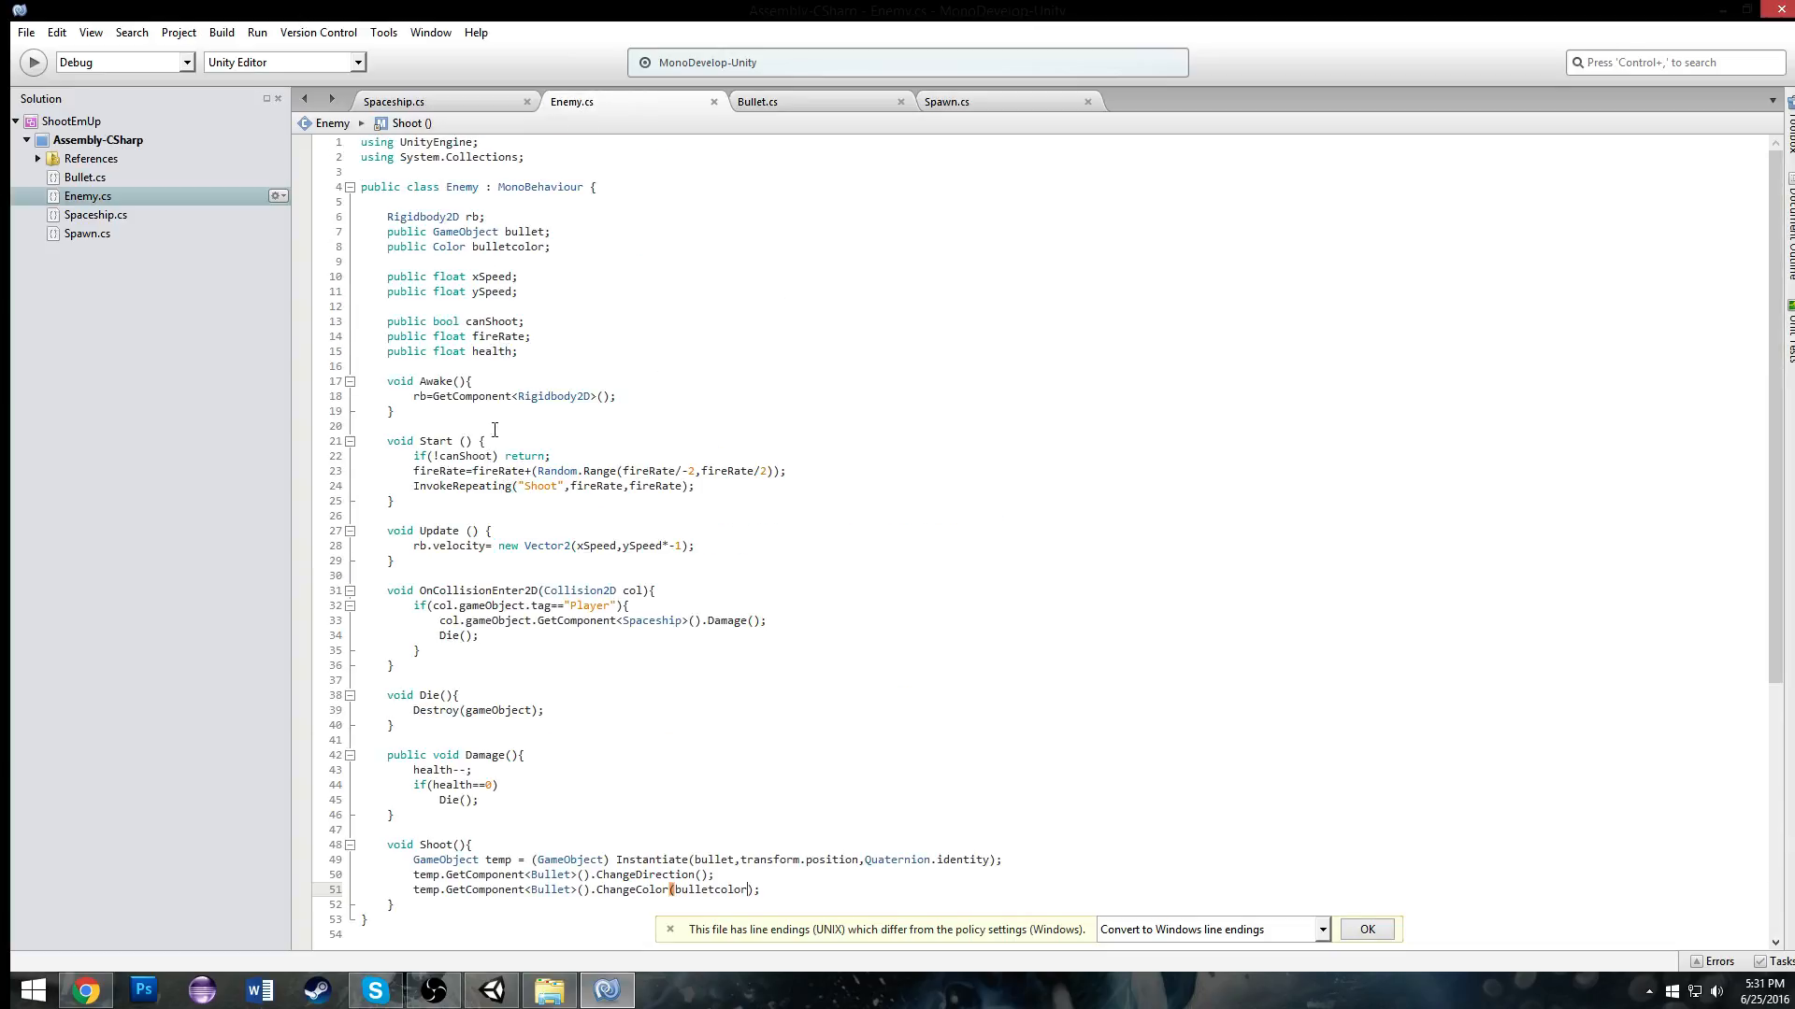
{"action": "type", "text": "Destroy(gameObject,5);"}
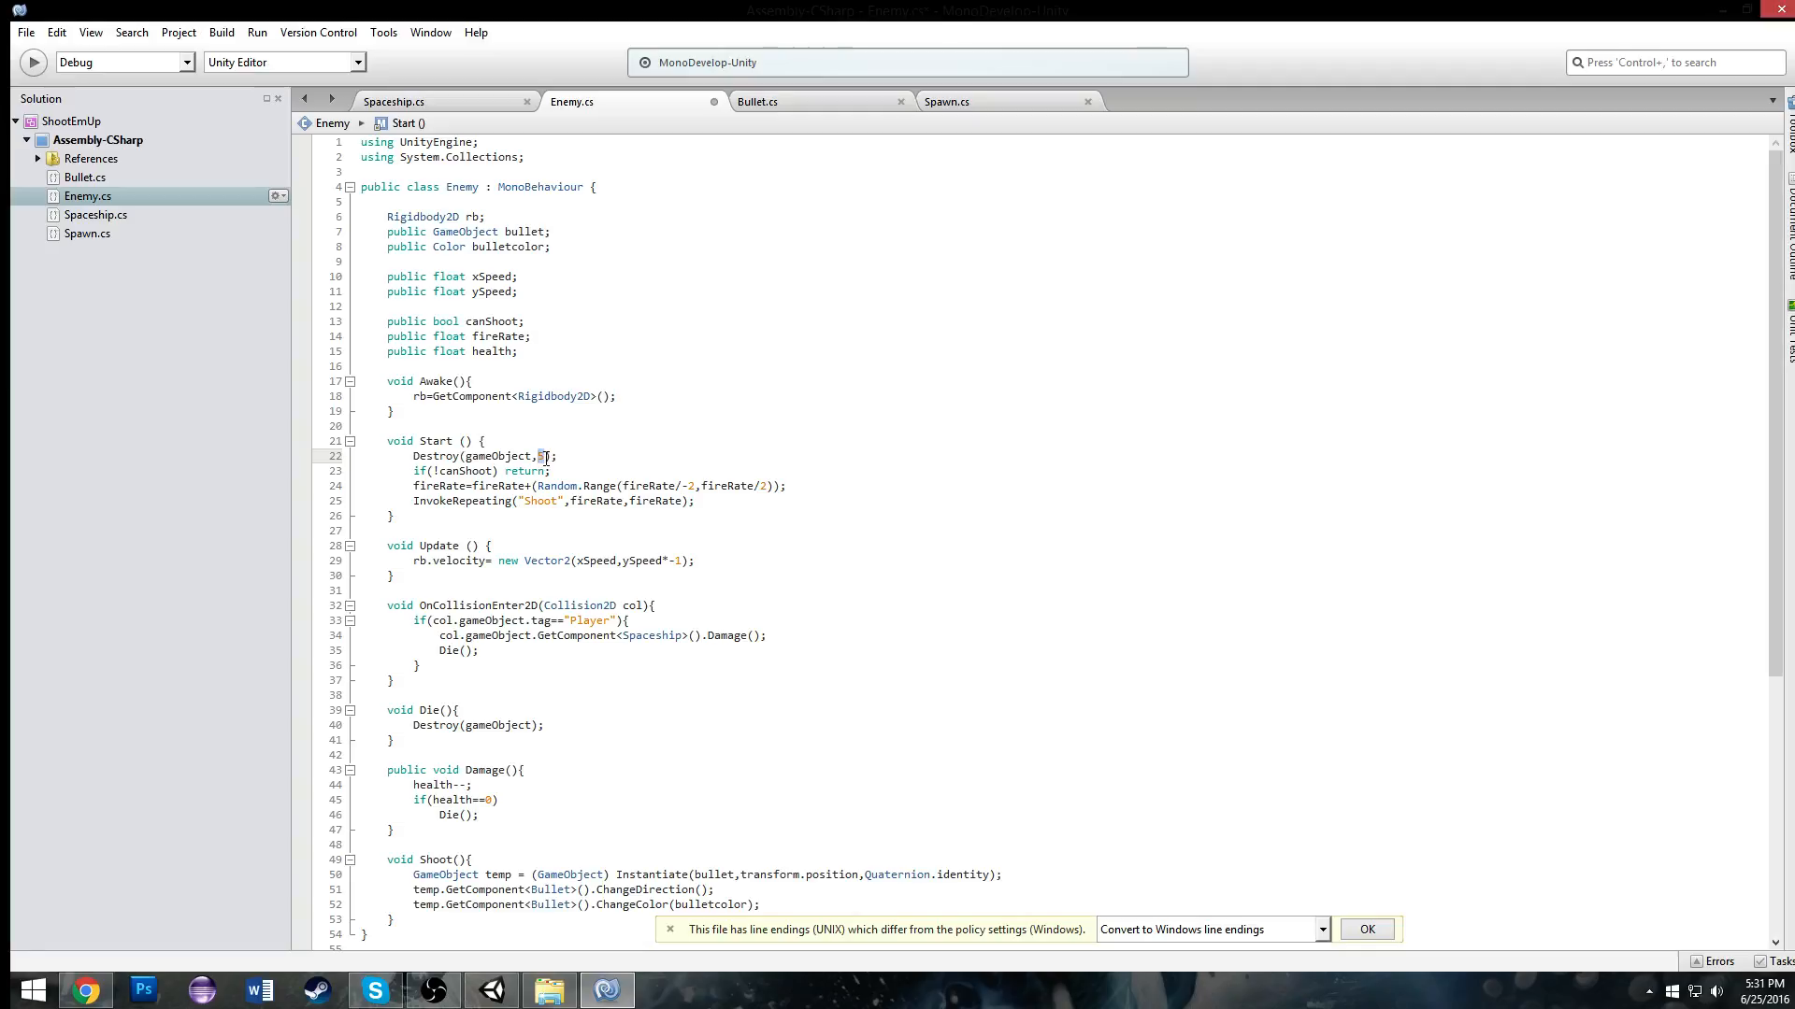
{"action": "type", "text": "10"}
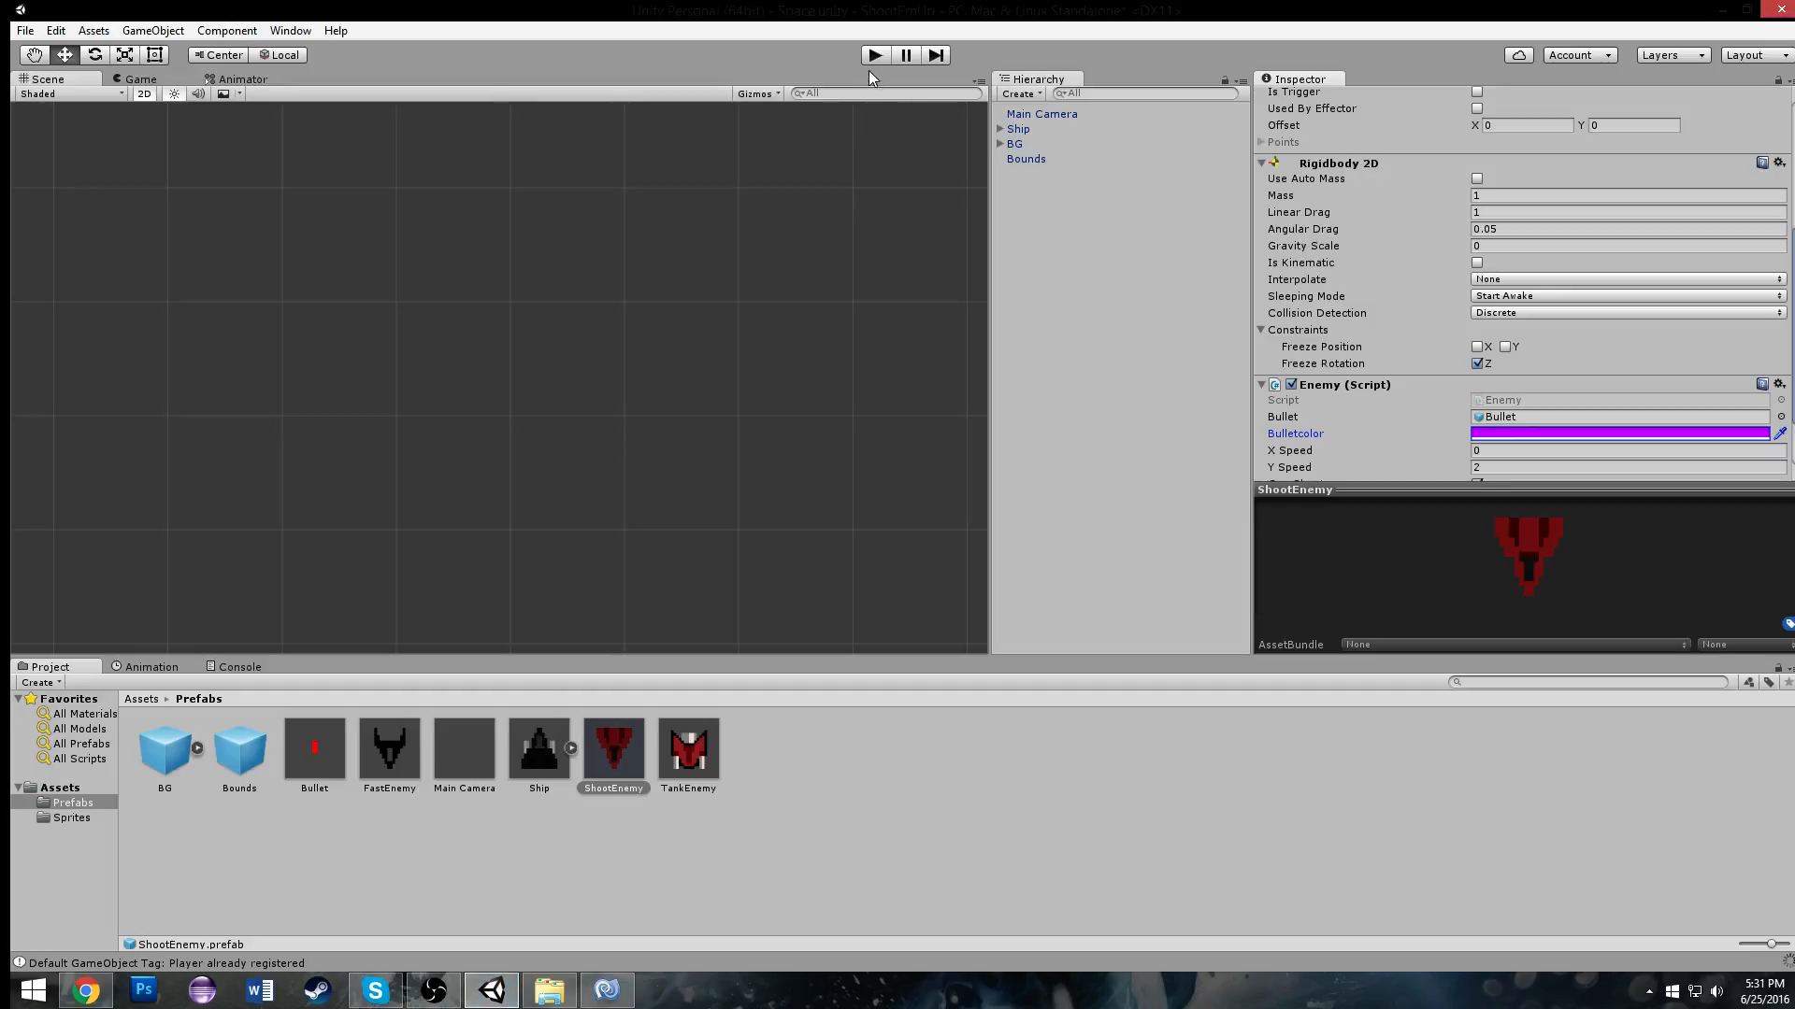
{"action": "left_click", "coordinate": [876, 54]}
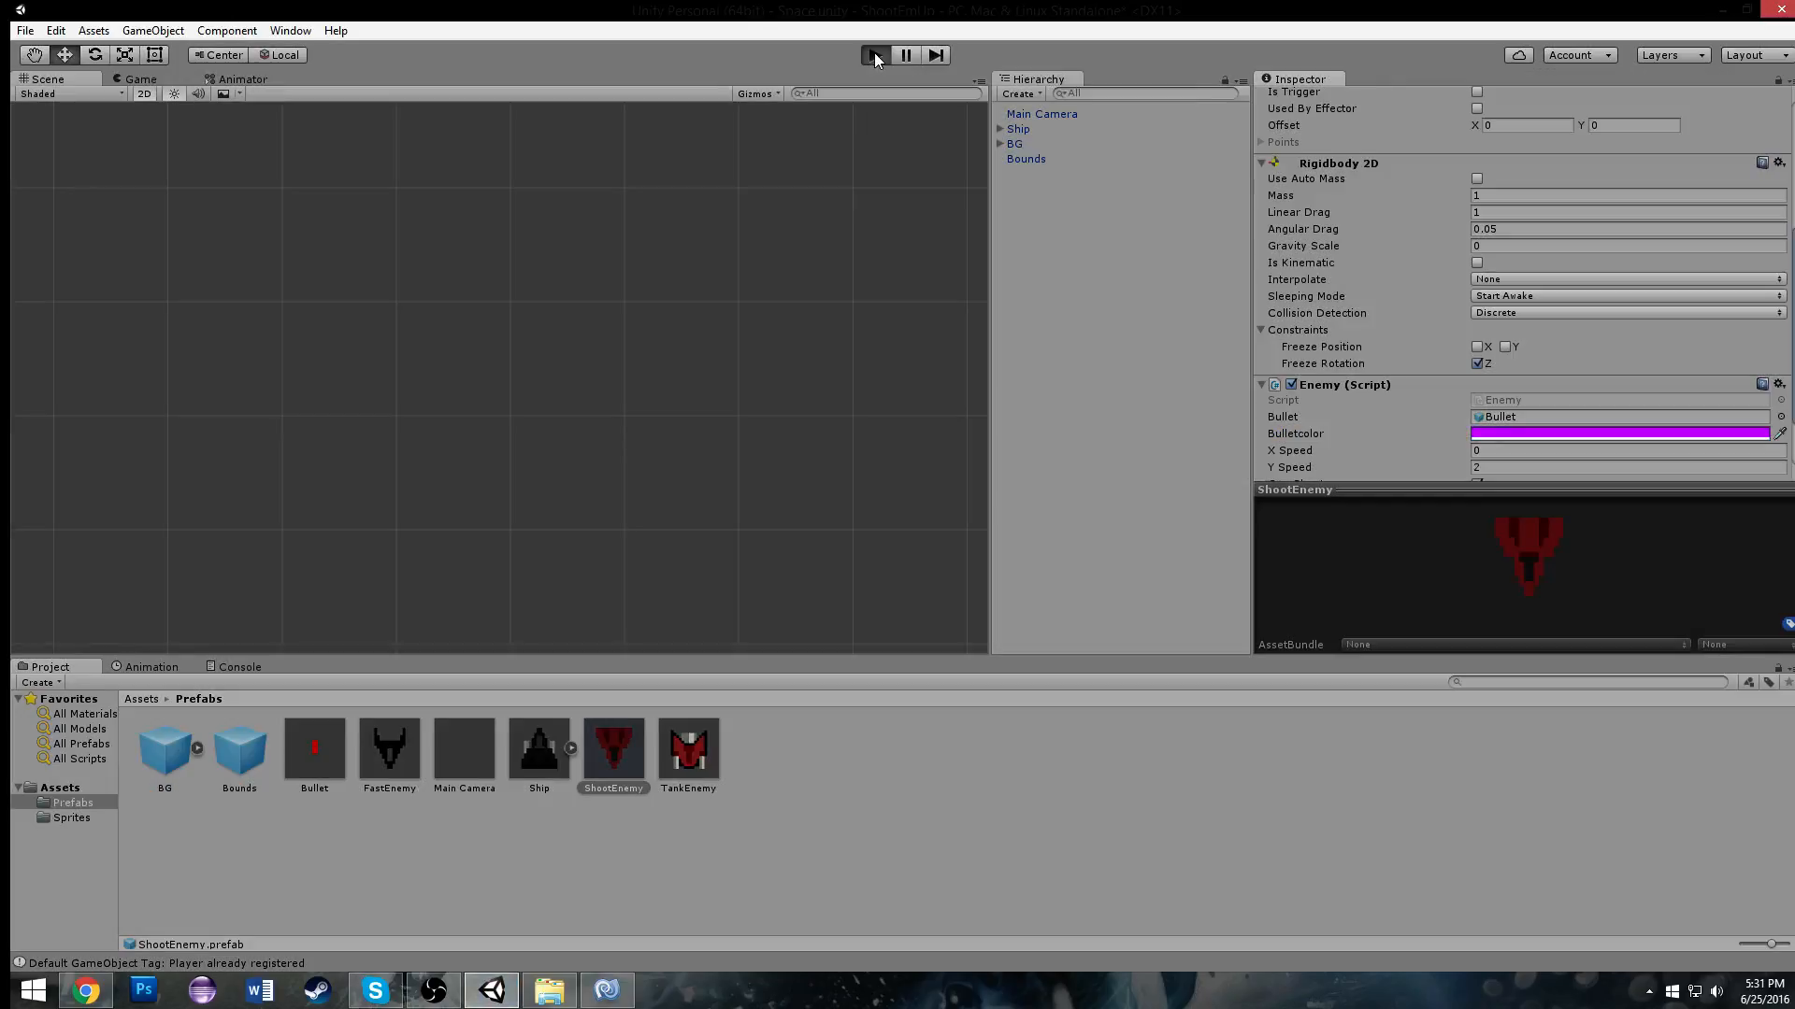
{"action": "left_click", "coordinate": [875, 54]}
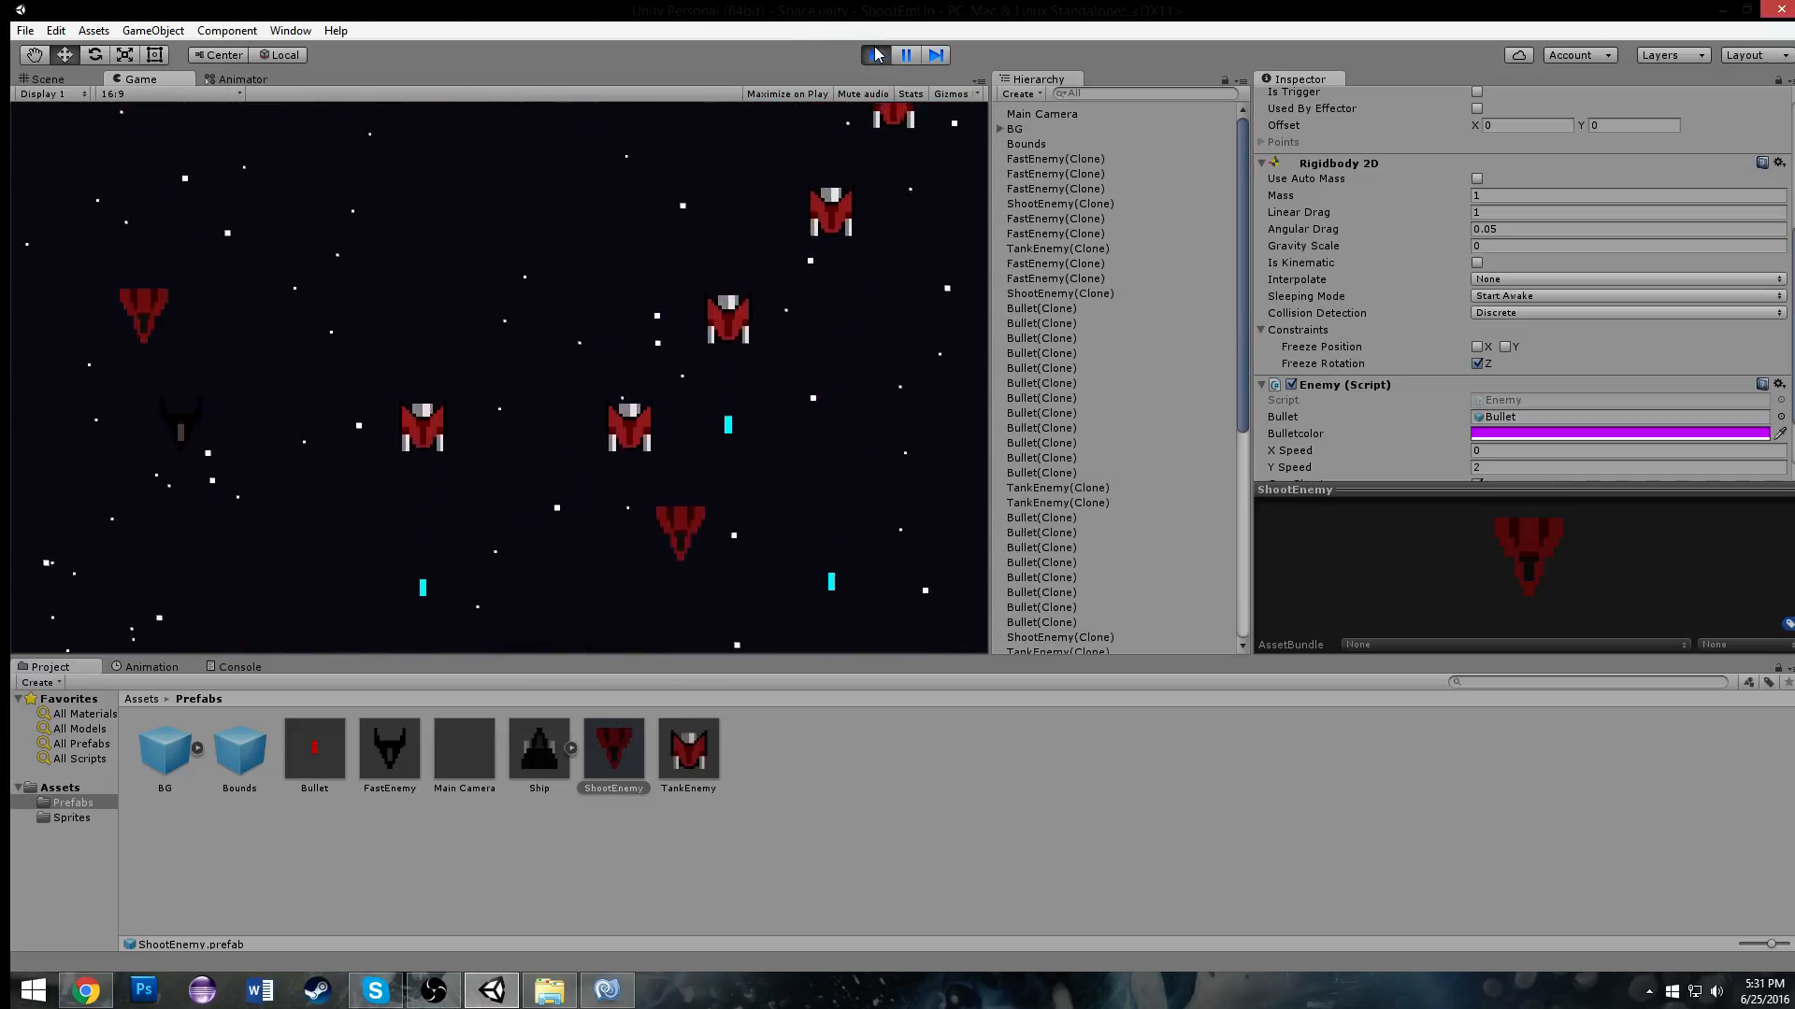
{"action": "left_click", "coordinate": [876, 54]}
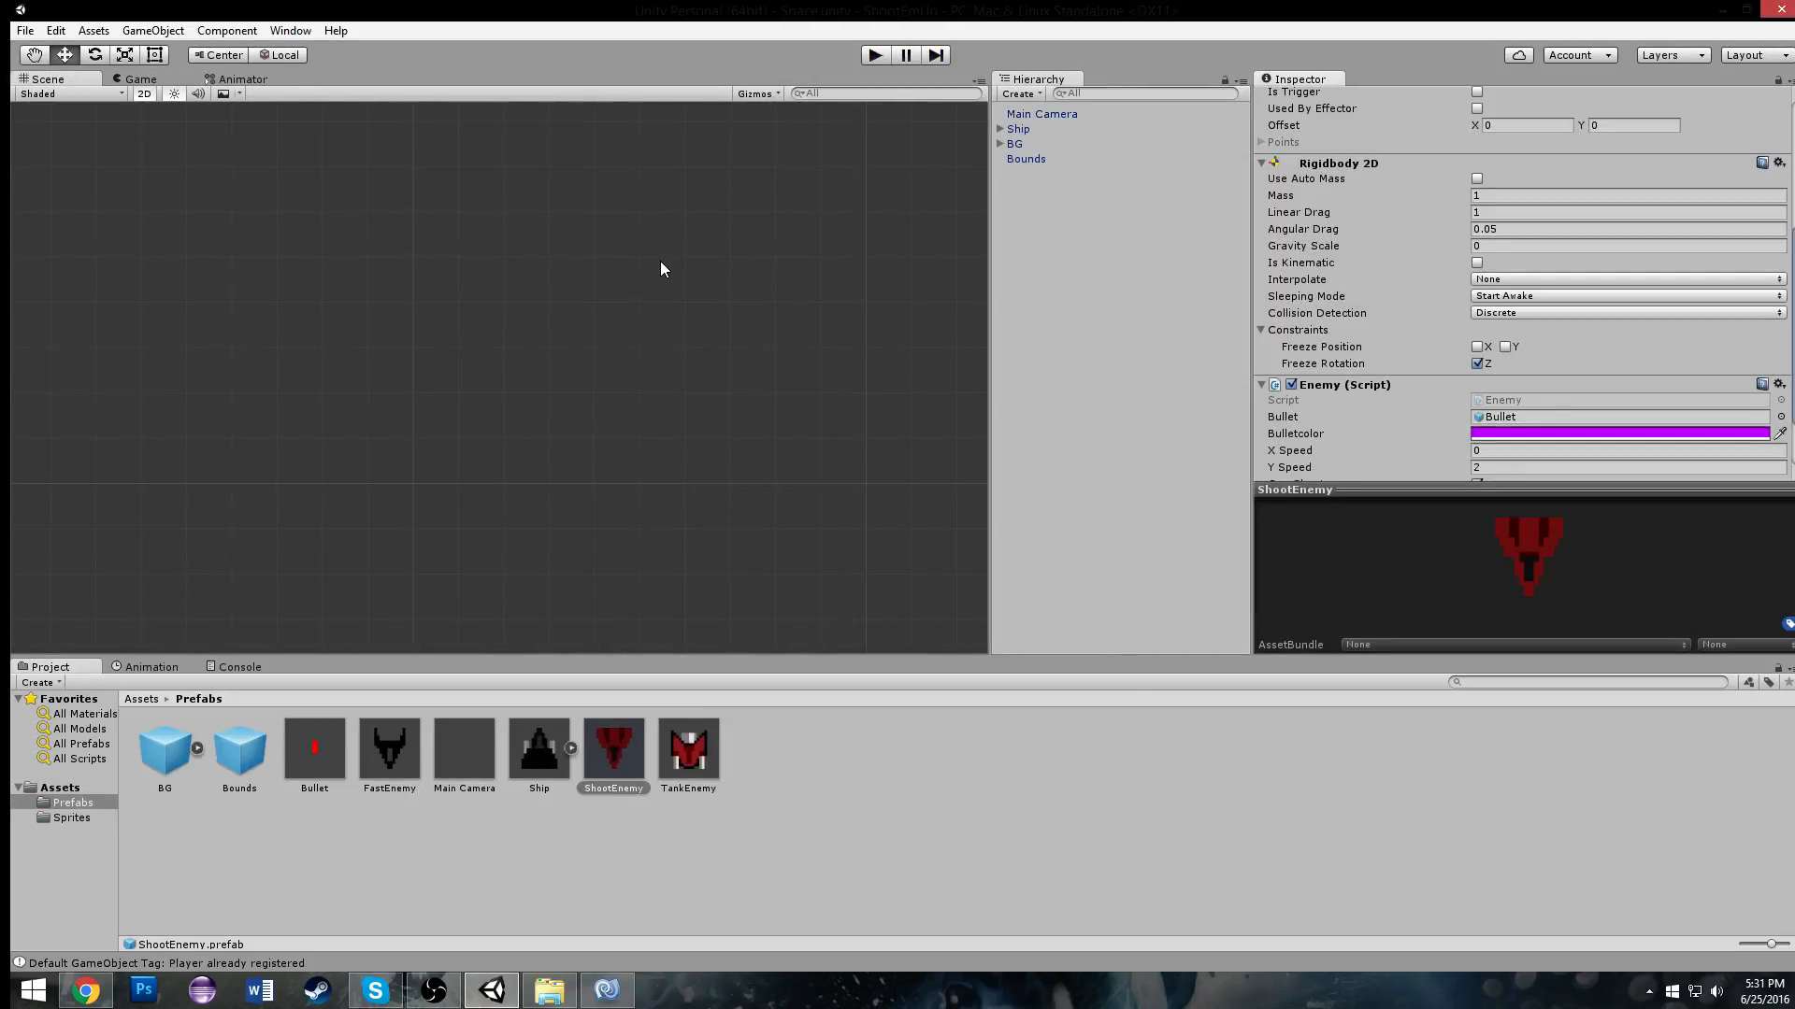
{"action": "mouse_move", "coordinate": [605, 340]}
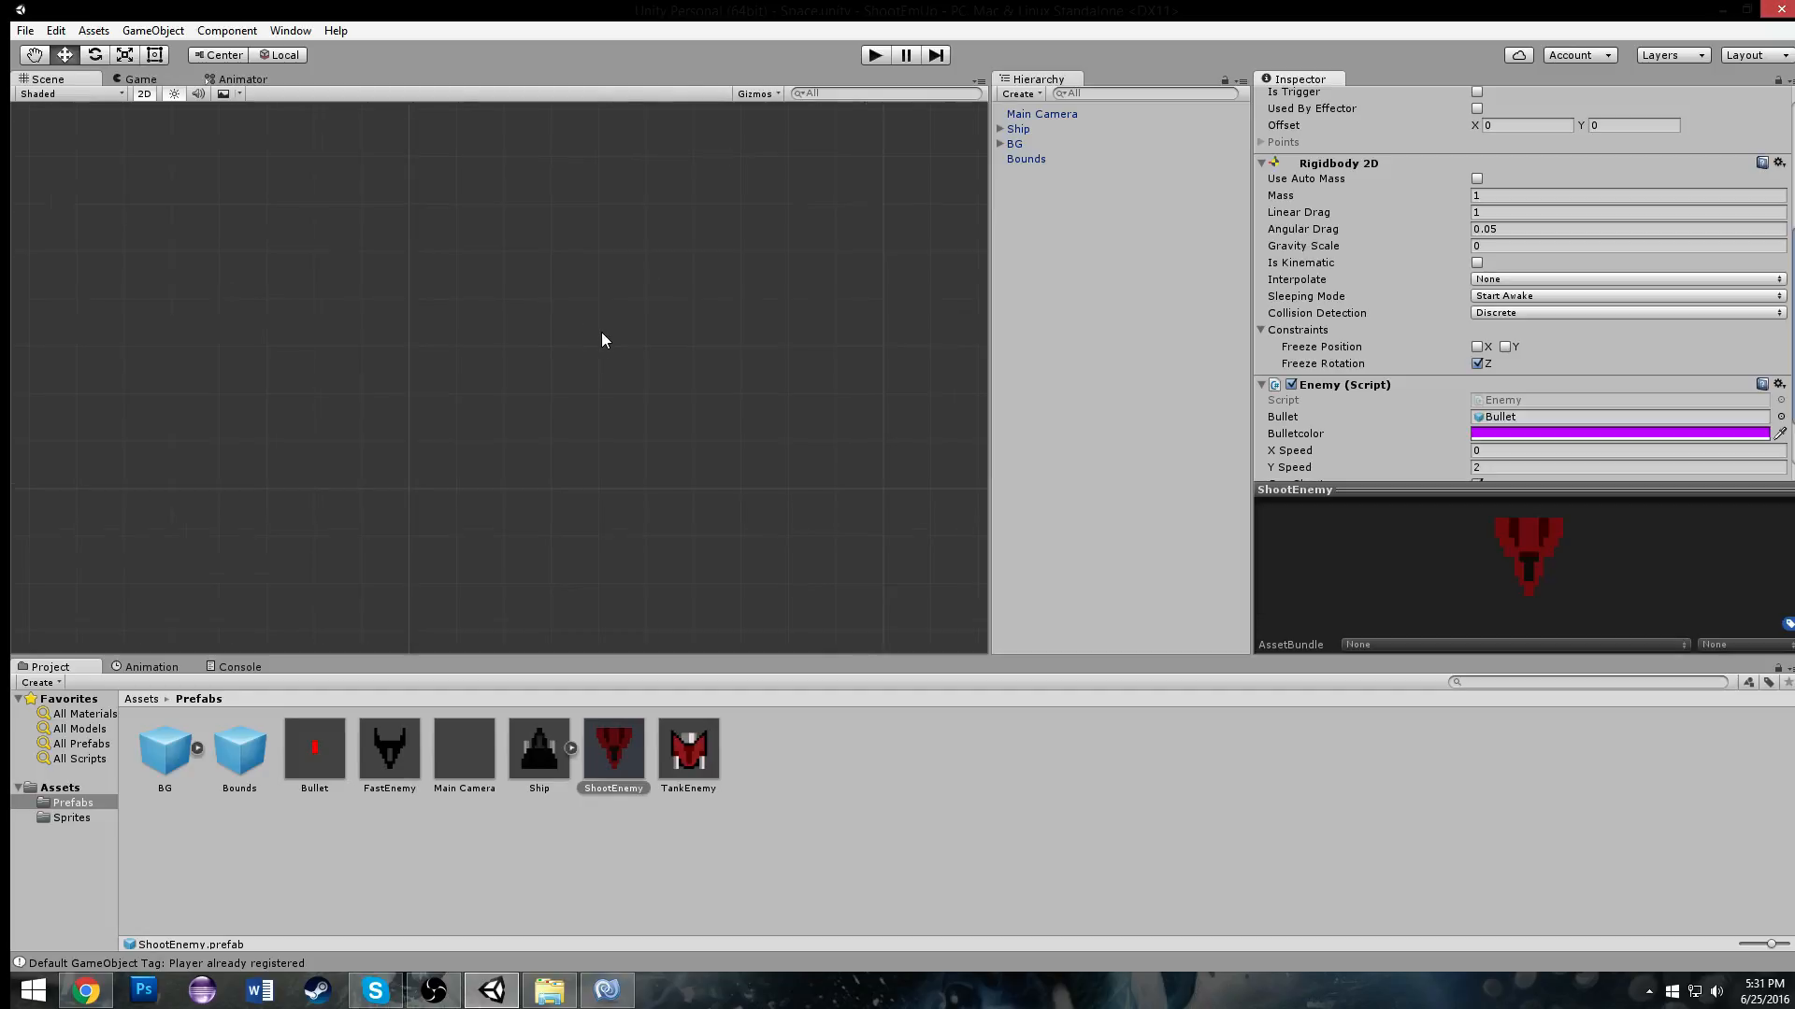
{"action": "left_click", "coordinate": [1018, 129]}
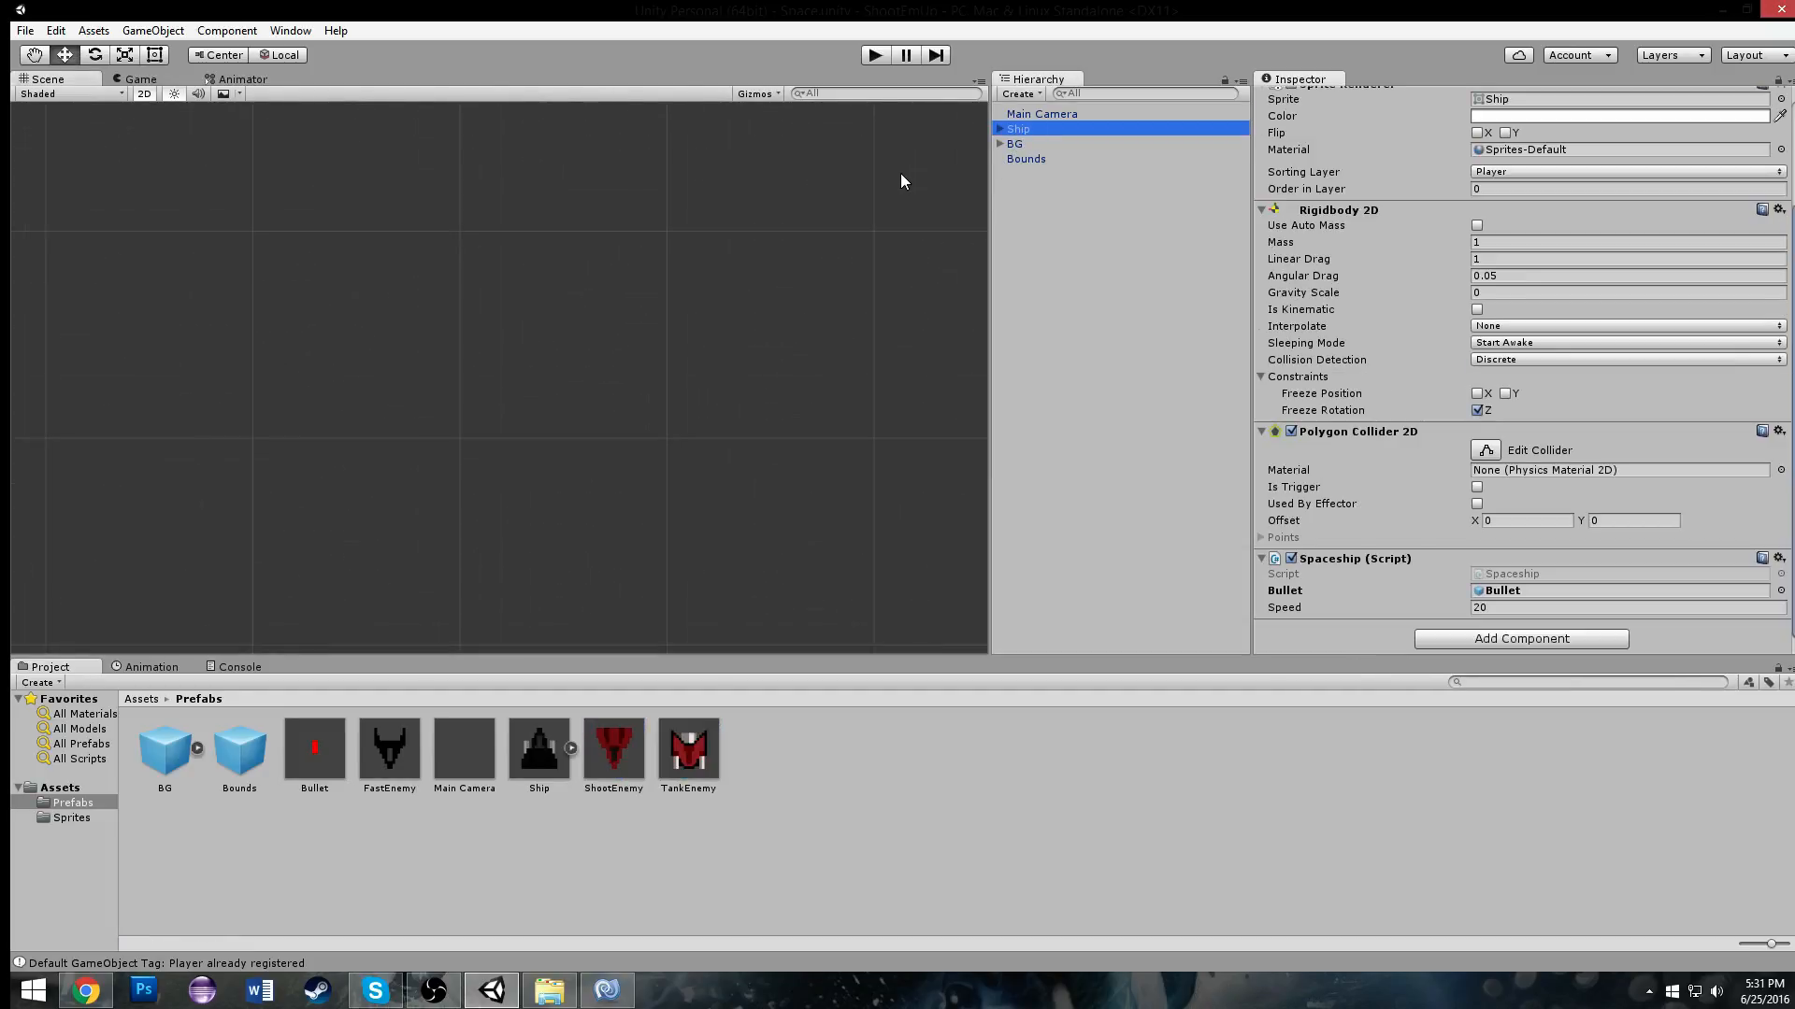